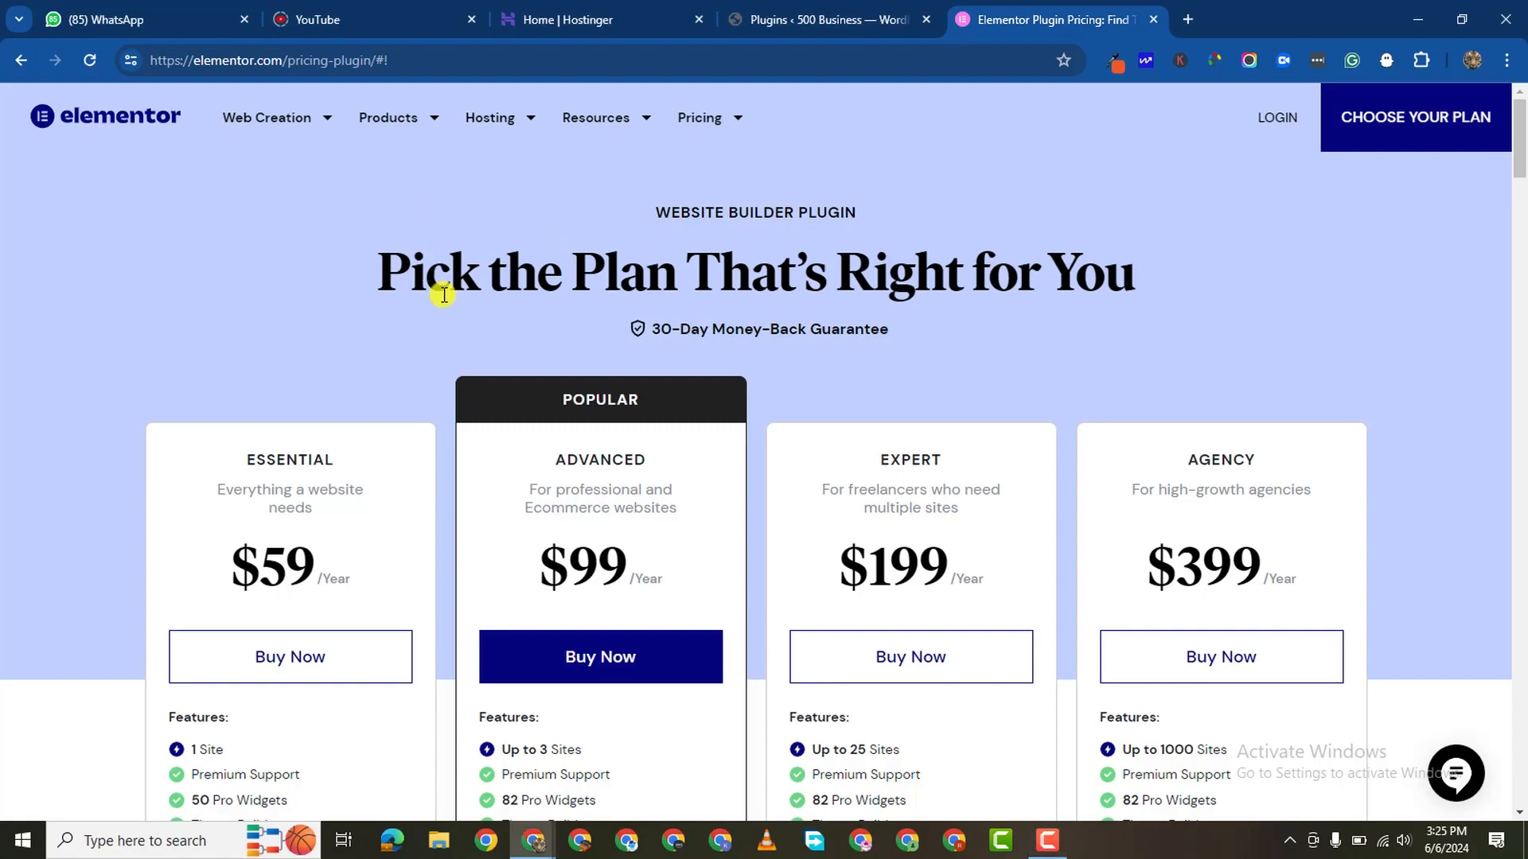
mouse_move(449, 317)
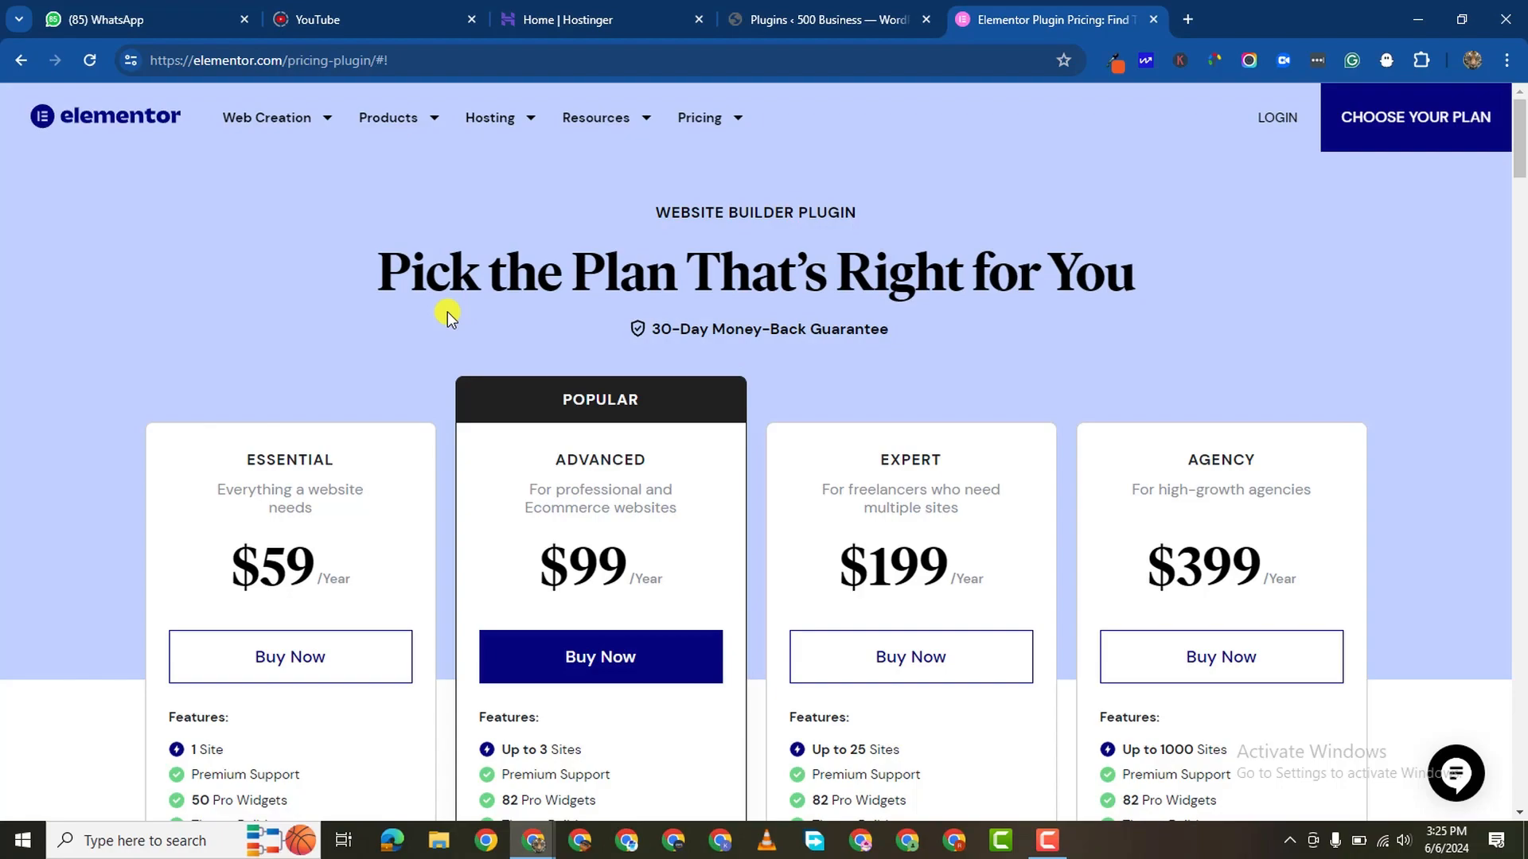
Step: Return to the WordPress plugins admin and search the plugin directory for 'elementor'
scroll(down, 3)
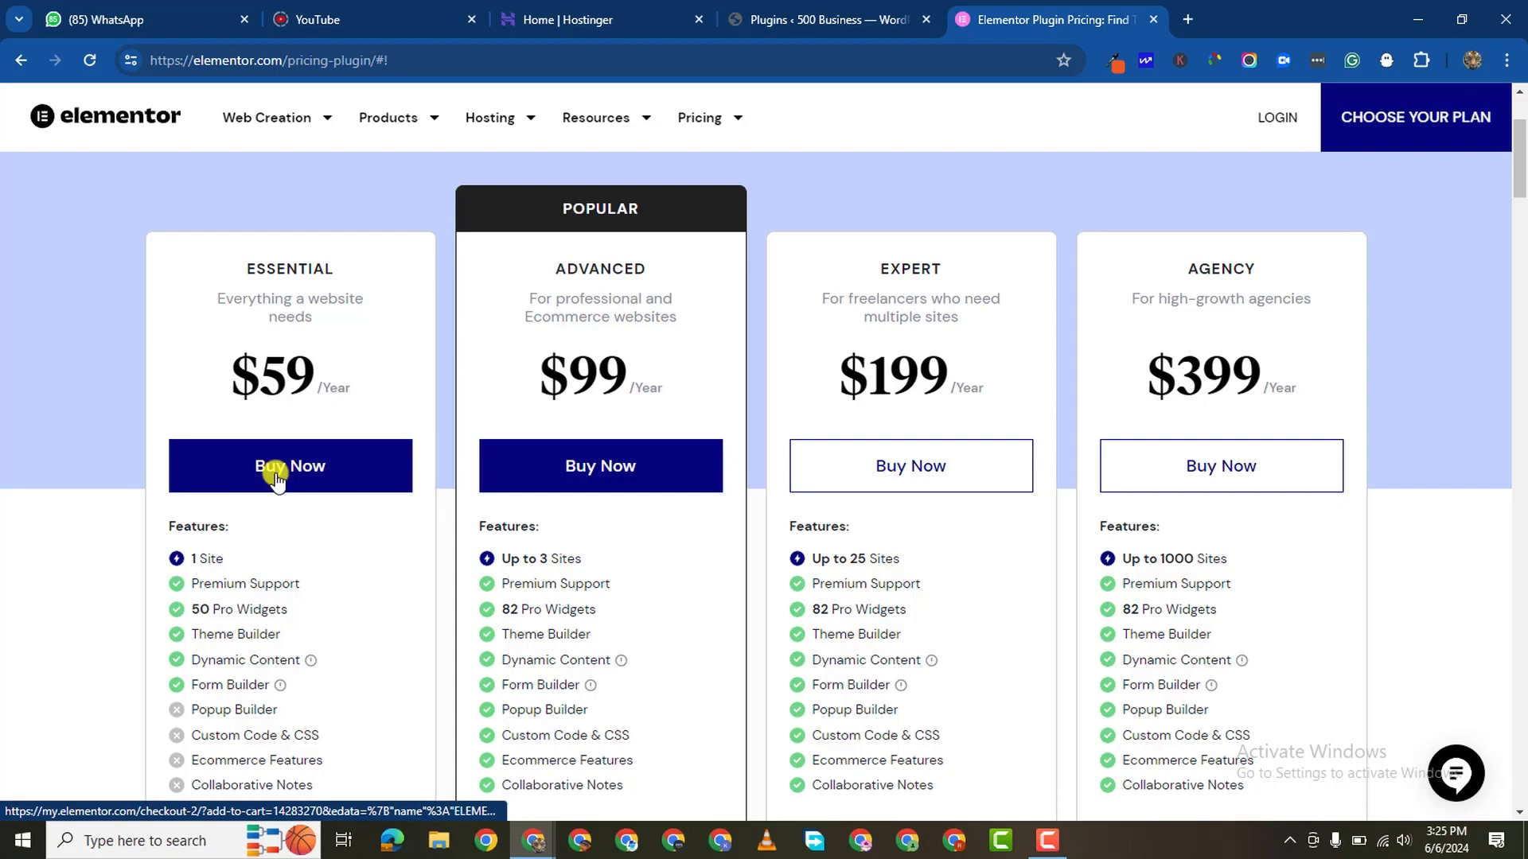
mouse_move(445, 560)
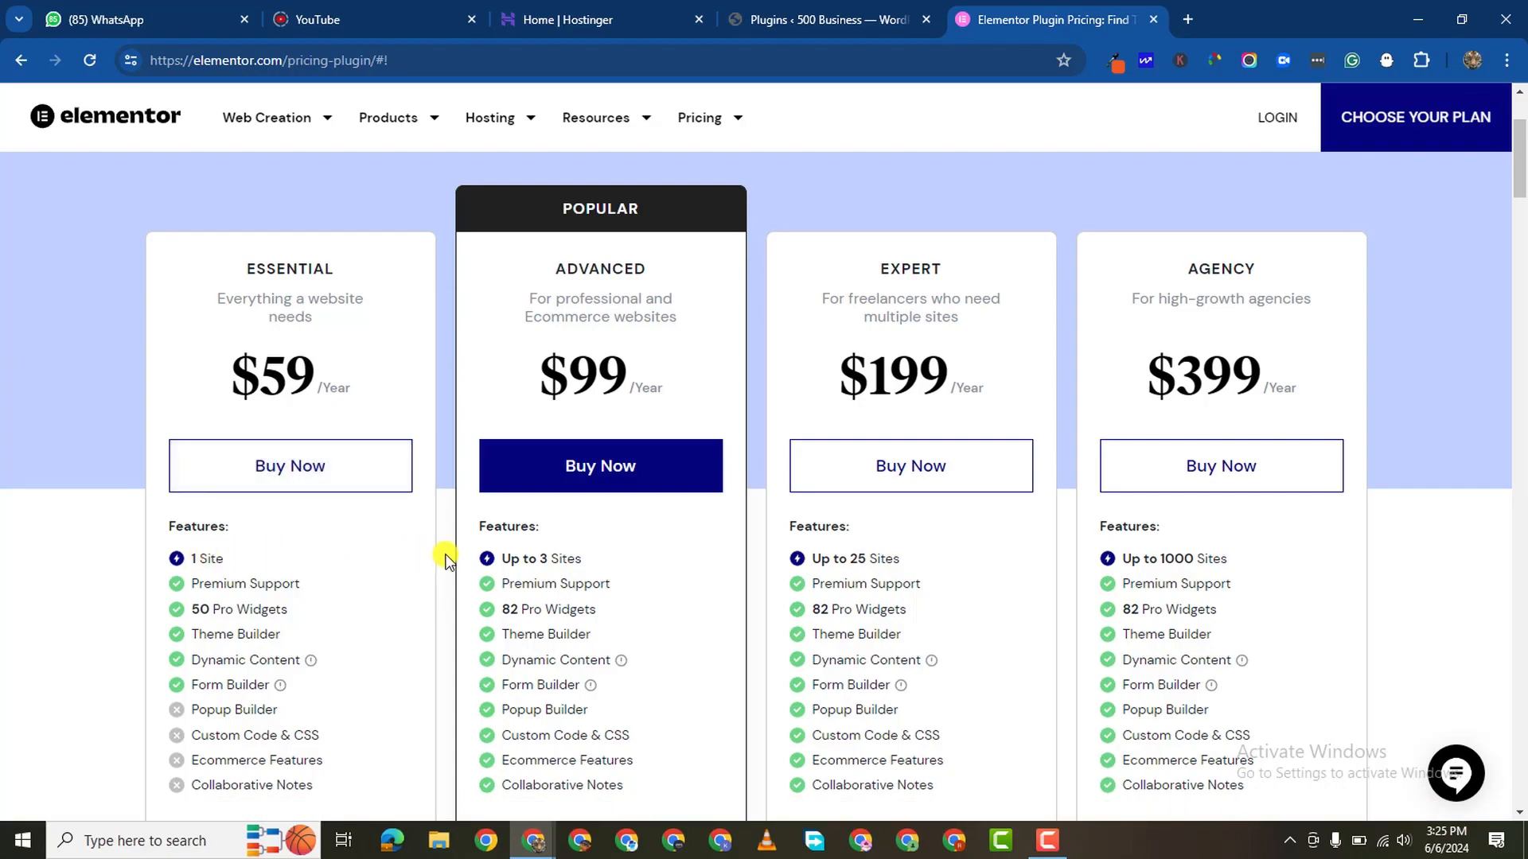
mouse_move(553, 565)
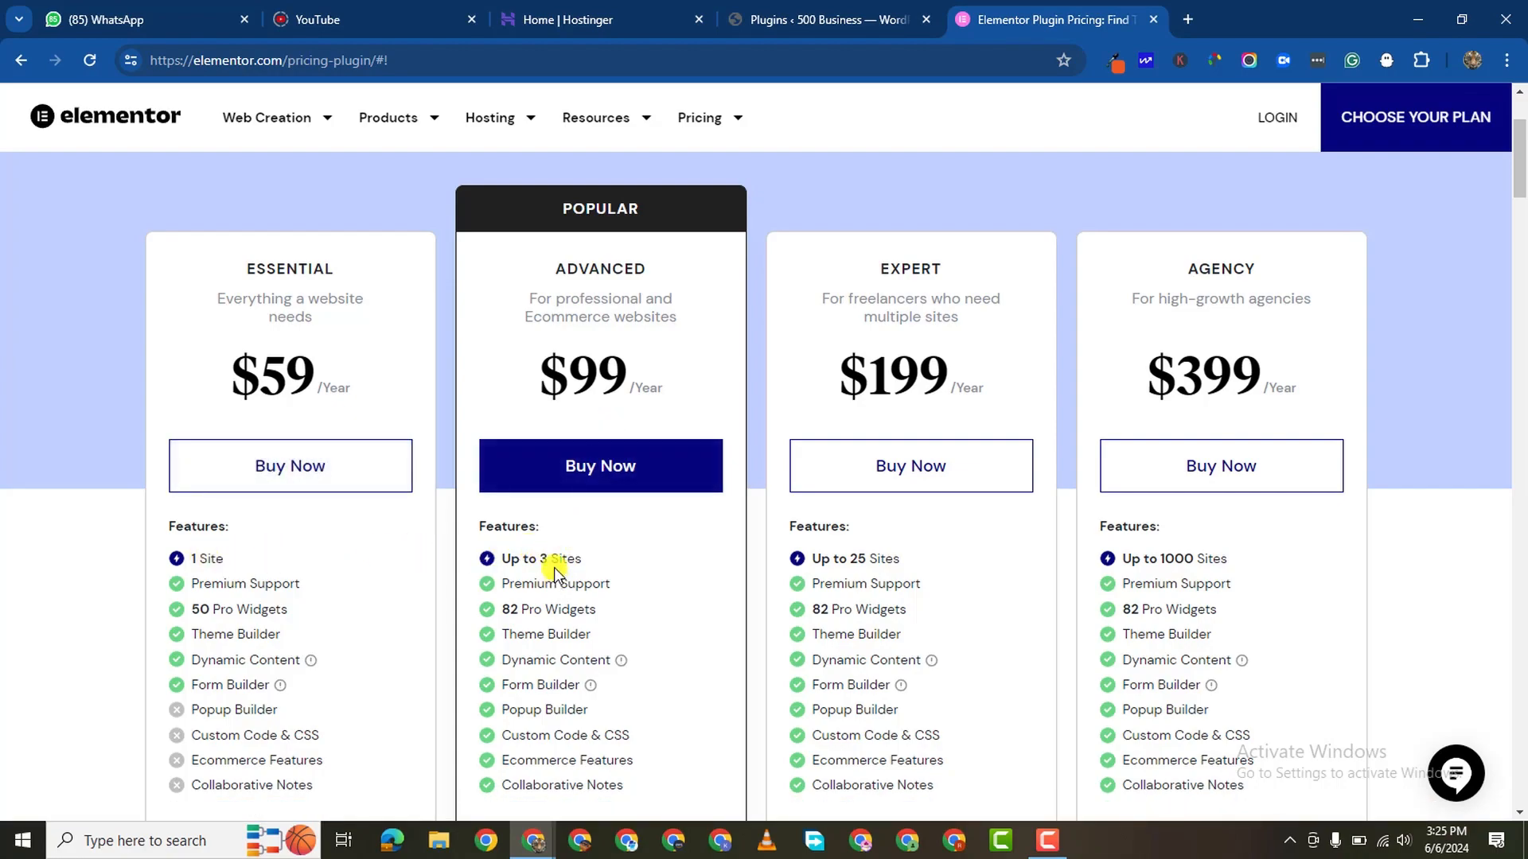
mouse_move(320, 560)
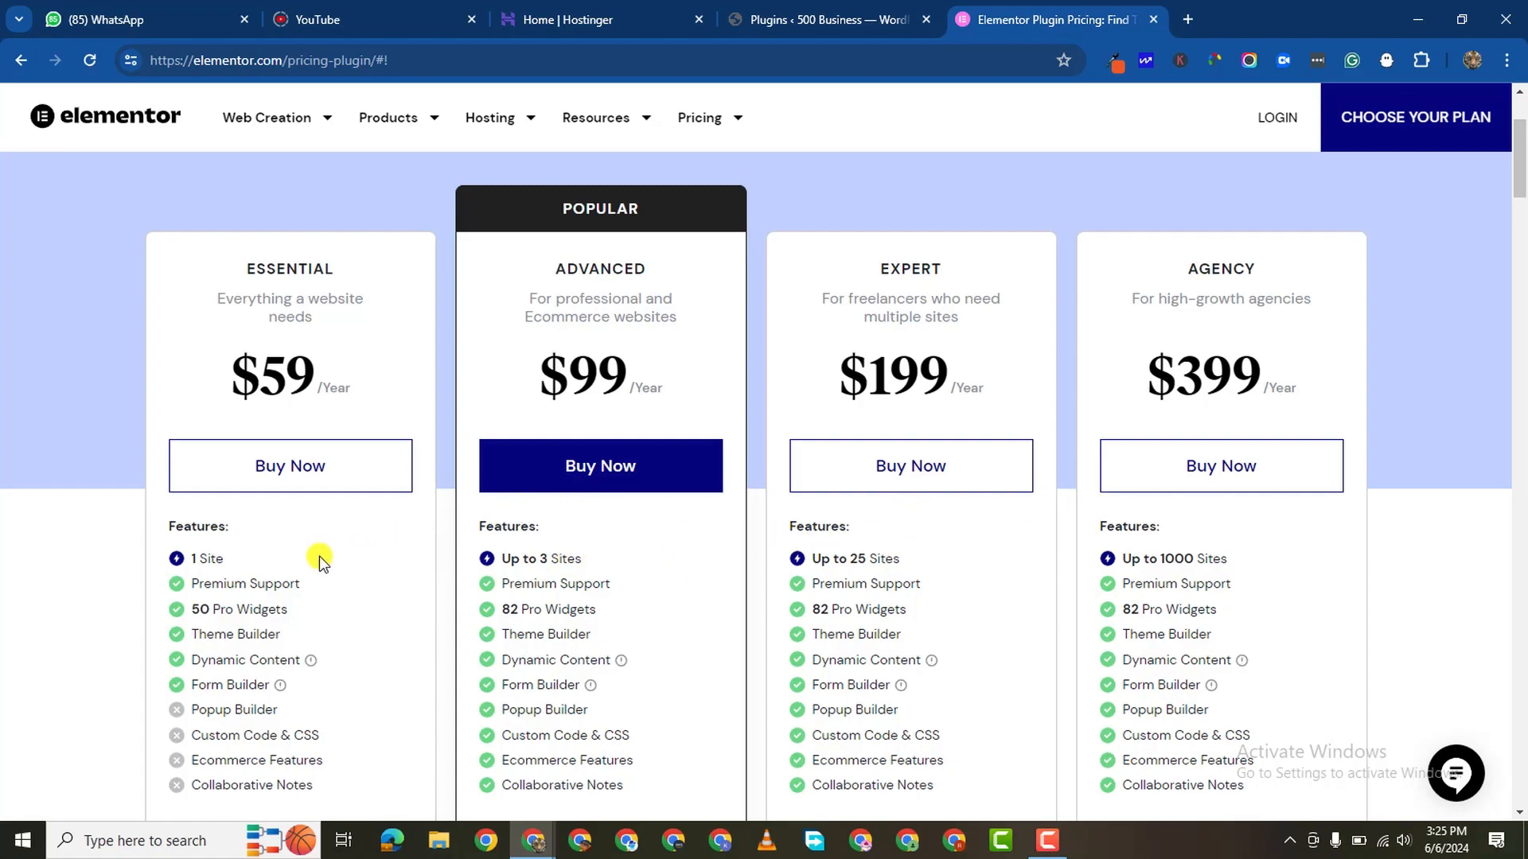
scroll(down, 3)
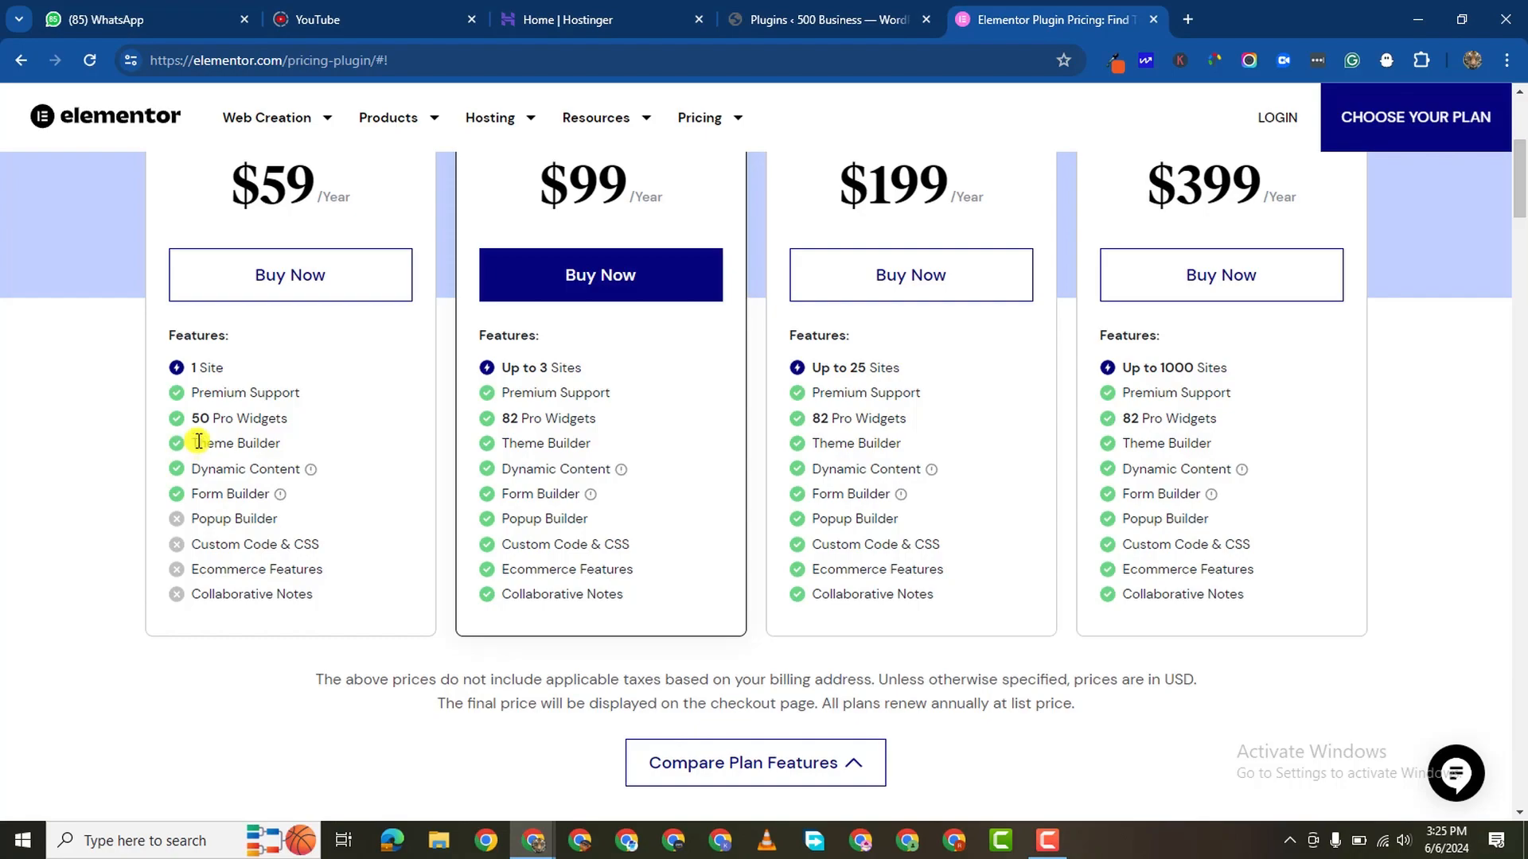
double_click(235, 442)
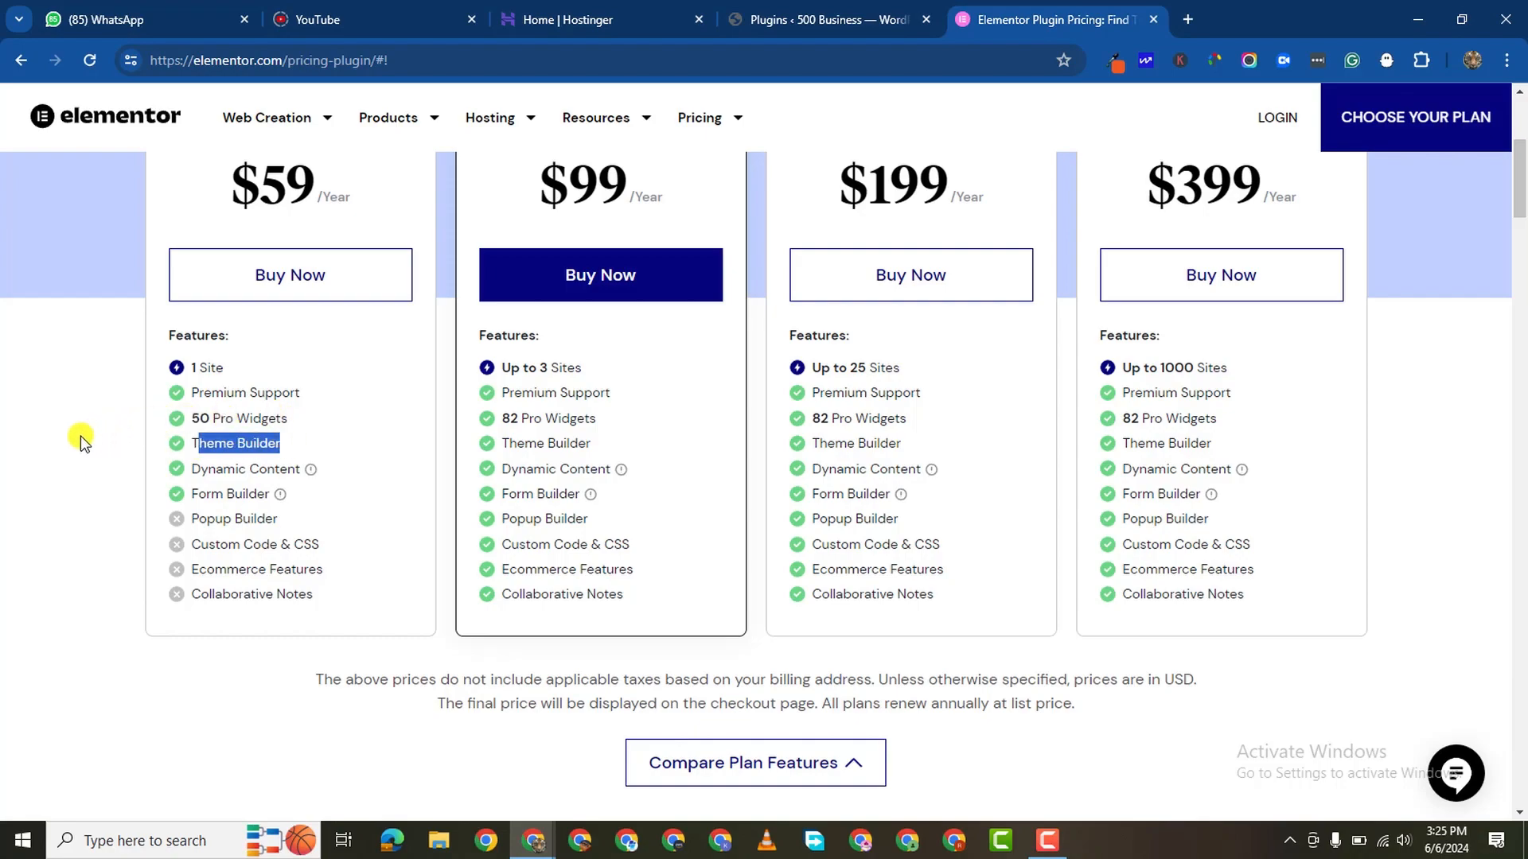
click(828, 21)
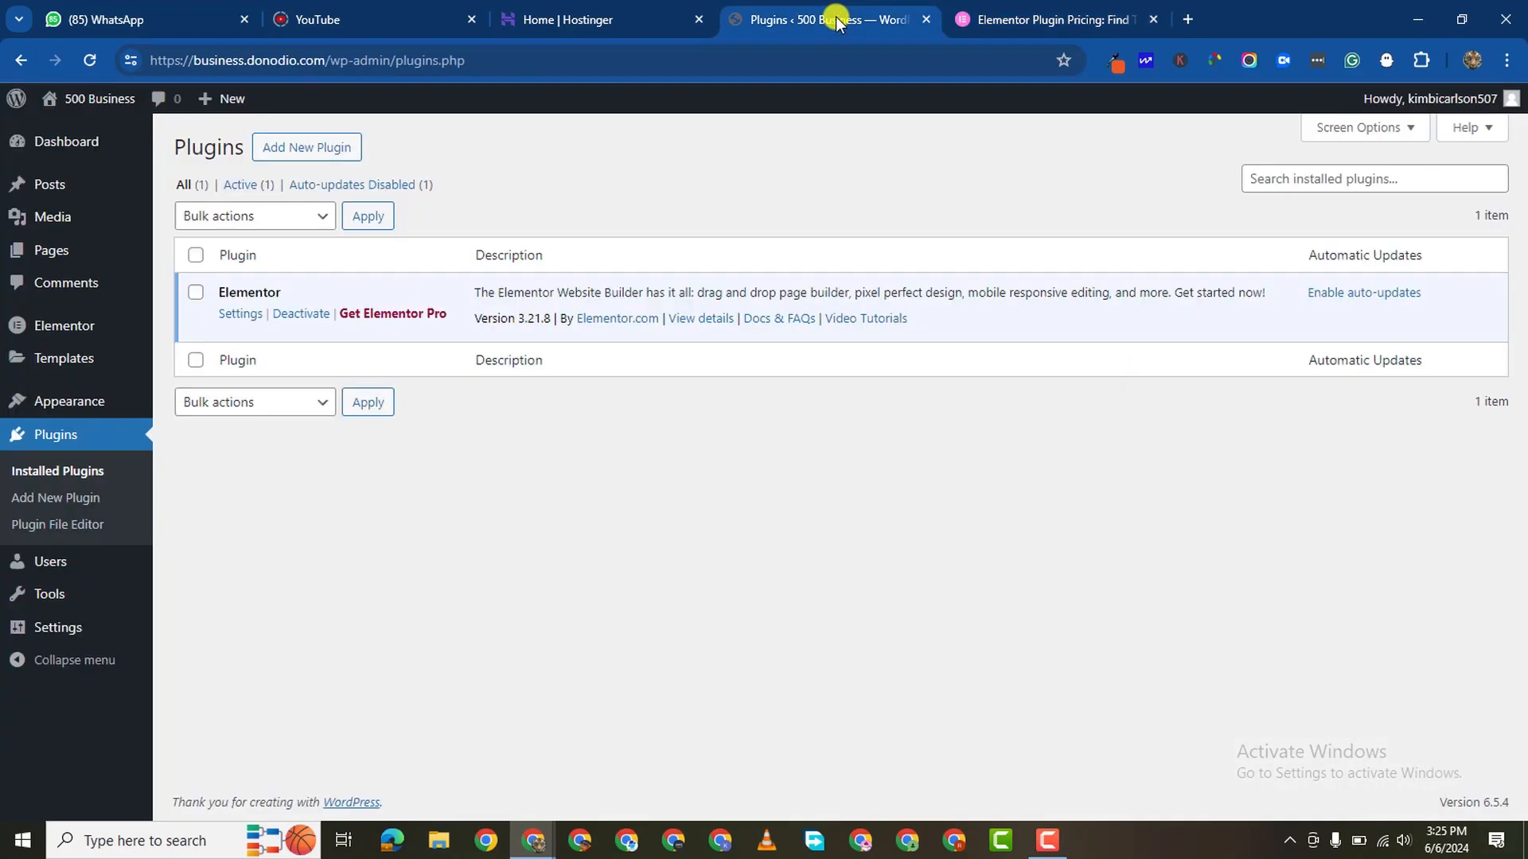
mouse_move(364, 442)
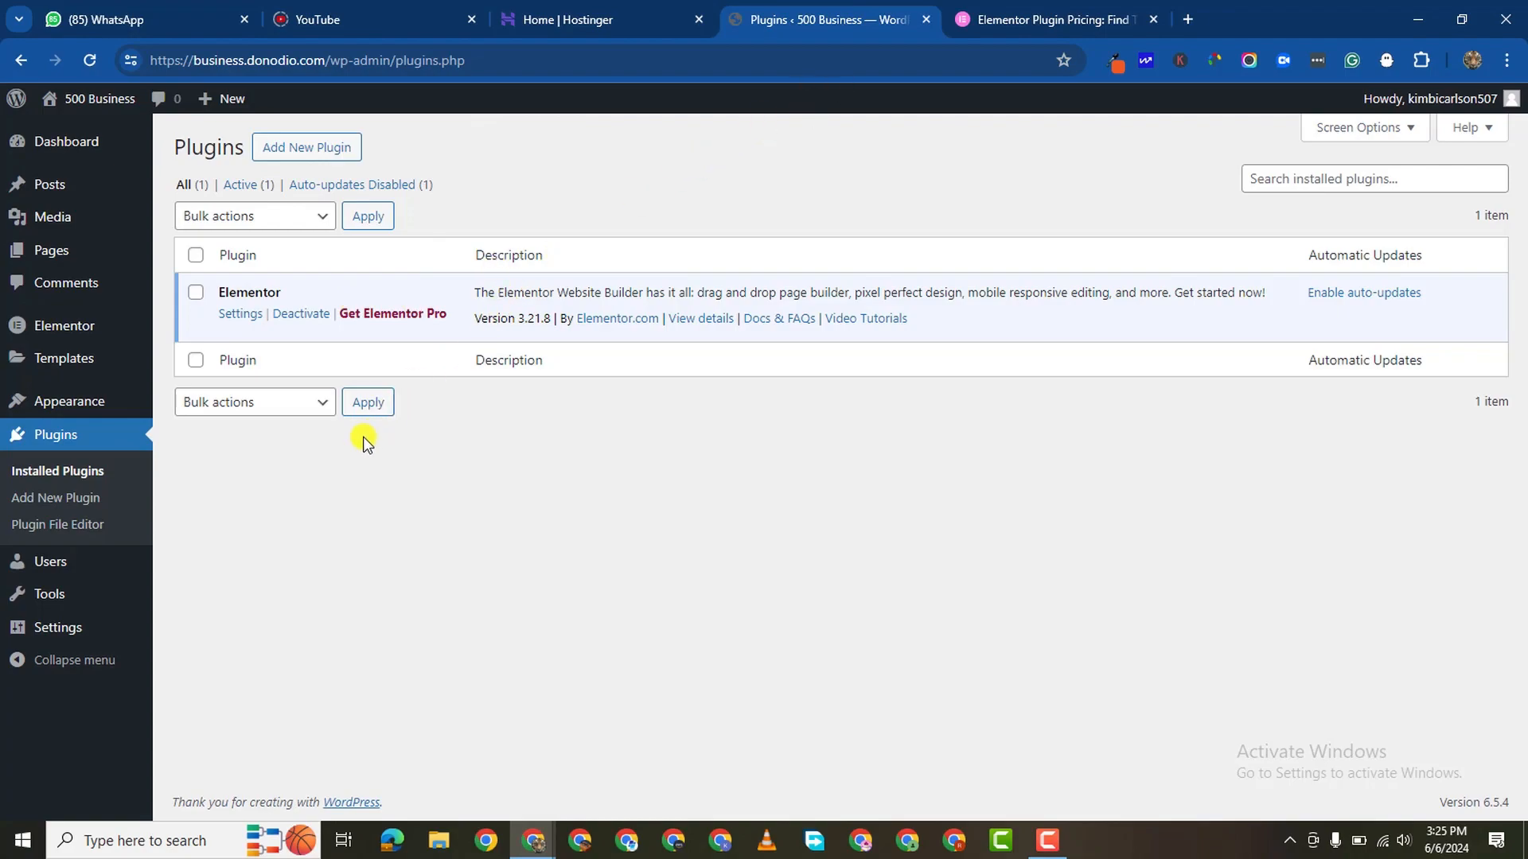
mouse_move(325, 469)
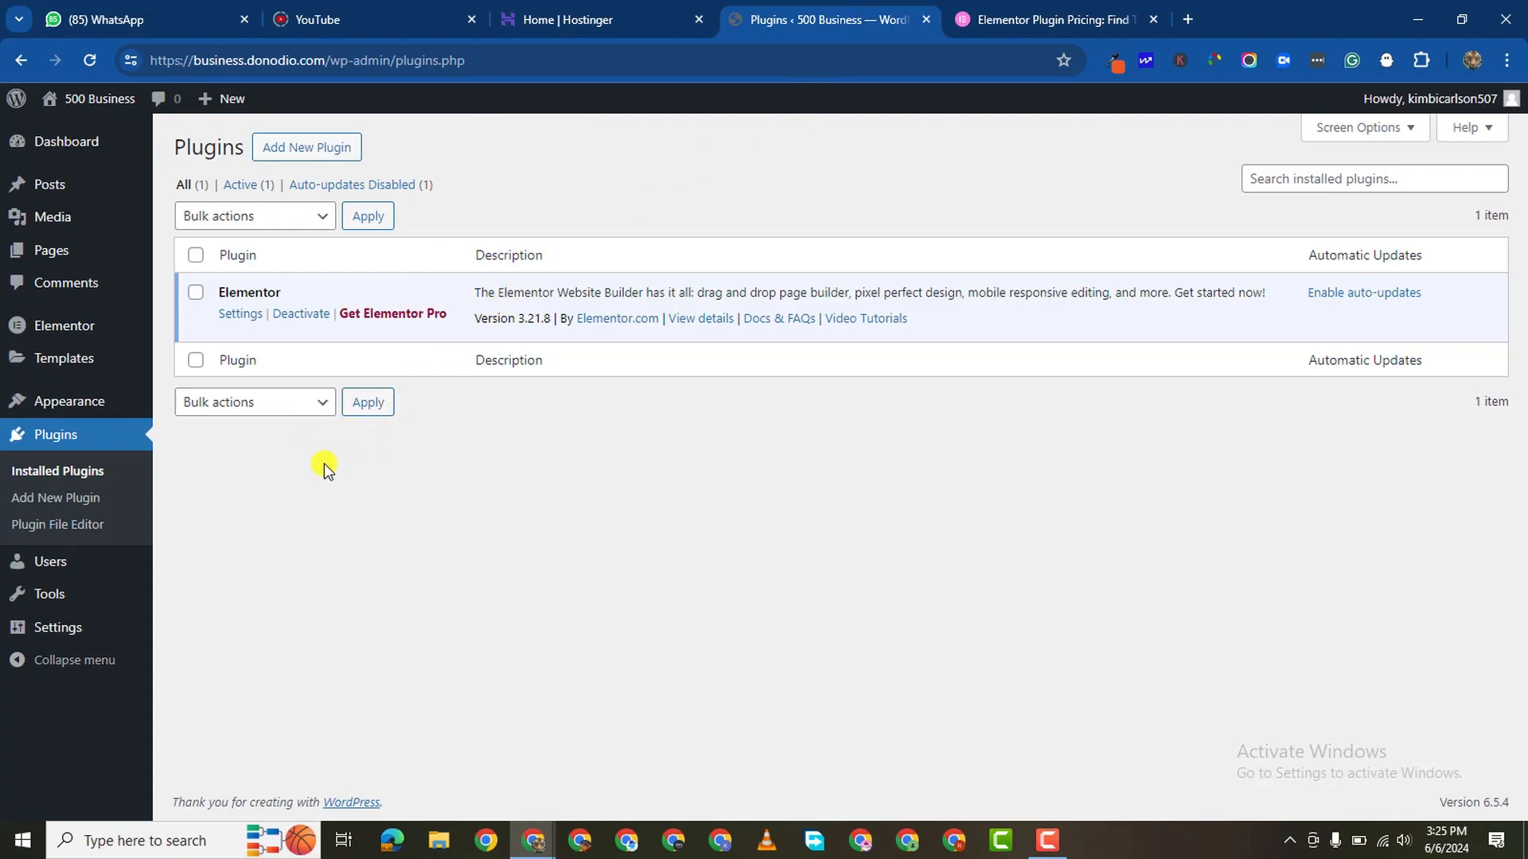
mouse_move(317, 151)
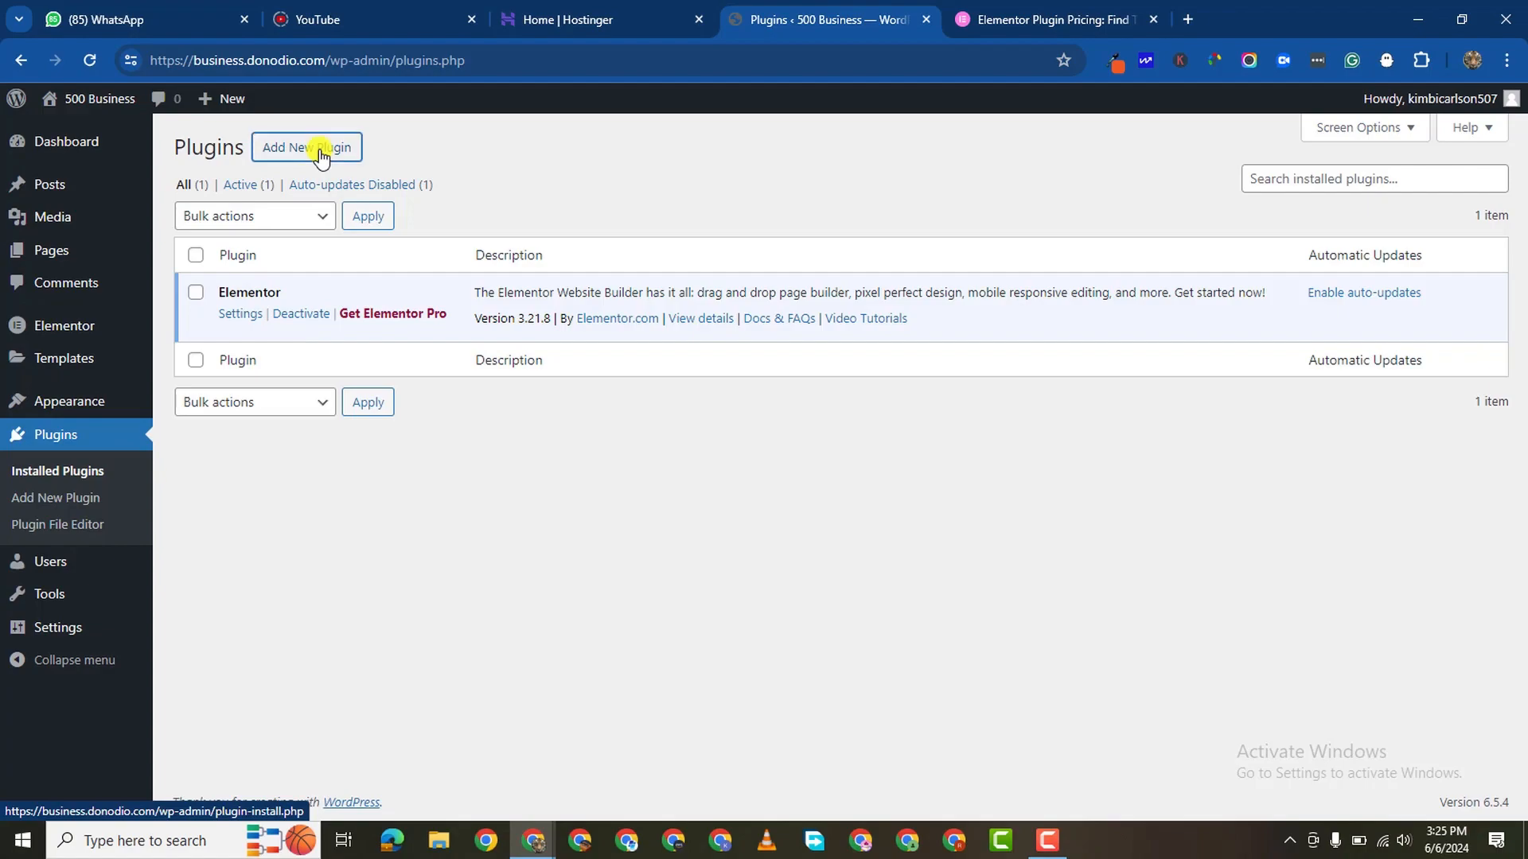
click(306, 147)
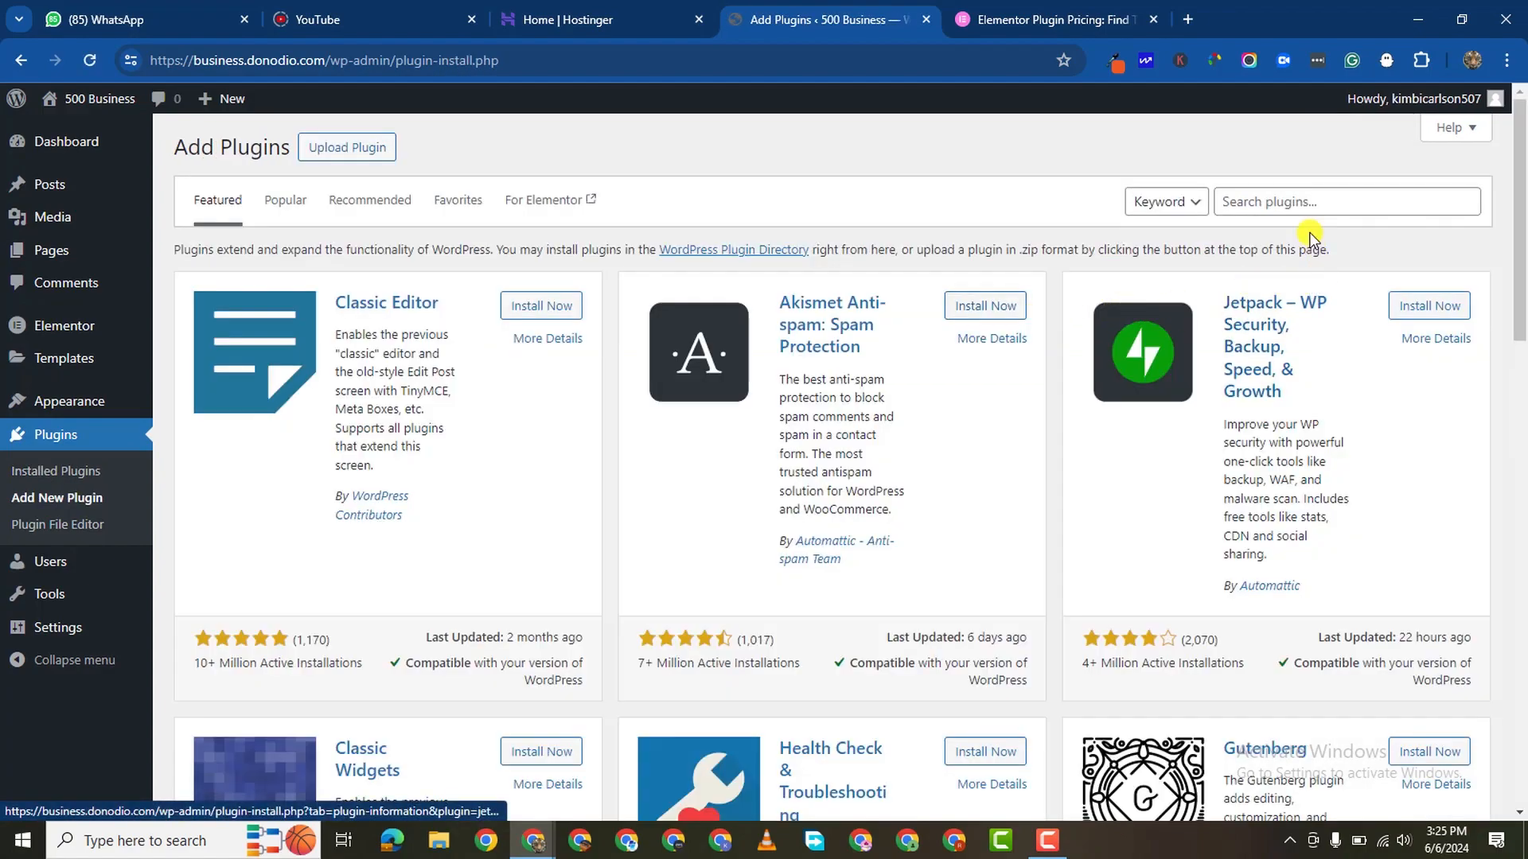
click(1344, 202)
text(elementor)
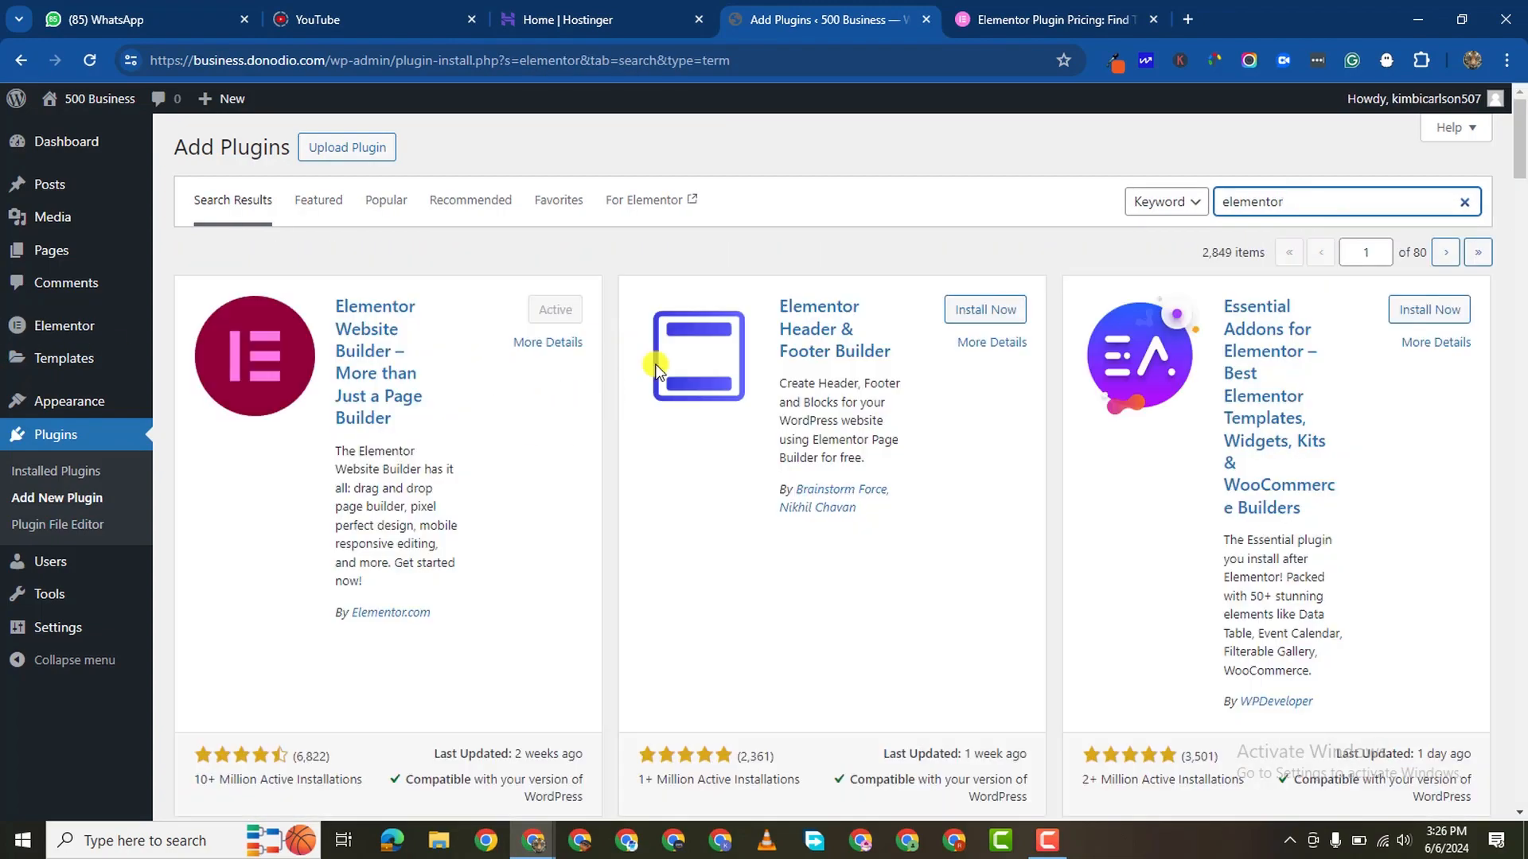
mouse_move(986, 314)
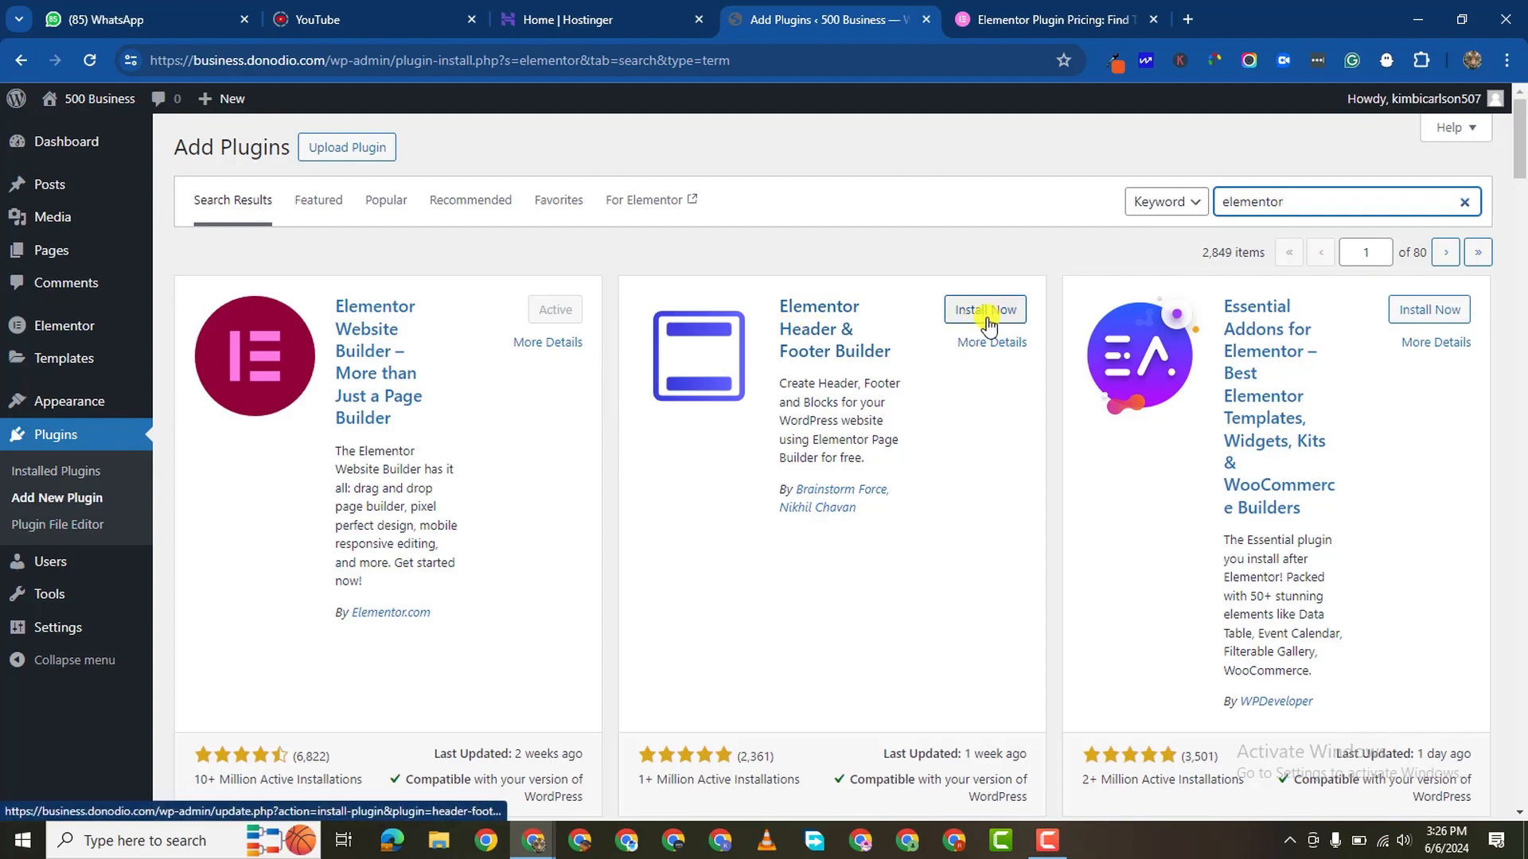
Step: Install and activate the Elementor Header & Footer Builder plugin
click(985, 309)
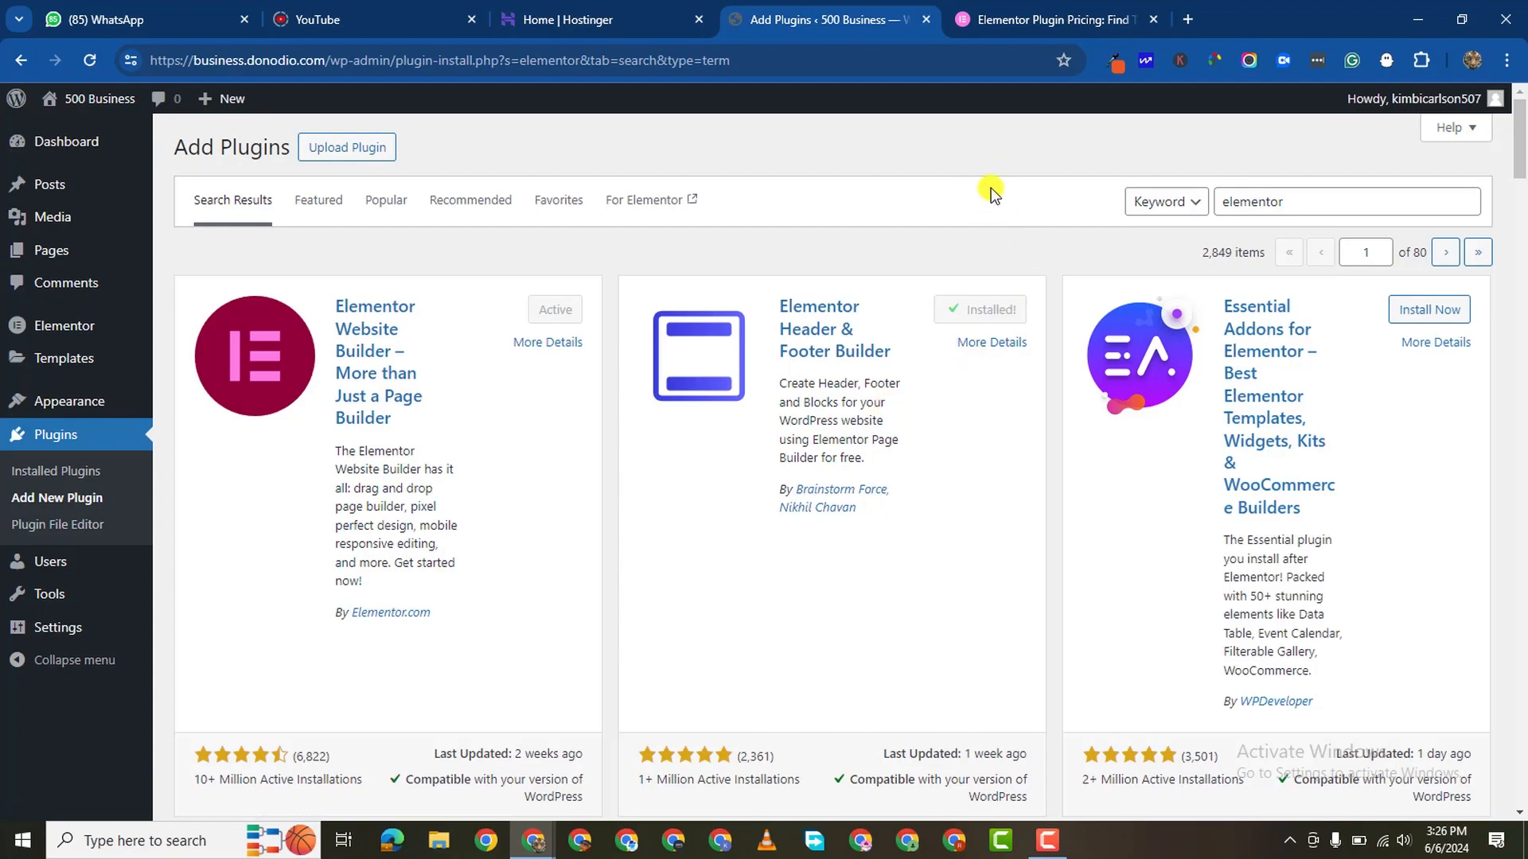
click(994, 309)
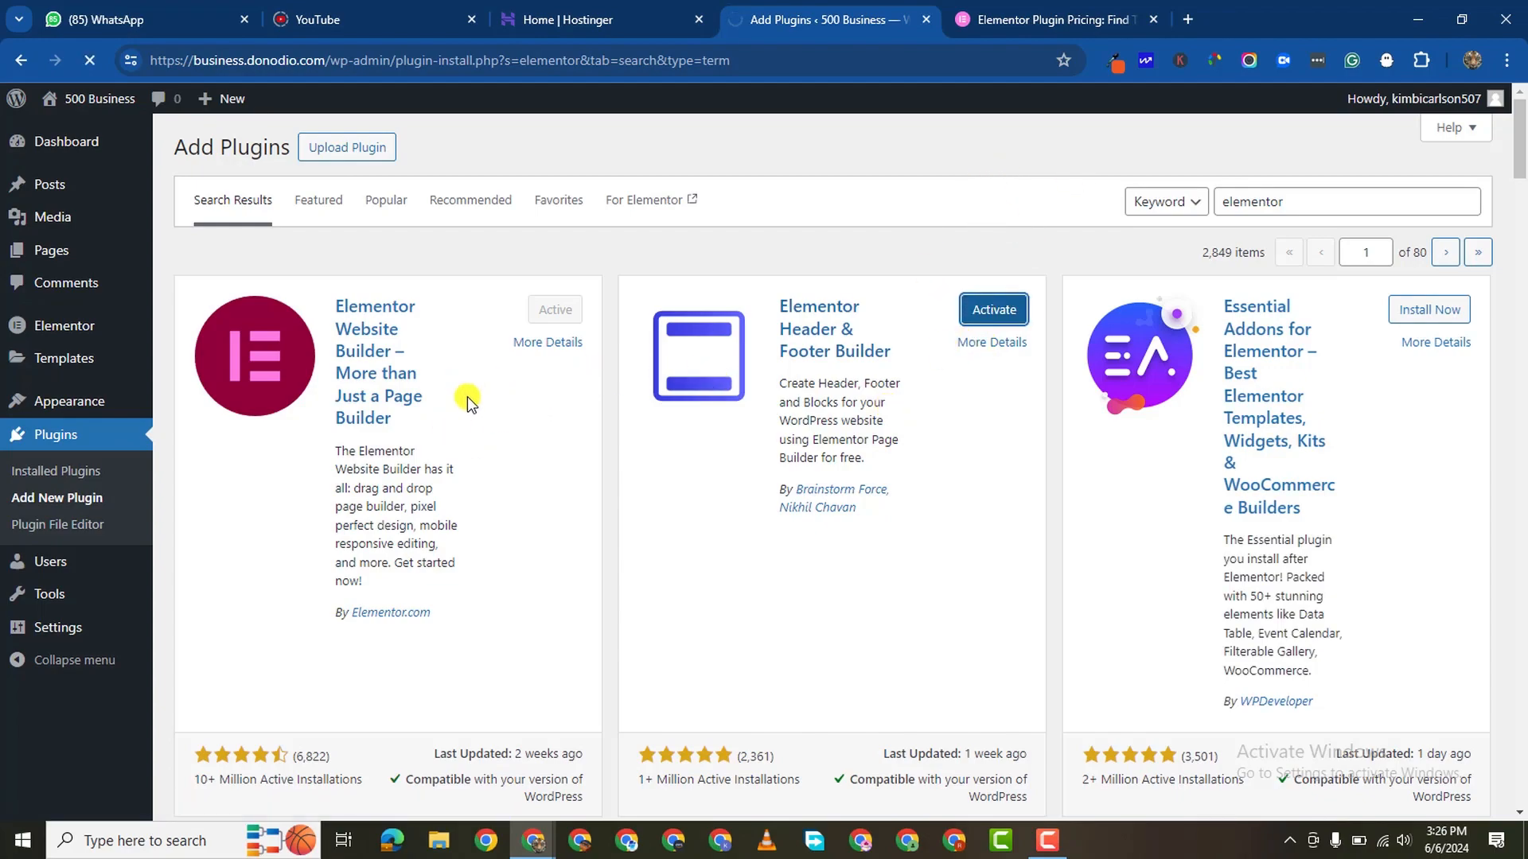
click(993, 309)
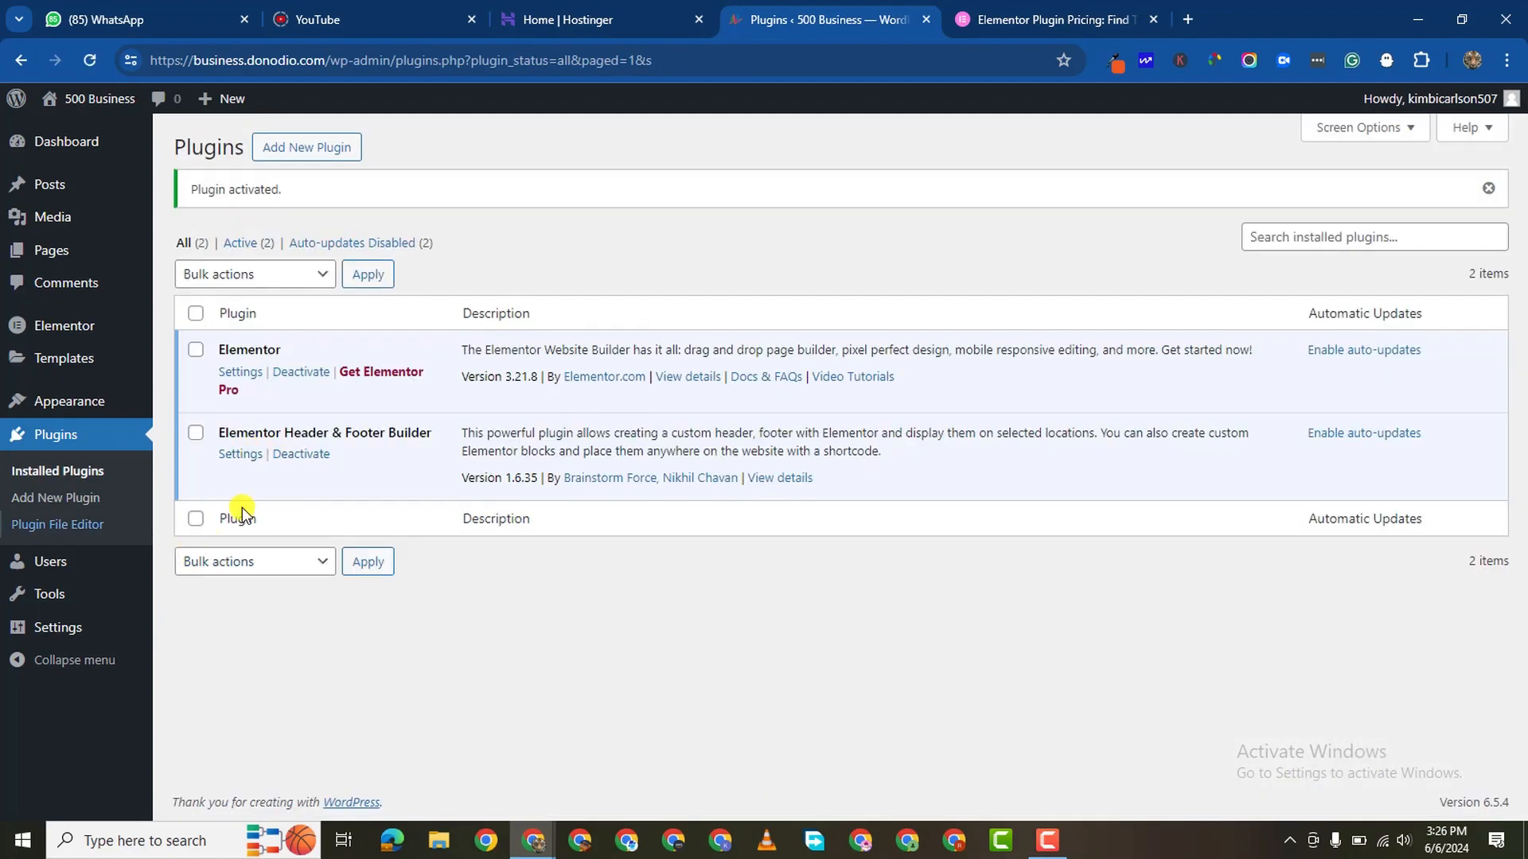
mouse_move(67, 401)
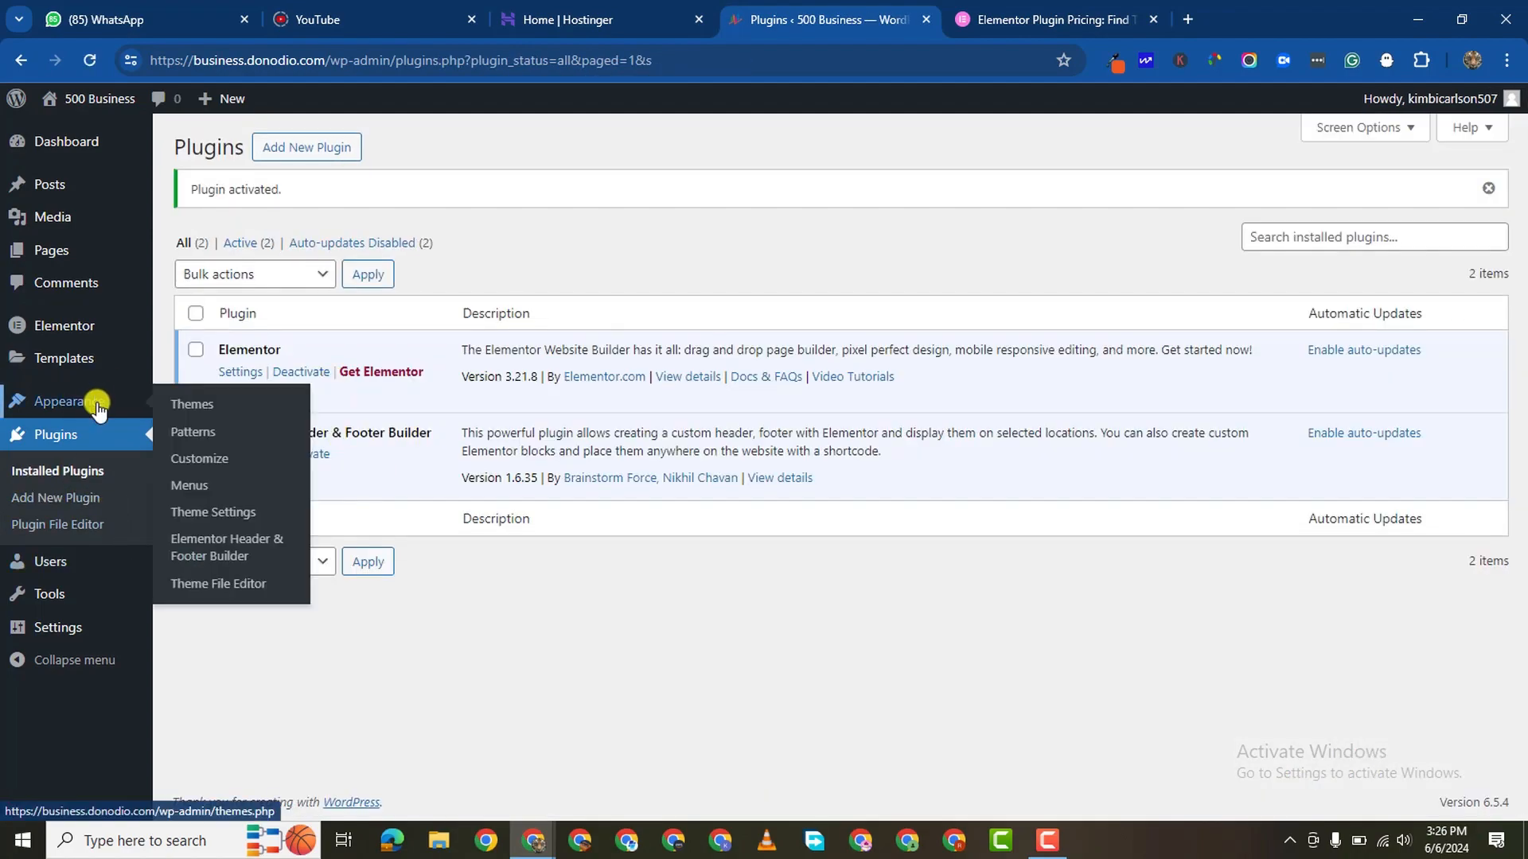
Step: Skip the plugin's welcome survey and start a new header/footer template
click(226, 548)
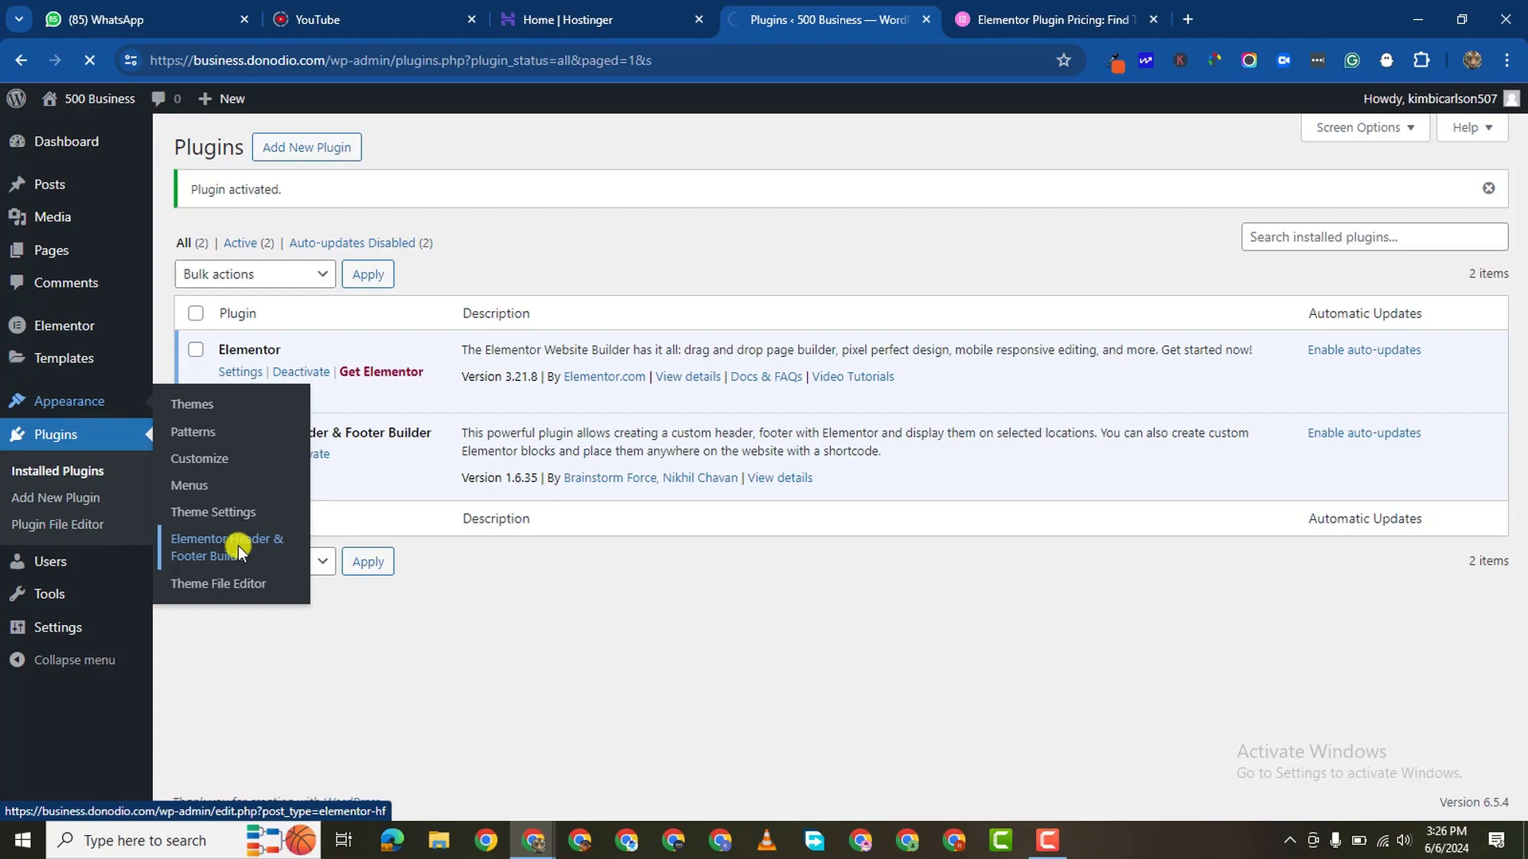
click(226, 548)
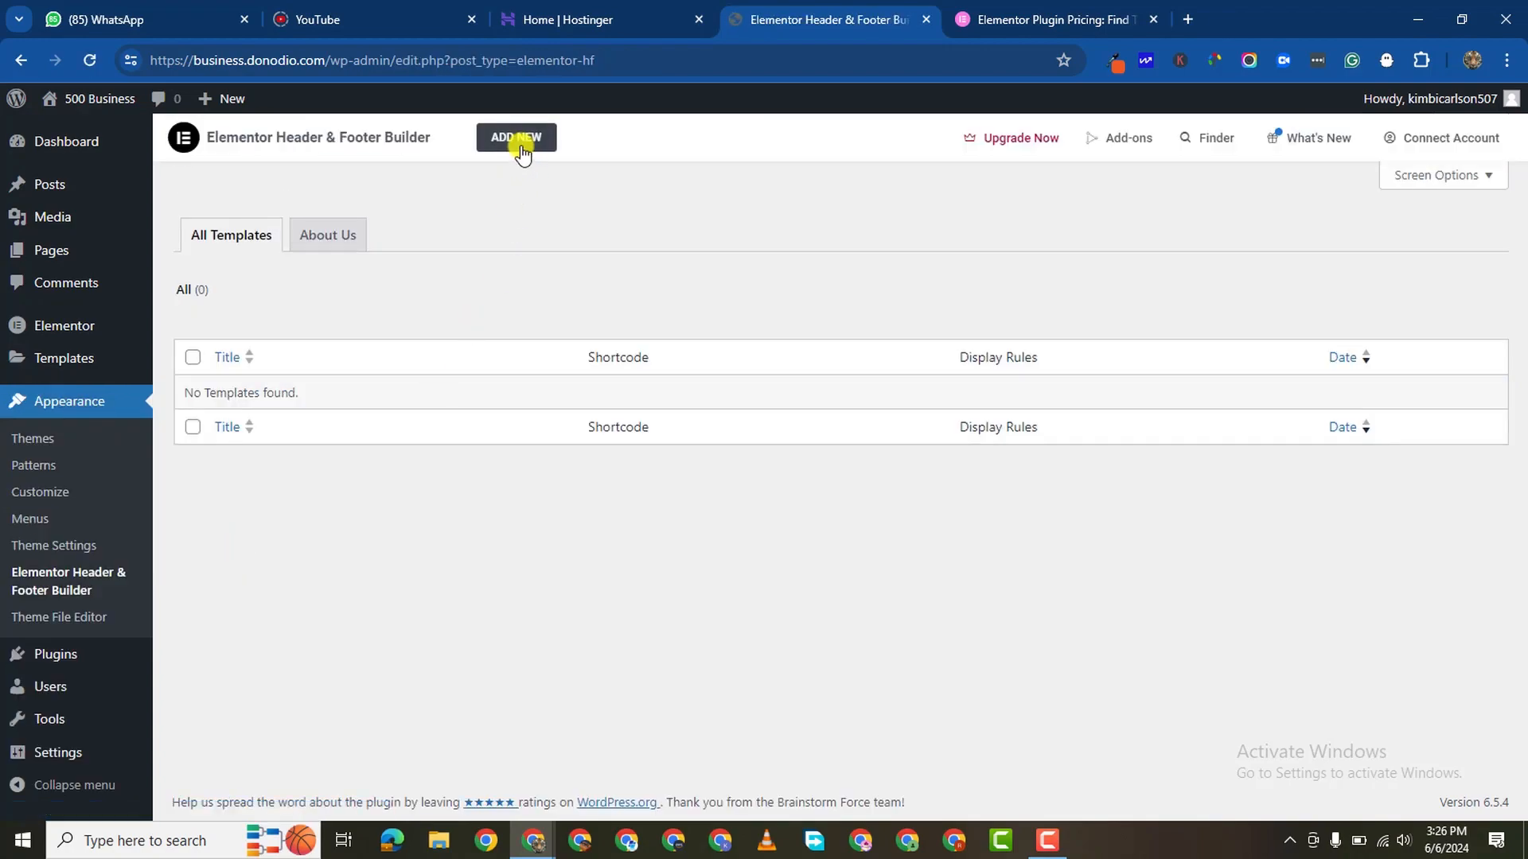
click(516, 137)
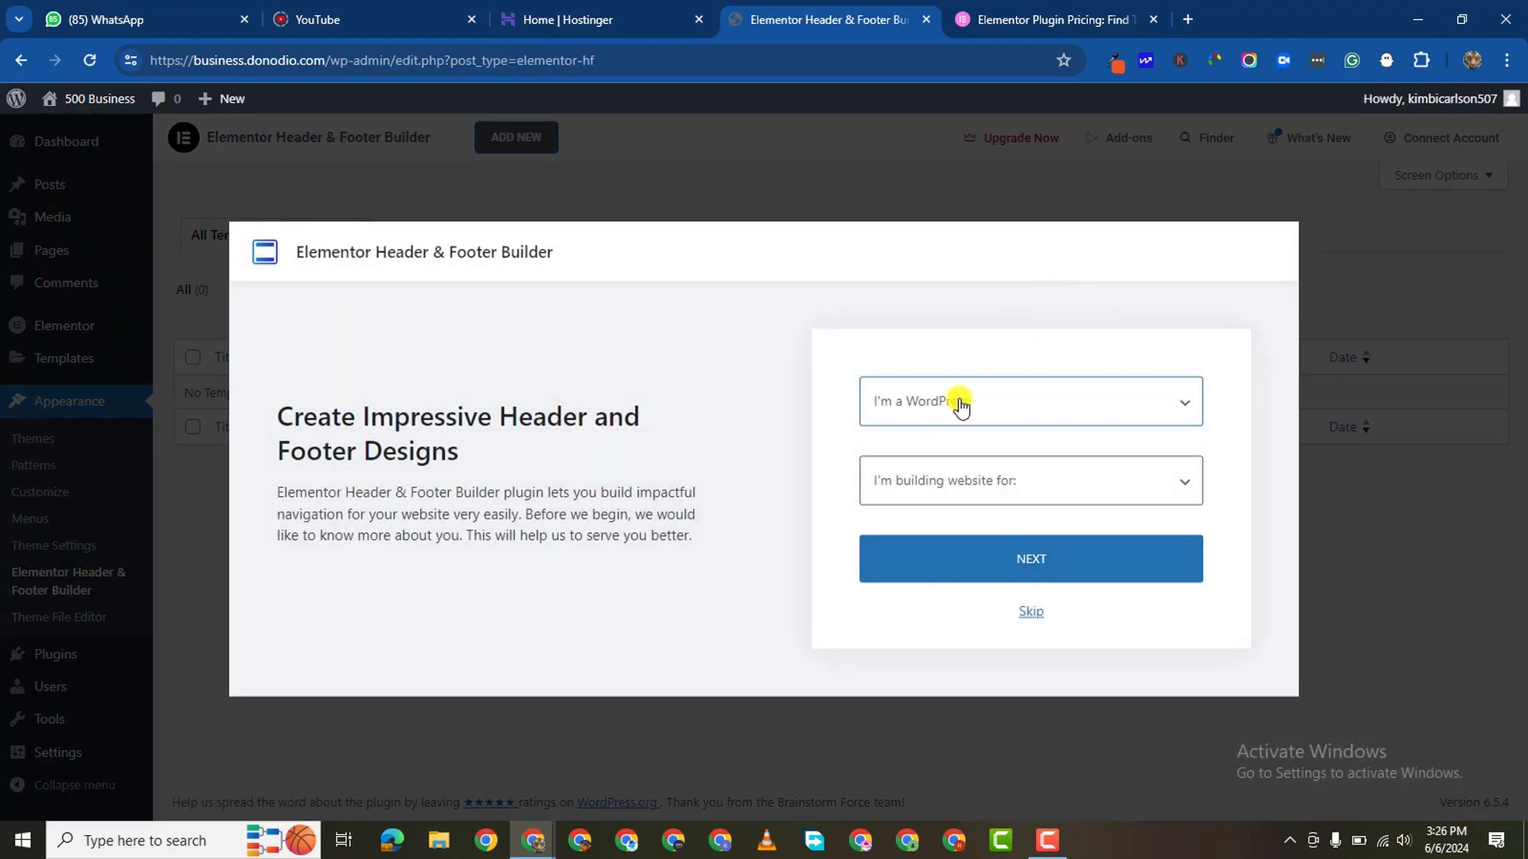
click(1031, 611)
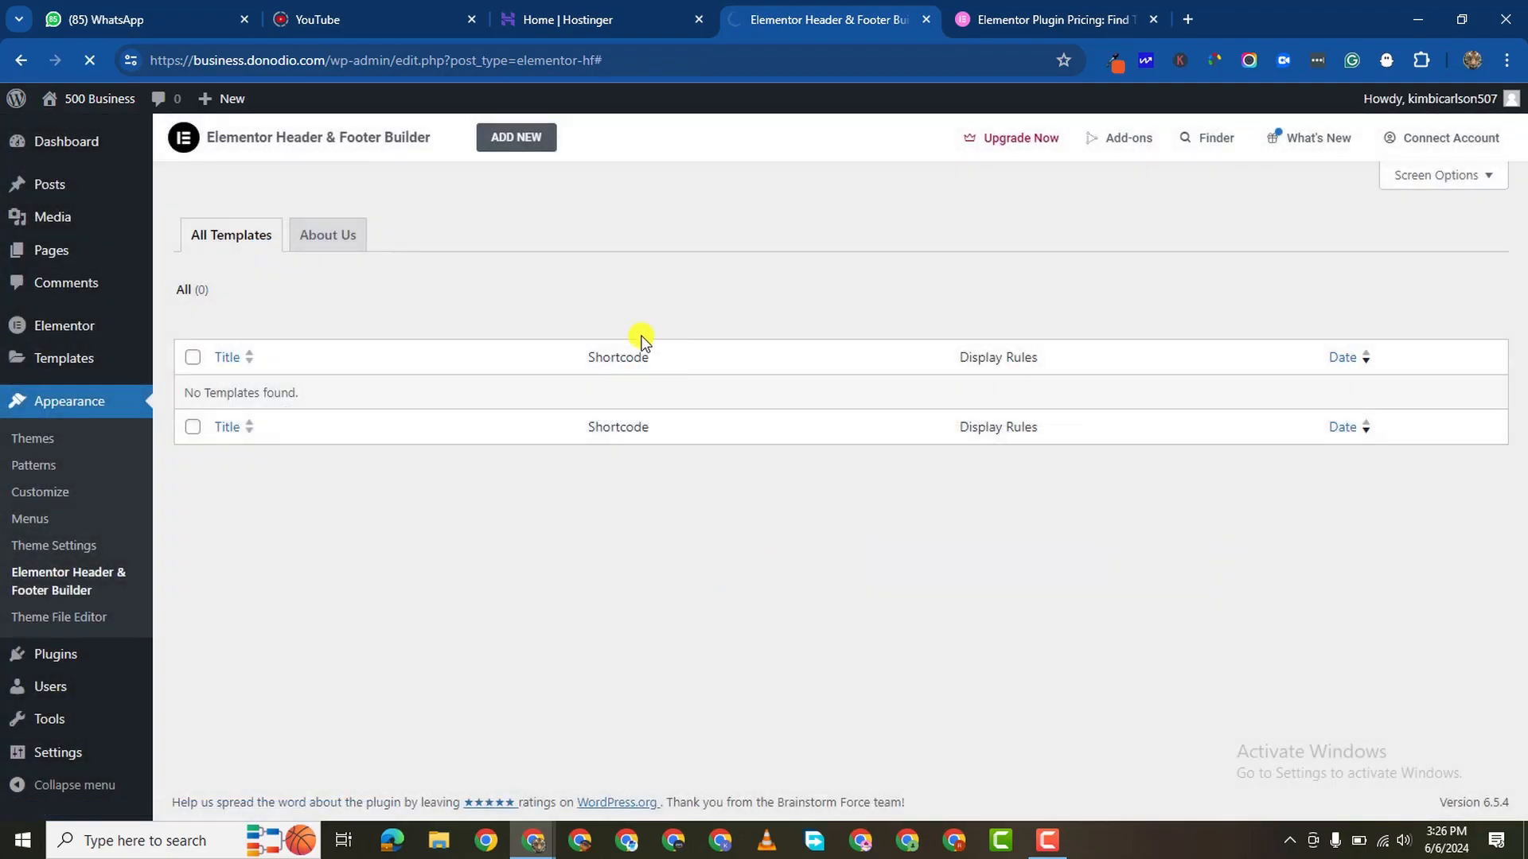
click(516, 137)
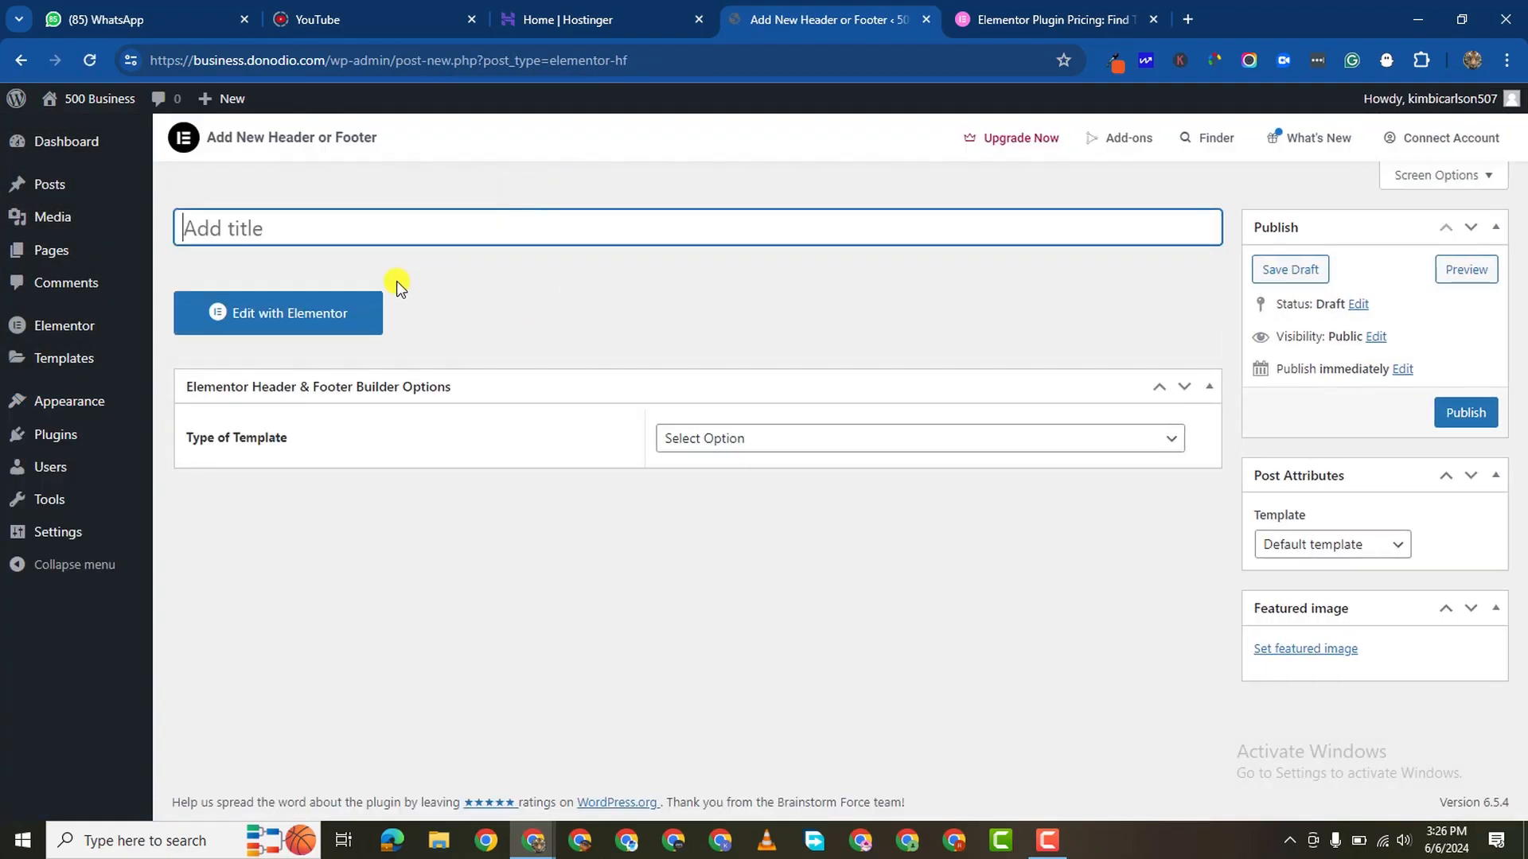
Step: Publish a Header template 'Main Header' displayed on Entire Website and All Pages
text(Main Header)
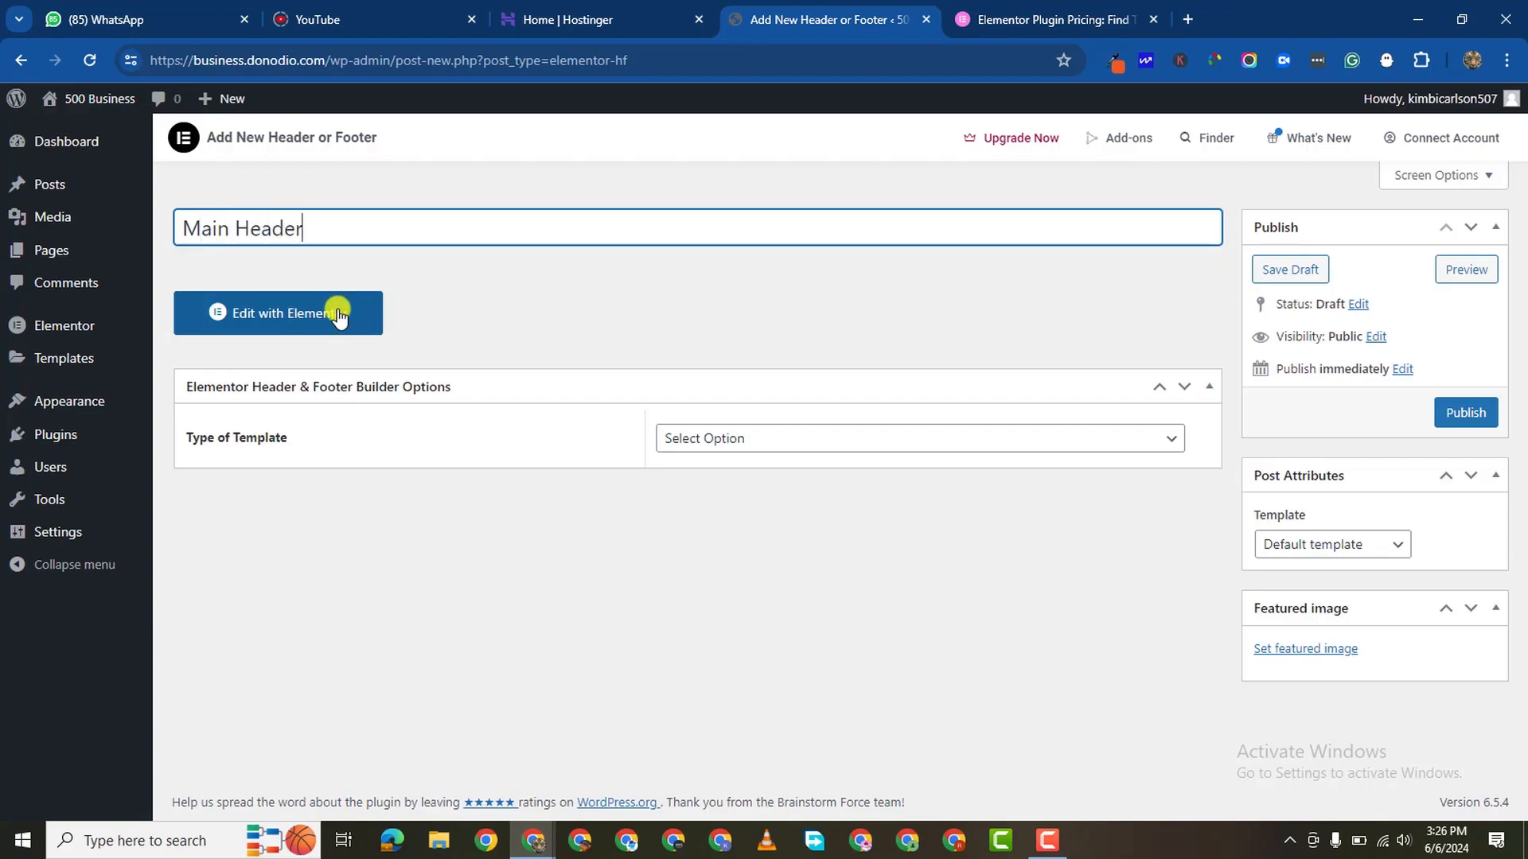
click(920, 439)
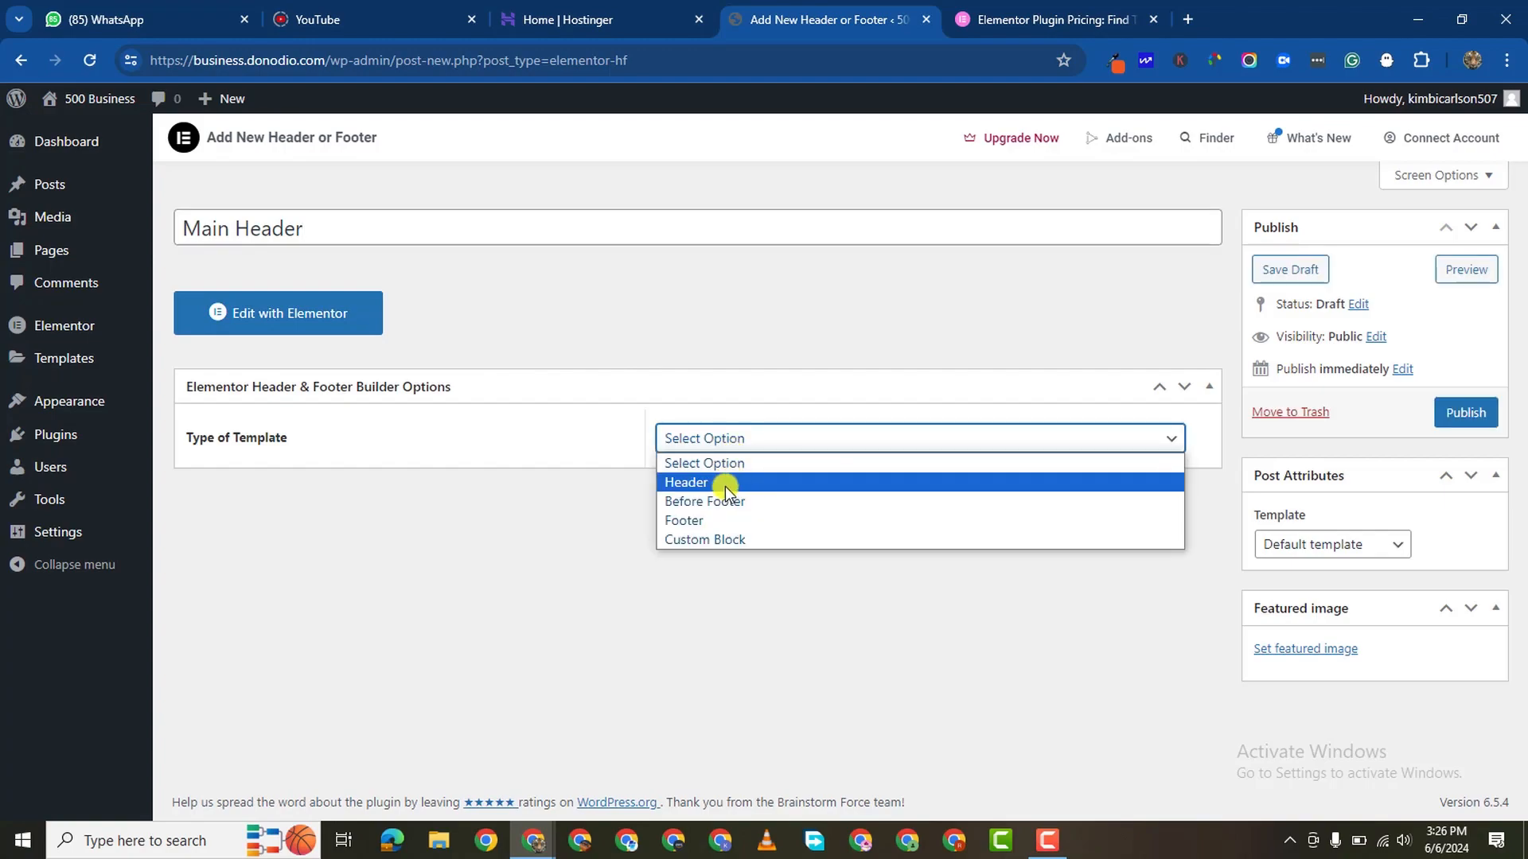
click(687, 482)
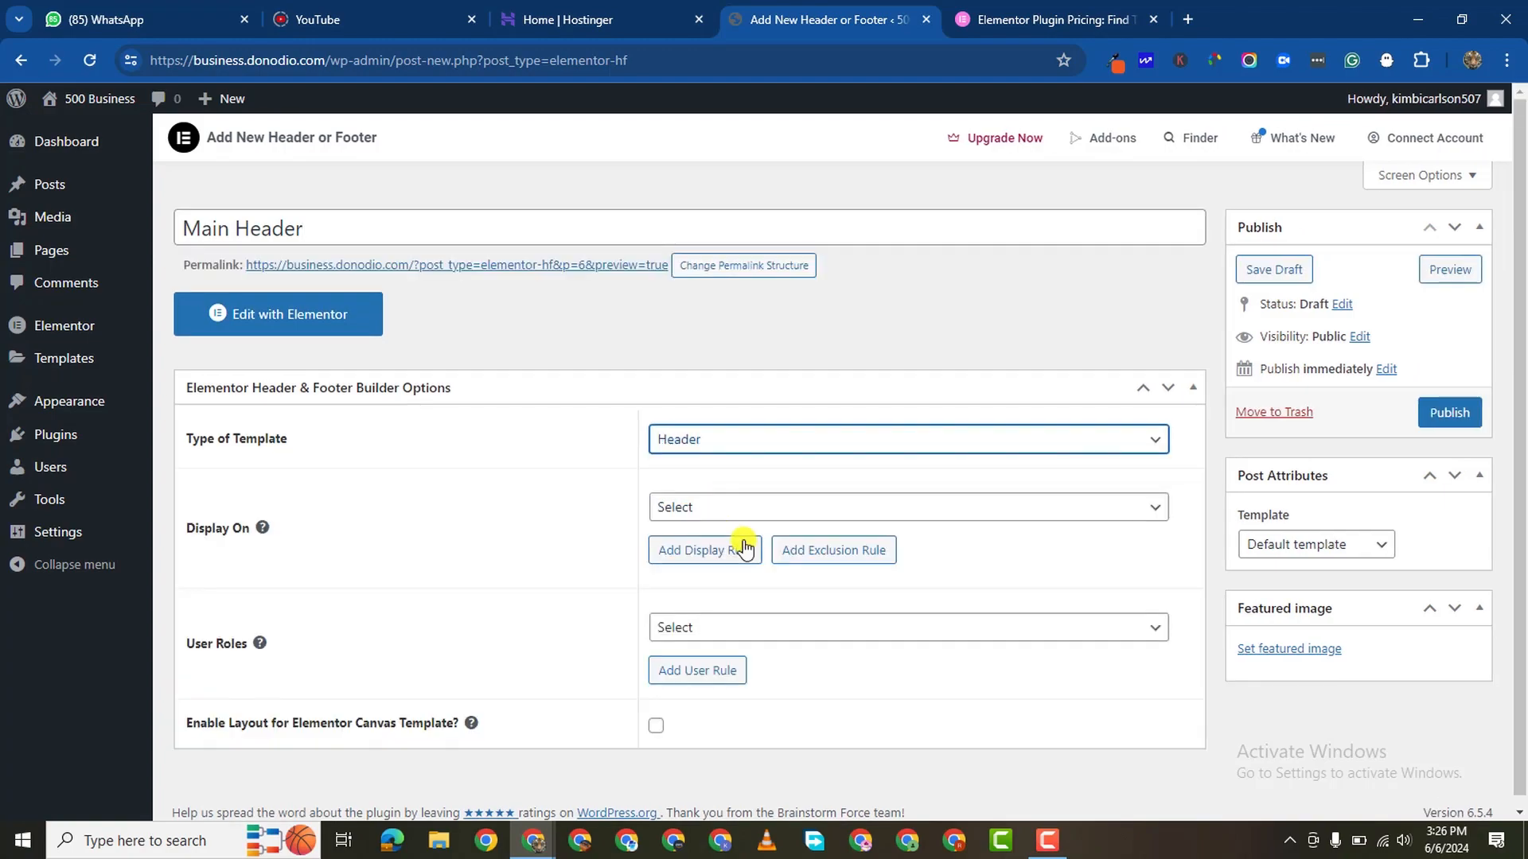
click(907, 507)
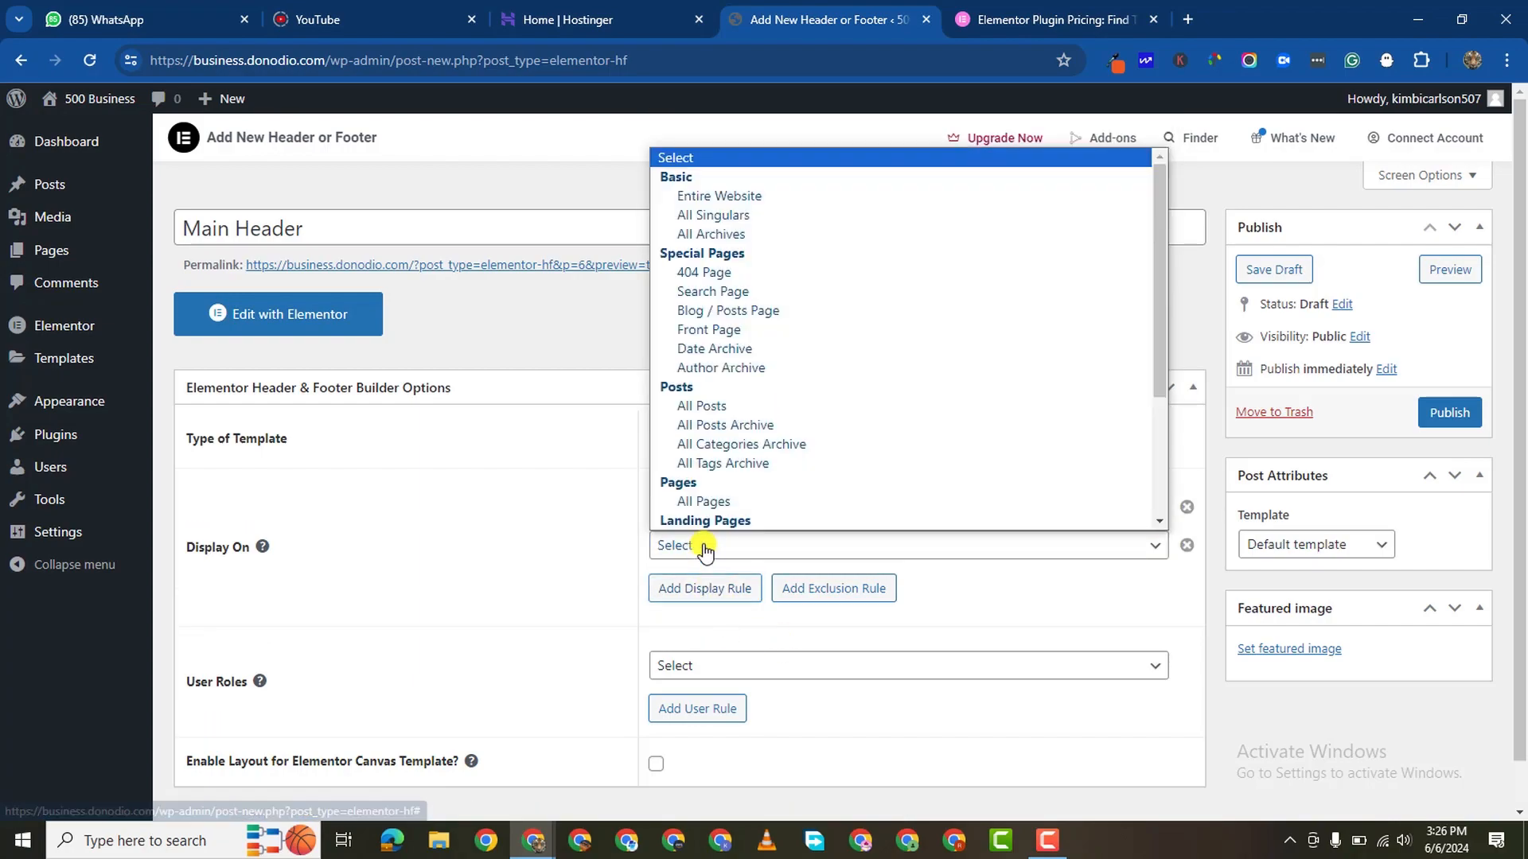
click(703, 501)
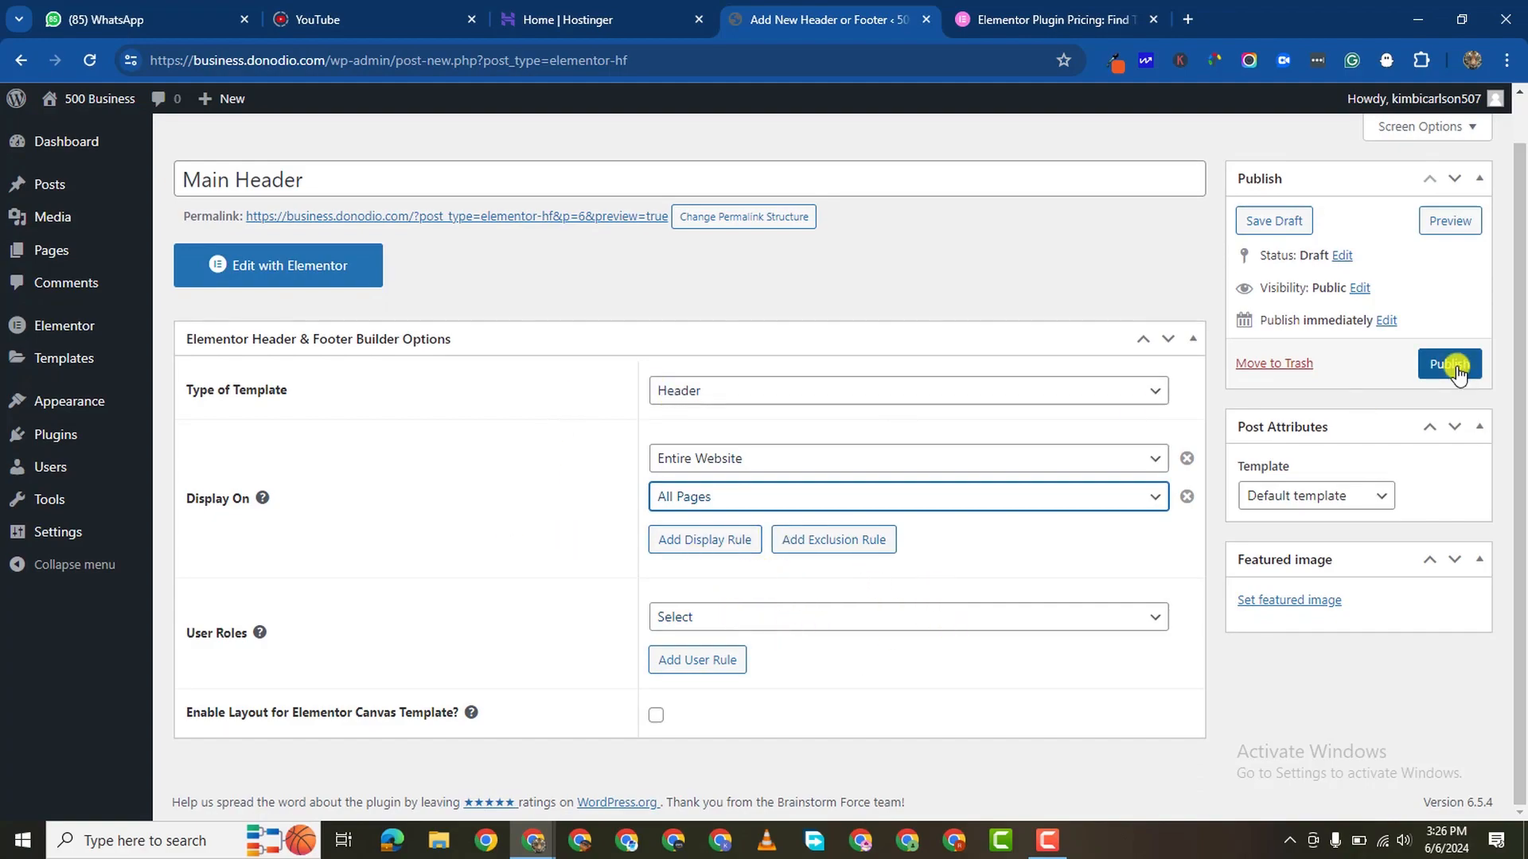
click(1450, 363)
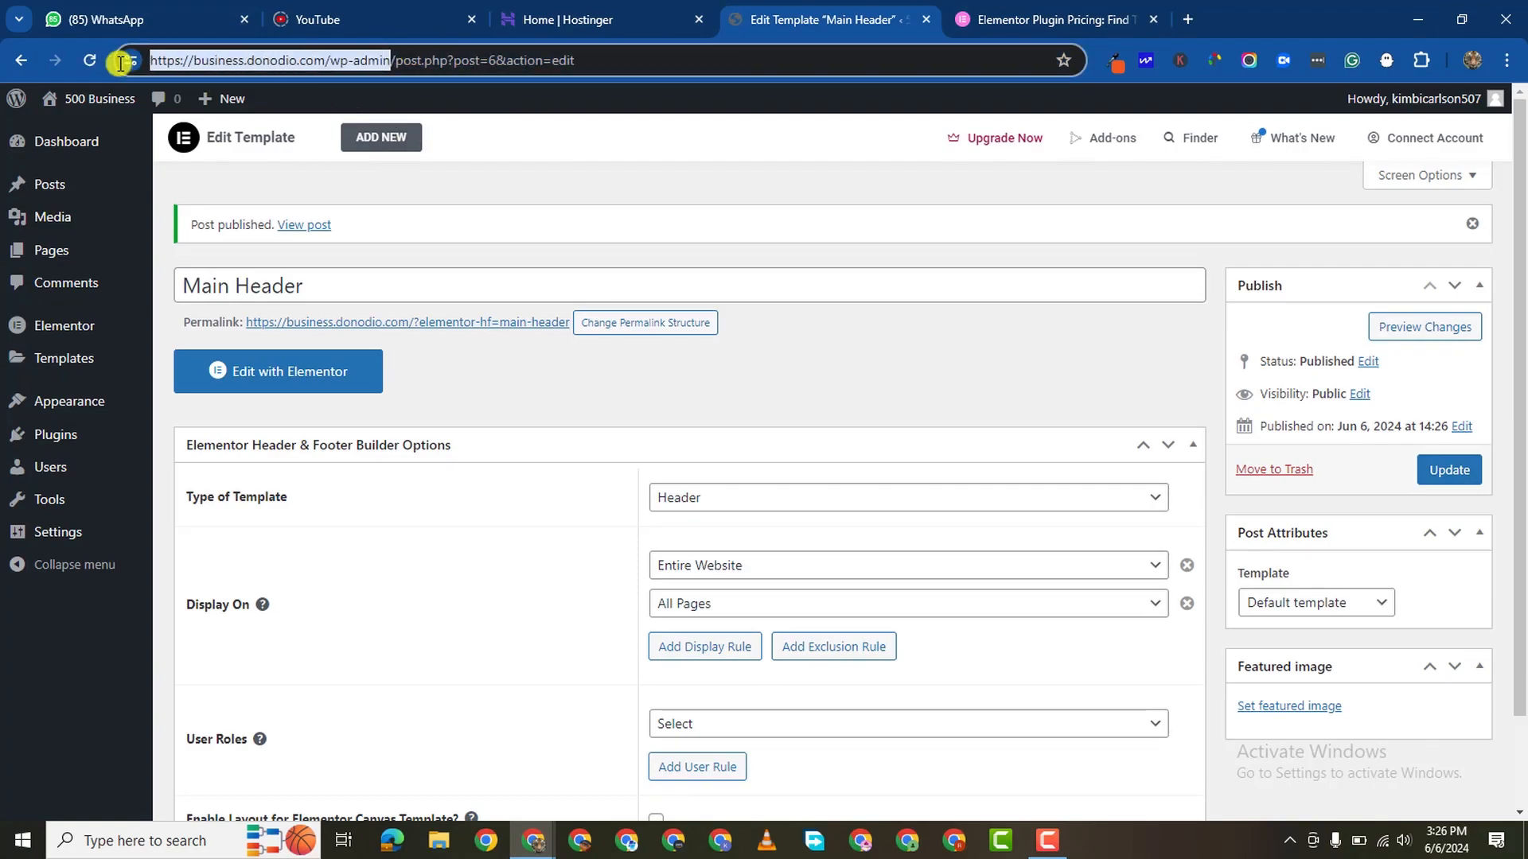
right_click(279, 61)
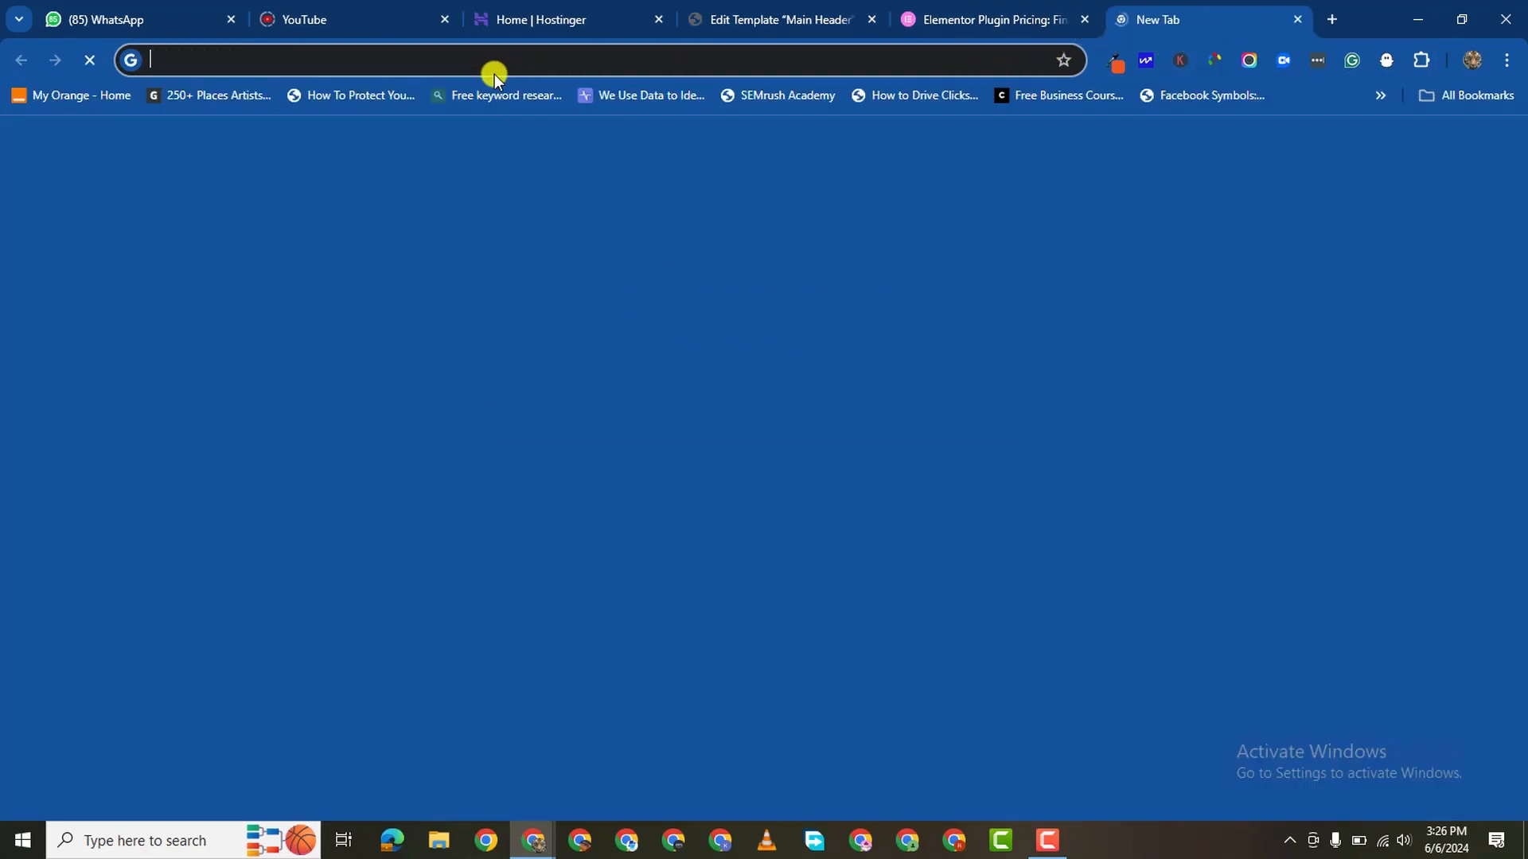
Step: Search 'envato' in wp-admin plugins, then install and activate Envato Elements
text(https://business.donodio.com/wp-admin/plugin-install.php)
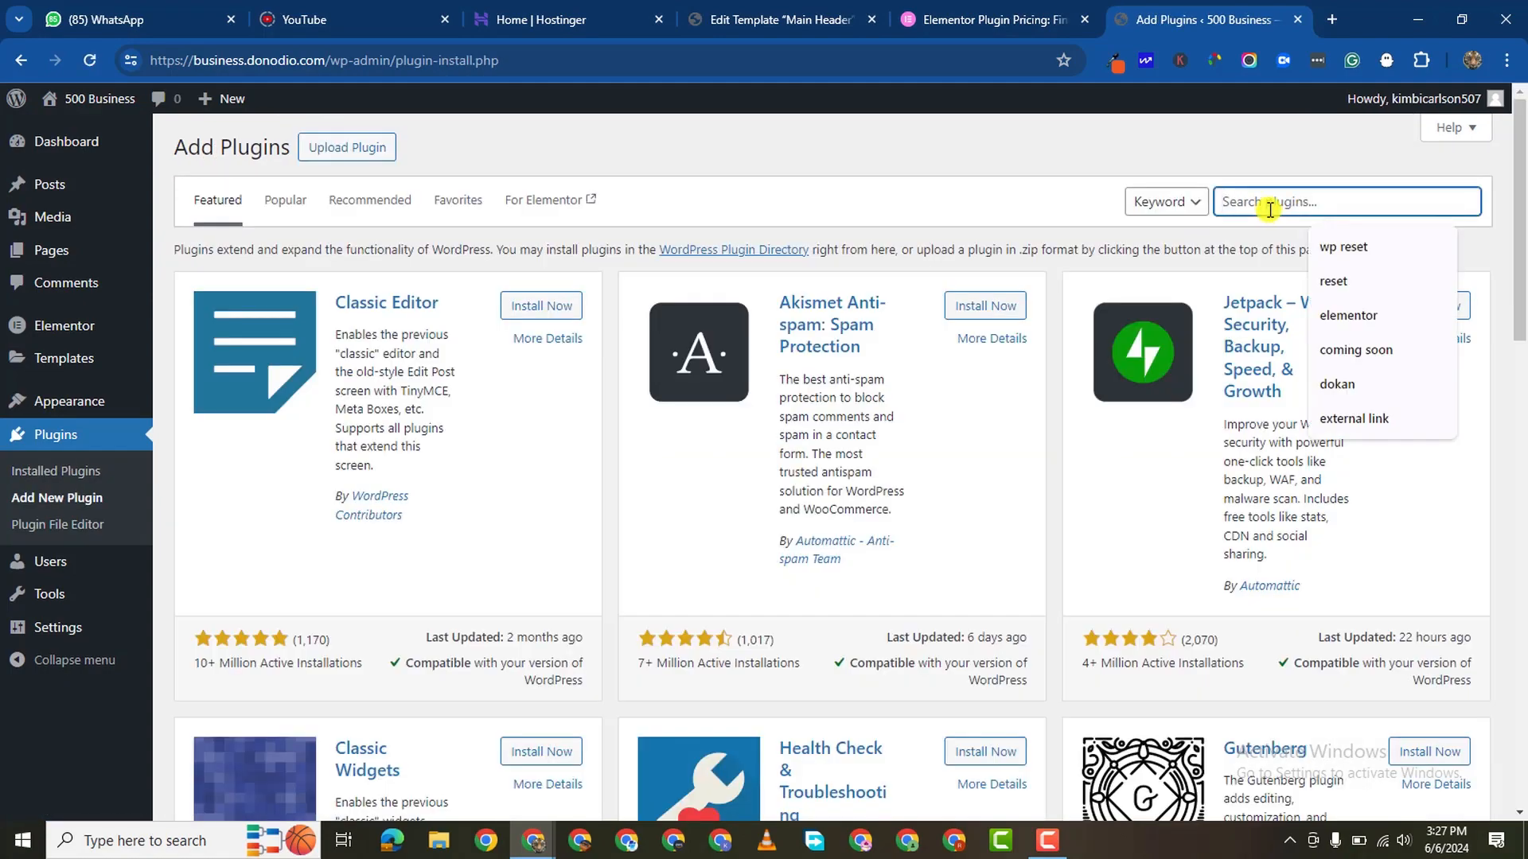
text(envato)
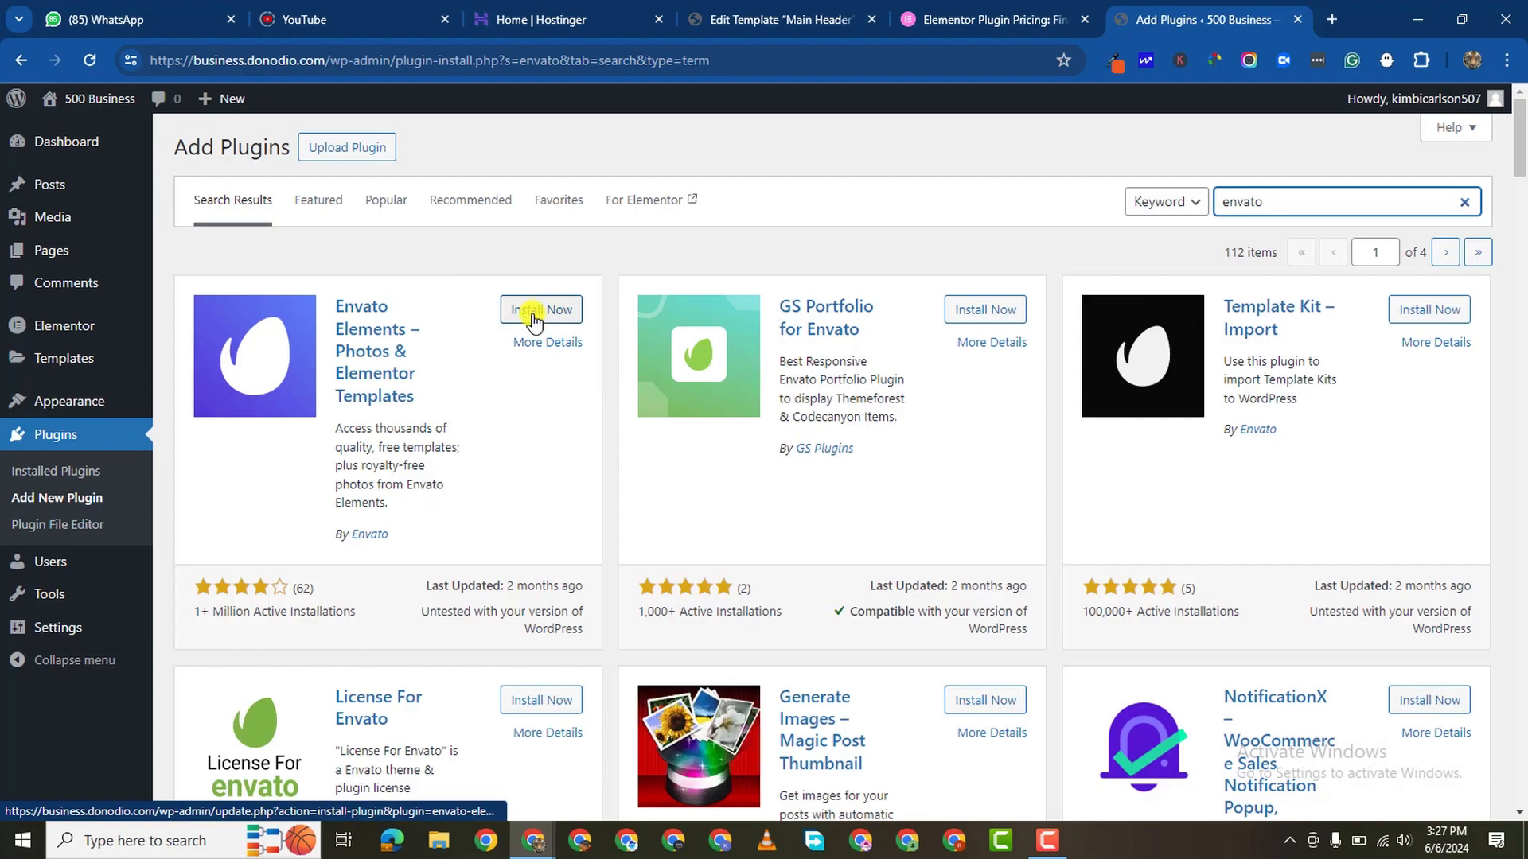
click(541, 309)
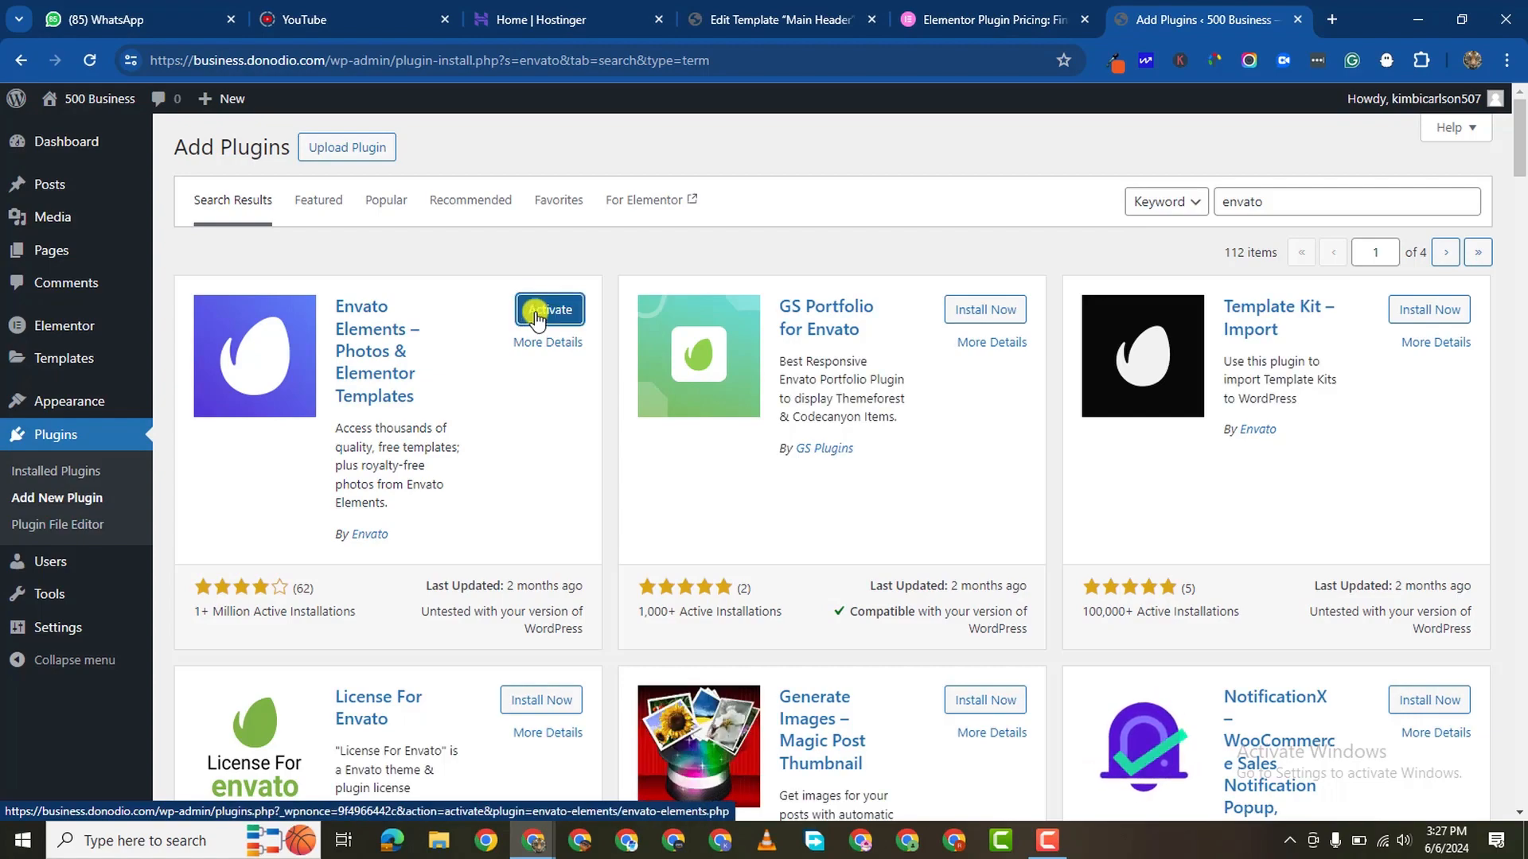
click(544, 309)
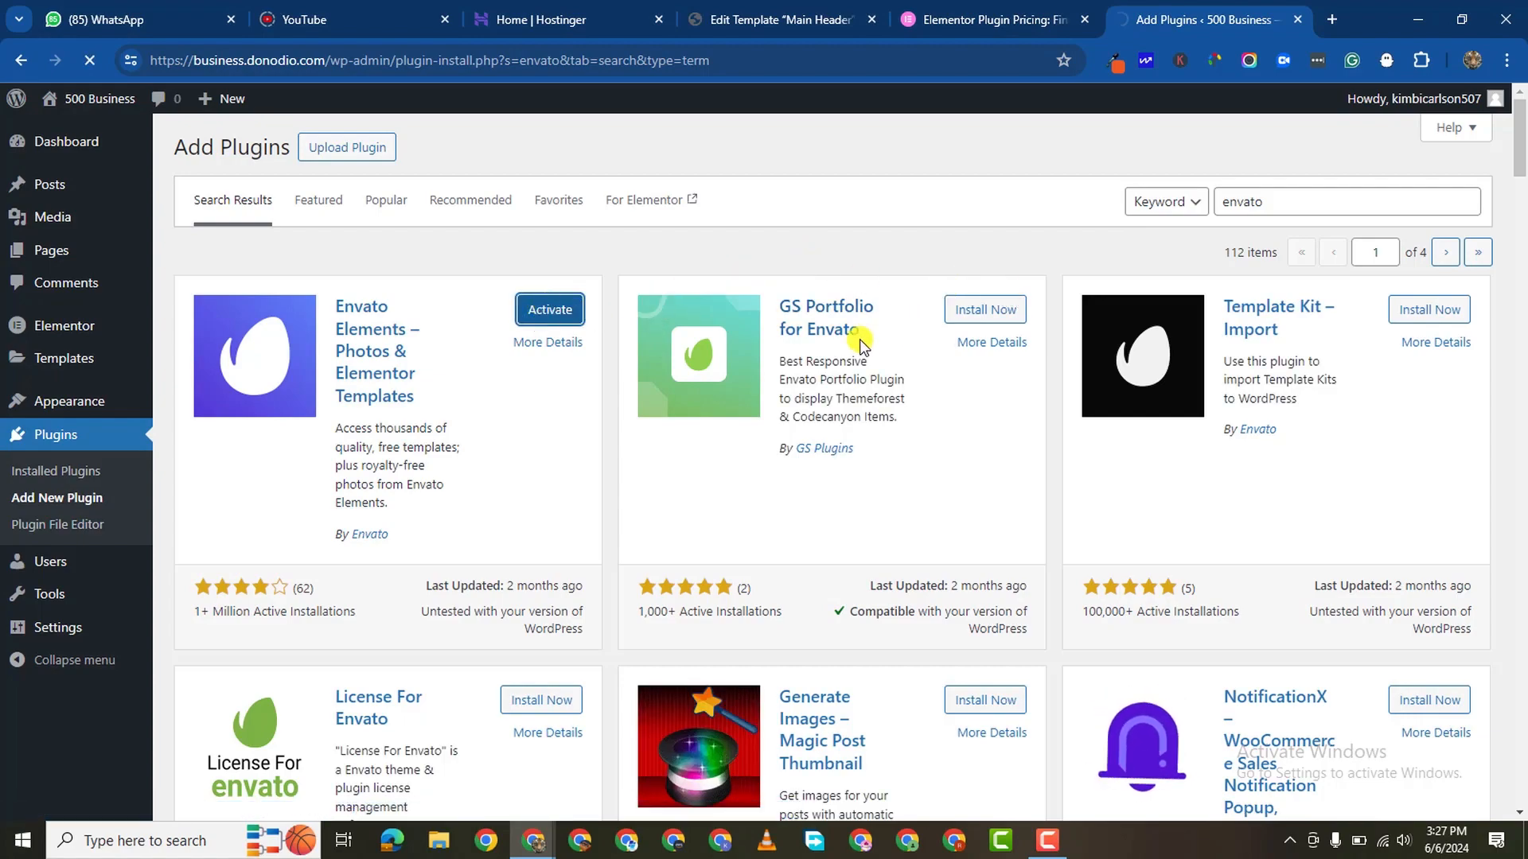
click(551, 309)
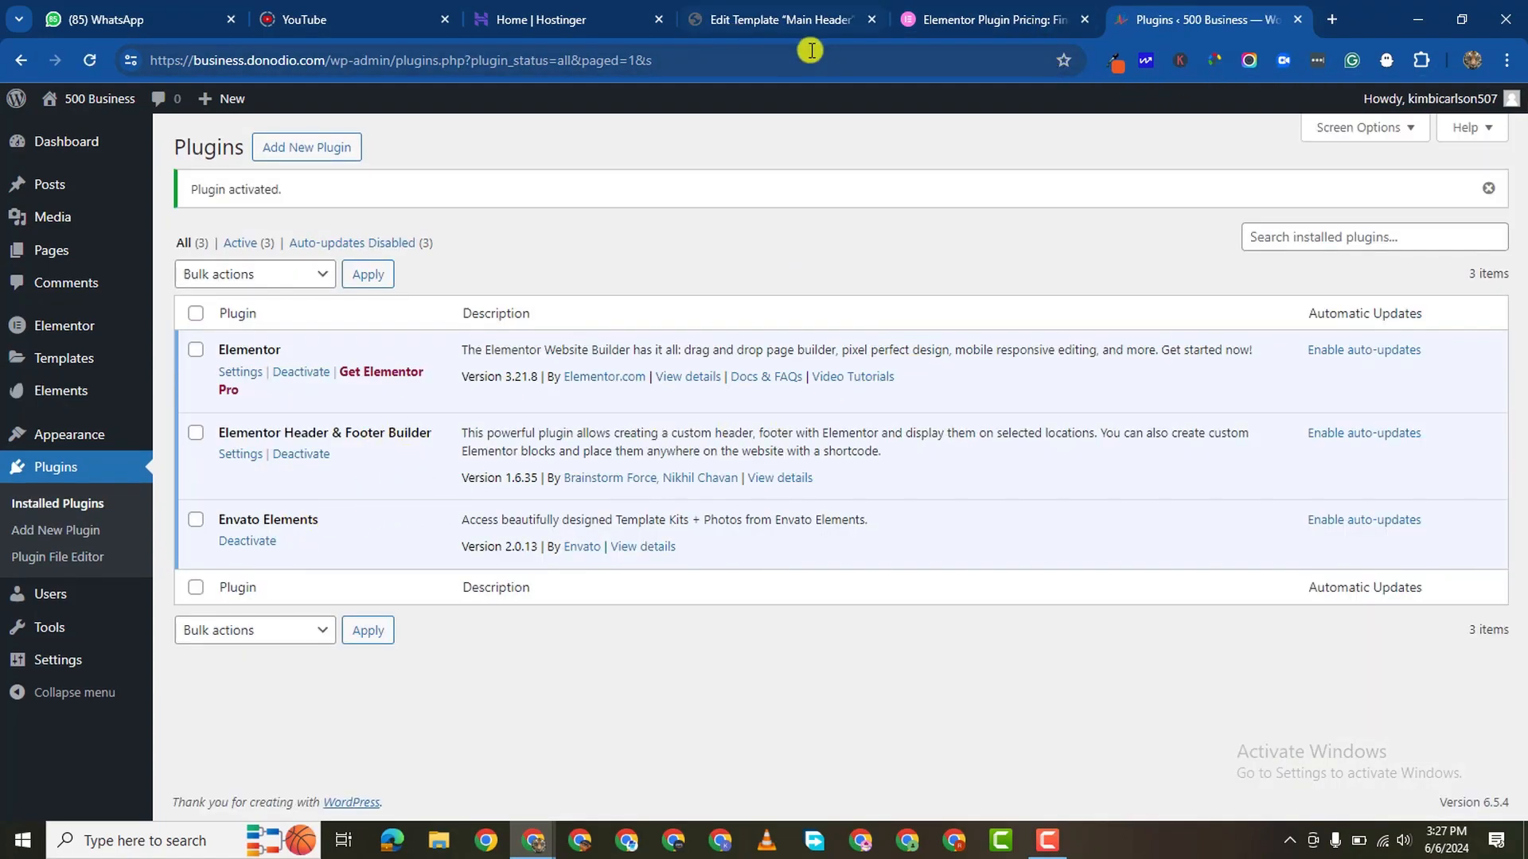
Step: Launch the Main Header template in the Elementor editor
click(995, 19)
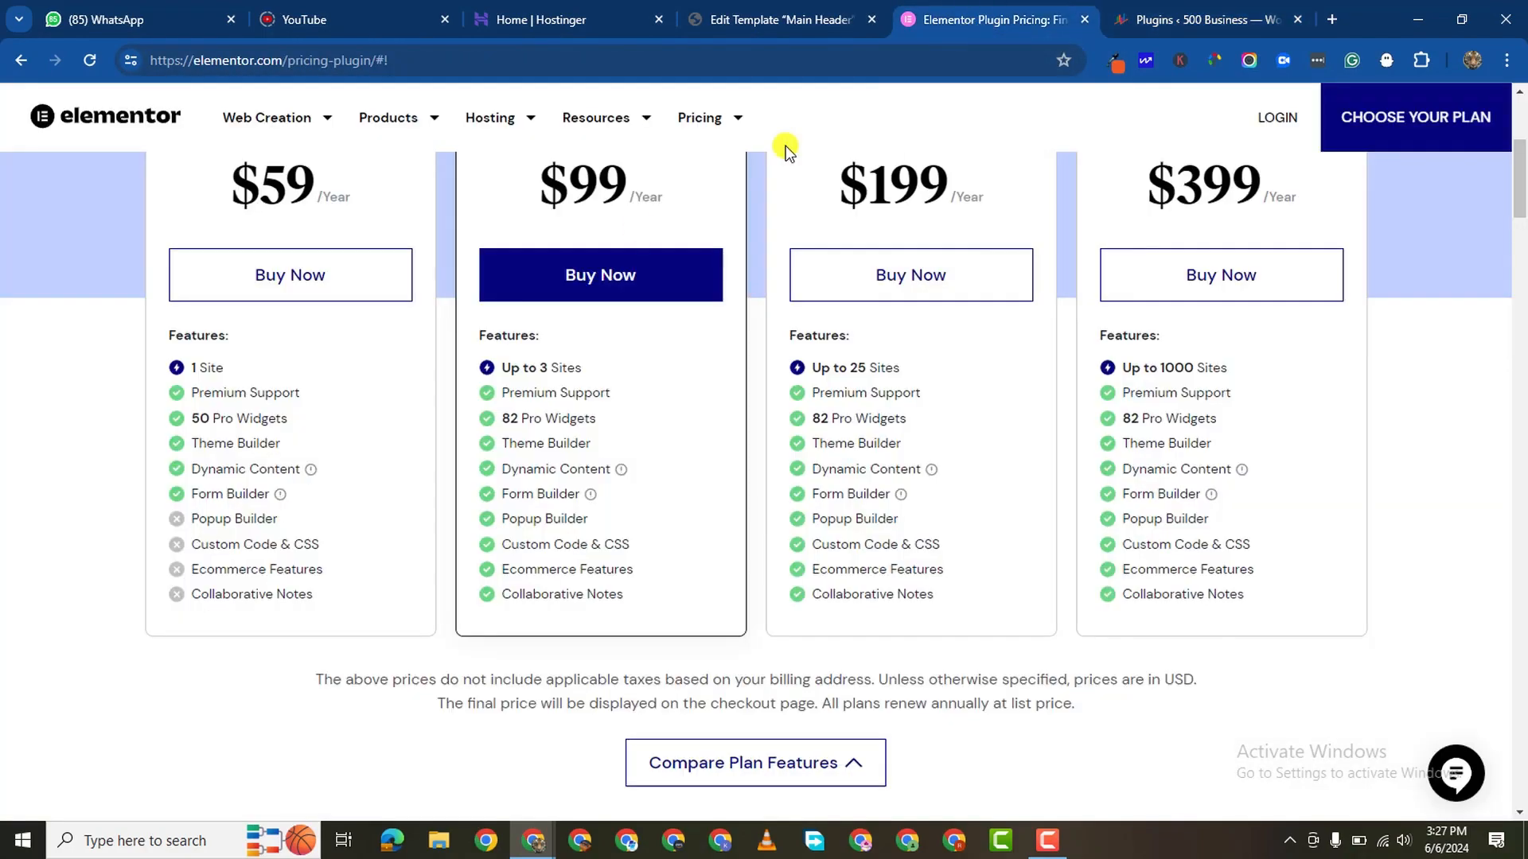
click(779, 21)
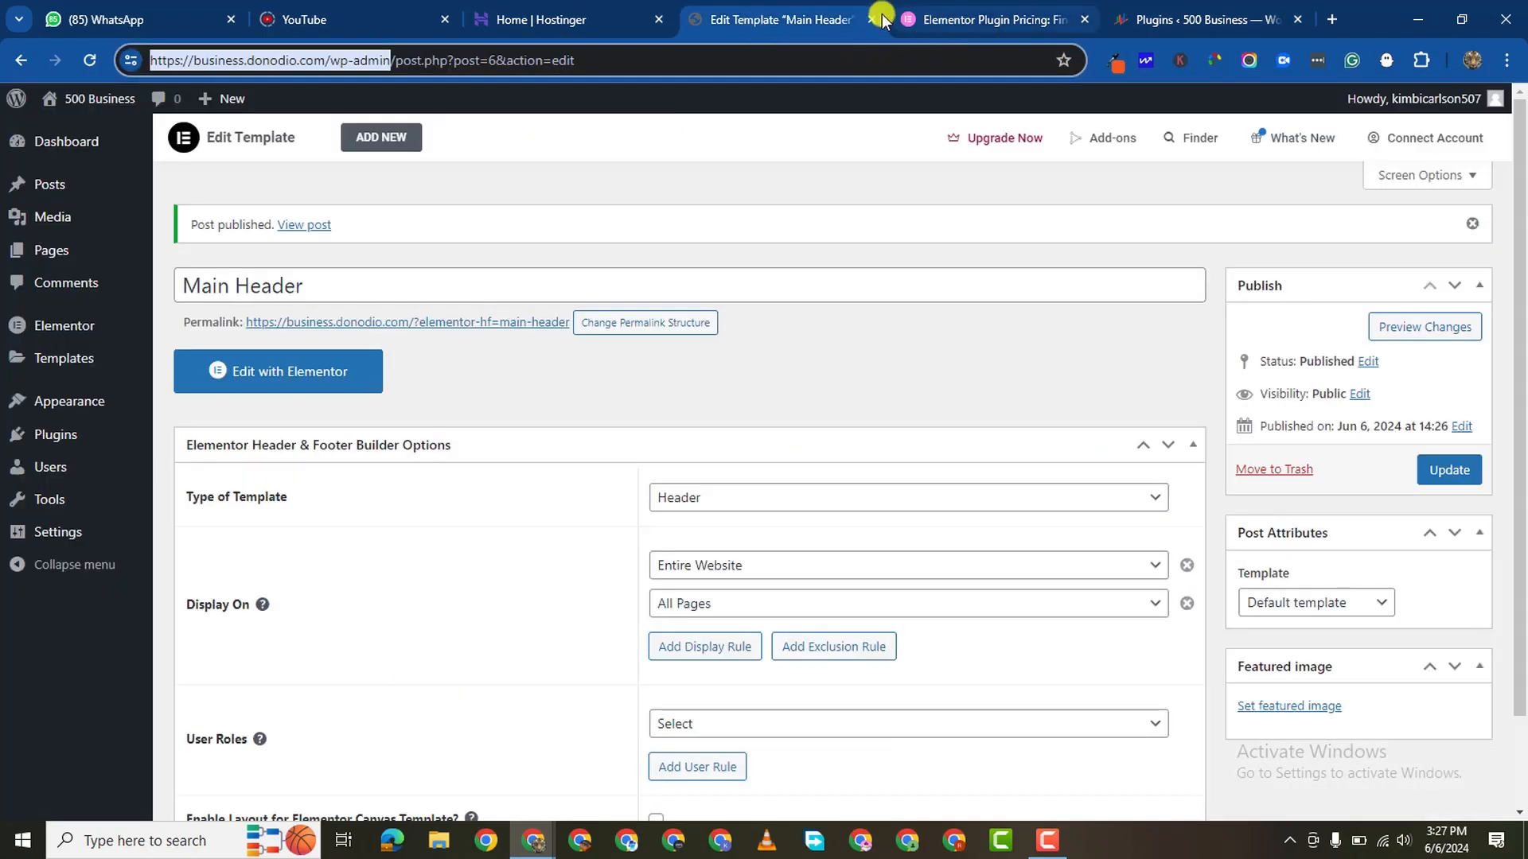
click(997, 18)
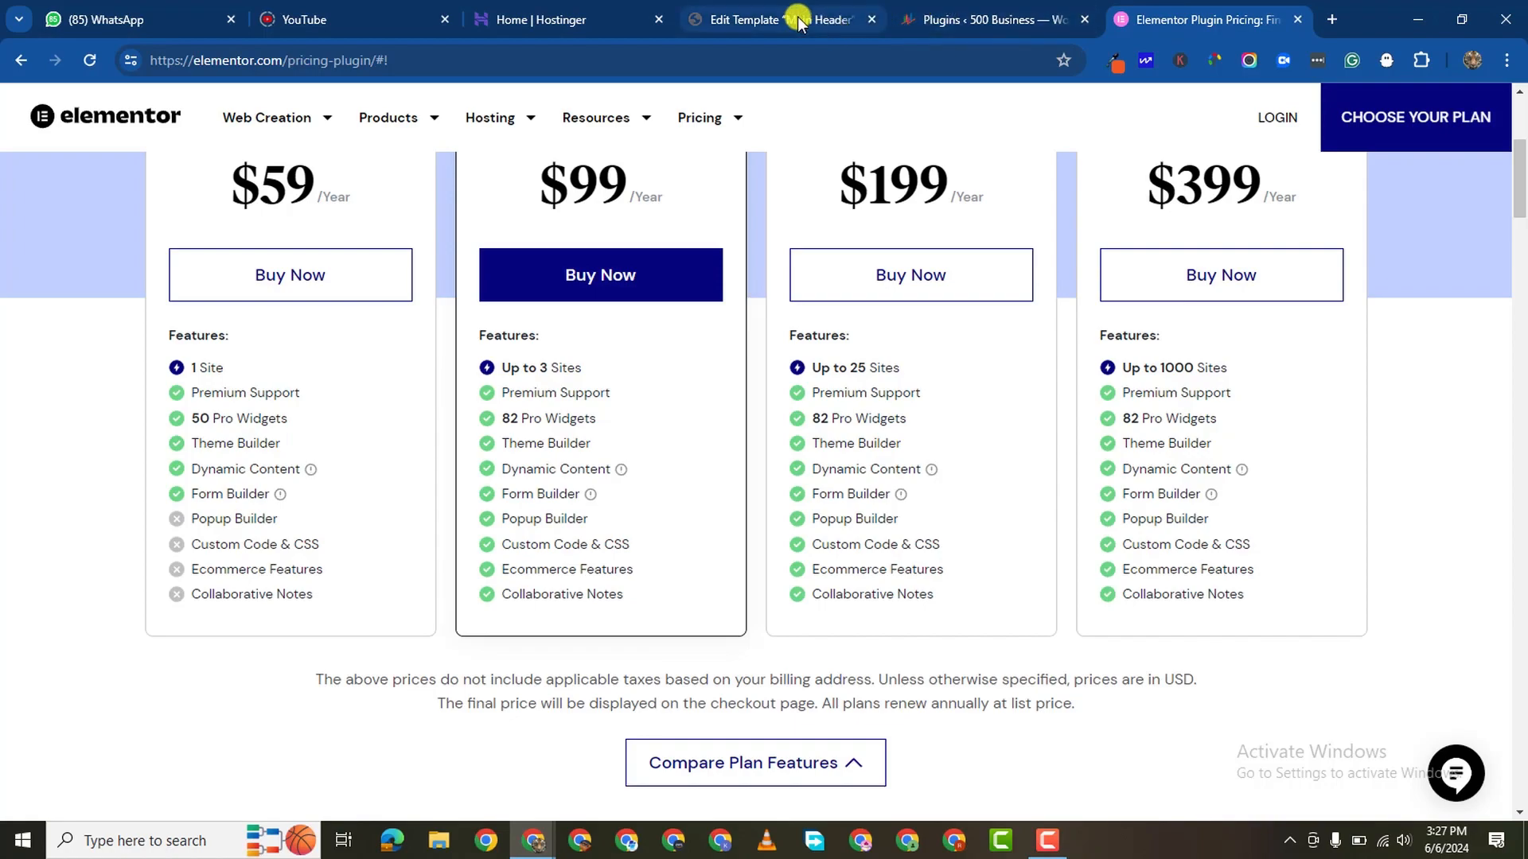
click(795, 20)
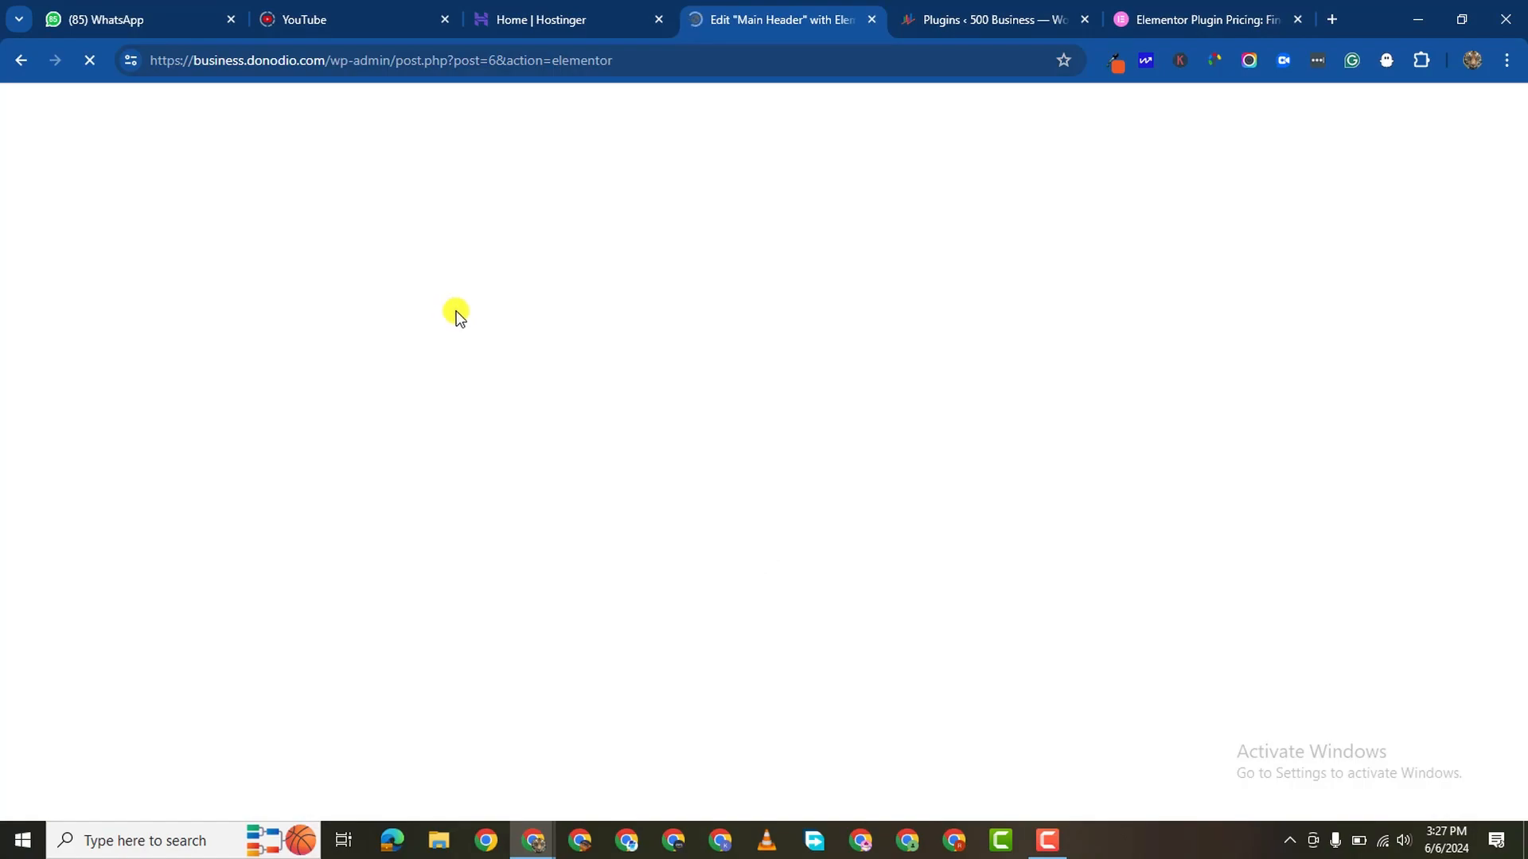
mouse_move(616, 331)
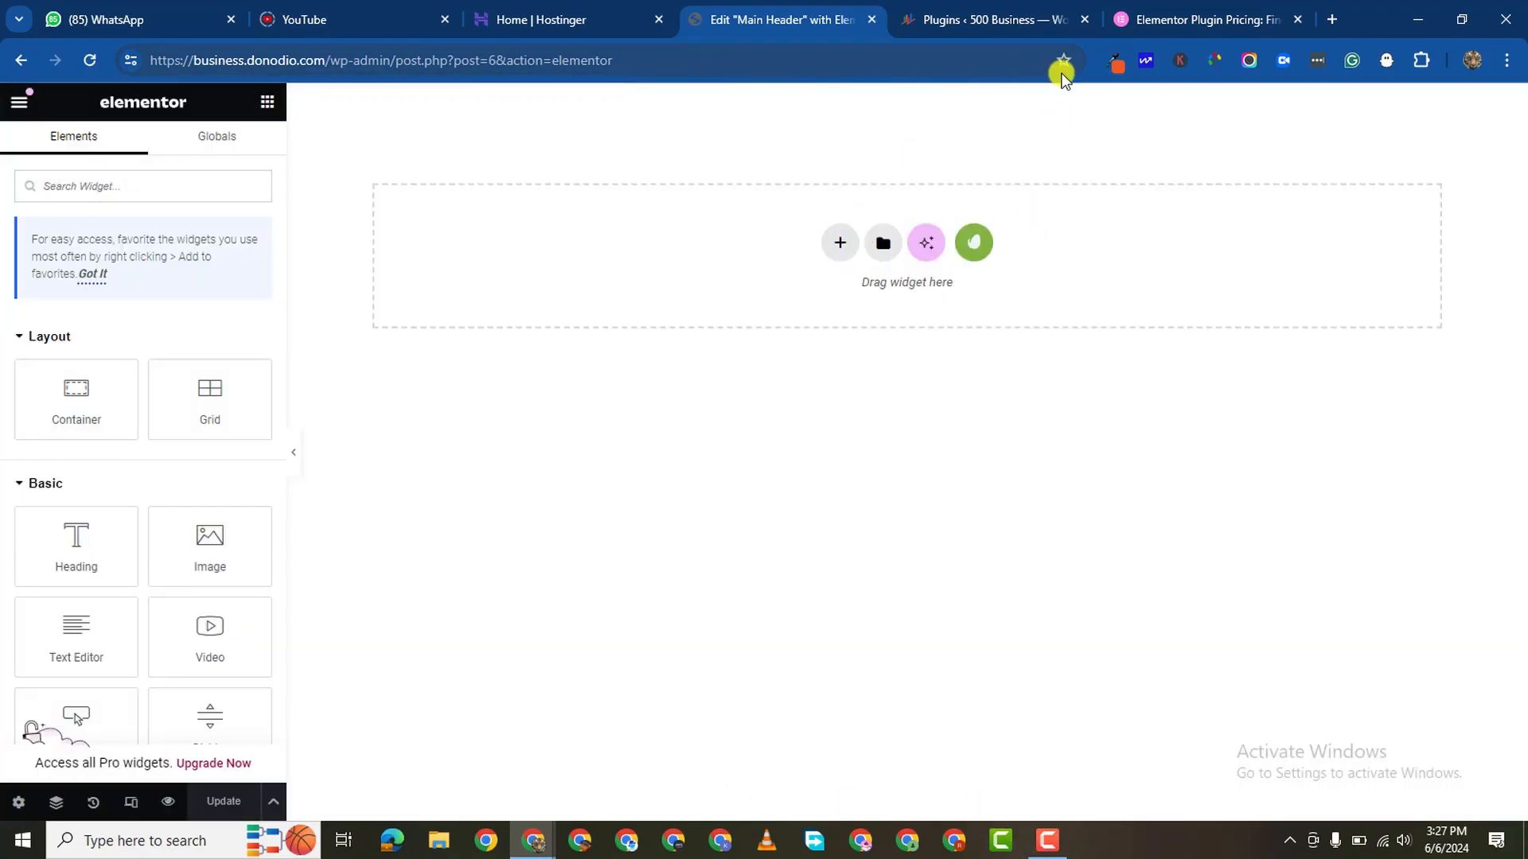
Step: Activate all Elementor experiments in Settings > Features, save, and return to the editor
click(995, 19)
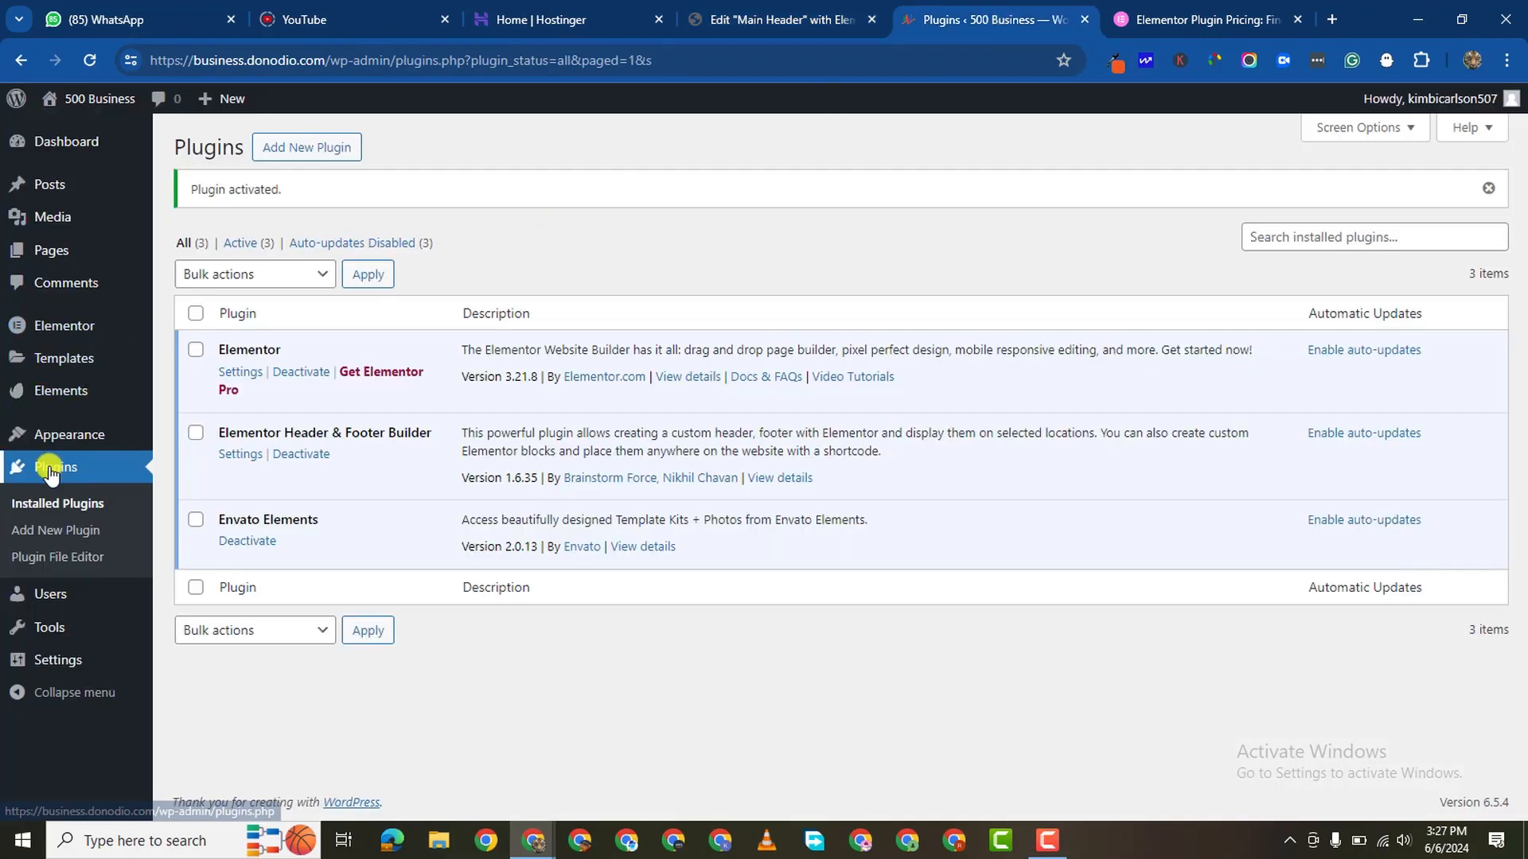
mouse_move(60, 392)
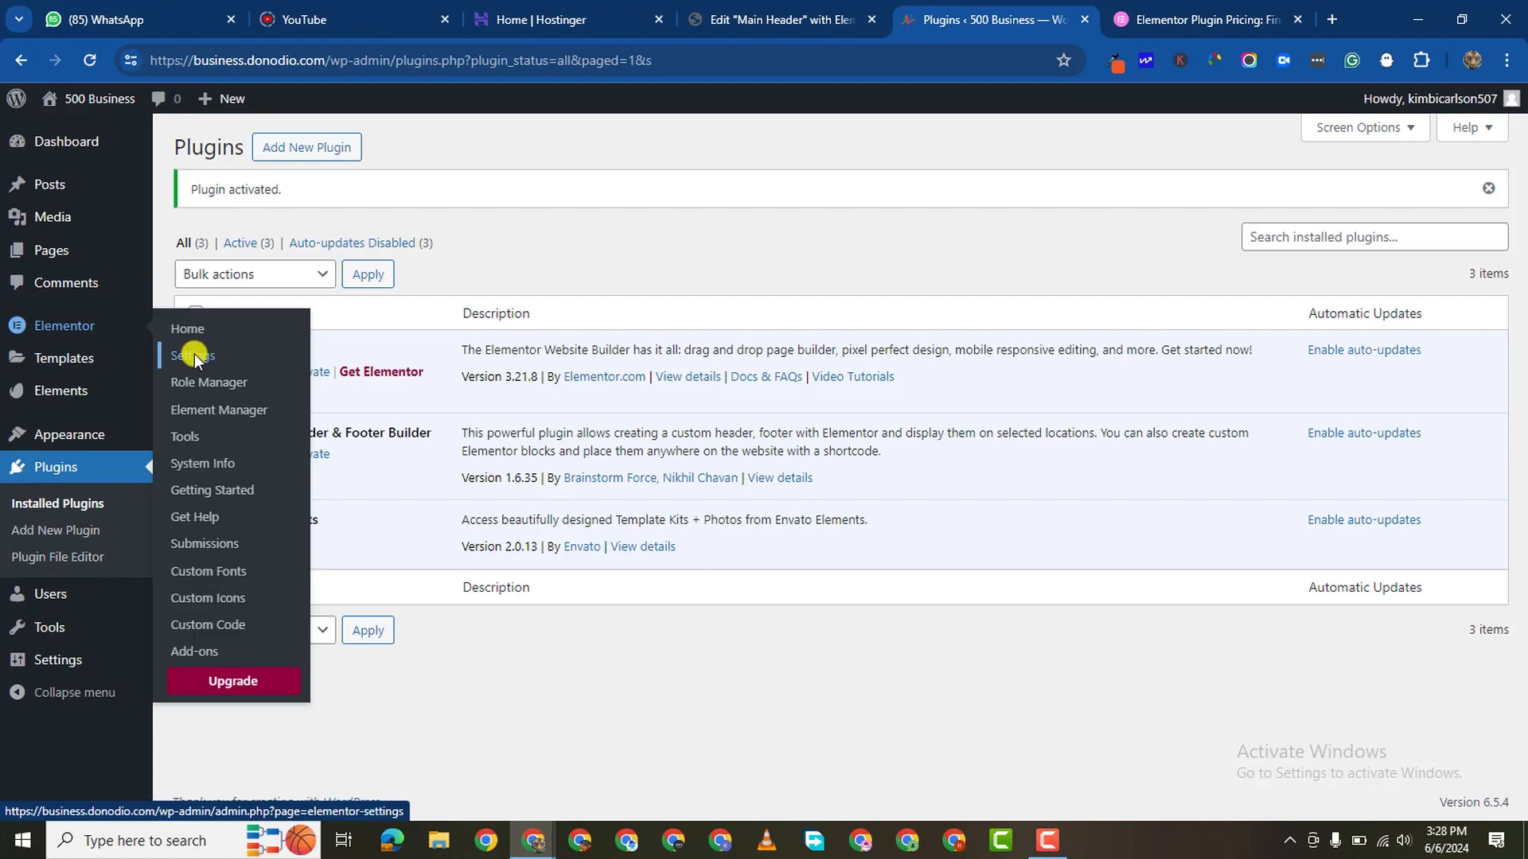
click(191, 355)
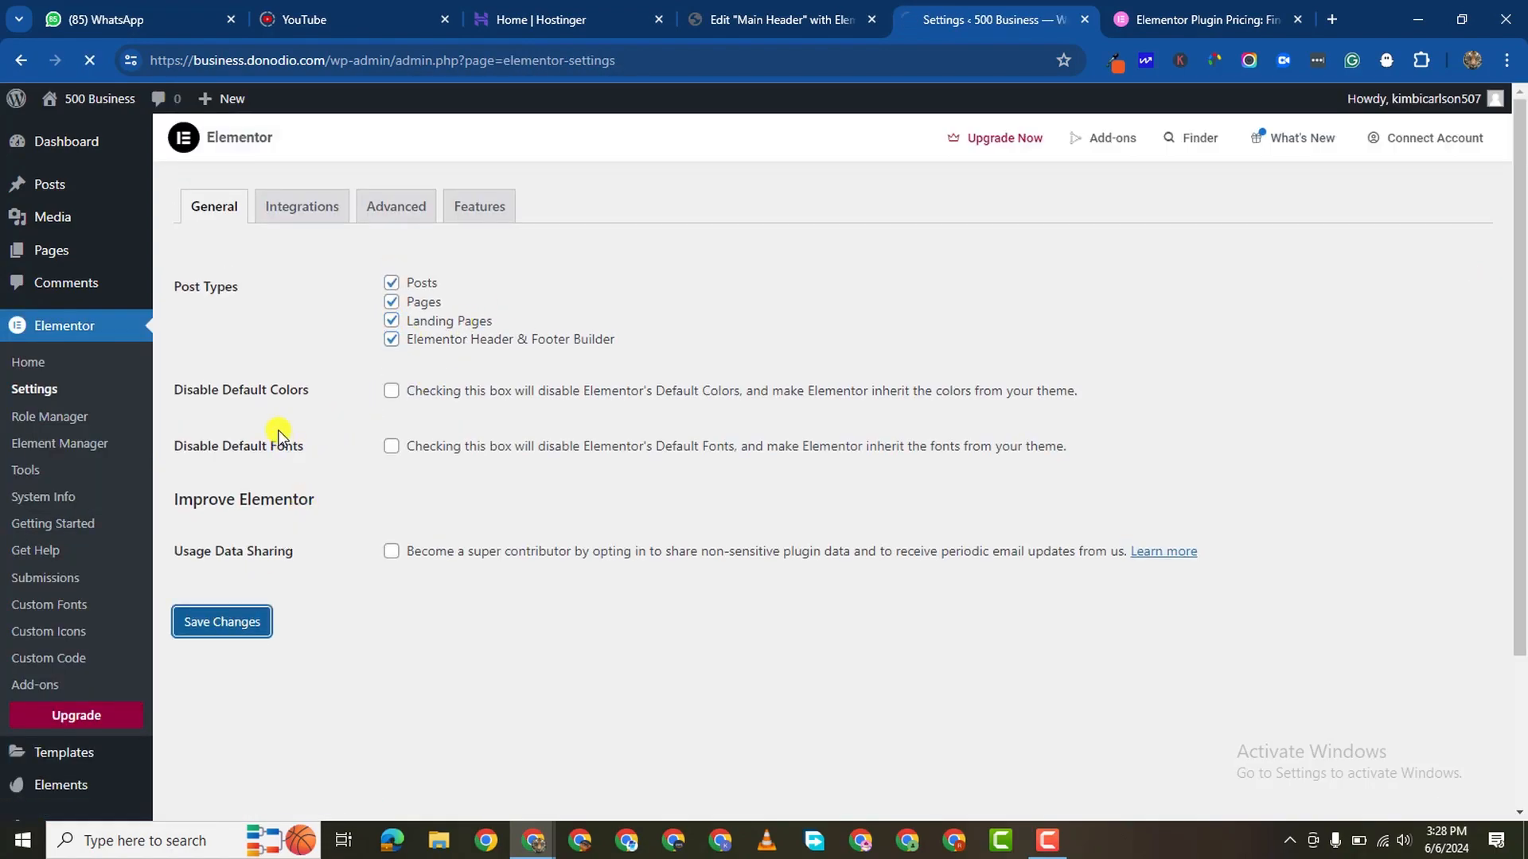
click(479, 206)
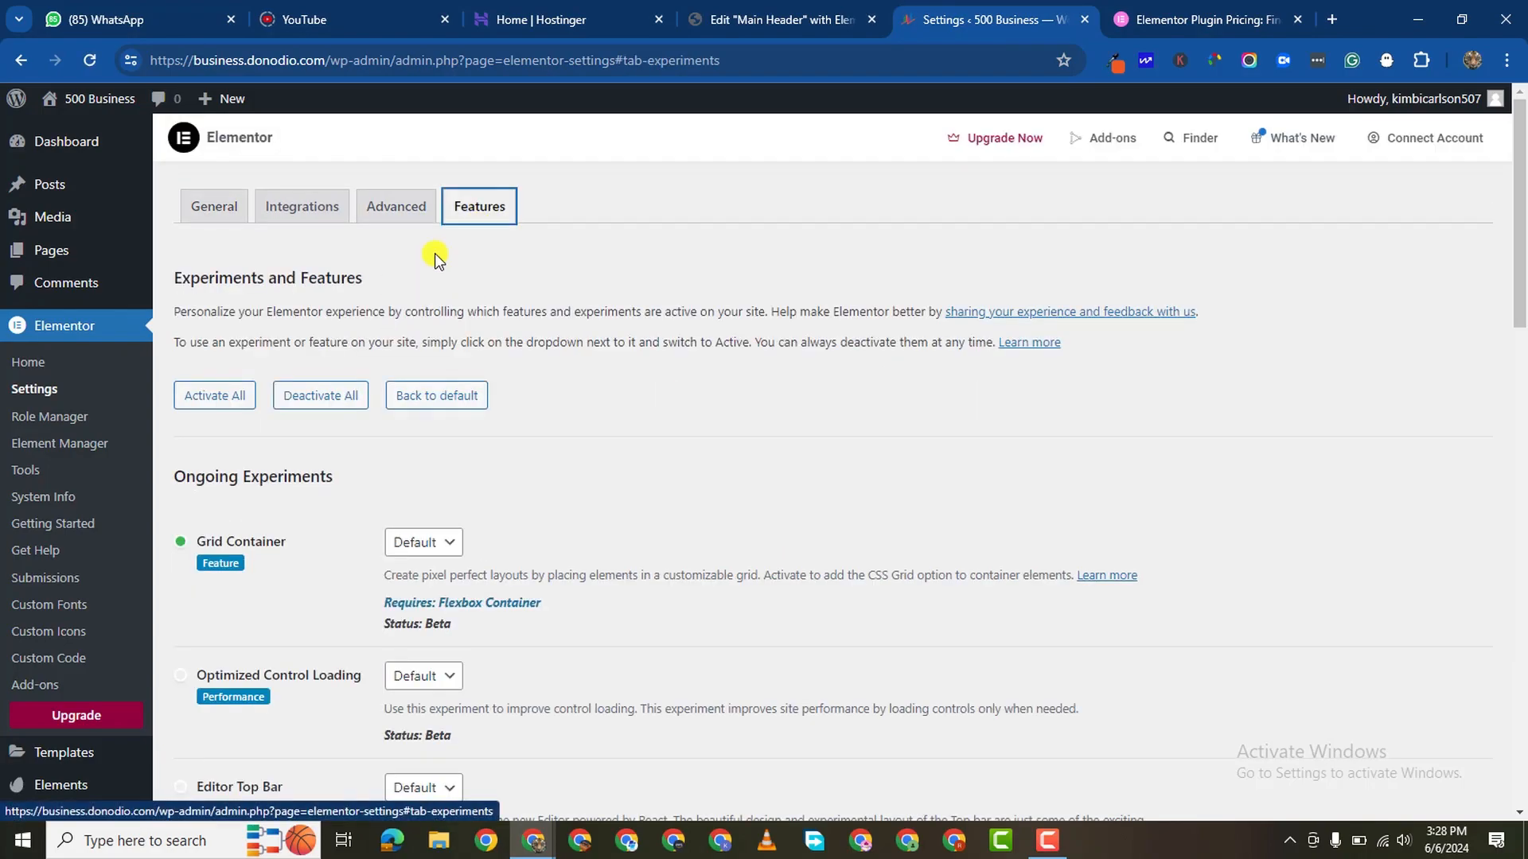
click(213, 395)
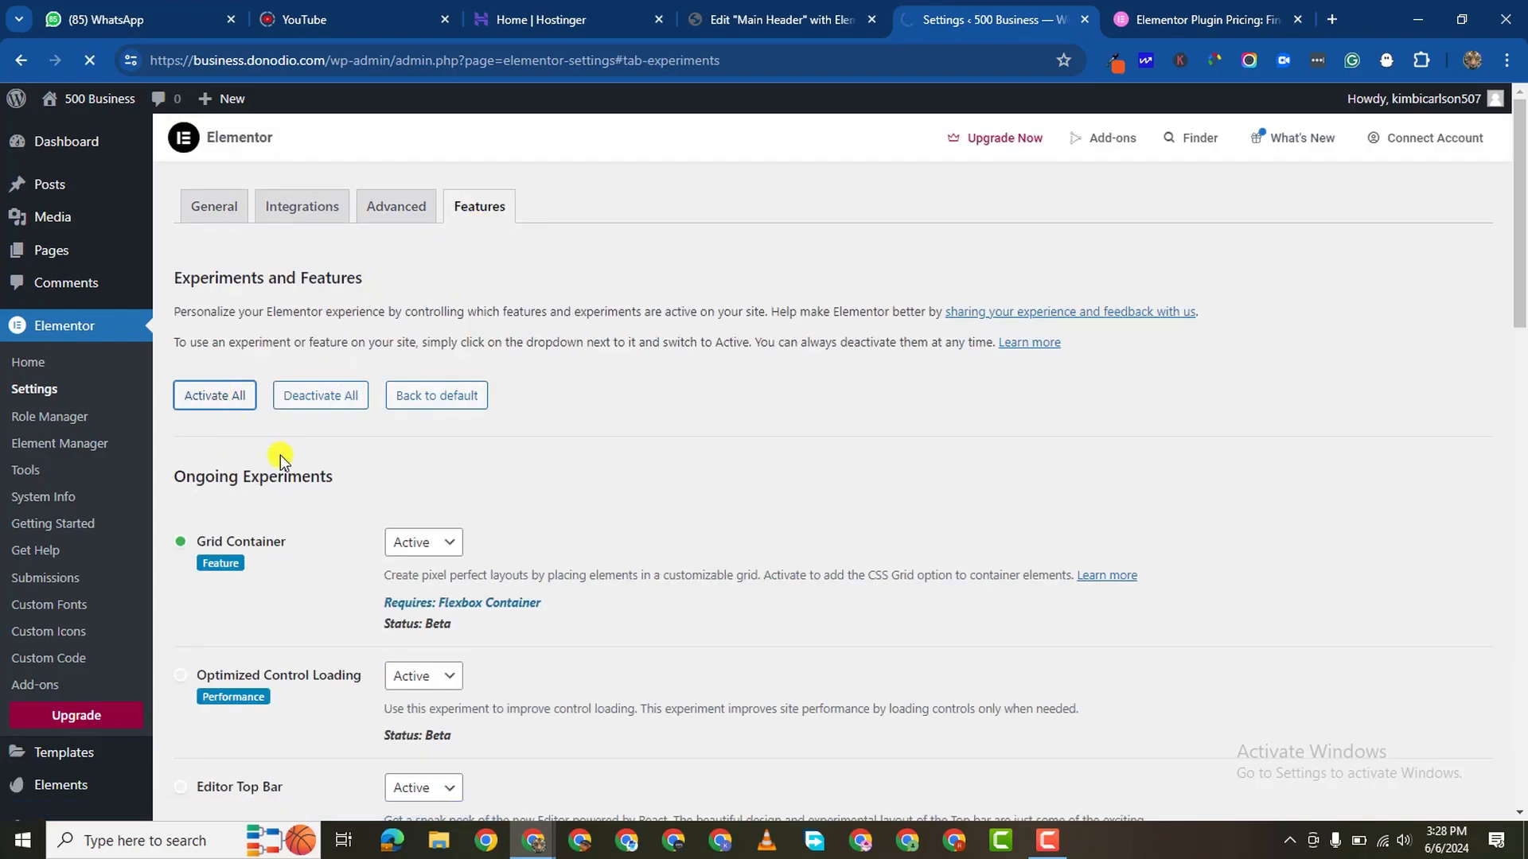
scroll(down, 3)
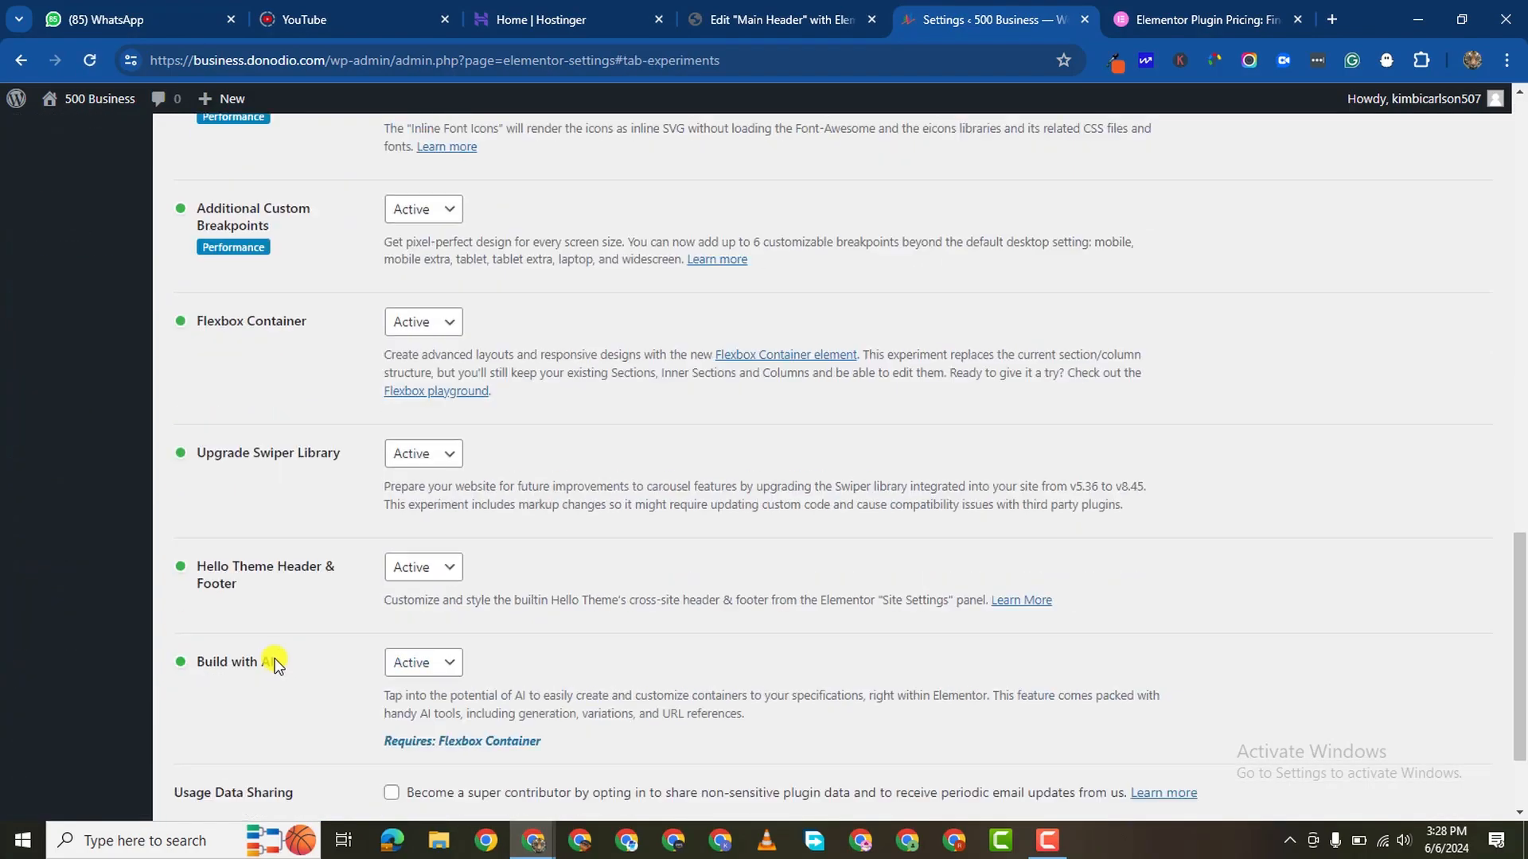
click(221, 722)
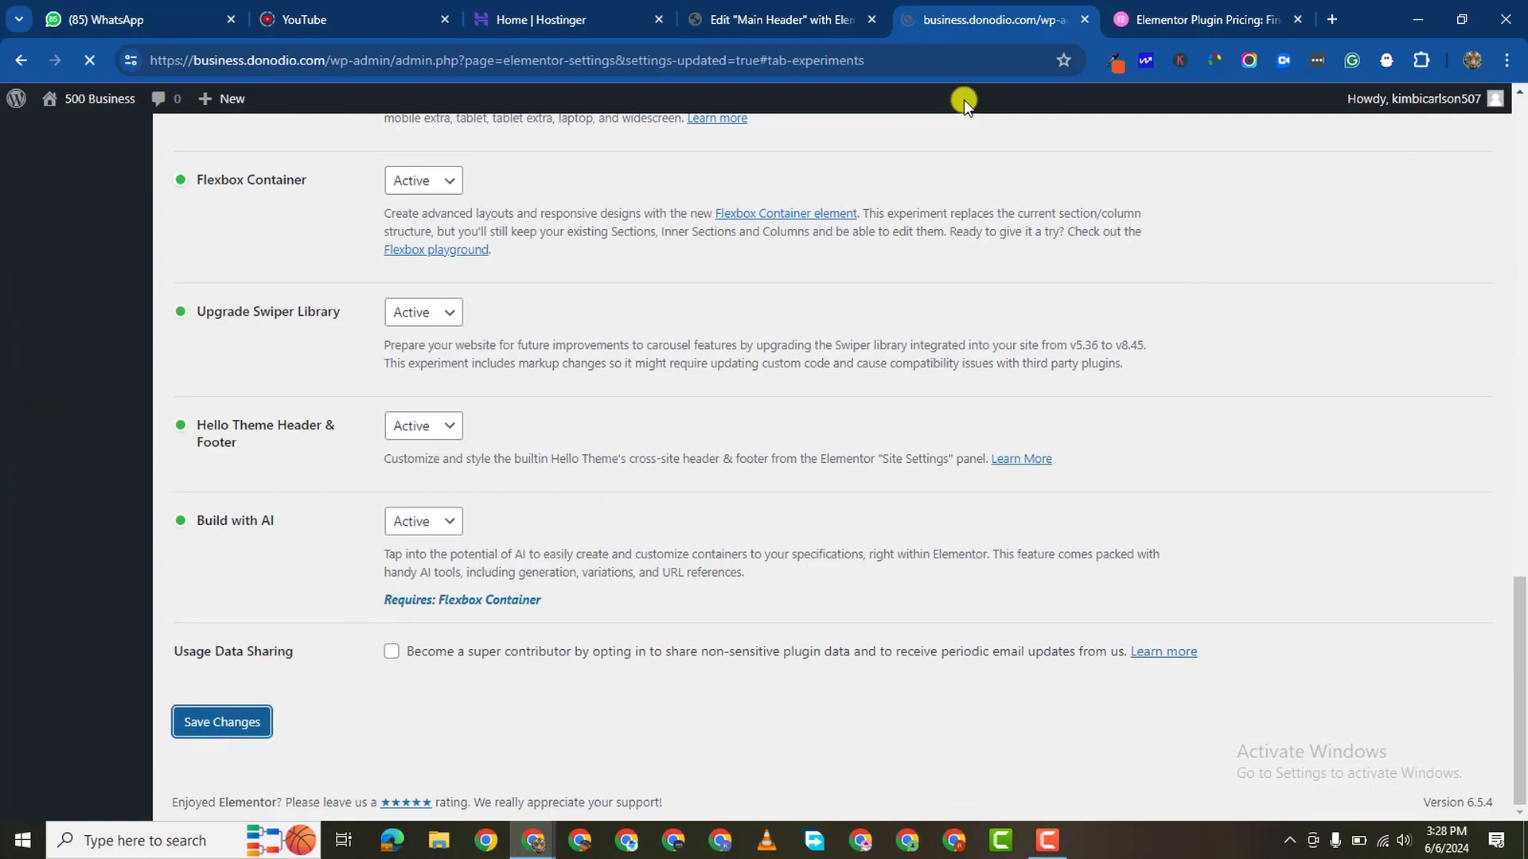
click(790, 21)
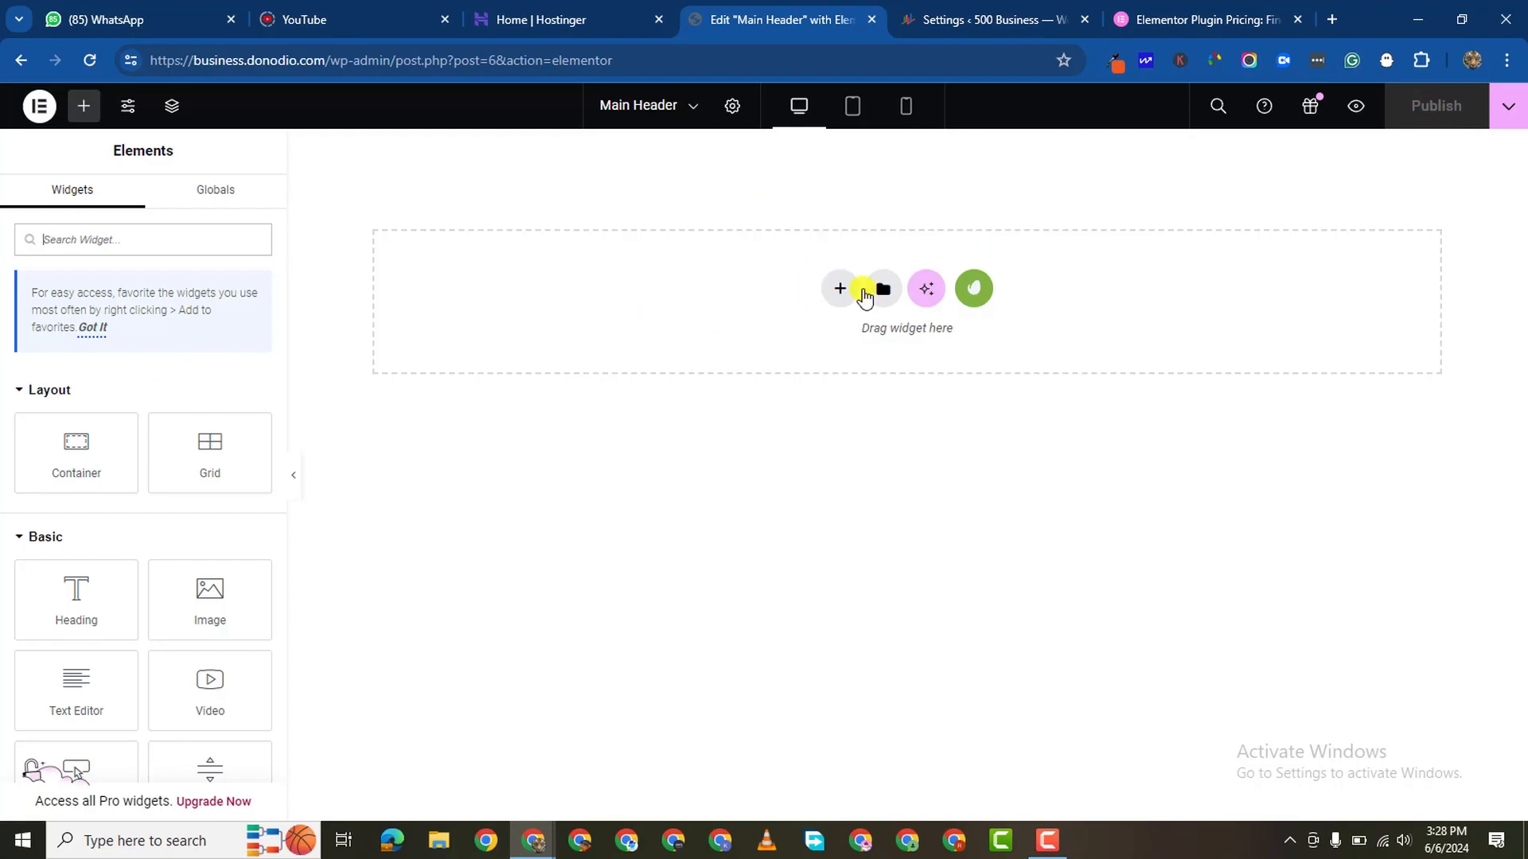
mouse_move(974, 293)
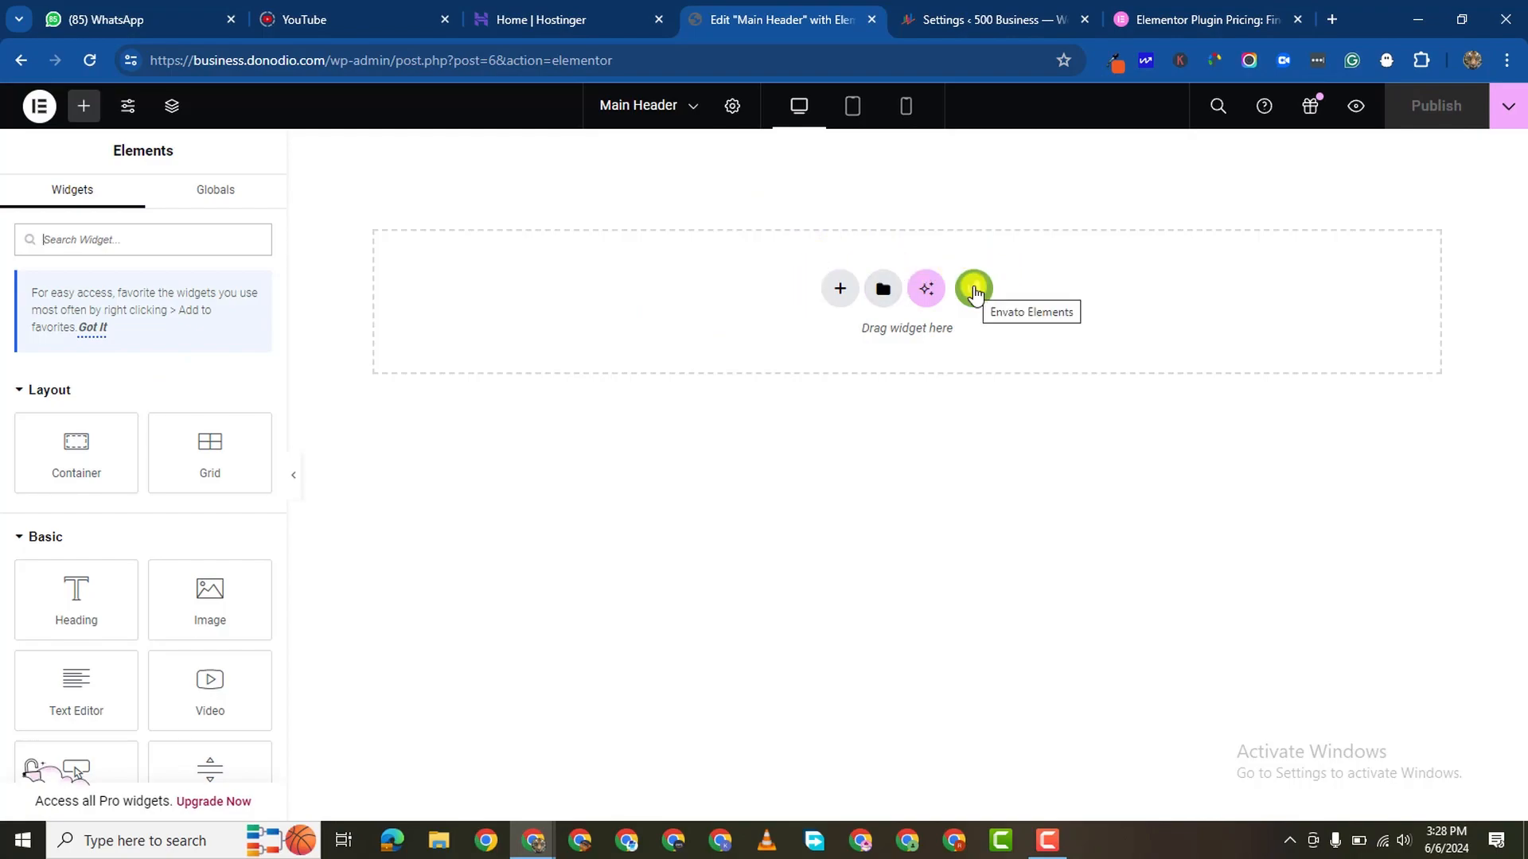
Step: Browse Envato's Free Blocks library filtered to Header blocks
click(974, 288)
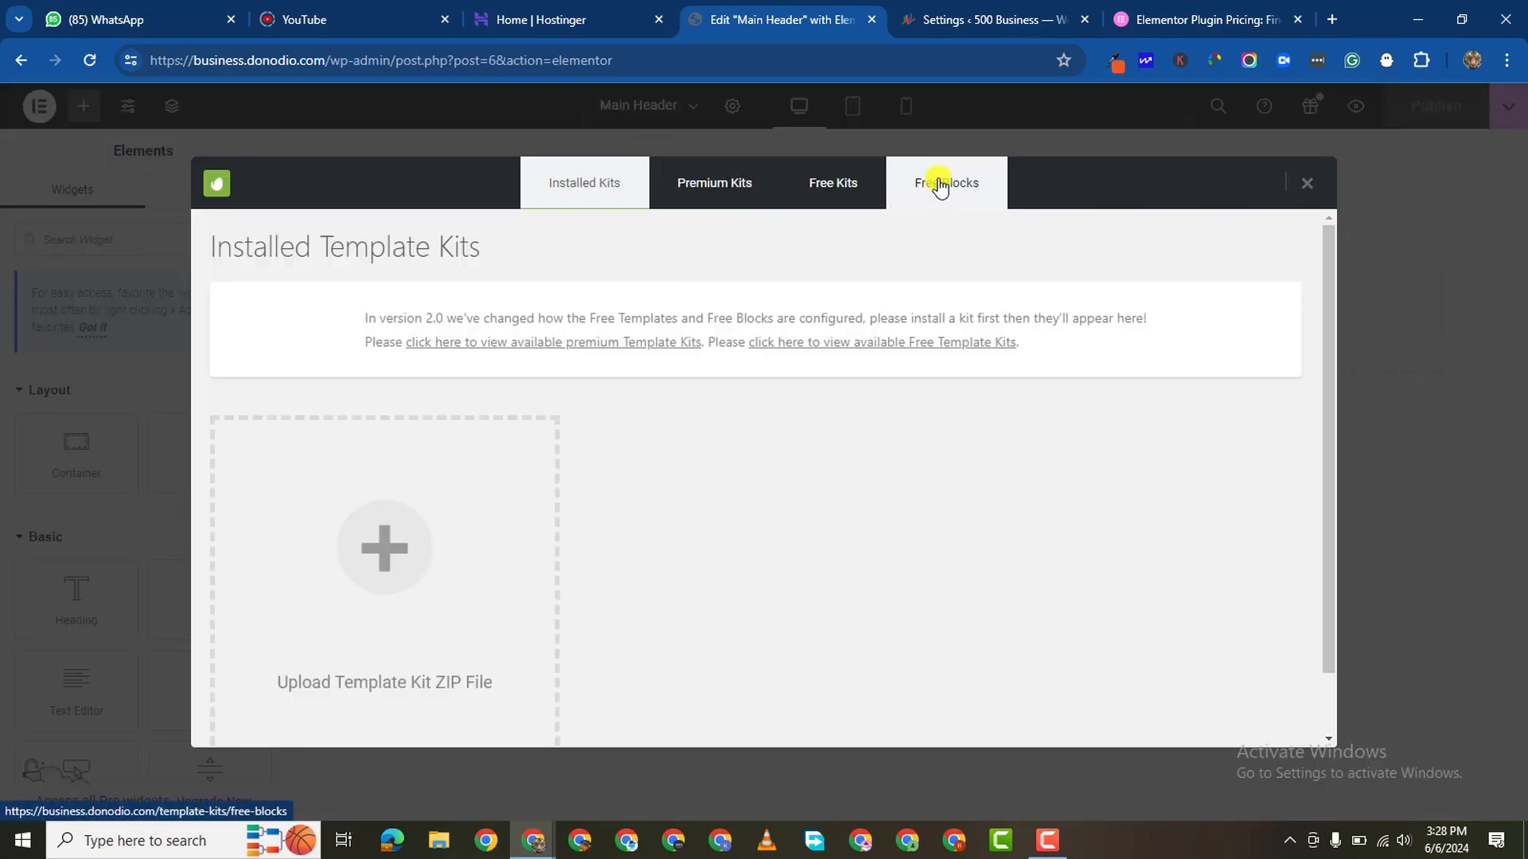
click(945, 183)
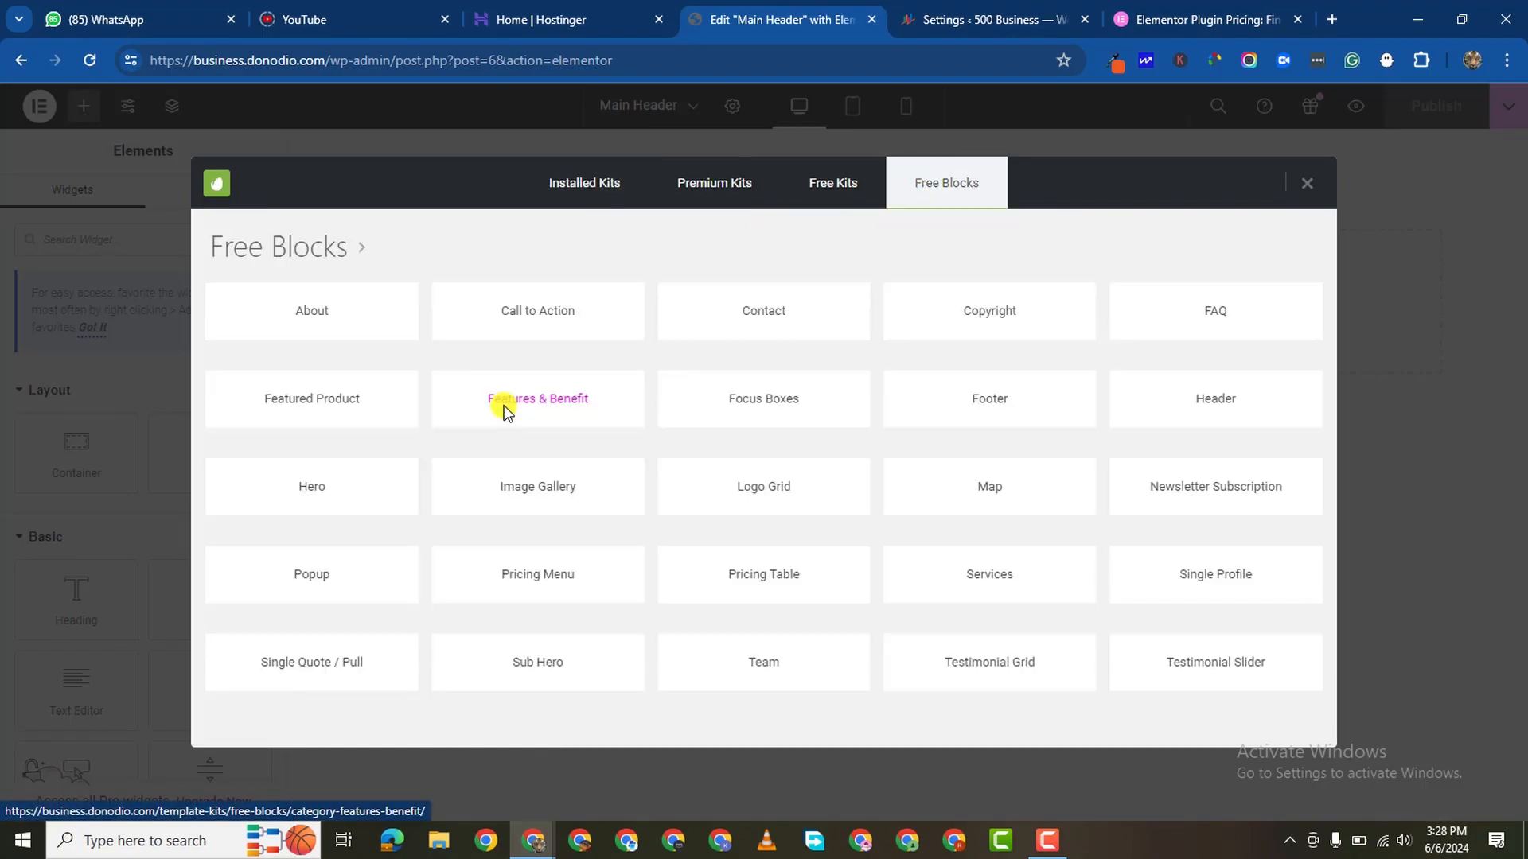
mouse_move(920, 394)
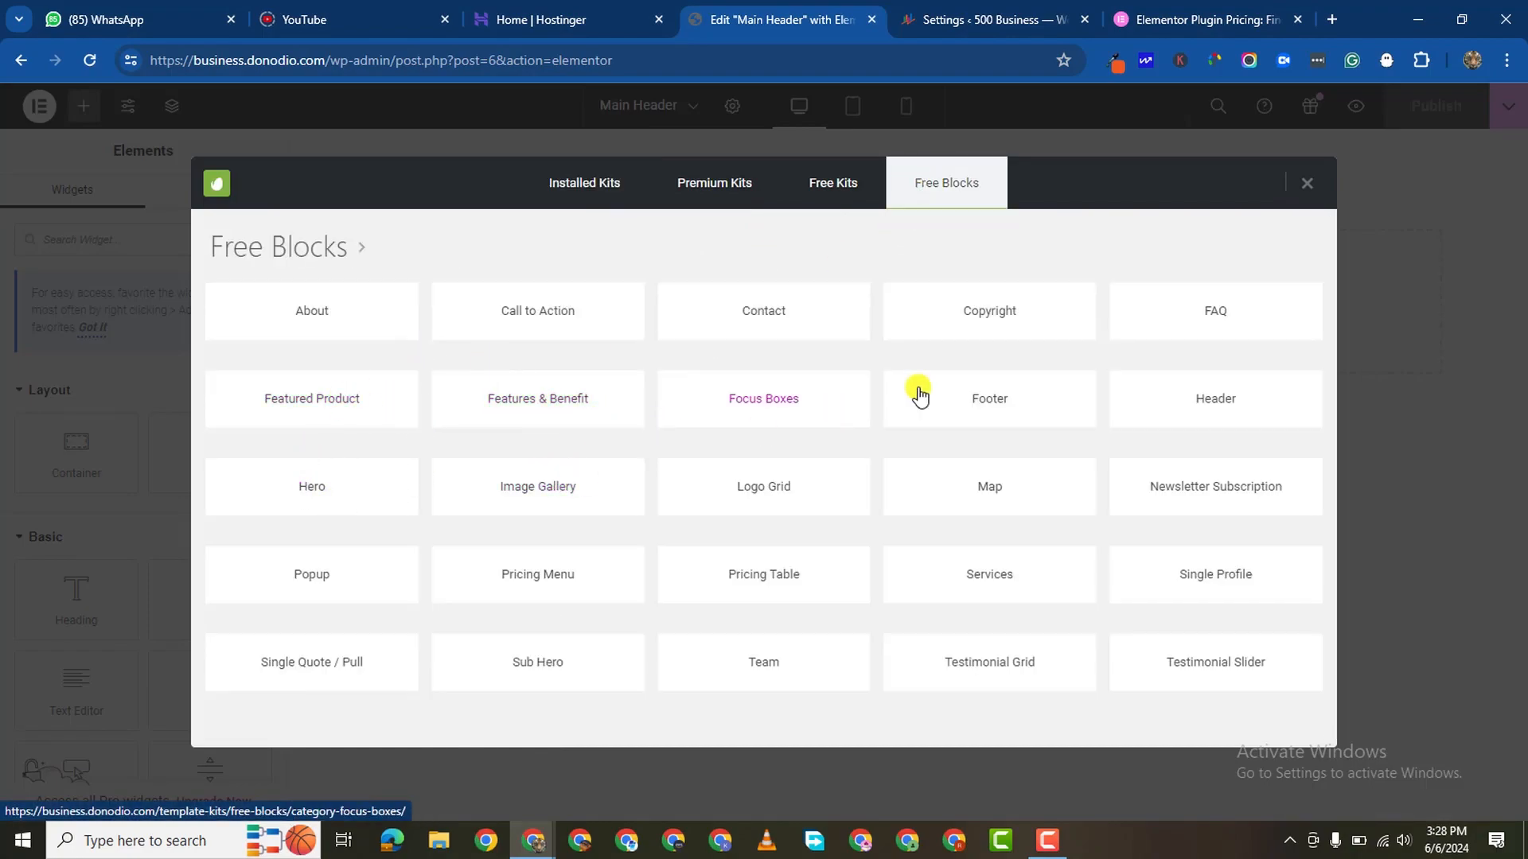
click(1216, 398)
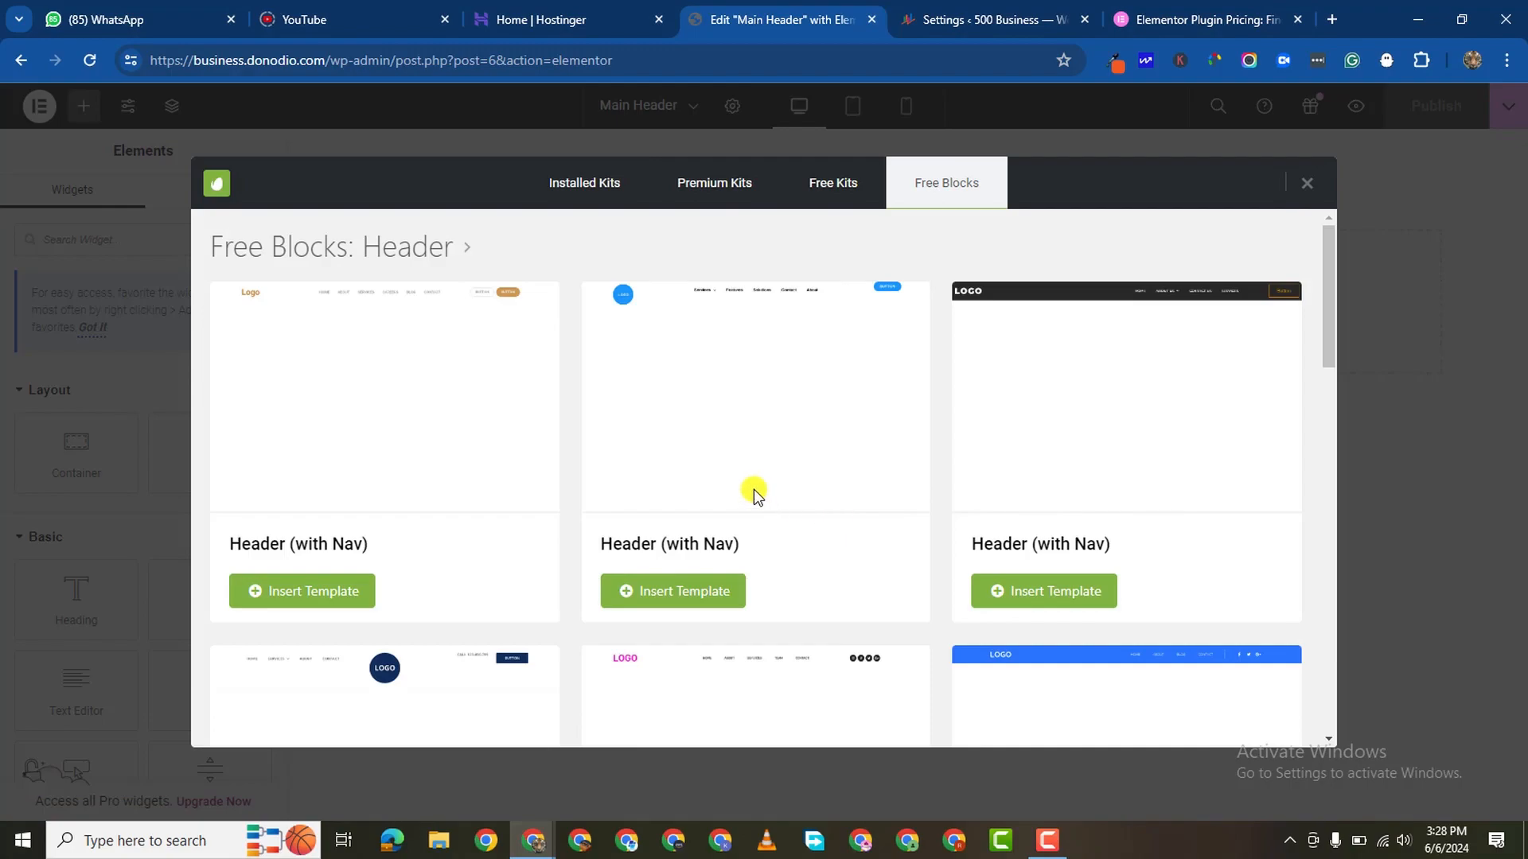
scroll(down, 3)
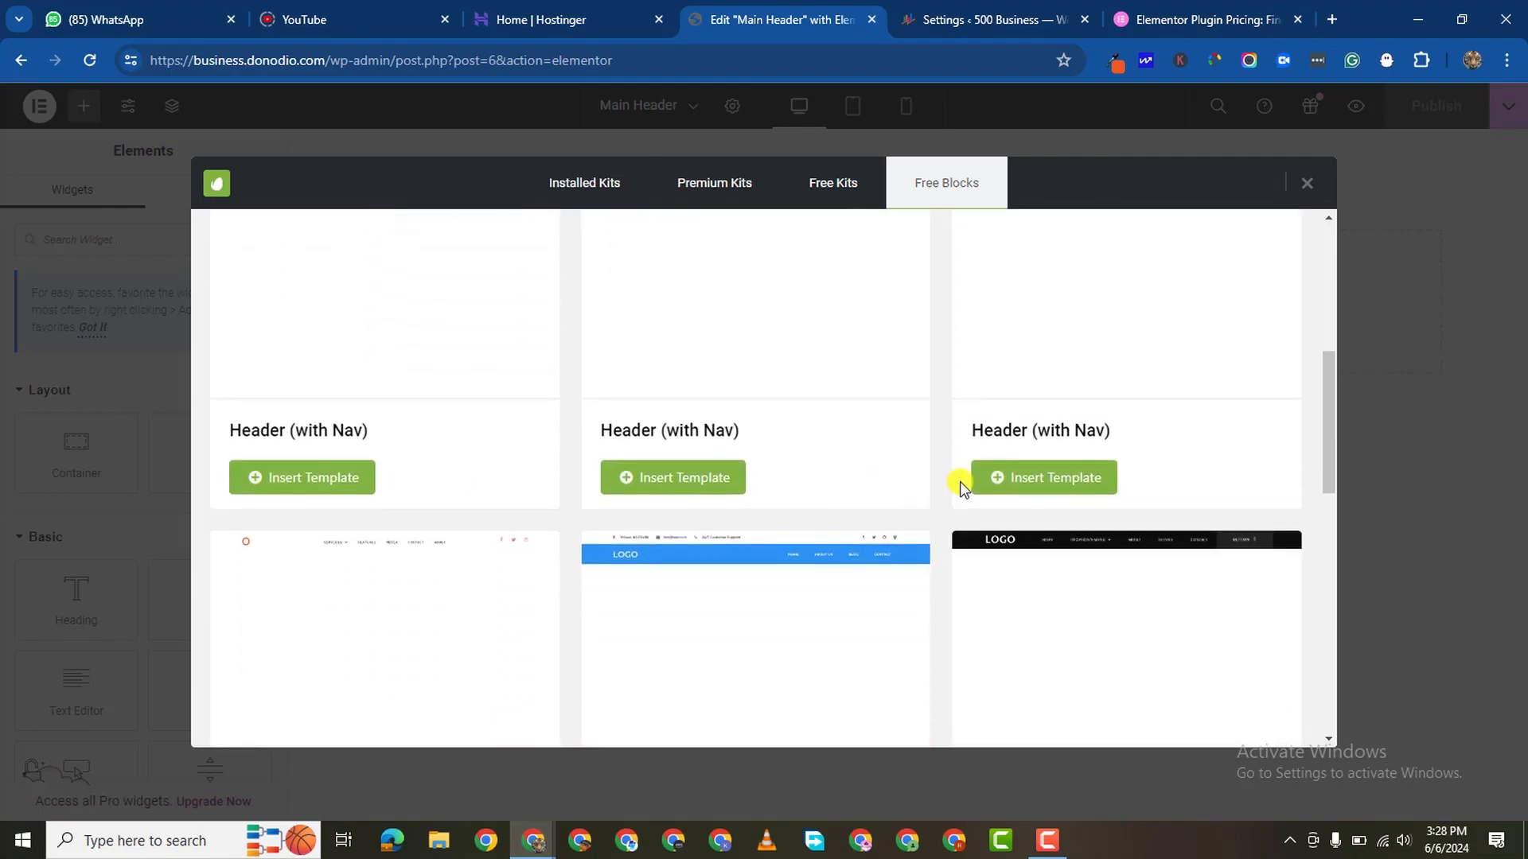
scroll(down, 3)
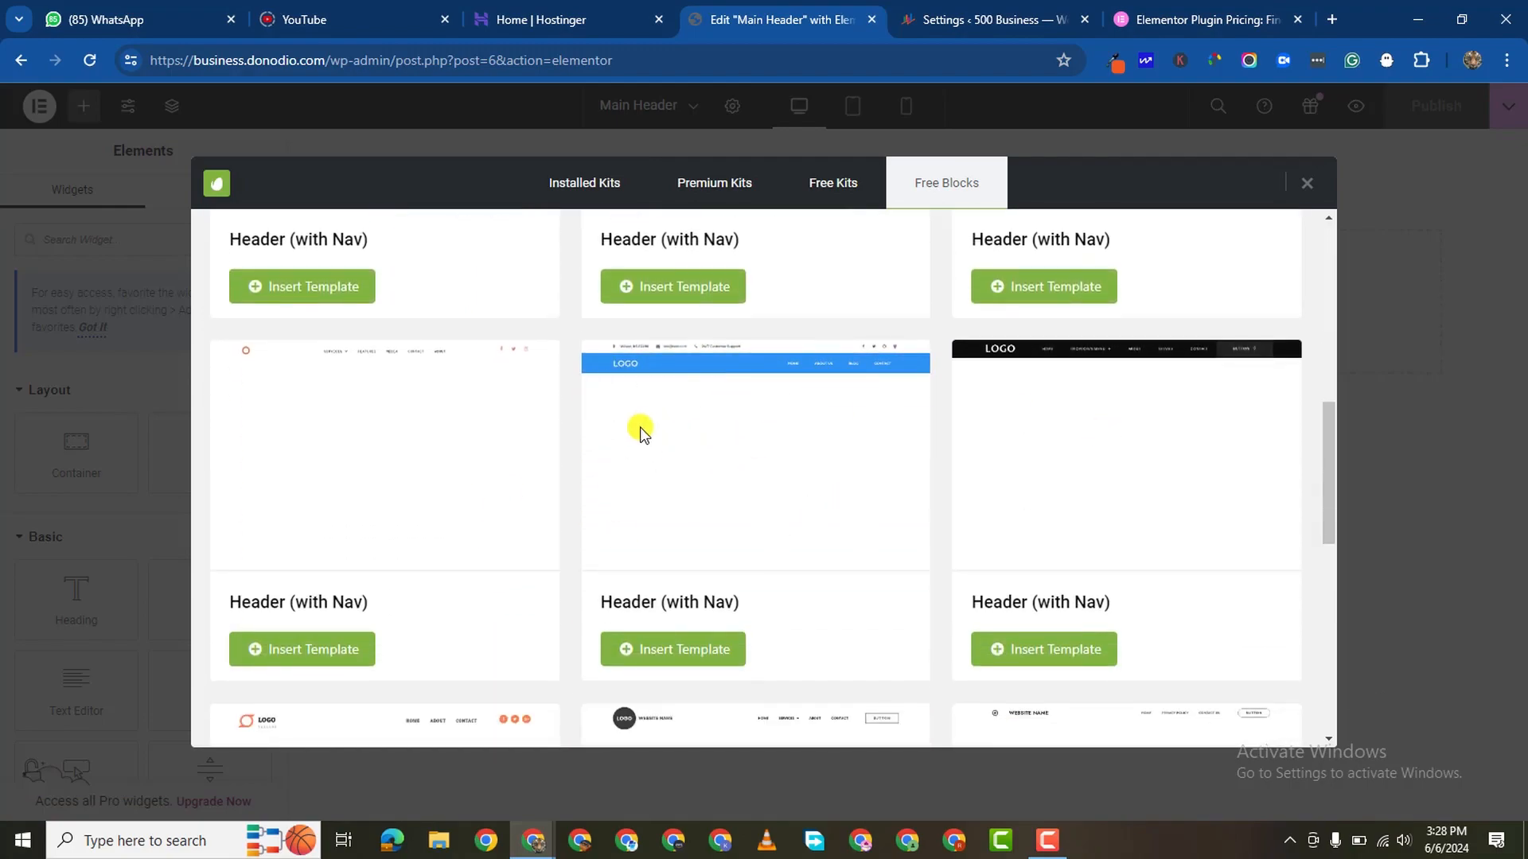
scroll(down, 3)
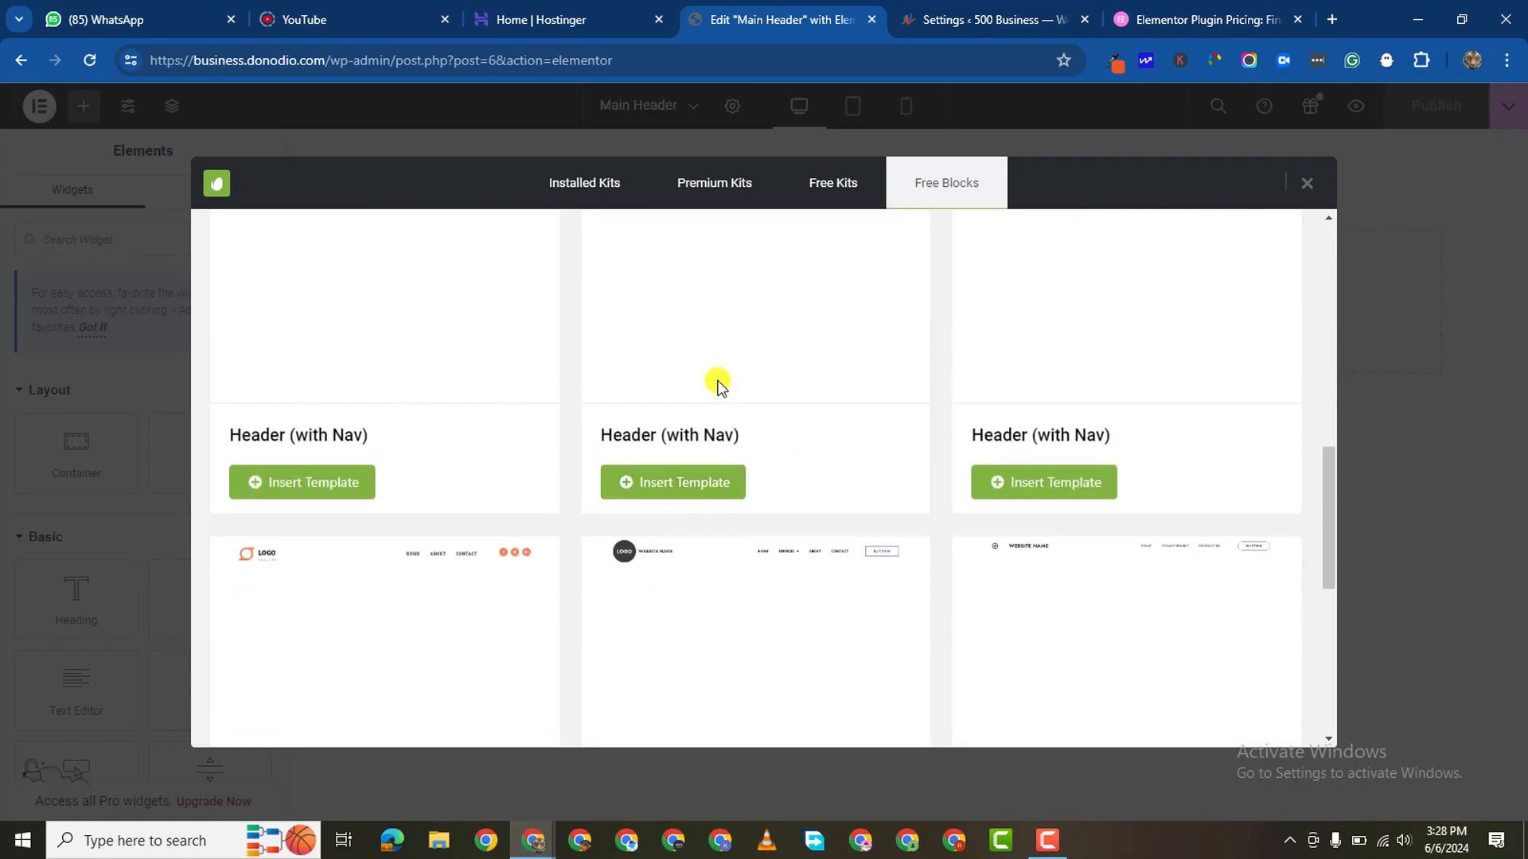
scroll(down, 3)
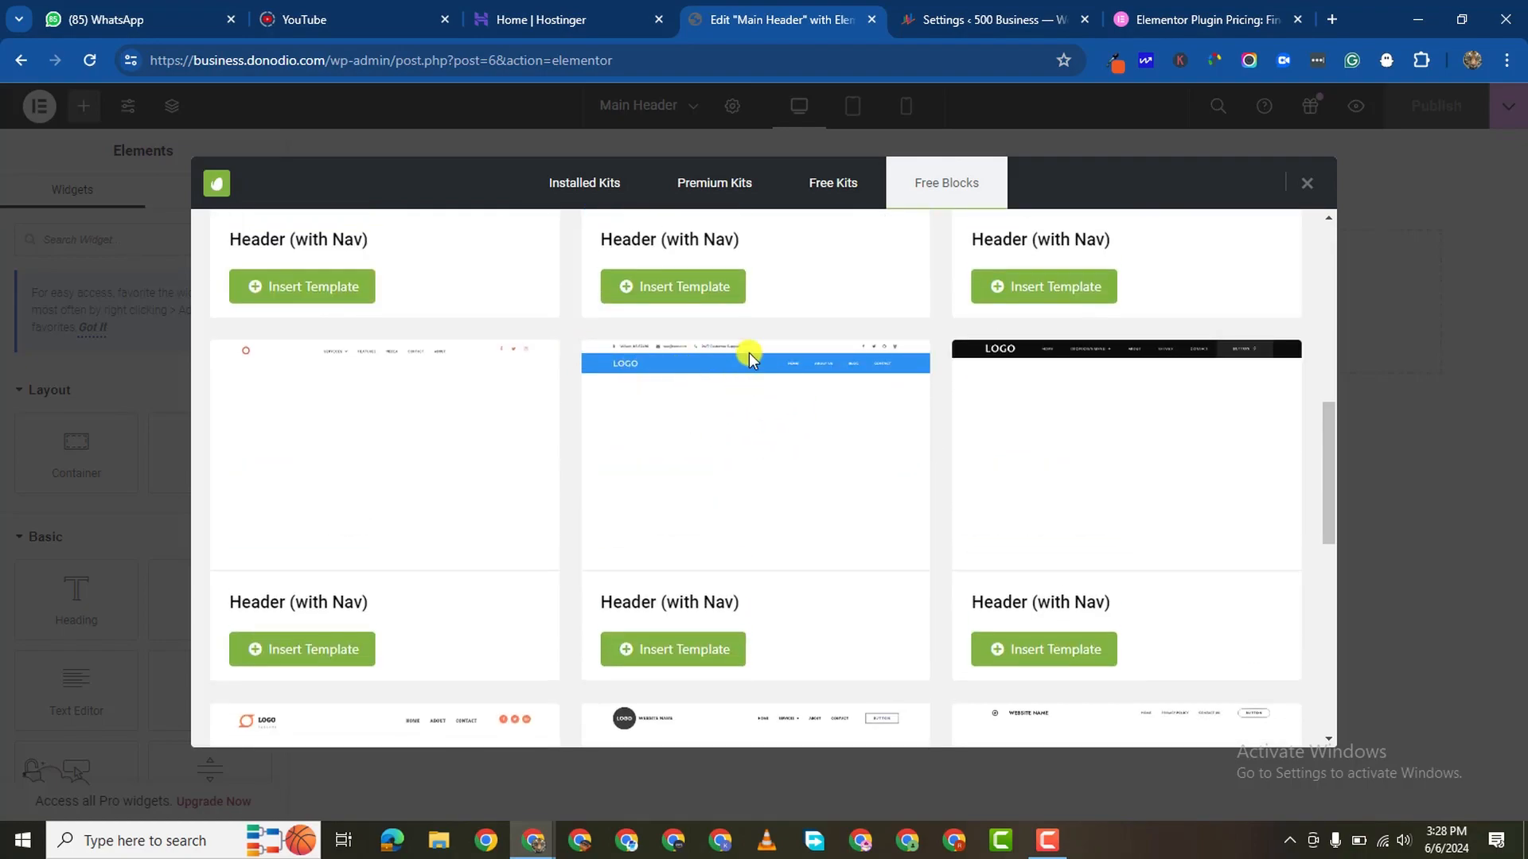
mouse_move(666, 374)
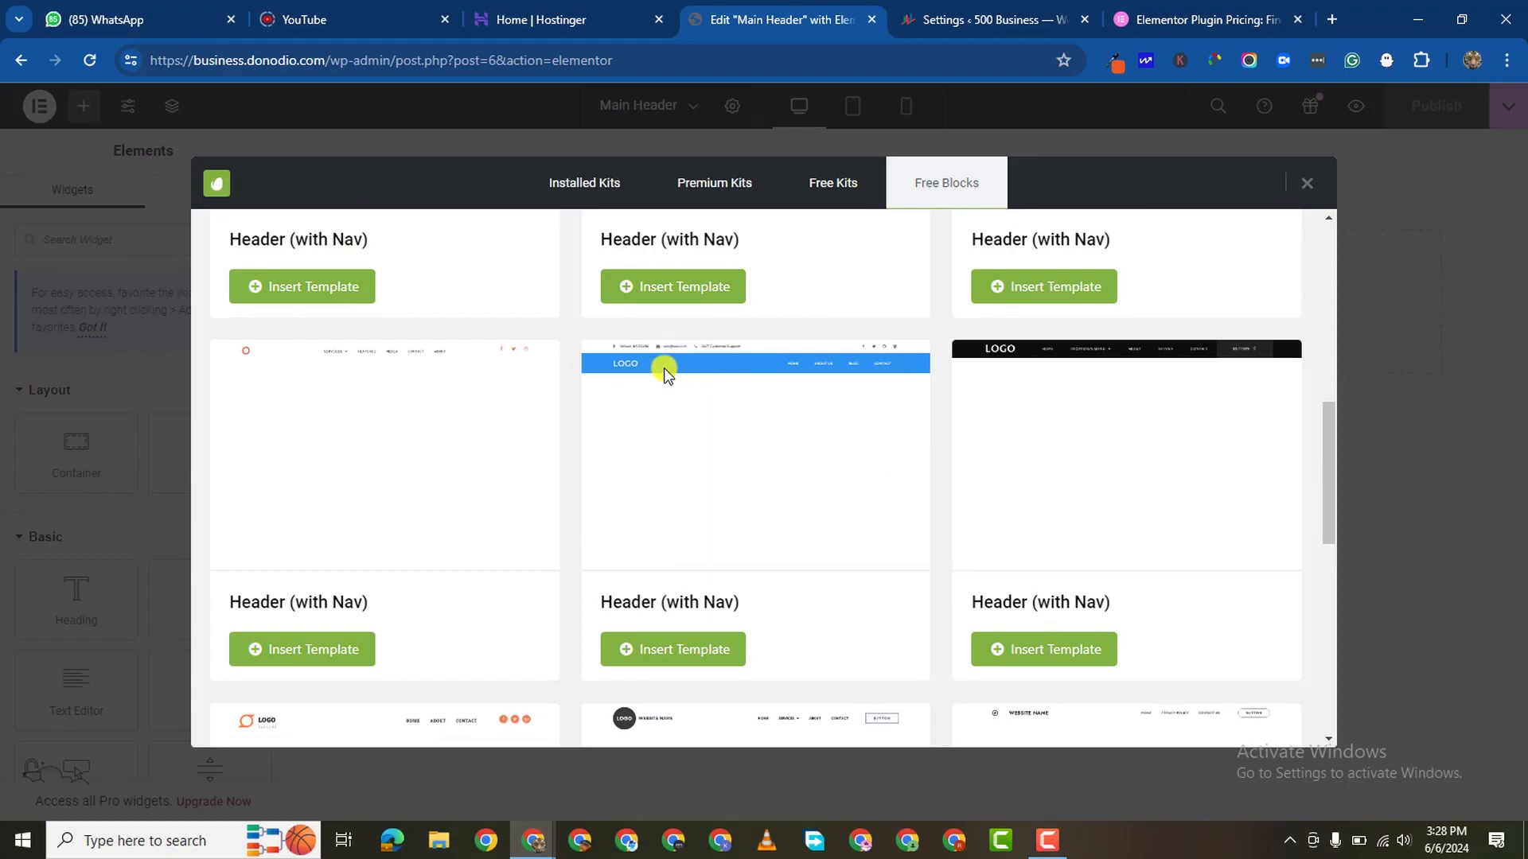
mouse_move(729, 553)
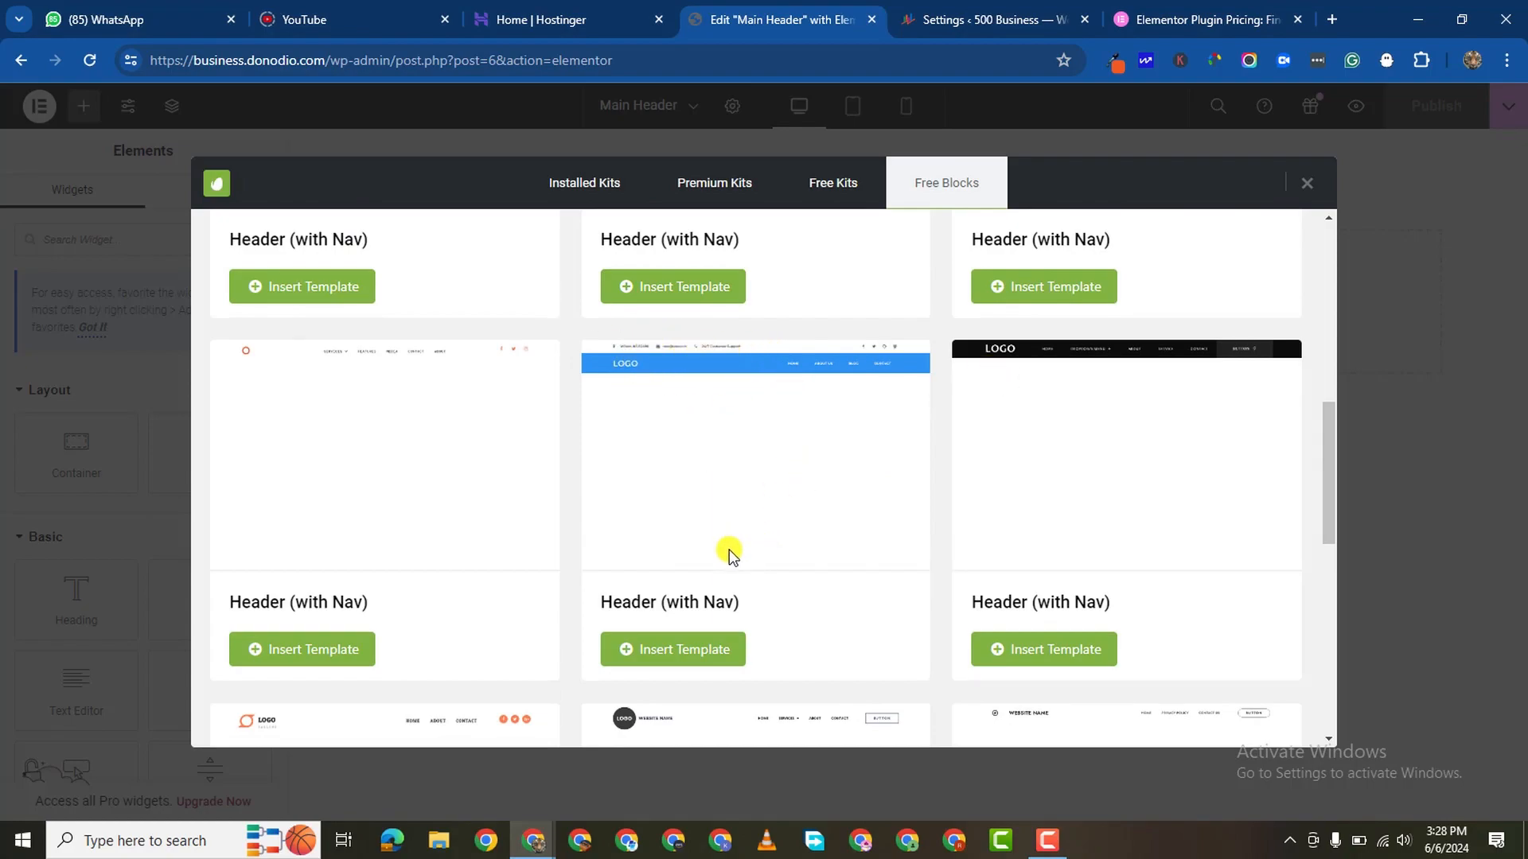
Step: Insert the pink-logo Header (with Nav) block into the Main Header
scroll(down, 3)
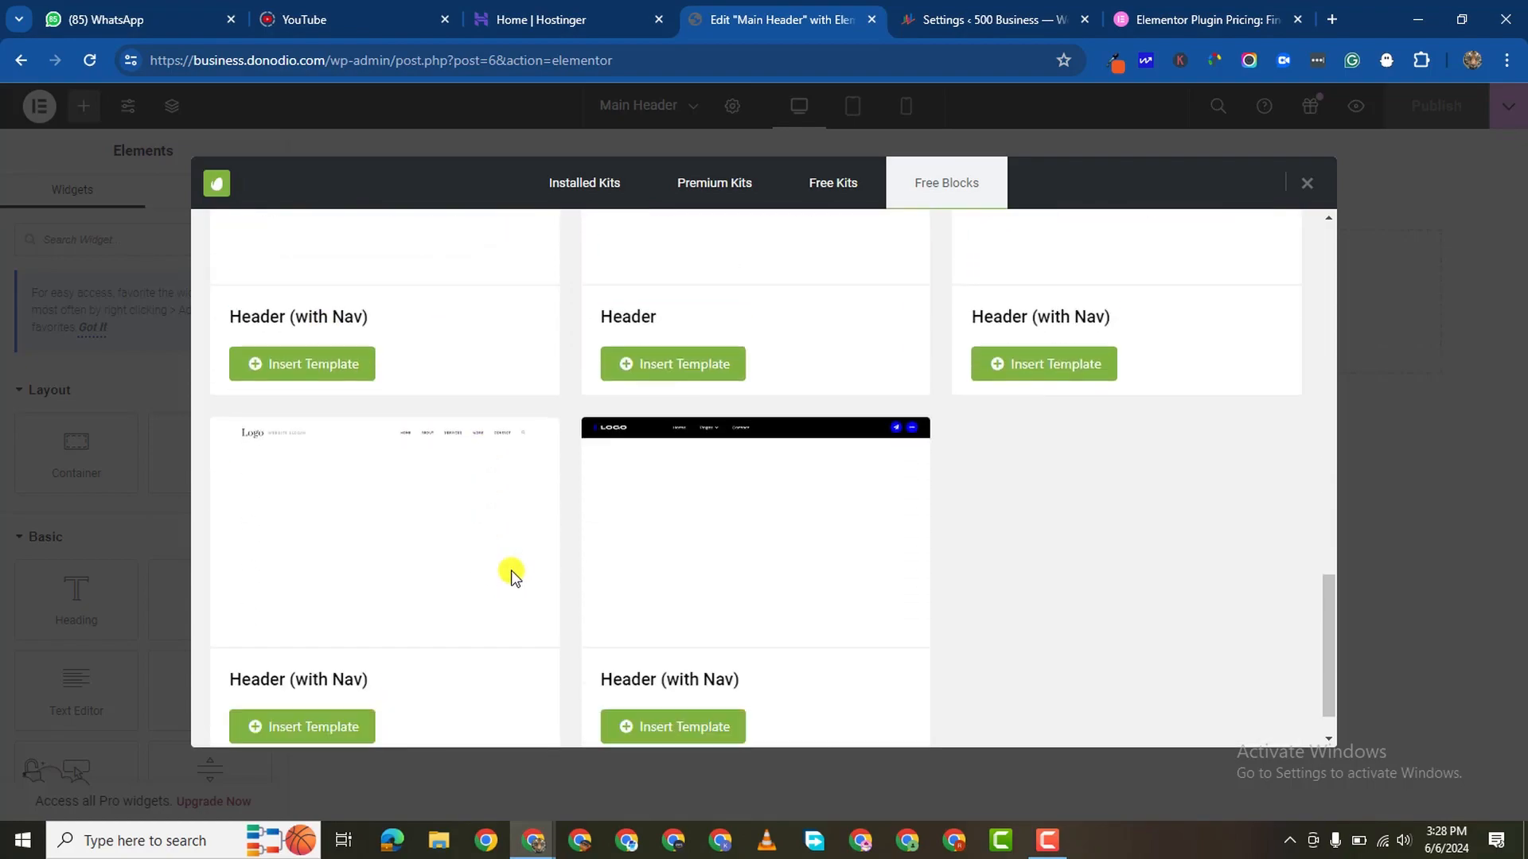
scroll(down, 3)
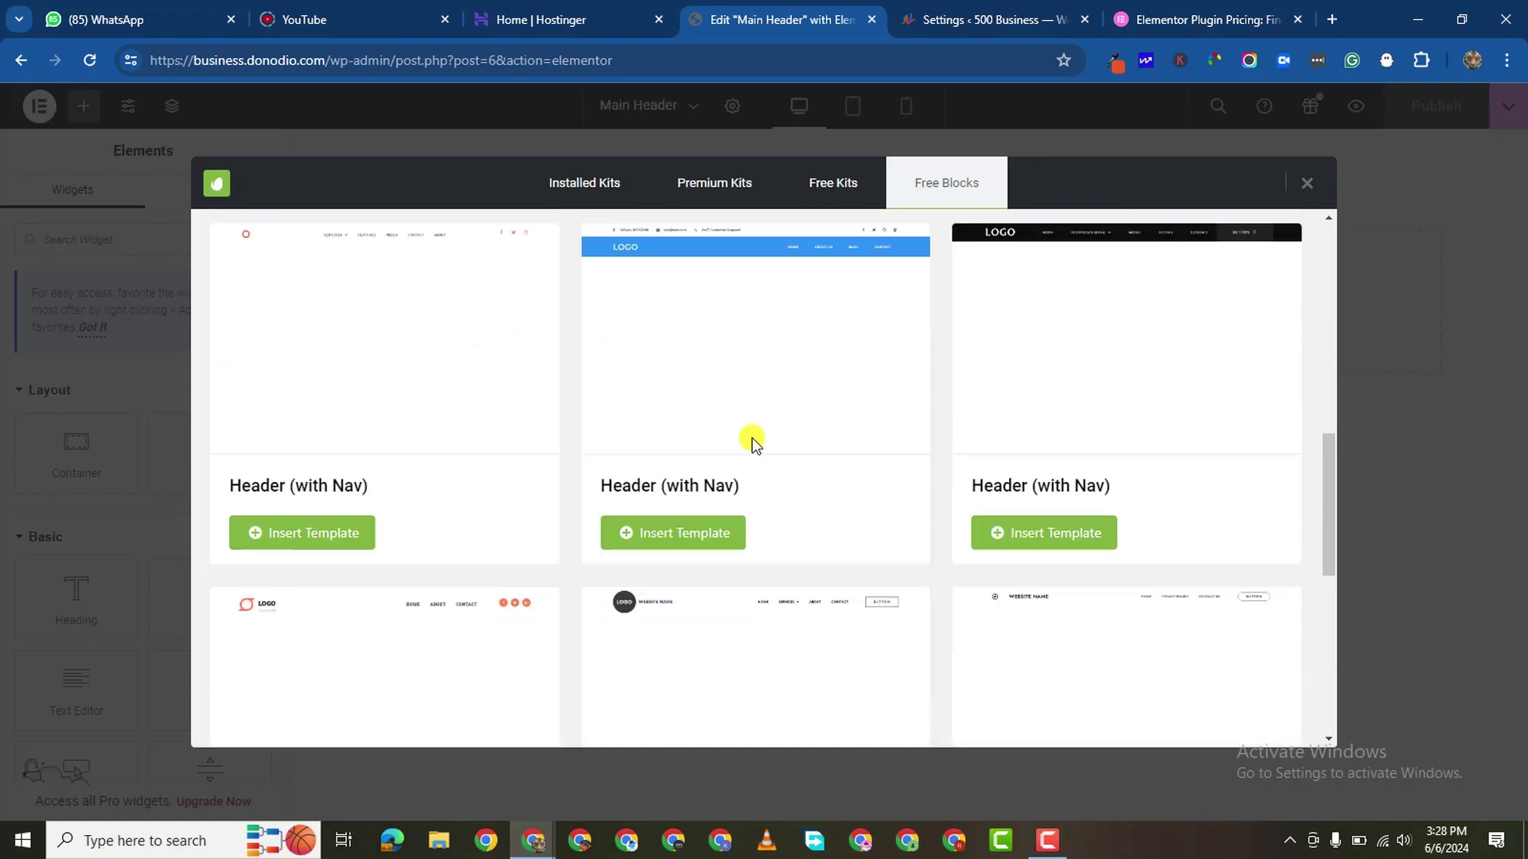
scroll(down, 3)
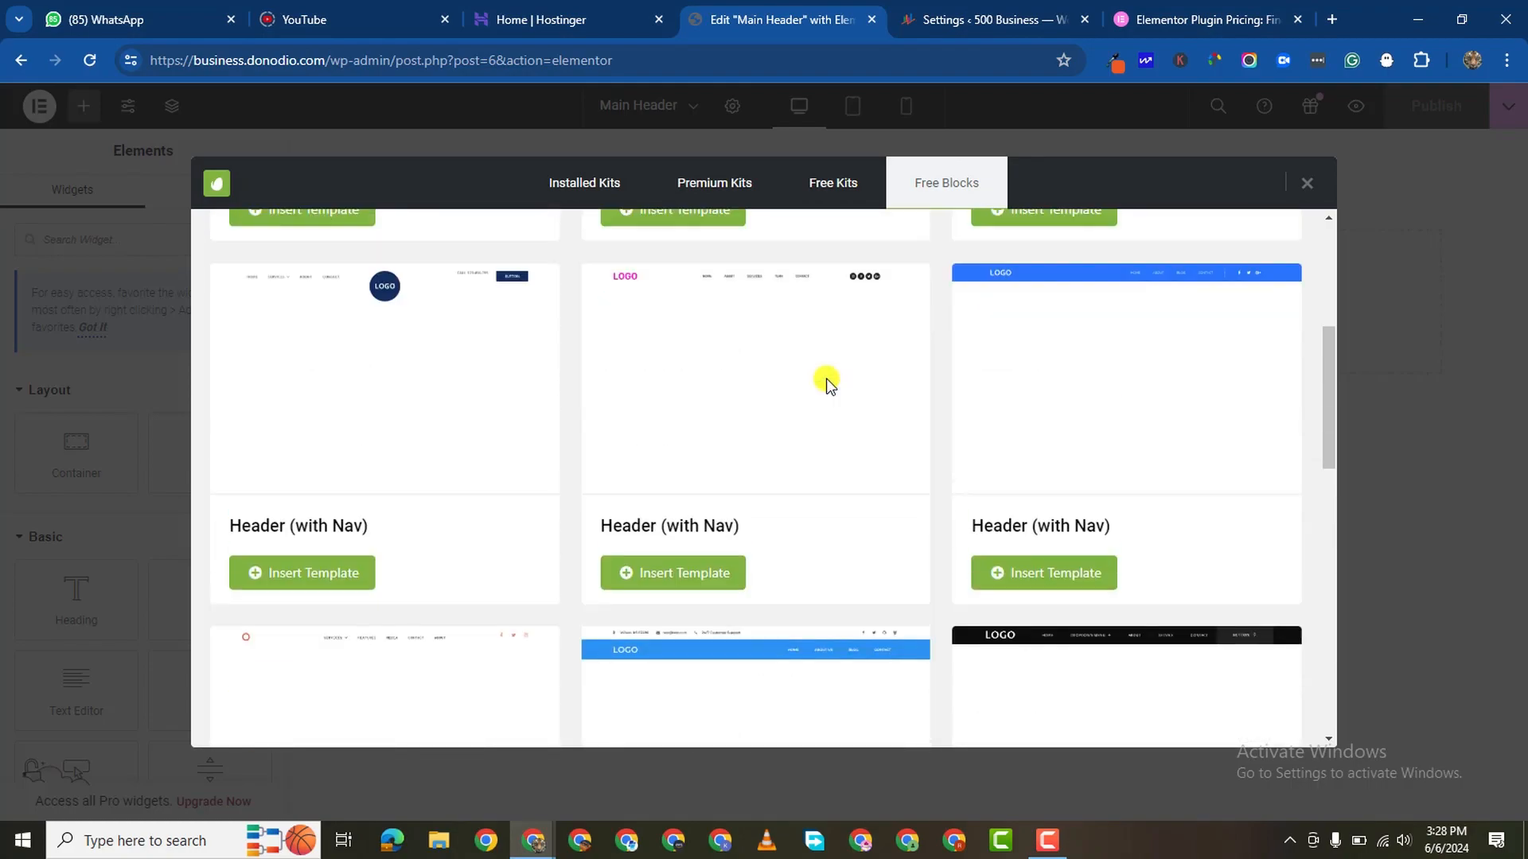
scroll(down, 3)
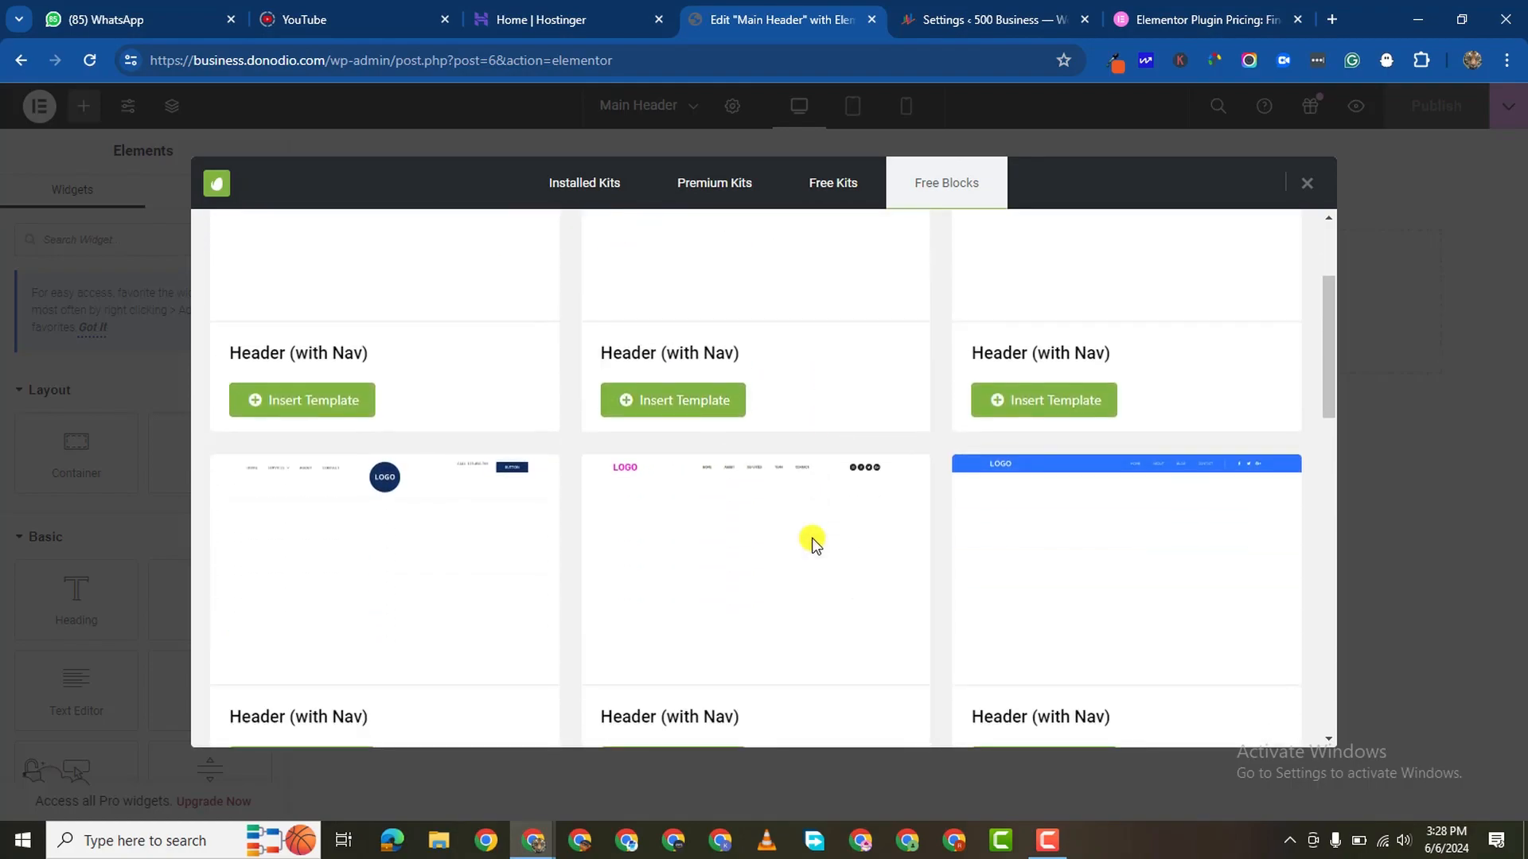
click(671, 402)
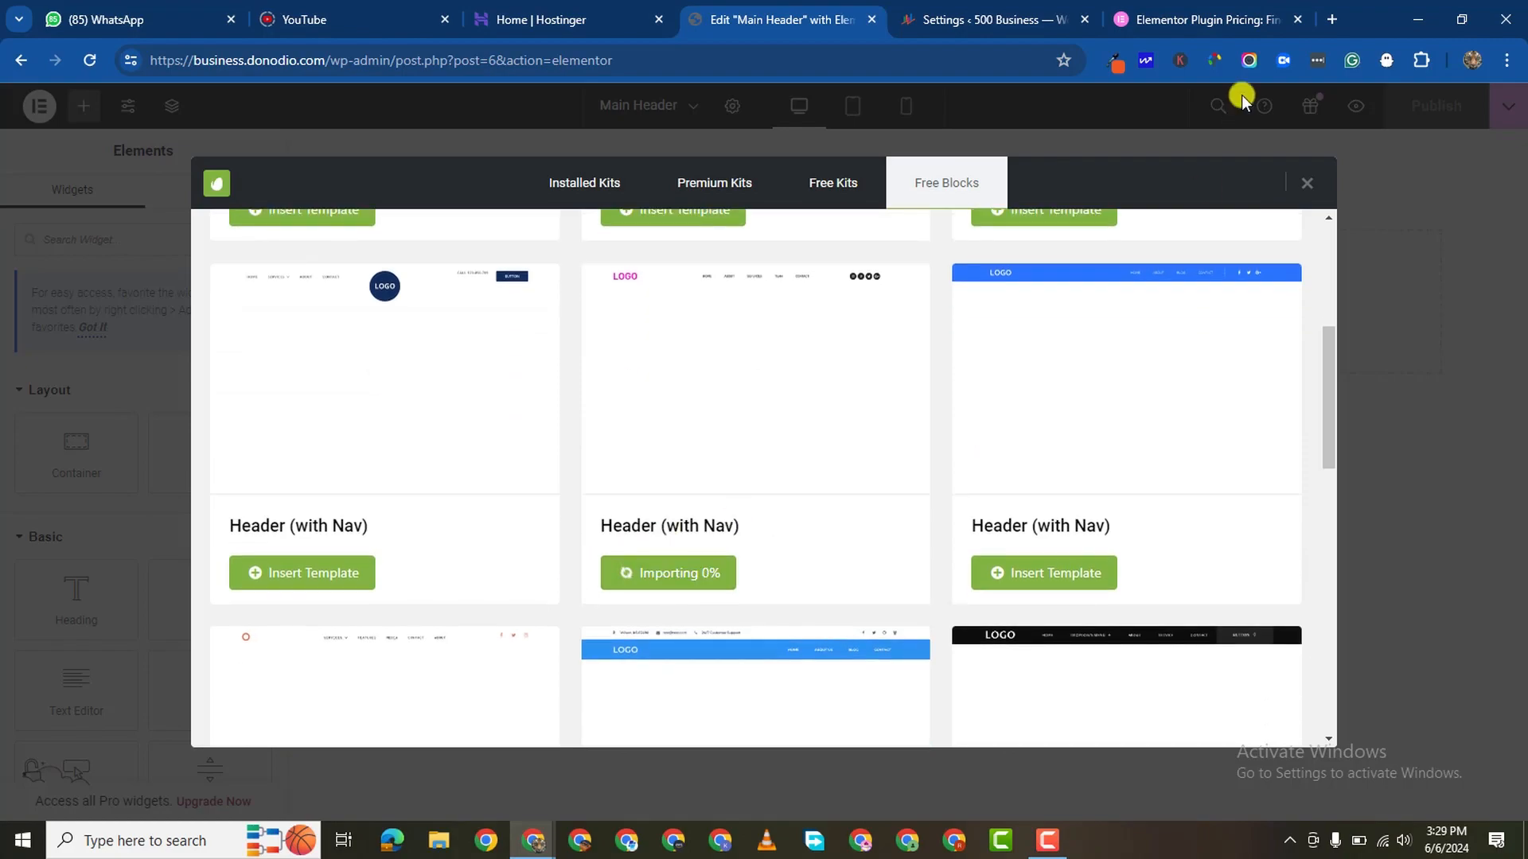
mouse_move(1019, 24)
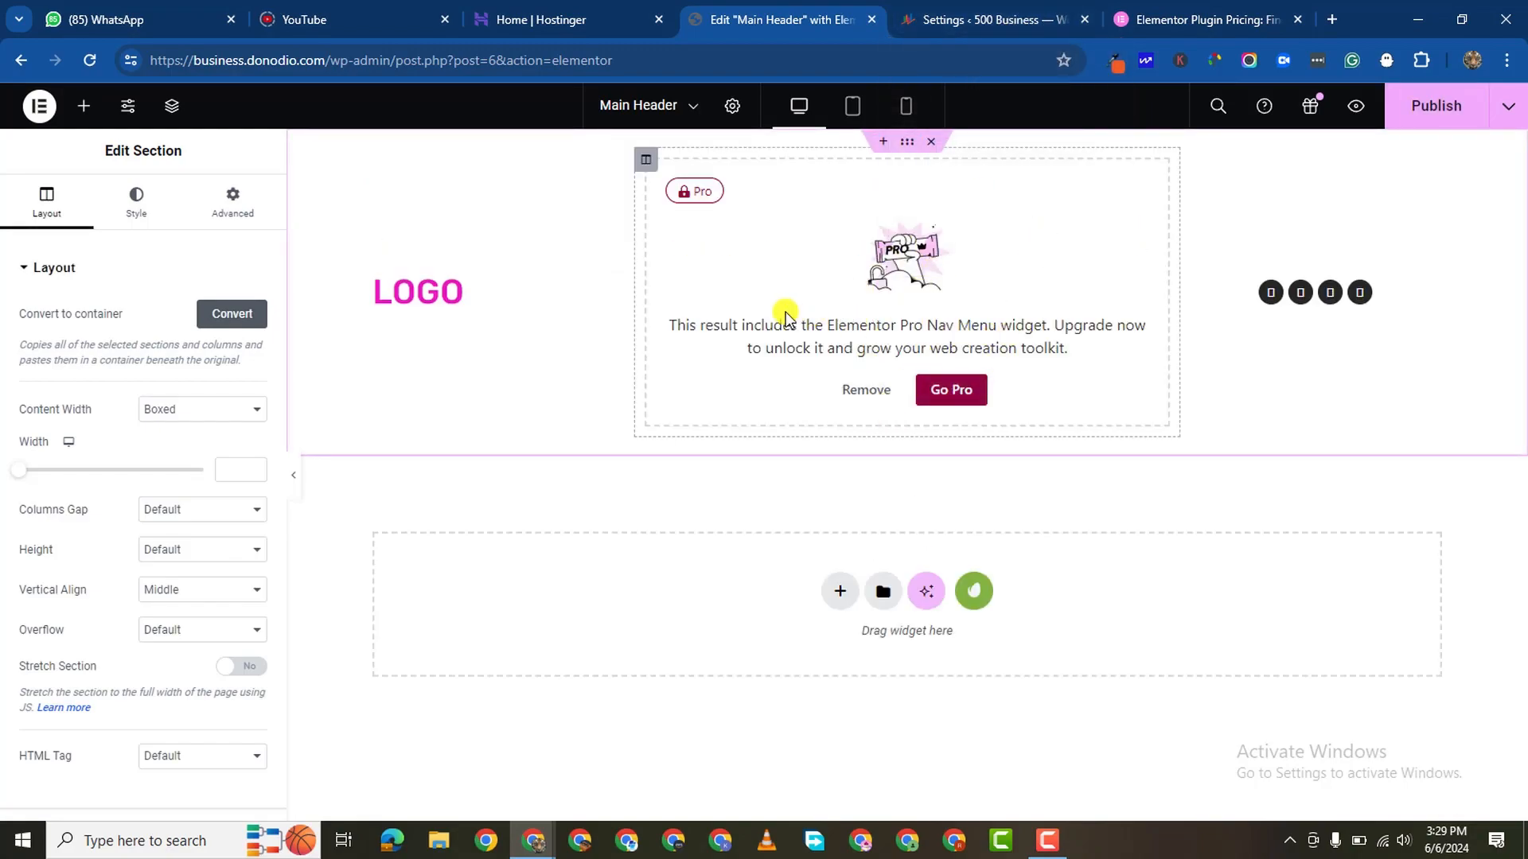
mouse_move(891, 395)
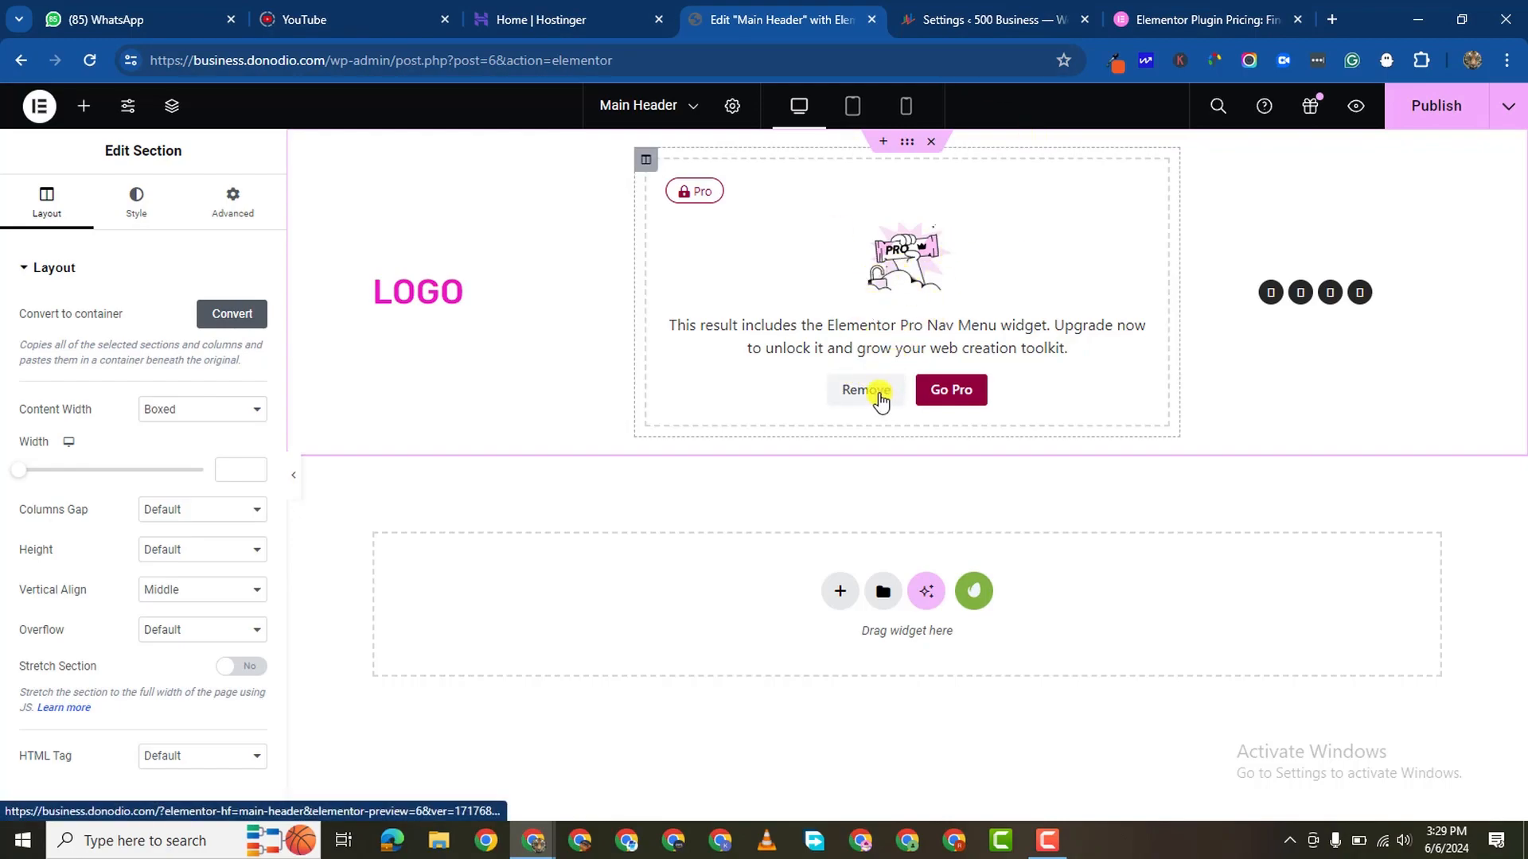
Step: Remove the locked Pro nav menu widget from the inserted header
click(866, 390)
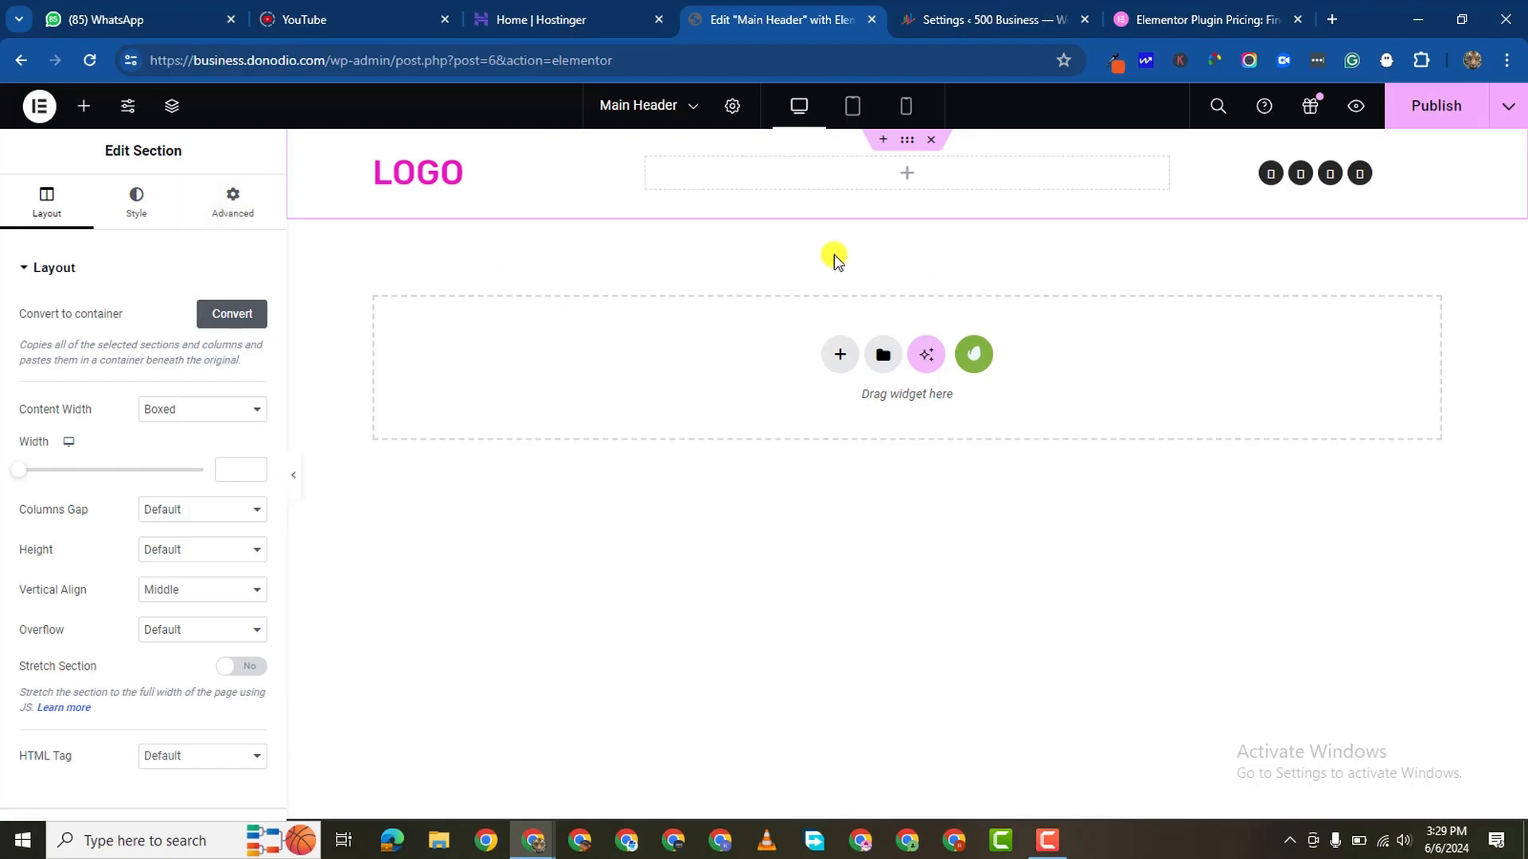
click(993, 21)
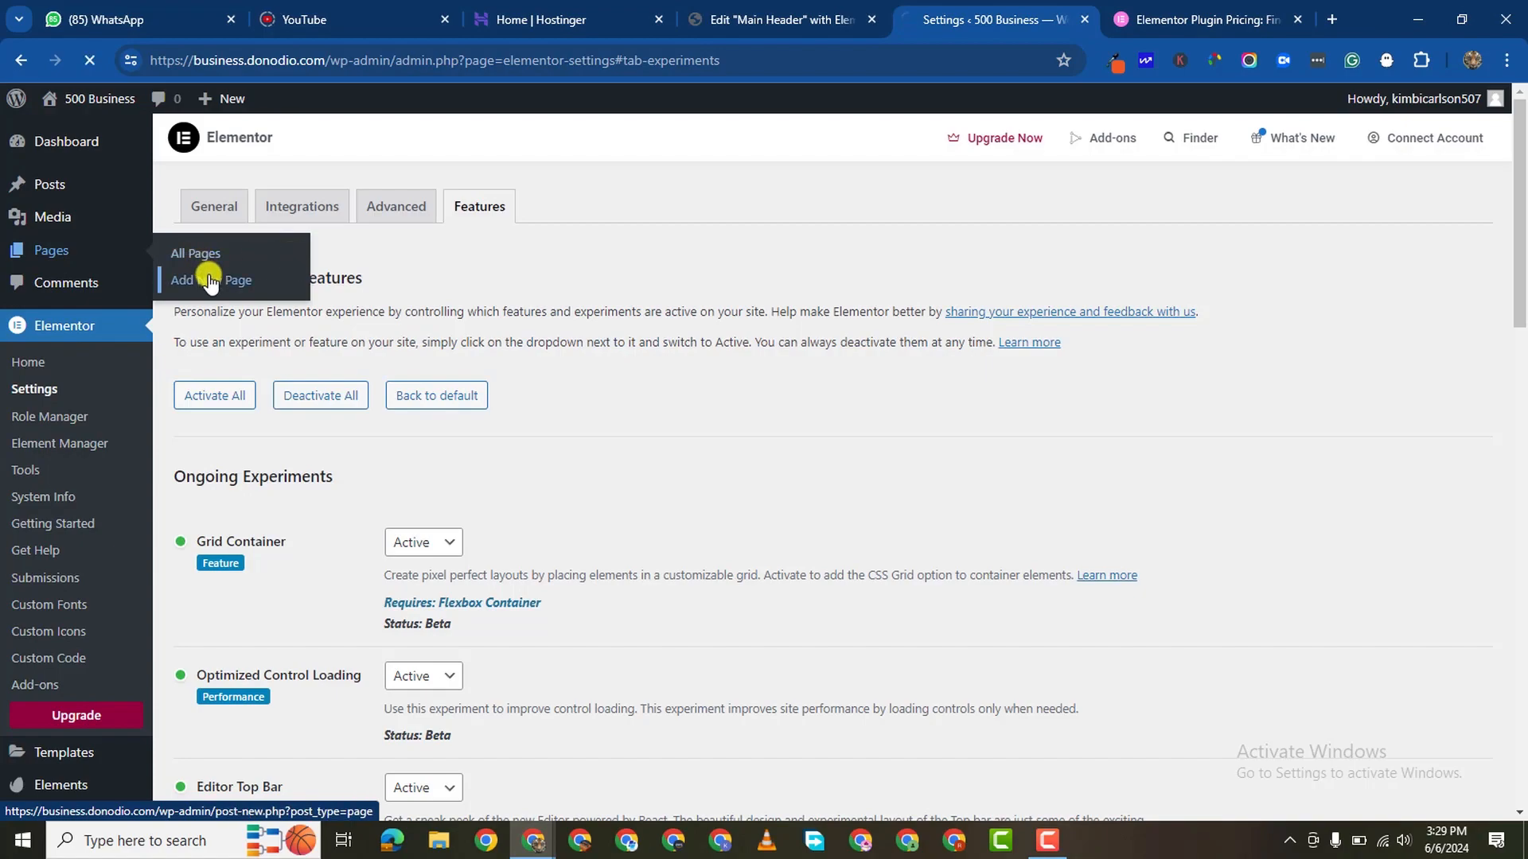
Step: Move the draft Privacy Policy page to the Trash from All Pages
click(210, 280)
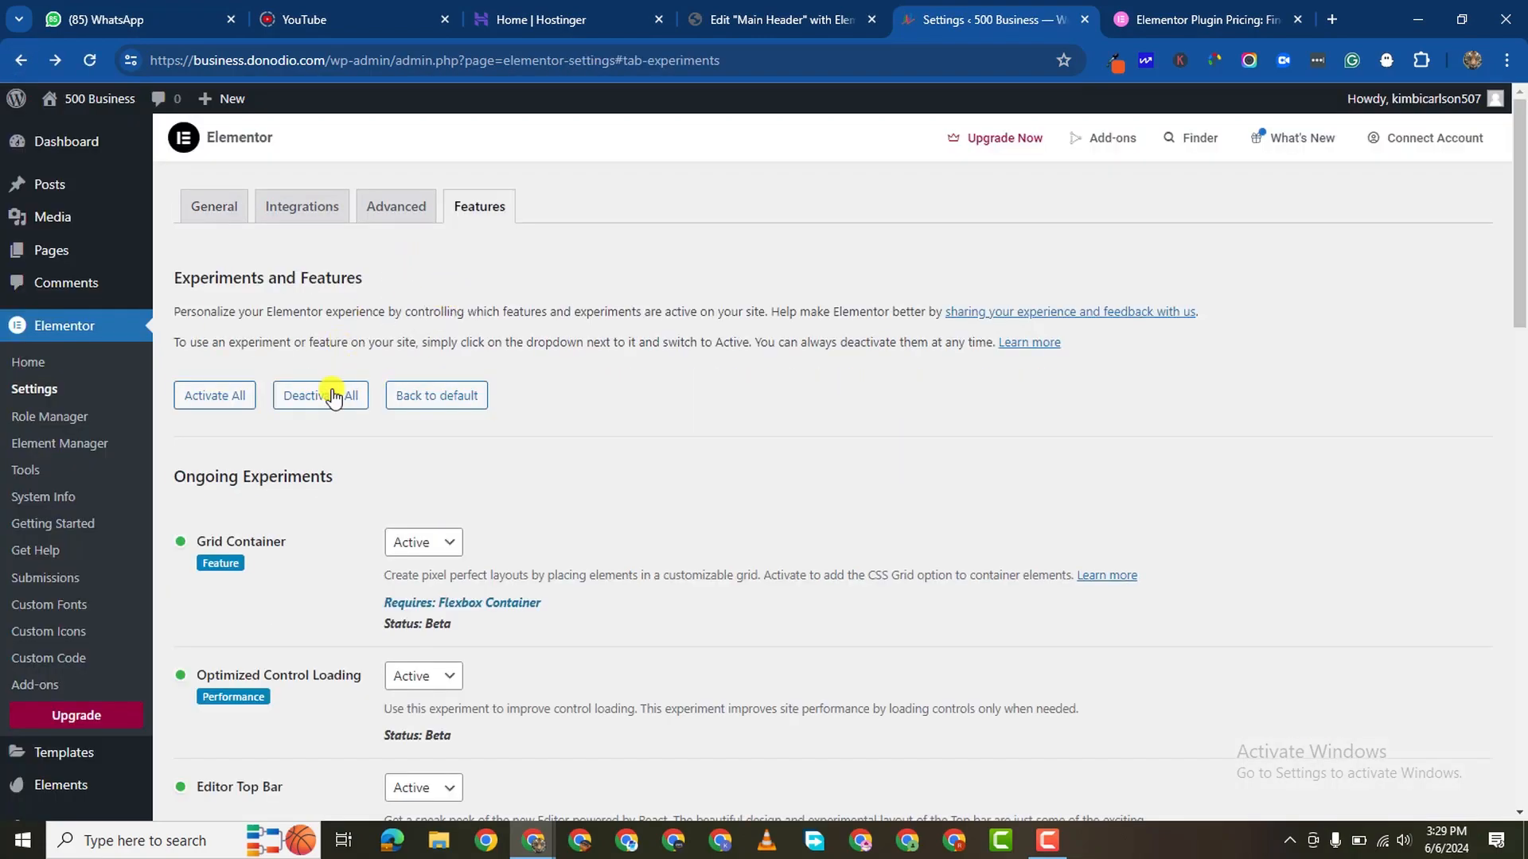
mouse_move(41, 250)
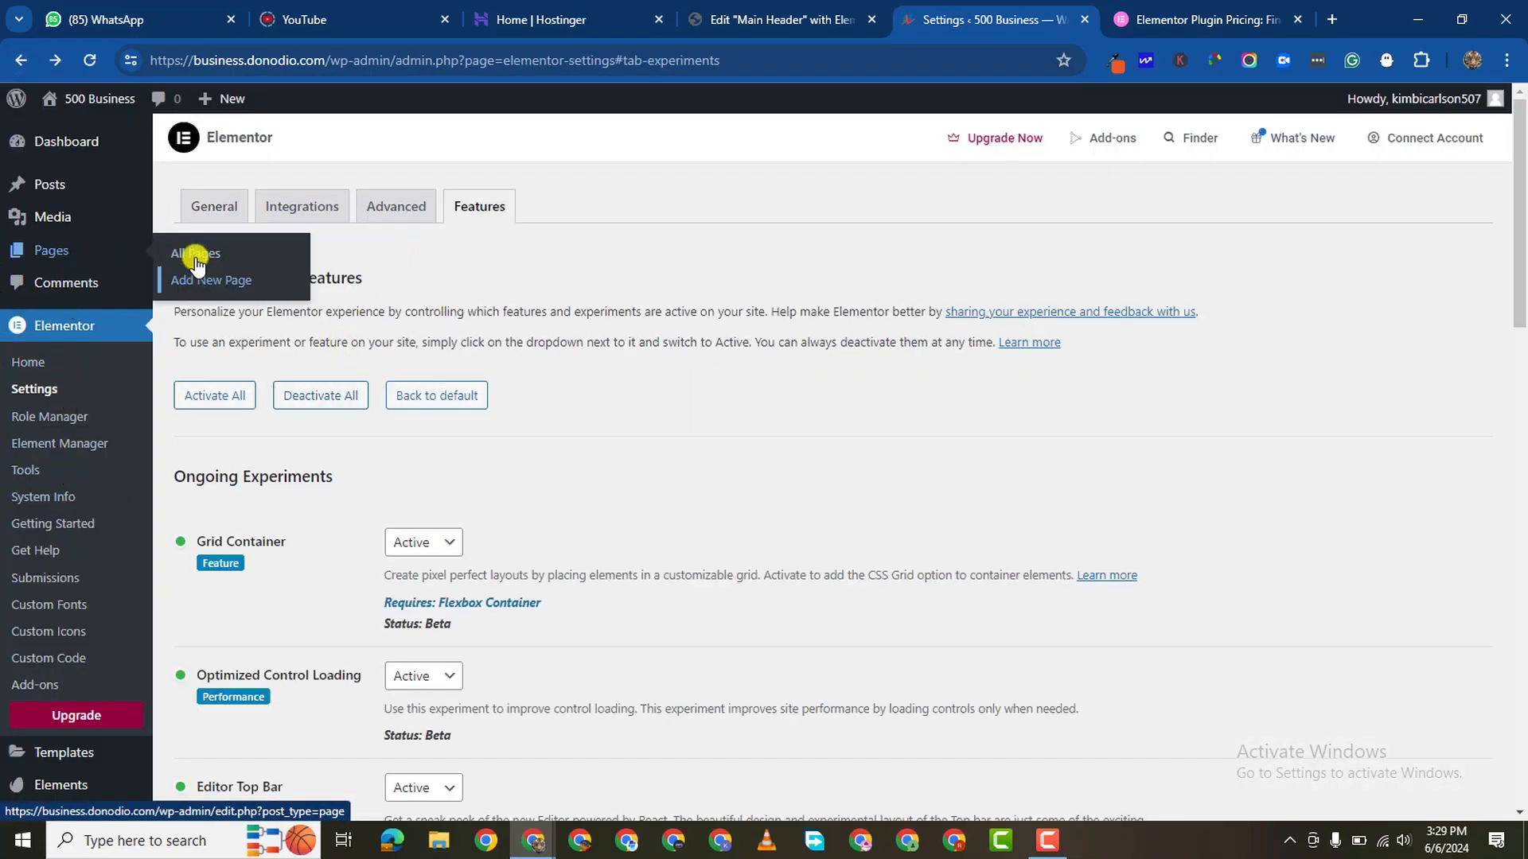
click(194, 253)
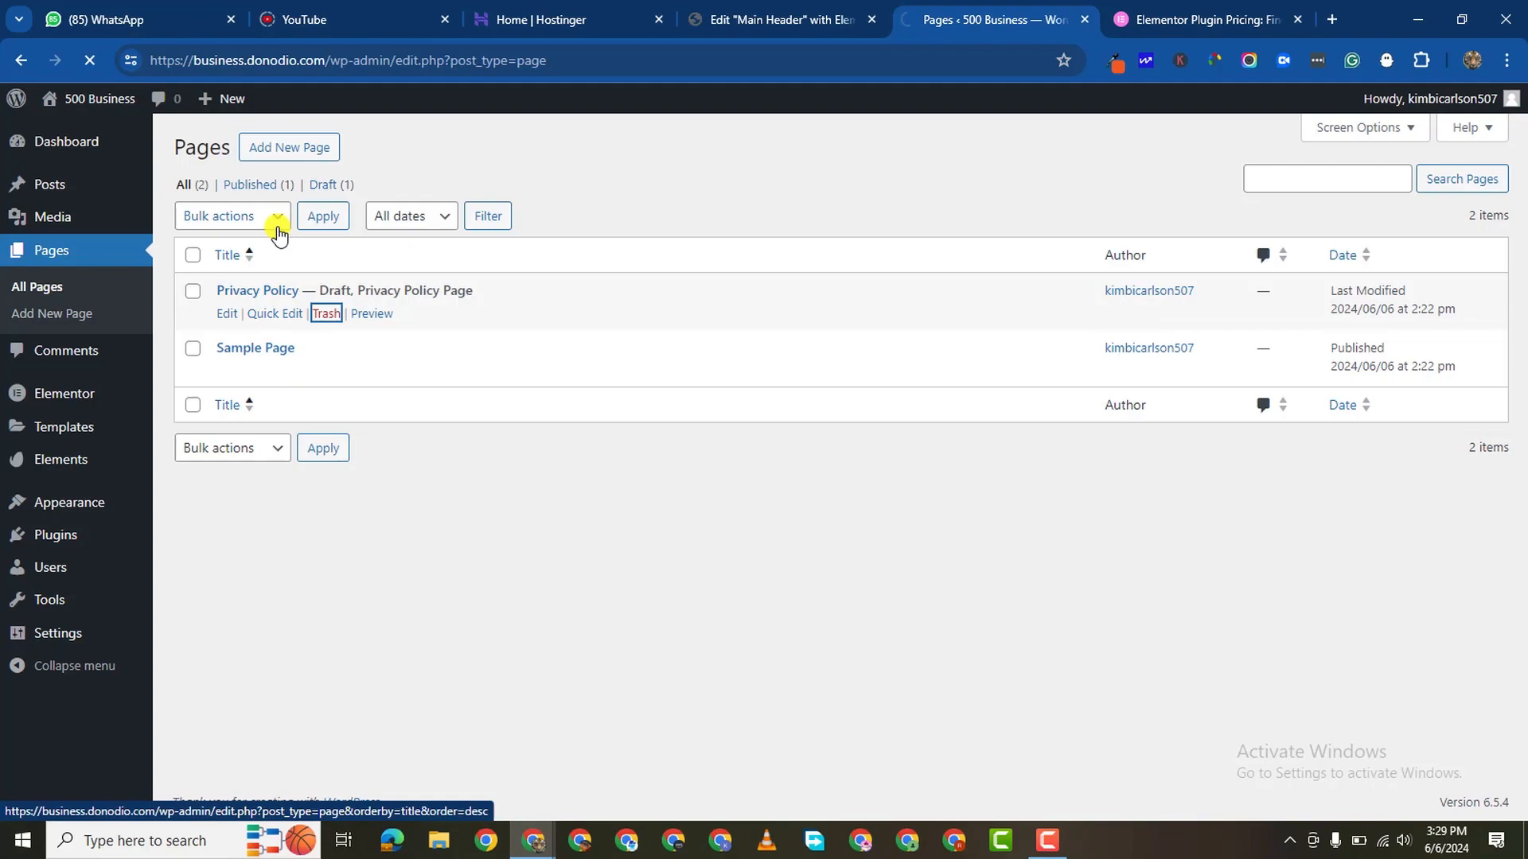
click(324, 314)
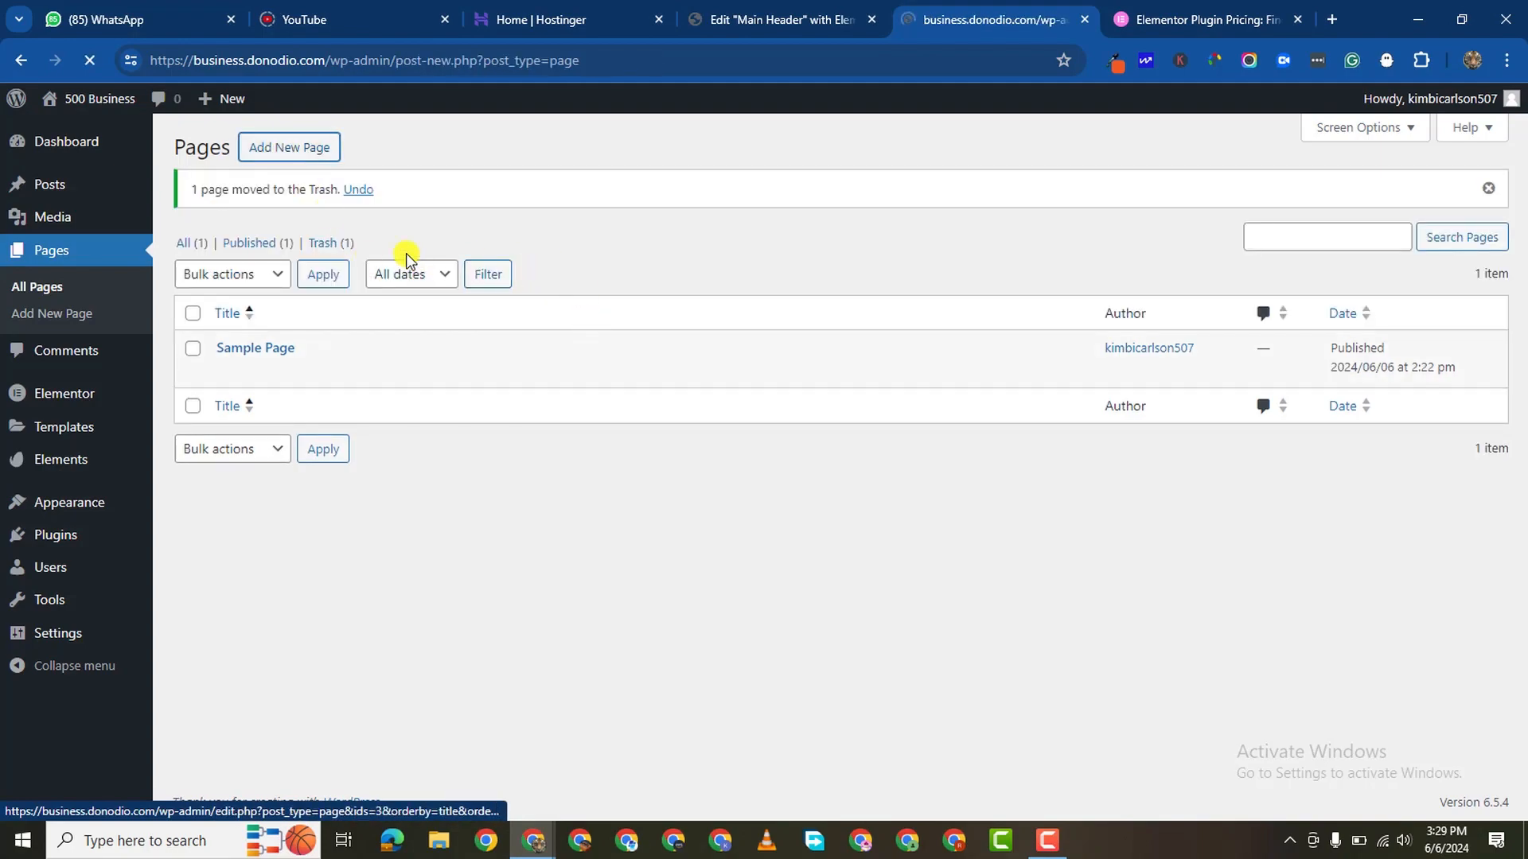
Step: Create and publish a new page titled Home
click(289, 146)
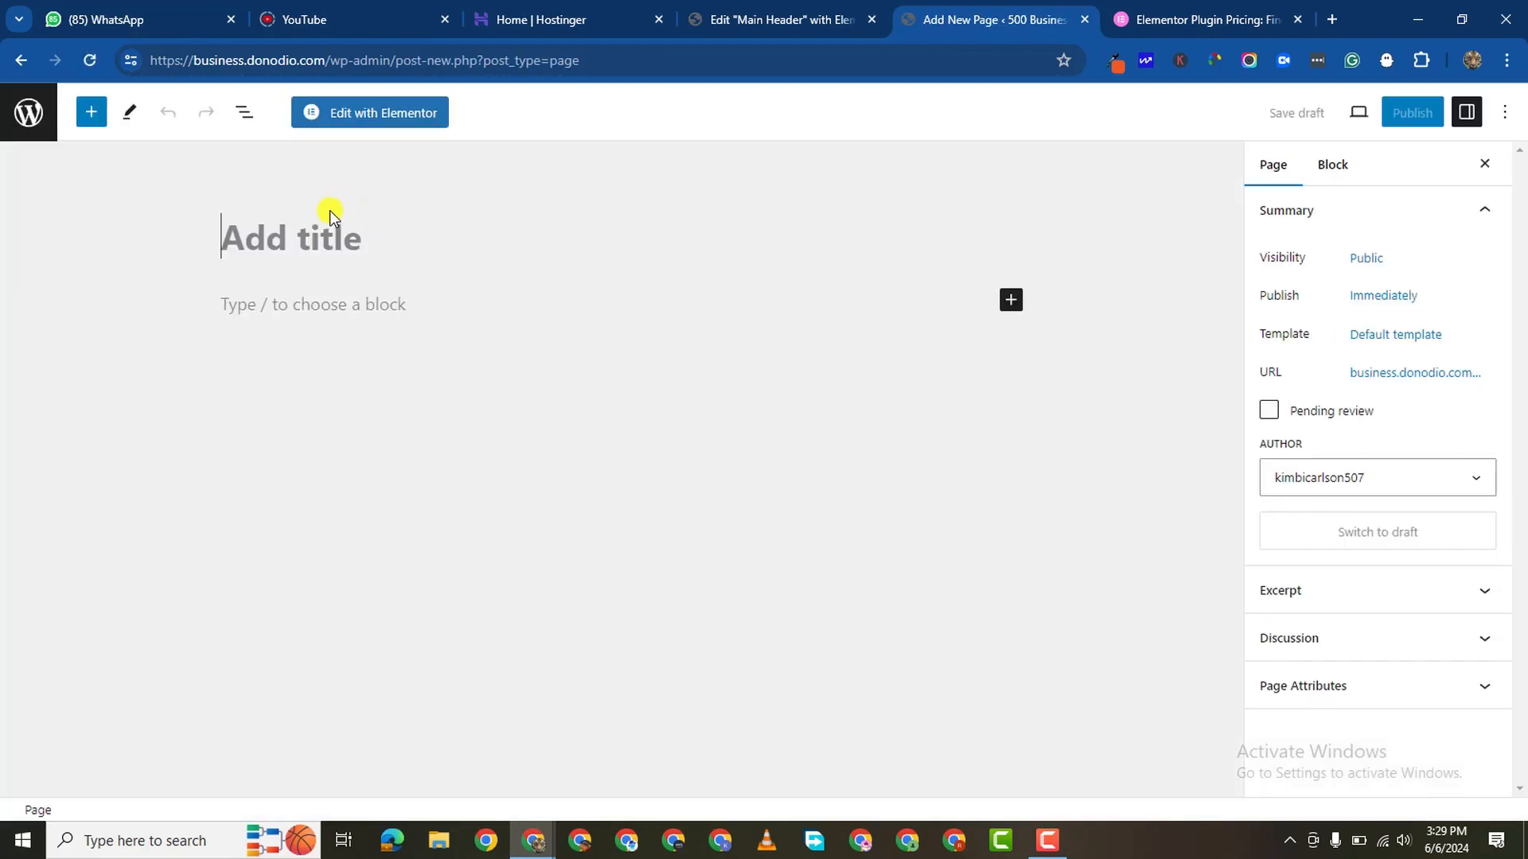
text(Home)
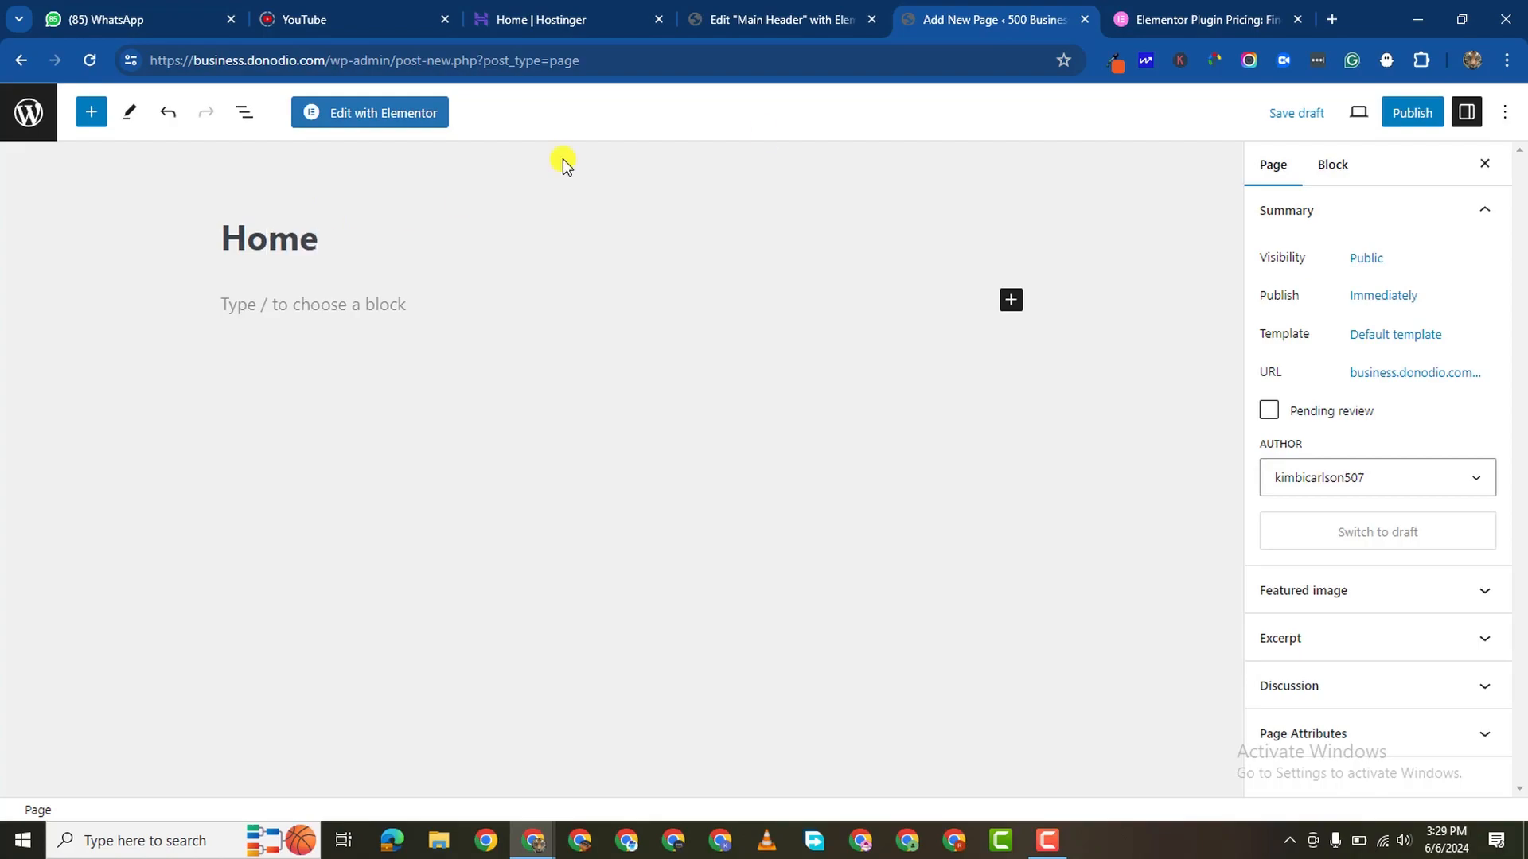
click(1412, 112)
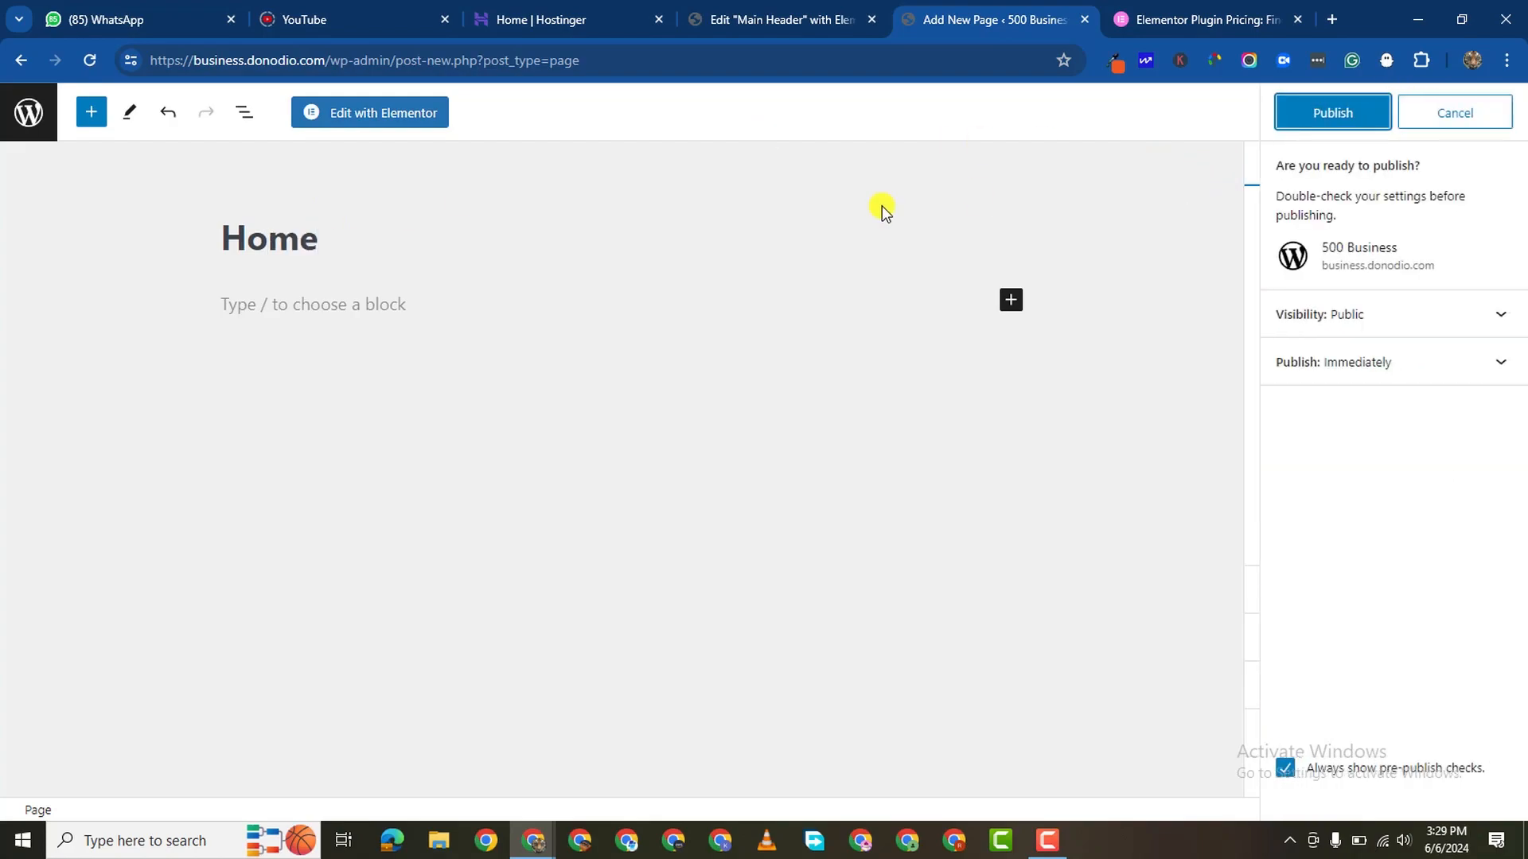
click(1332, 112)
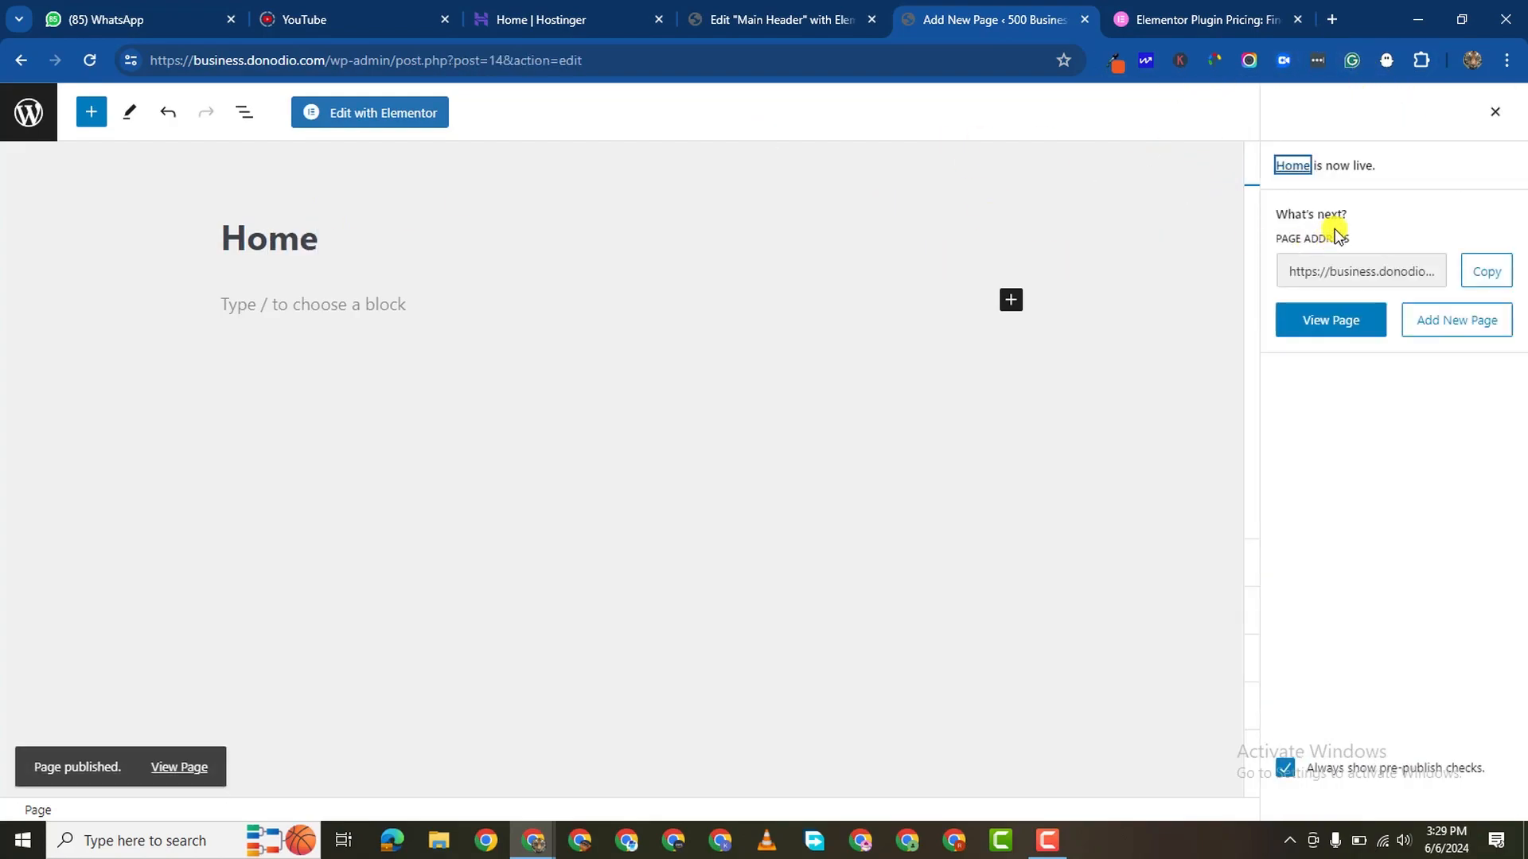
mouse_move(883, 83)
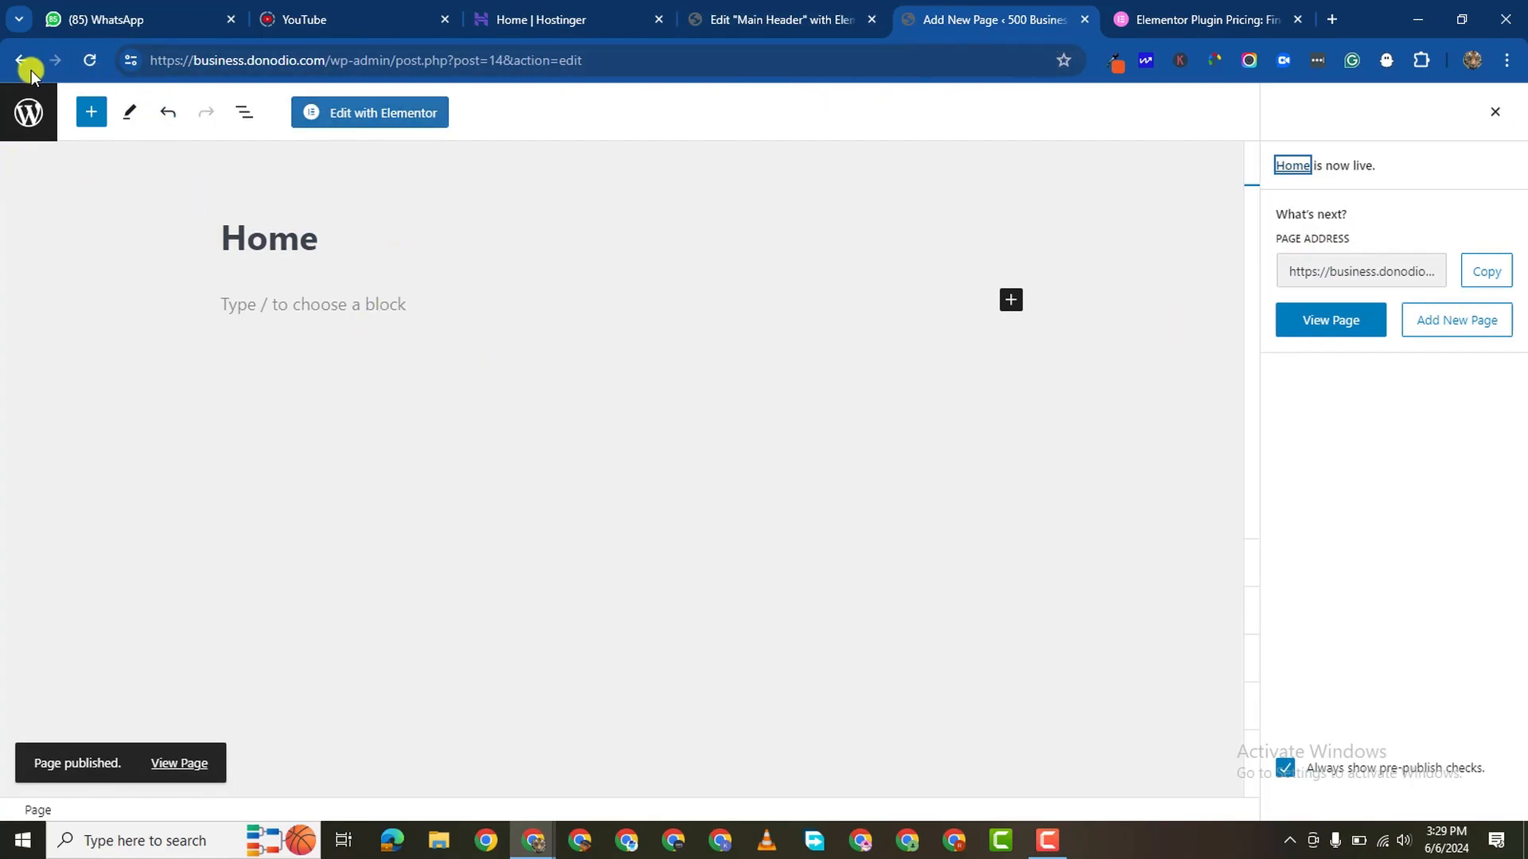
Step: Create and publish a second page titled Contact, correcting the typo
click(27, 60)
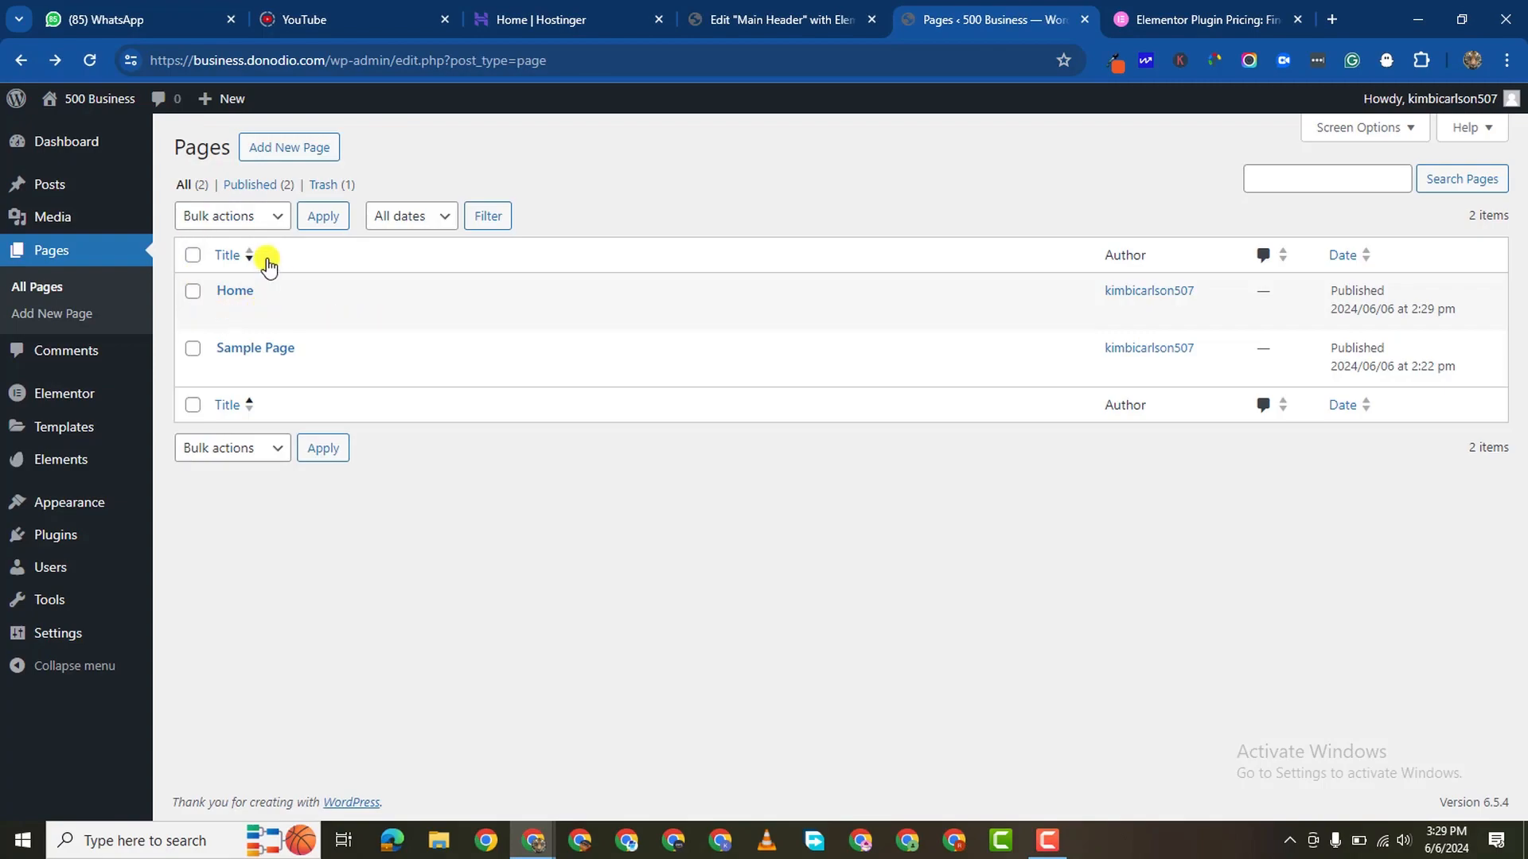
click(249, 255)
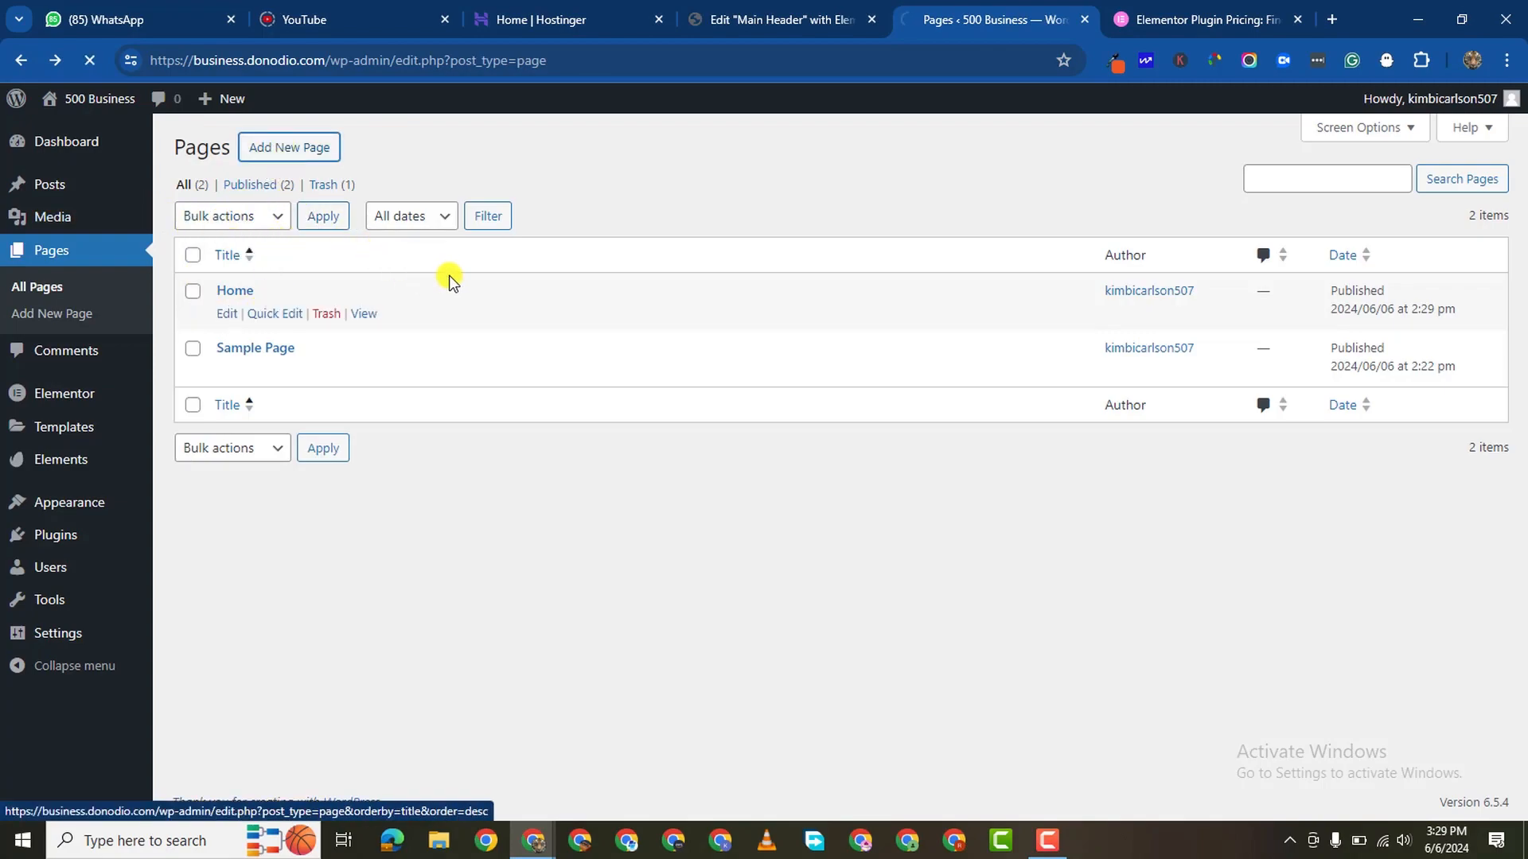
click(289, 146)
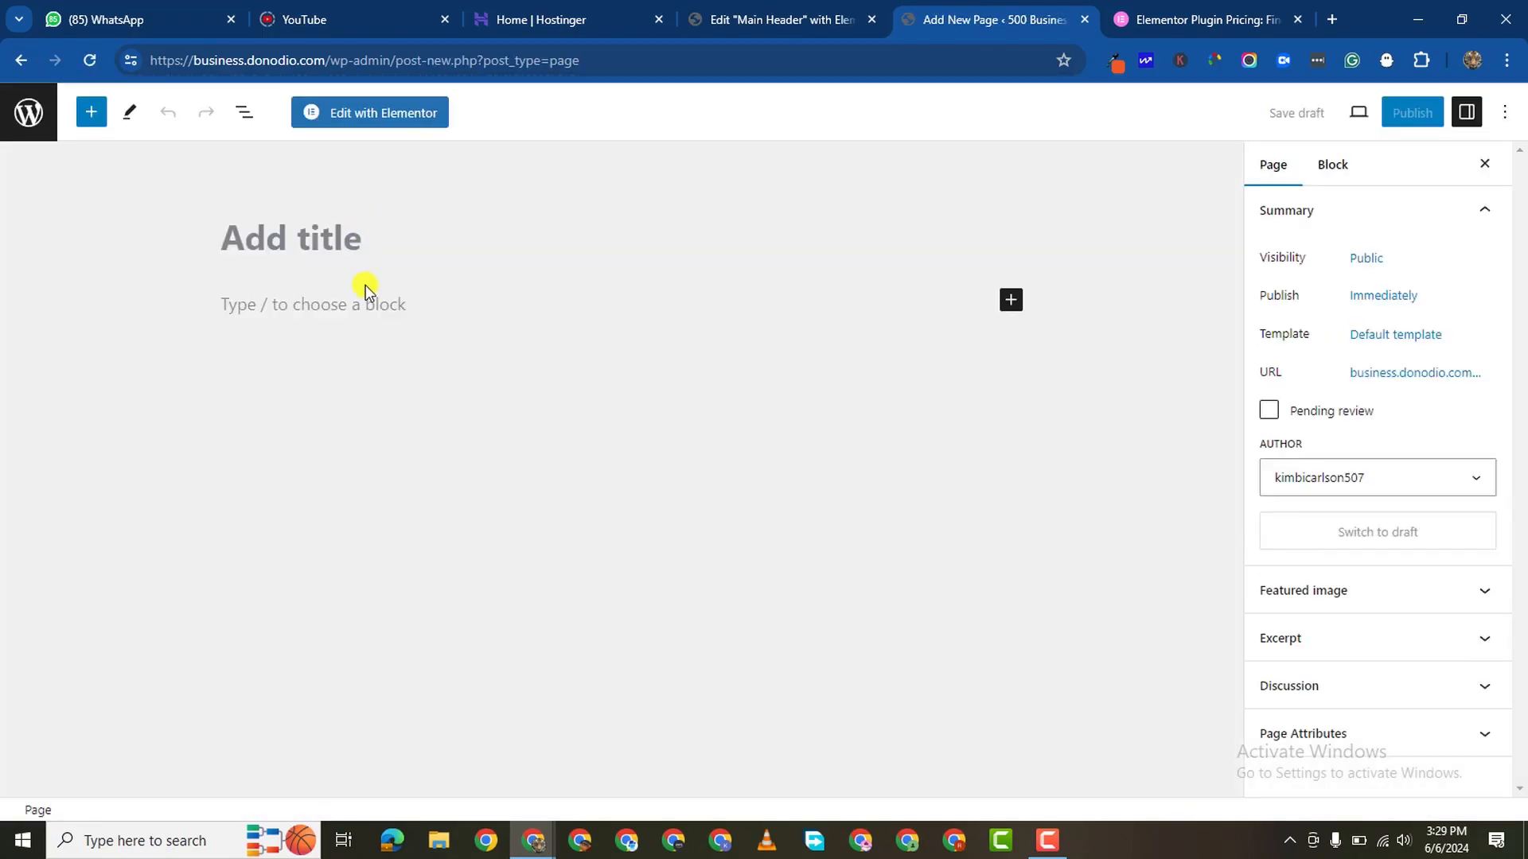
text(Contacrt)
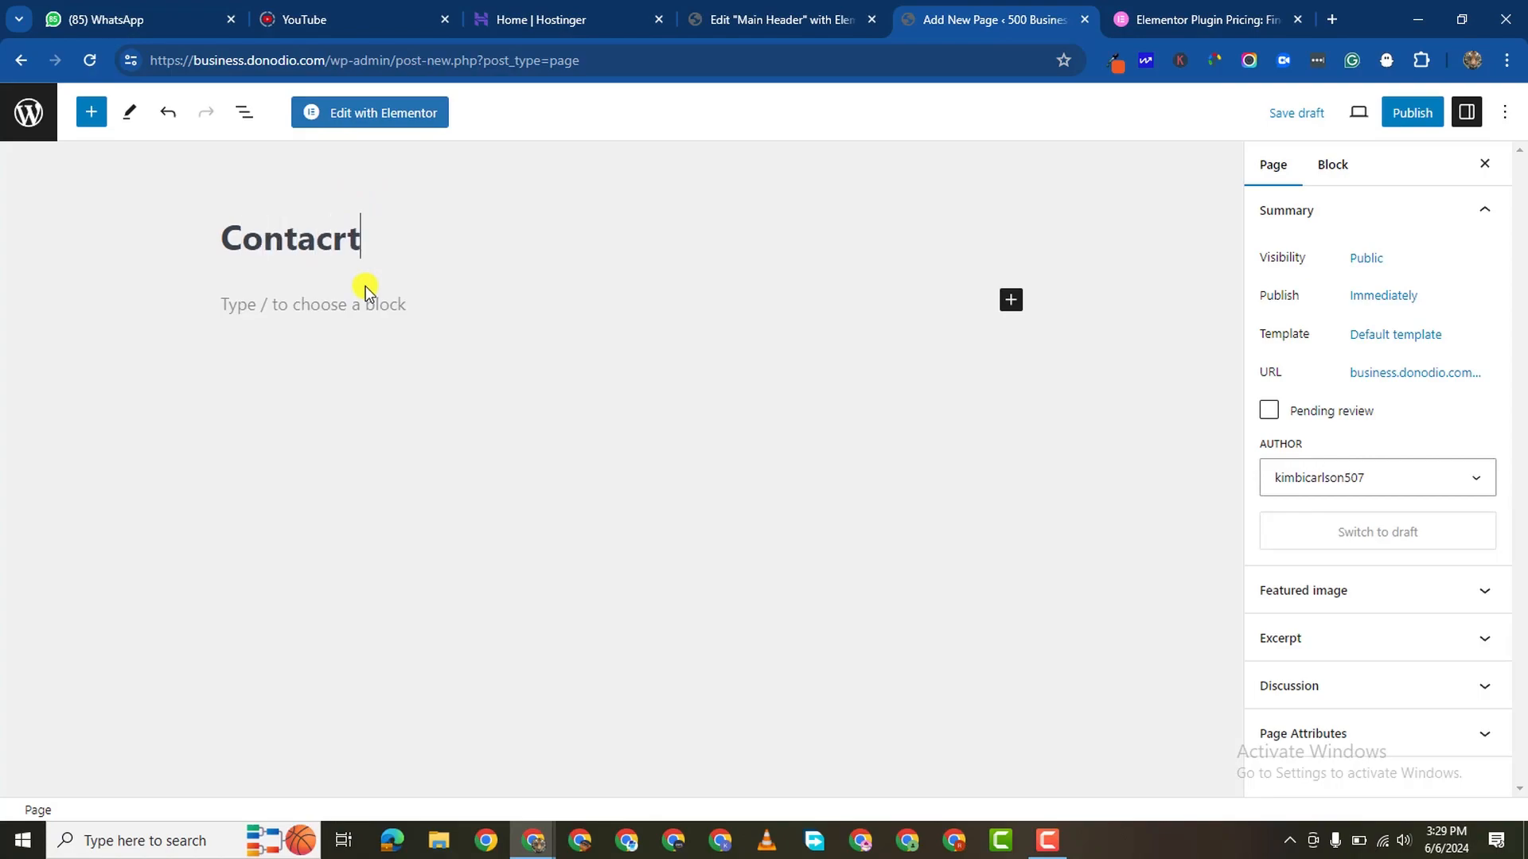
key(Backspace)
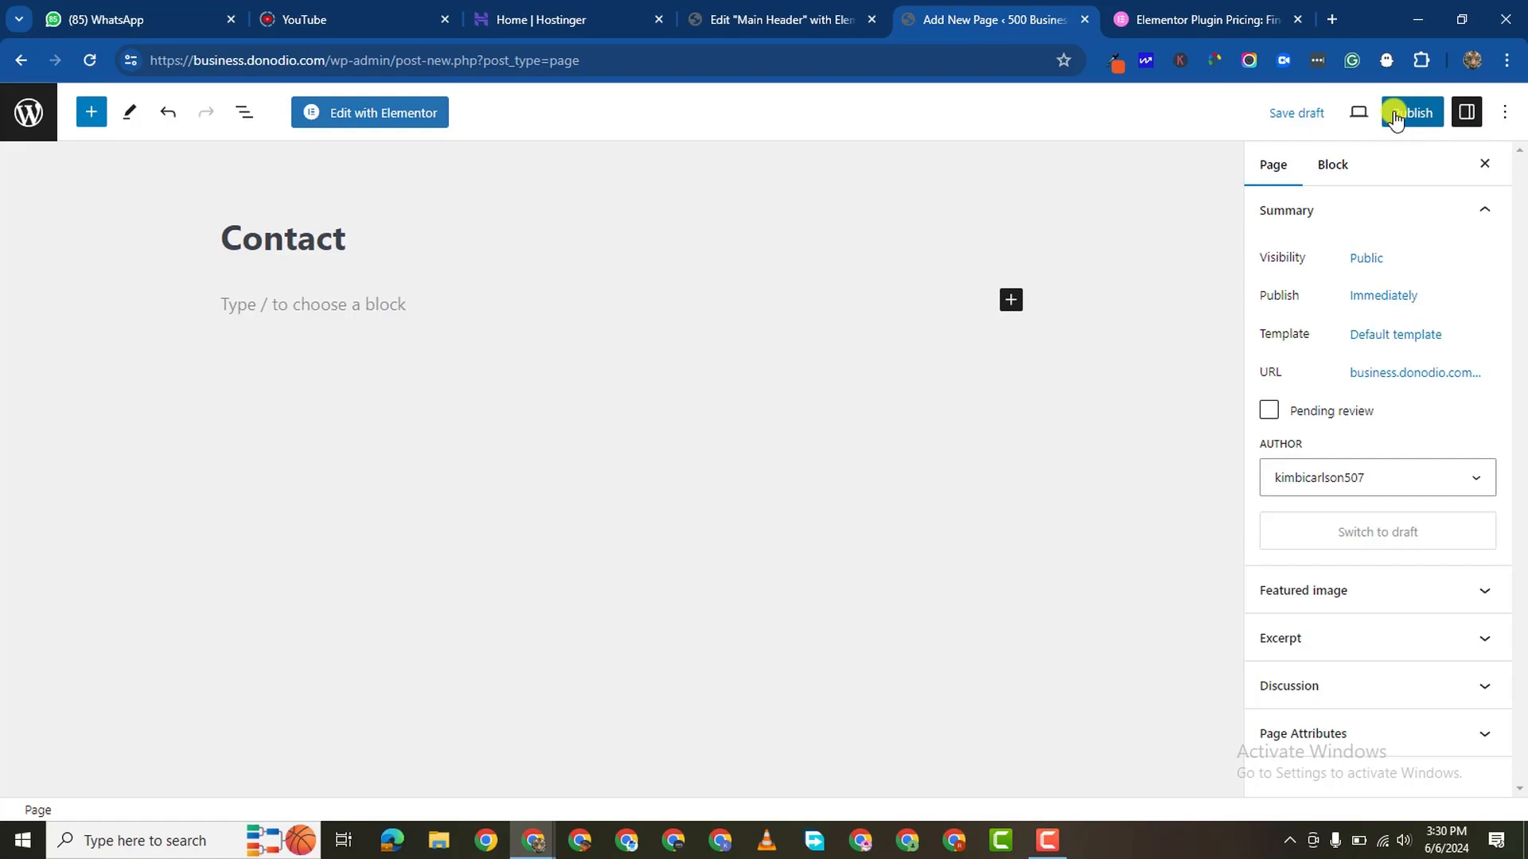
click(1410, 111)
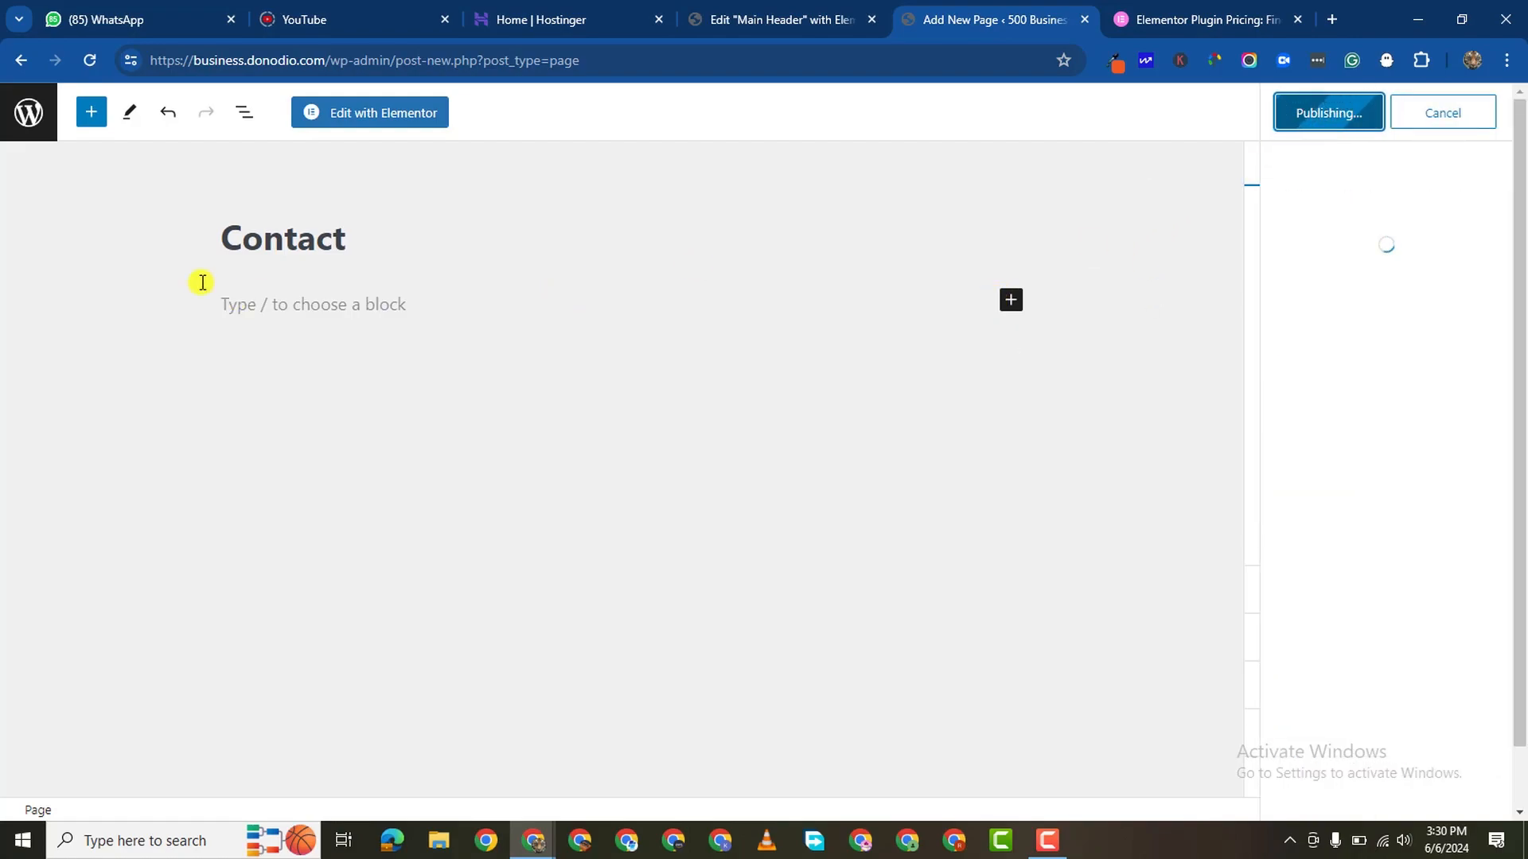
click(1327, 111)
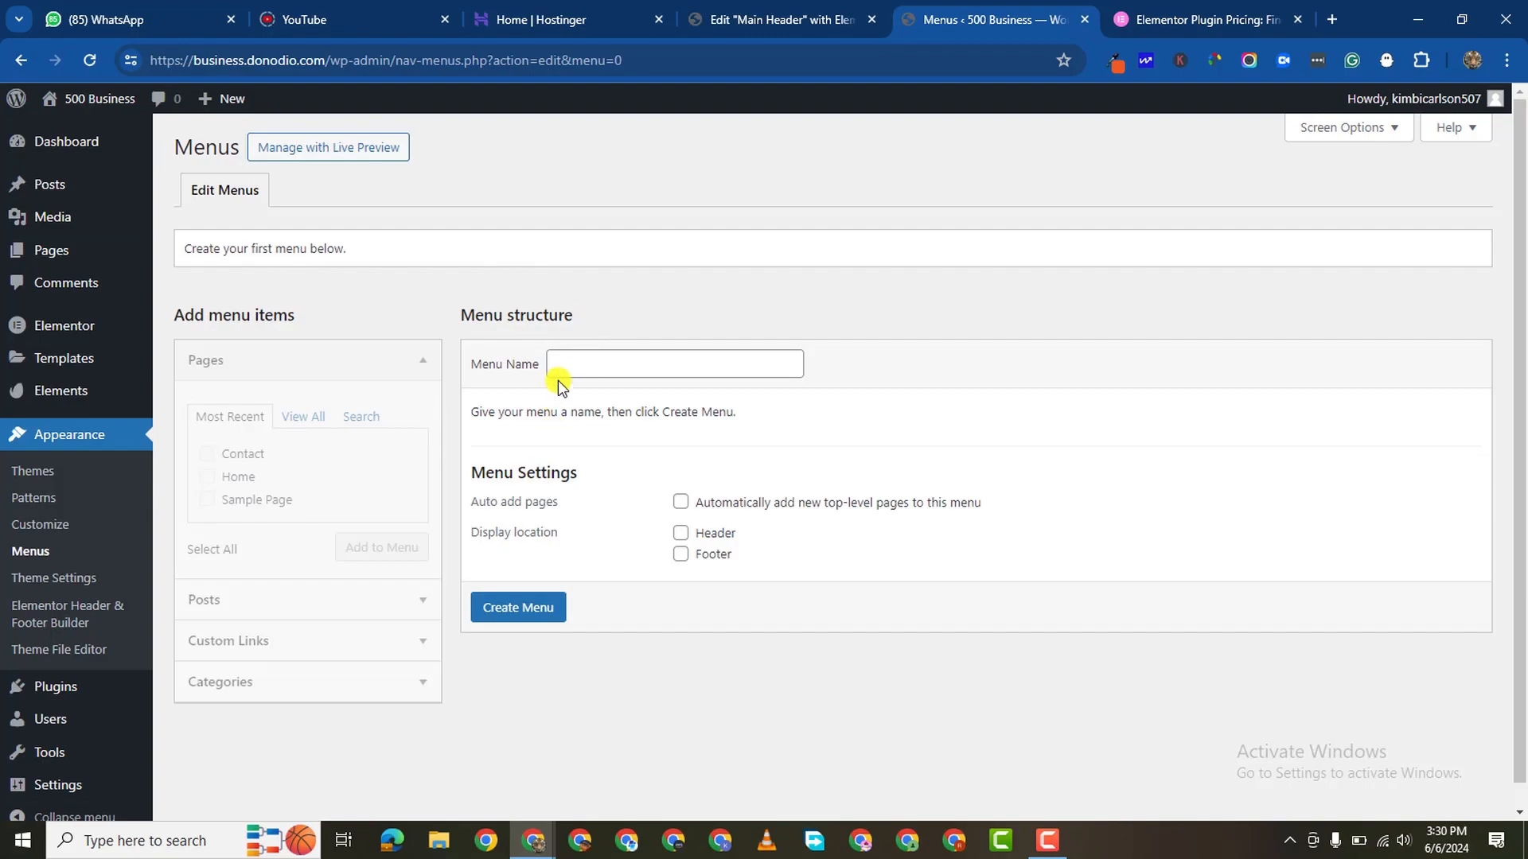
Step: Create a menu named 'Main Menu' assigned to the Header location
text(Main Menu)
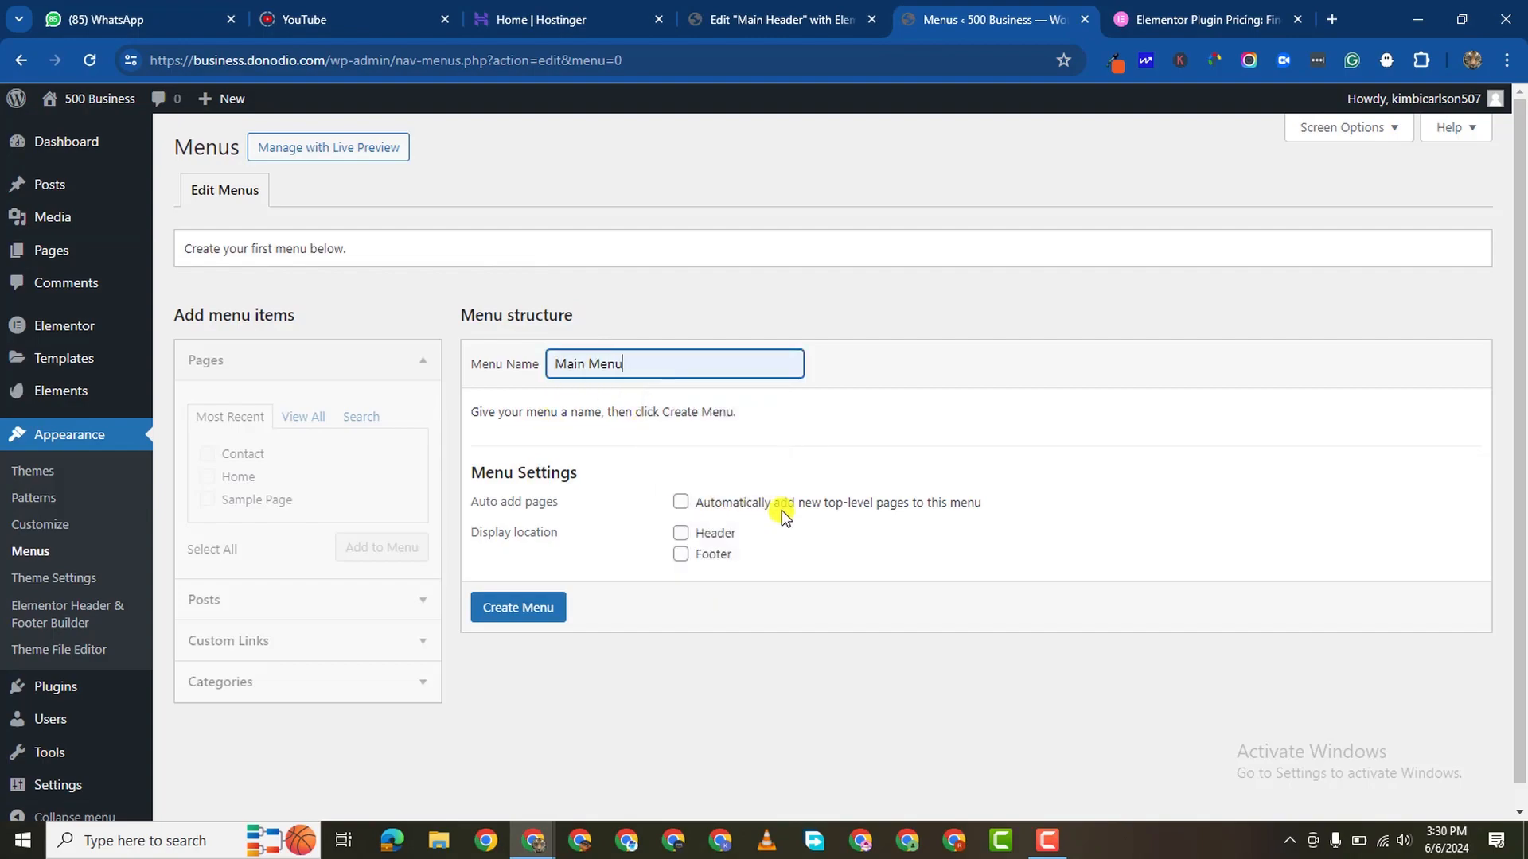
click(681, 533)
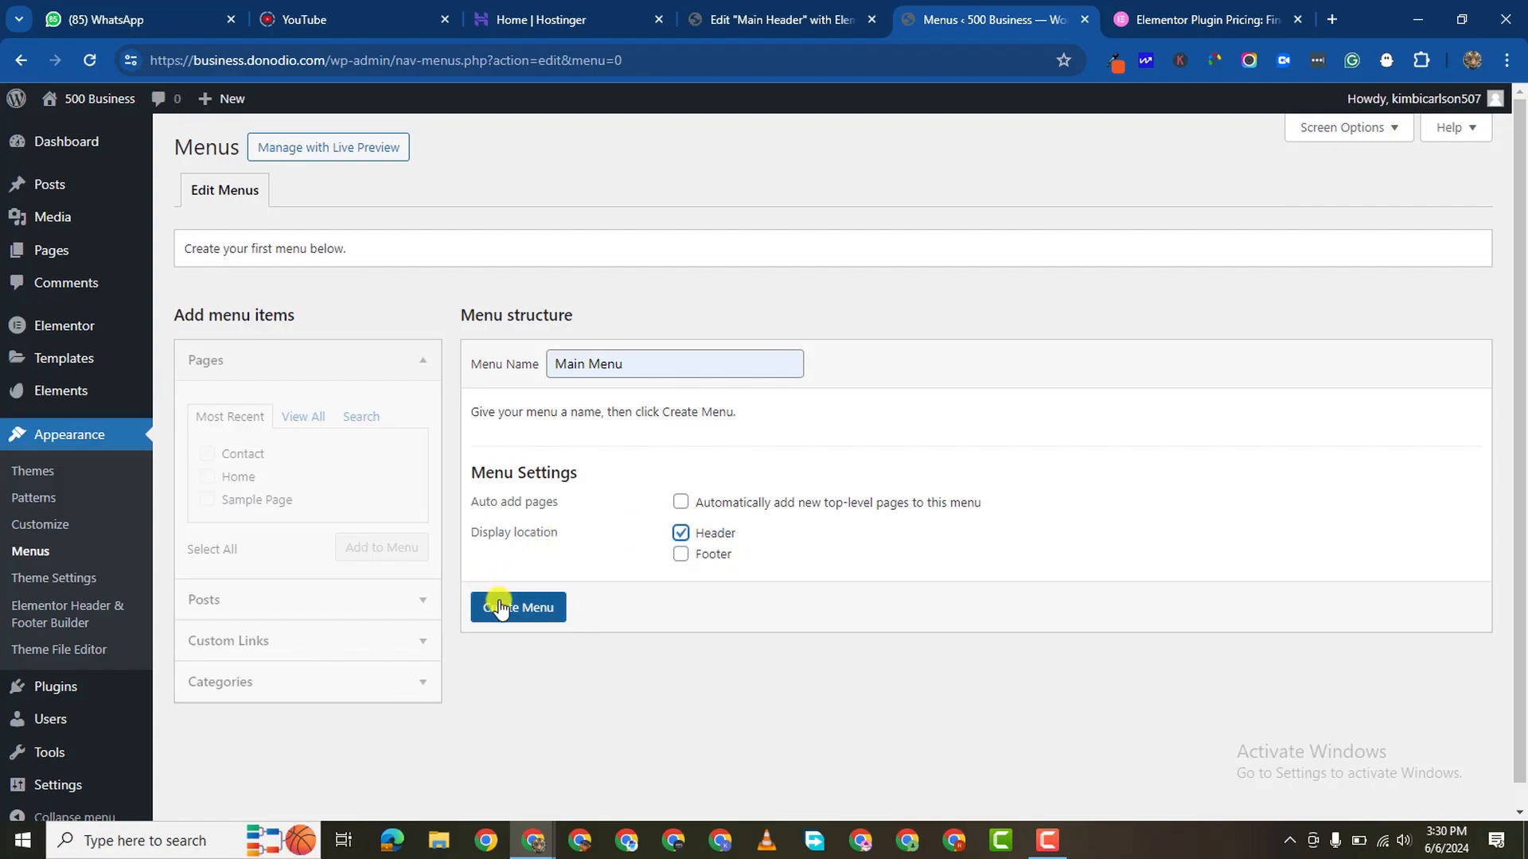
click(517, 608)
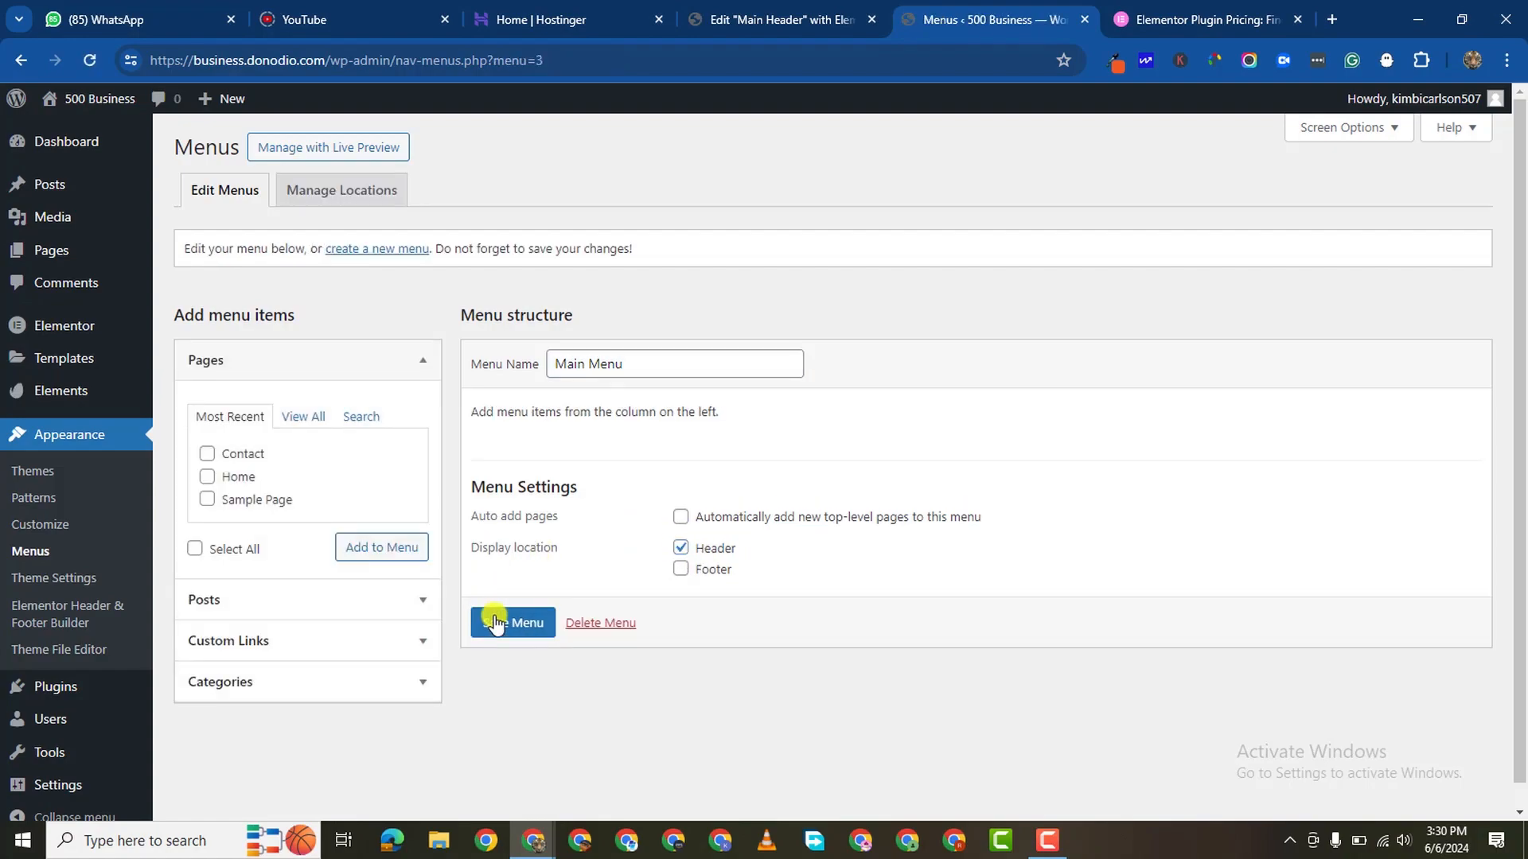
Step: Add the site's pages (Home, Contact, Sample Page) to Main Menu and save it
click(302, 417)
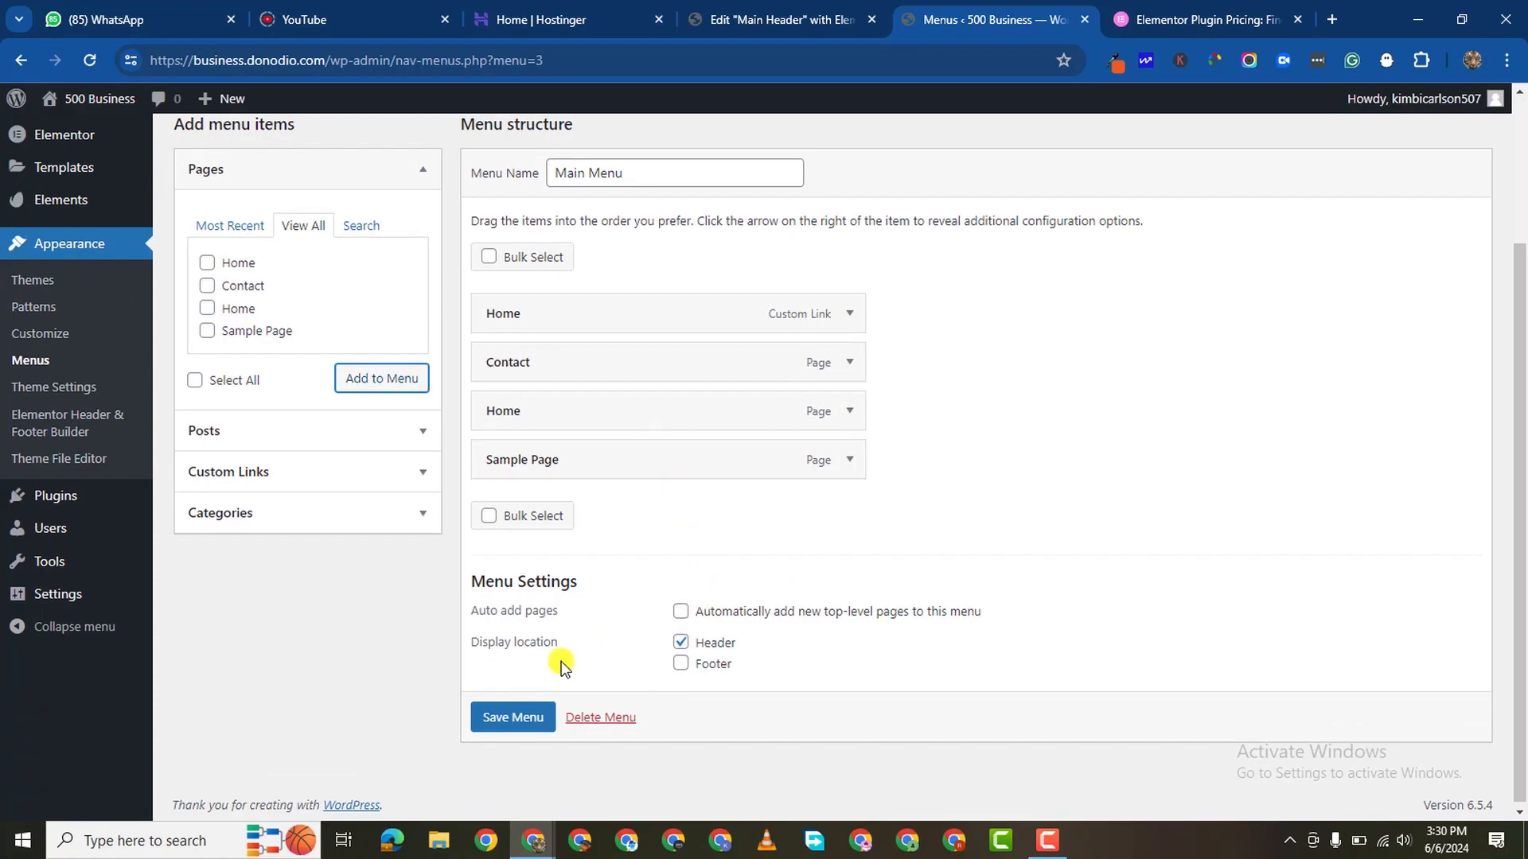
click(513, 717)
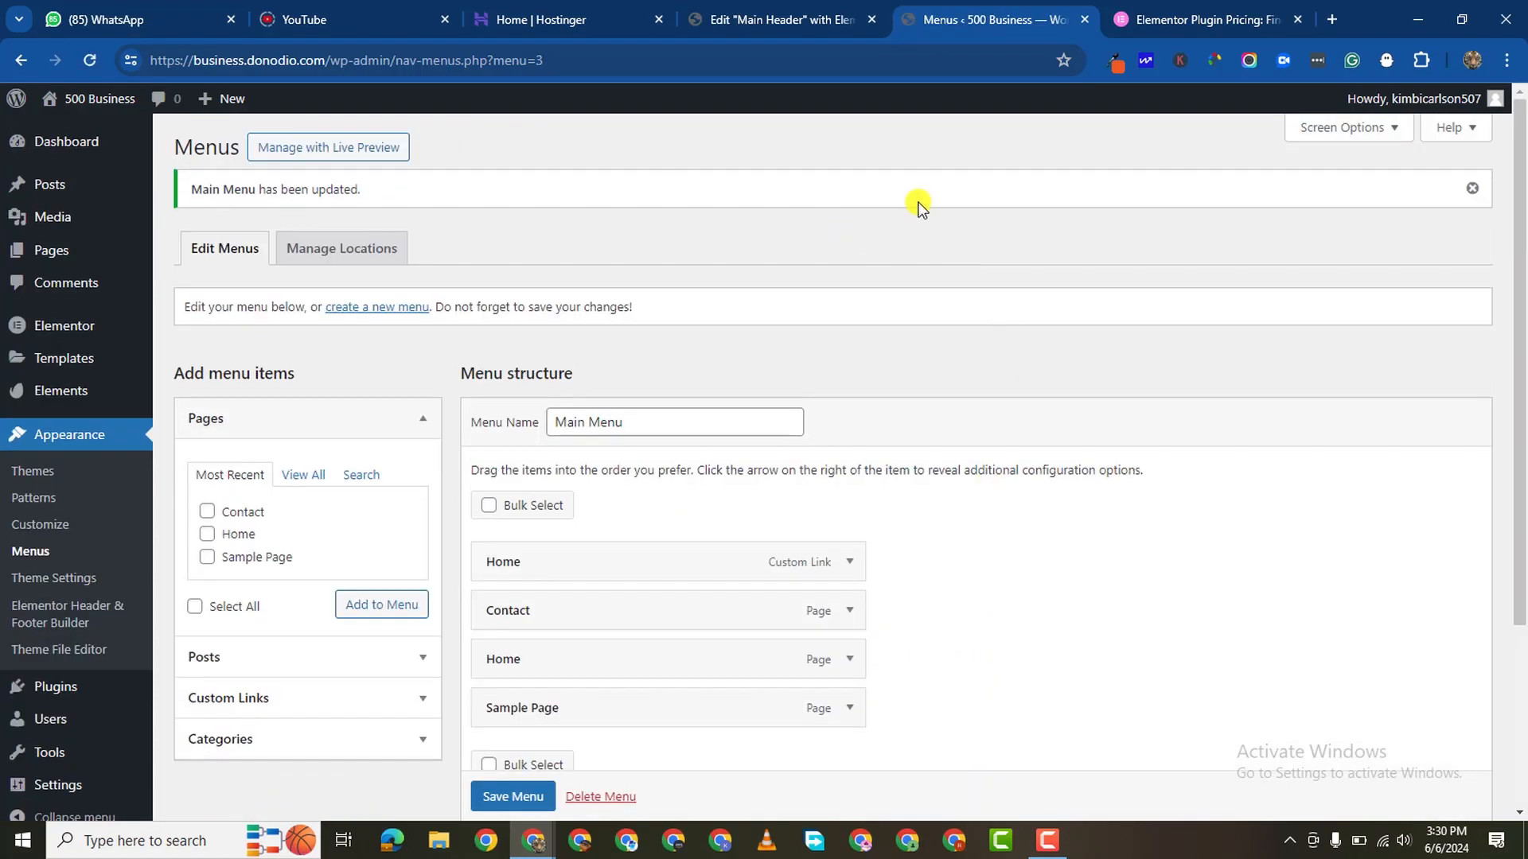
mouse_move(790, 21)
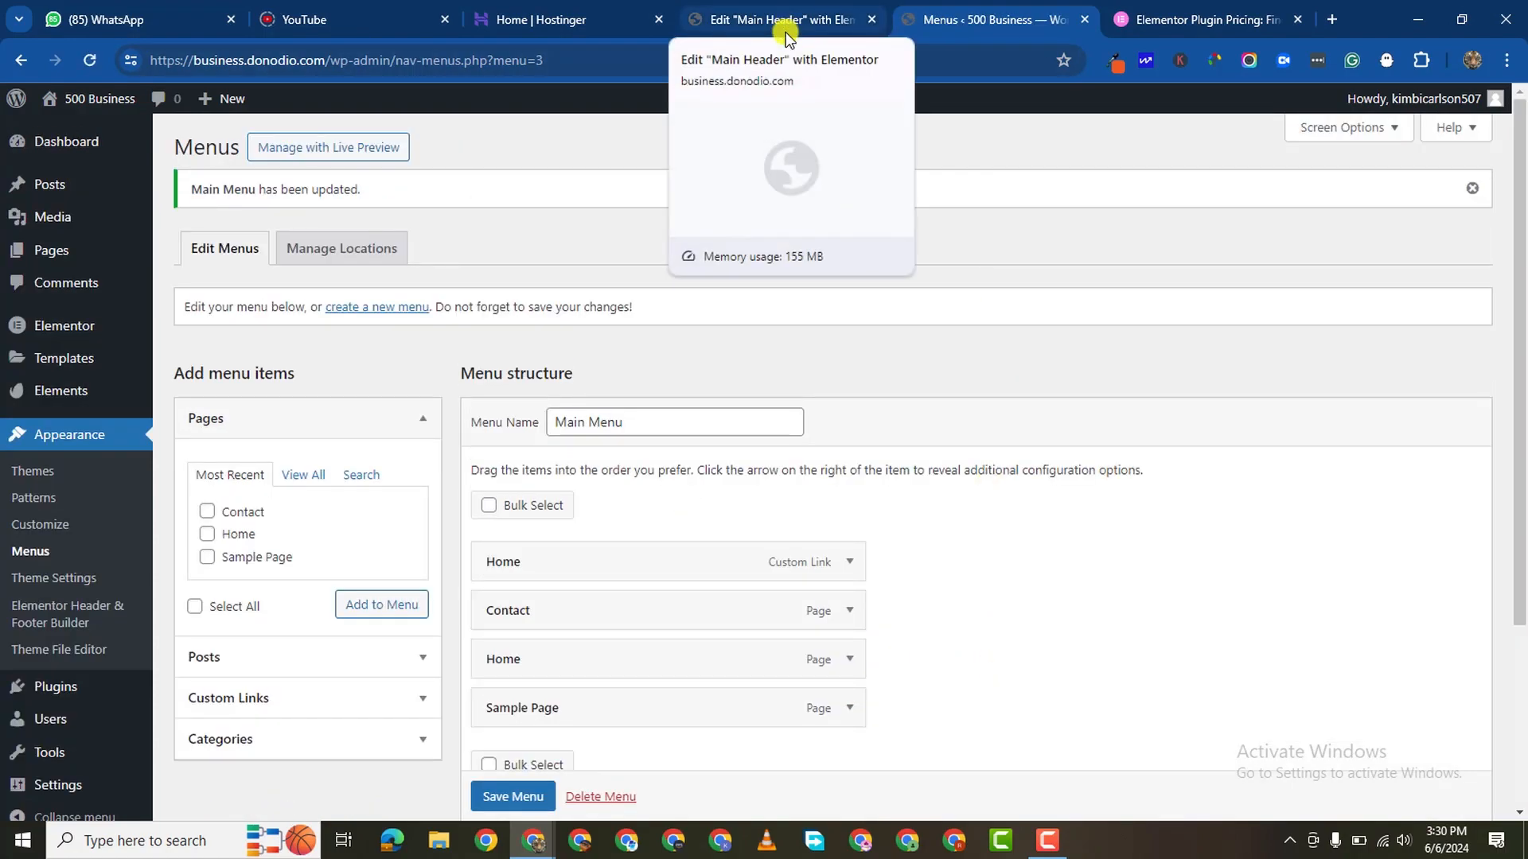
click(512, 796)
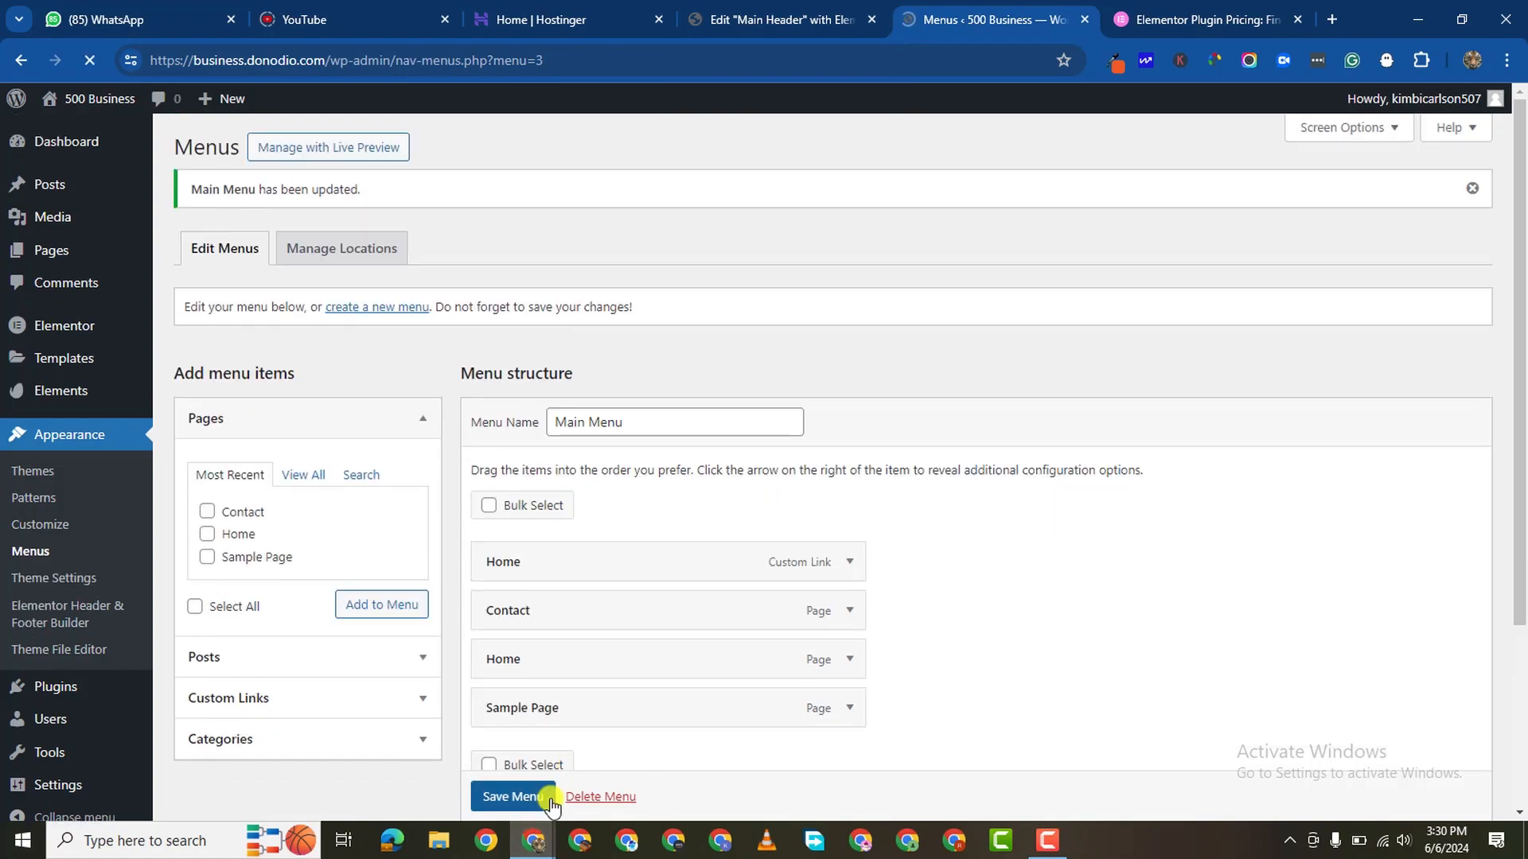
click(776, 21)
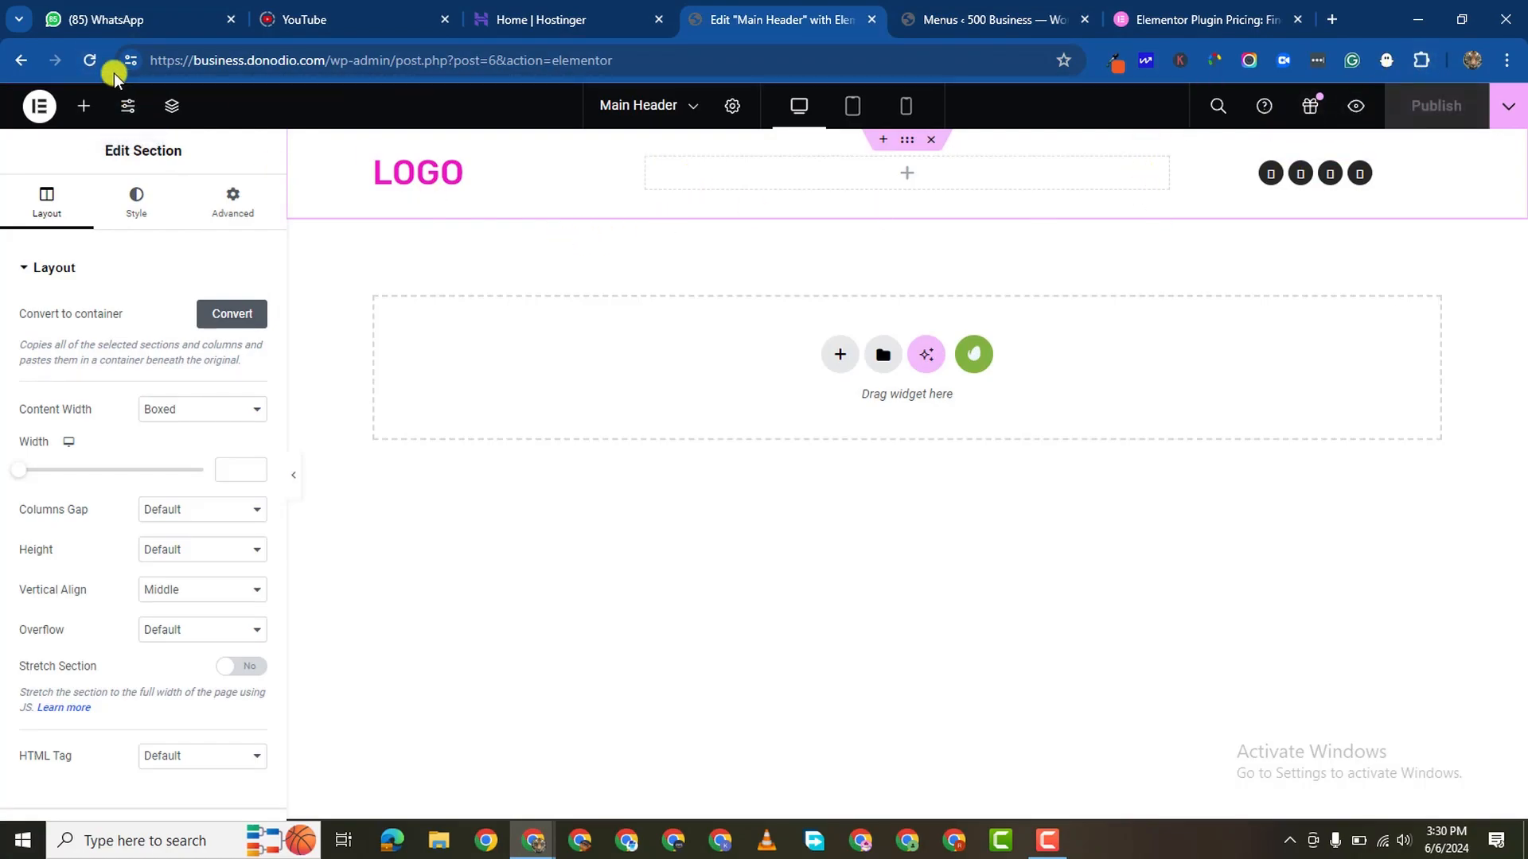
Step: Reload the header editor and drop a Navigation Menu widget into the header's middle column
click(88, 61)
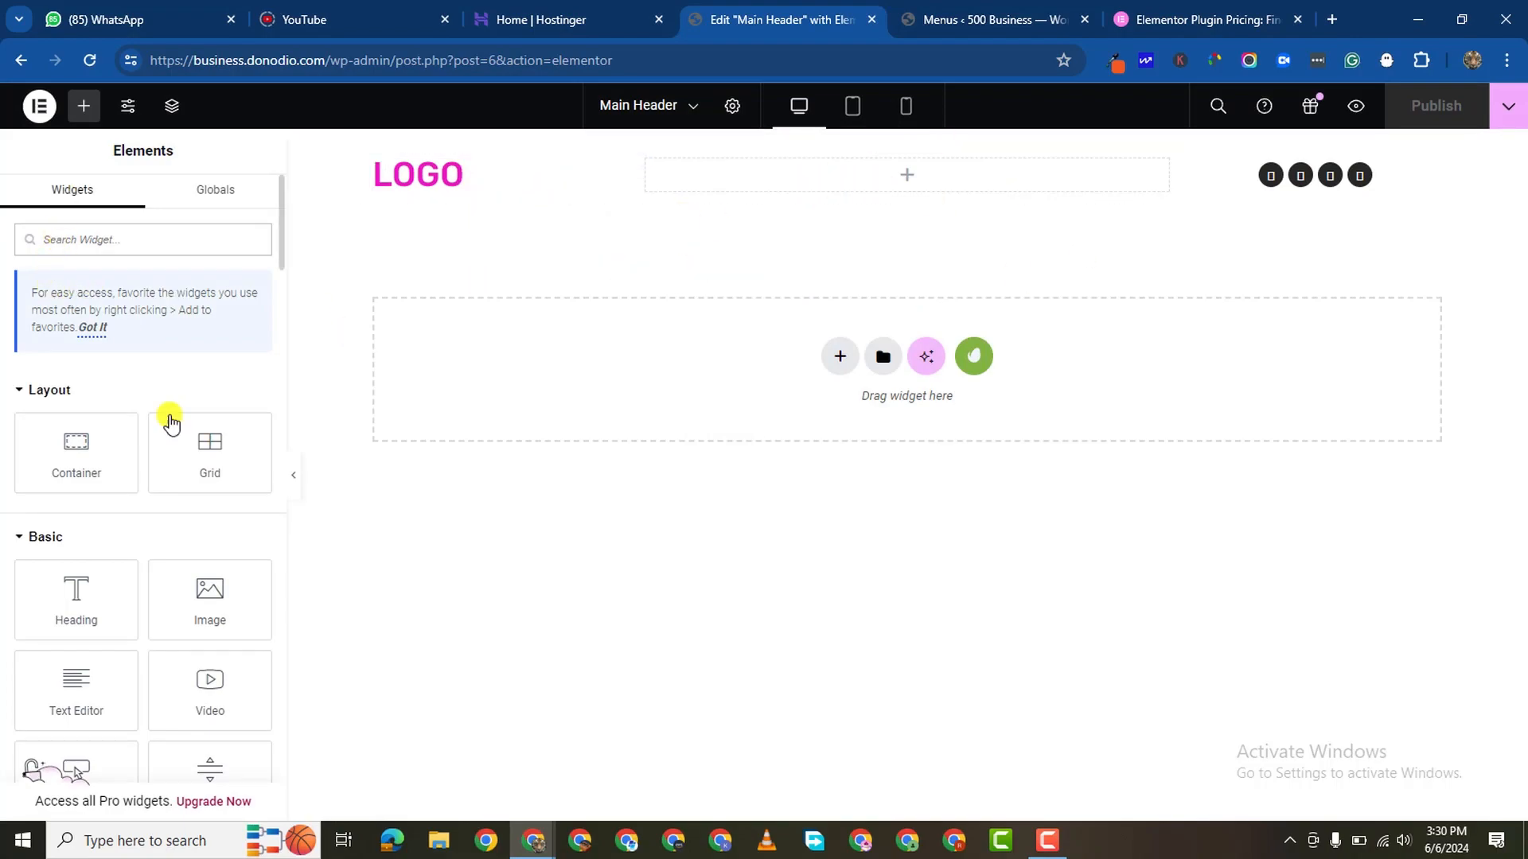
text(heaver)
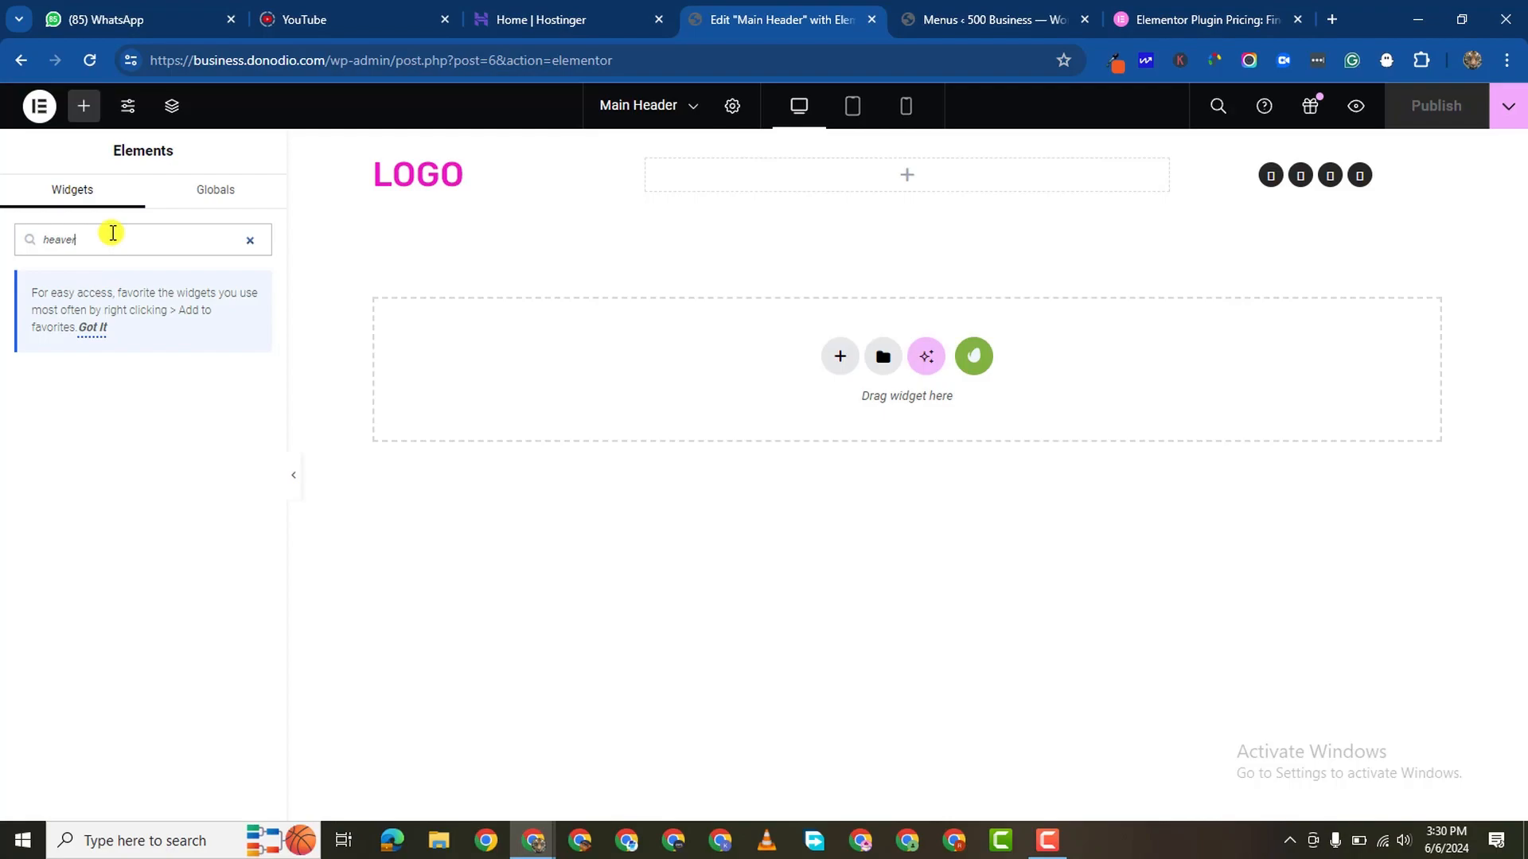
text(header)
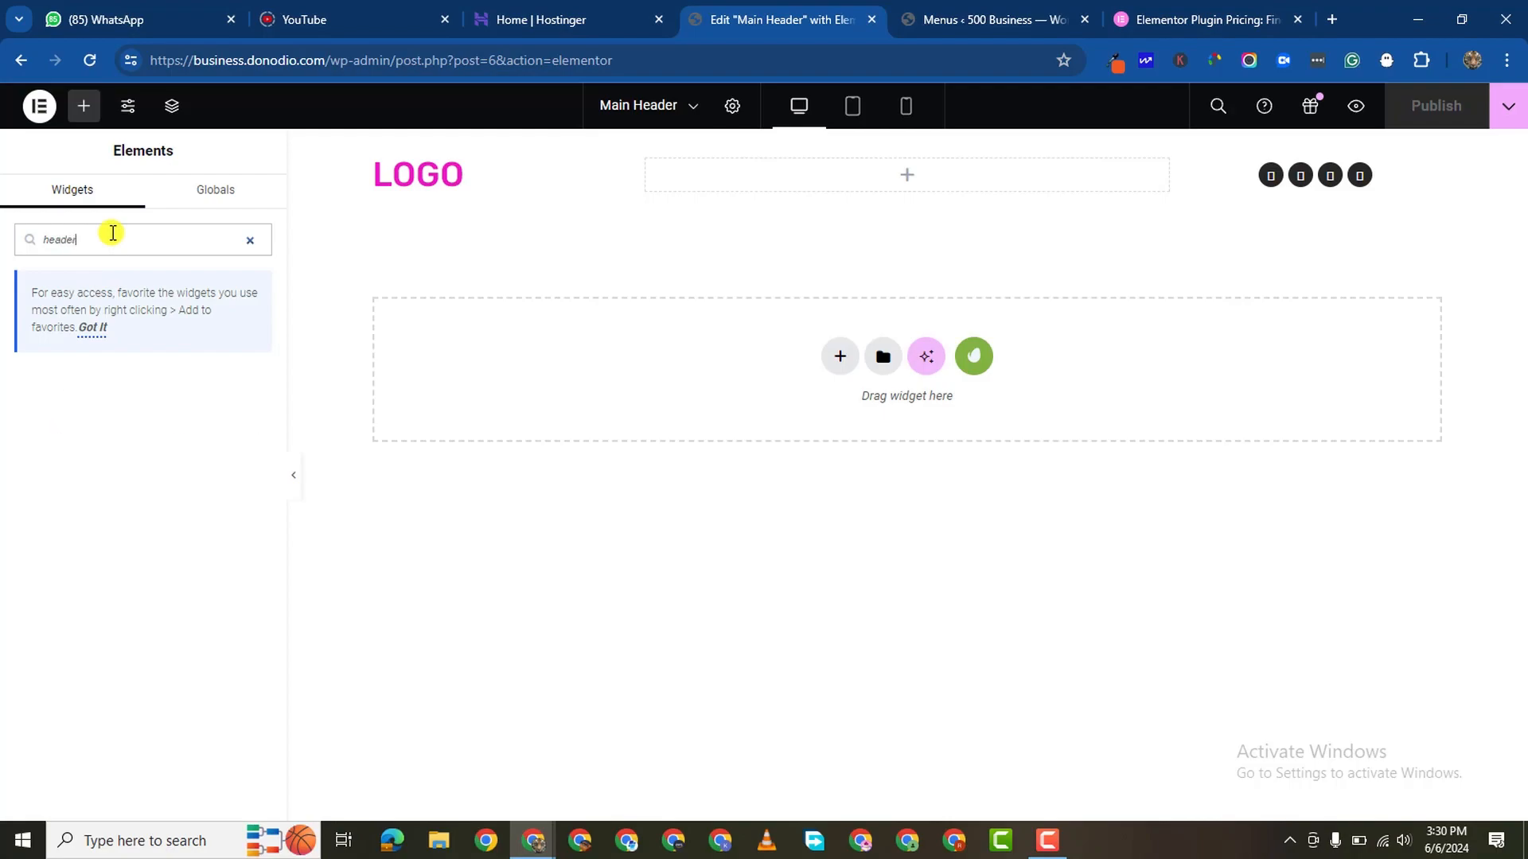
mouse_move(177, 261)
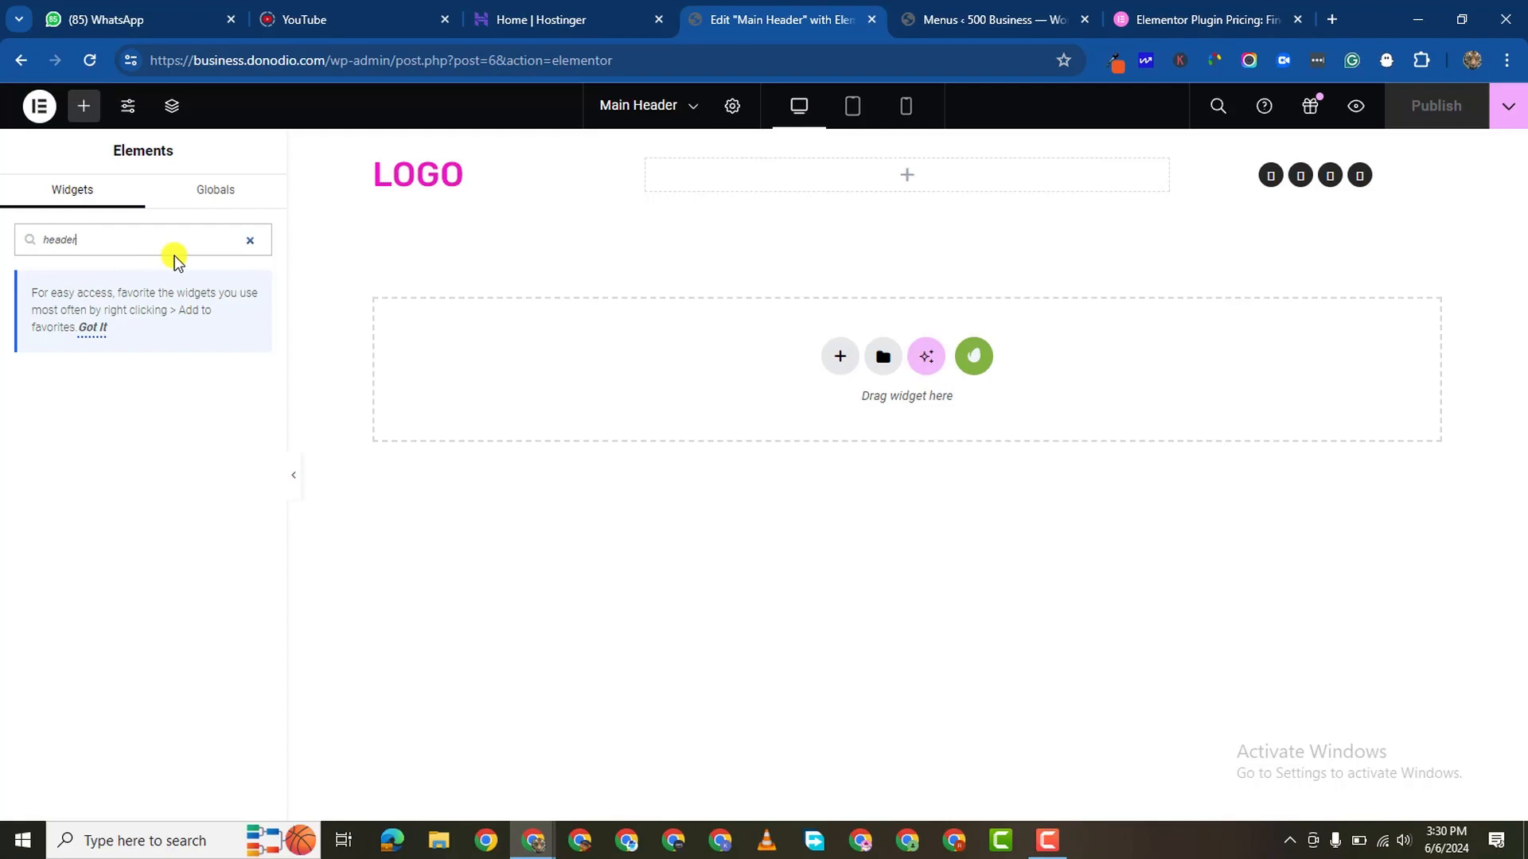
click(252, 239)
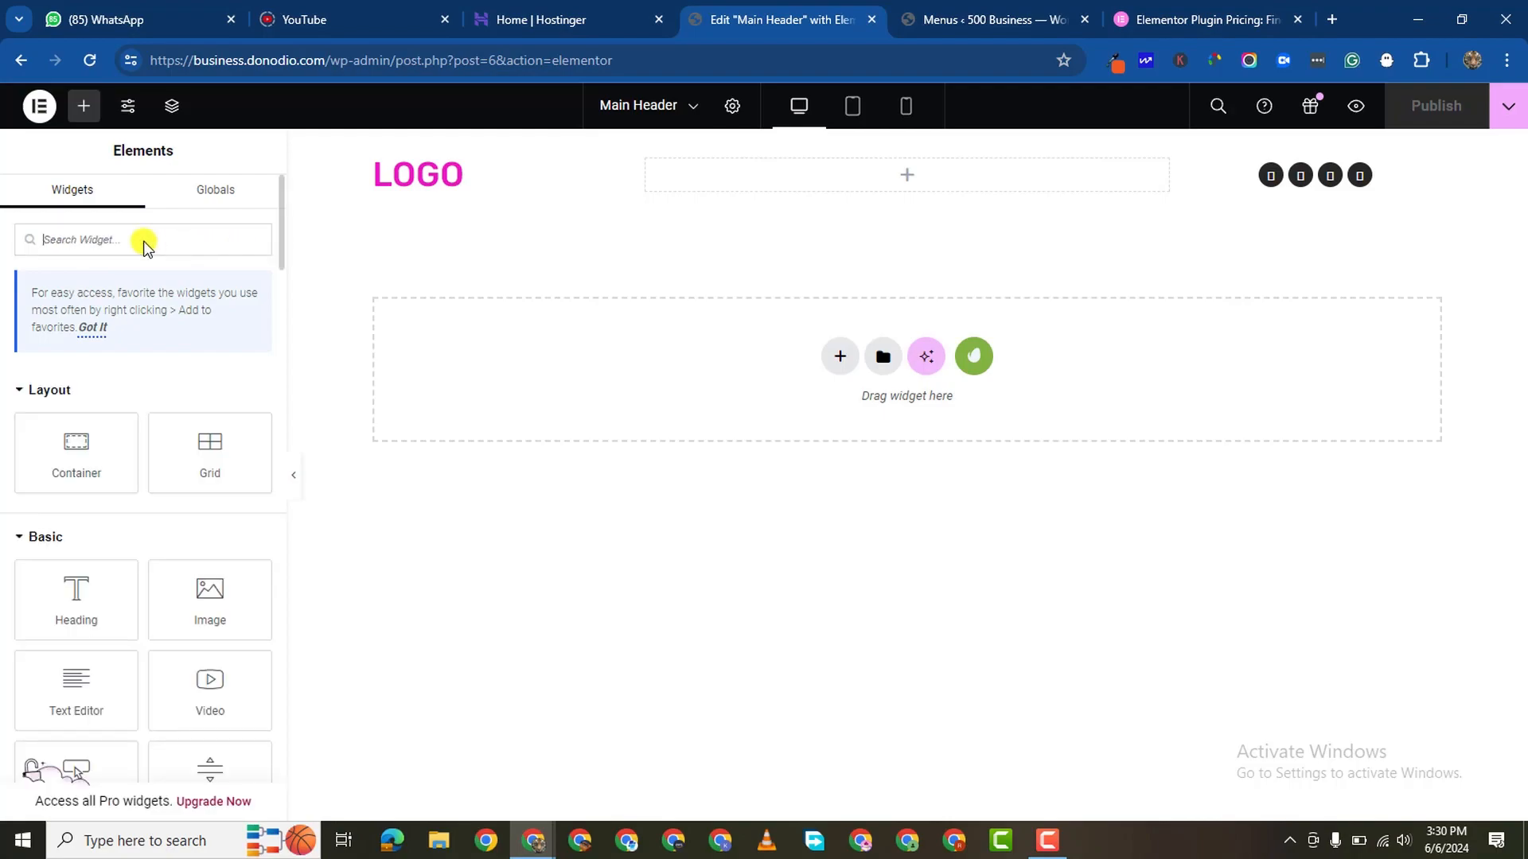
text(menu)
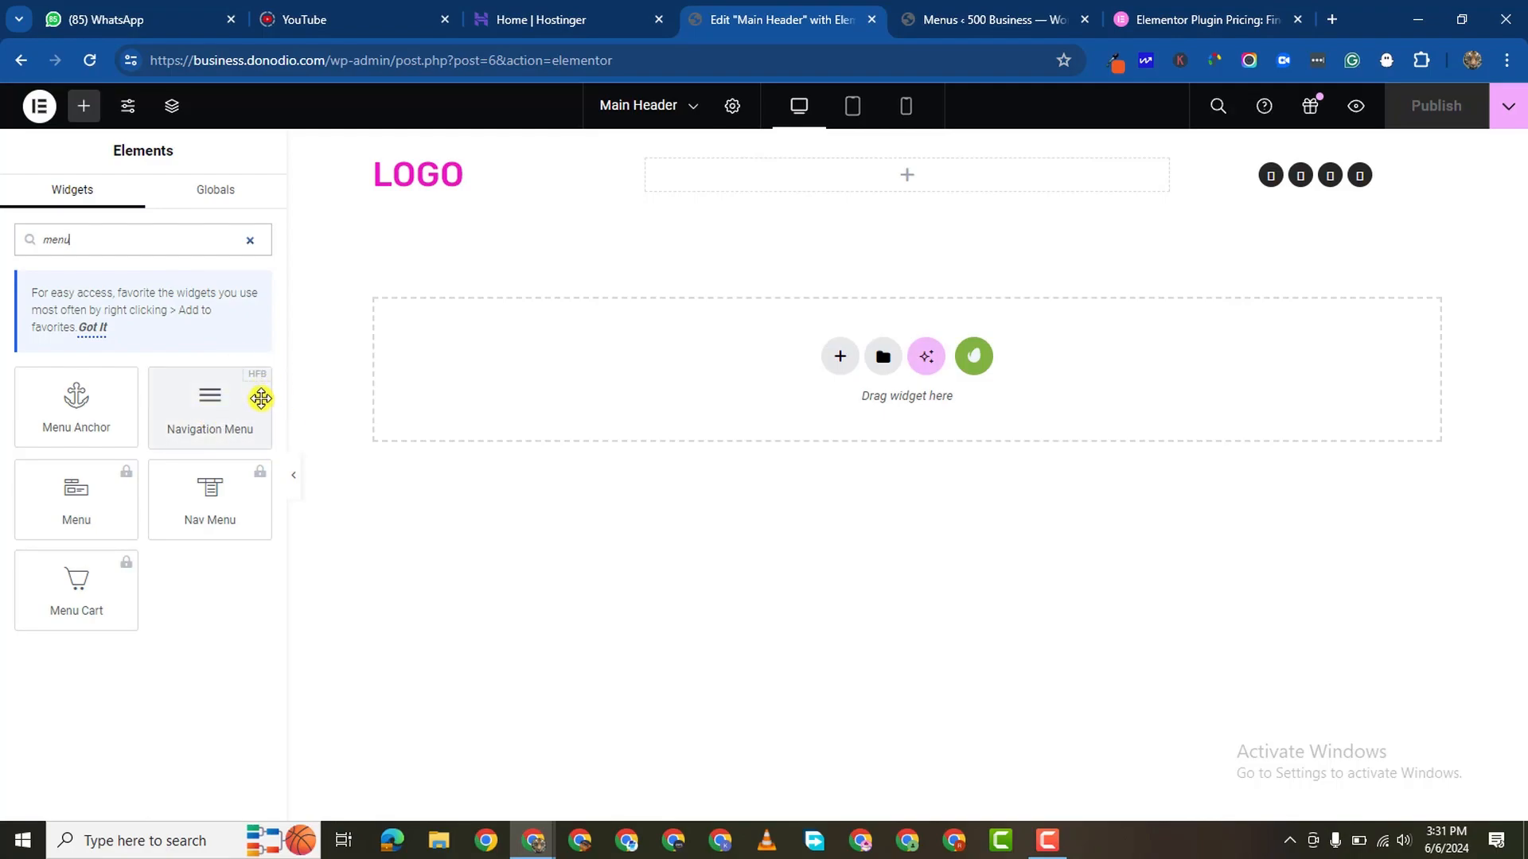
mouse_move(217, 423)
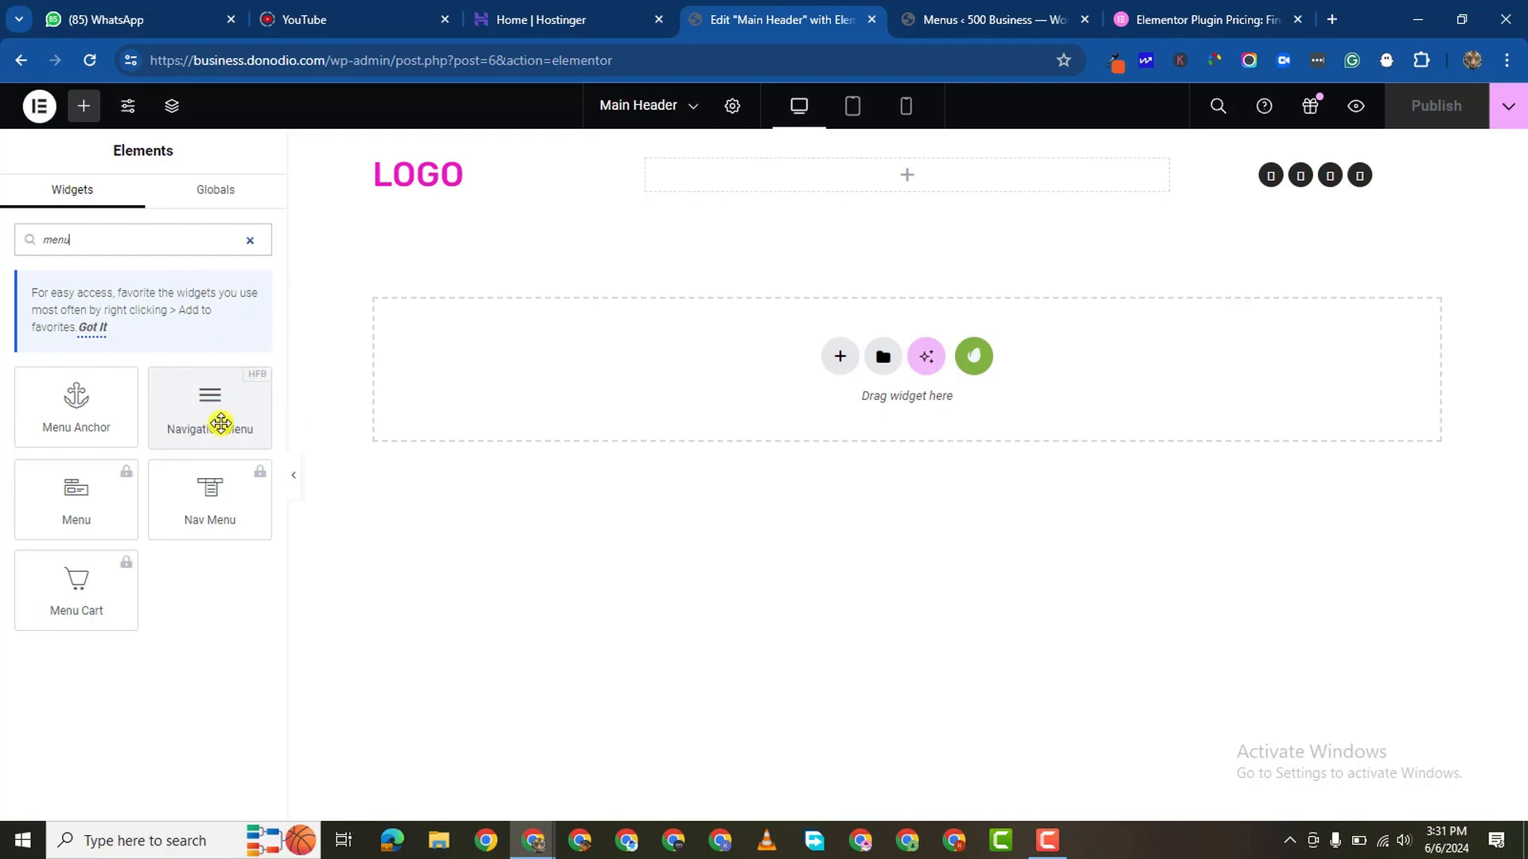
drag(209, 408, 896, 156)
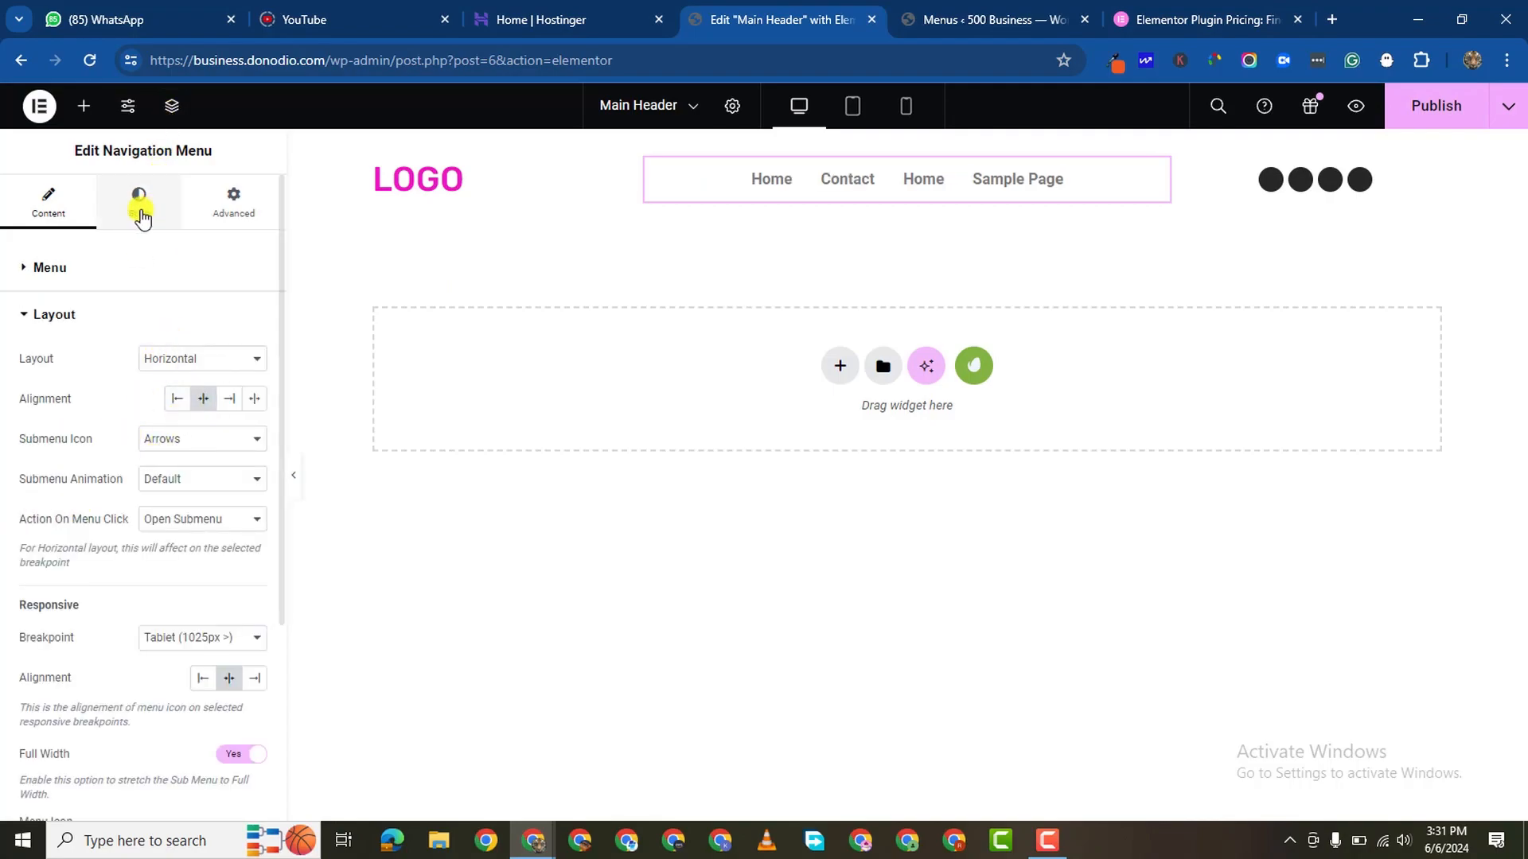
Step: Style the navigation menu typography as Poppins with weight 500 (Medium)
click(138, 202)
text(popp)
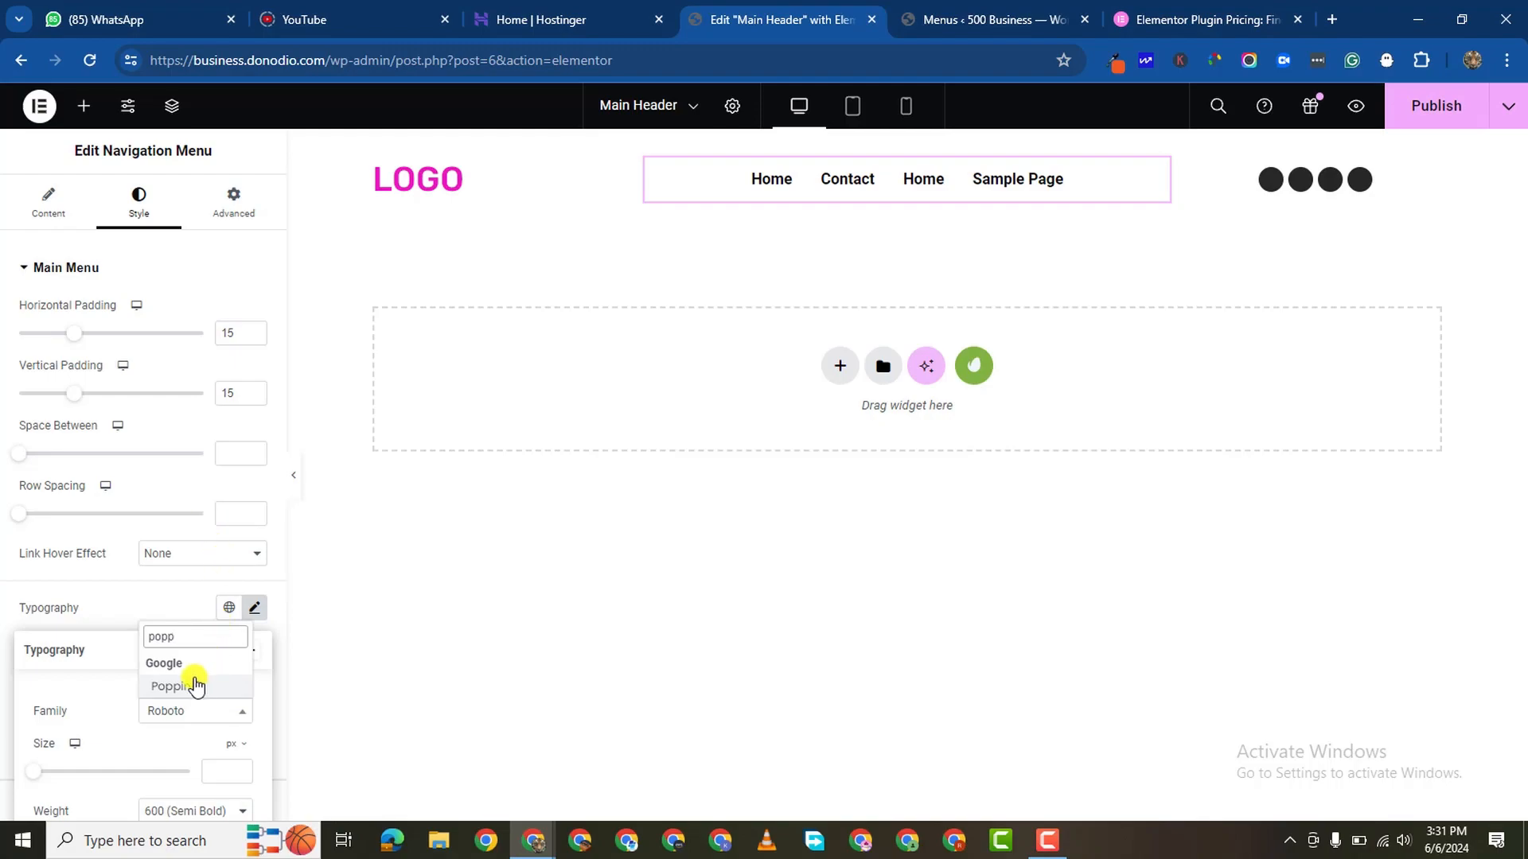
click(175, 686)
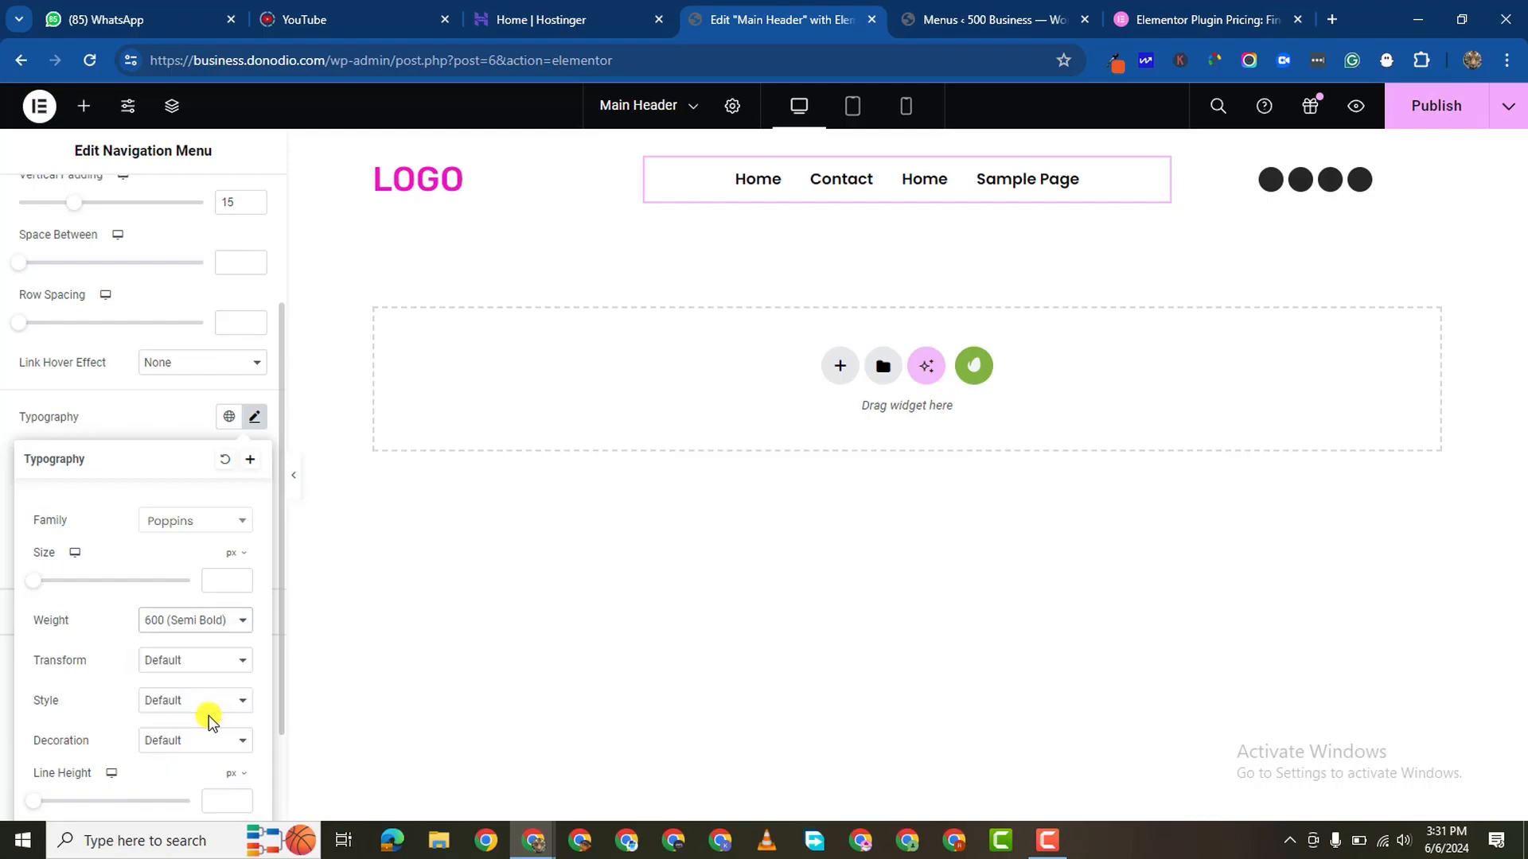
click(196, 619)
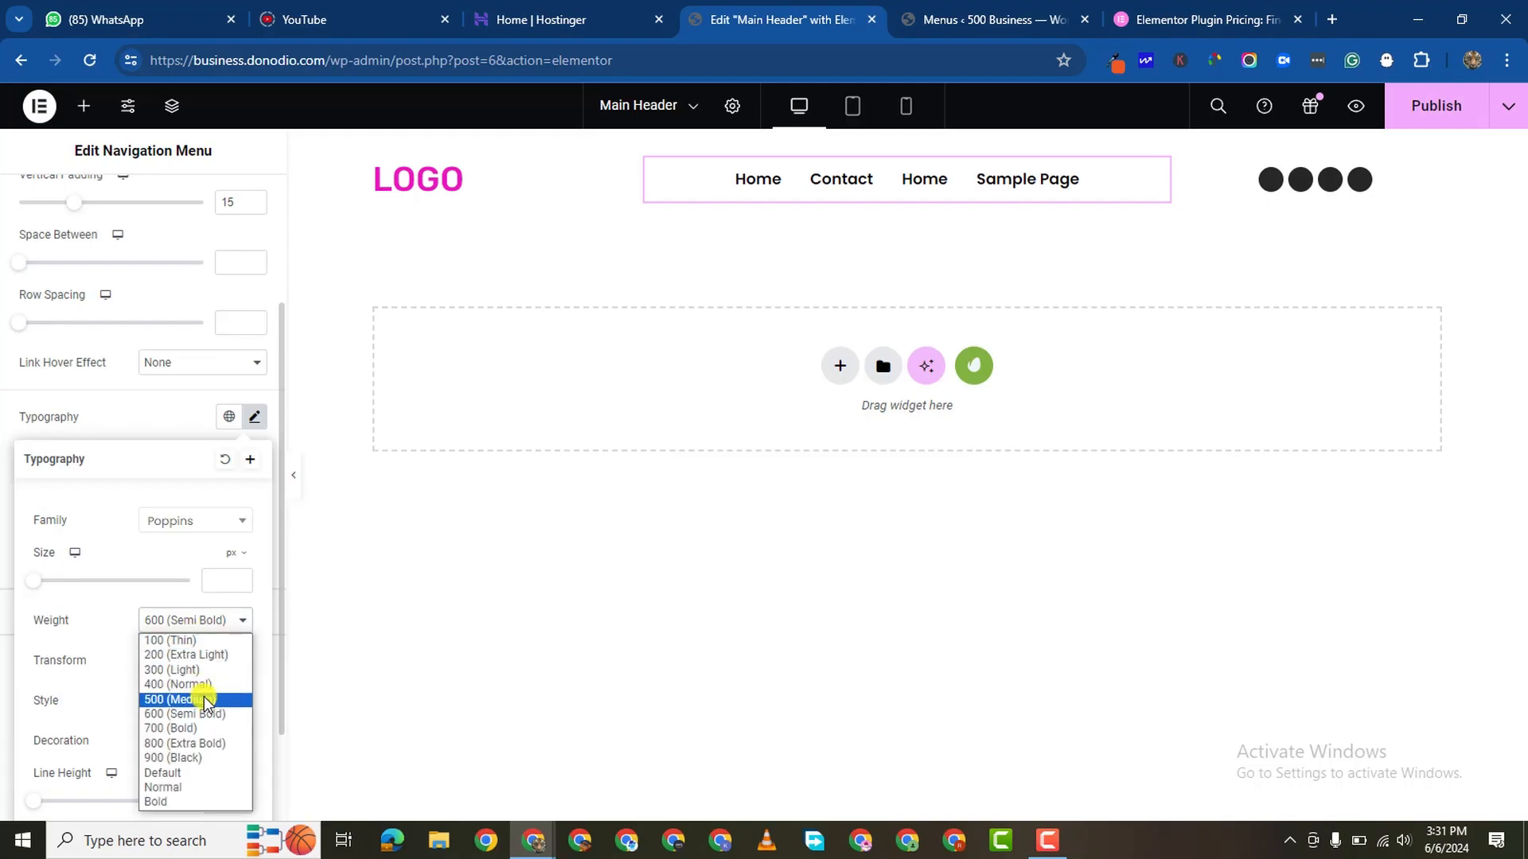
click(178, 699)
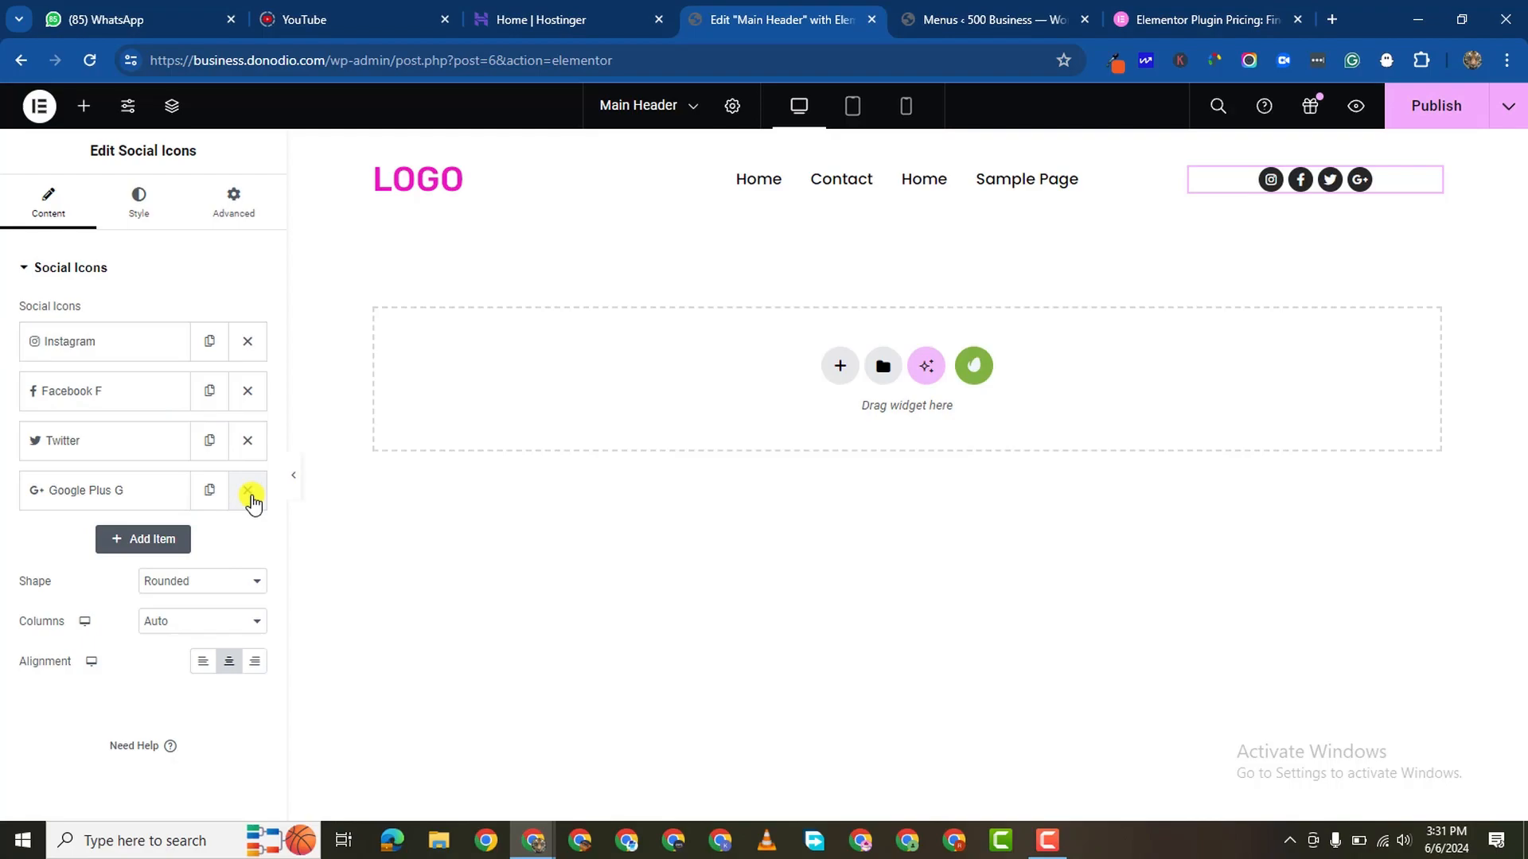
Step: Remove the Google Plus icon and swap Twitter's icon for X twitter
click(246, 490)
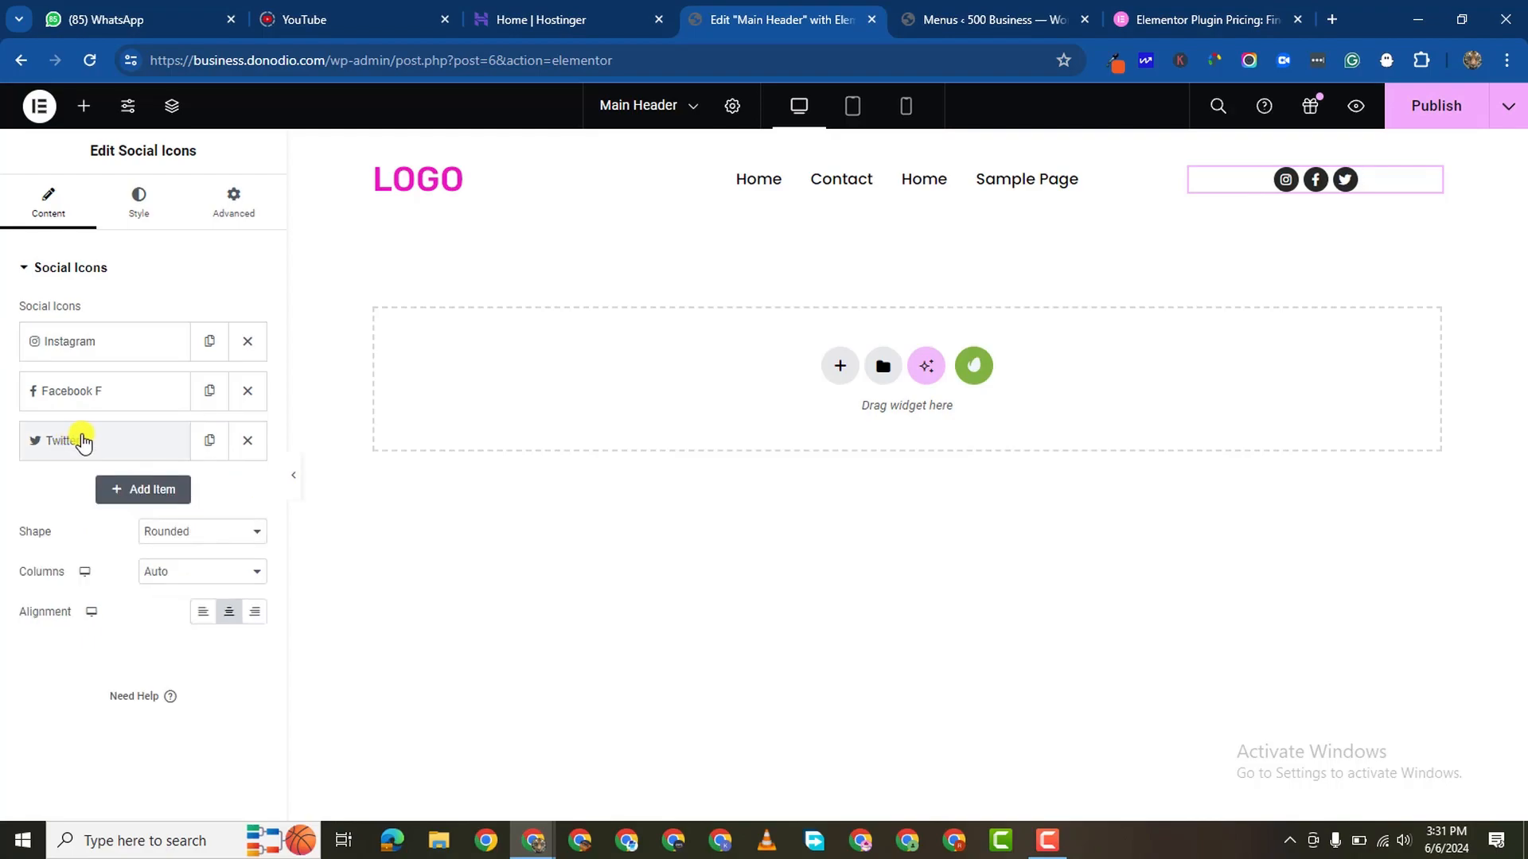
click(80, 441)
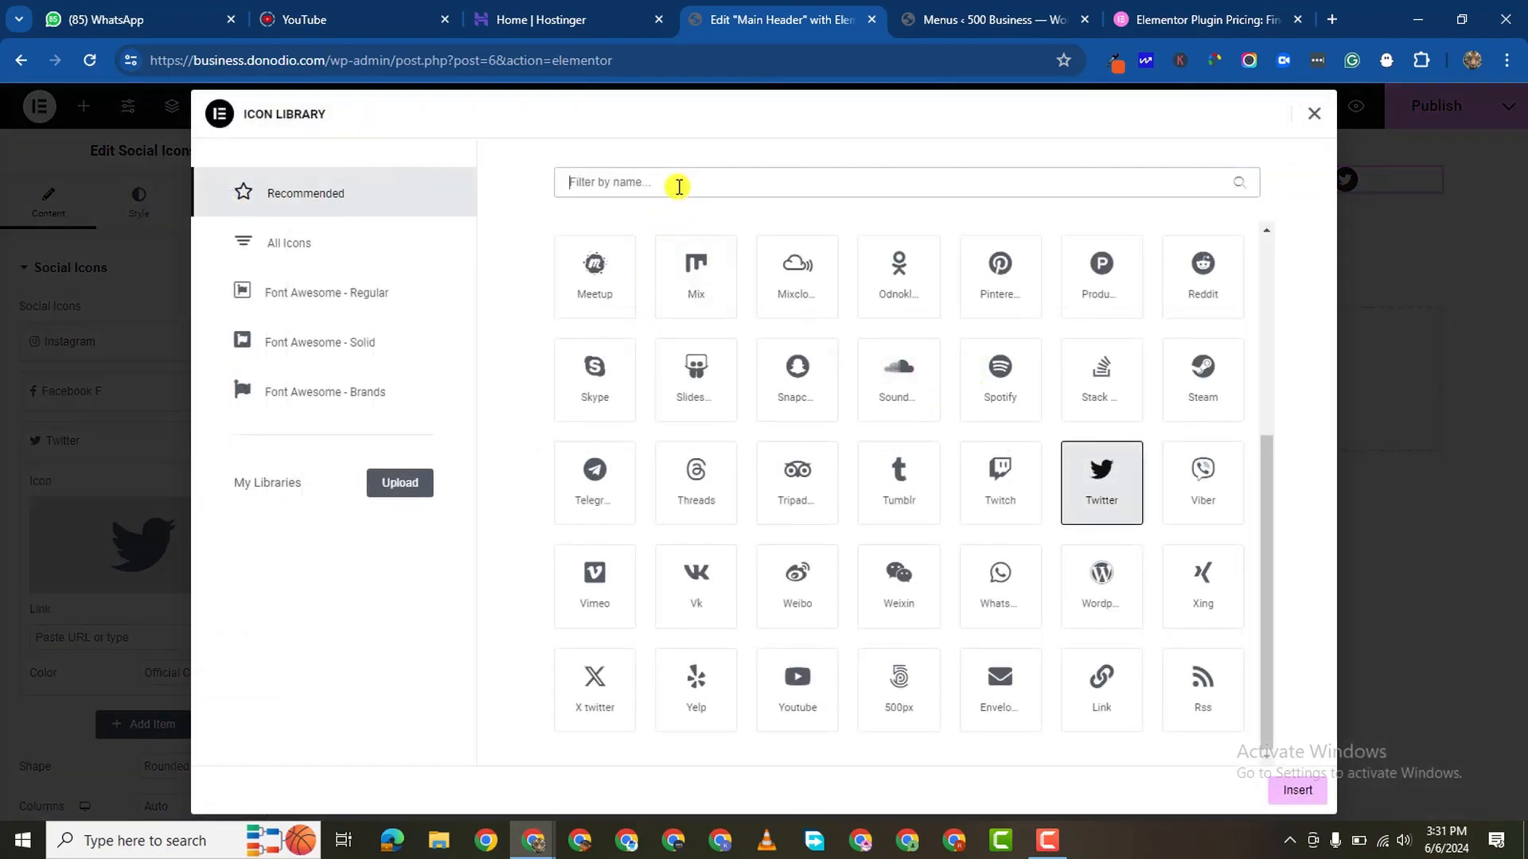
text(x)
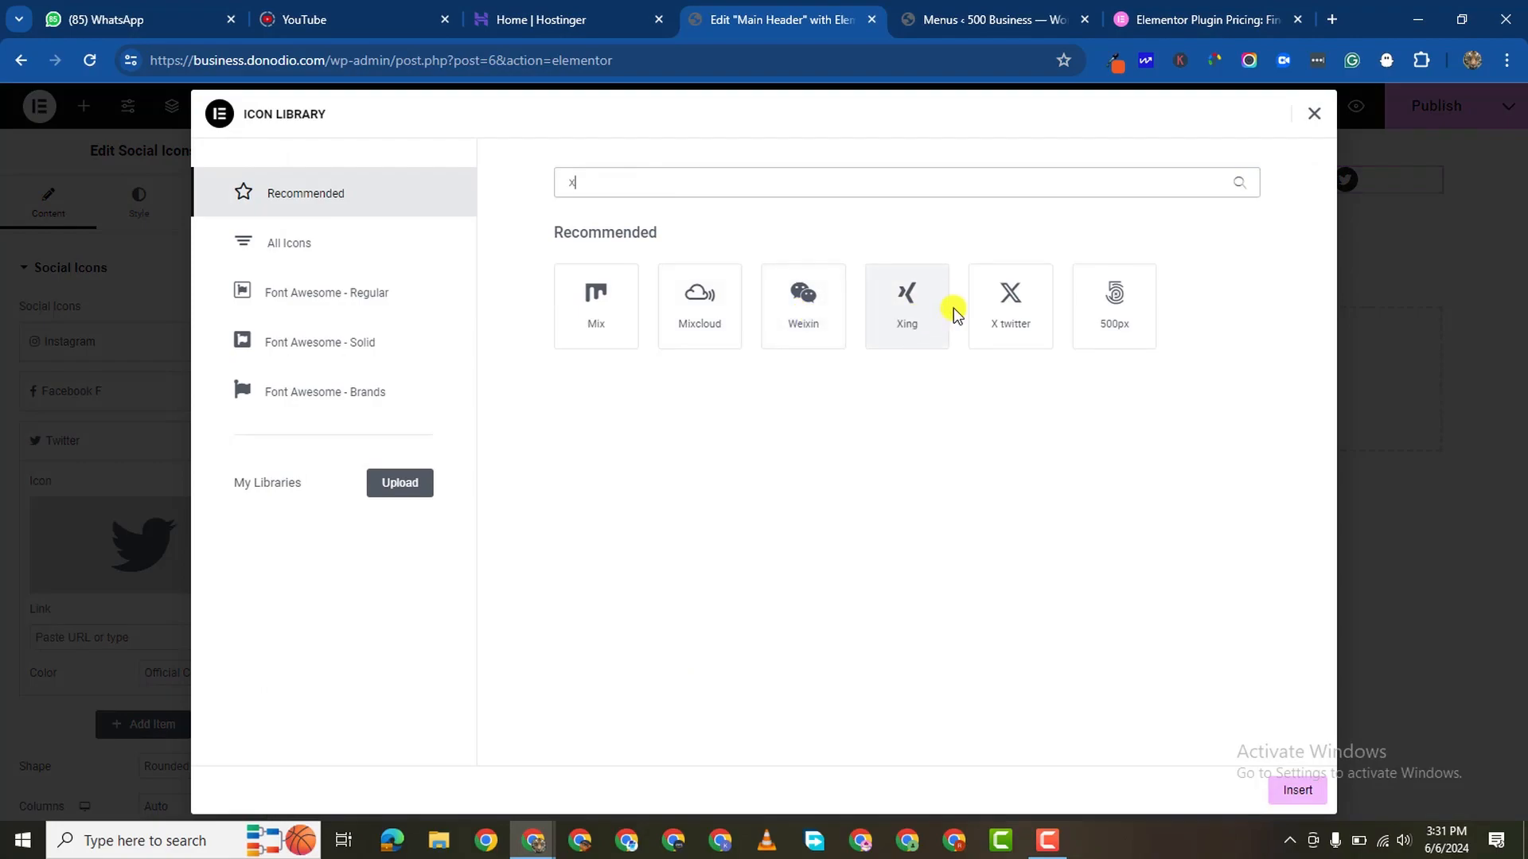
click(1011, 308)
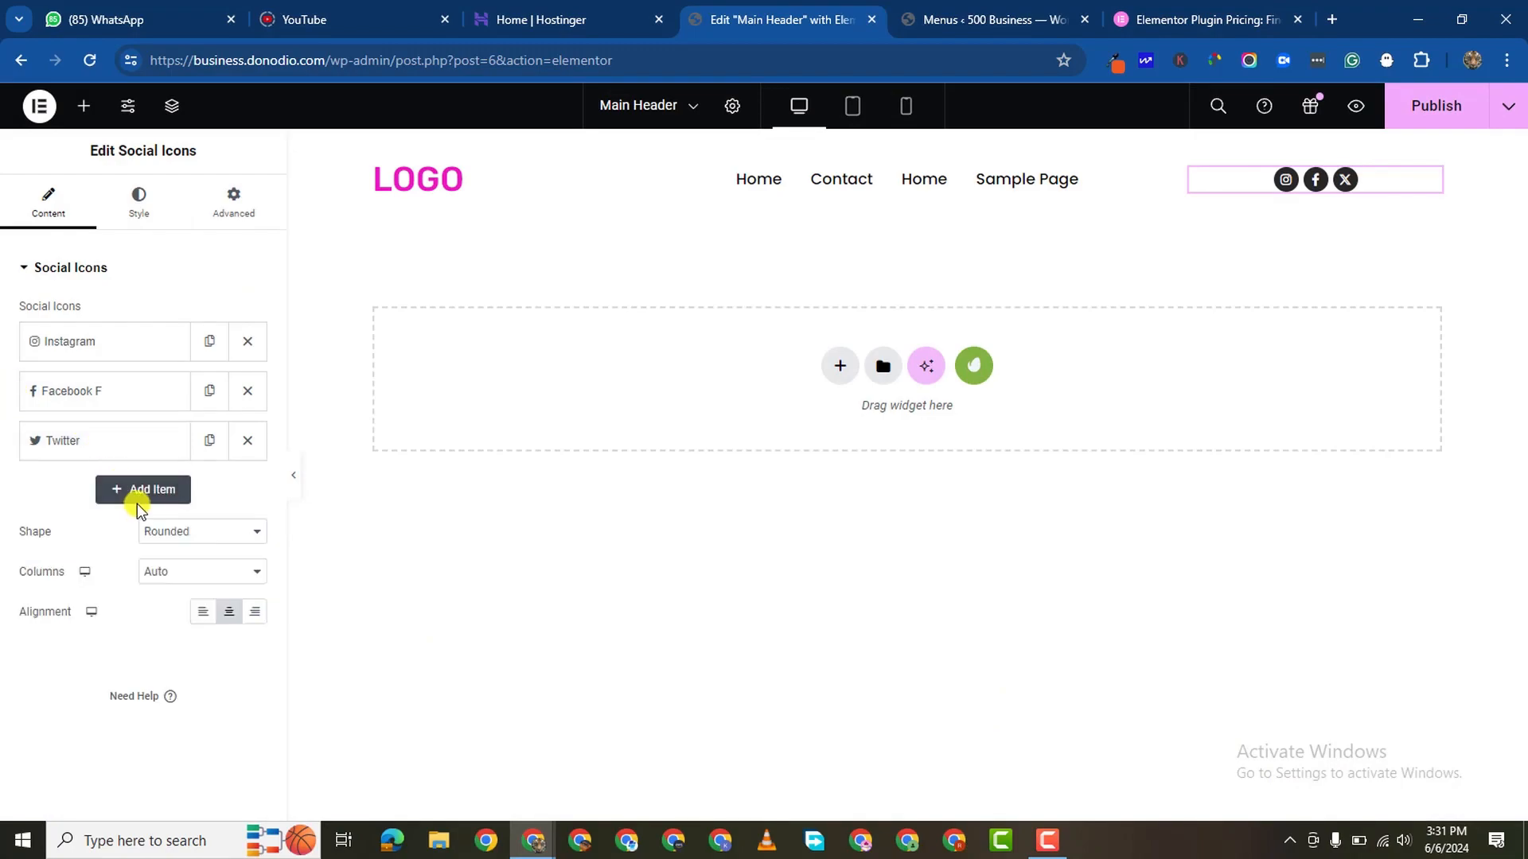
Step: Add a new social item using the TikTok icon
click(143, 490)
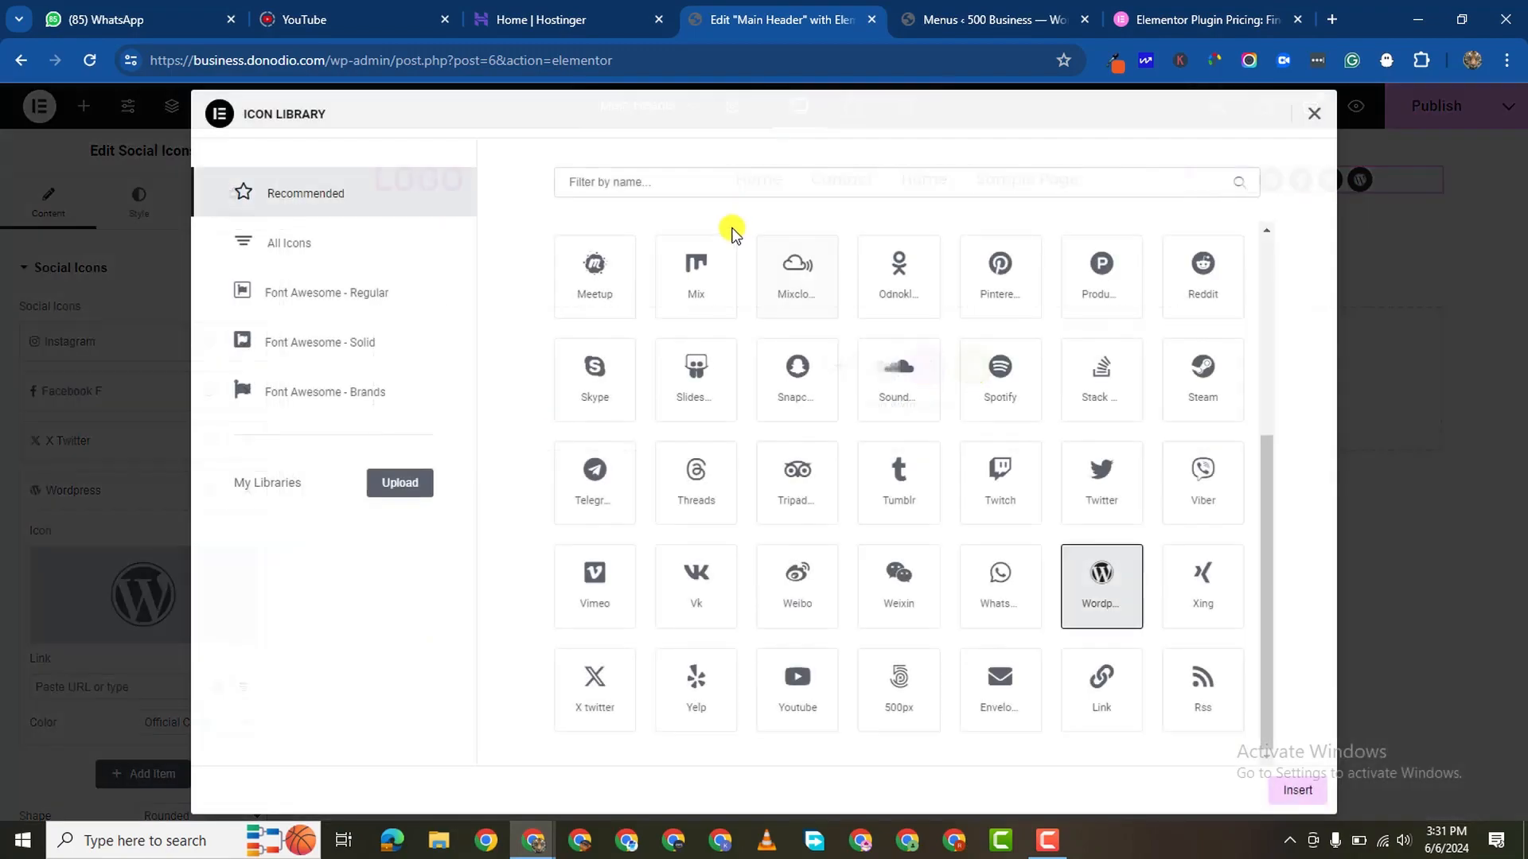
text(tikto)
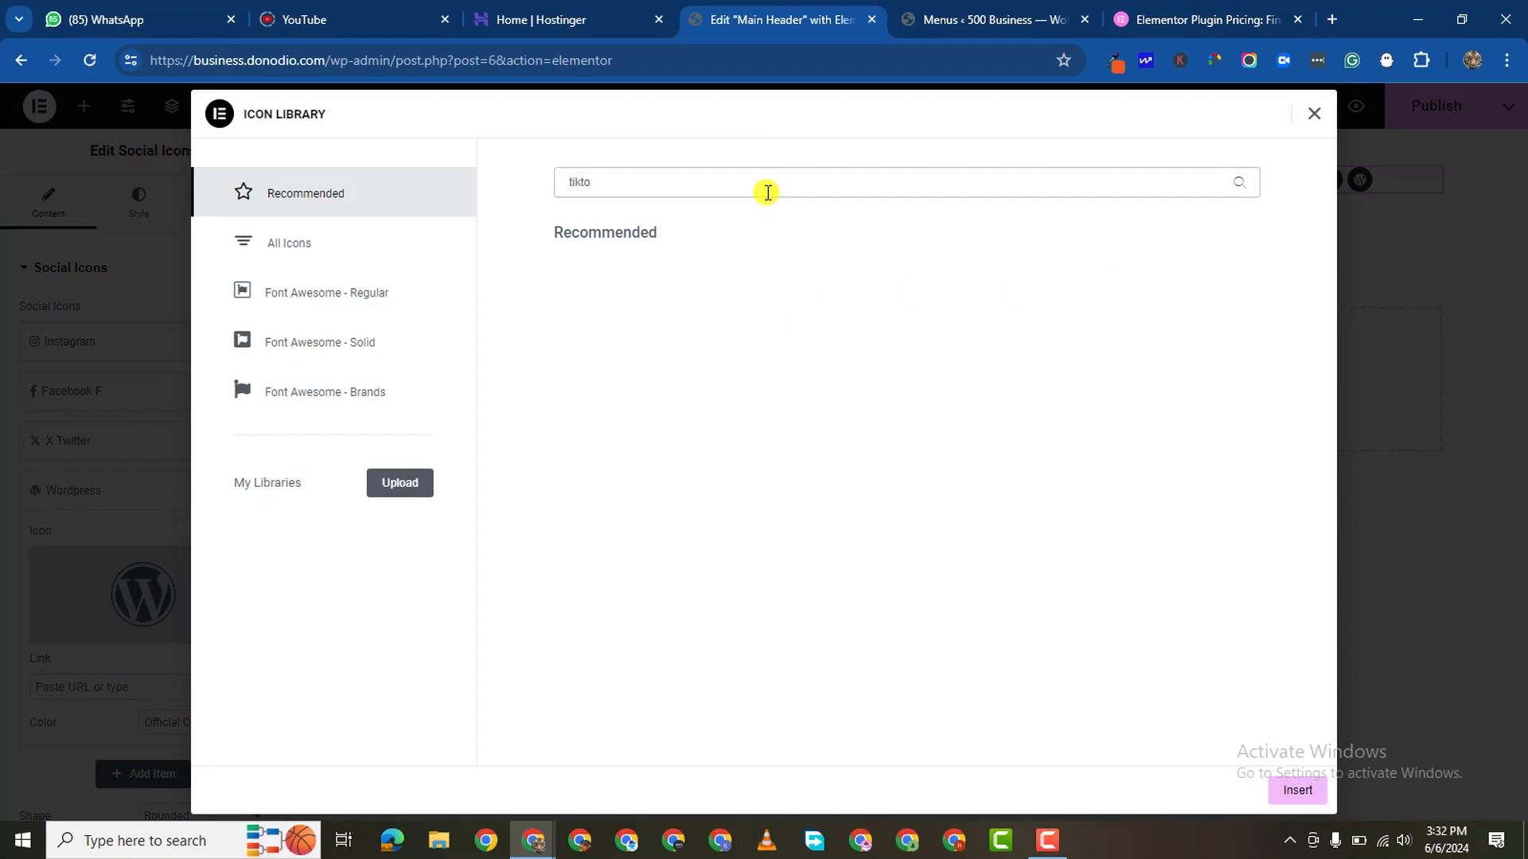
click(289, 242)
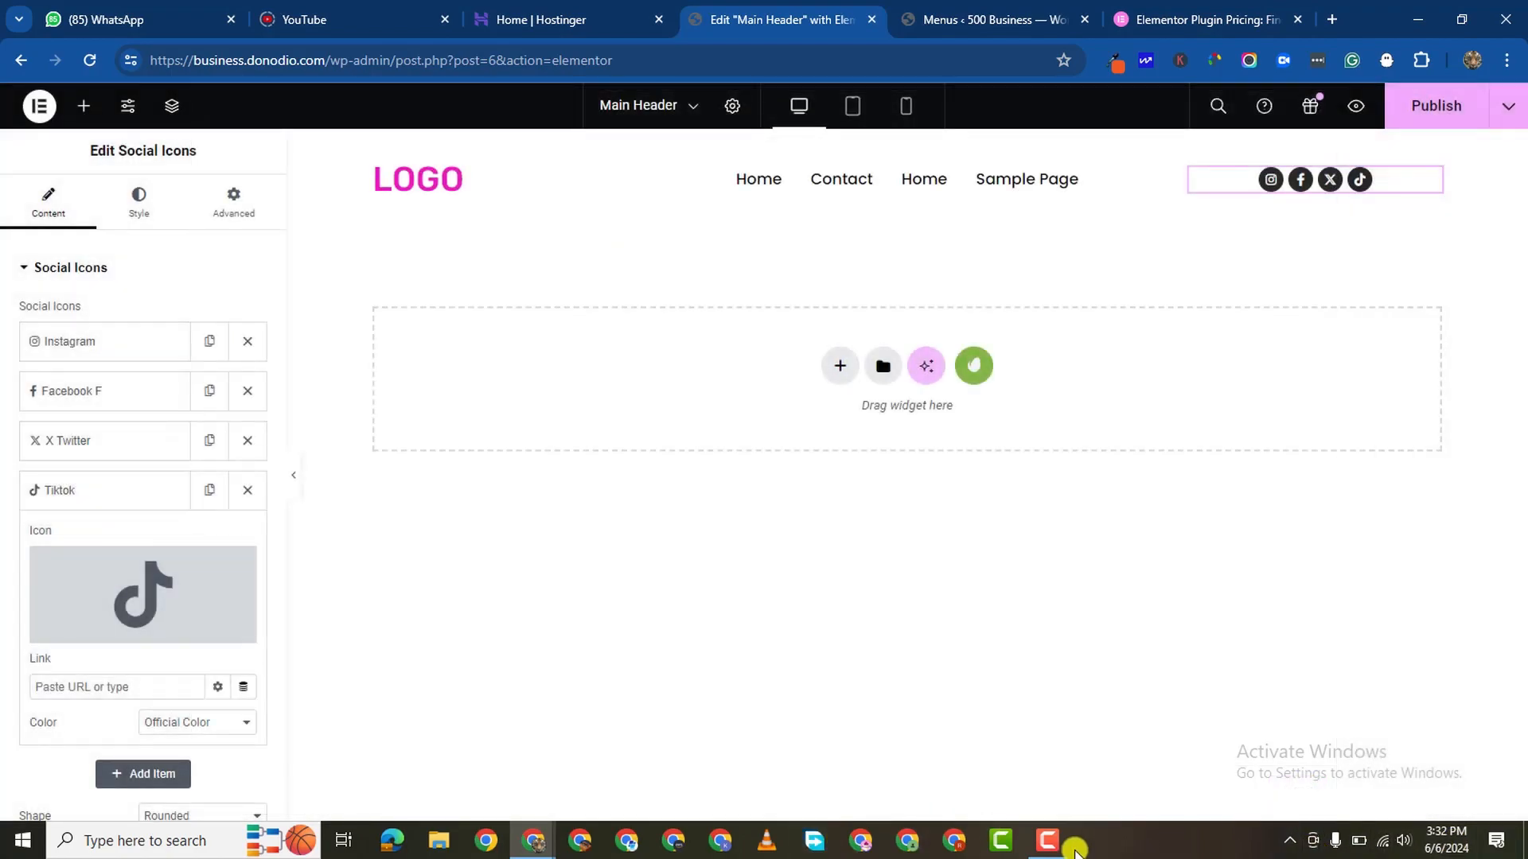
mouse_move(420, 224)
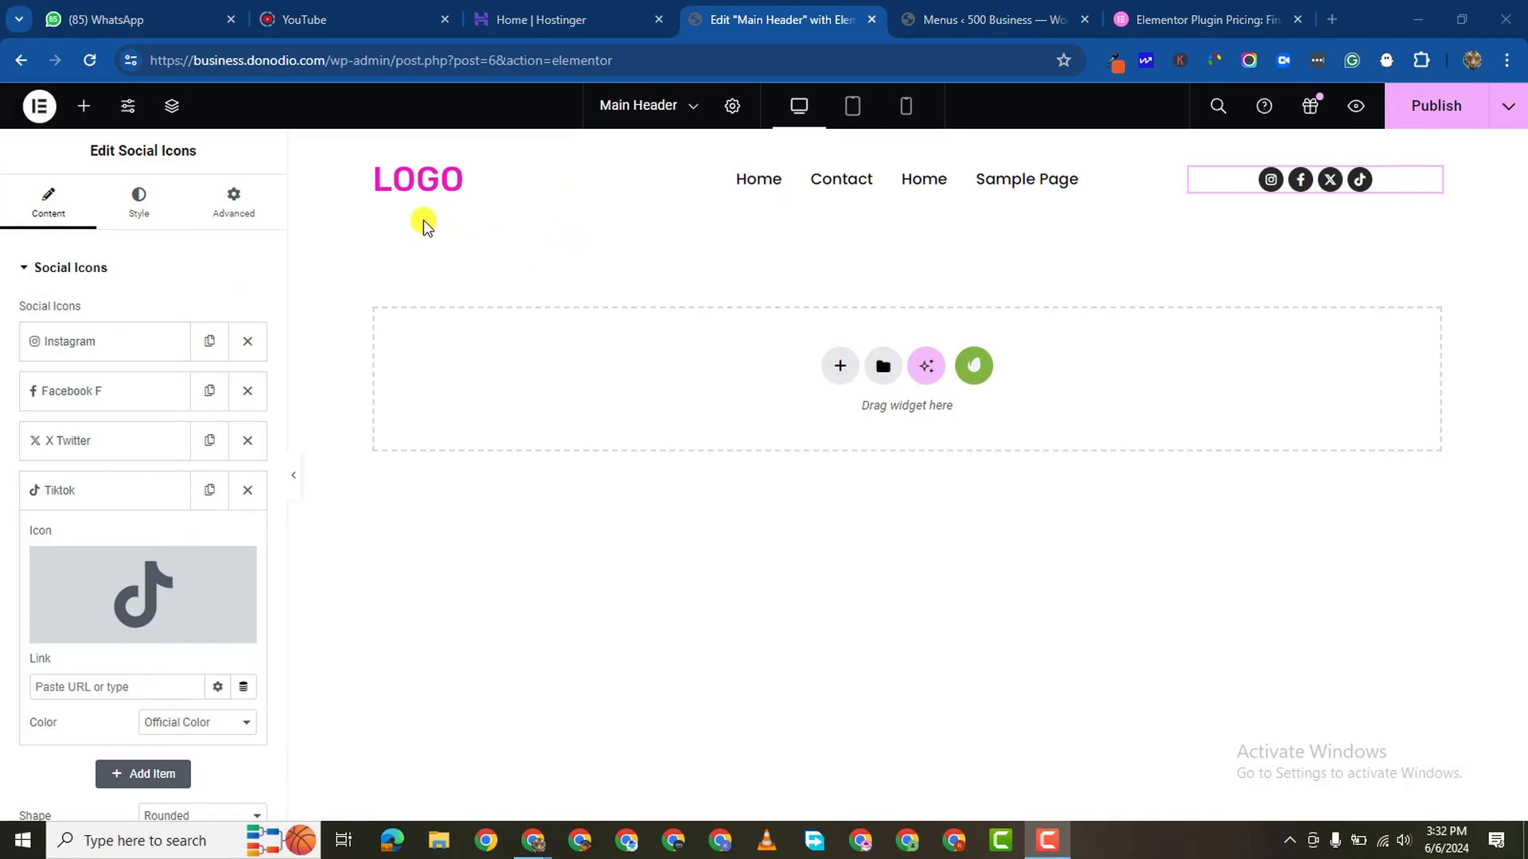
click(419, 178)
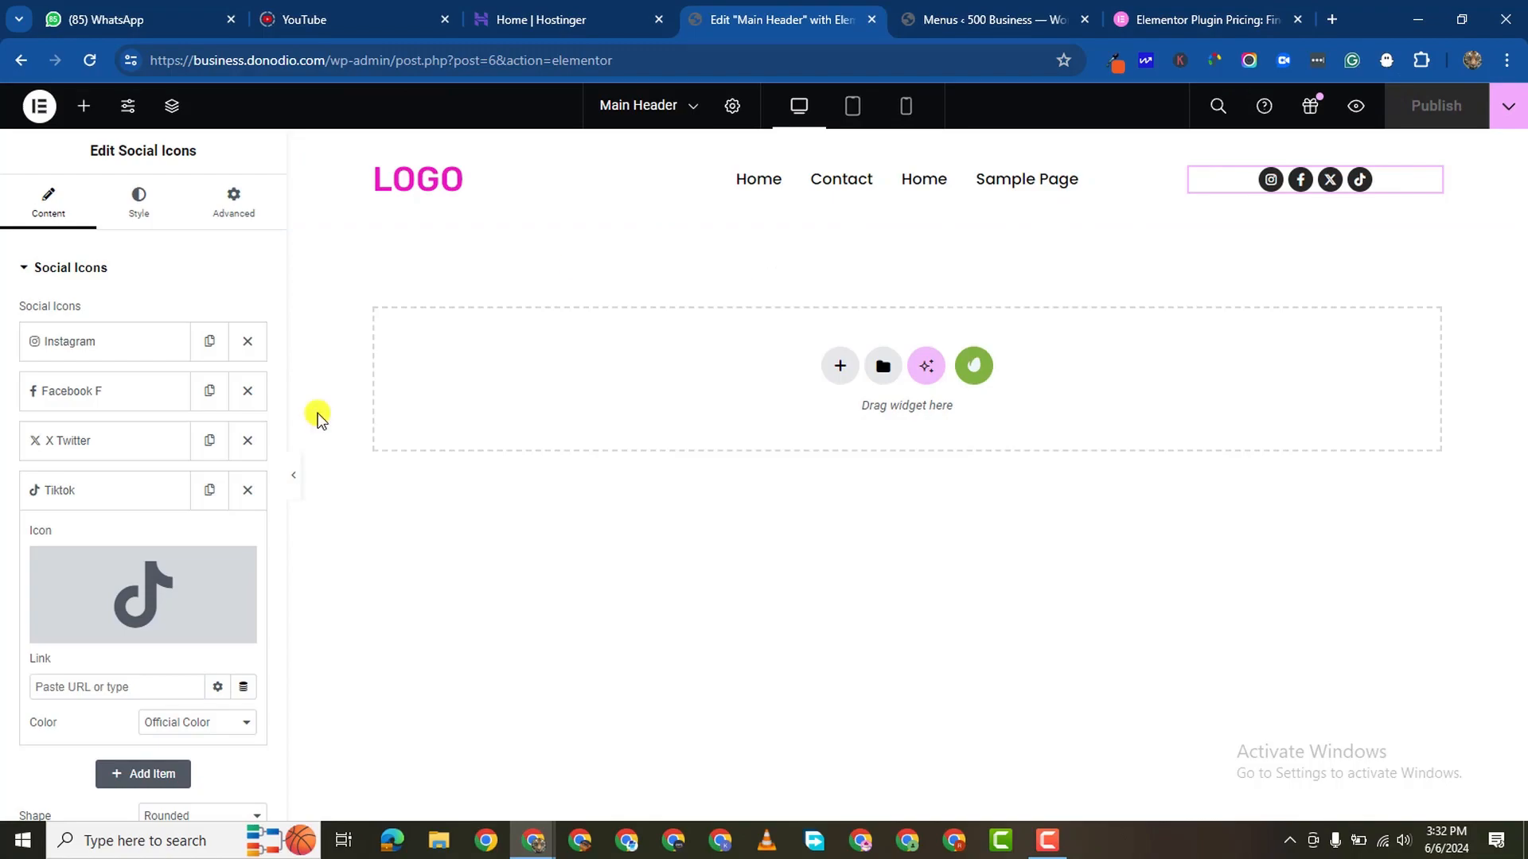
Step: Sample the logo's pink #ef15c4 with the eyedropper and paste it as the menu's hover text colour
click(137, 202)
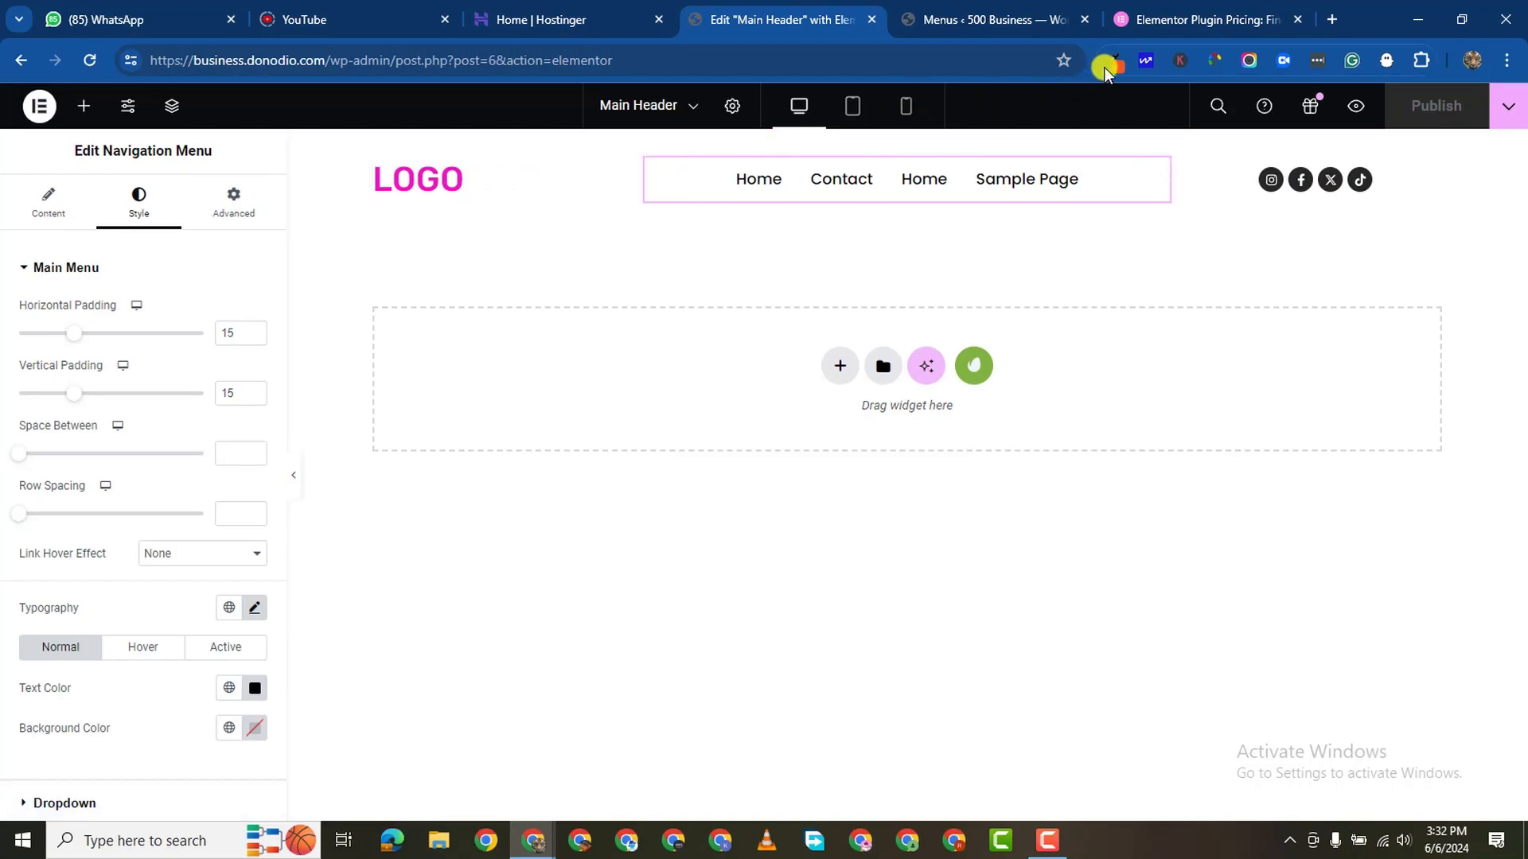
click(1111, 60)
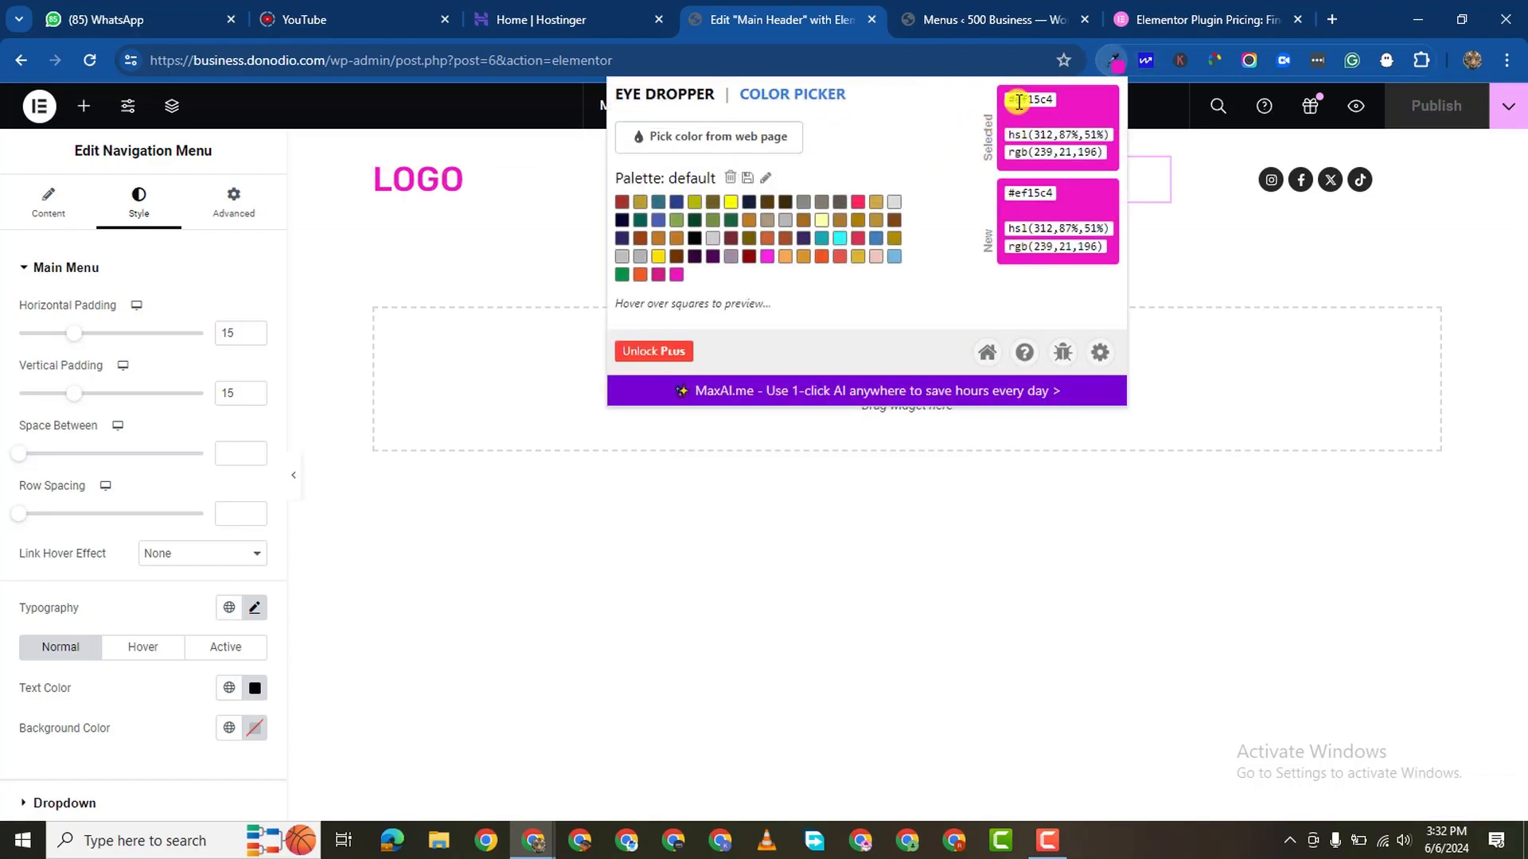
right_click(1024, 99)
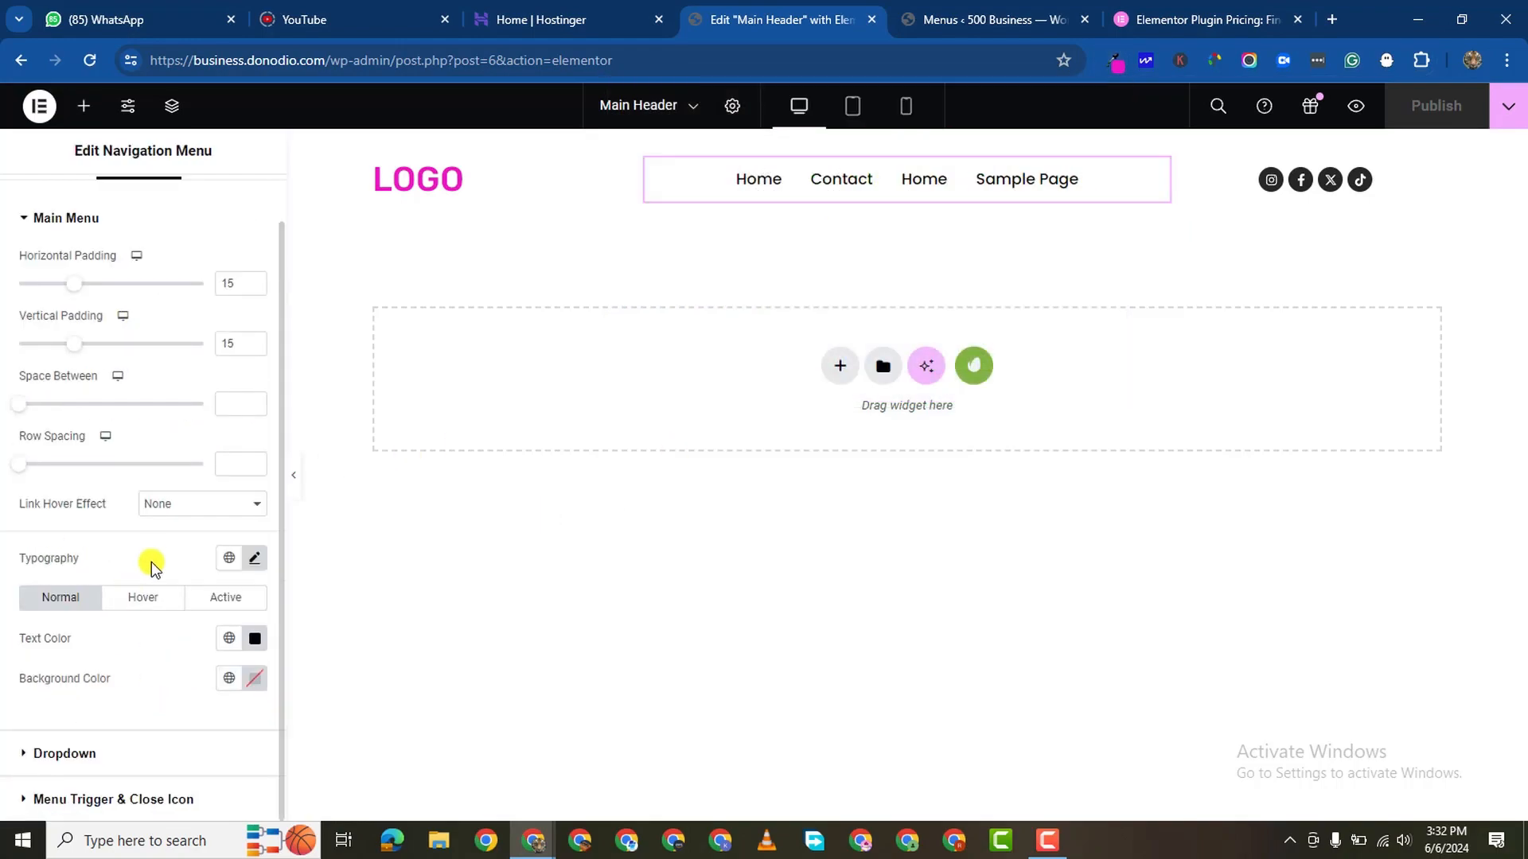
click(255, 638)
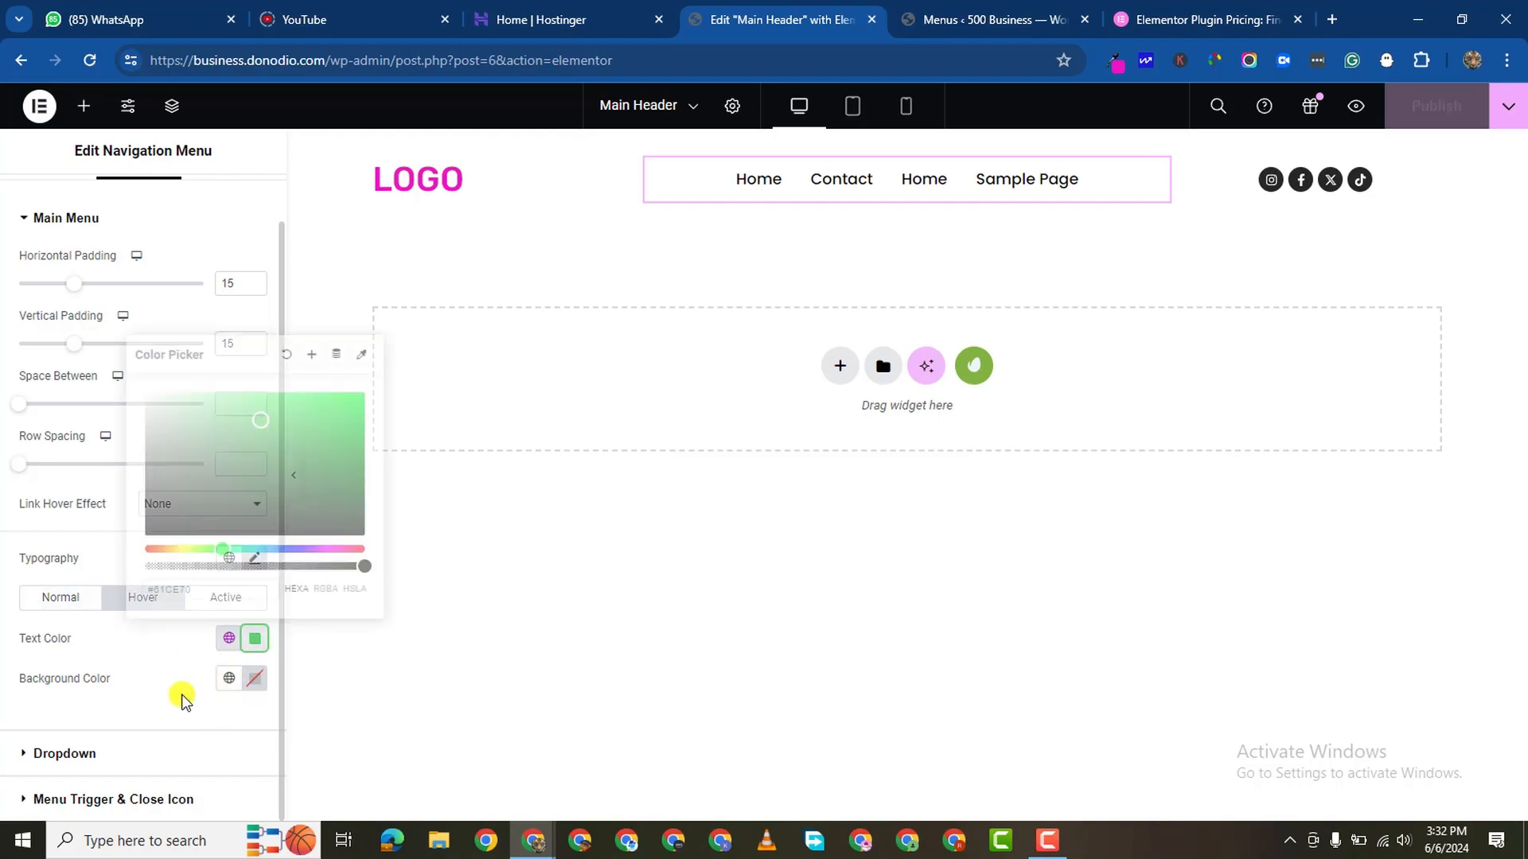
right_click(172, 589)
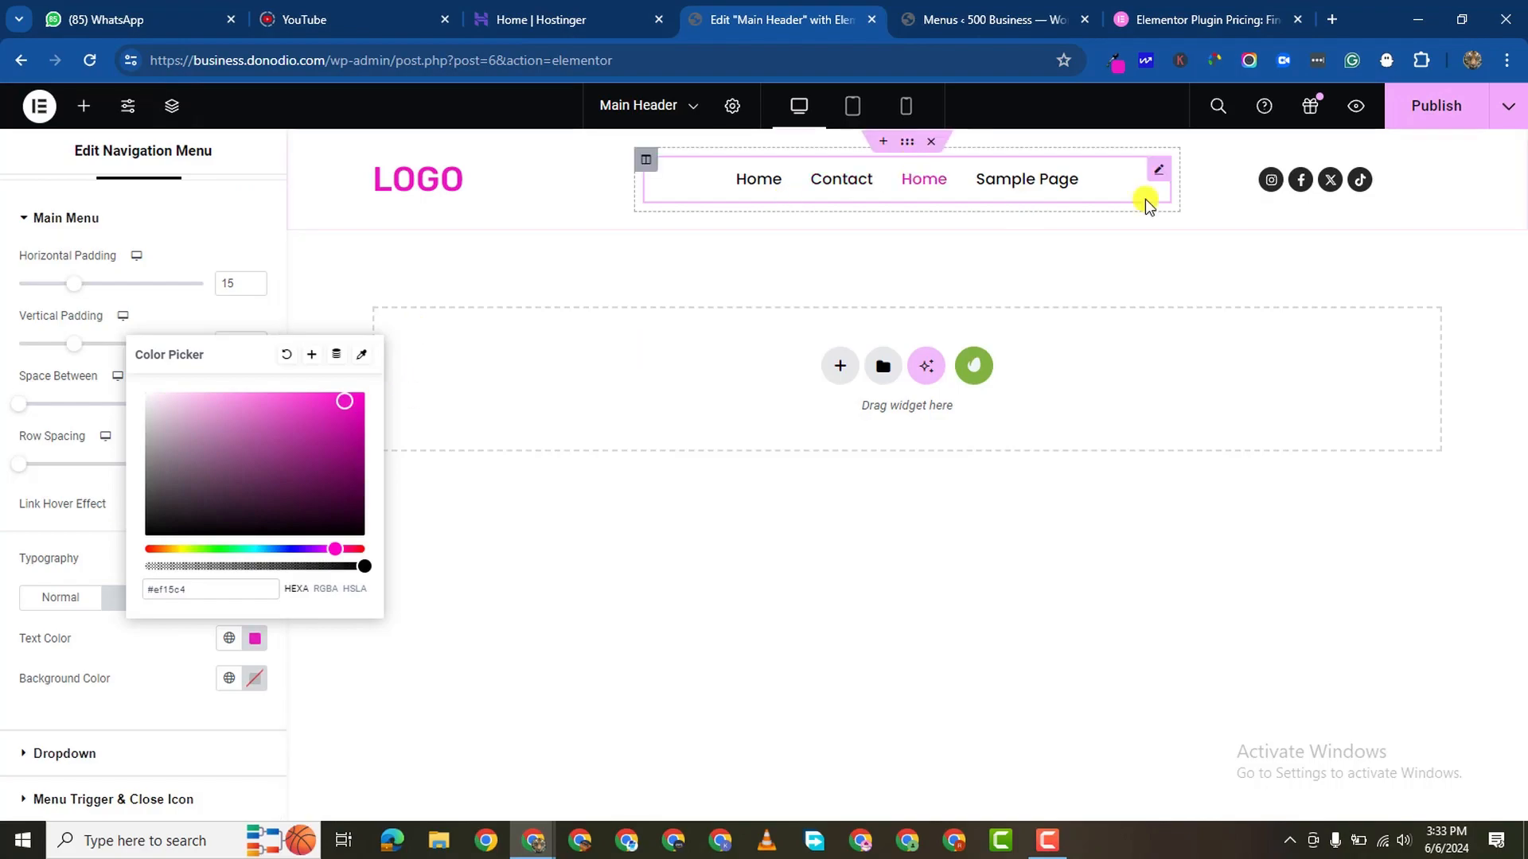
mouse_move(745, 179)
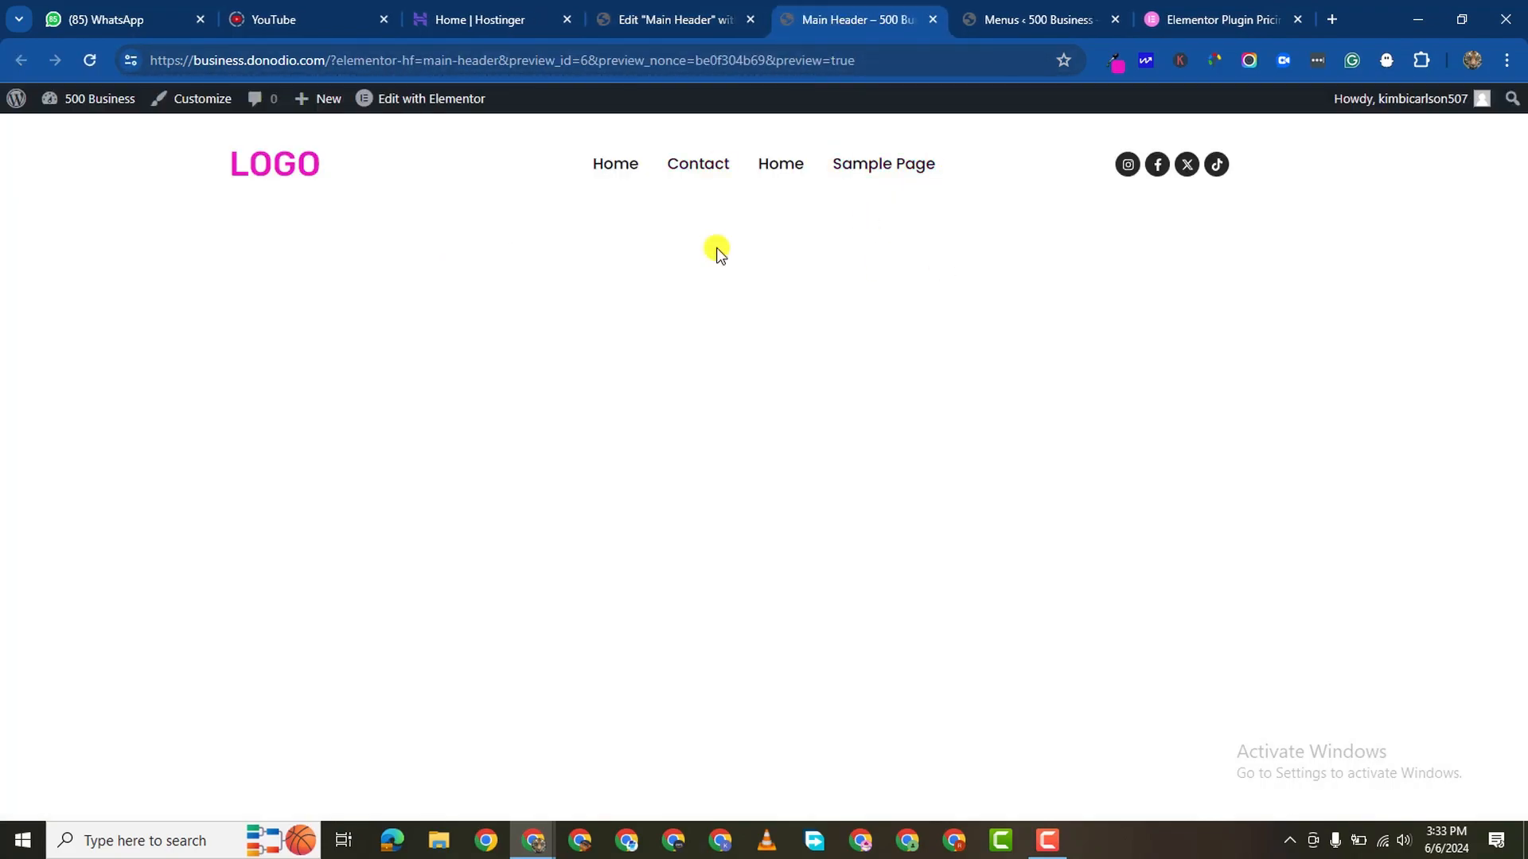
Step: Go to All Pages and open the Home page with Edit with Elementor
click(668, 19)
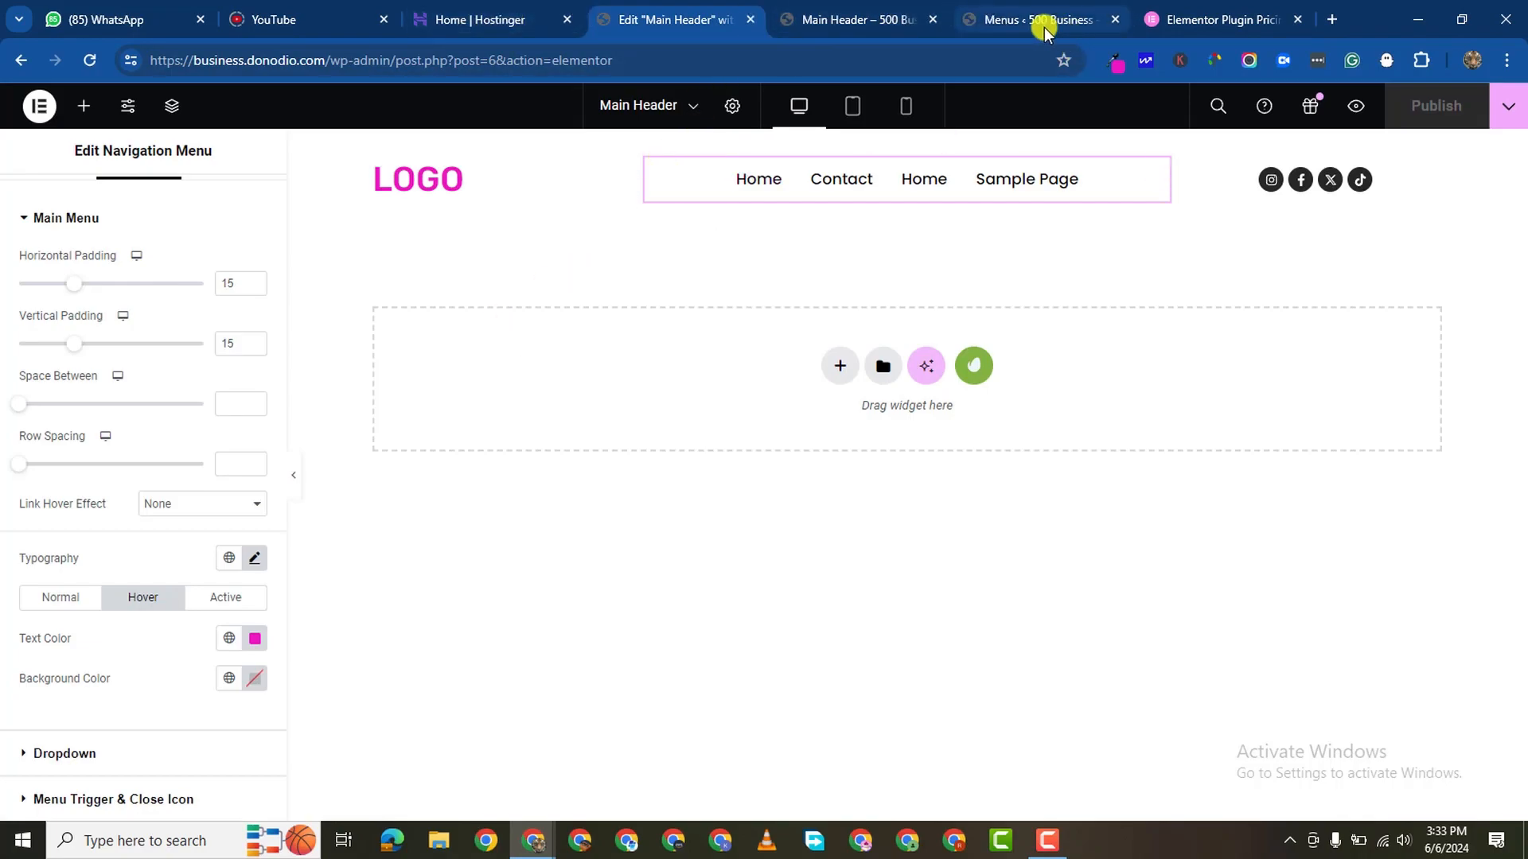
click(1041, 19)
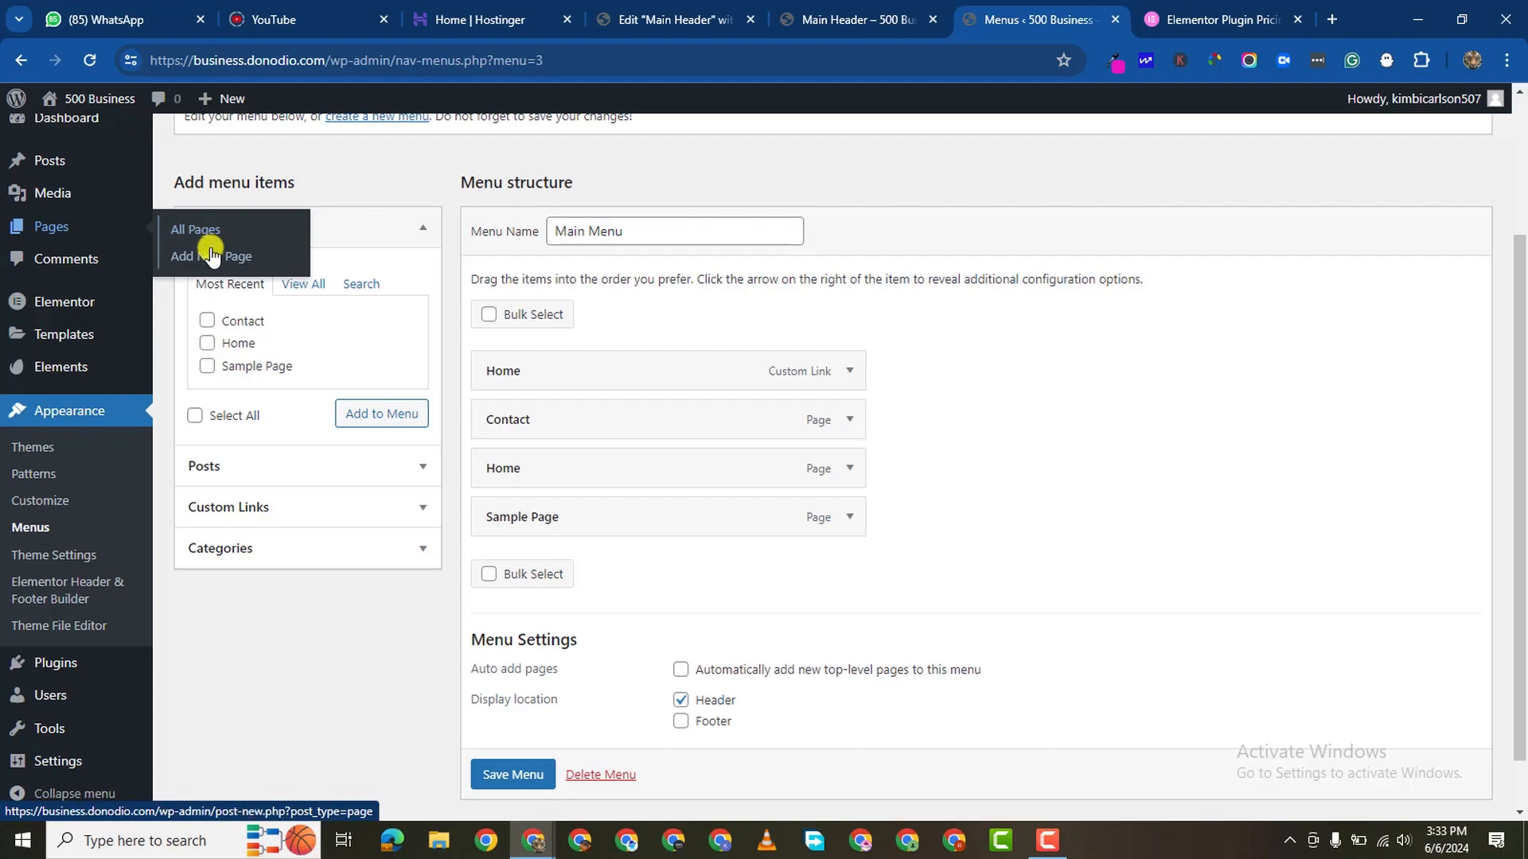
mouse_move(196, 237)
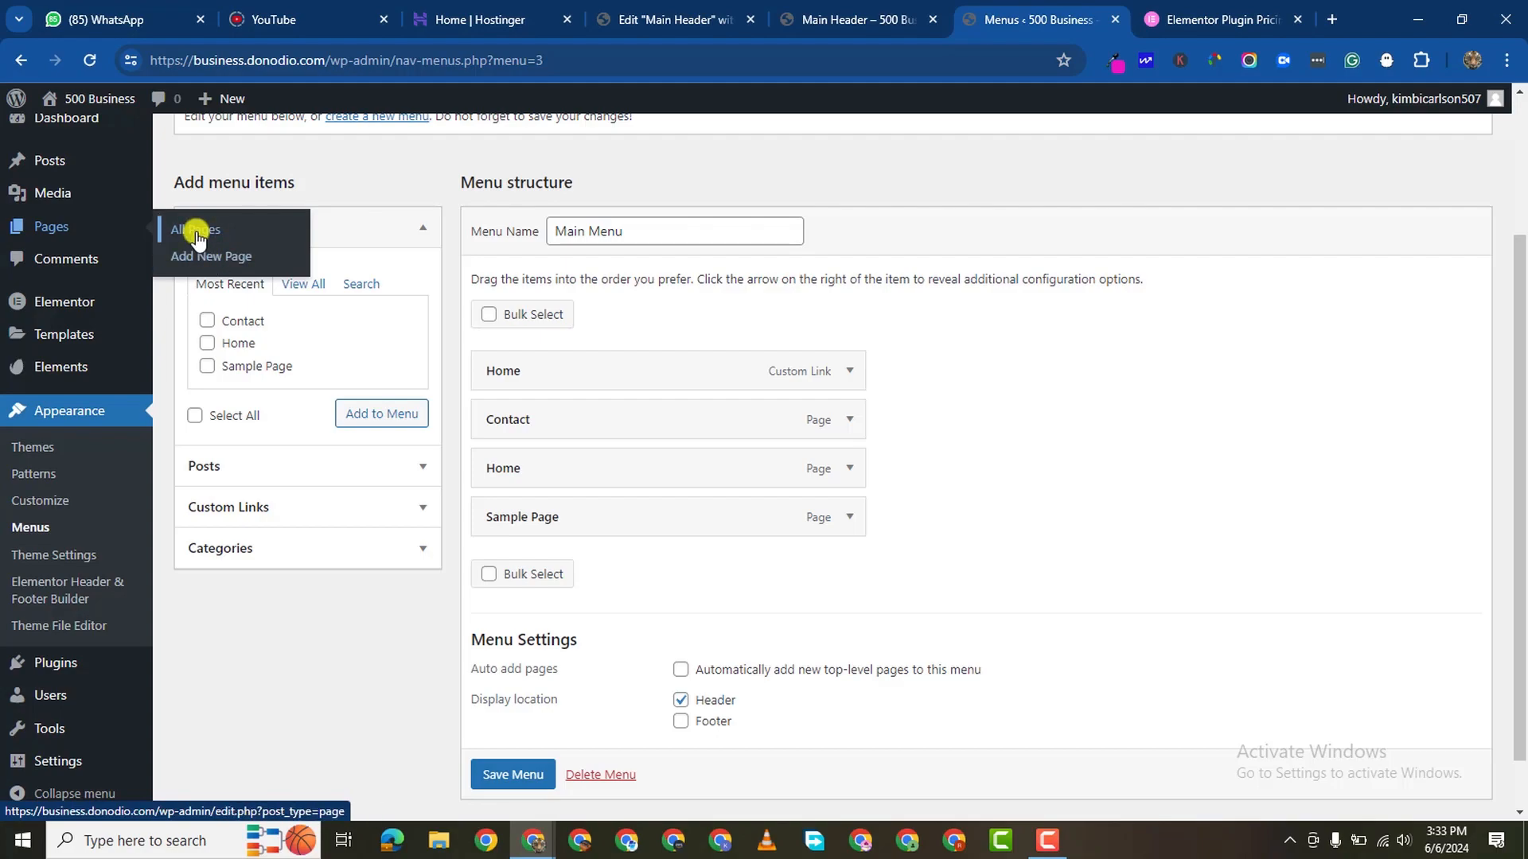
click(195, 230)
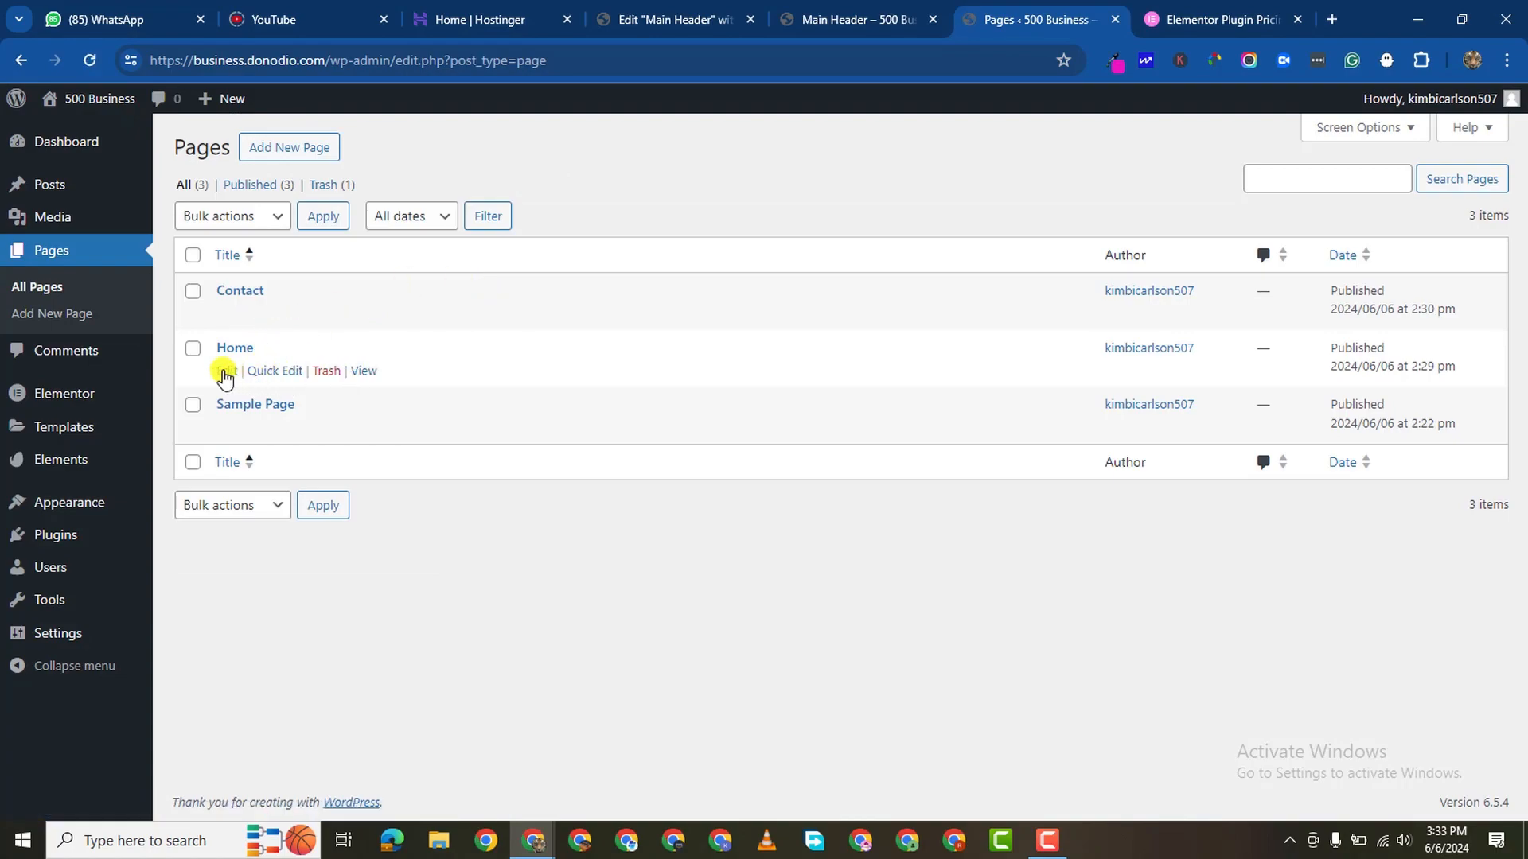
click(234, 347)
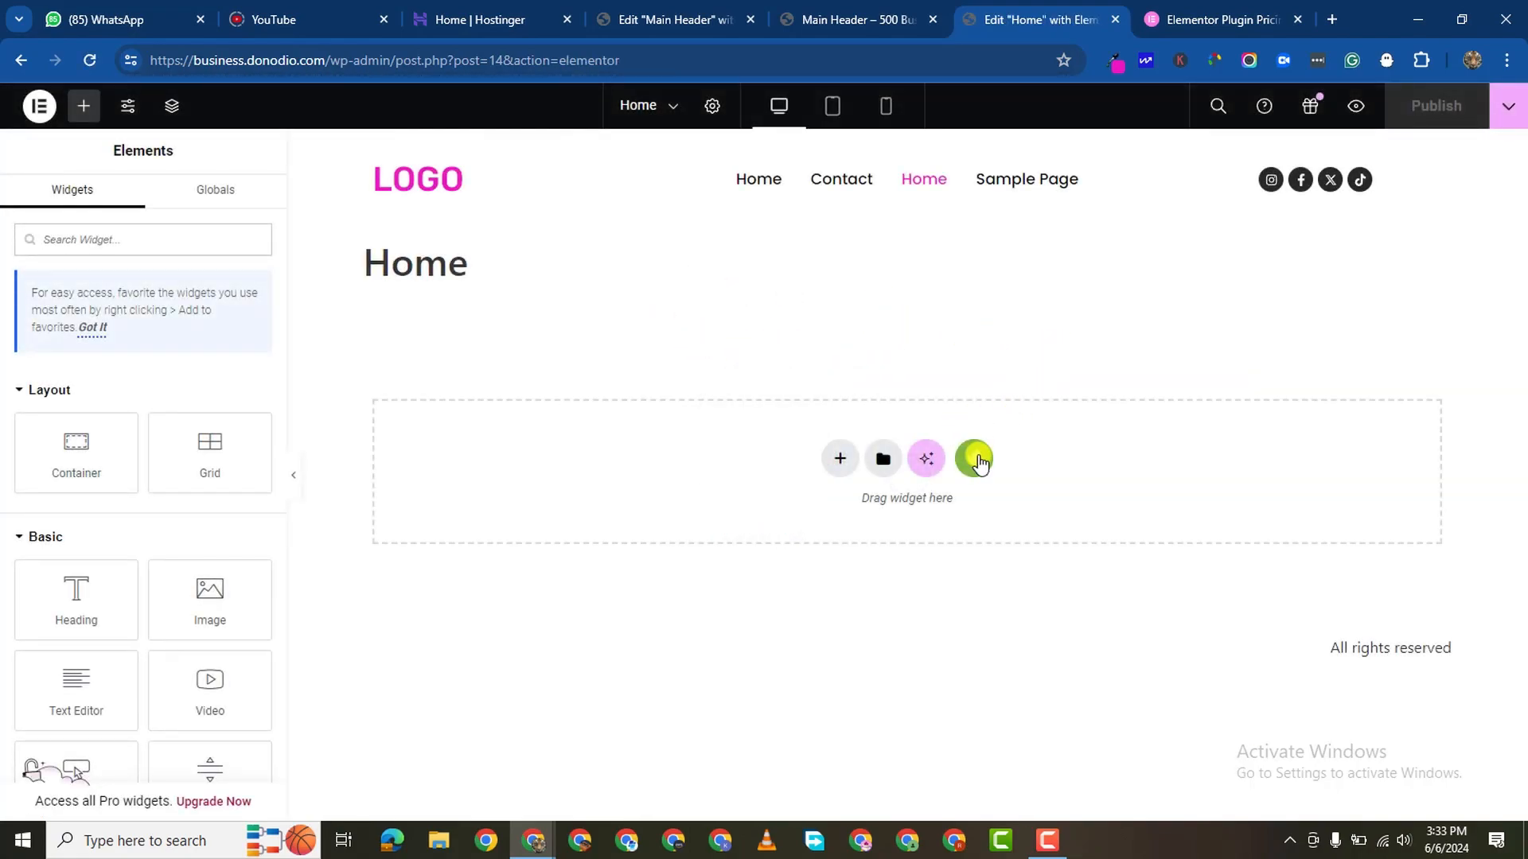
Step: Install the free Bike Repairs Rentals kit from the Envato kit library
click(974, 459)
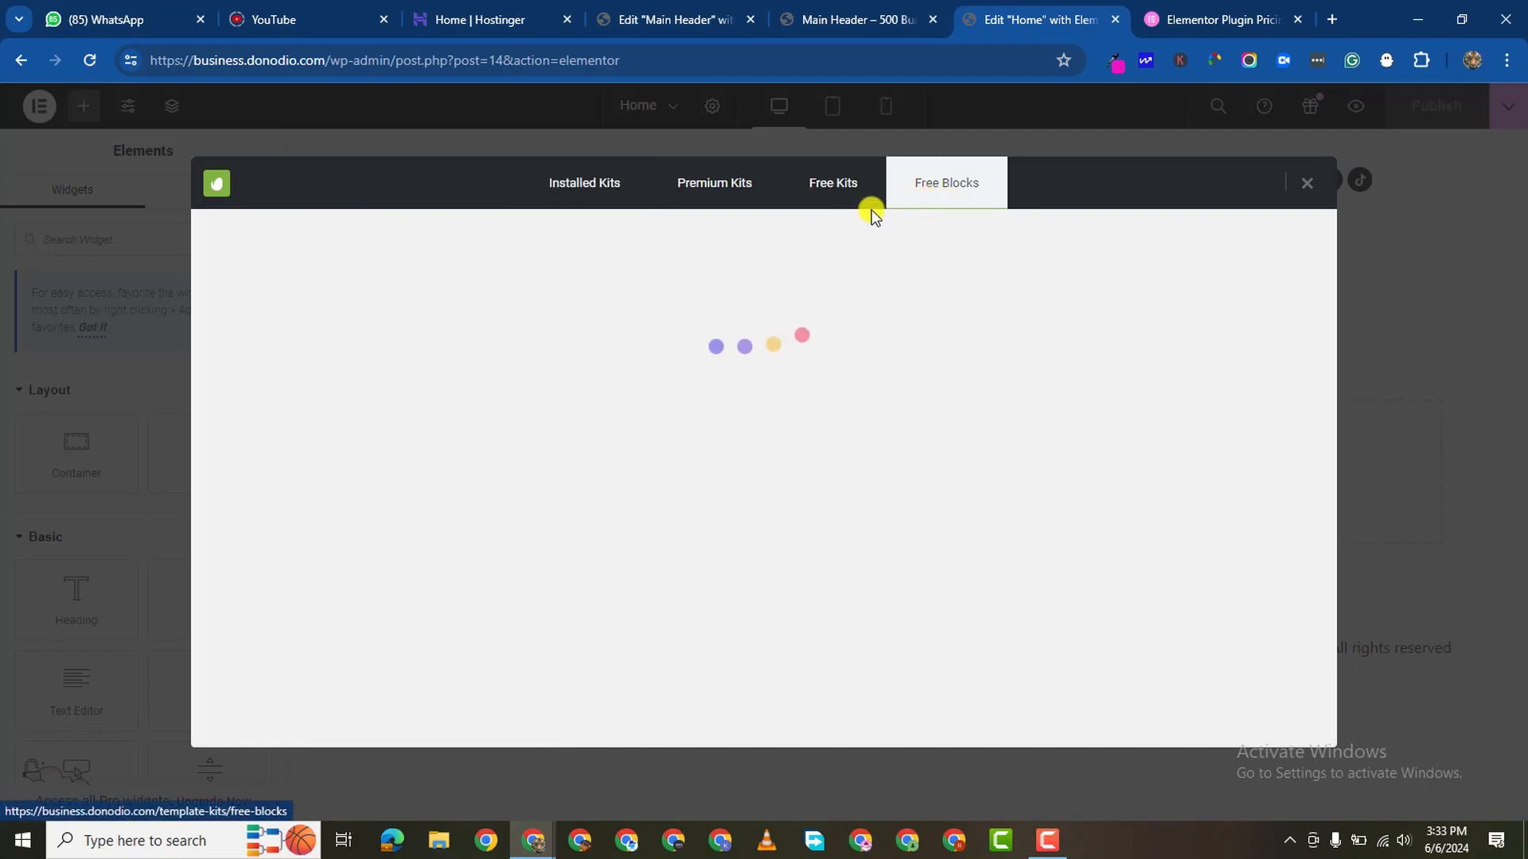
click(834, 183)
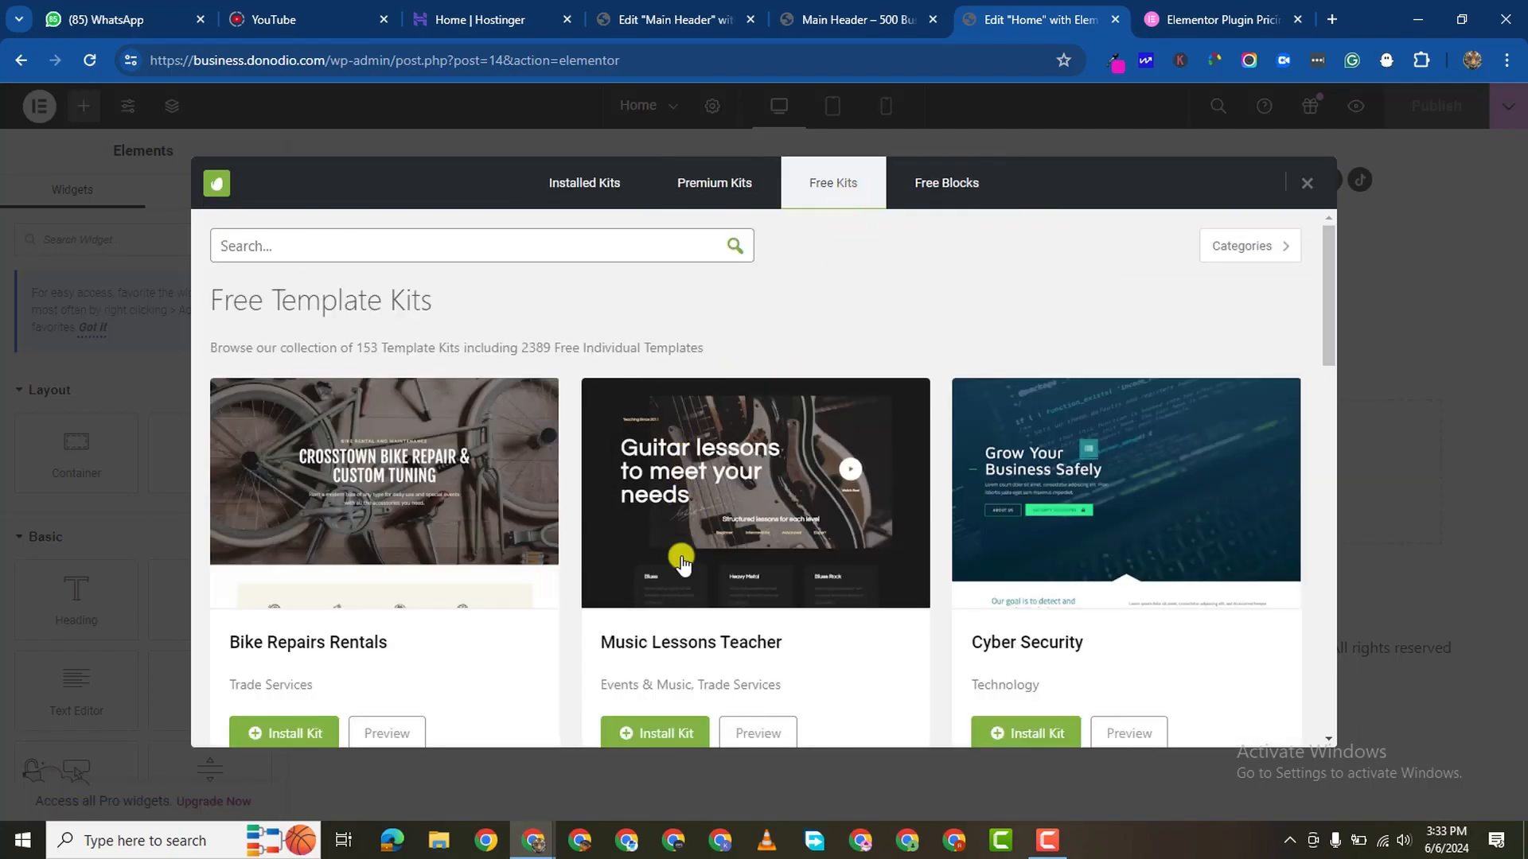
scroll(down, 3)
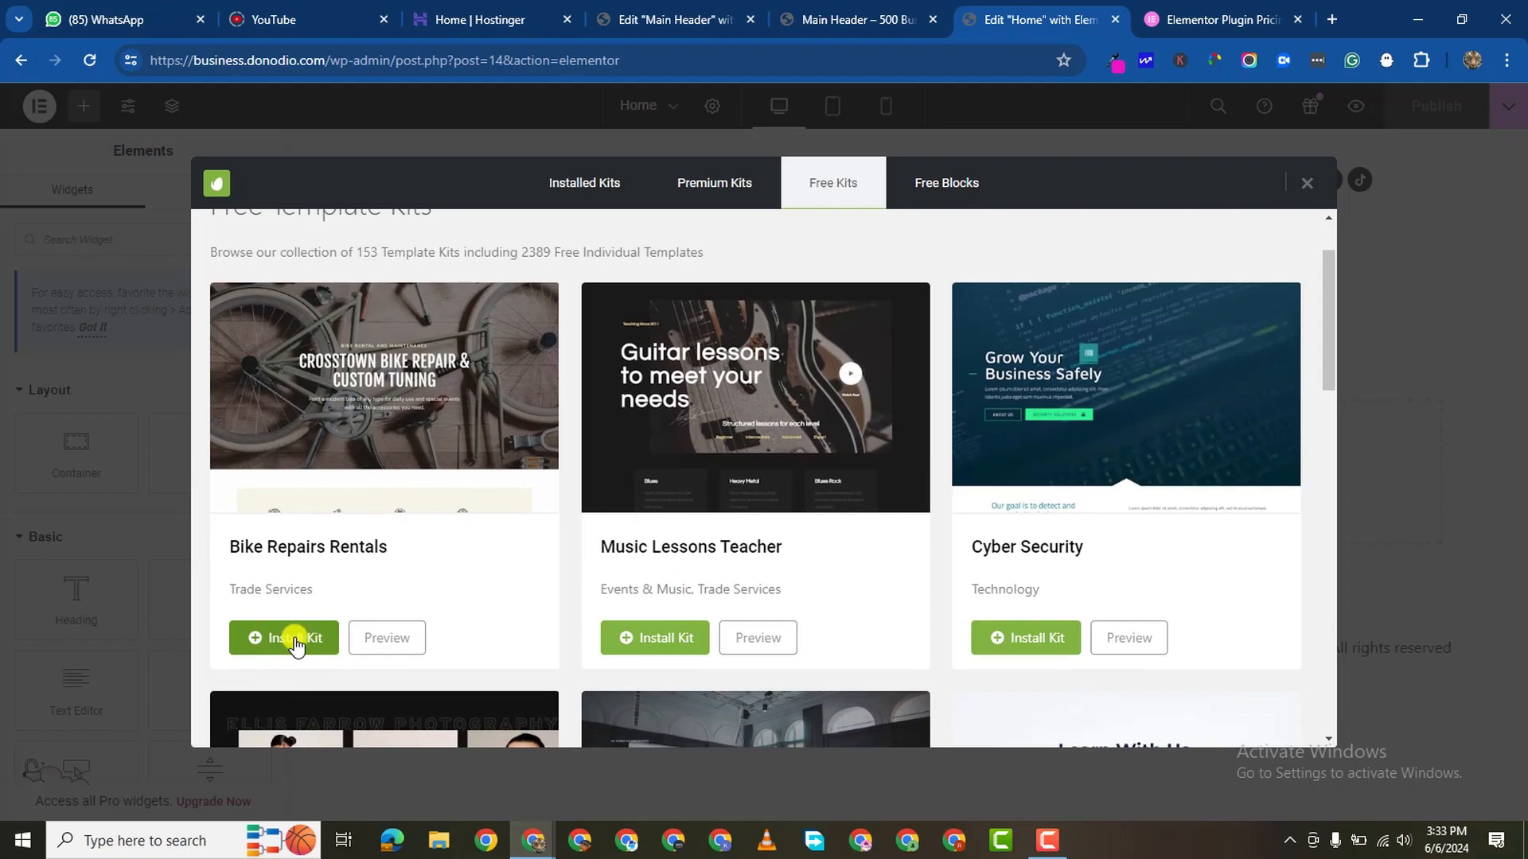
click(287, 636)
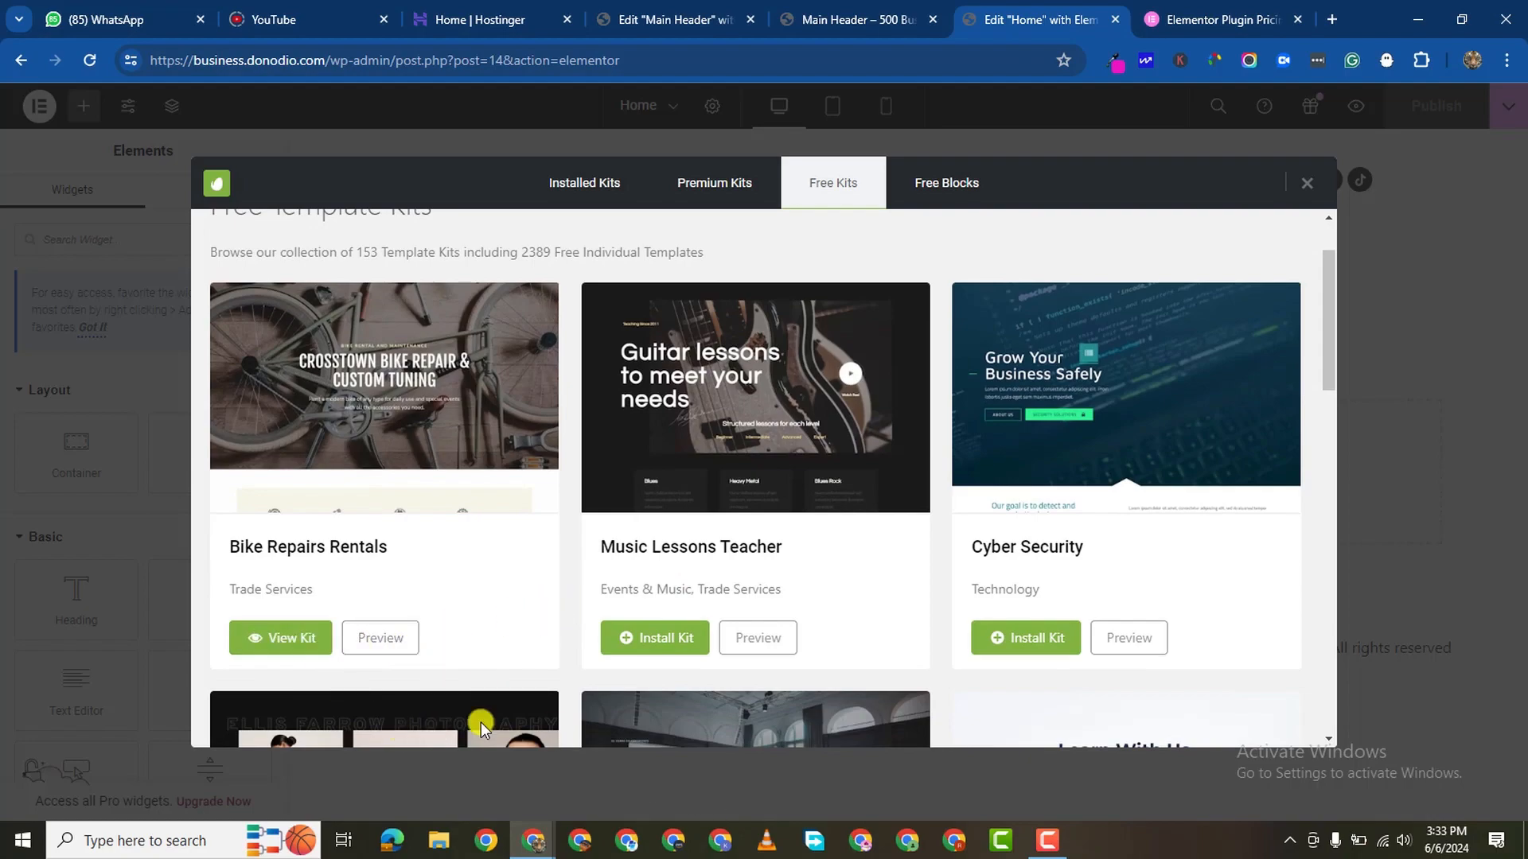
Step: Insert the kit's Home 1 template into the Home page
click(280, 638)
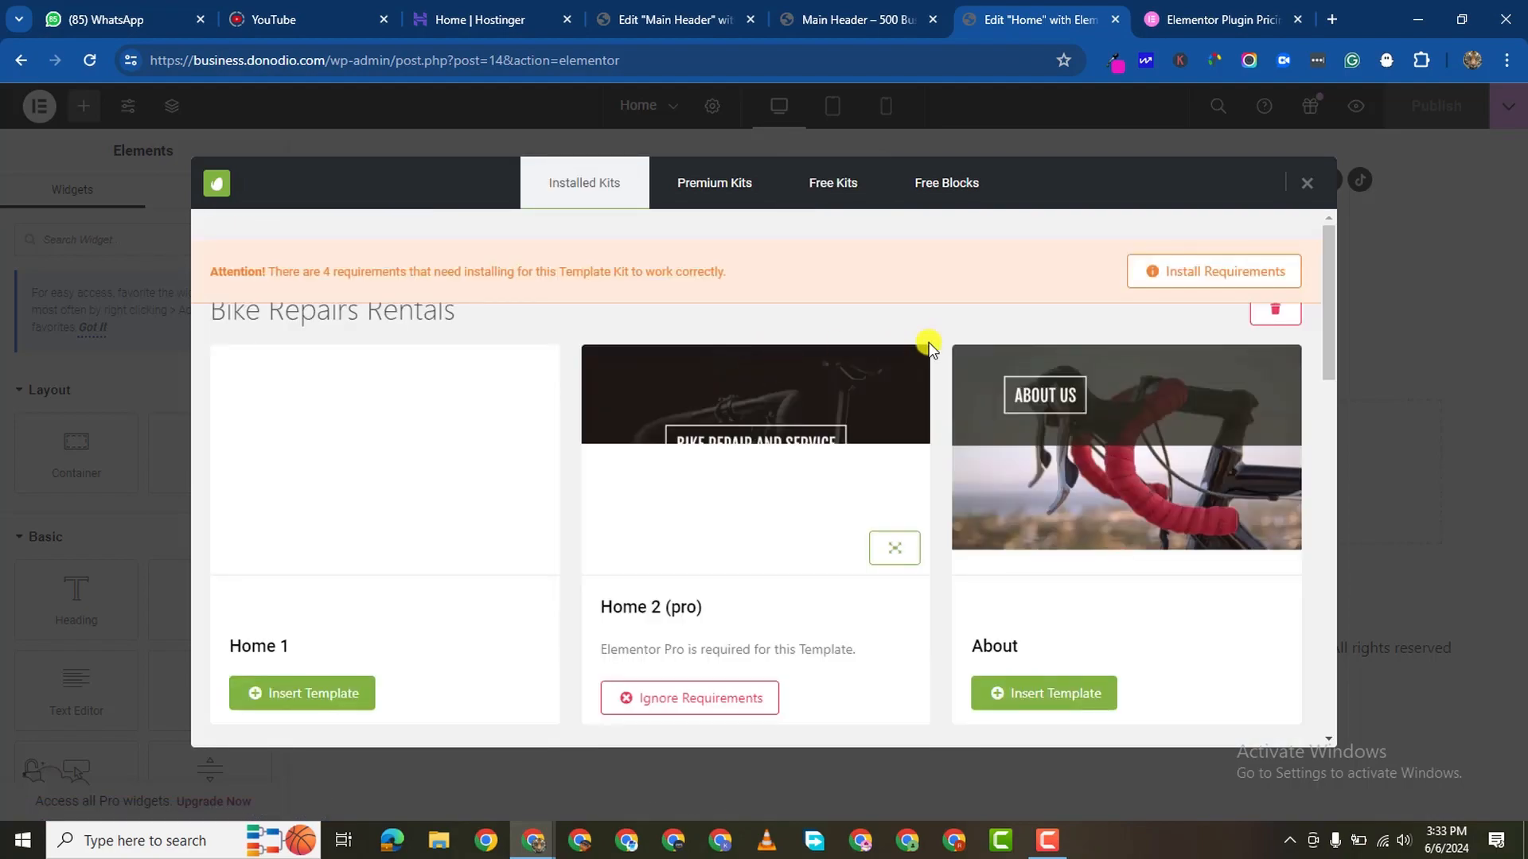
scroll(down, 3)
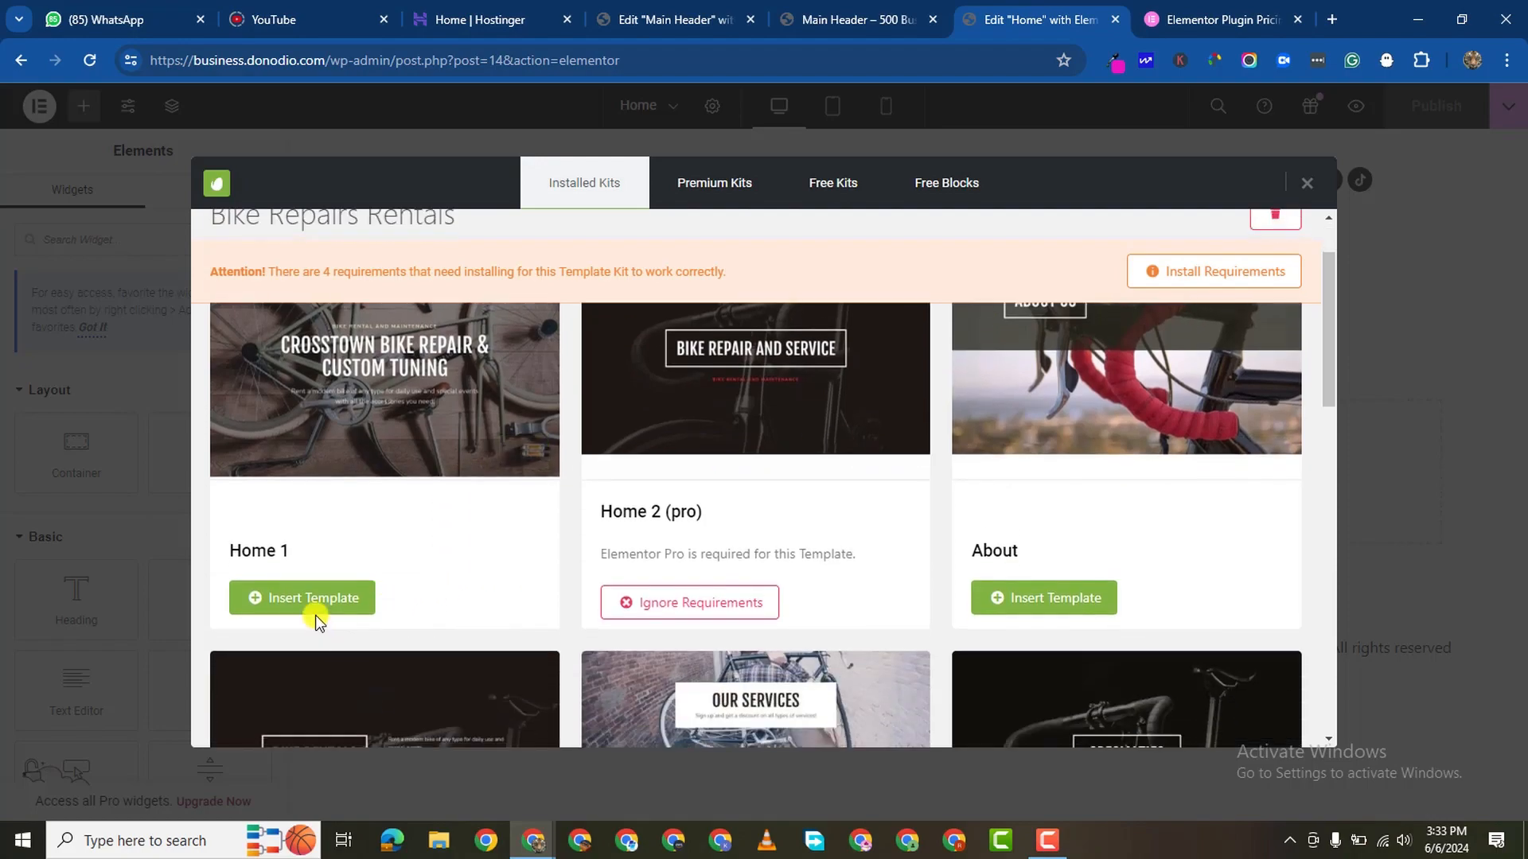
click(303, 597)
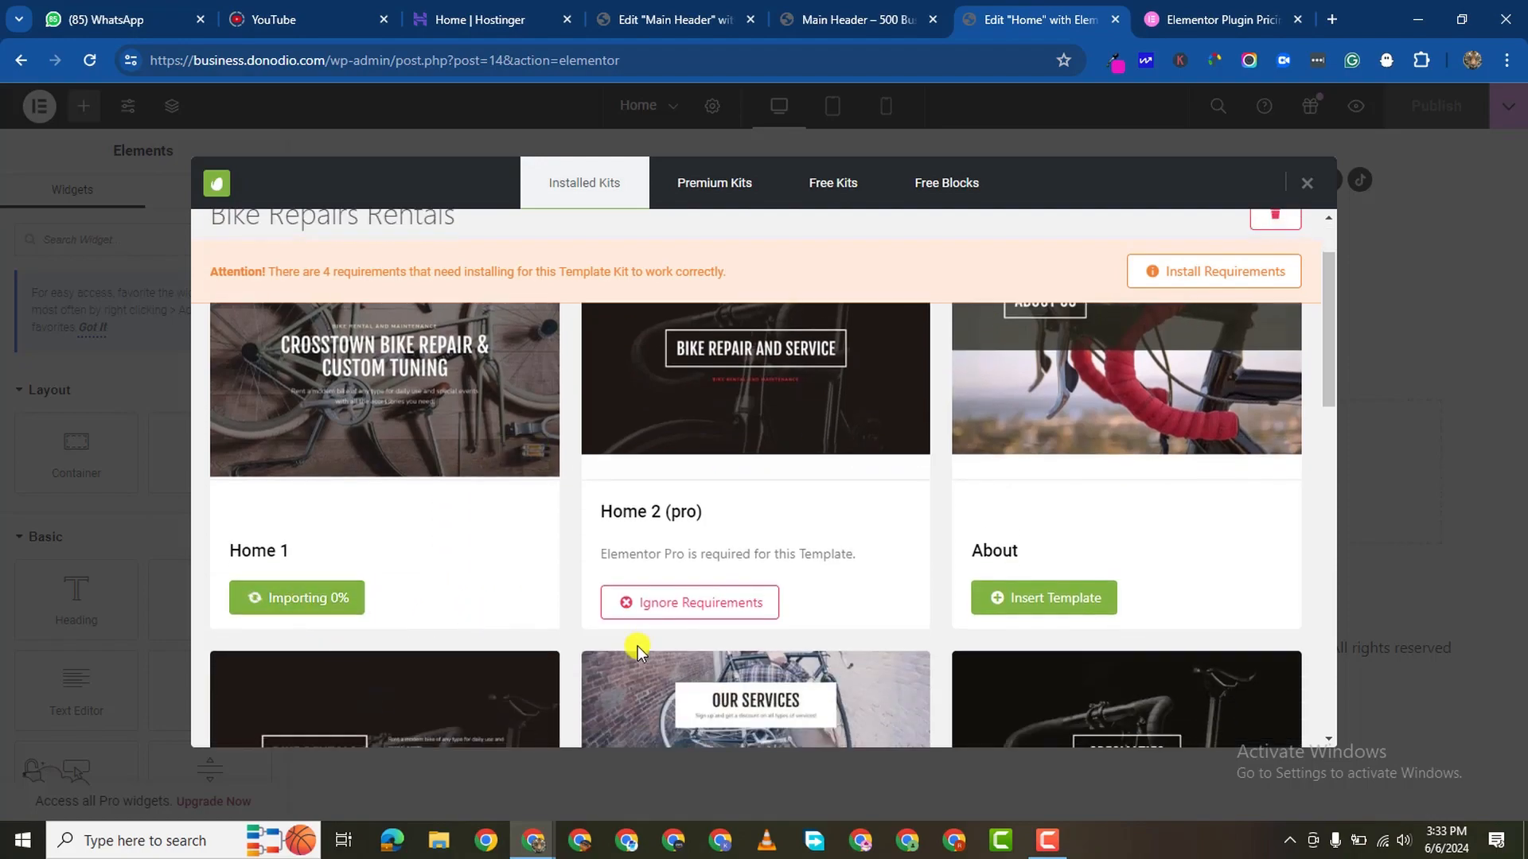
mouse_move(468, 620)
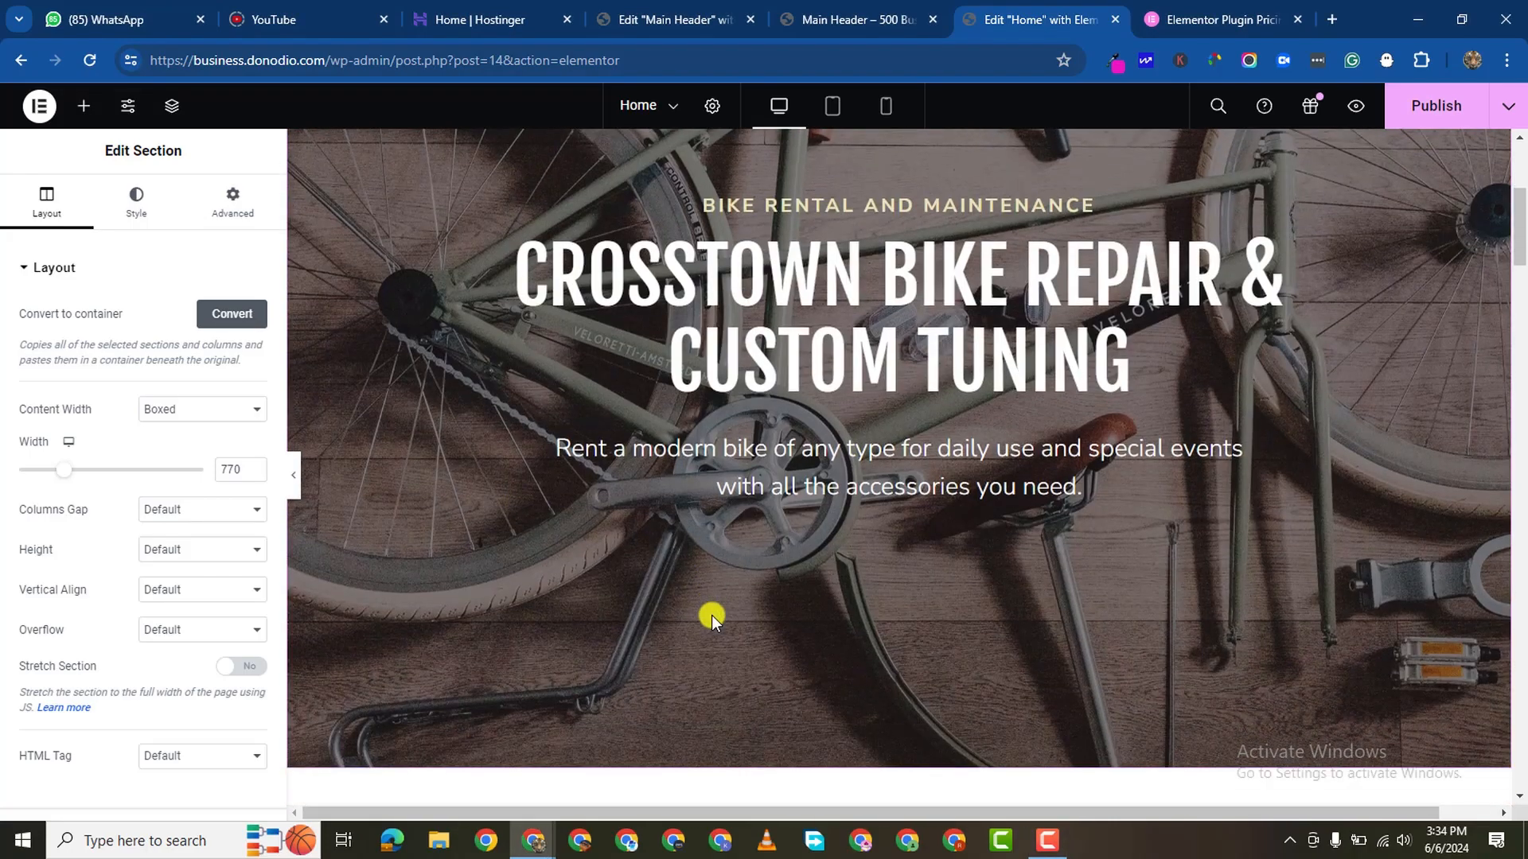
Step: Hide the Home page title in Page Settings, publish and check the preview
scroll(down, 3)
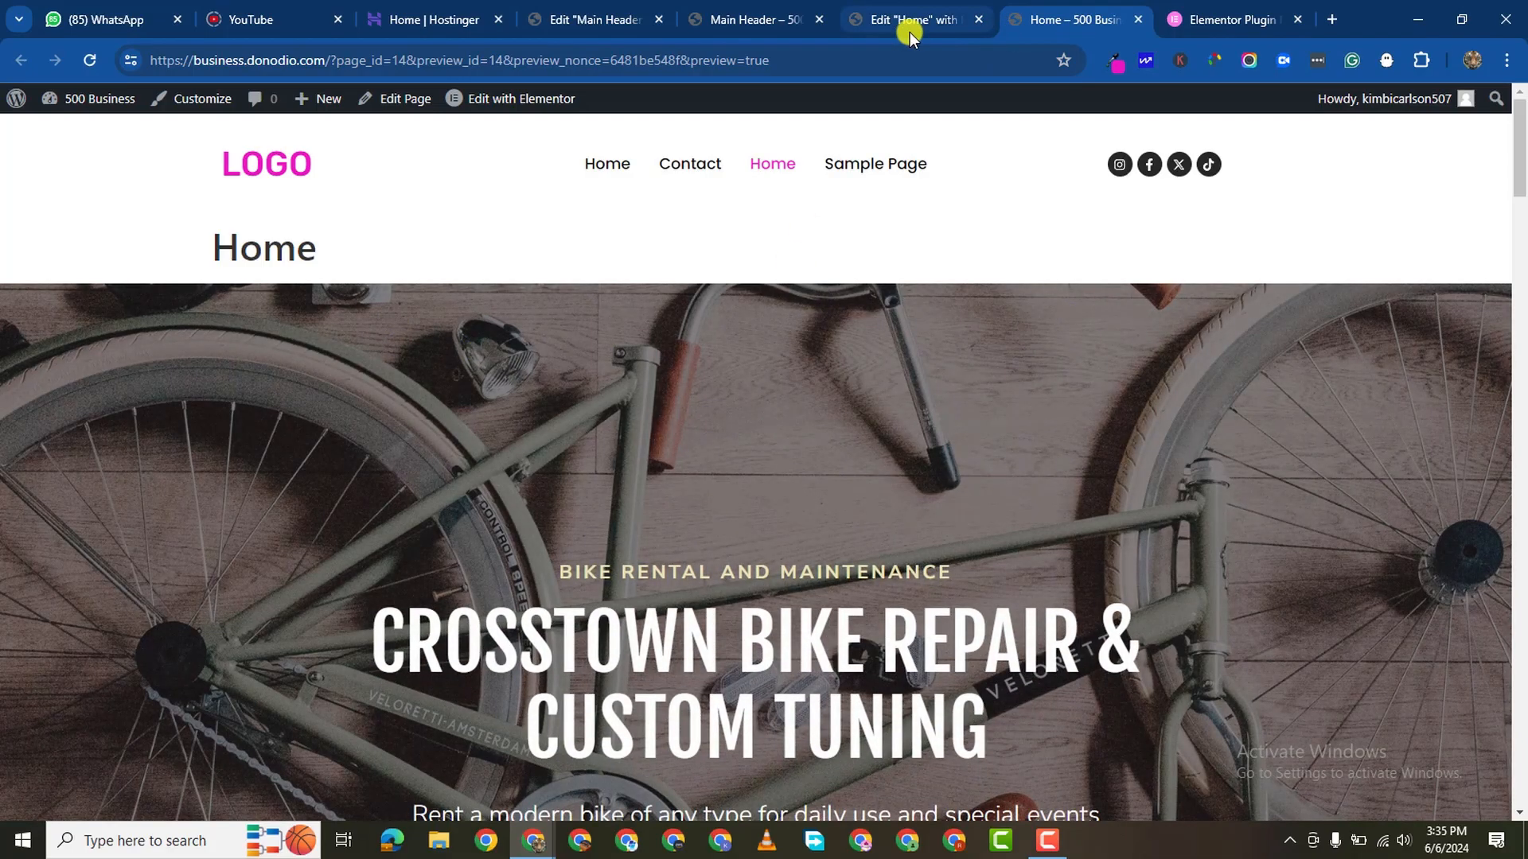
click(909, 19)
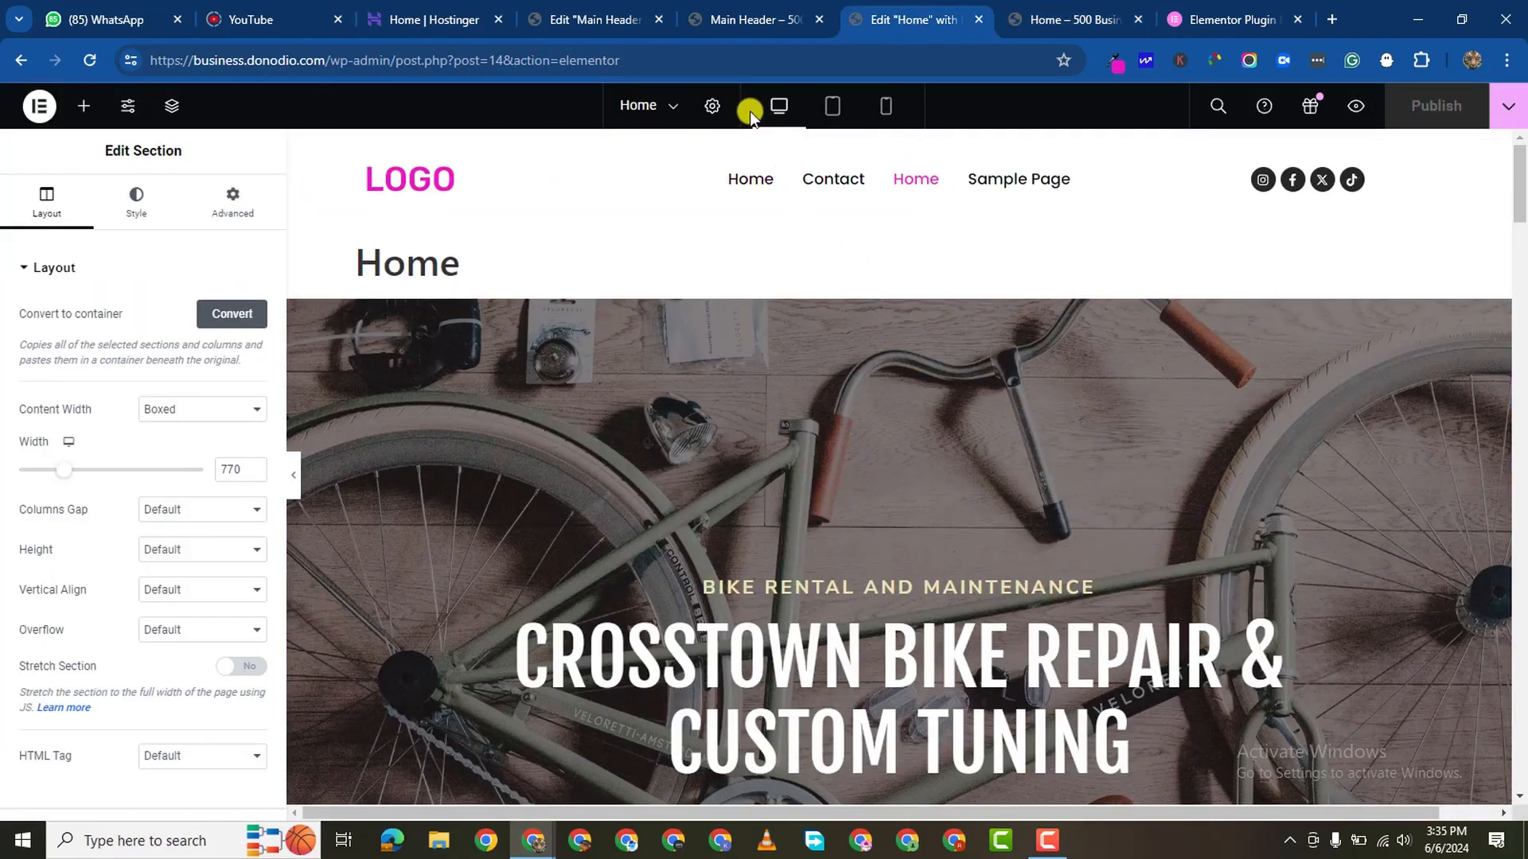
click(711, 105)
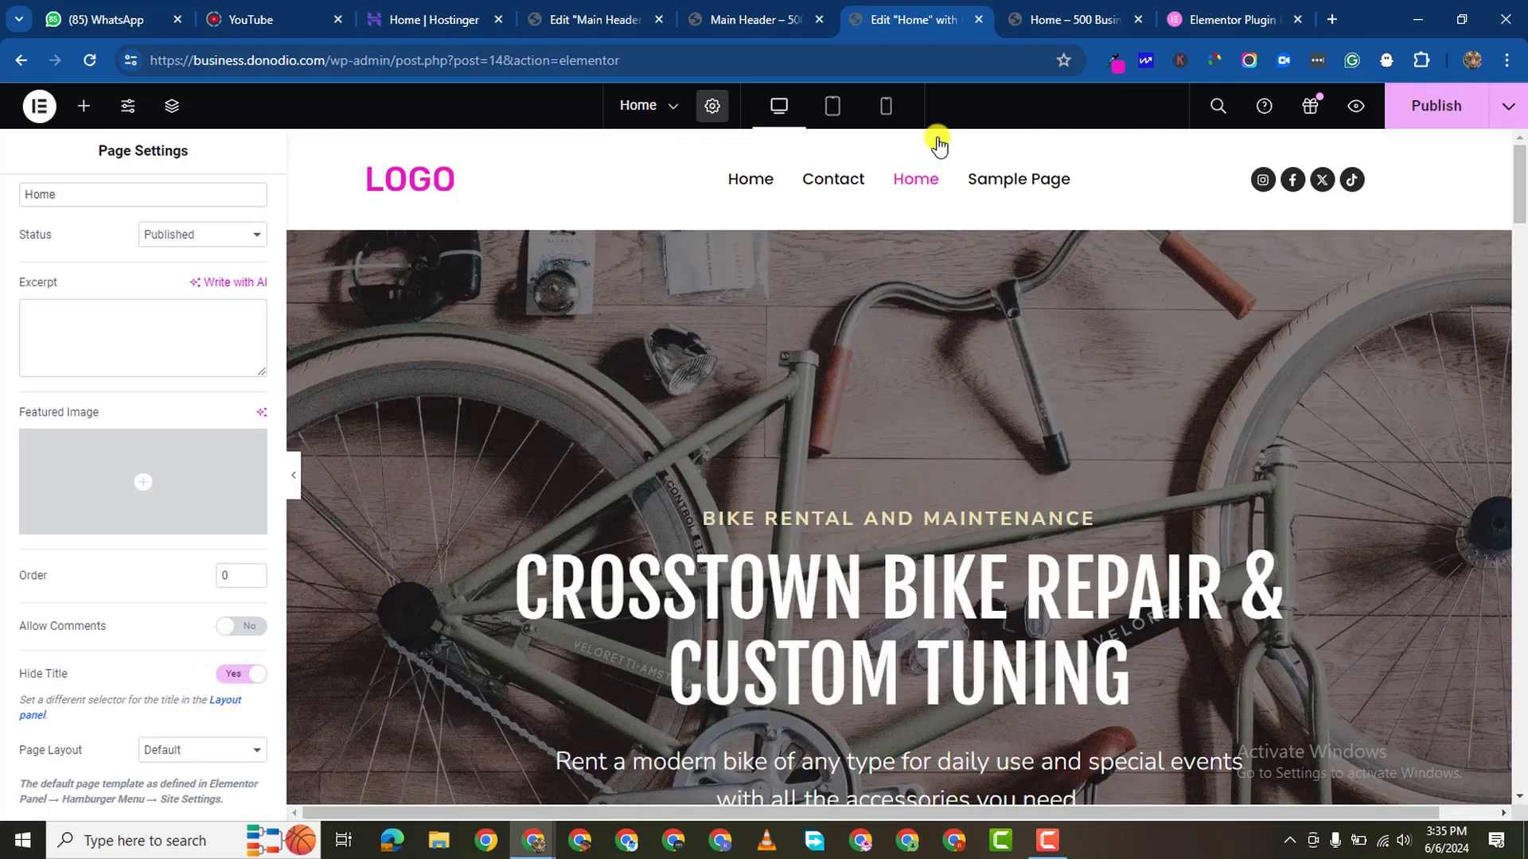
mouse_move(1060, 22)
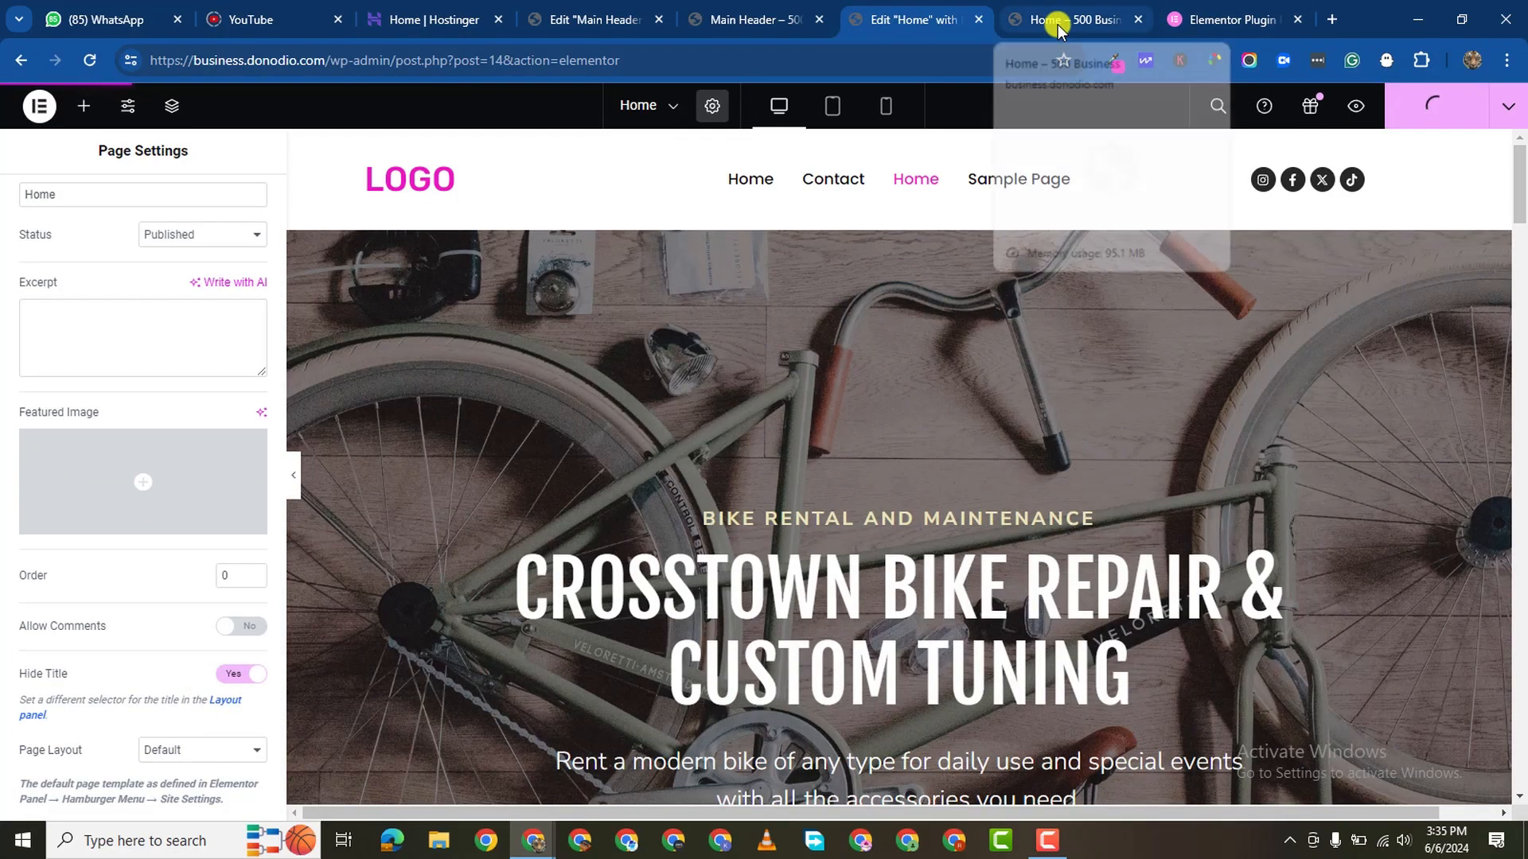
click(1066, 19)
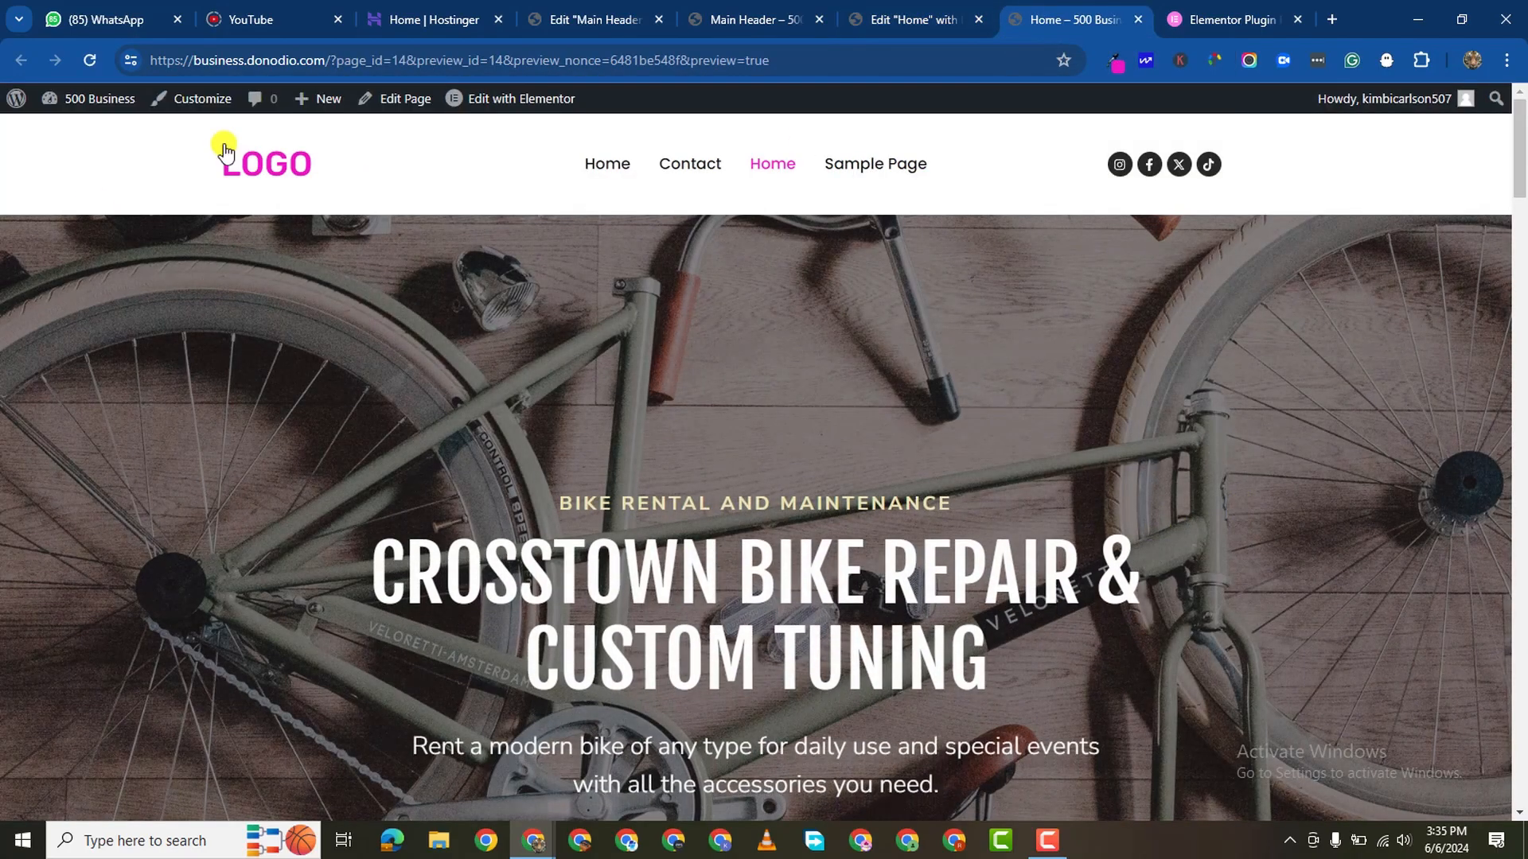
scroll(down, 3)
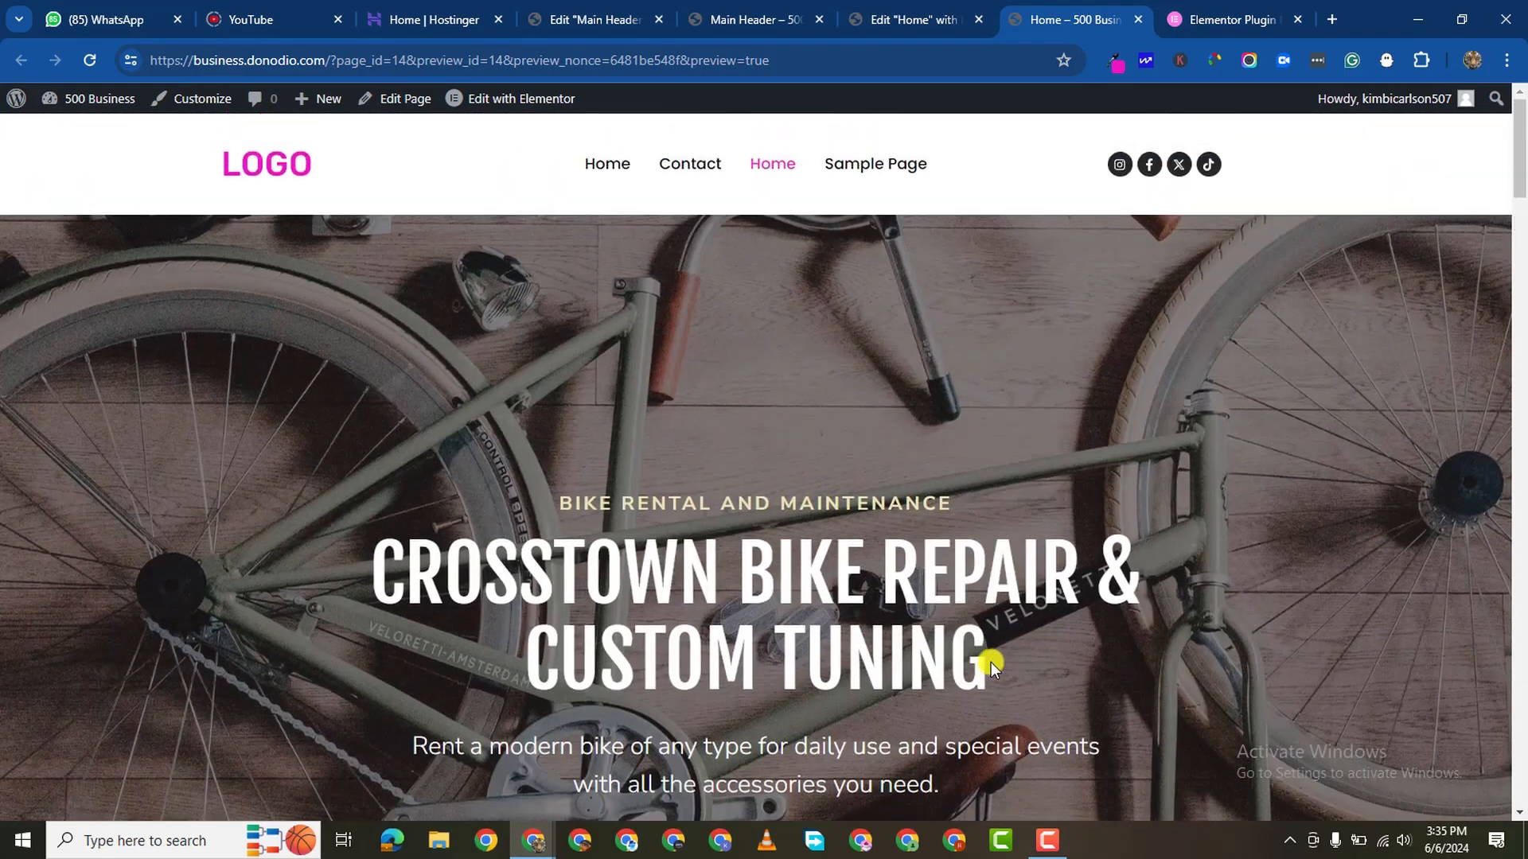
Step: Close the editor tabs and go to Appearance > Elementor Header & Footer Builder
click(917, 20)
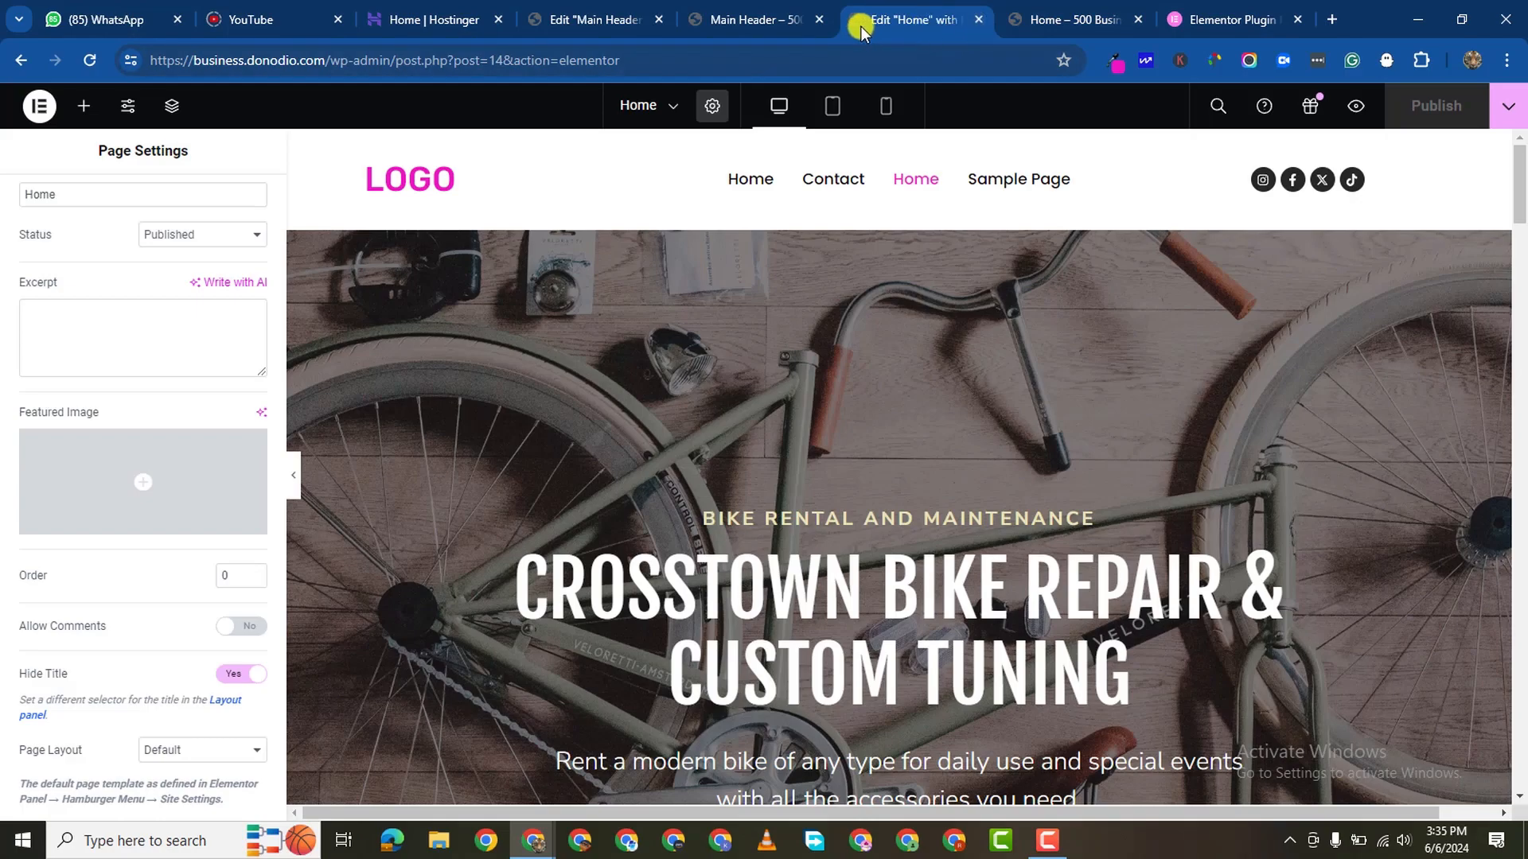
click(597, 21)
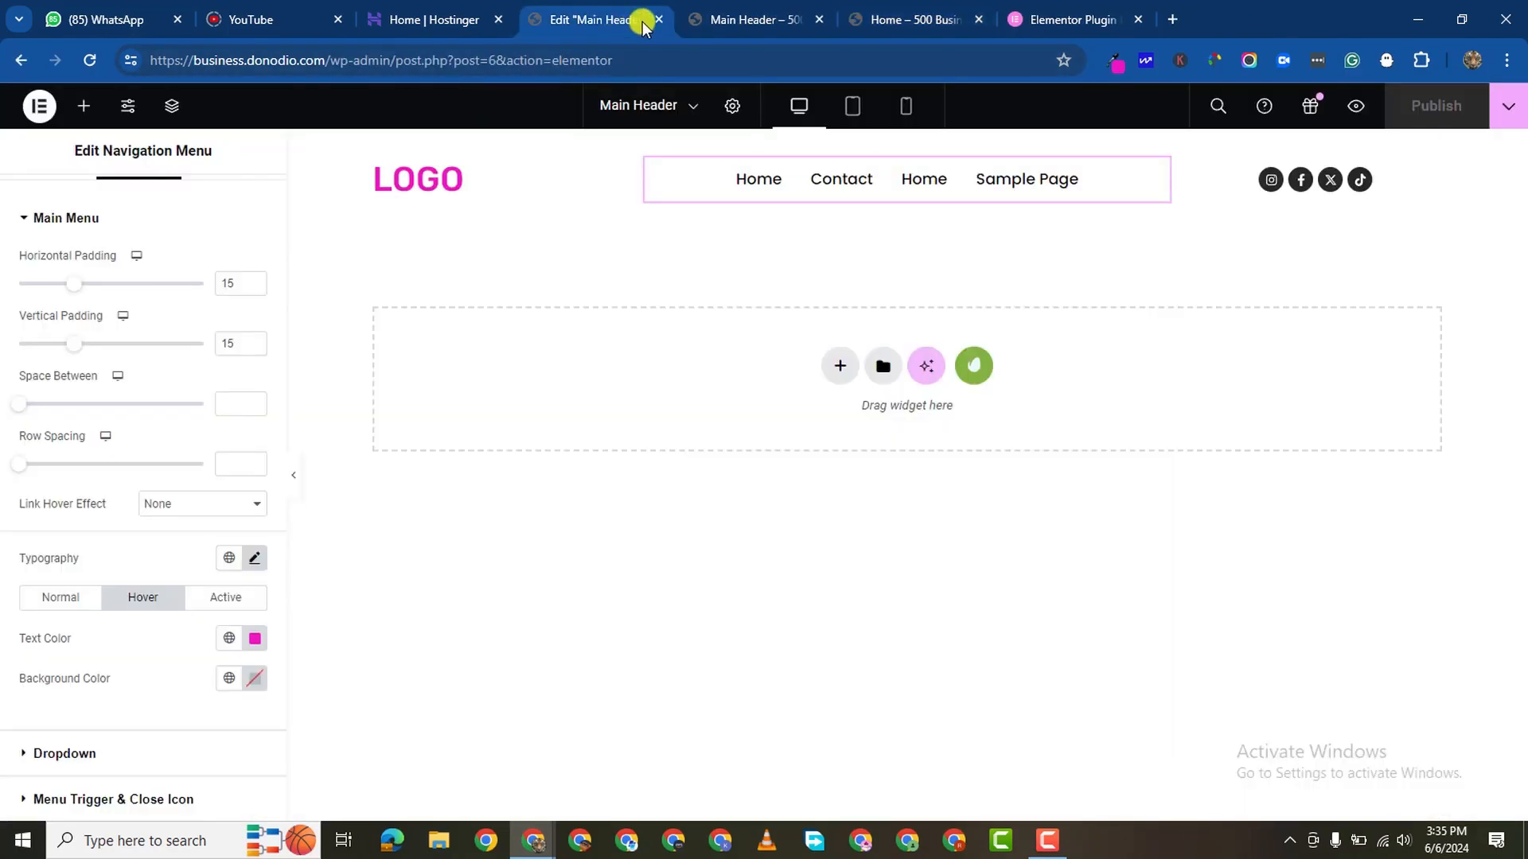
click(766, 19)
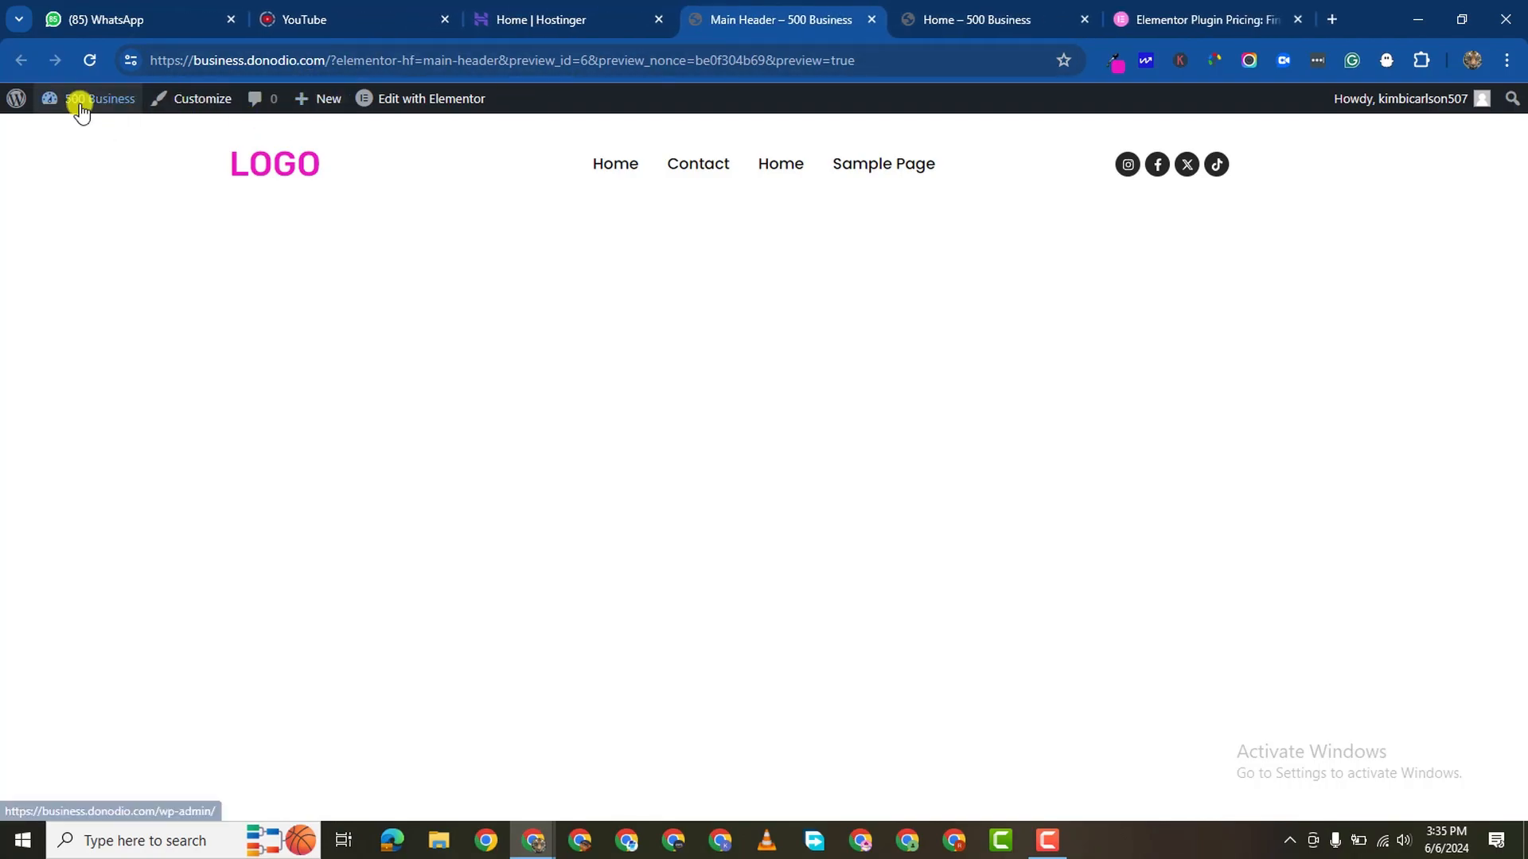
click(92, 98)
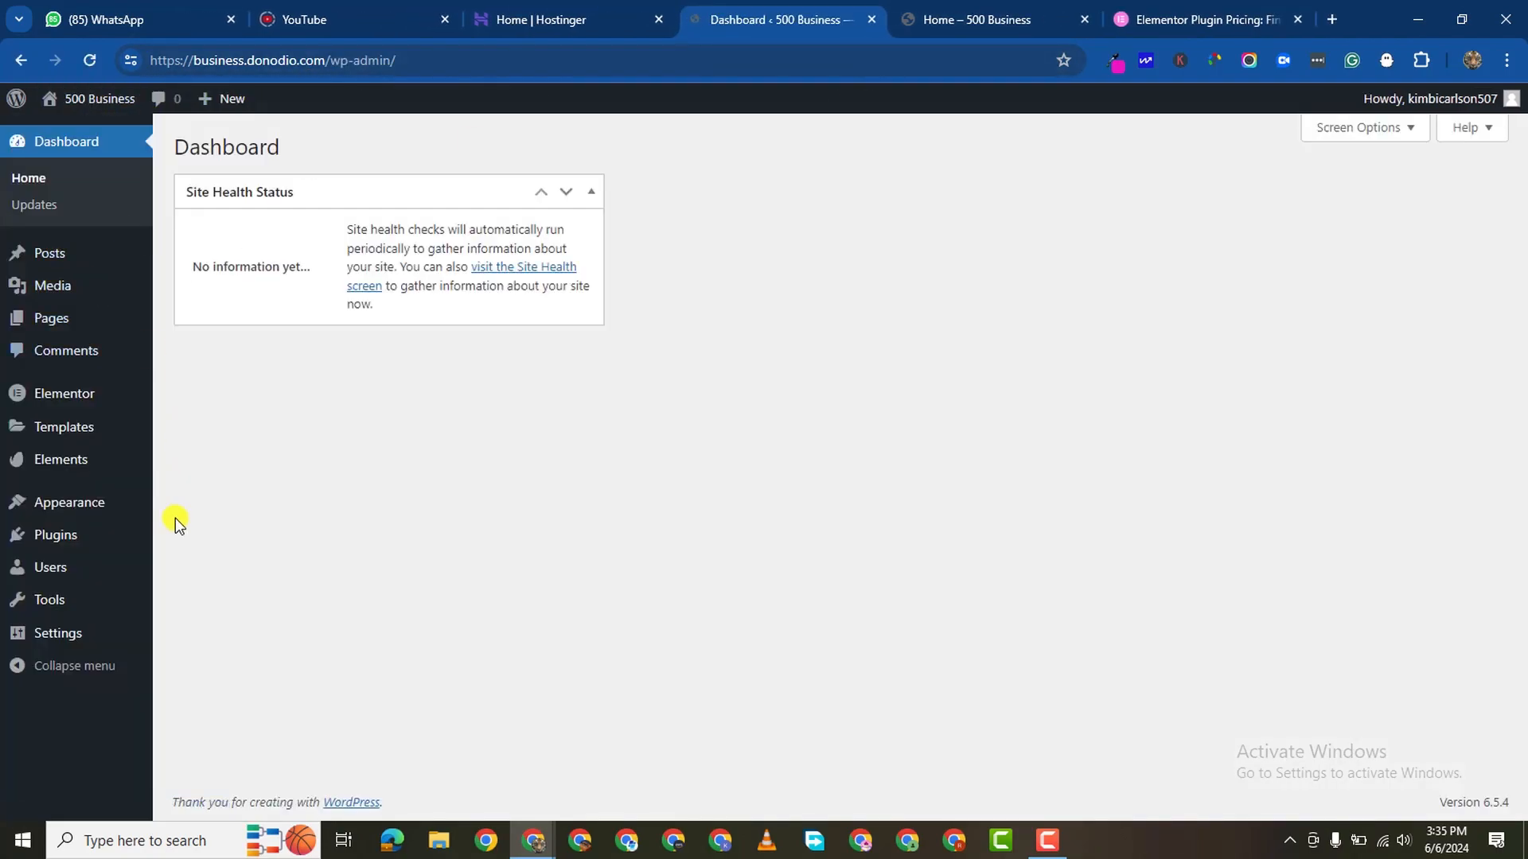
click(70, 501)
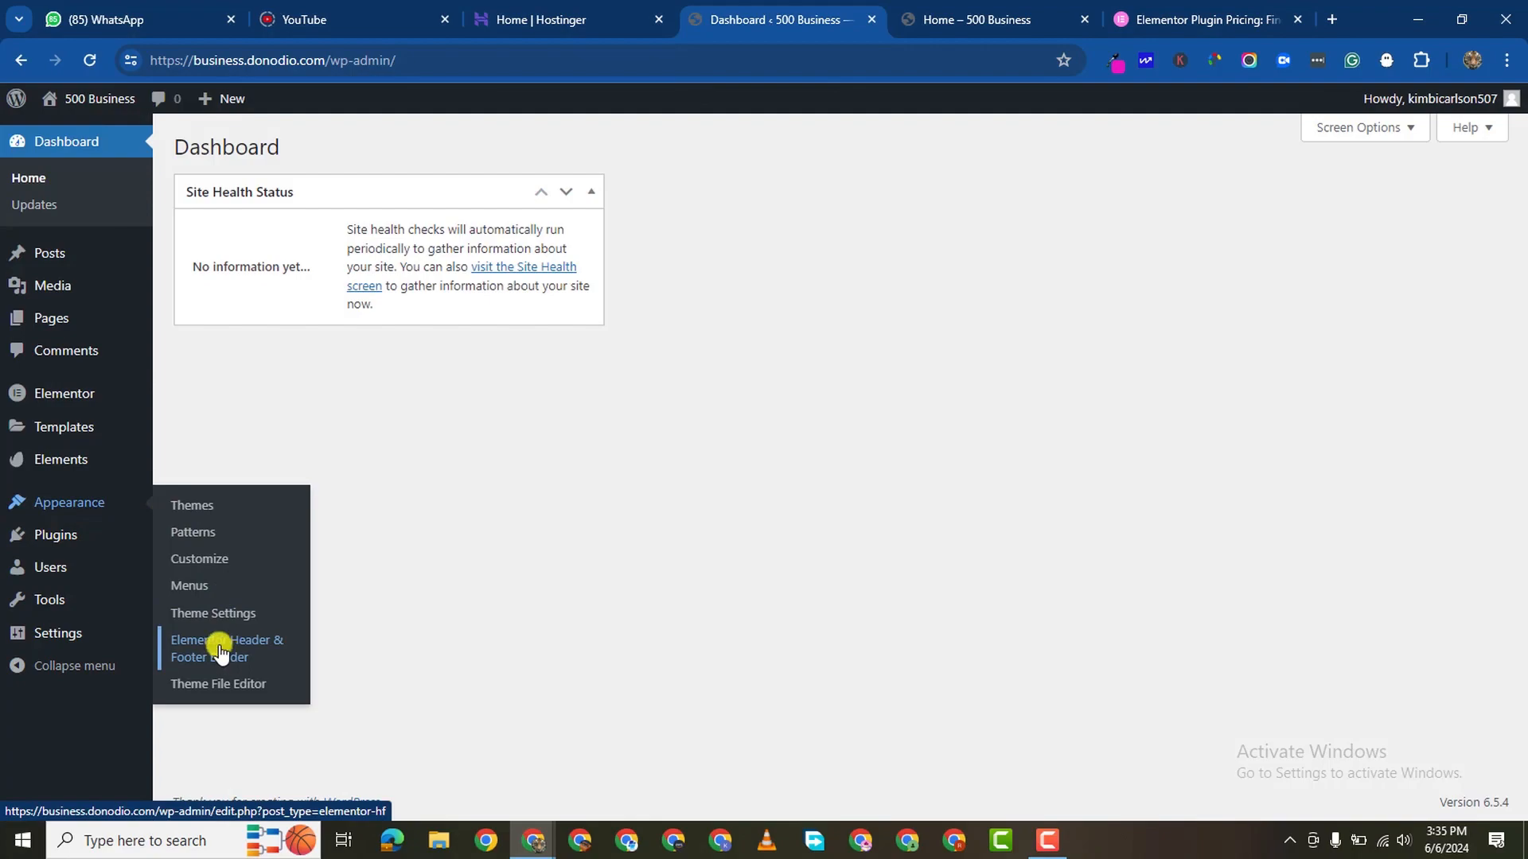
click(210, 649)
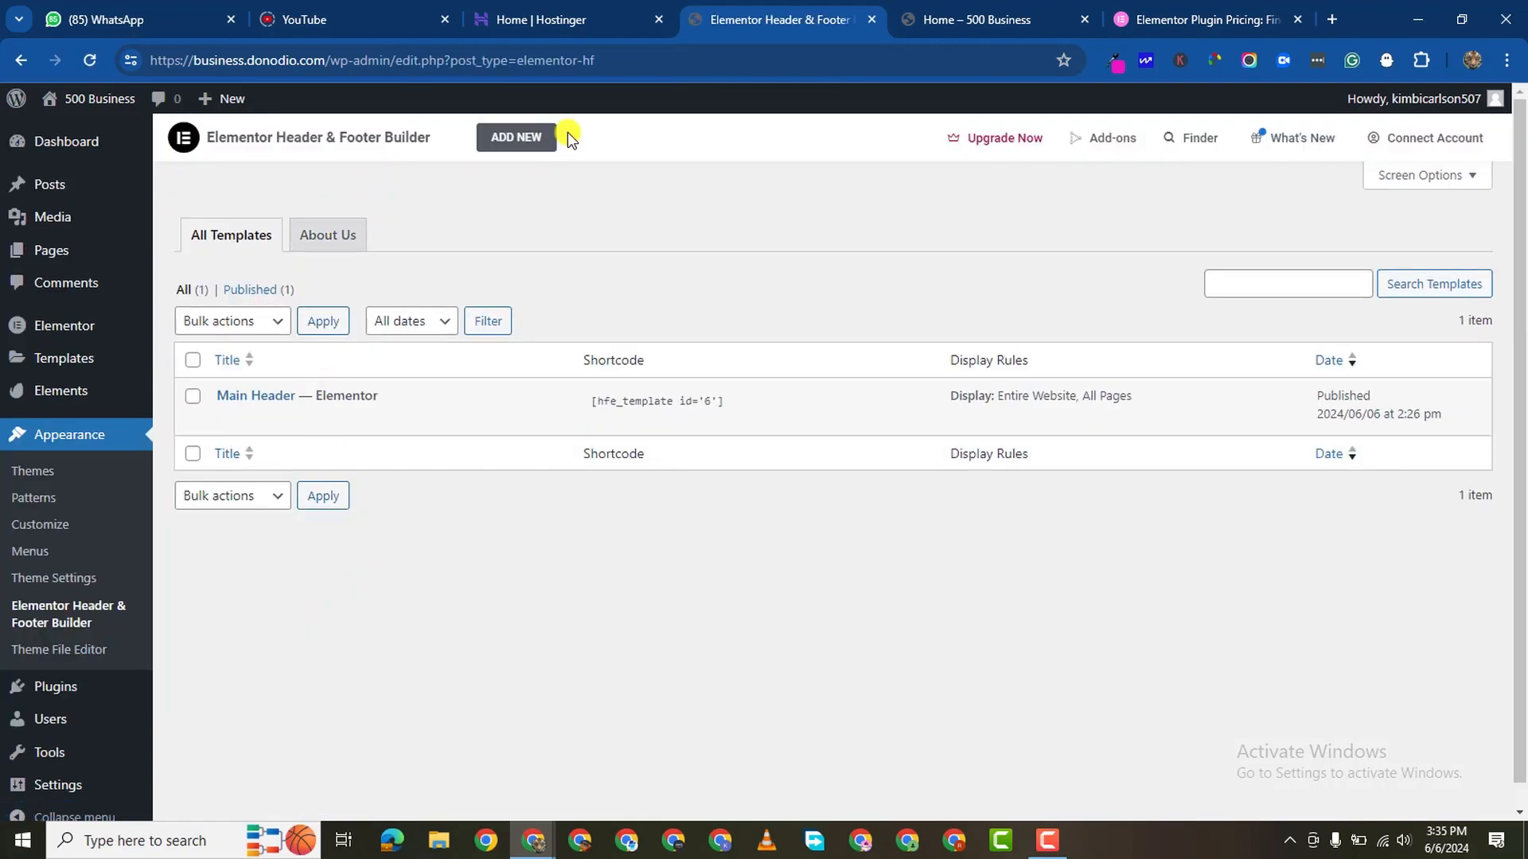
Step: Create a new template named 'Footer' with its type set to Footer
click(515, 137)
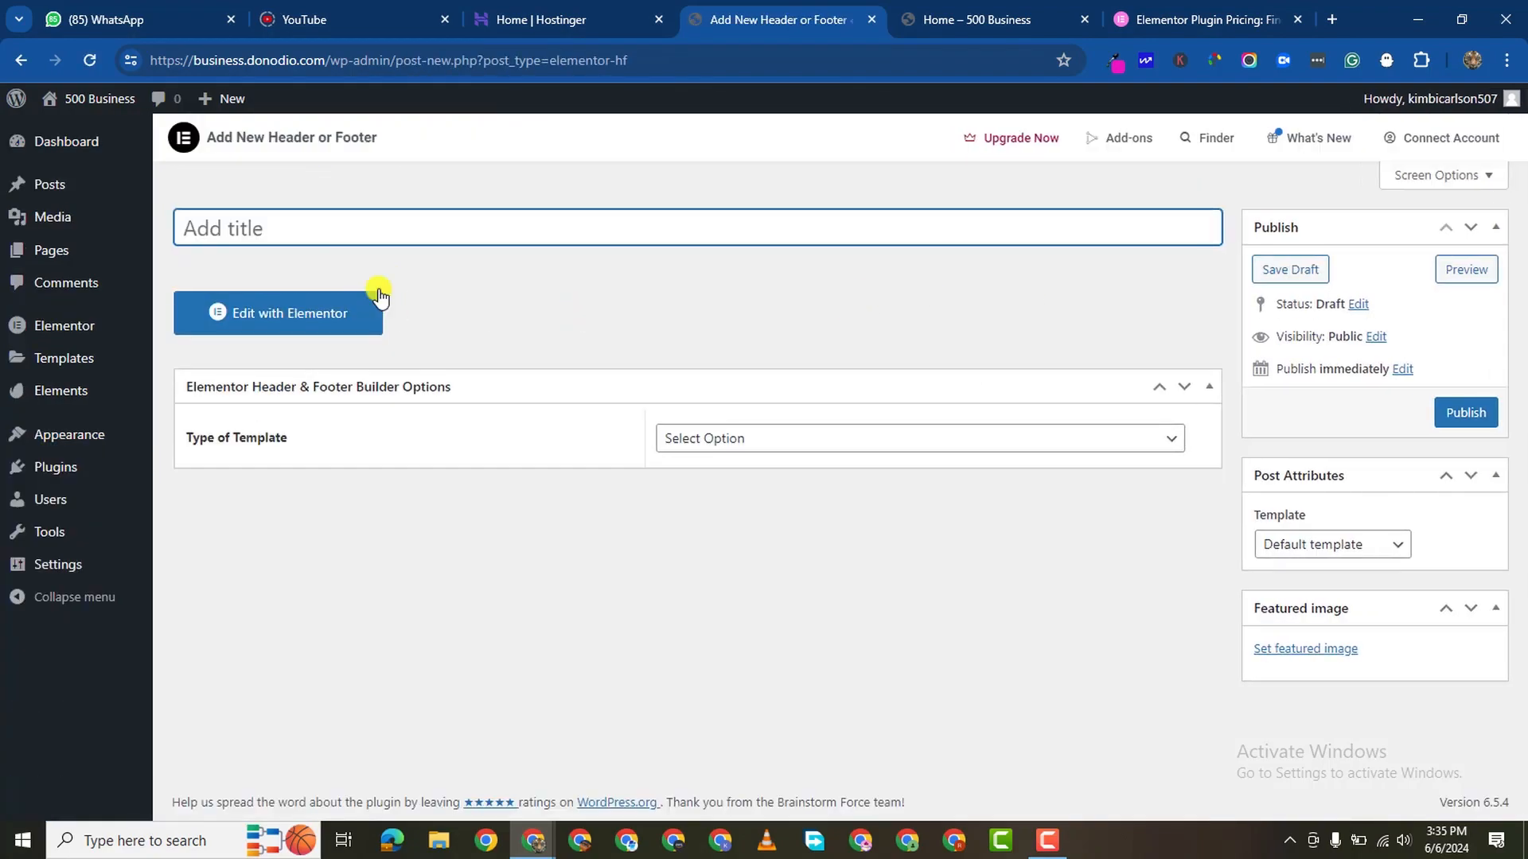
text(F)
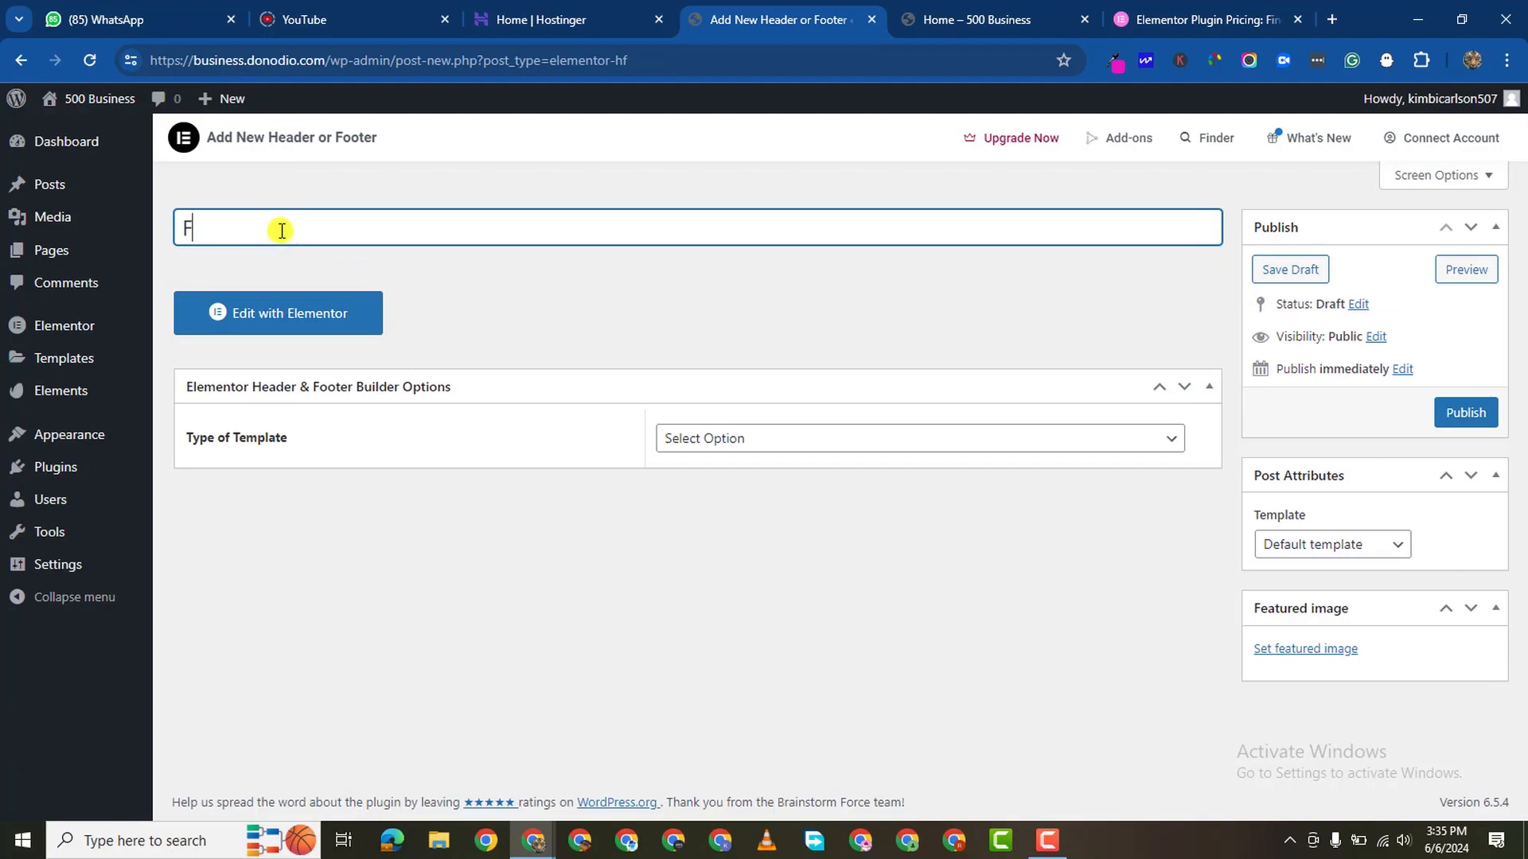
text(ooter)
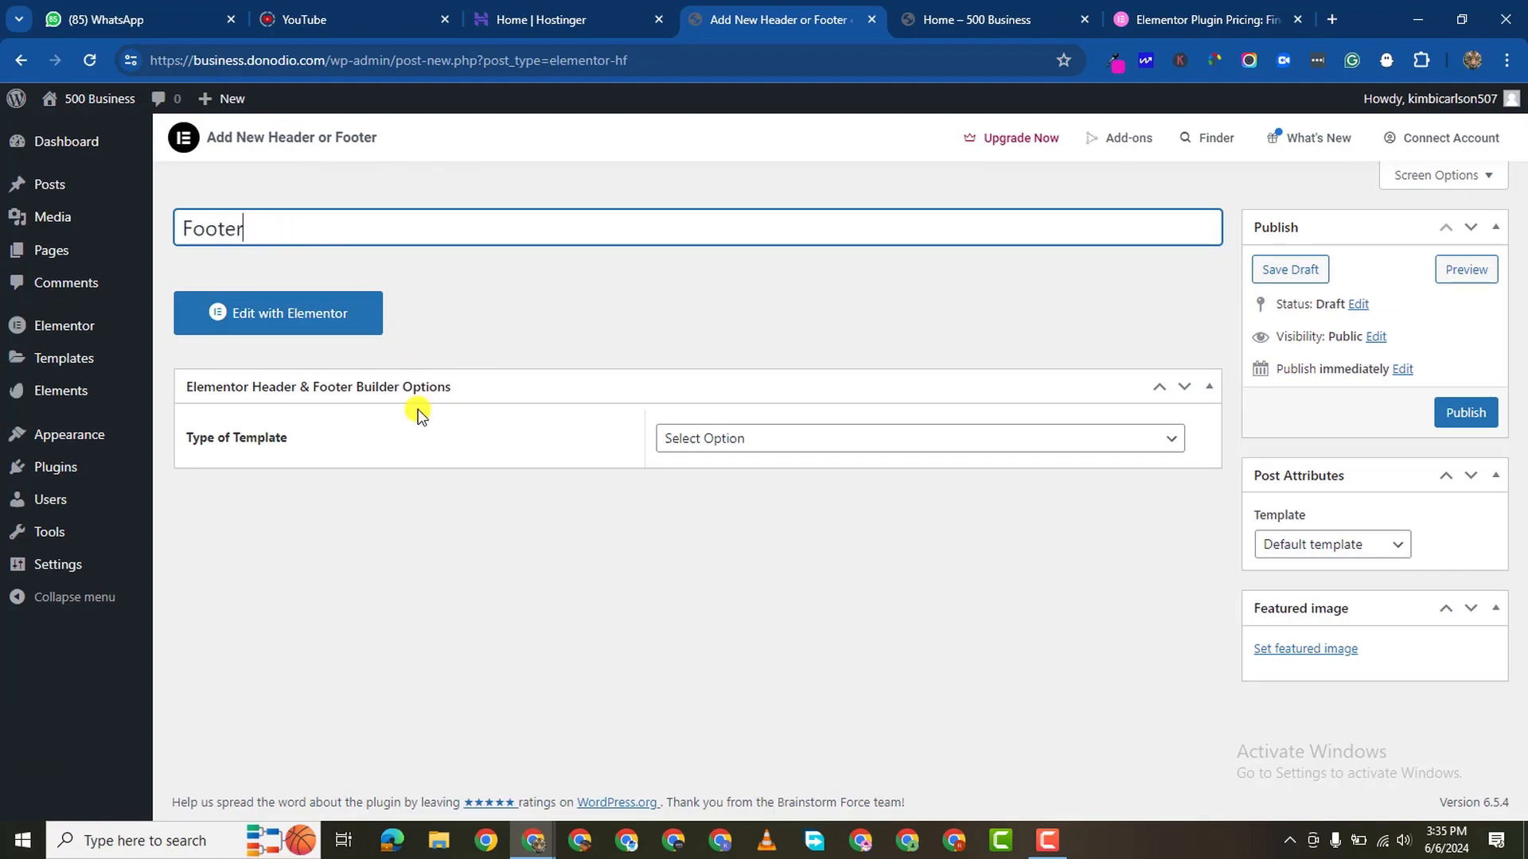
click(920, 439)
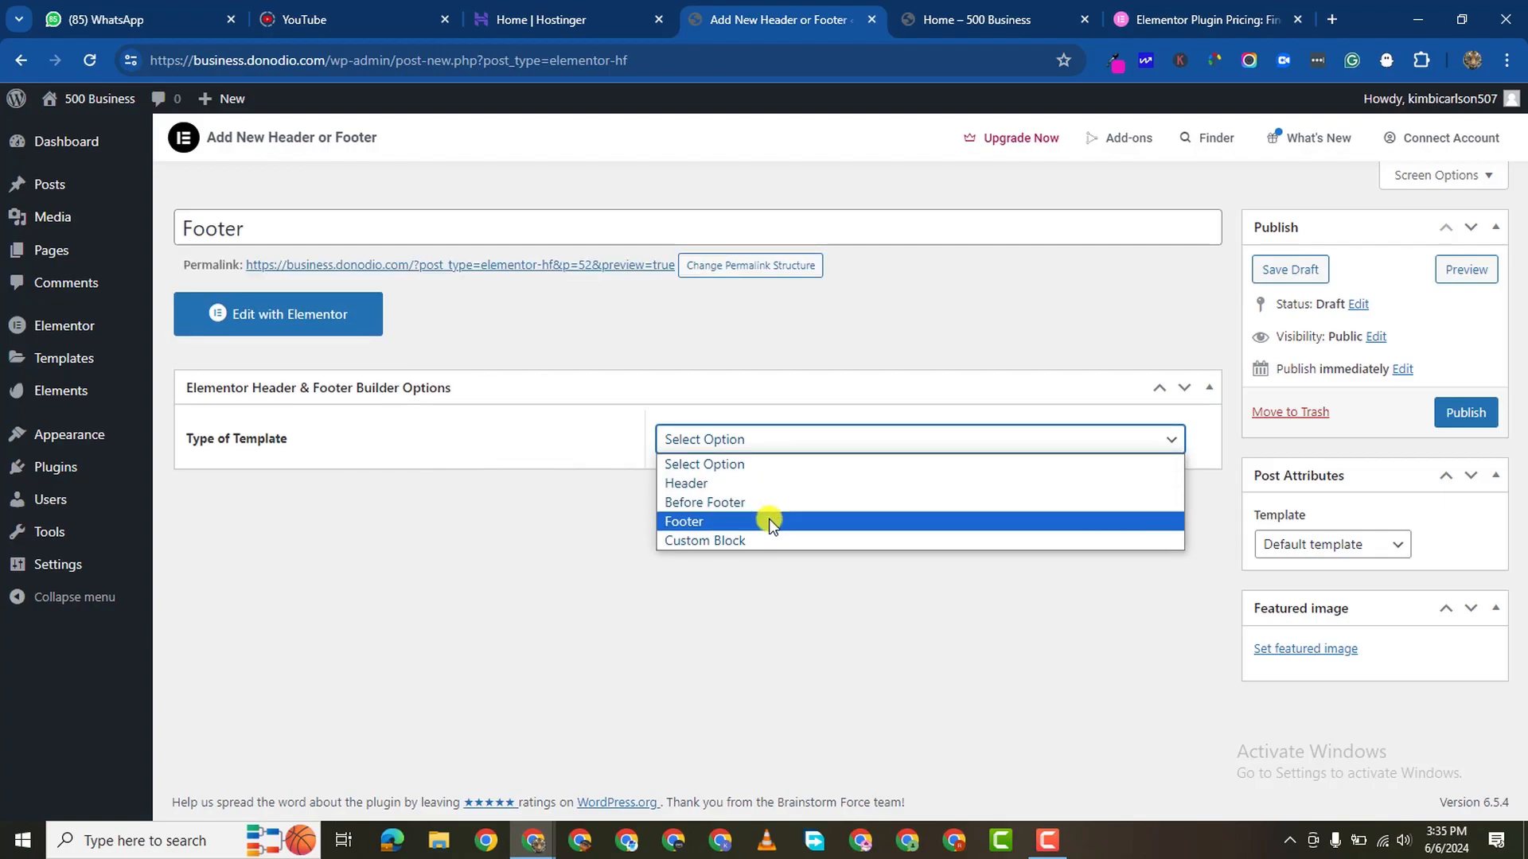
click(684, 521)
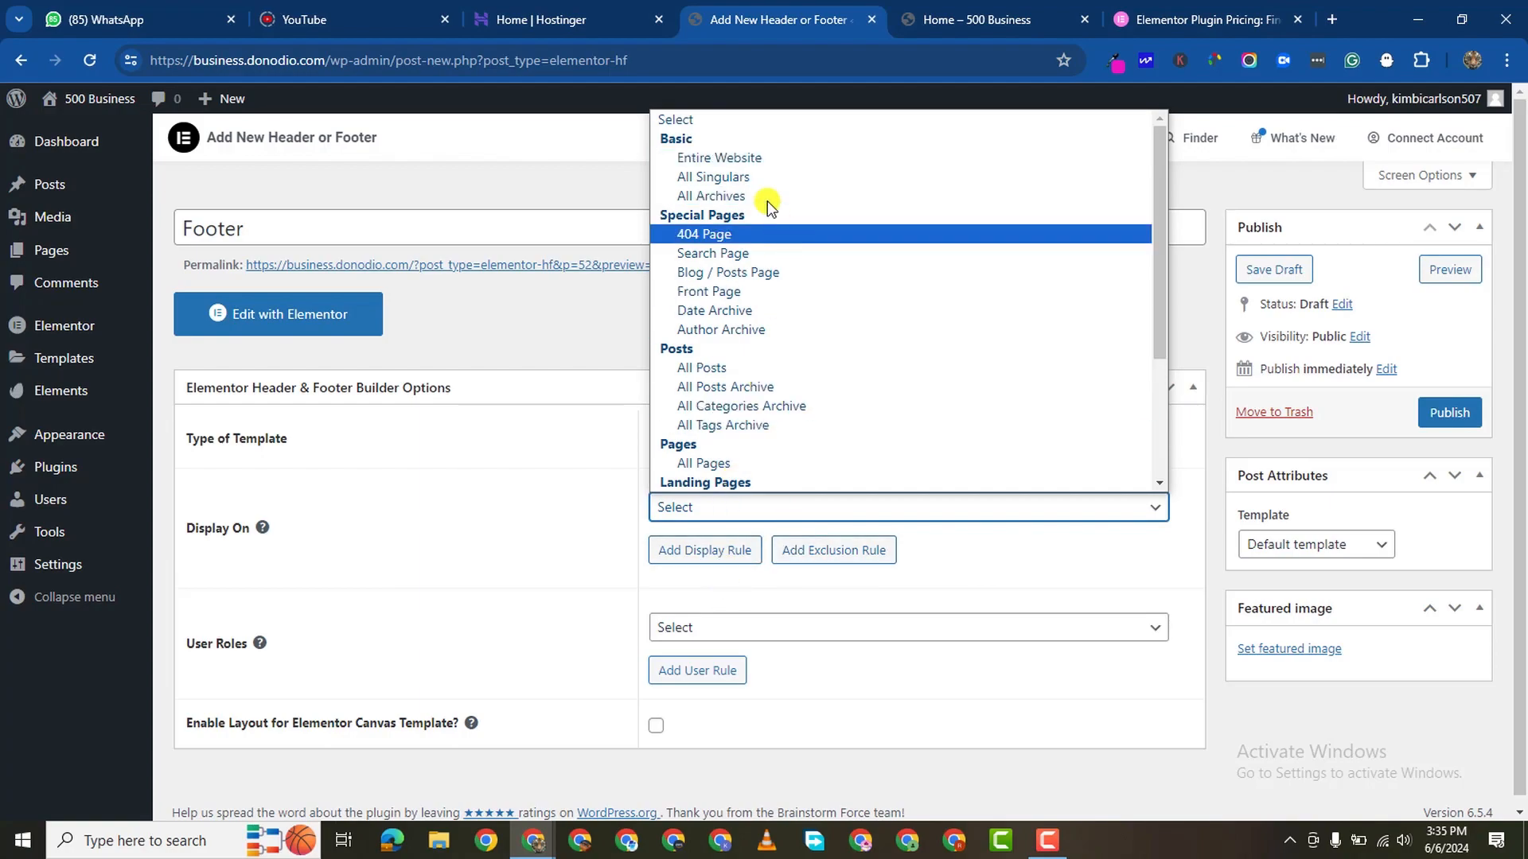
Step: Add display rules for Entire Website and All Pages, publish the Footer and edit it with Elementor
click(719, 157)
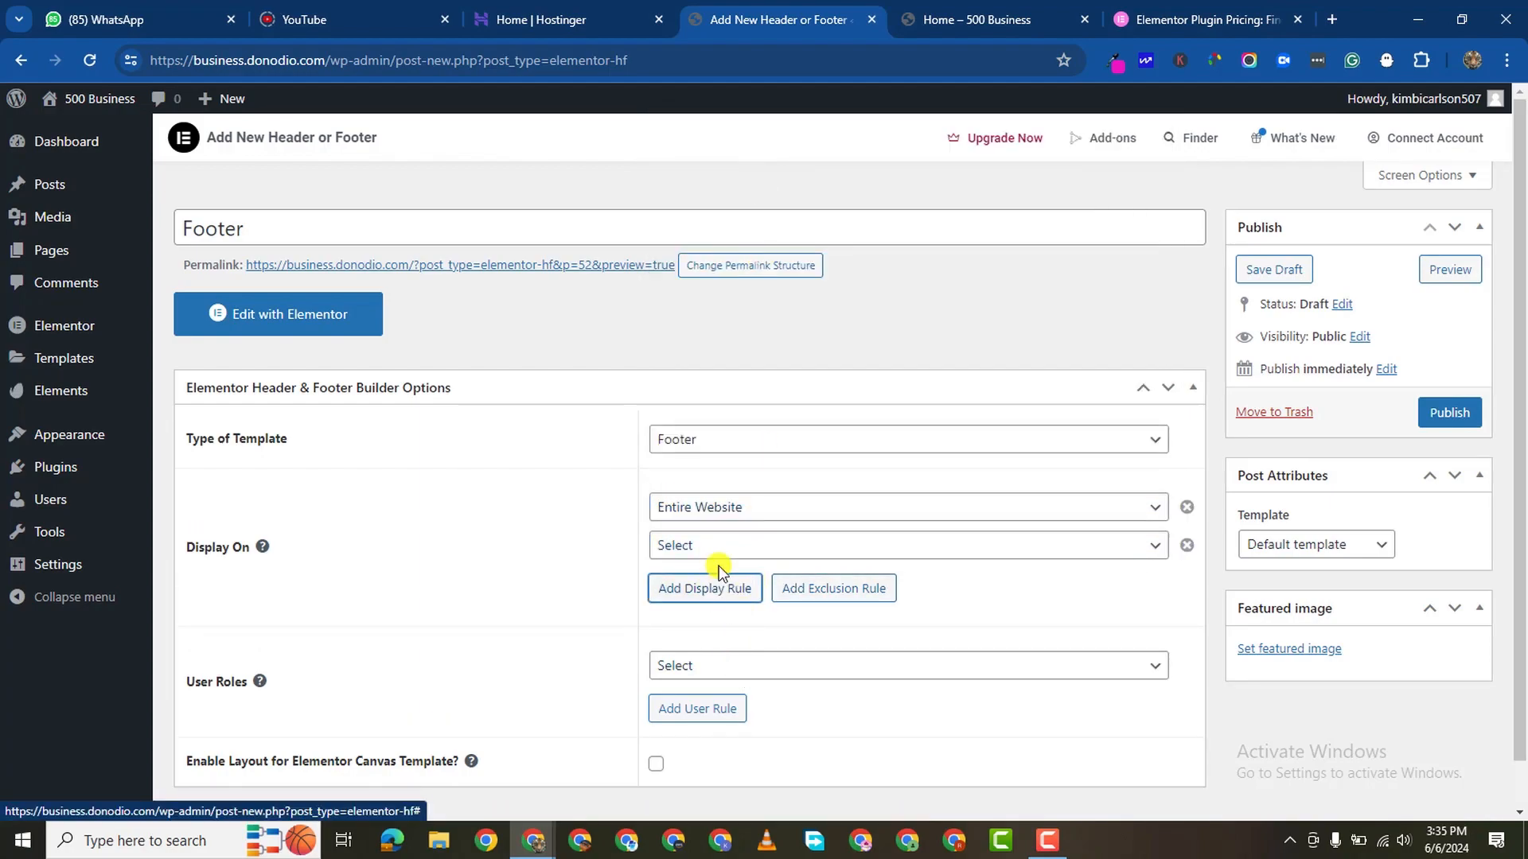
click(909, 544)
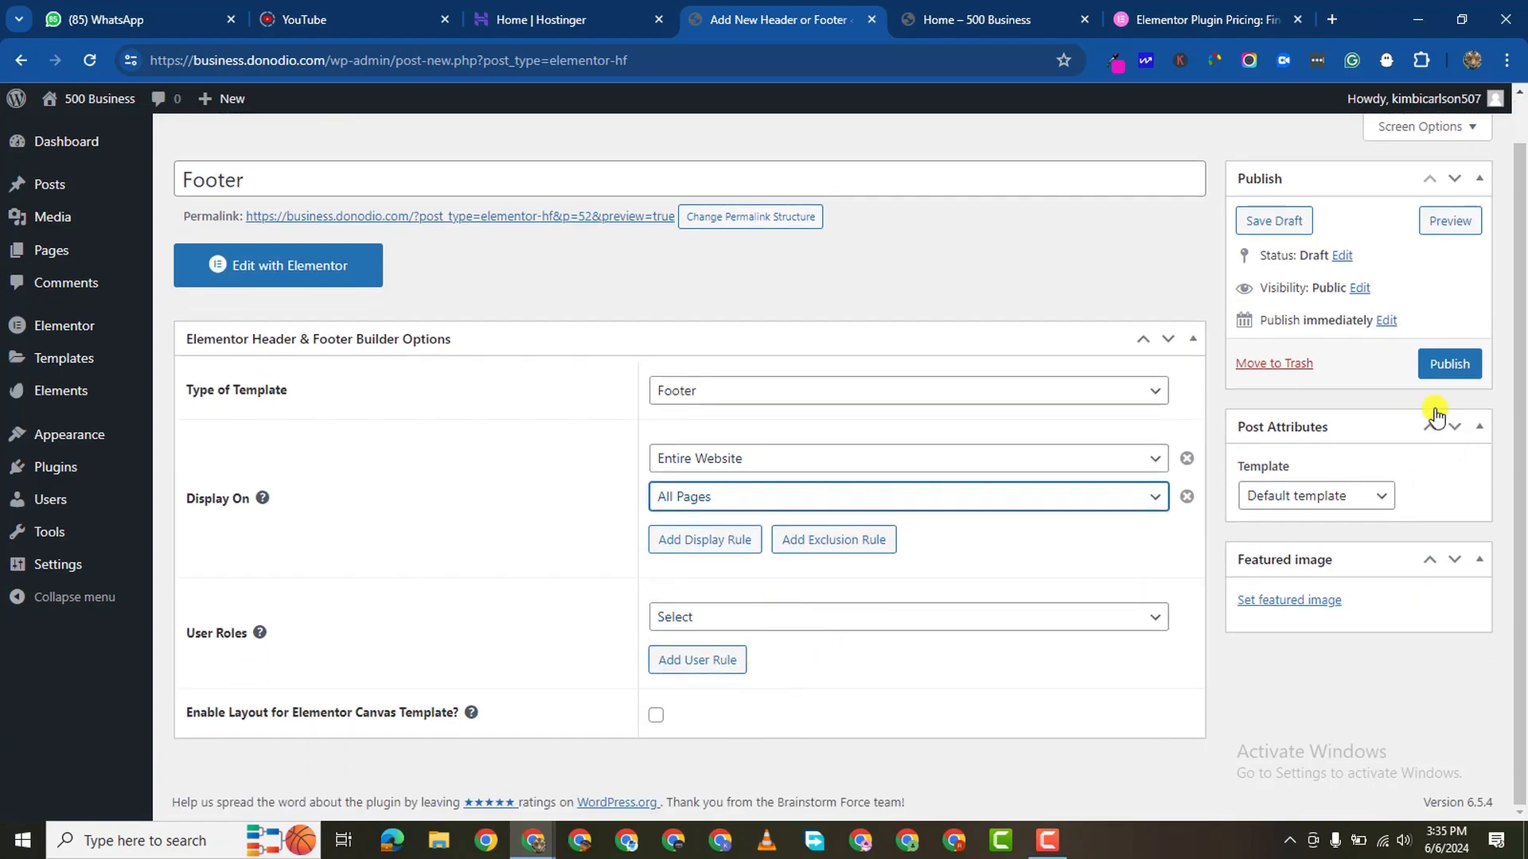
click(1448, 363)
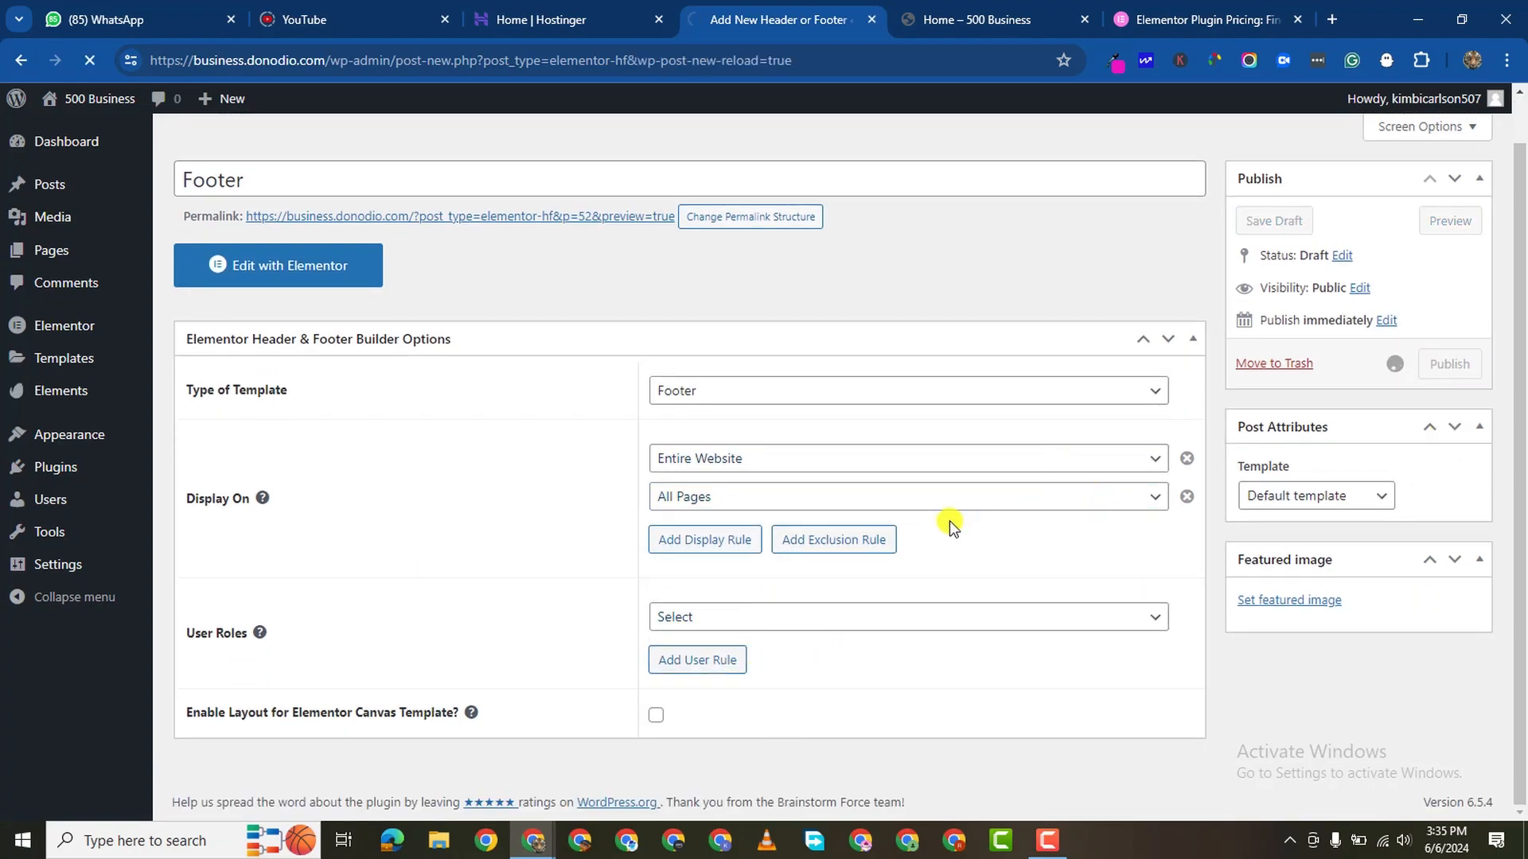
click(1448, 363)
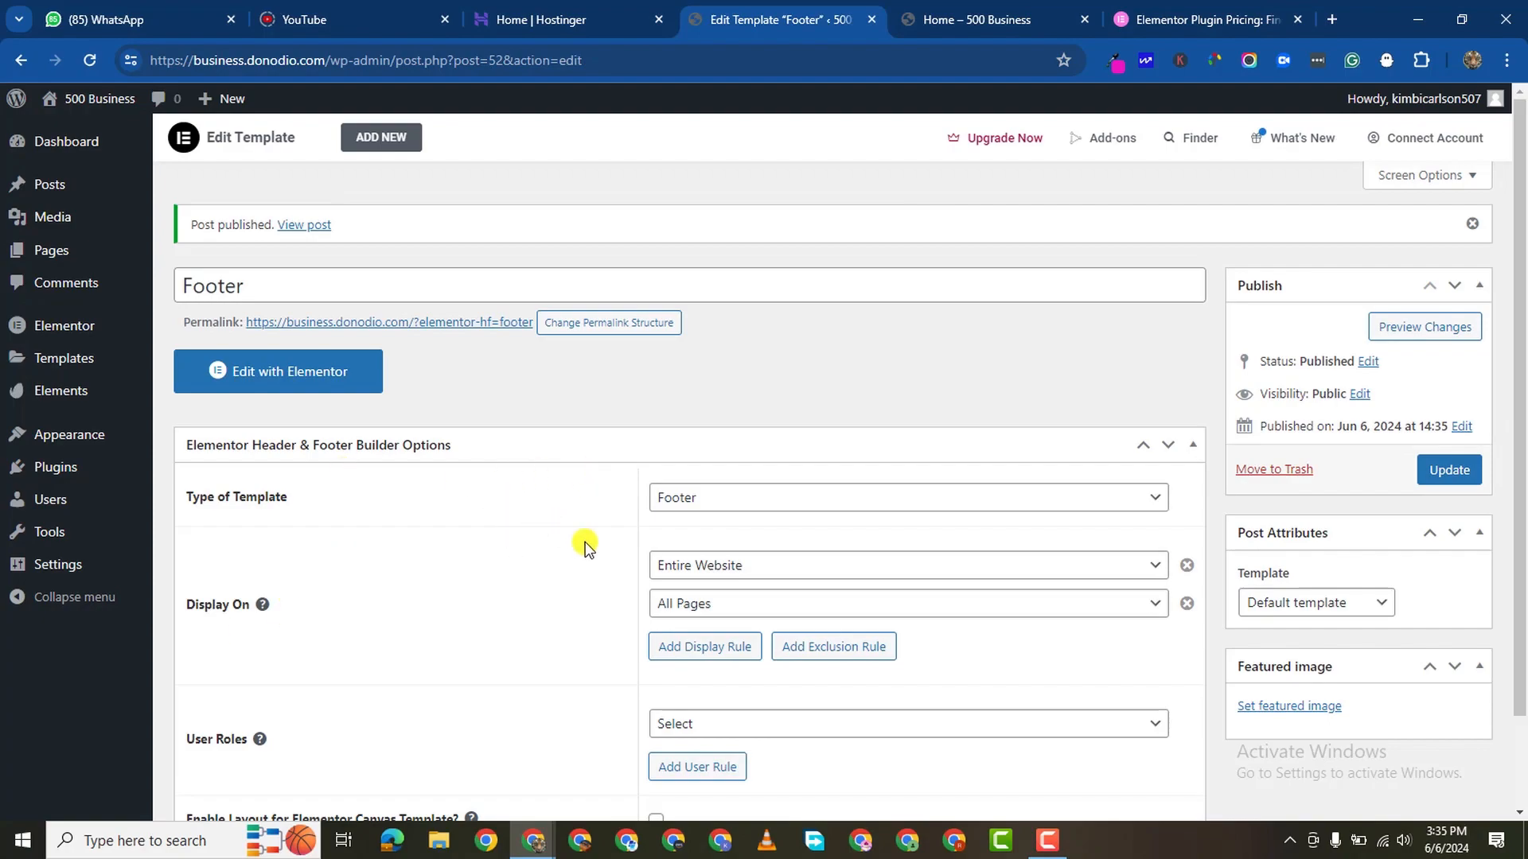
click(277, 371)
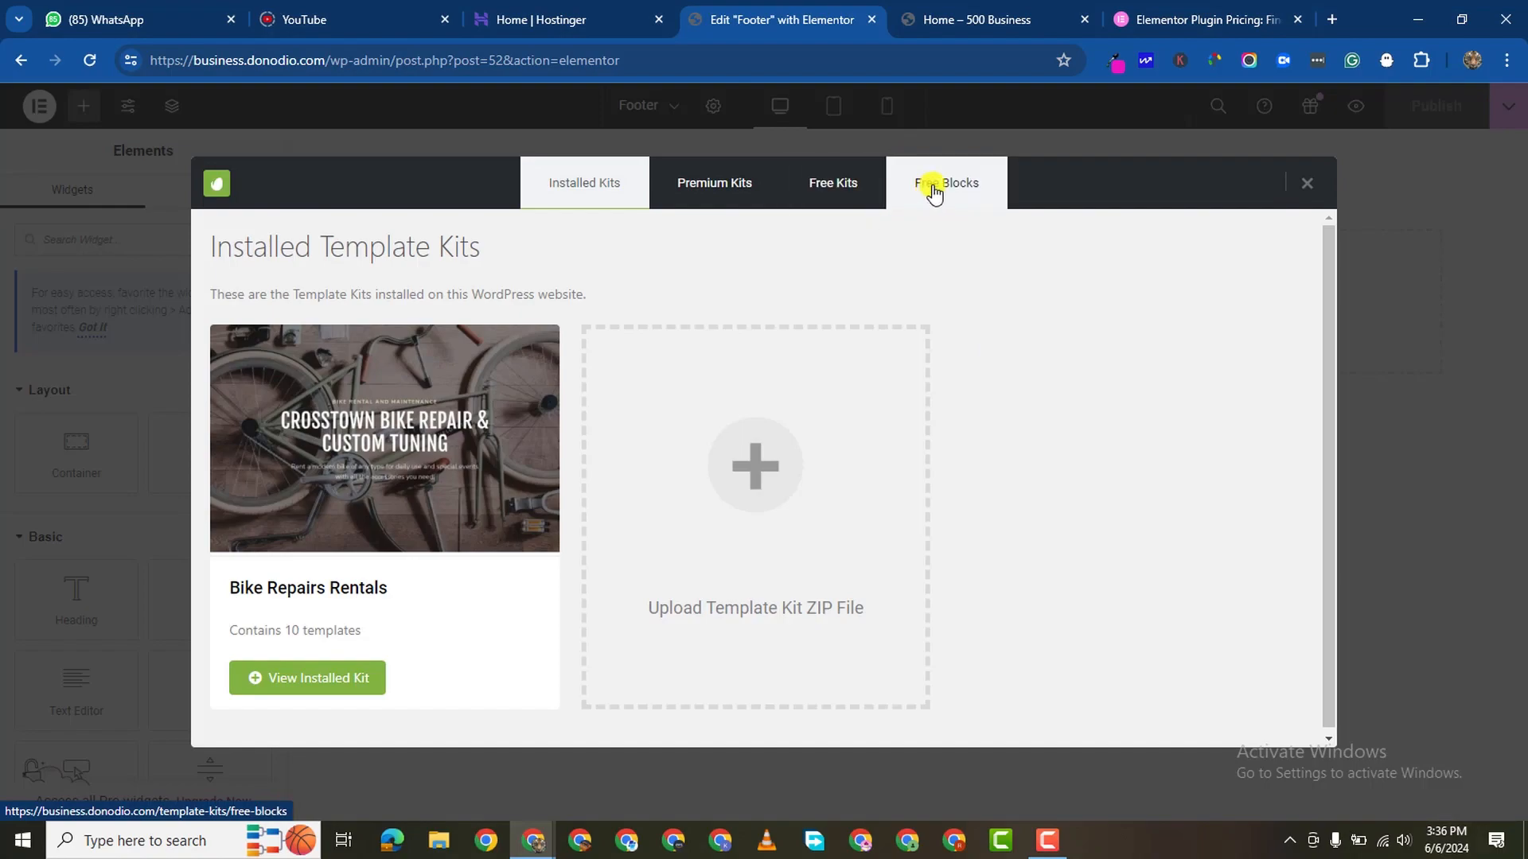
Step: Browse Envato's Free Blocks > Footer category and scroll to a dark footer block
click(945, 181)
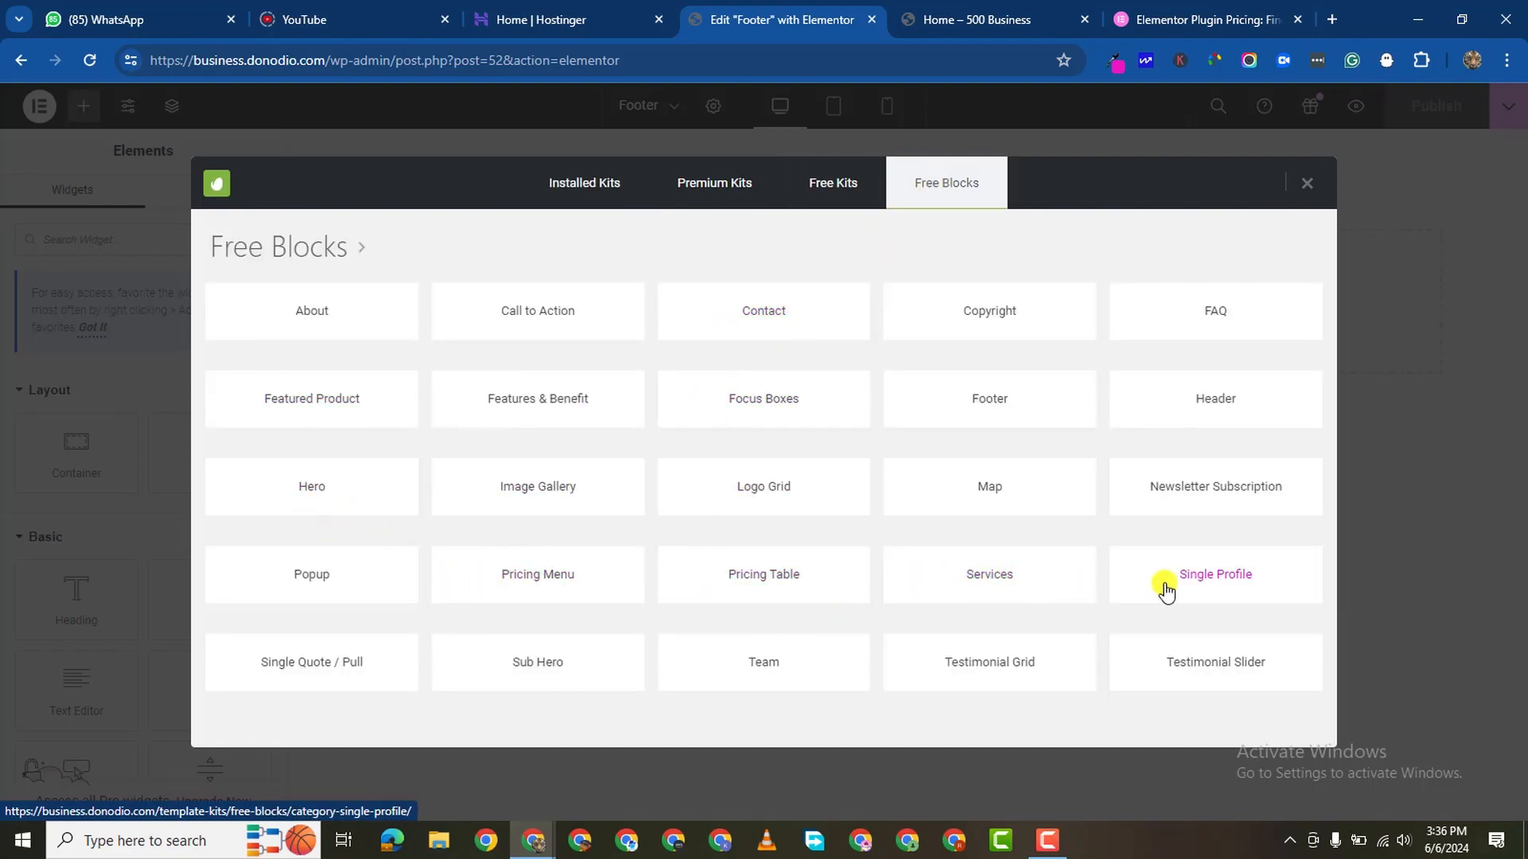
click(990, 398)
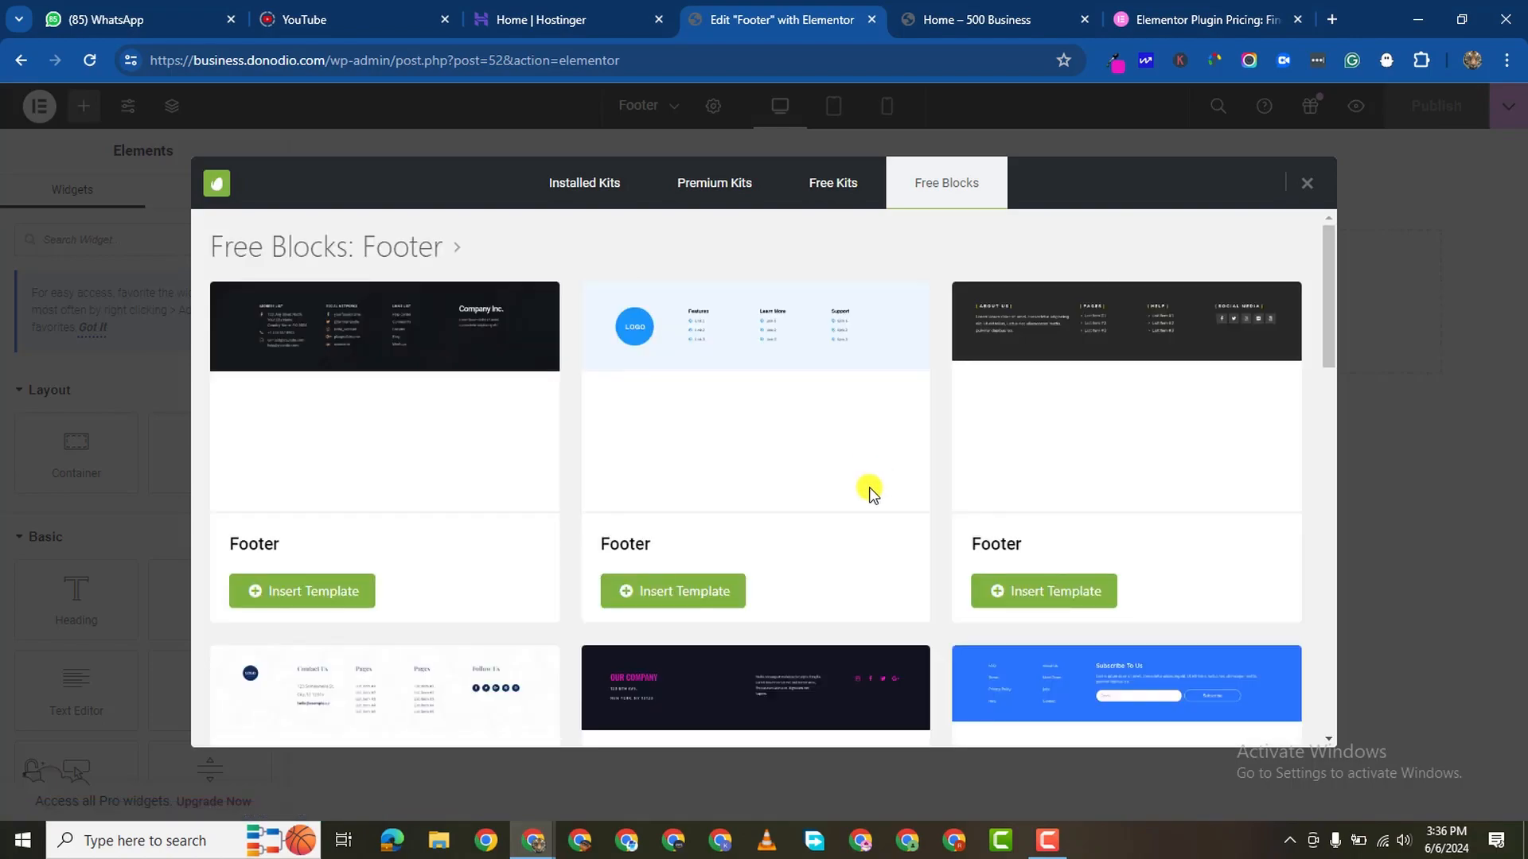
scroll(down, 3)
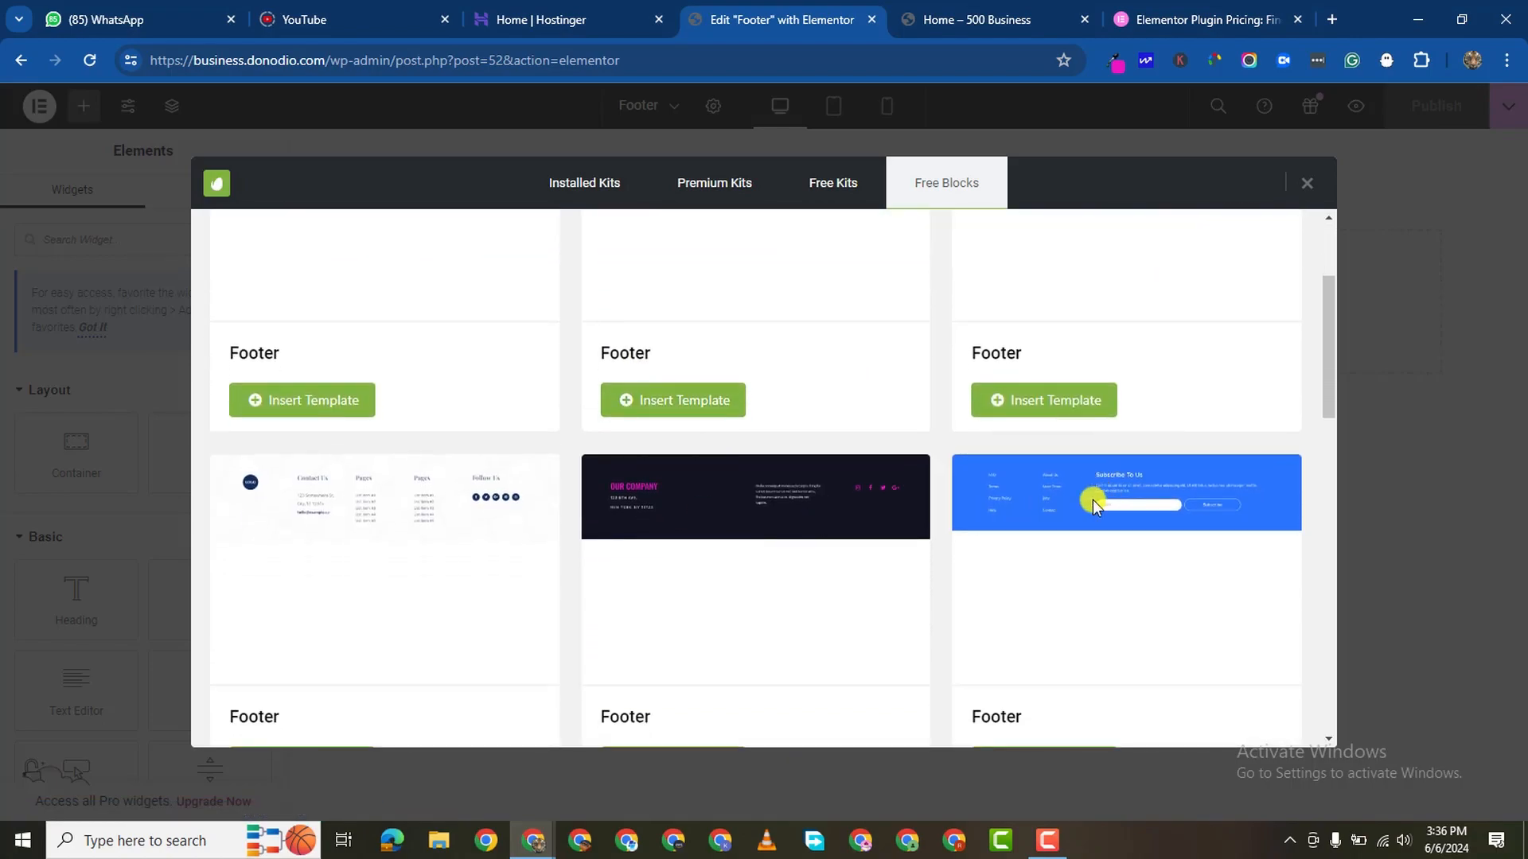
scroll(down, 3)
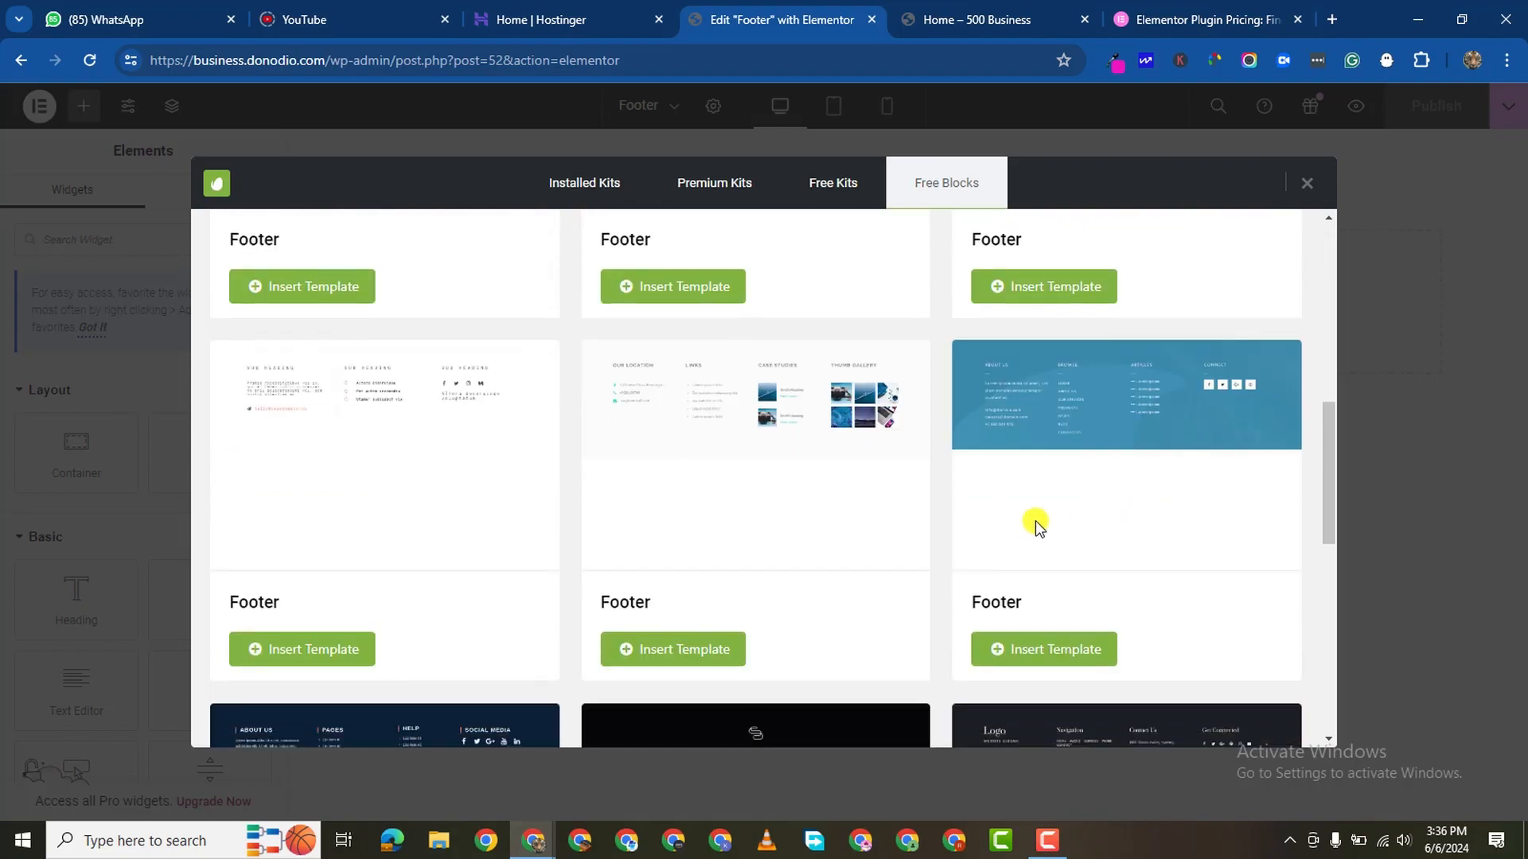
scroll(down, 3)
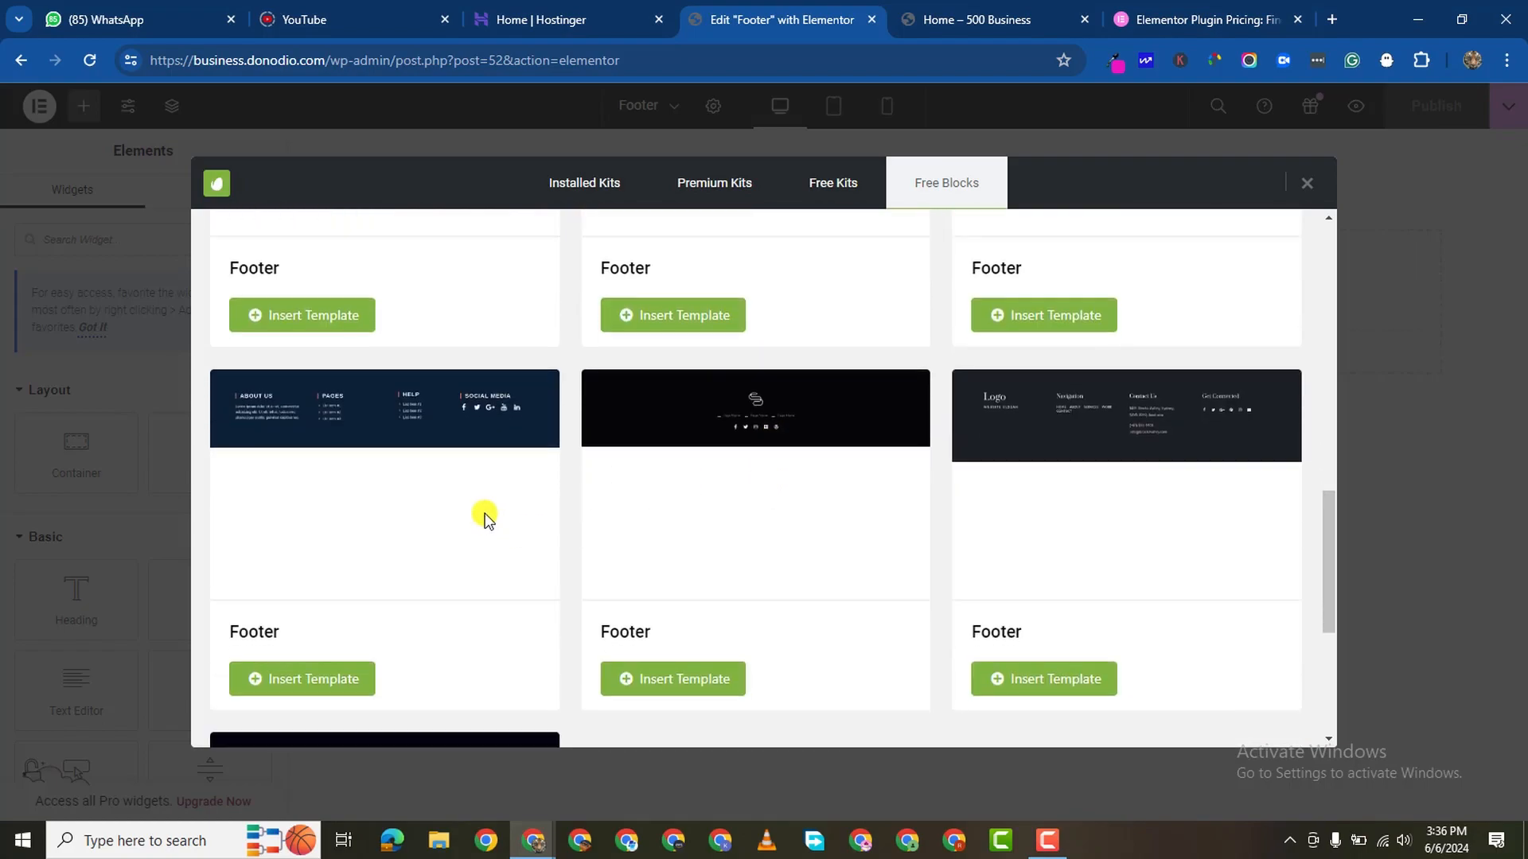
scroll(down, 3)
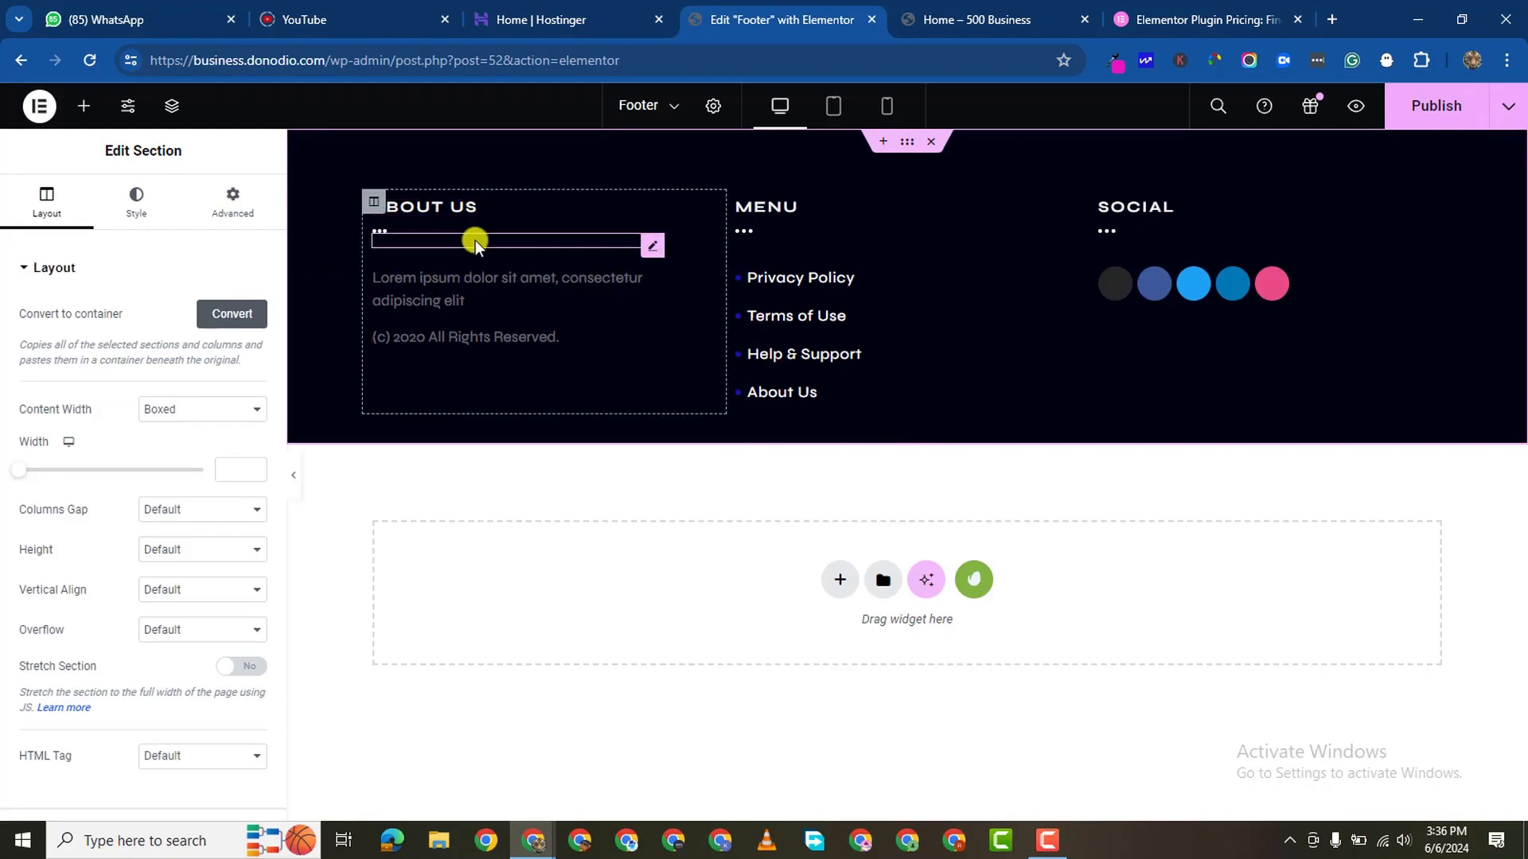
Step: Make the footer's about text fully opaque white via its Style settings
click(476, 245)
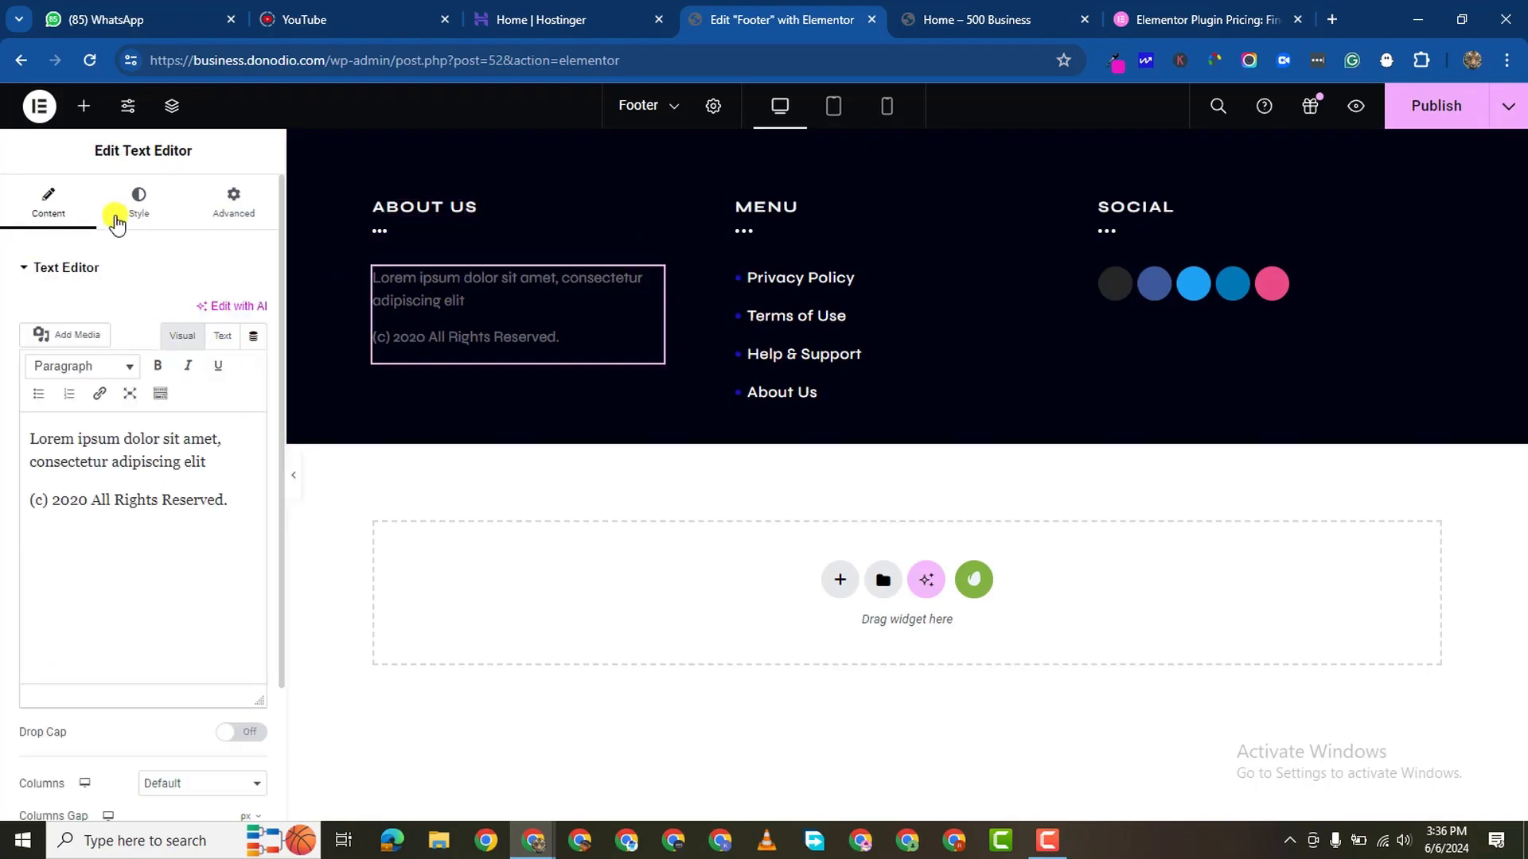
click(138, 203)
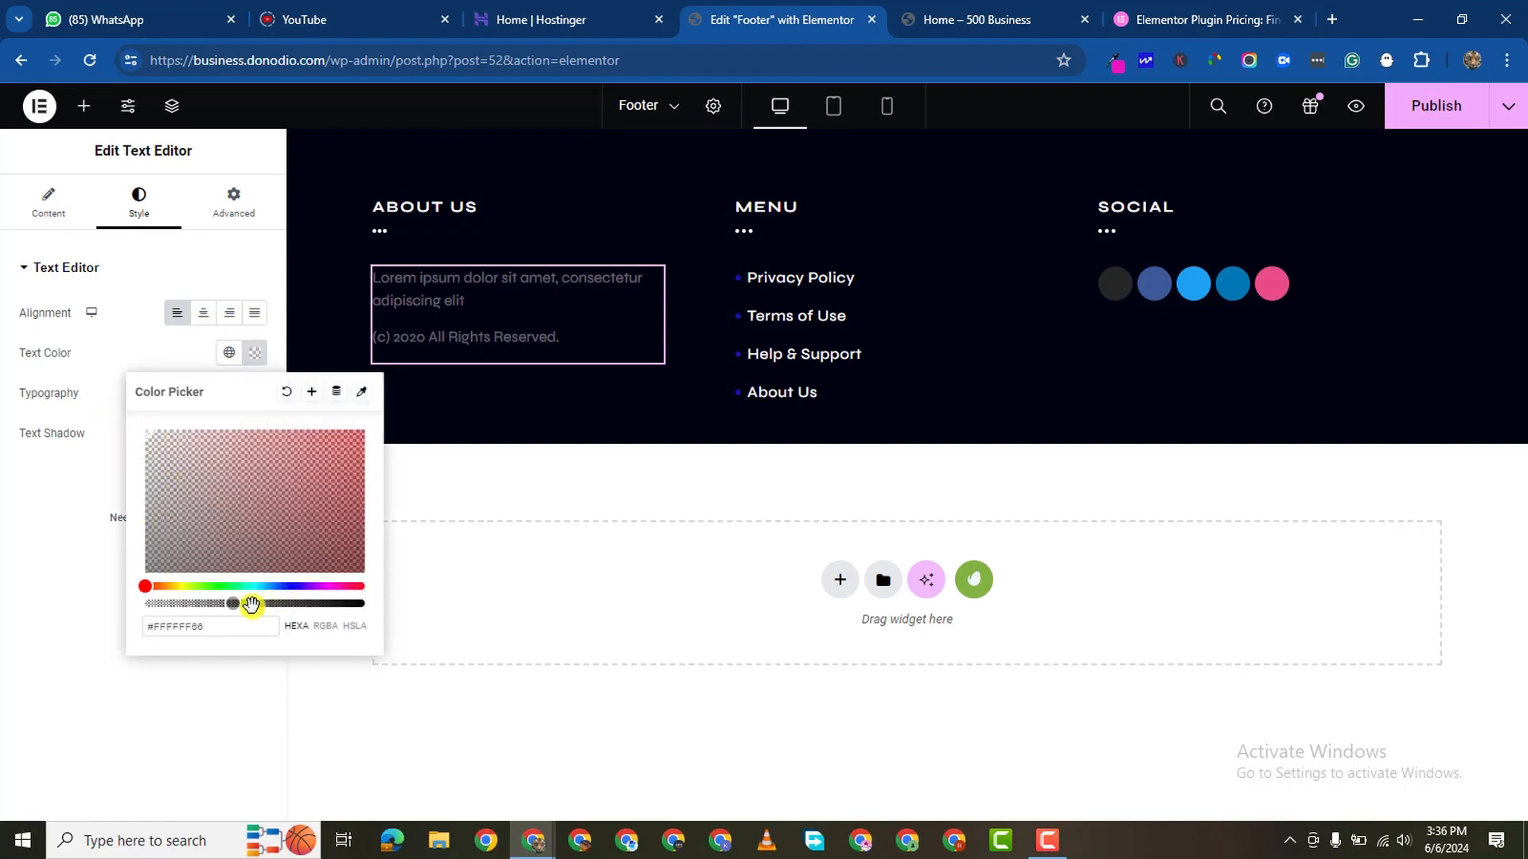
click(751, 258)
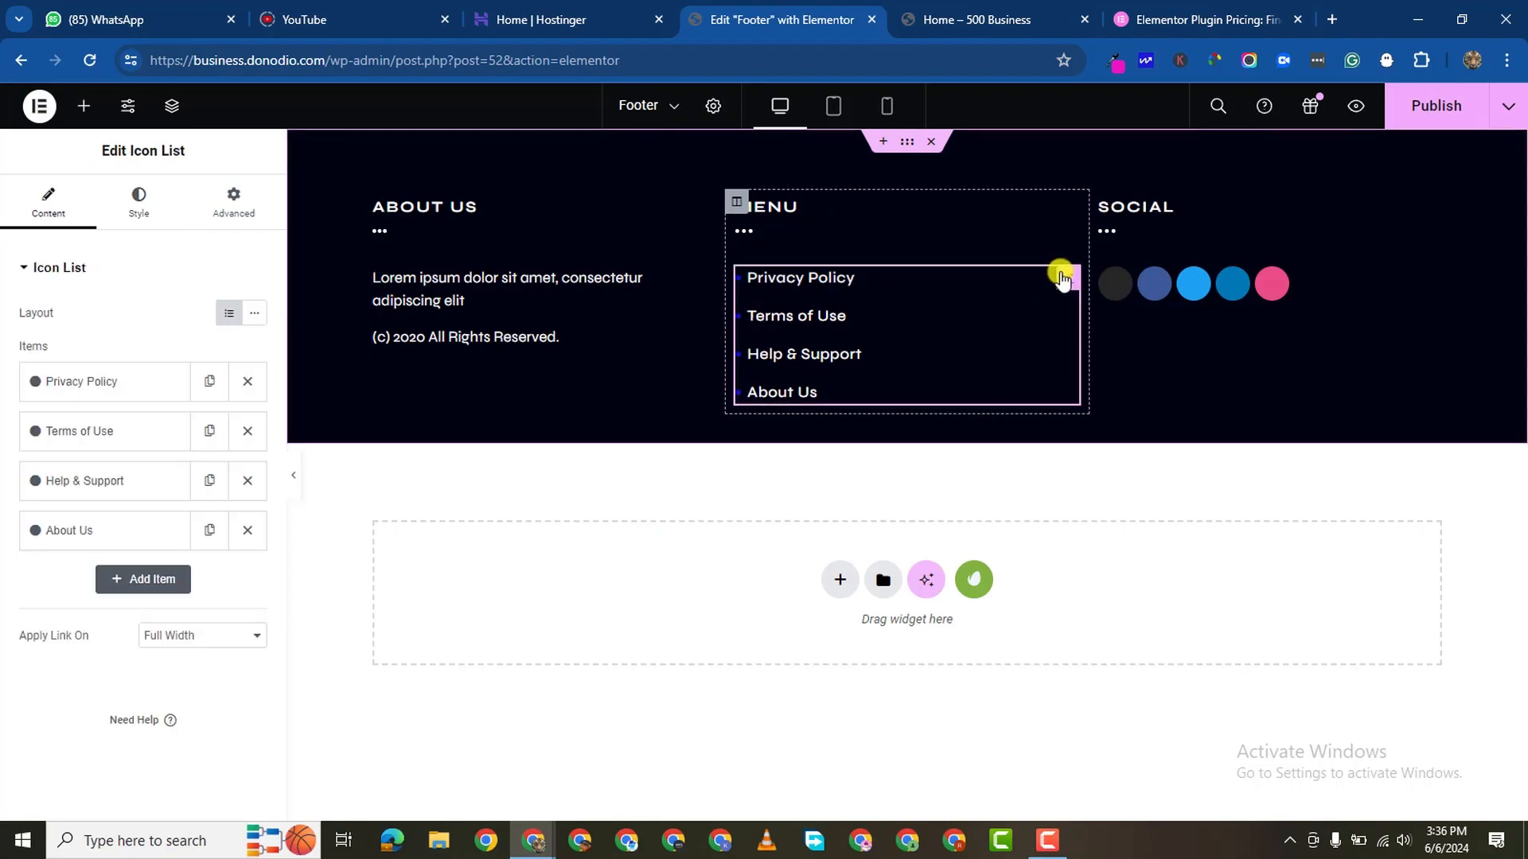
Step: Remove the placeholder links under Menu, including Privacy Policy, and delete the link list widget
click(247, 382)
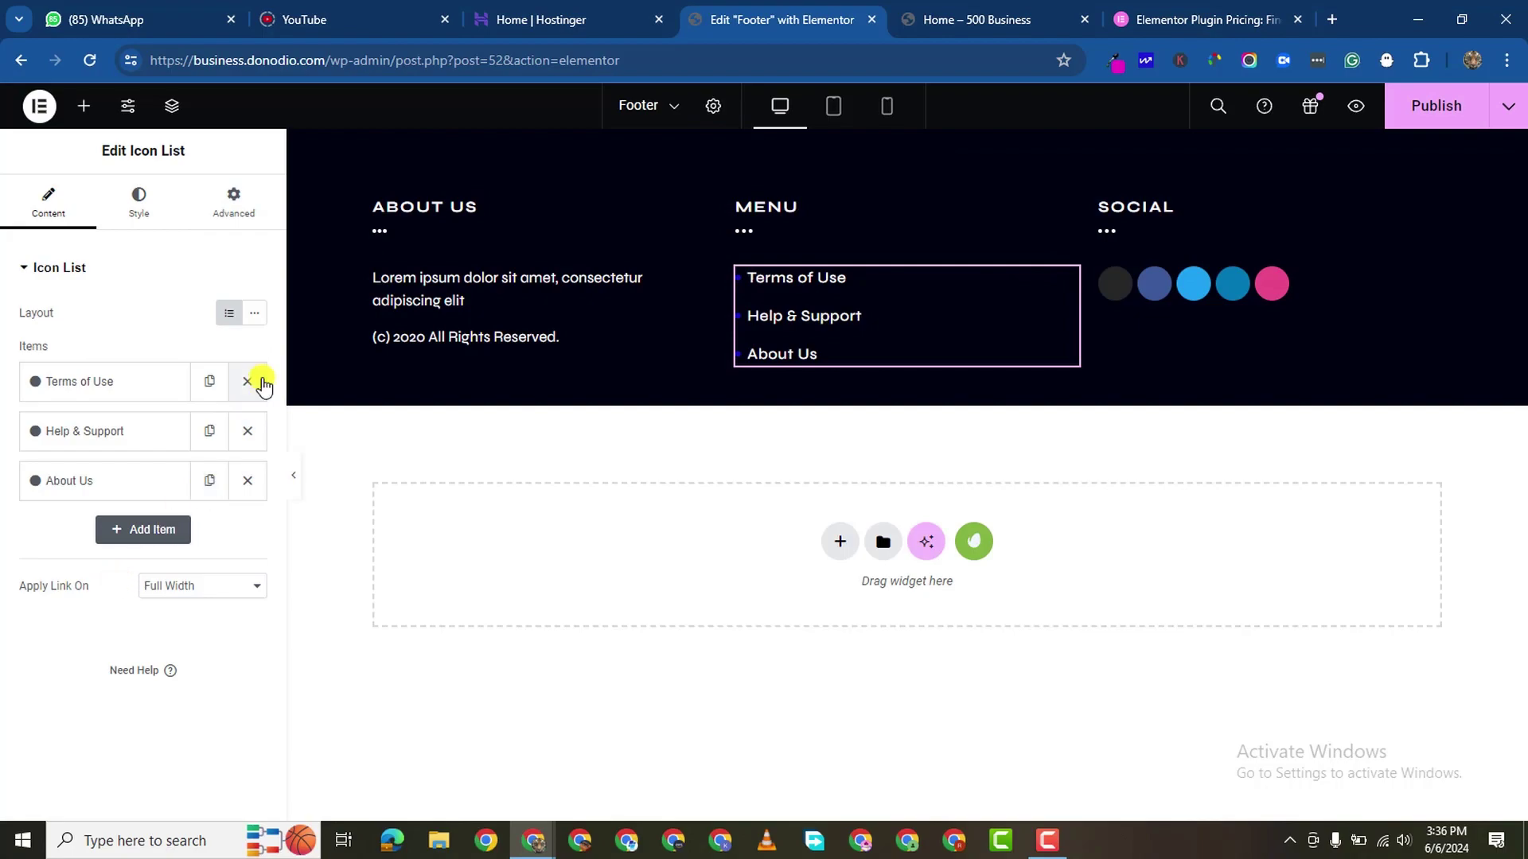
click(209, 382)
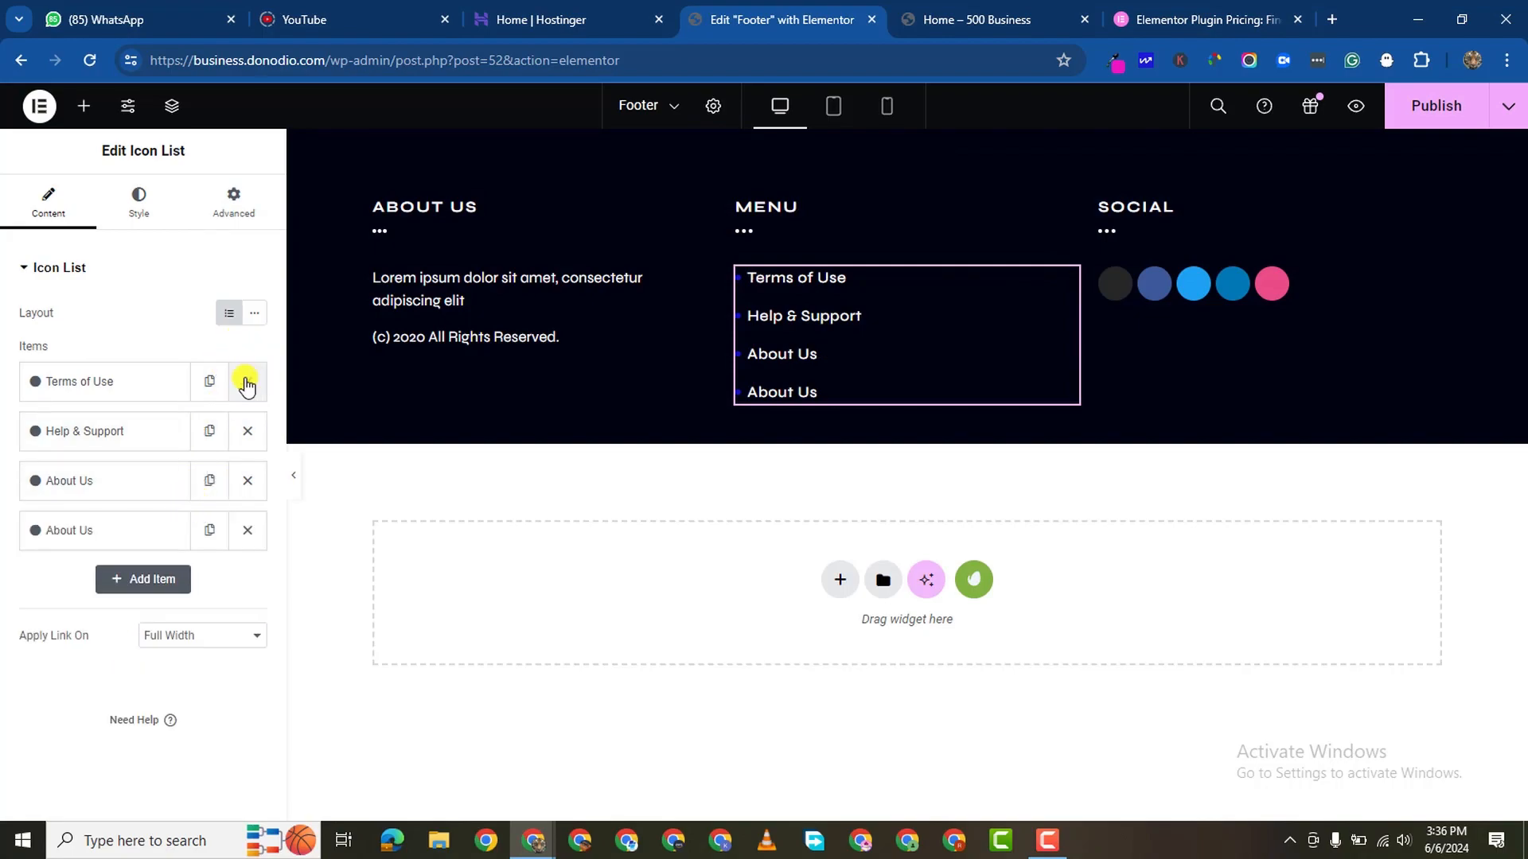
click(247, 382)
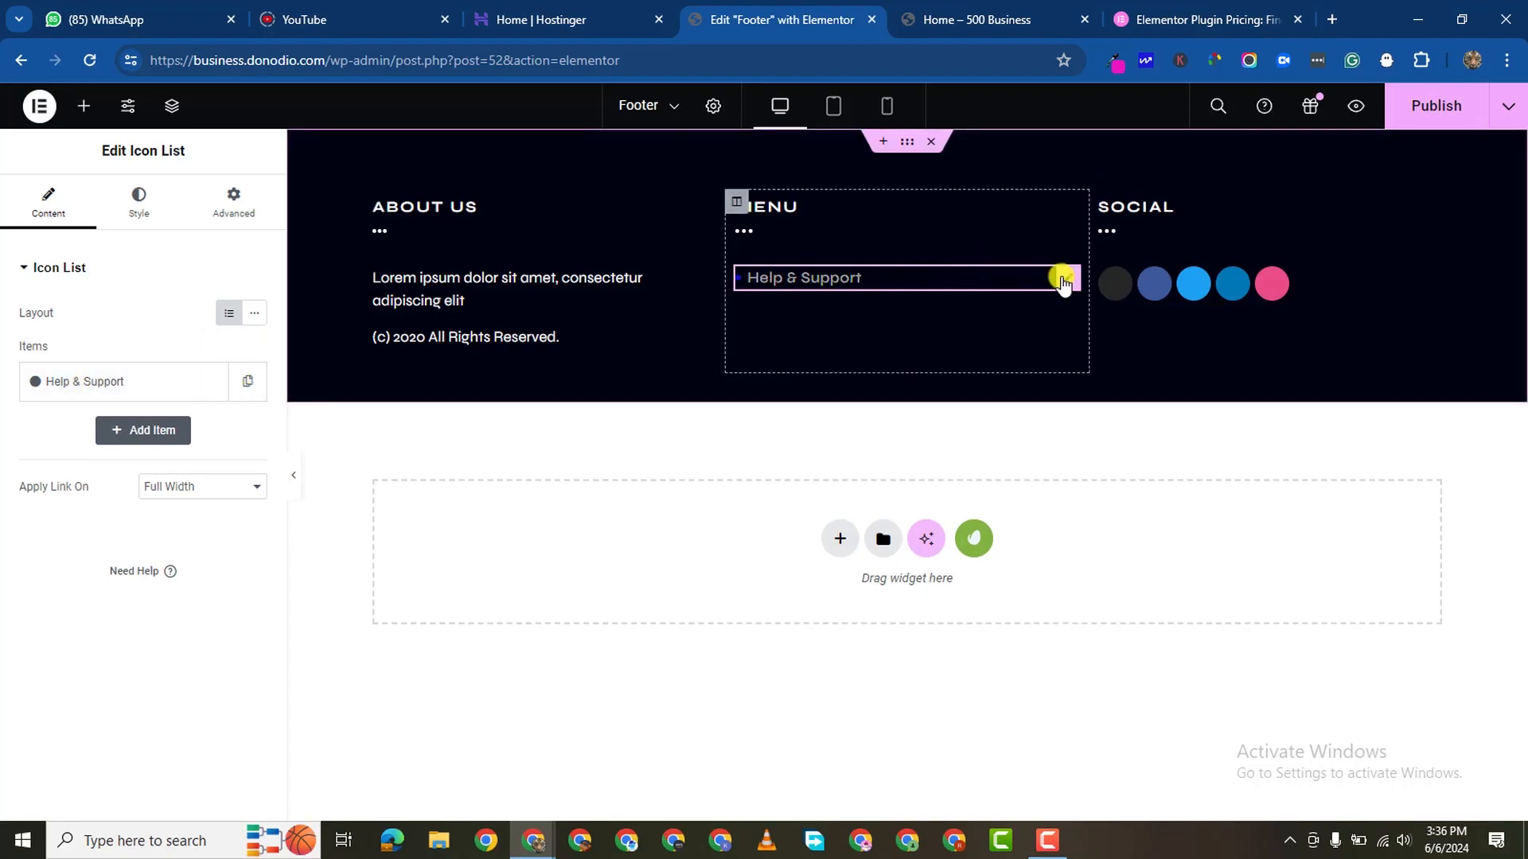
click(82, 105)
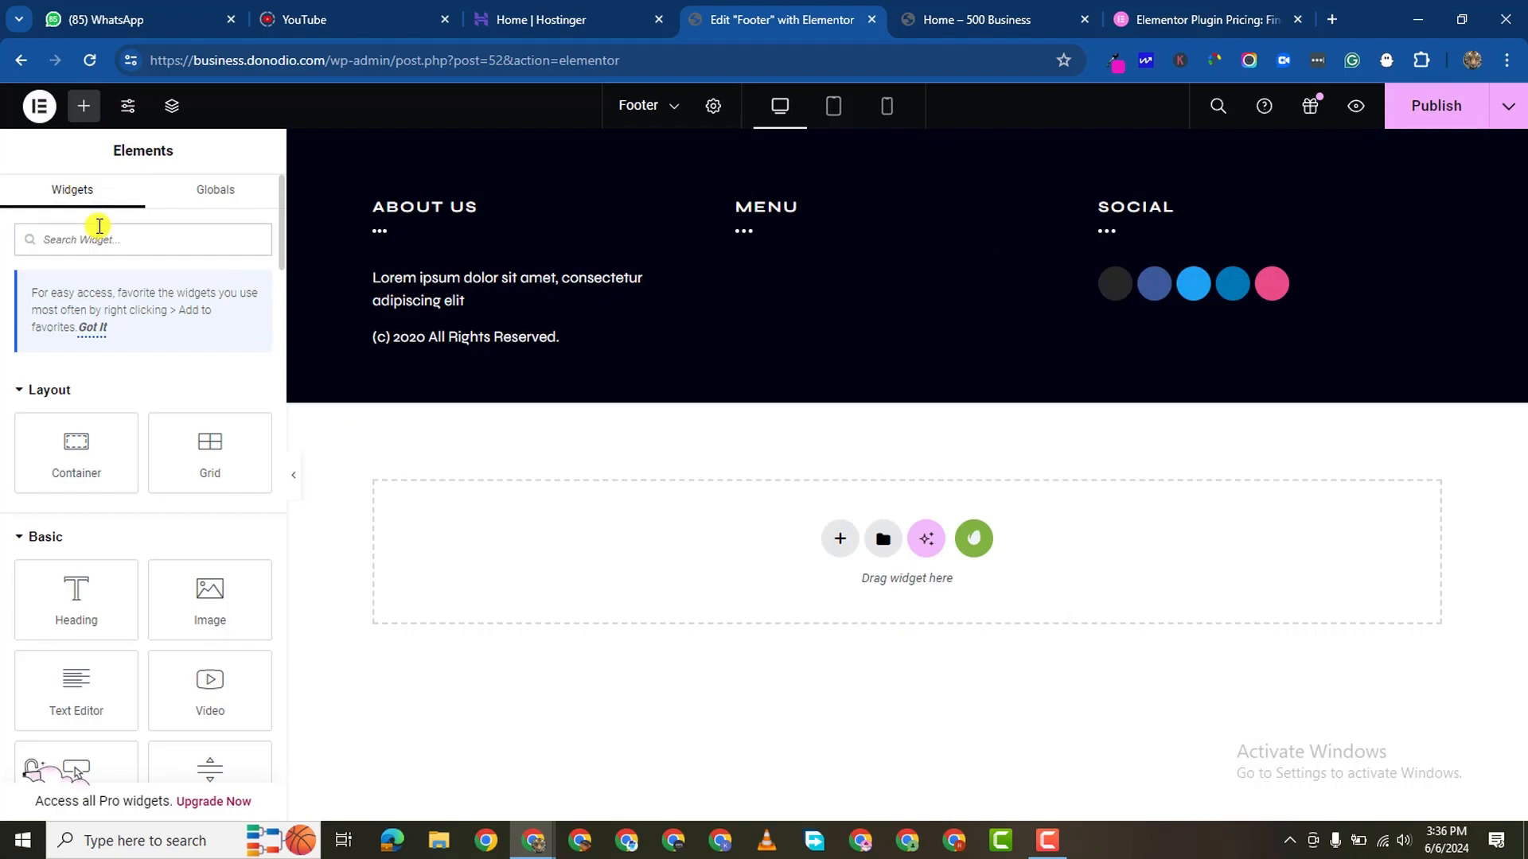
Step: Add a Navigation Menu widget under the Menu heading and set its layout to Vertical
text(nav)
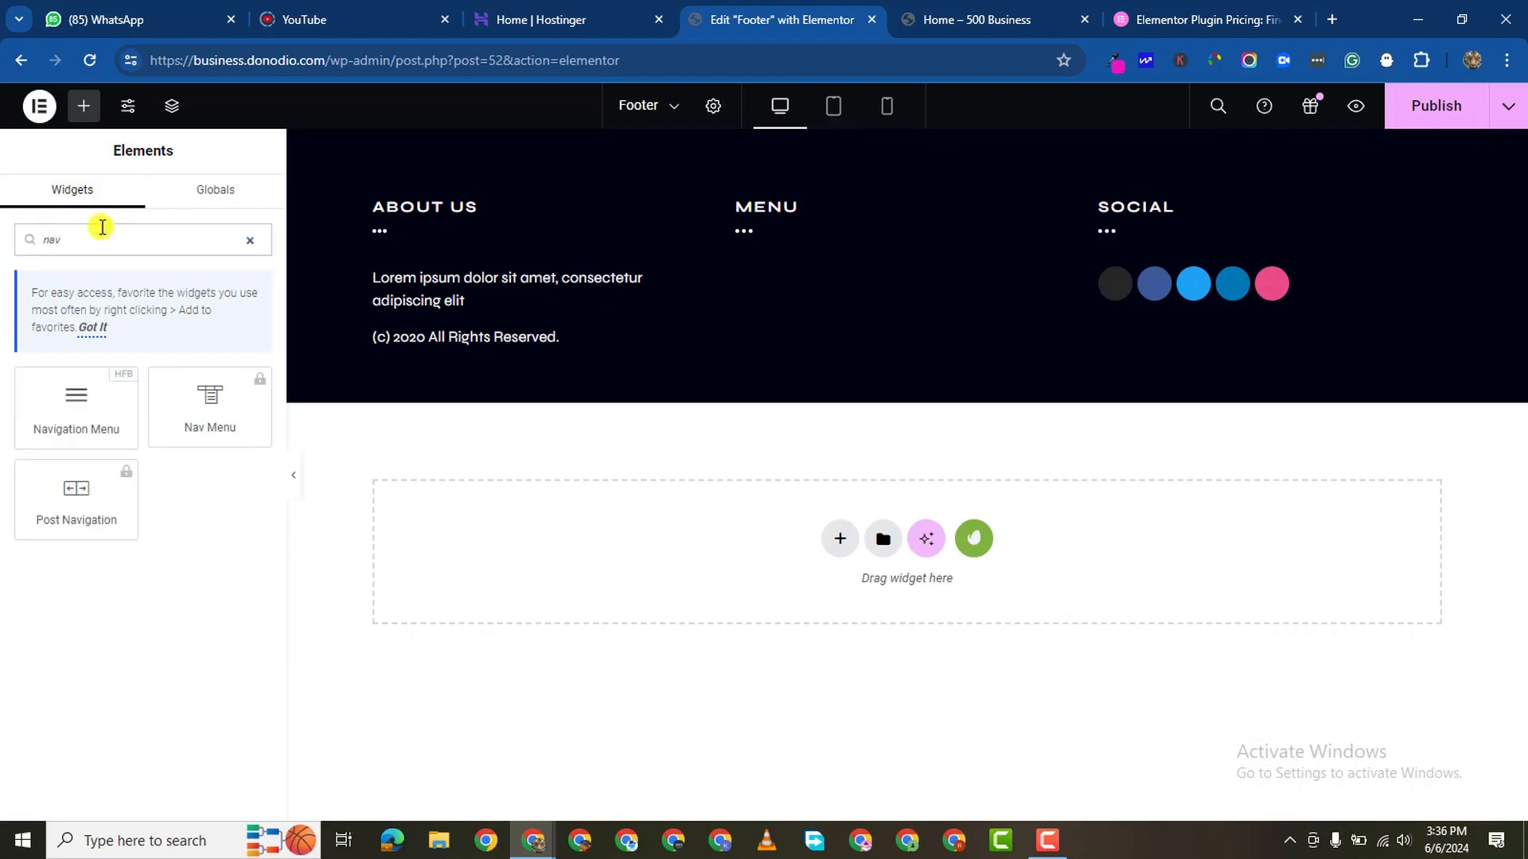
mouse_move(197, 449)
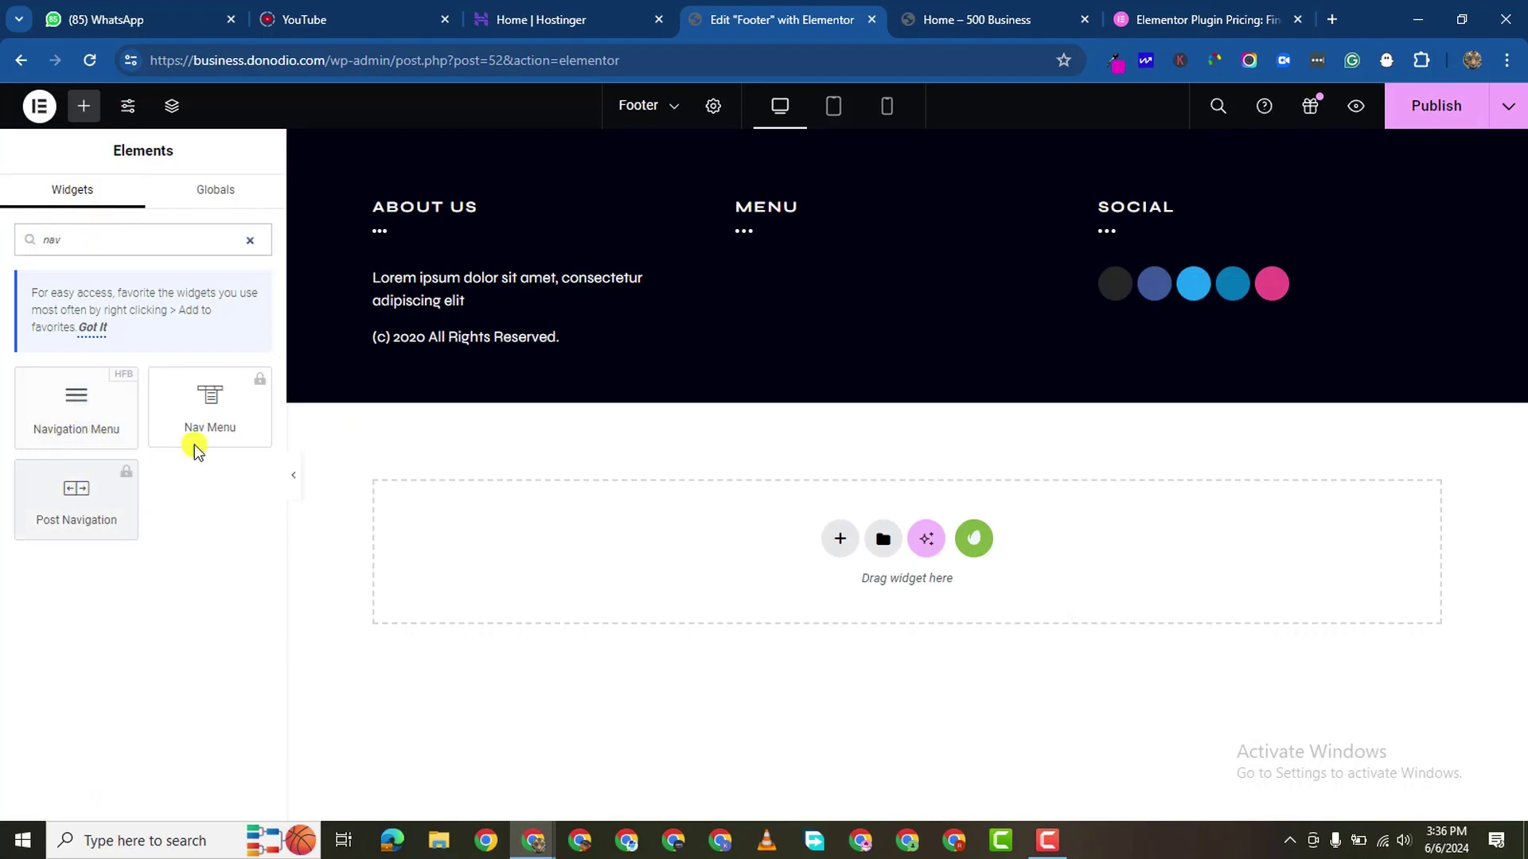
drag(75, 406, 783, 309)
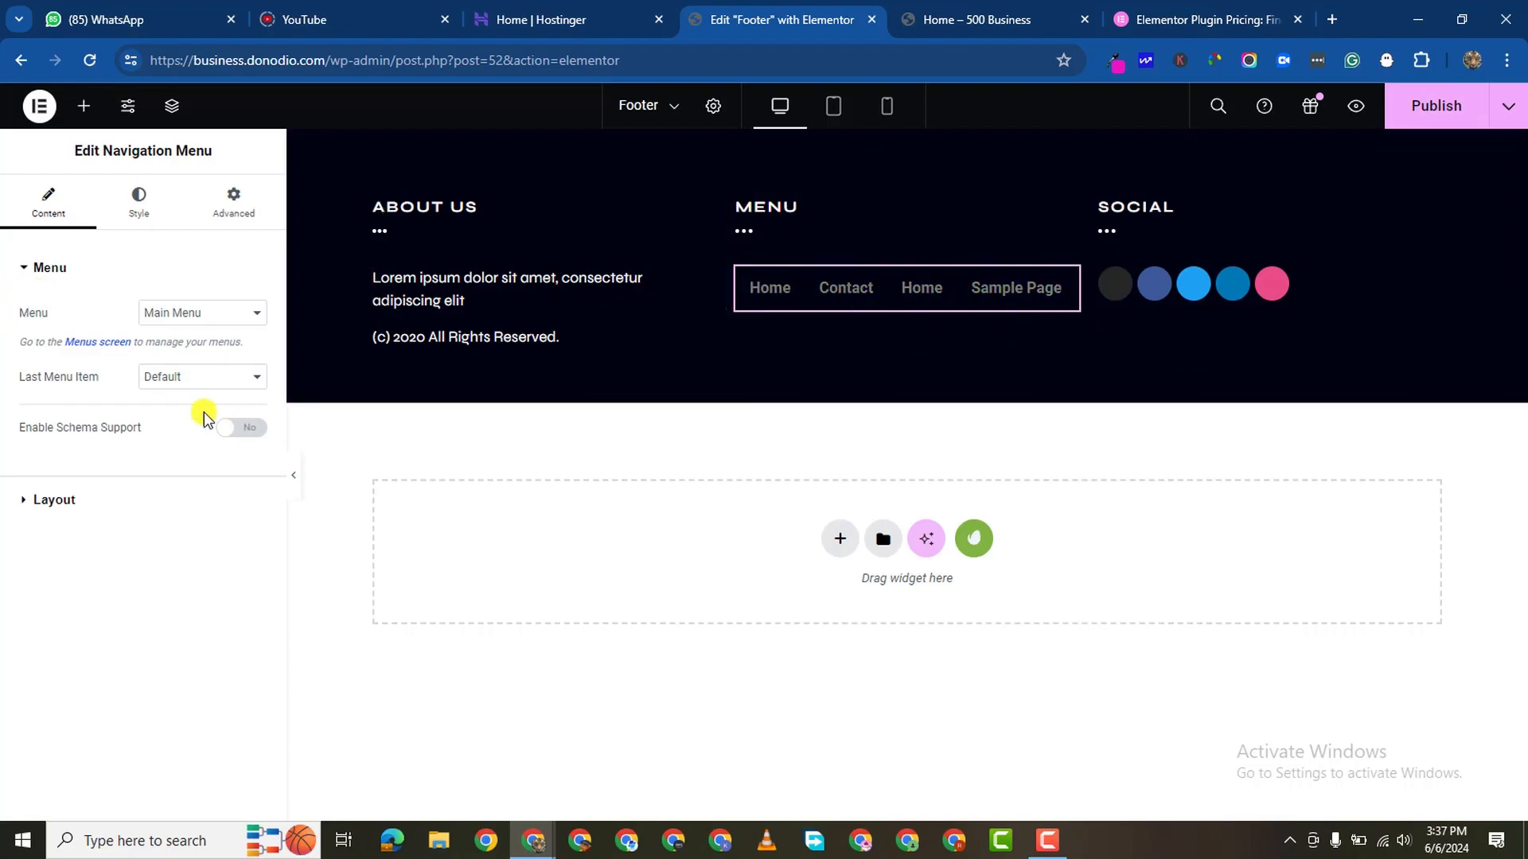
click(44, 500)
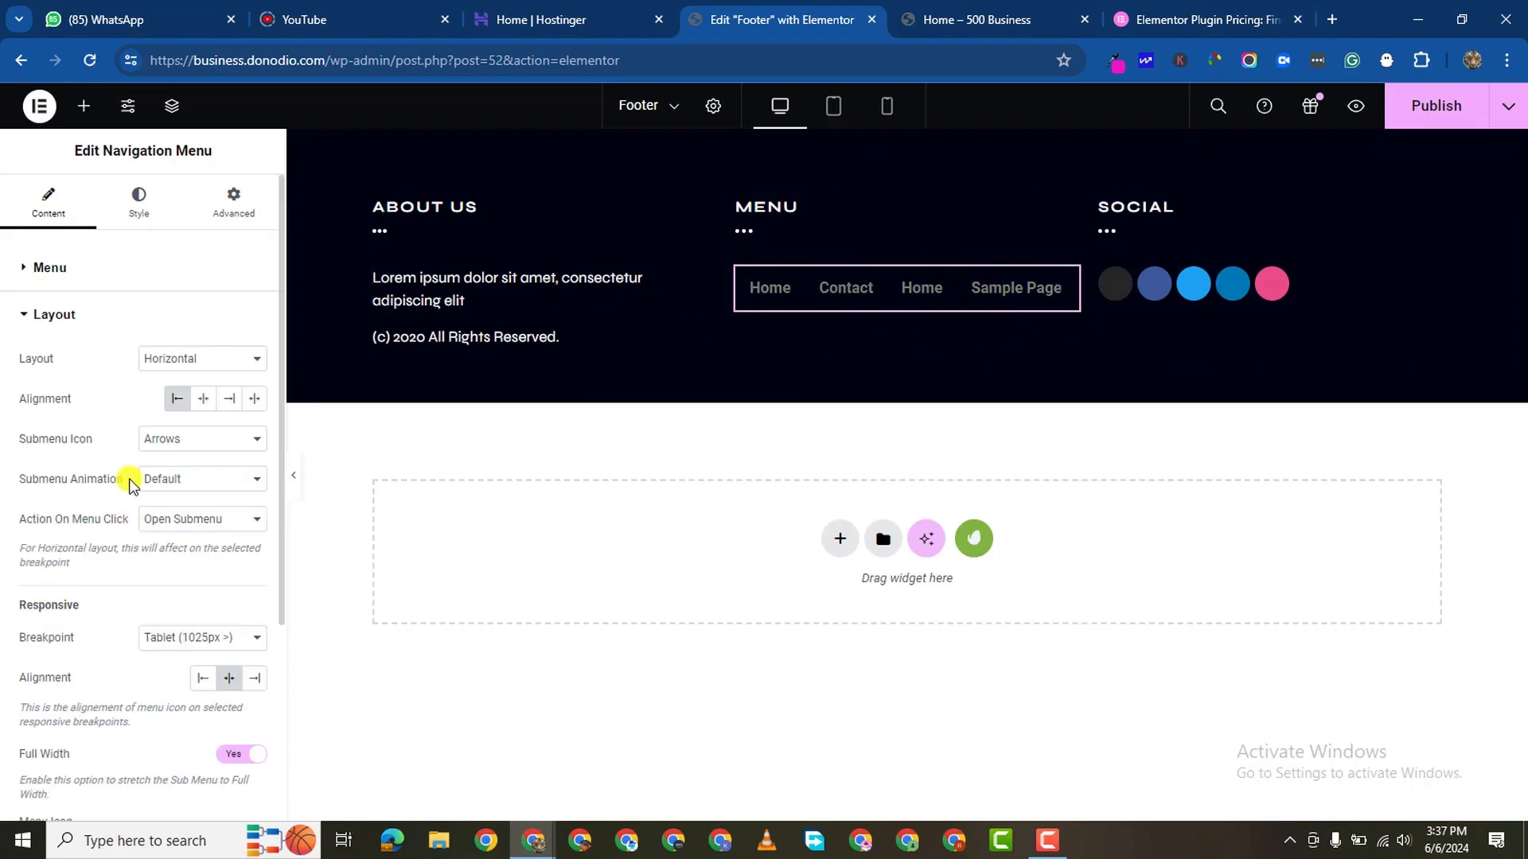
mouse_move(198, 366)
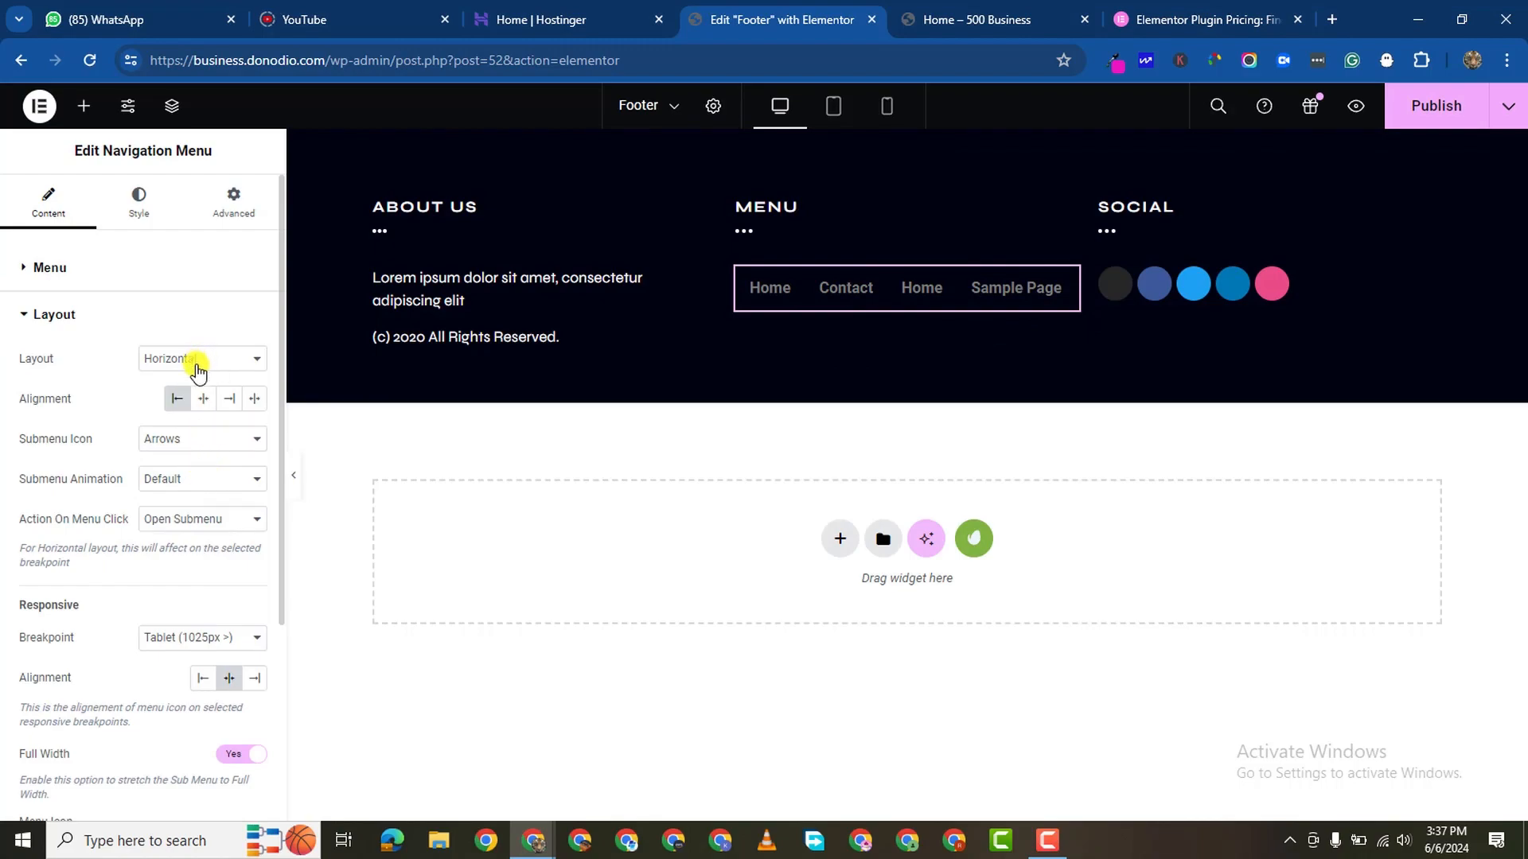
click(201, 360)
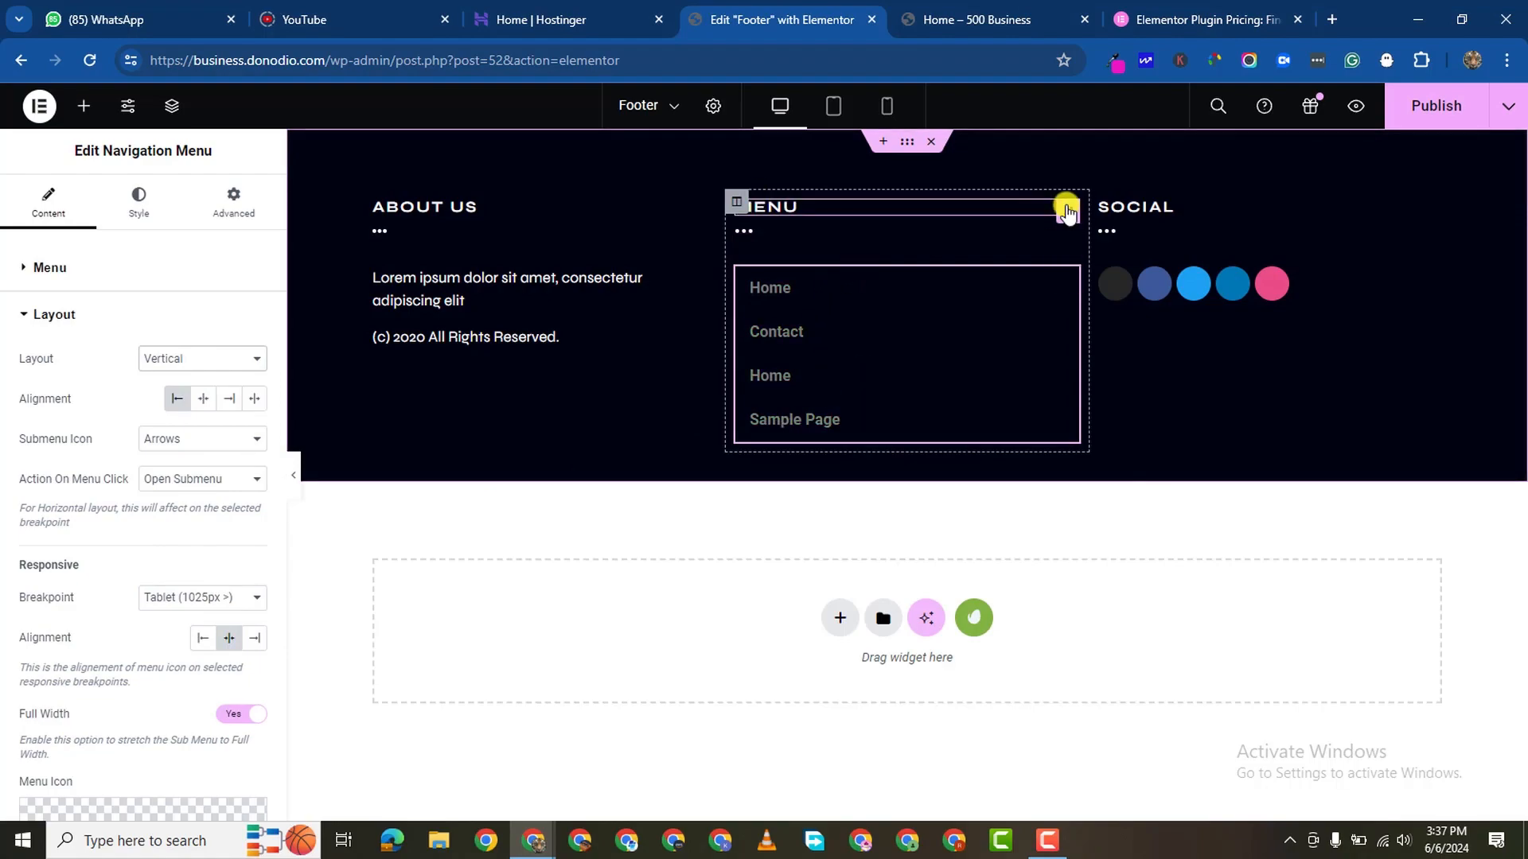
click(780, 205)
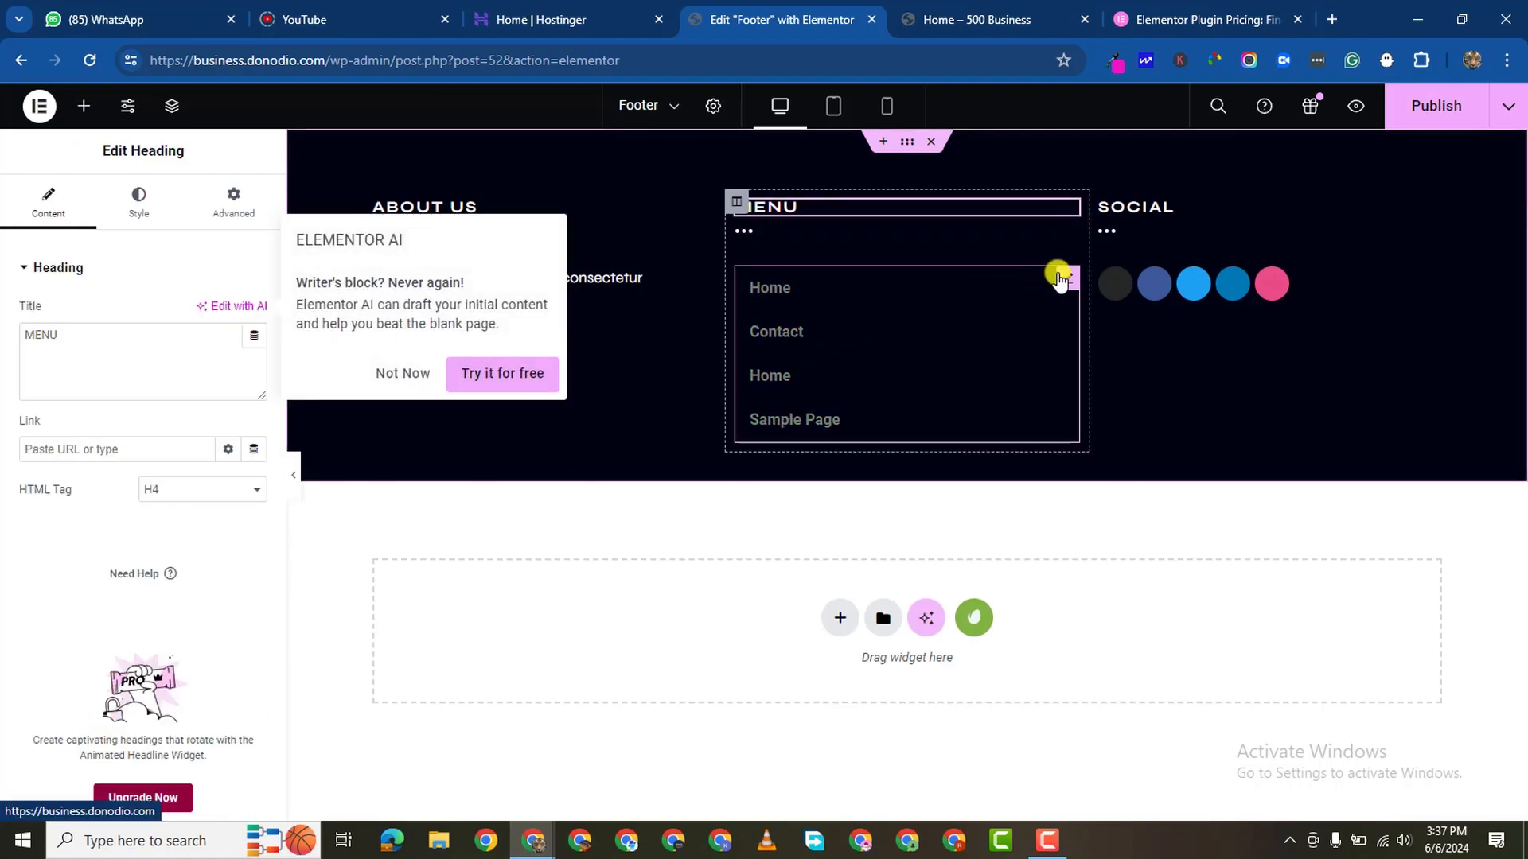
Step: Make the footer navigation menu's link text white
click(905, 352)
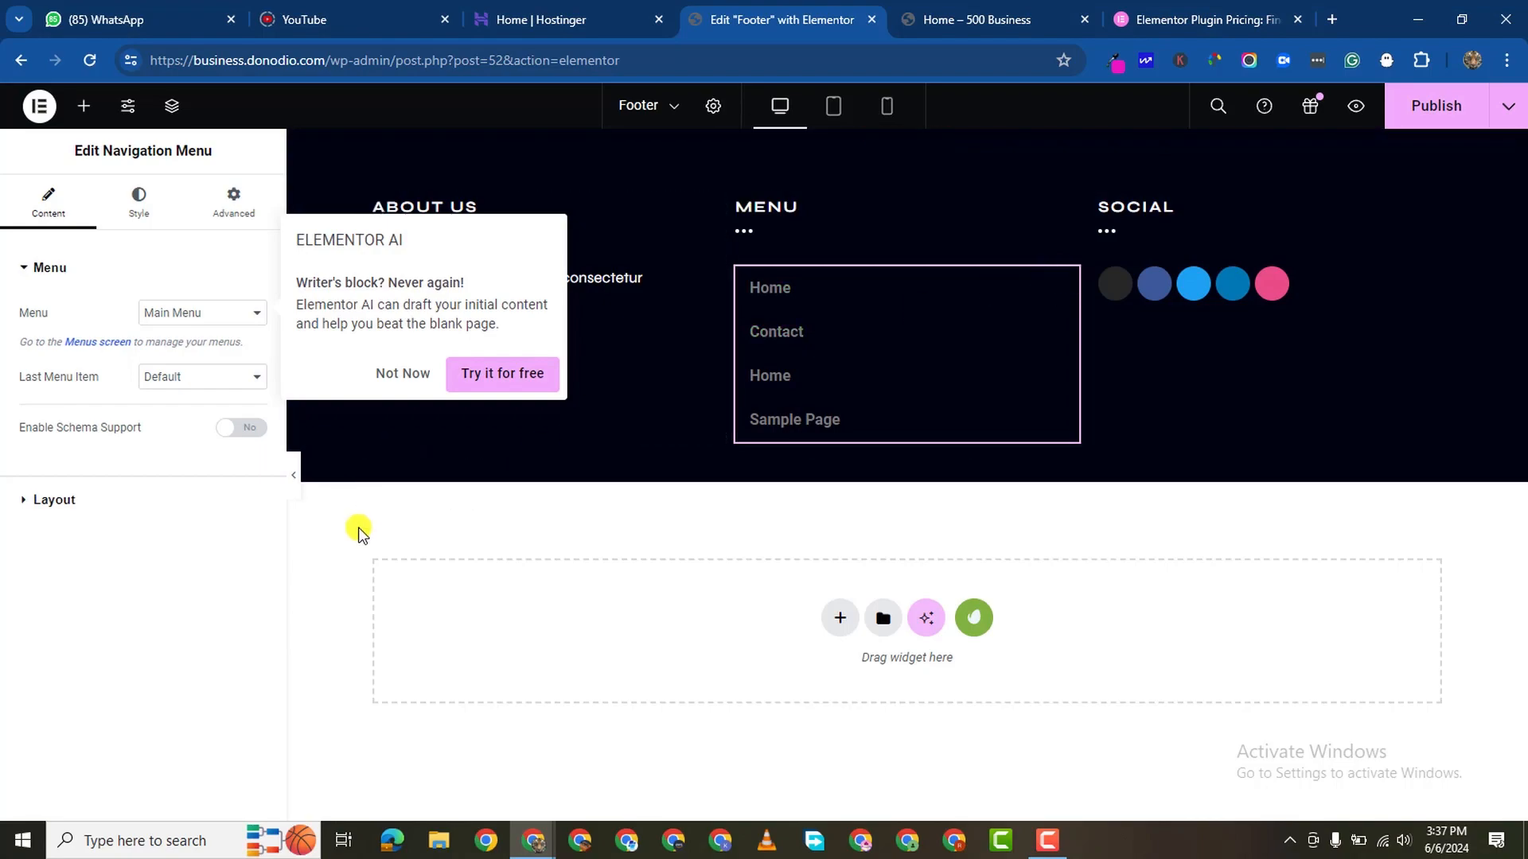
click(403, 375)
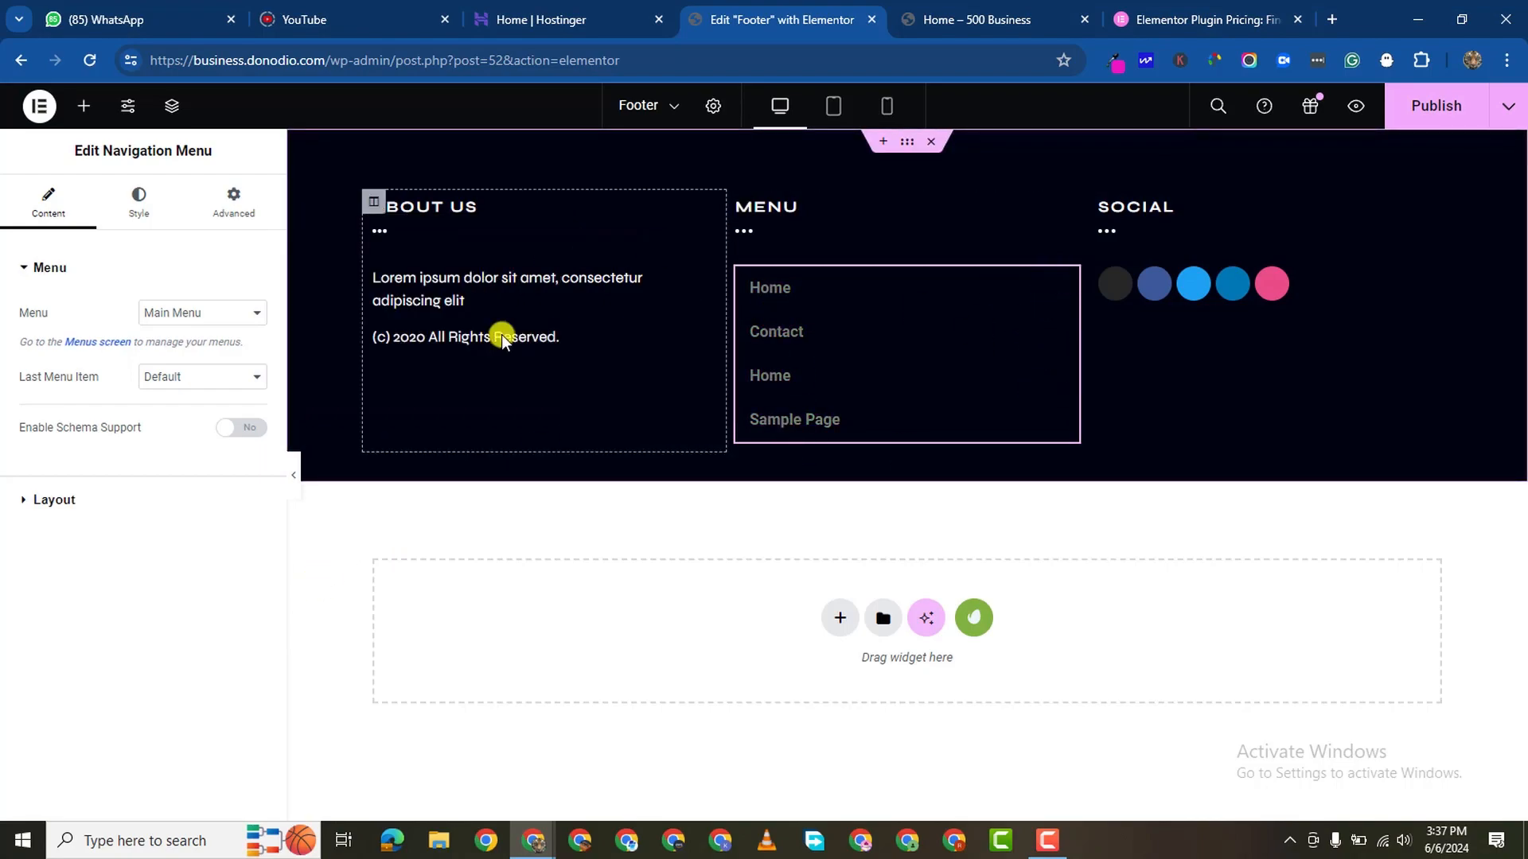
click(137, 199)
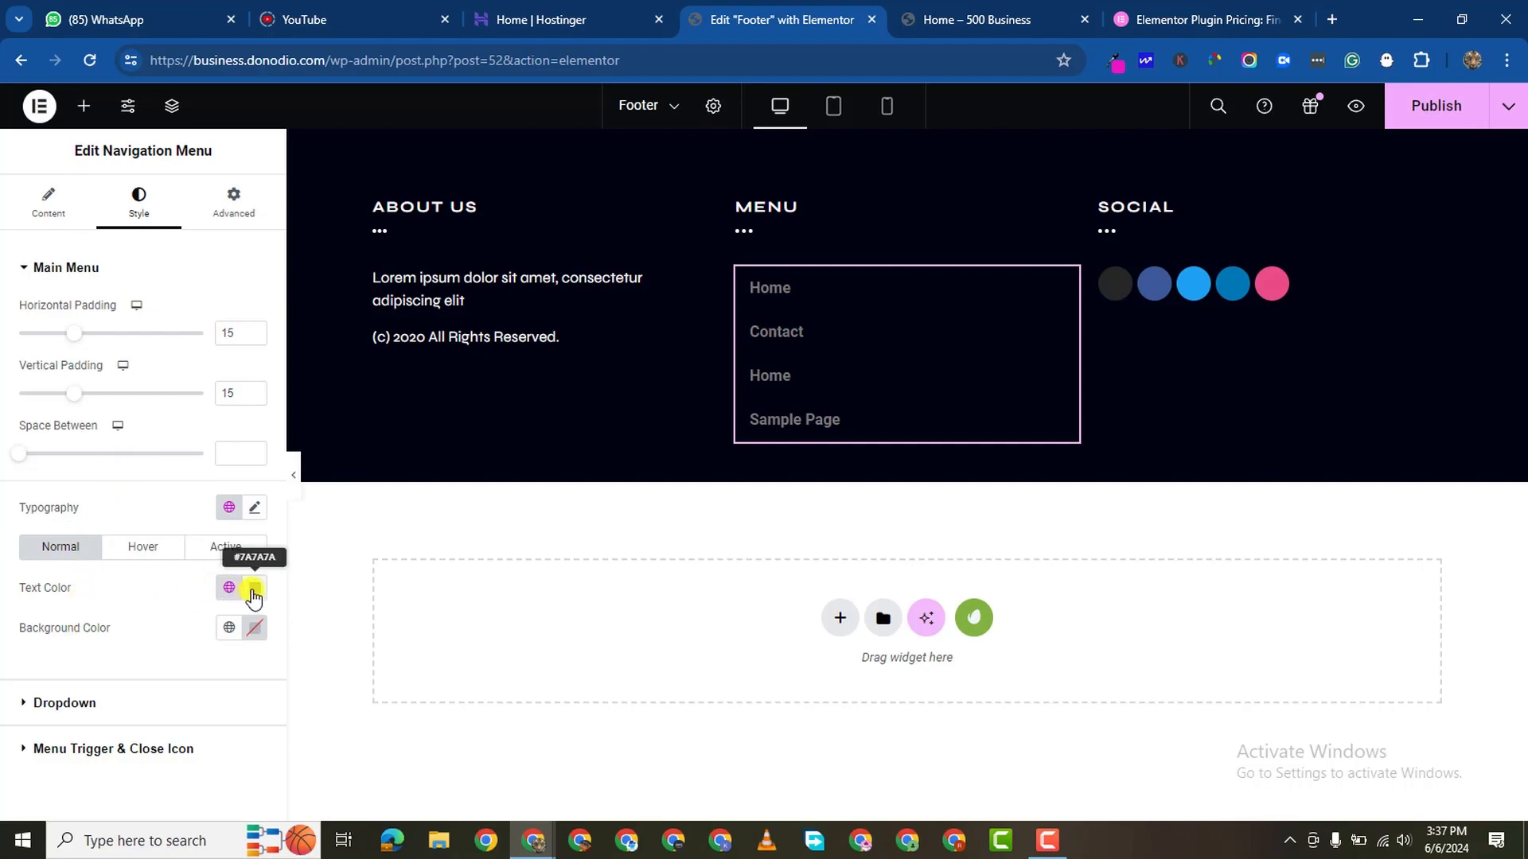
click(255, 589)
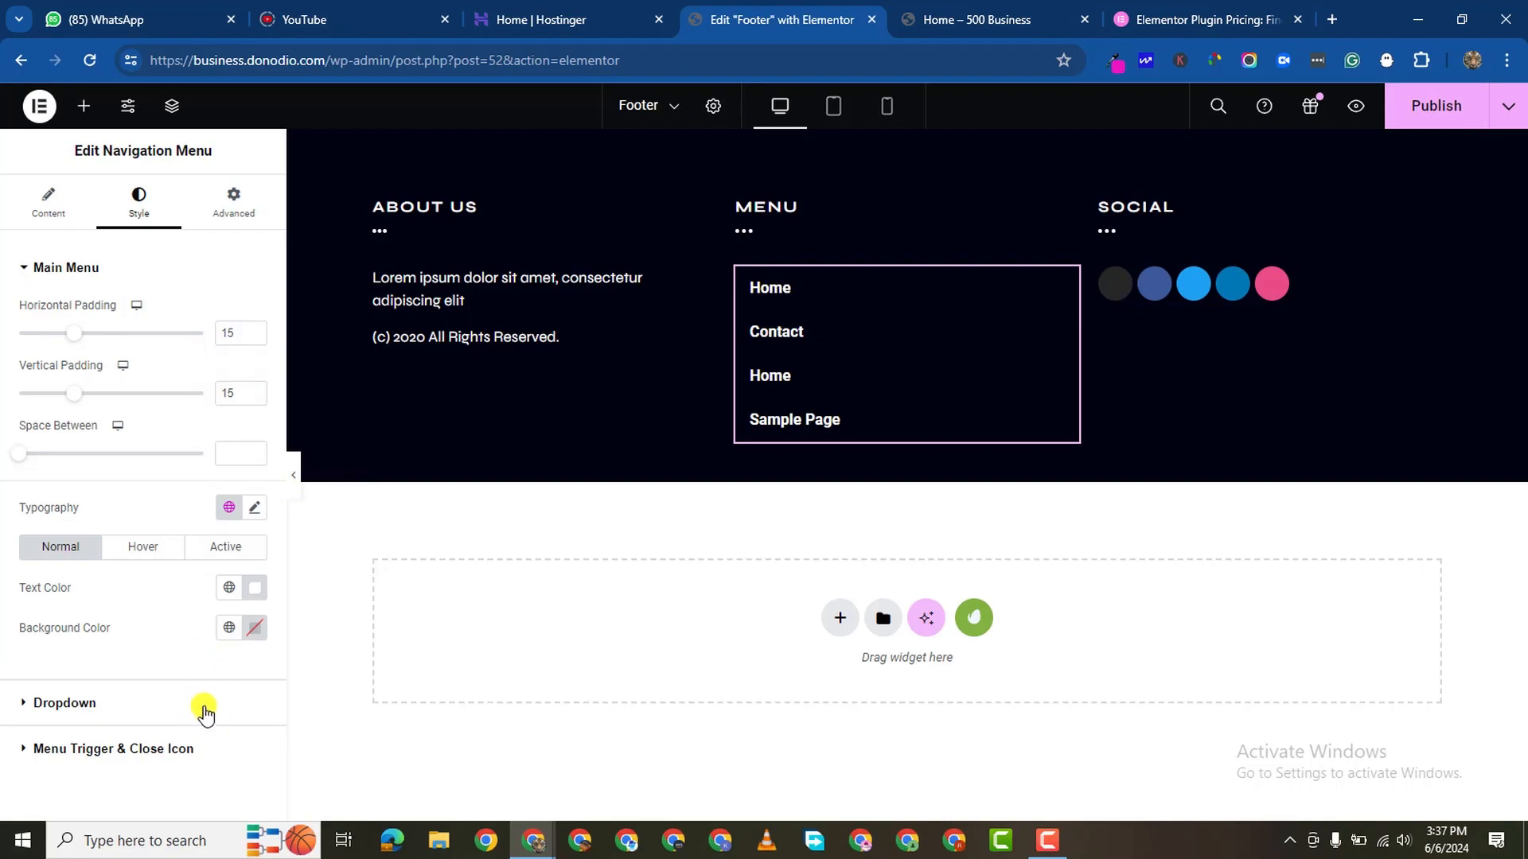
mouse_move(199, 441)
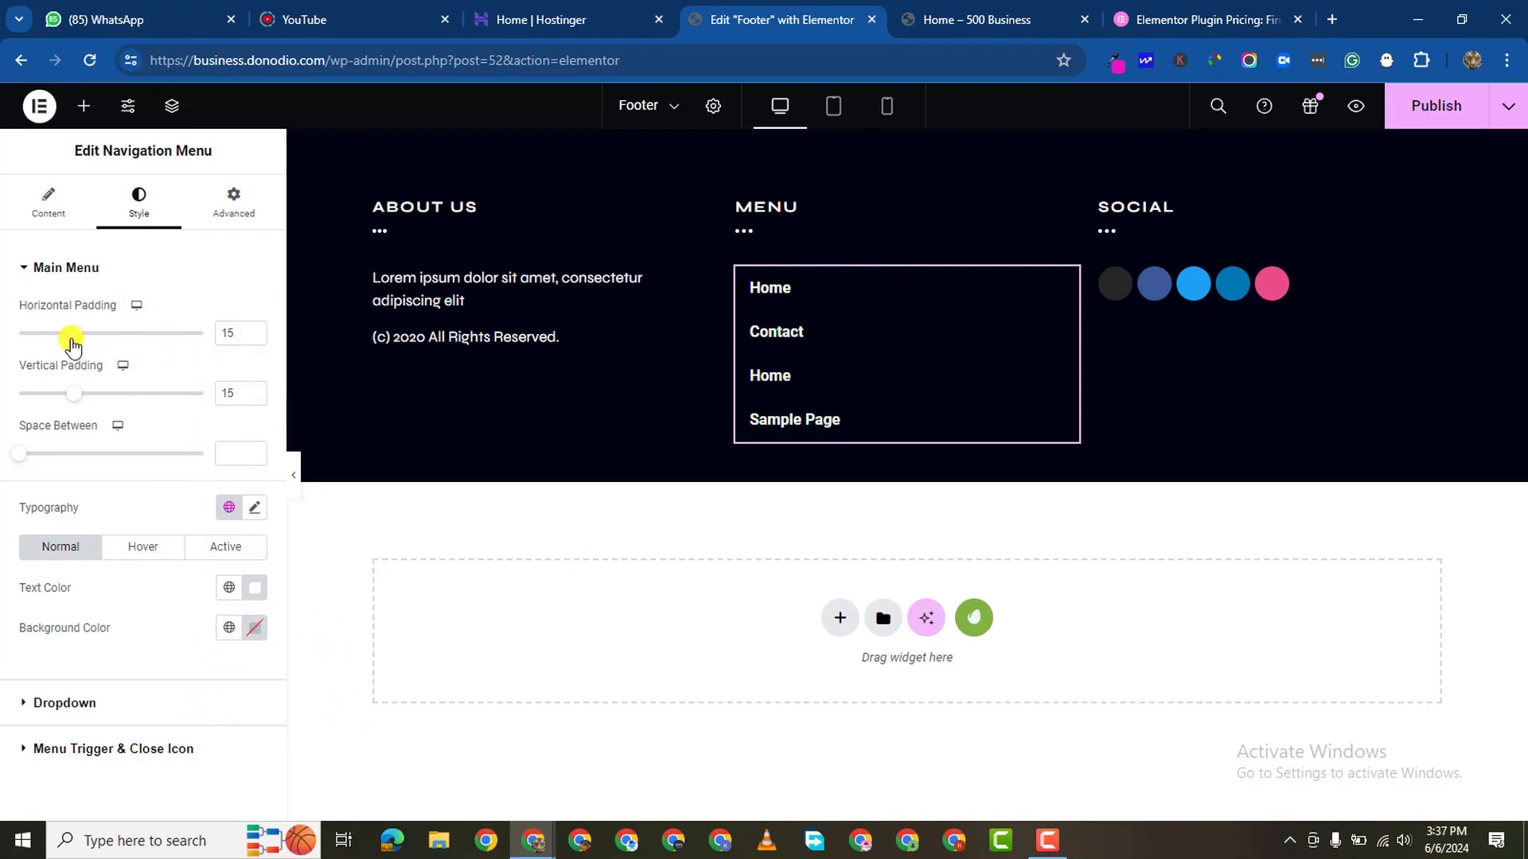
Step: Reduce the menu links' horizontal padding to about 15 and select the footer section
drag(70, 332, 43, 333)
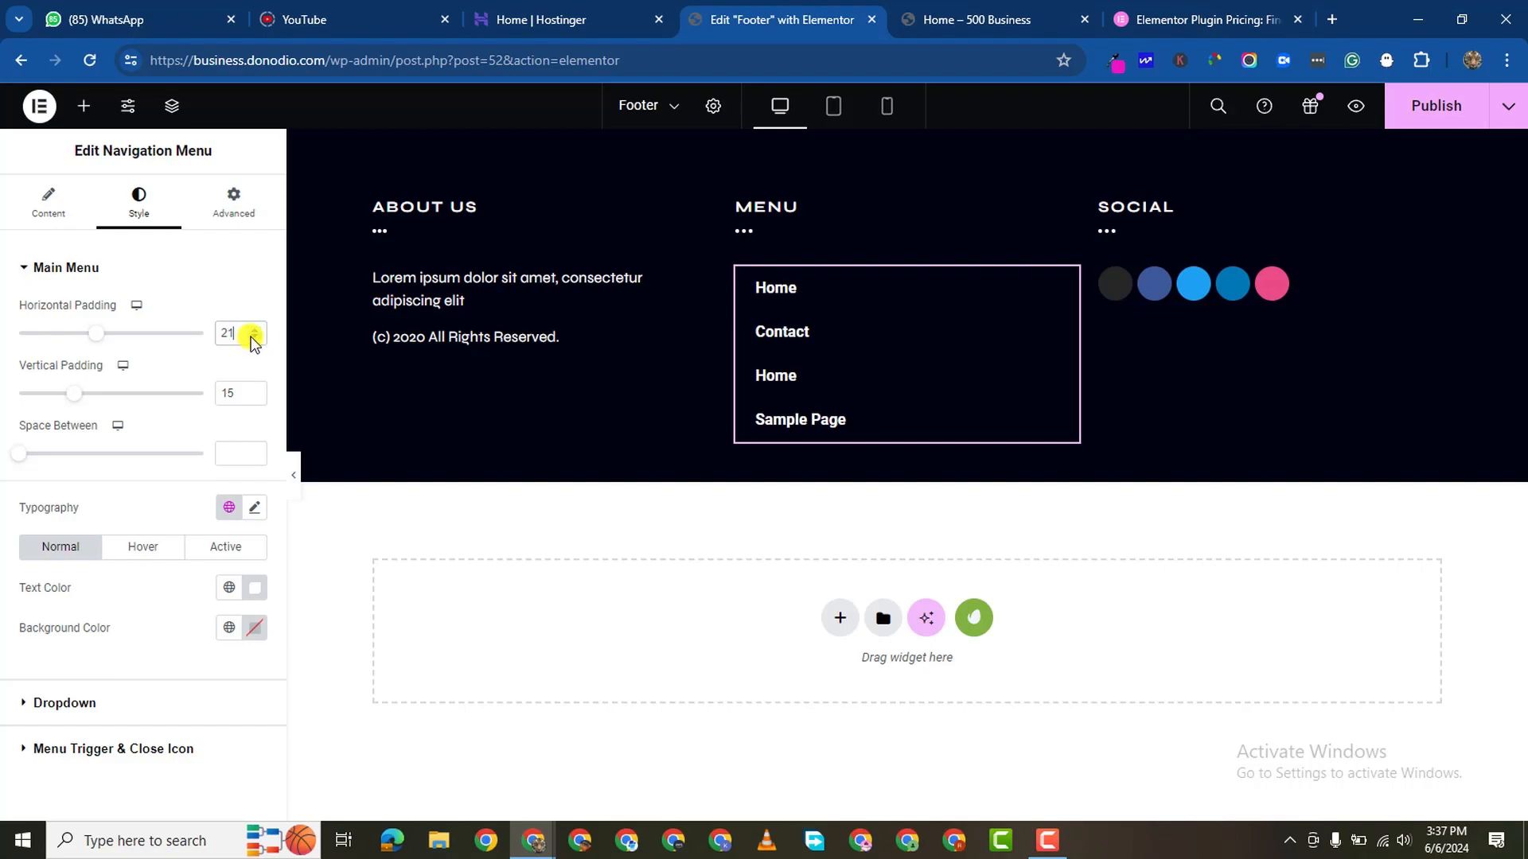
drag(98, 333, 70, 333)
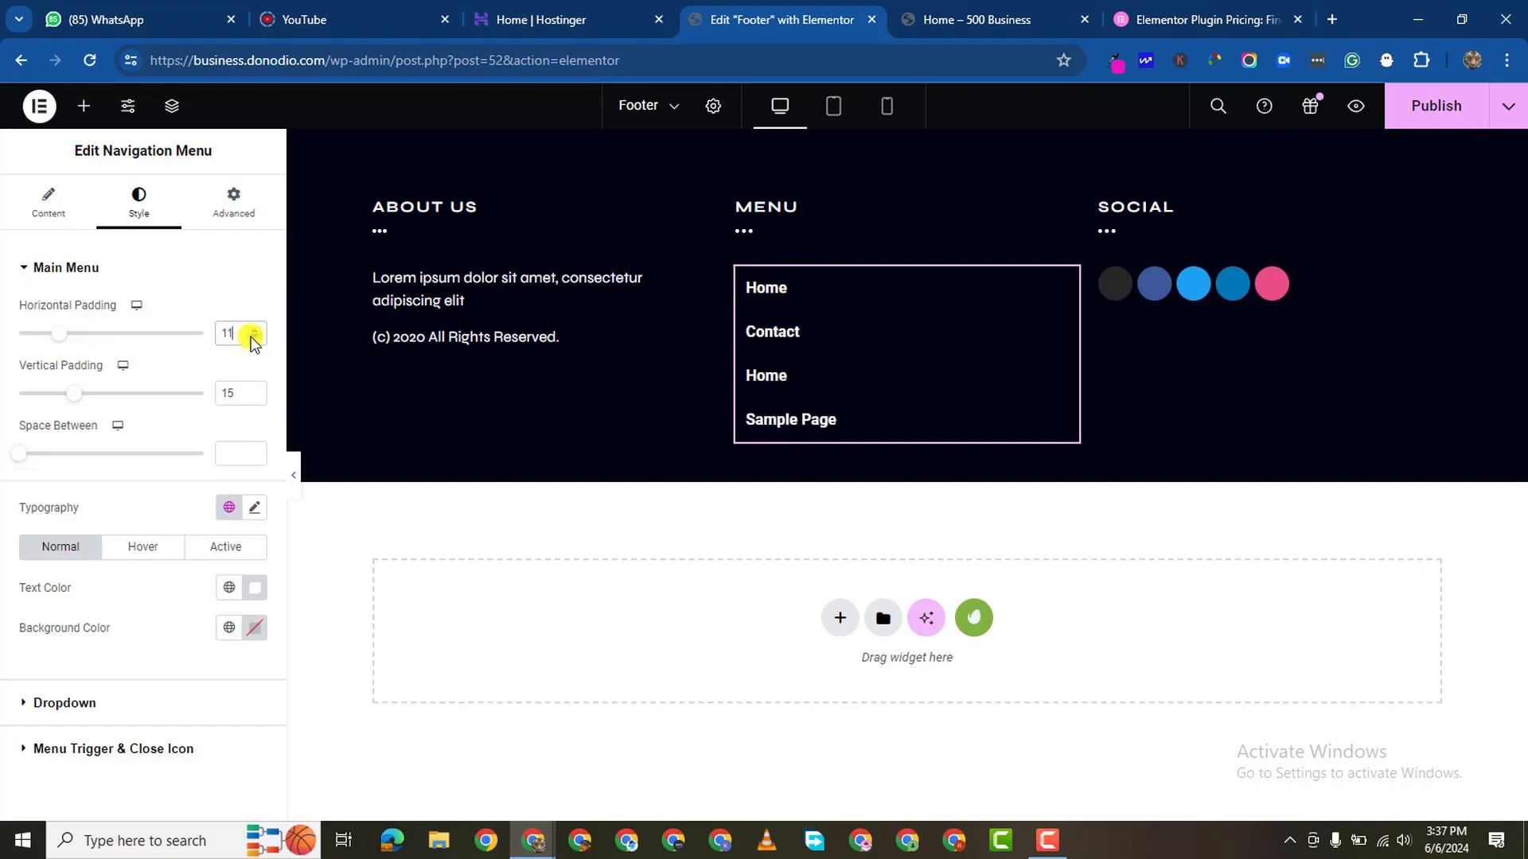
click(258, 398)
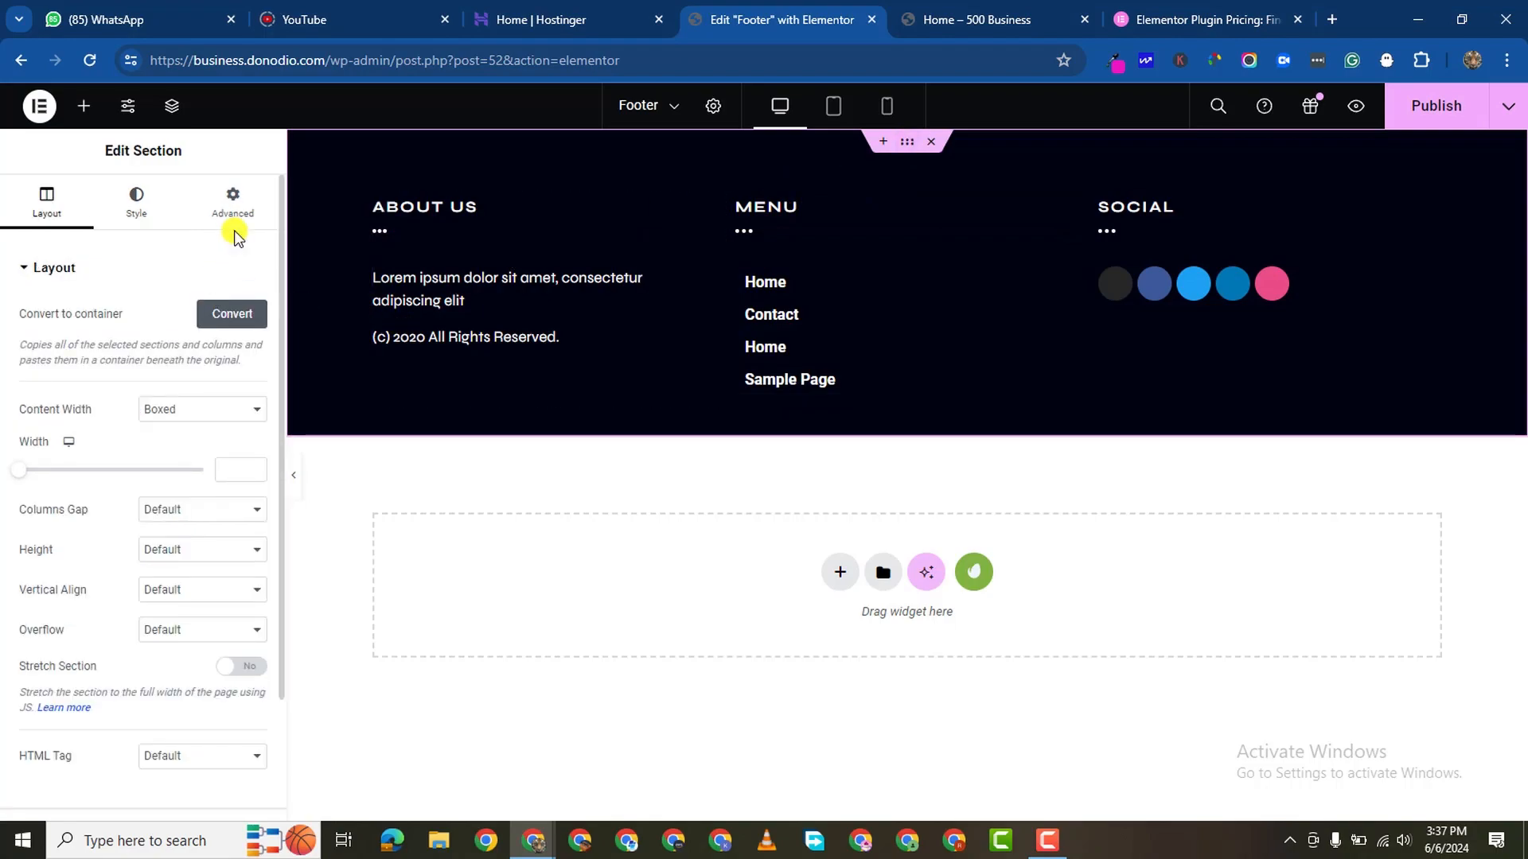
Step: Give the footer section a top padding of 40 in its Advanced settings
click(232, 199)
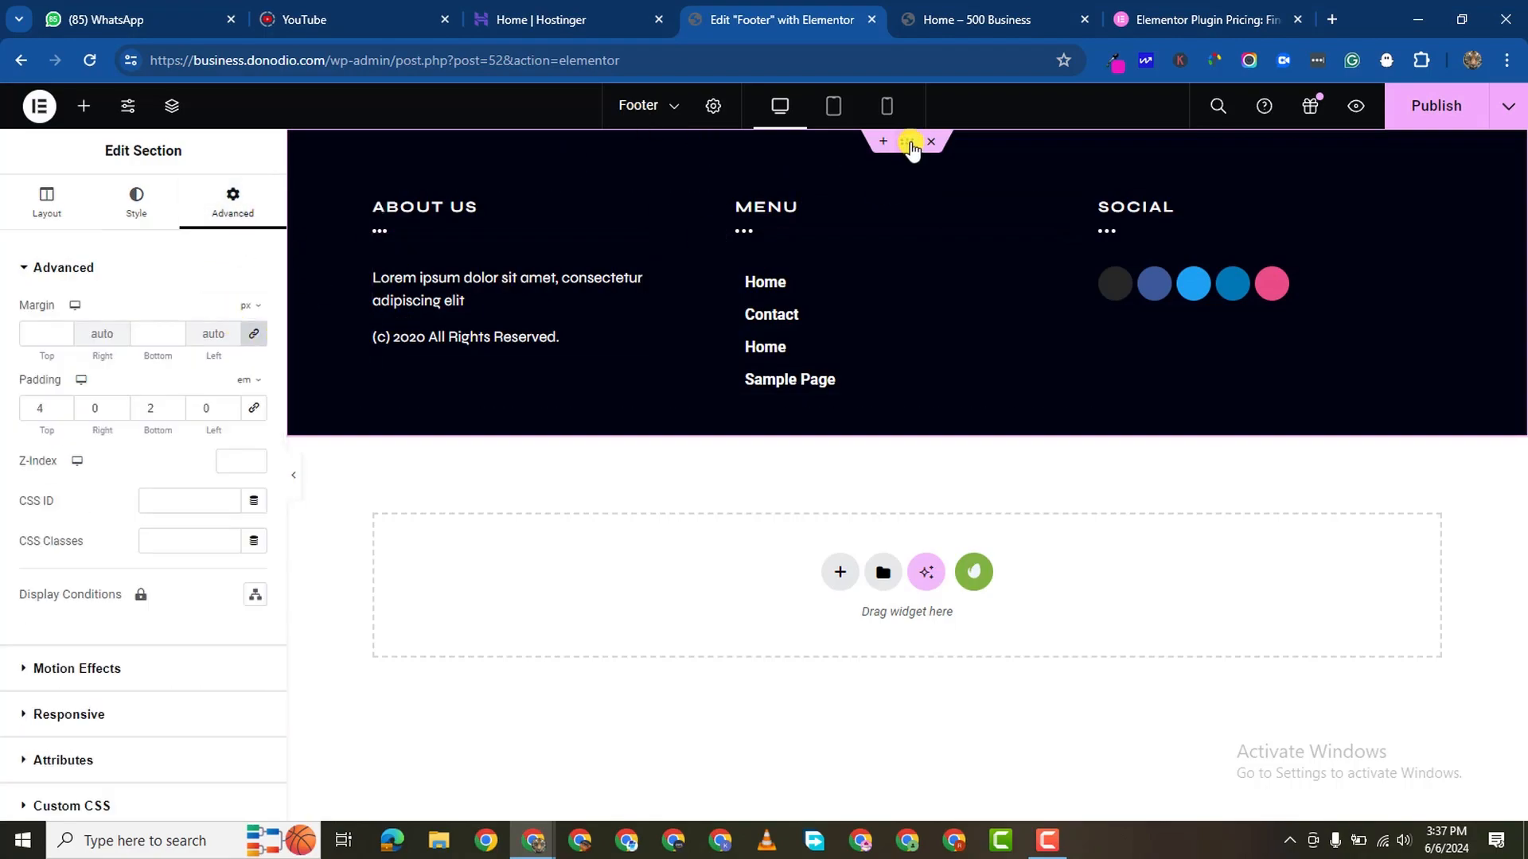
click(40, 408)
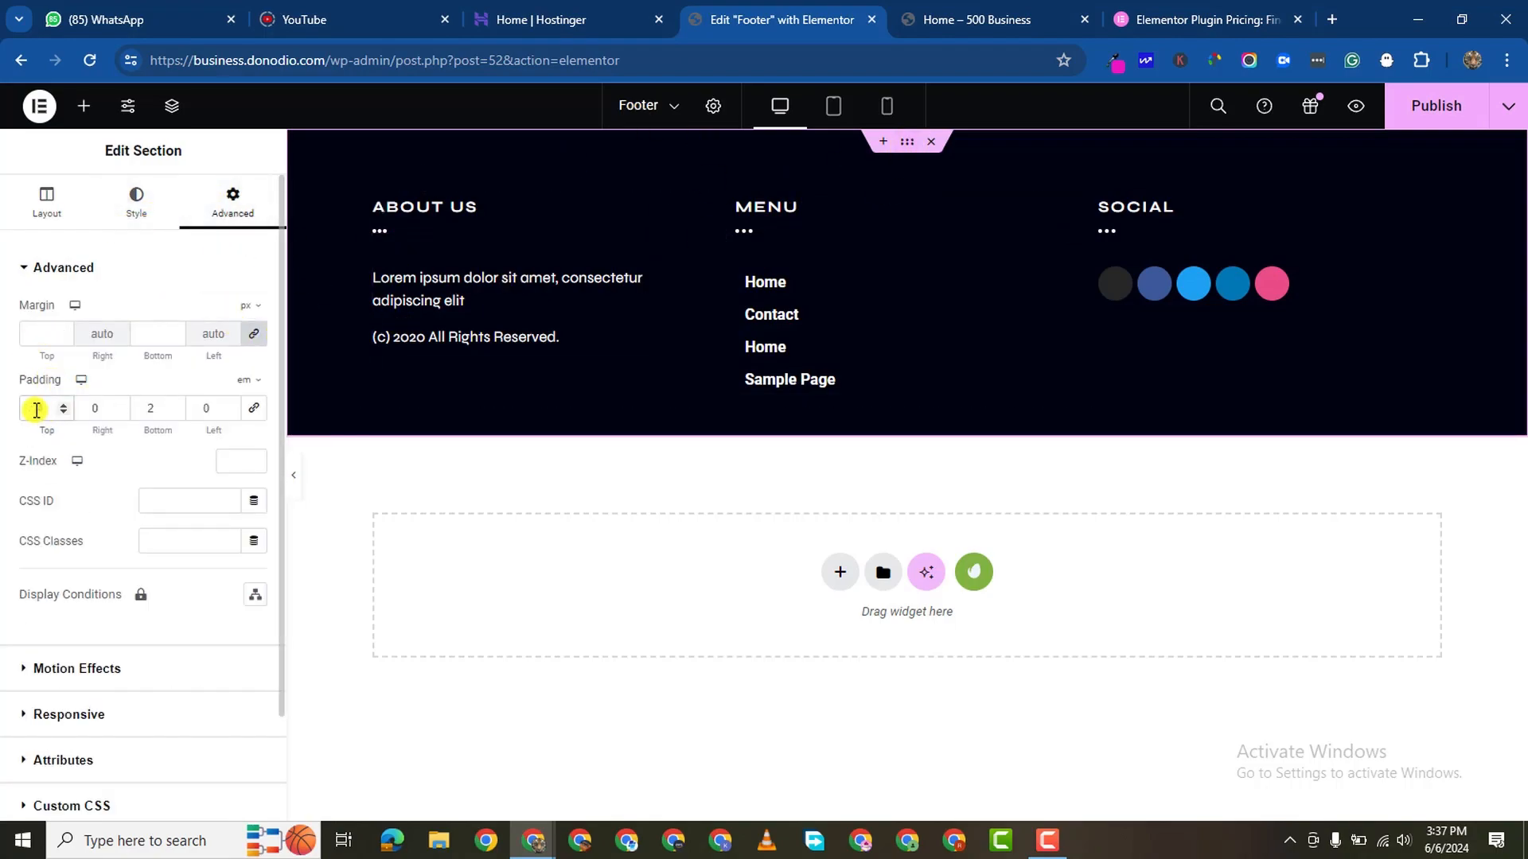
text(40)
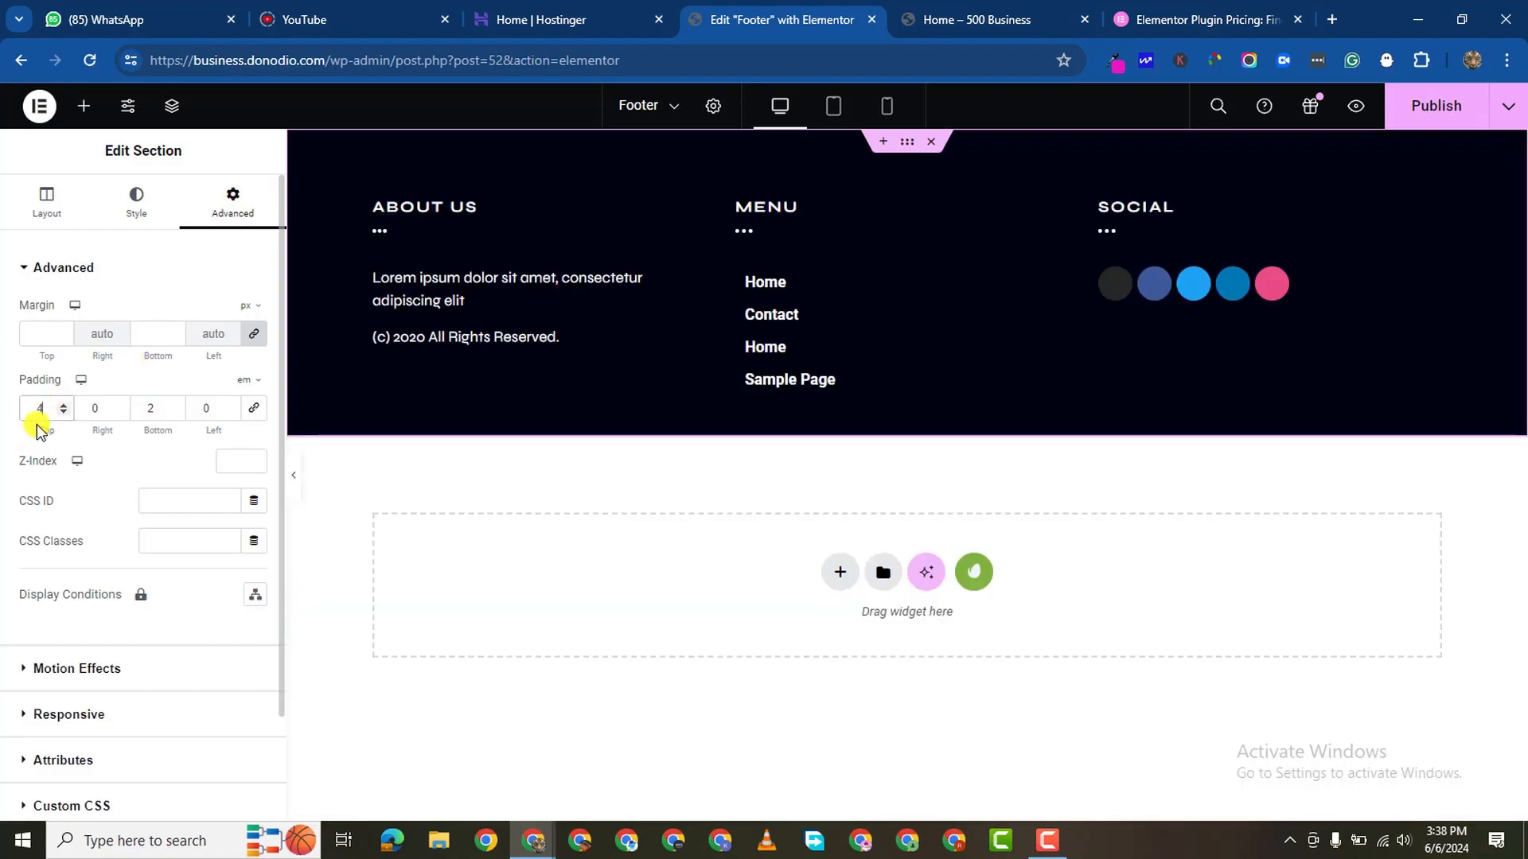
click(151, 407)
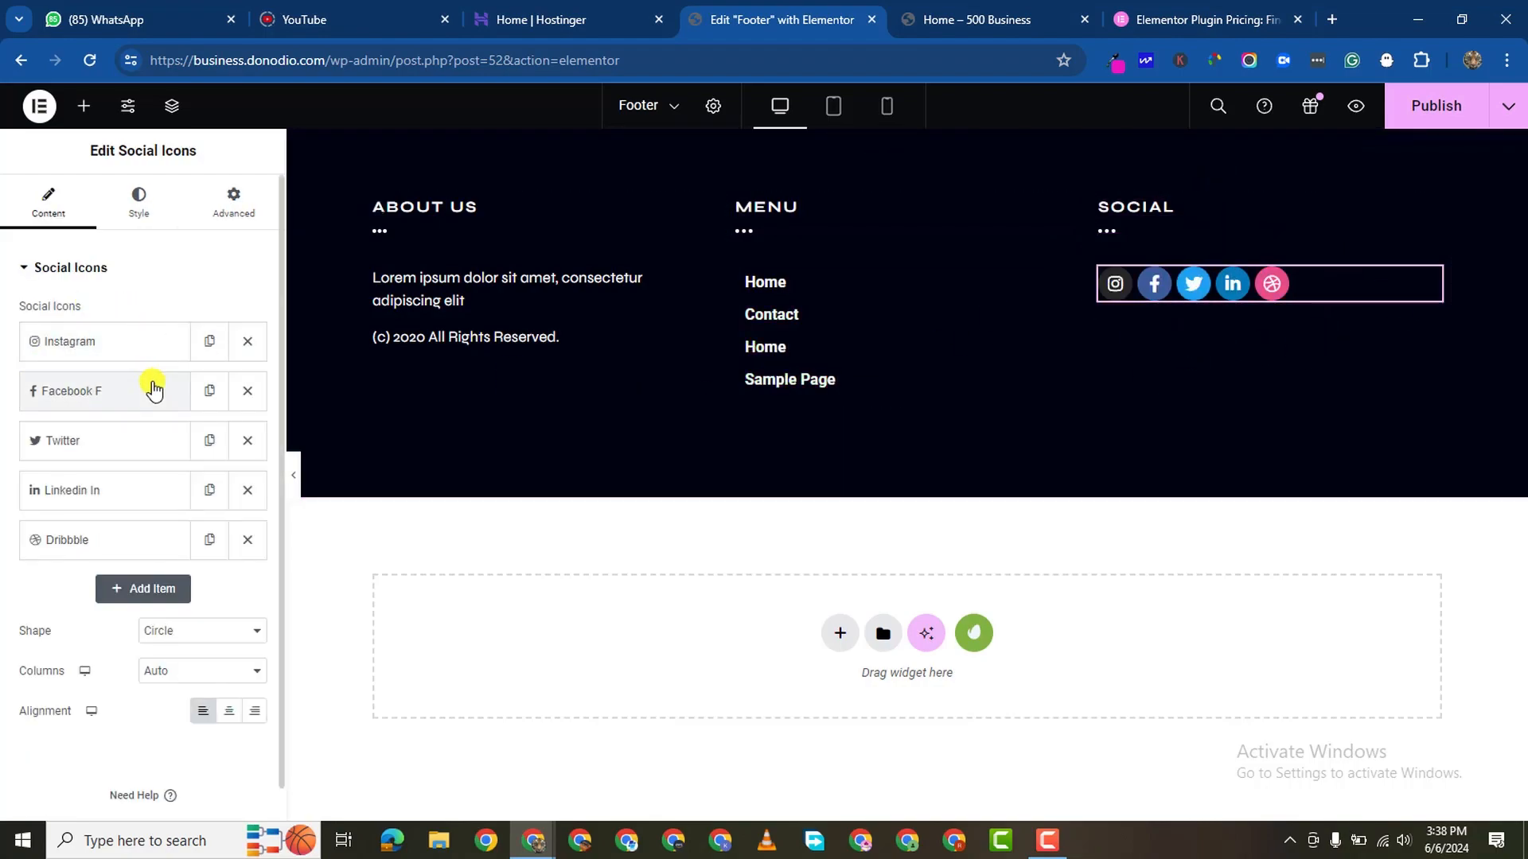
Step: Swap the Twitter social icon for the X twitter icon from the Icon Library
click(247, 541)
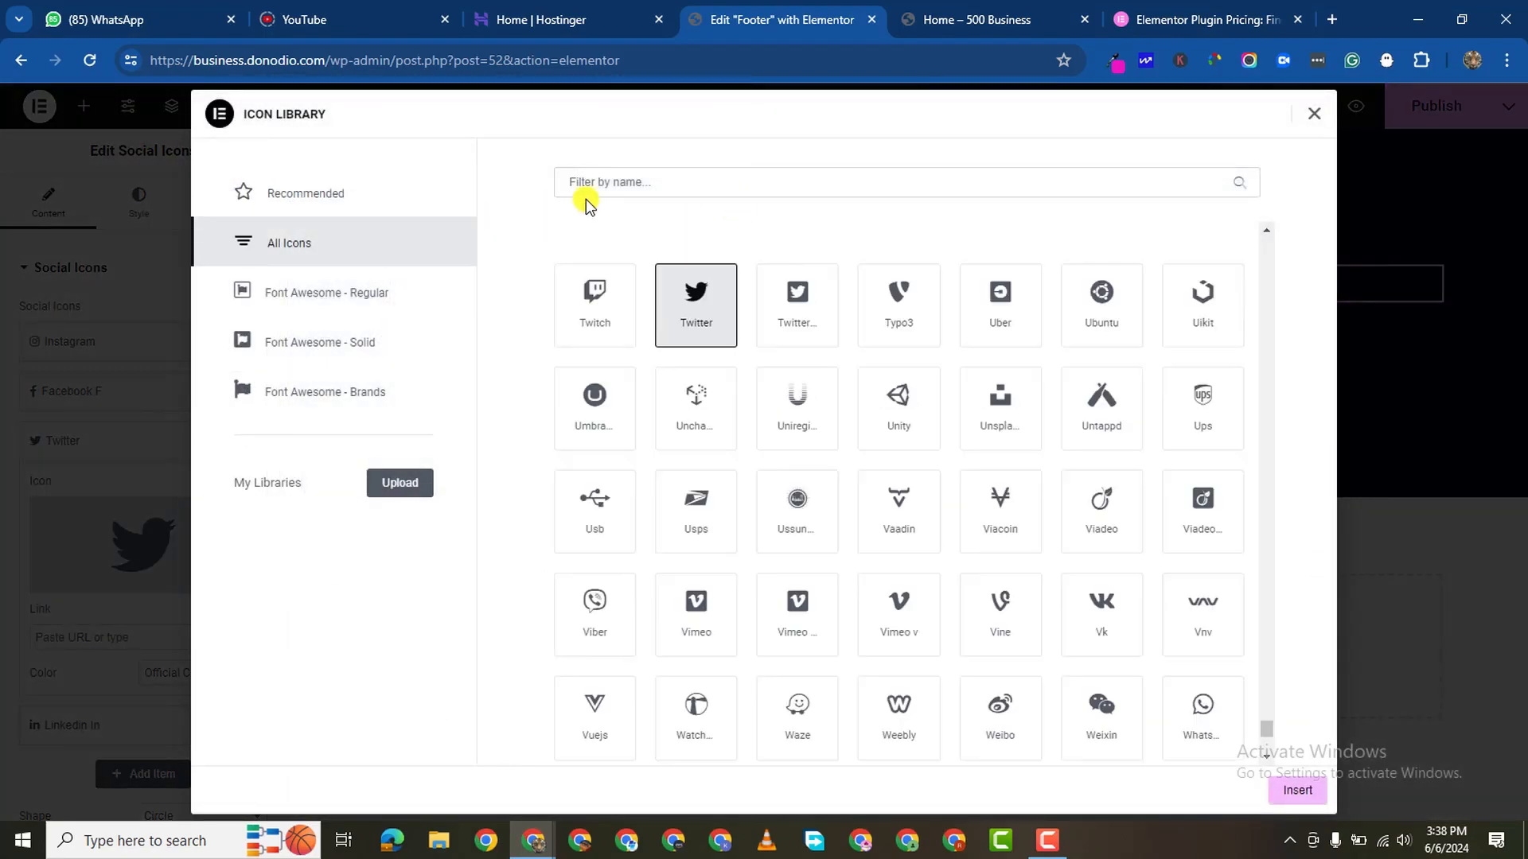
text(x)
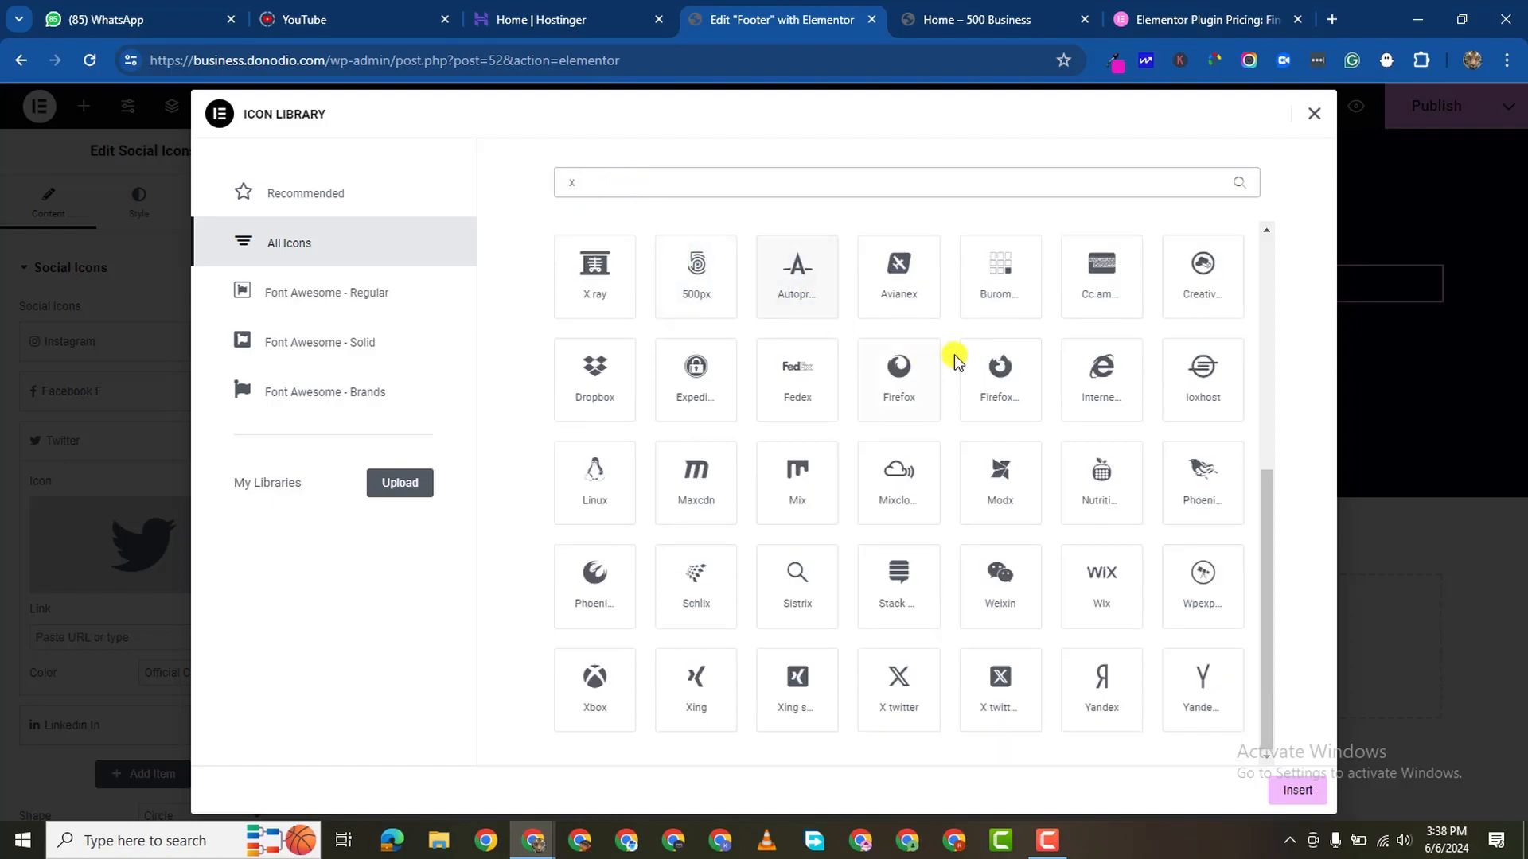
mouse_move(834, 704)
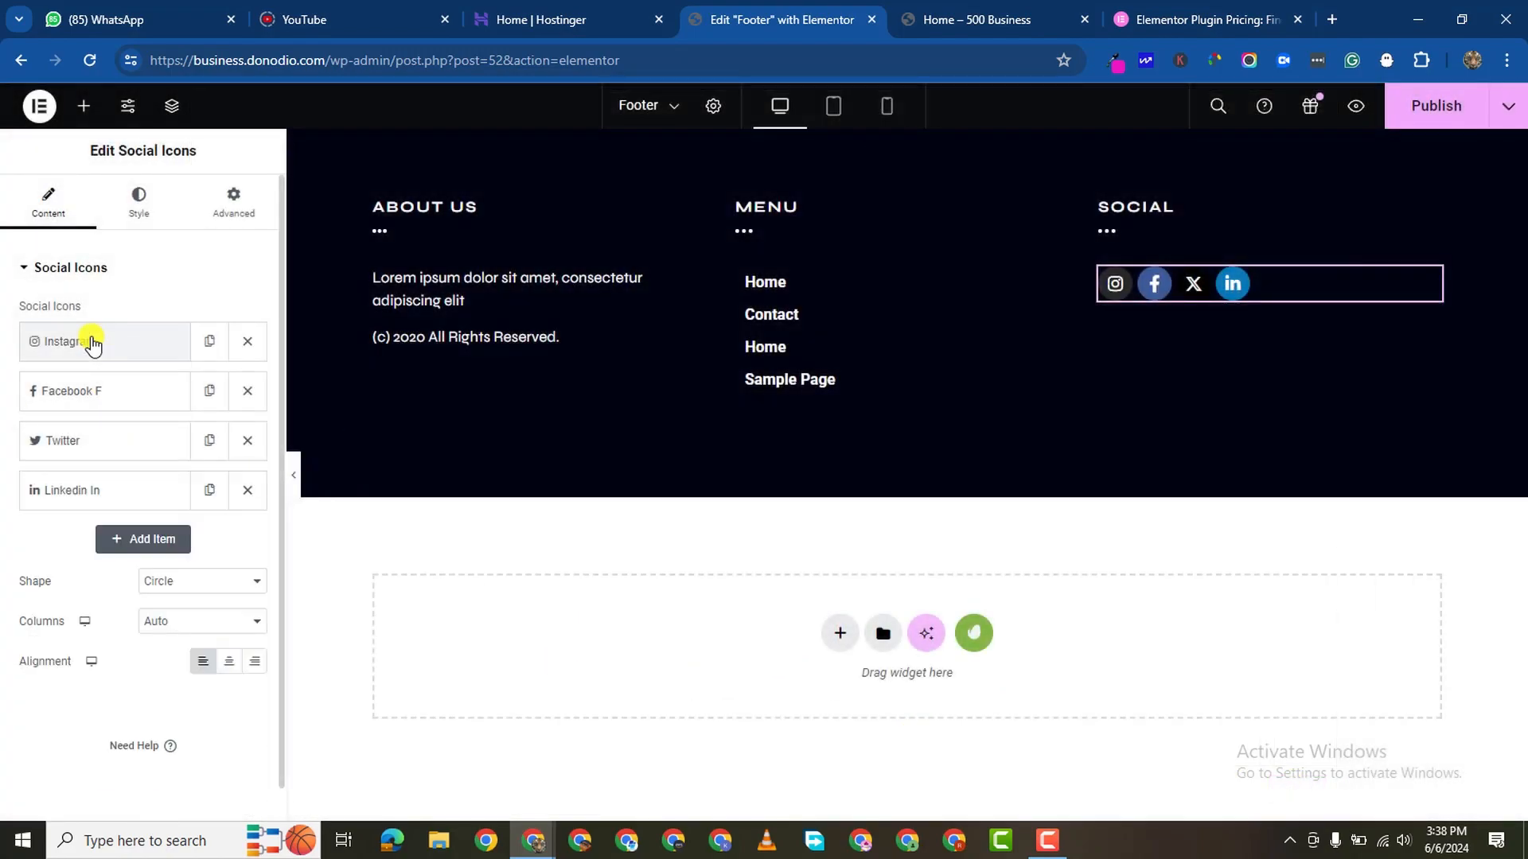
Step: Add a TikTok social icon item from the Icon Library, keeping the Circle shape
click(143, 540)
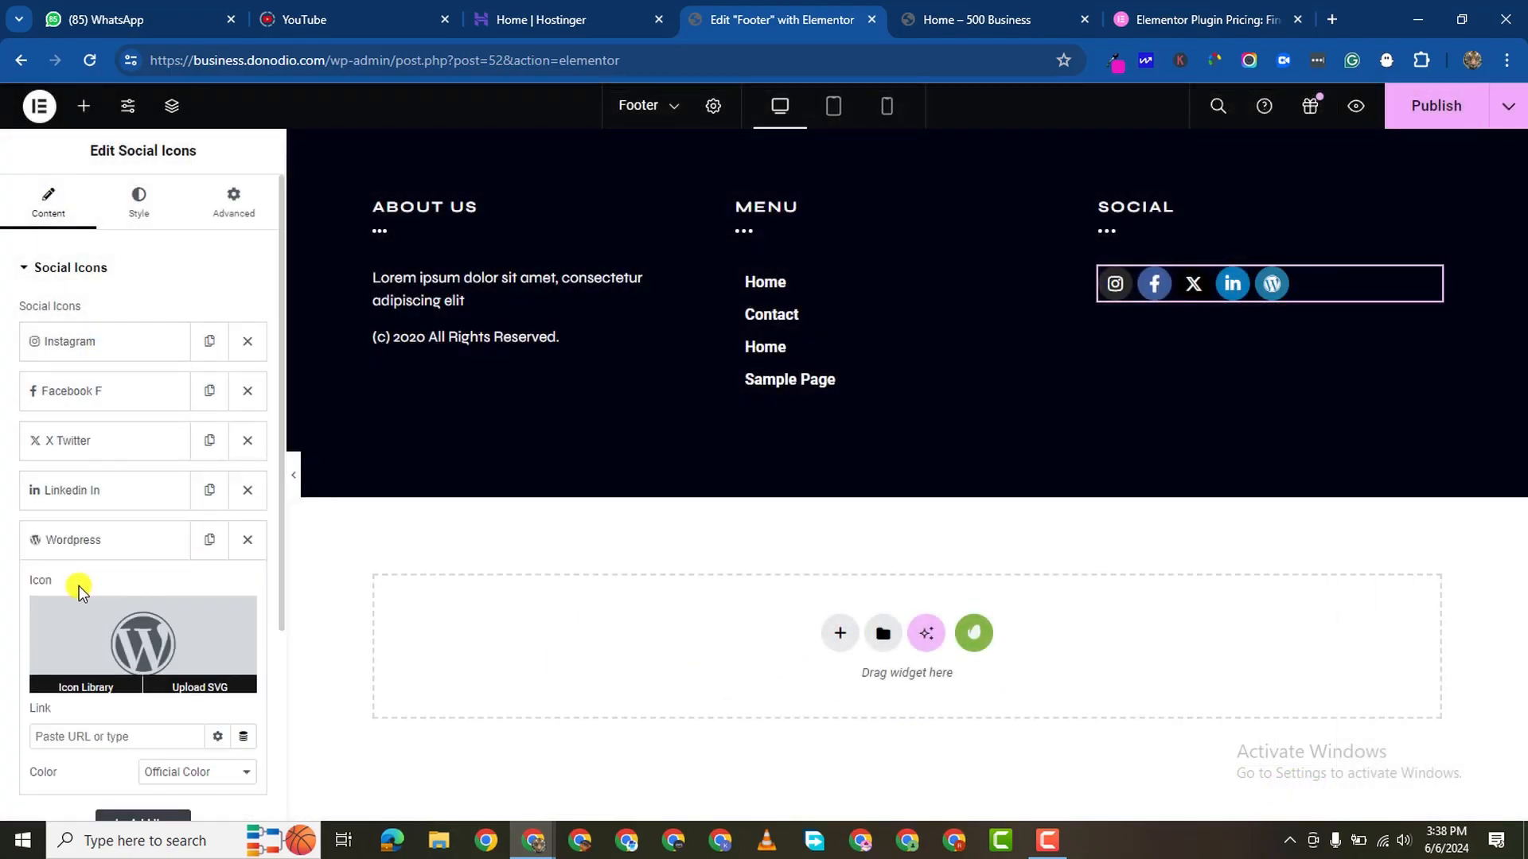
click(83, 688)
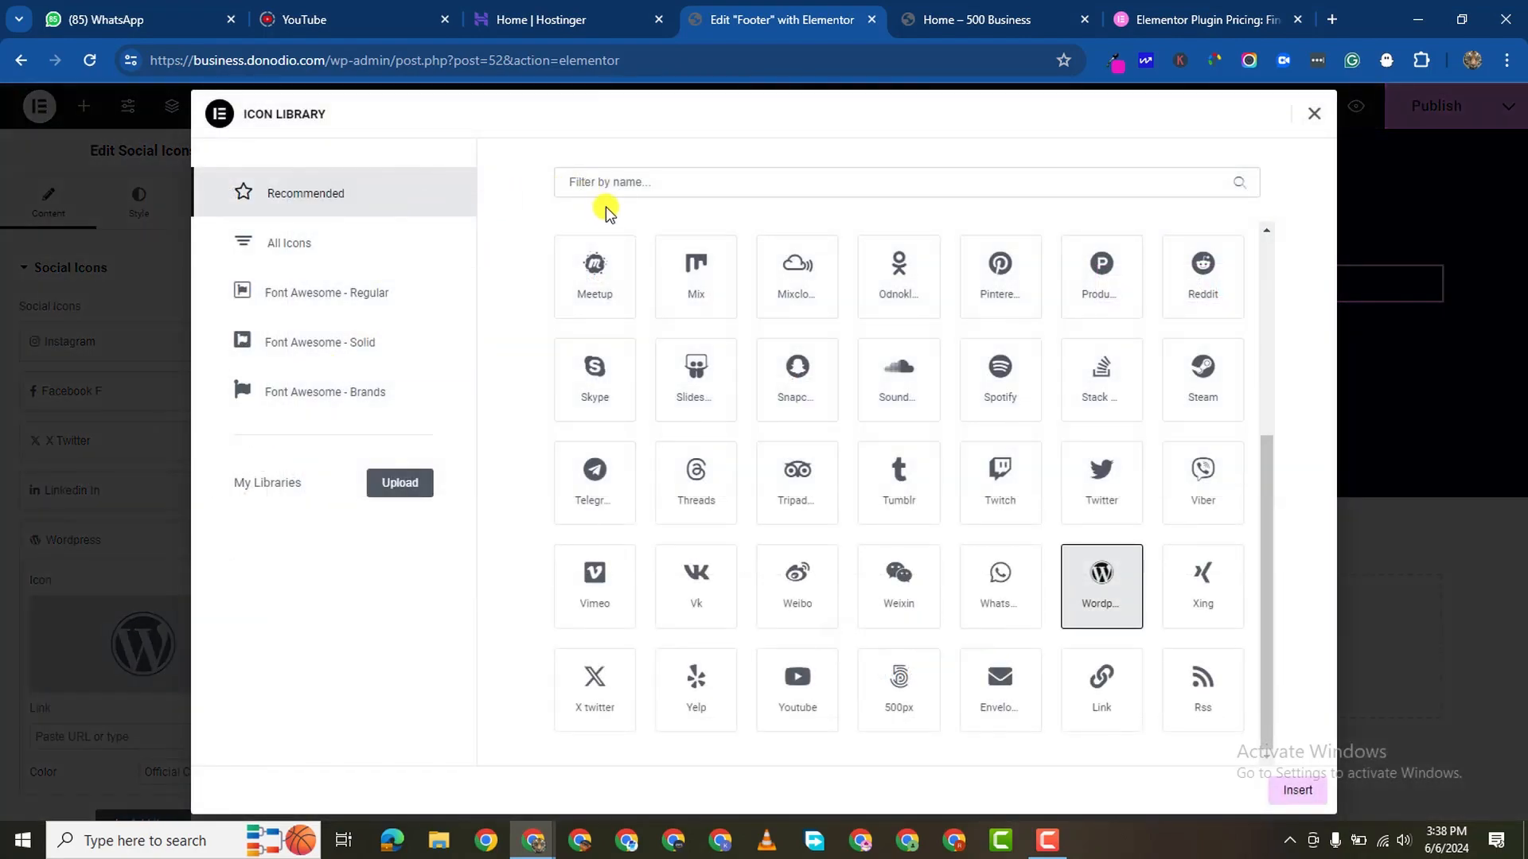
click(289, 242)
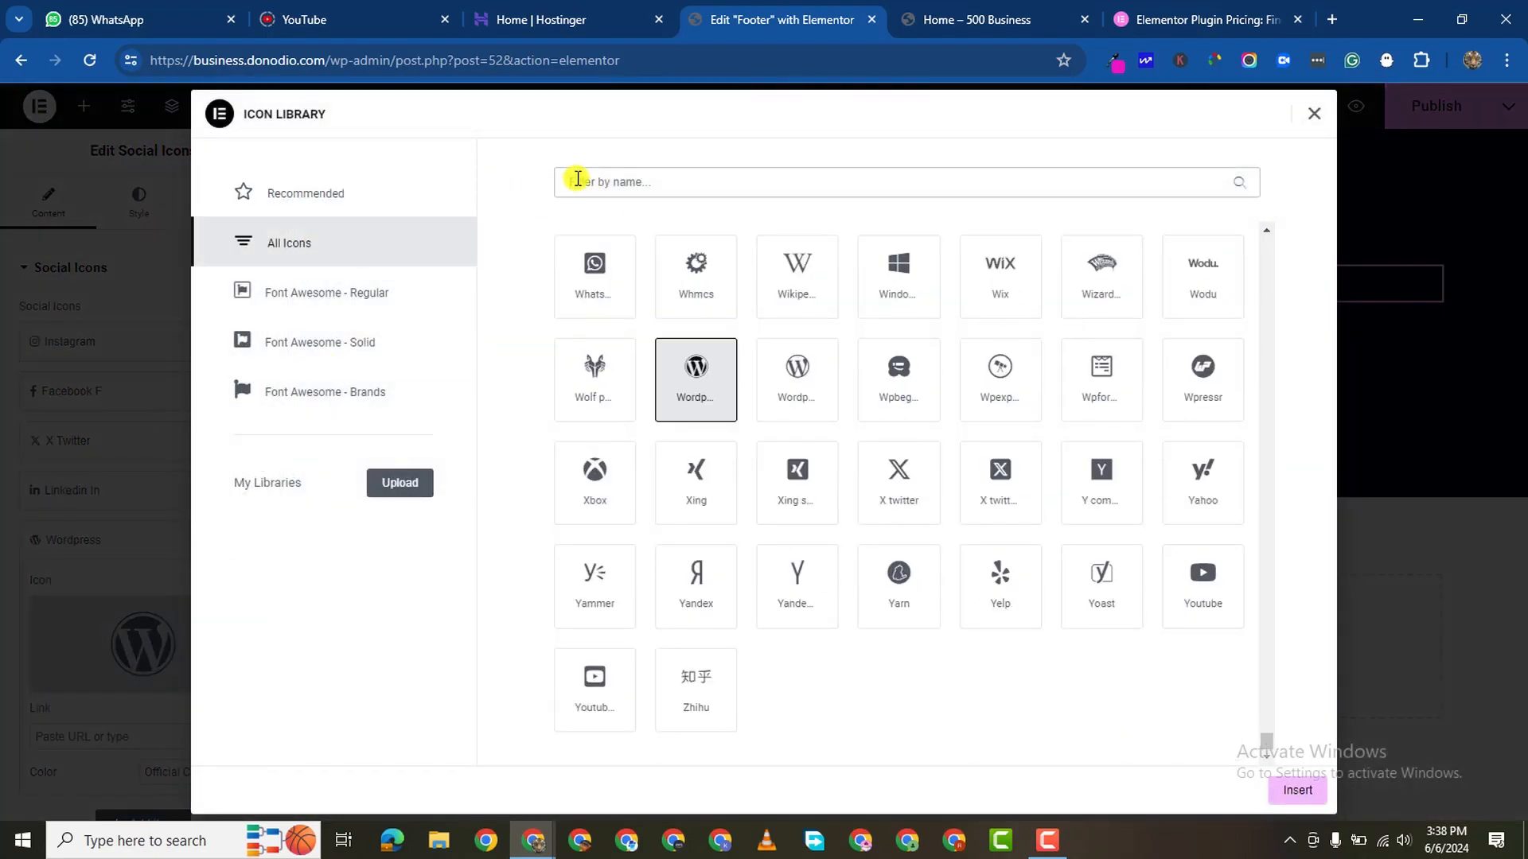
text(tikt)
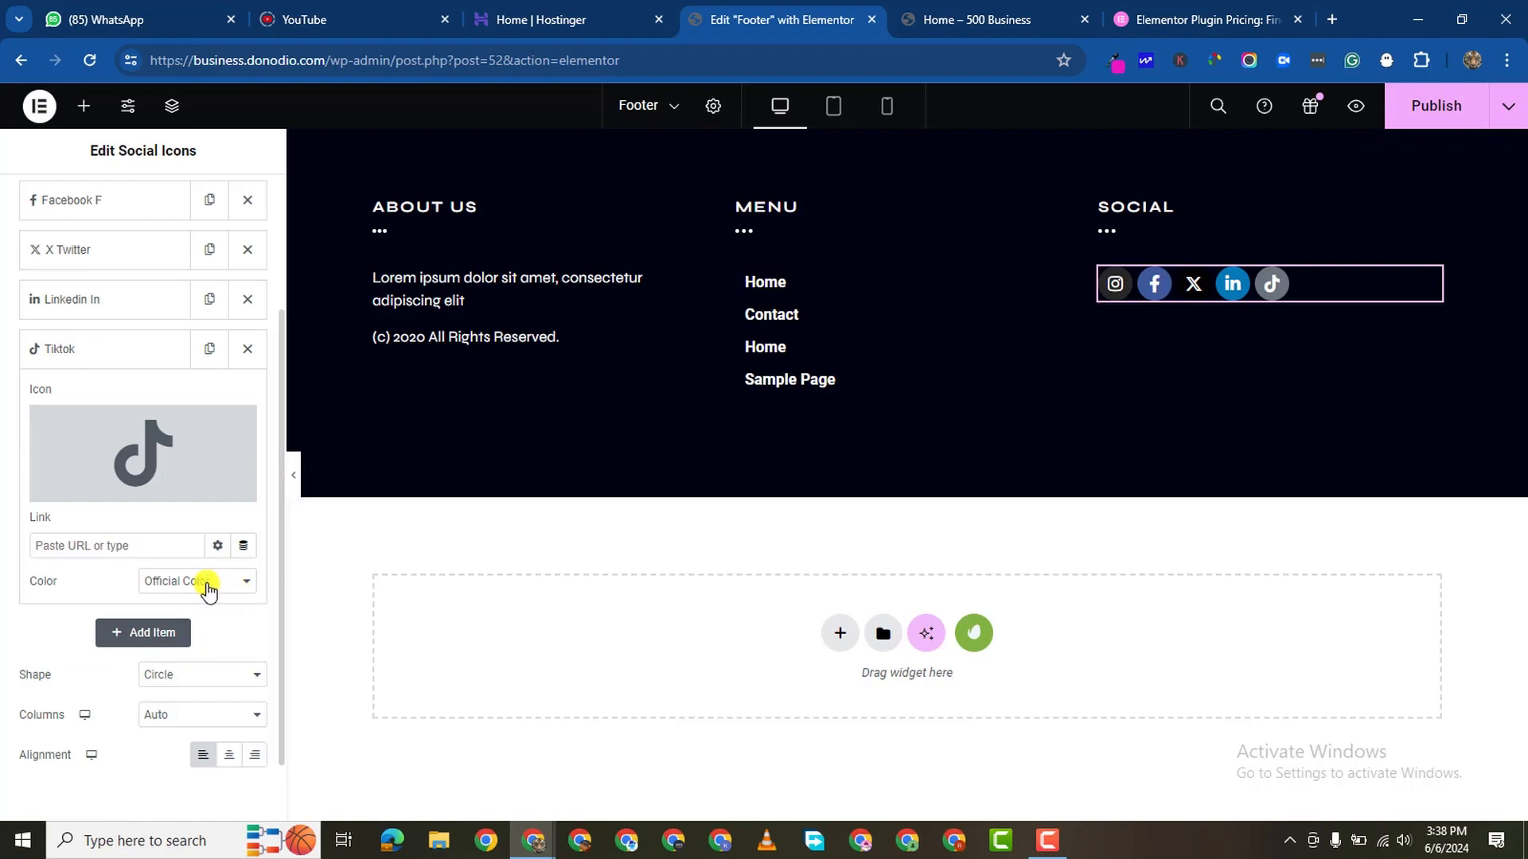
click(200, 675)
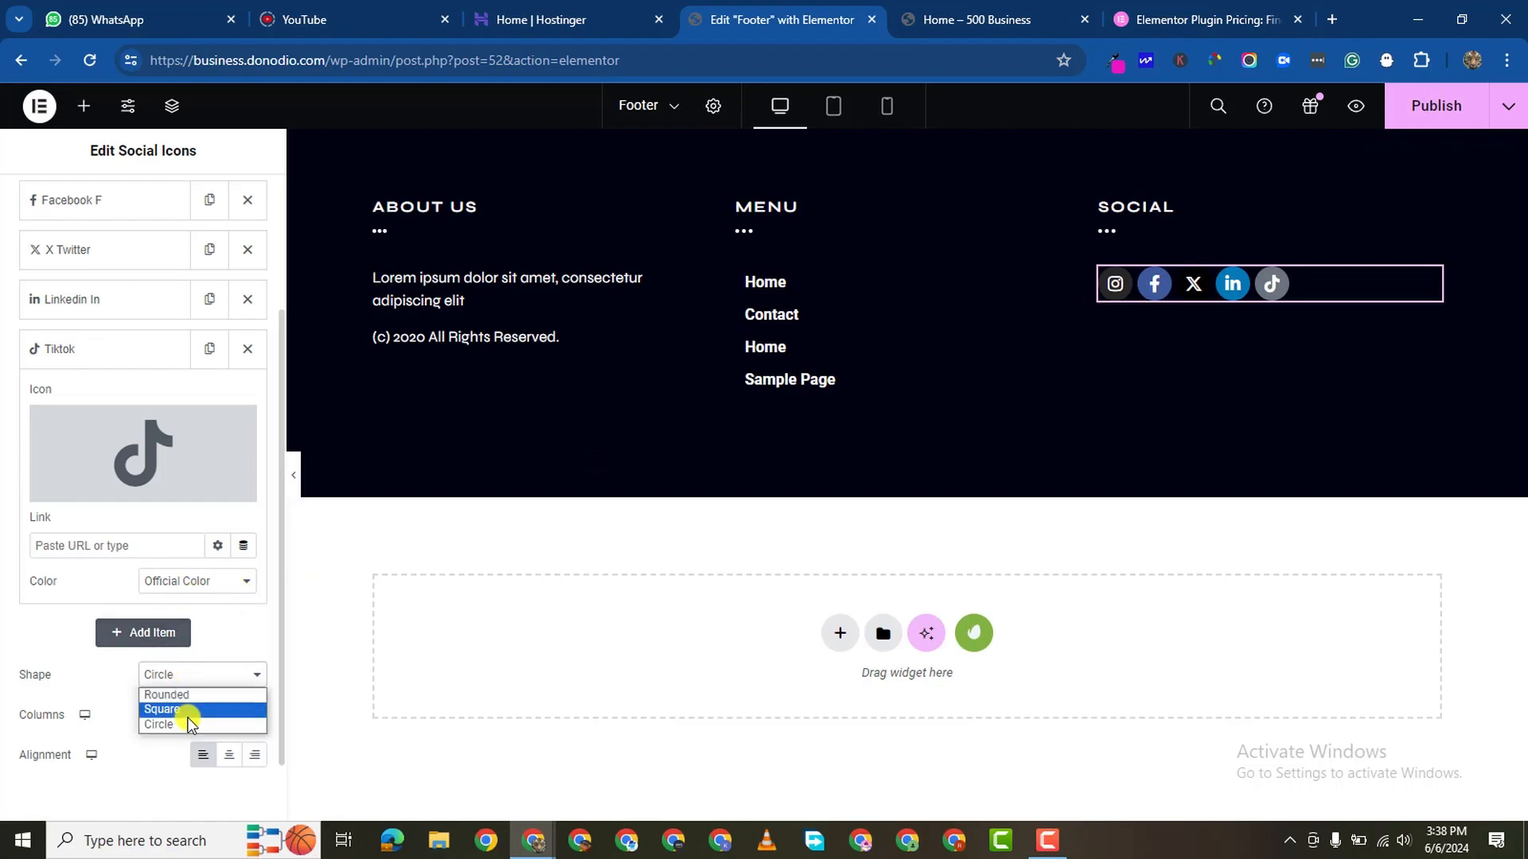
mouse_move(191, 710)
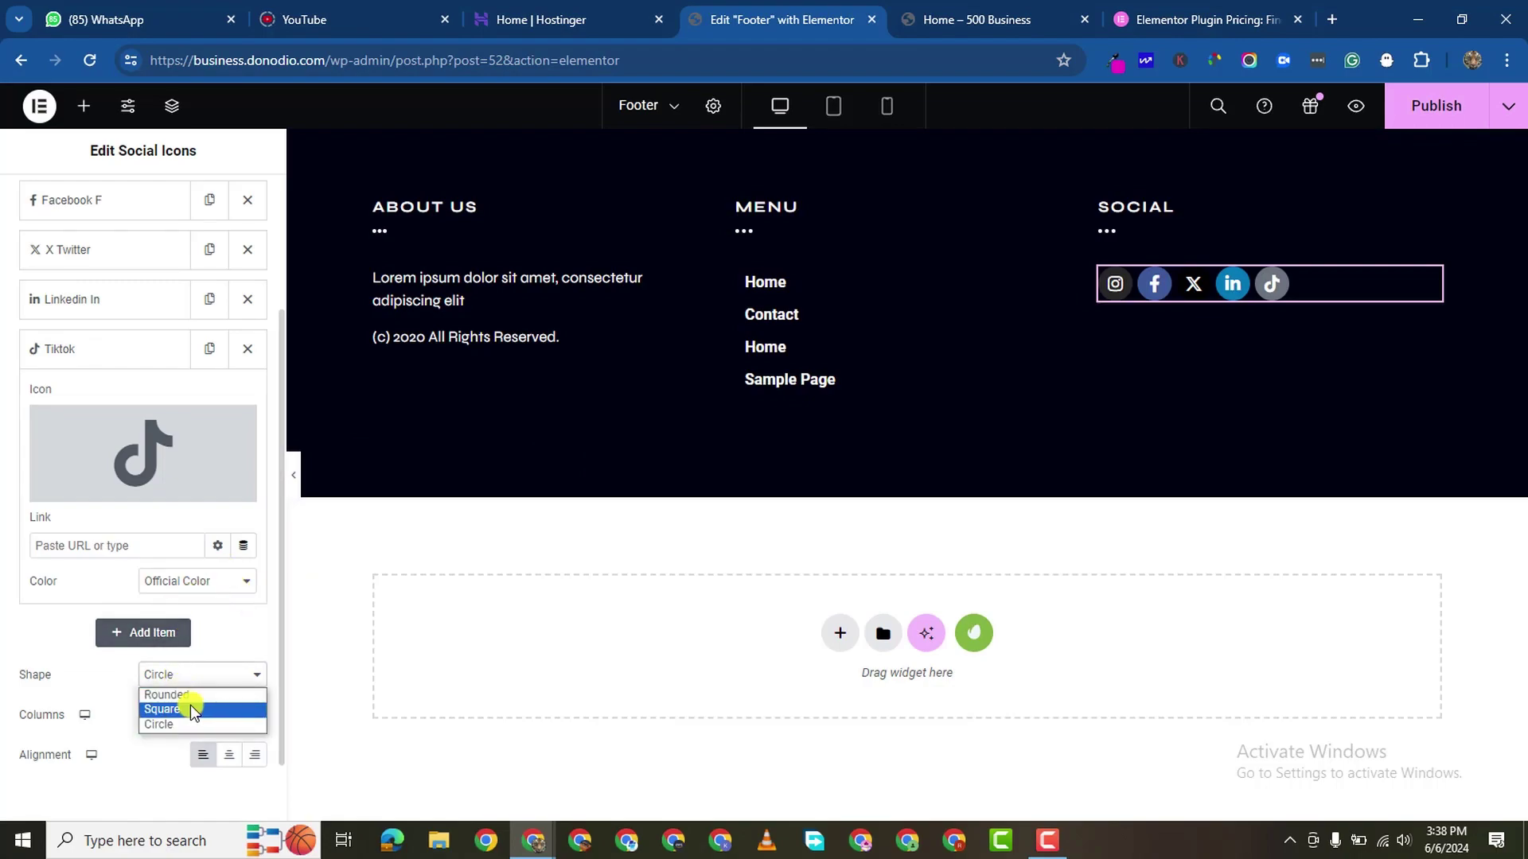
click(162, 710)
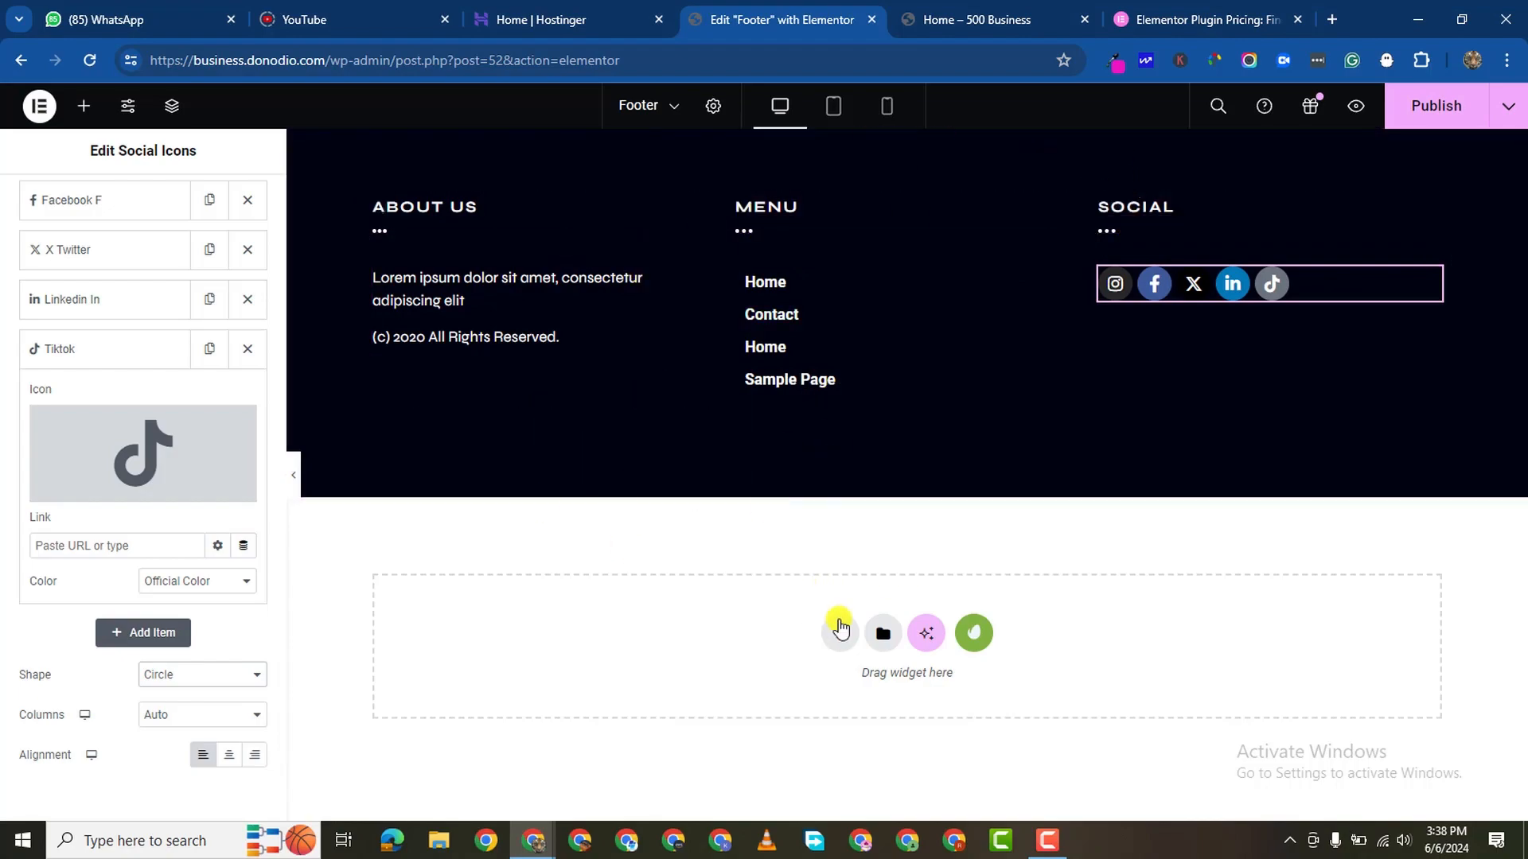
Step: Add a Flexbox container below the footer holding a Text Editor widget with placeholder text
click(881, 634)
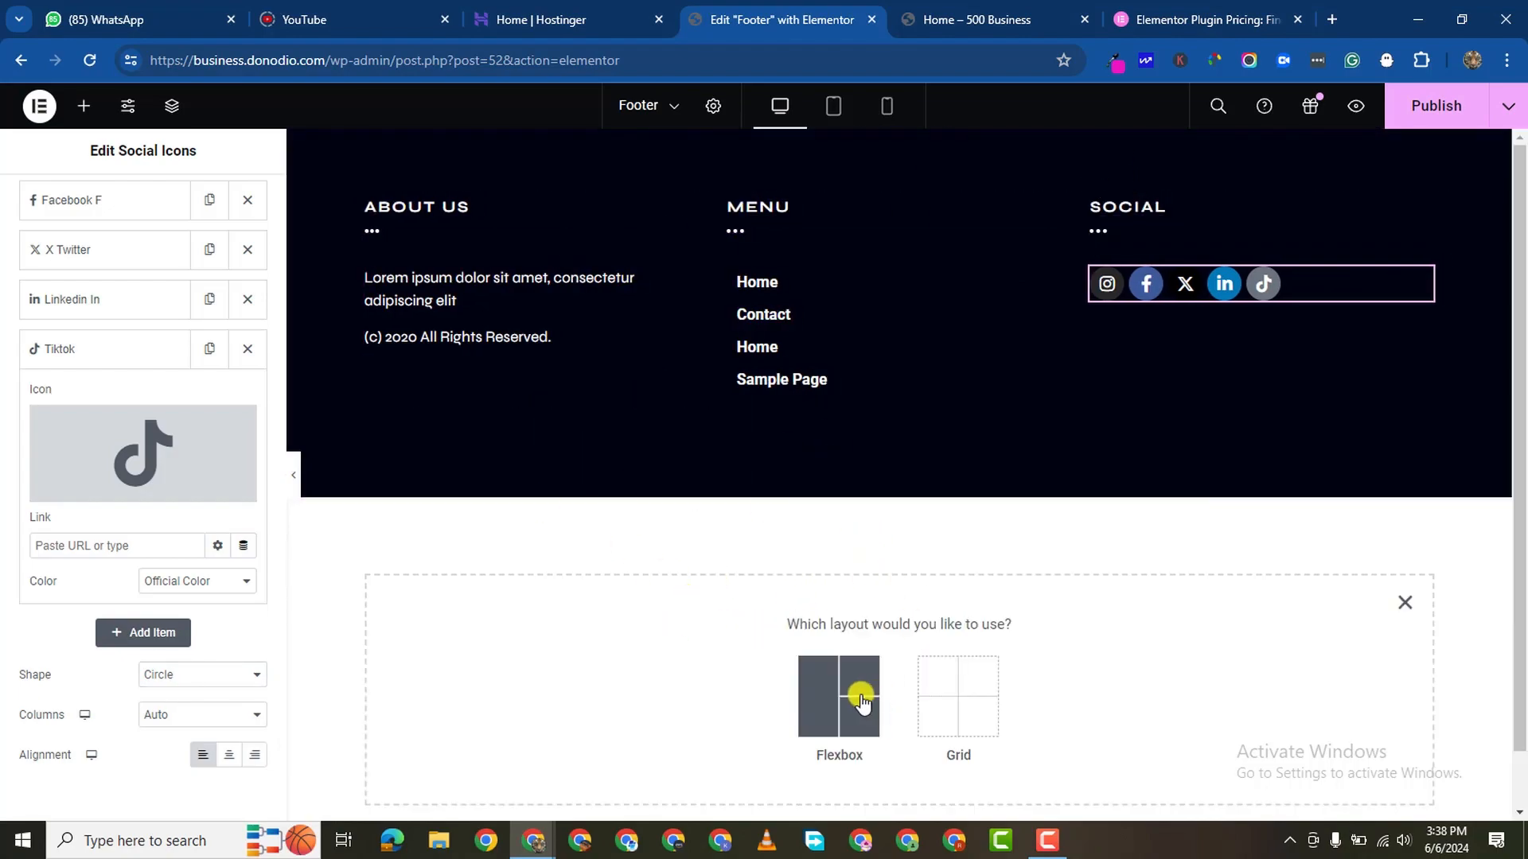
click(838, 697)
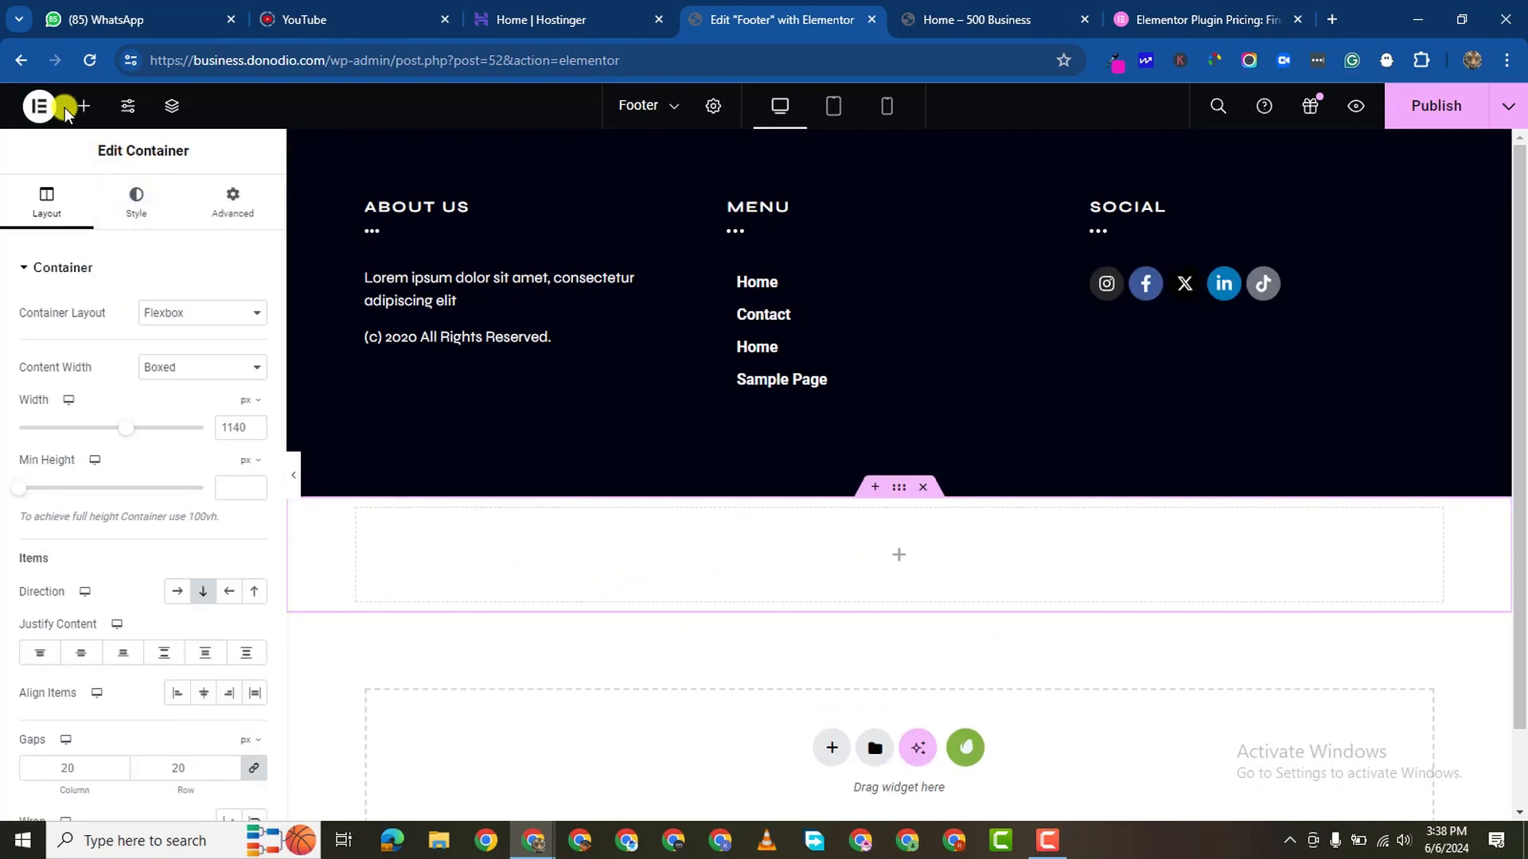
click(83, 105)
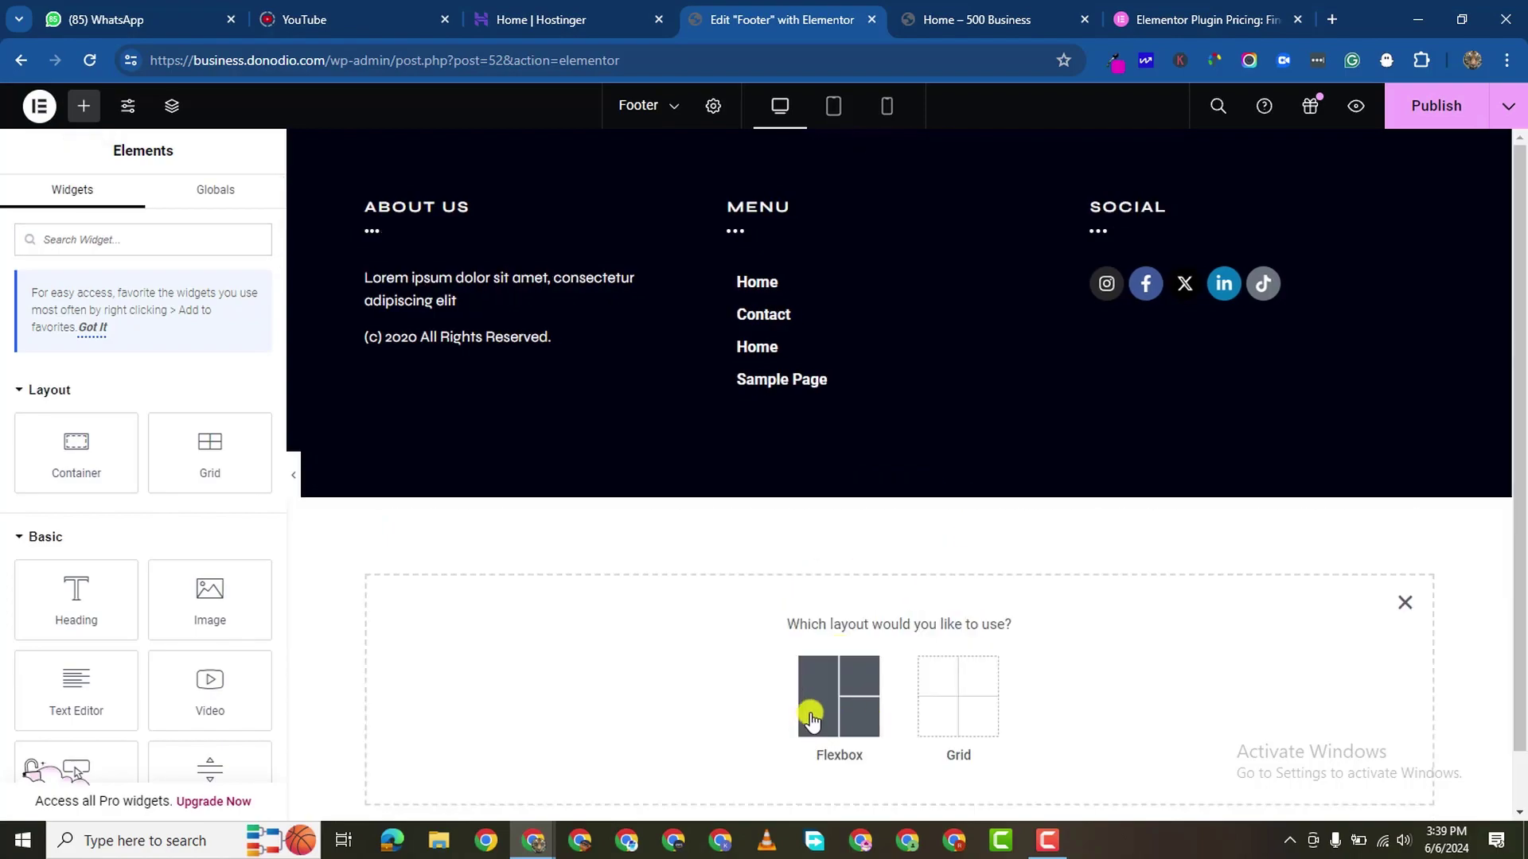
click(837, 694)
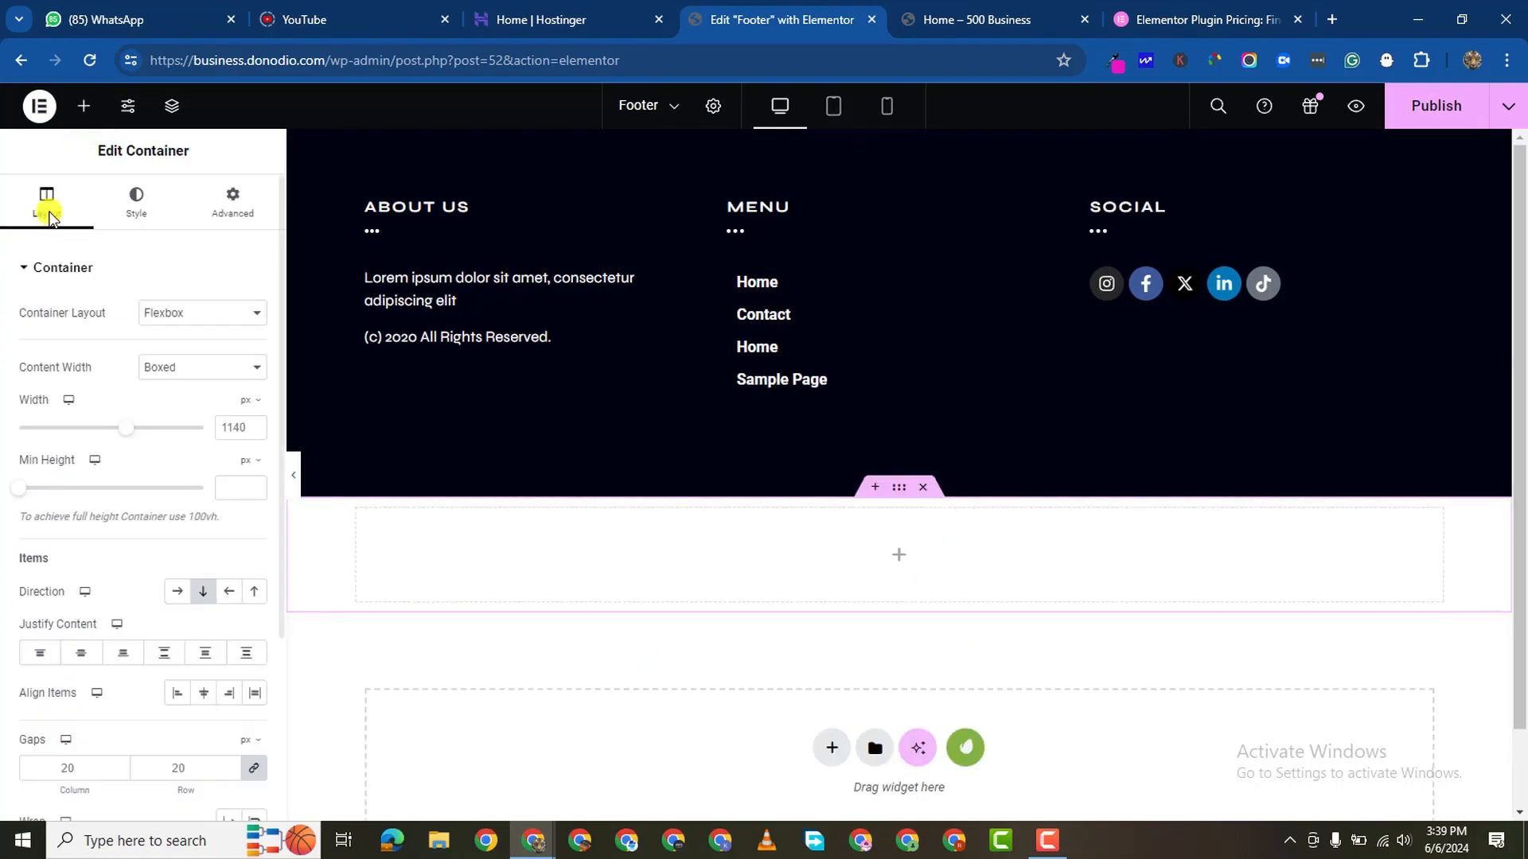
click(83, 105)
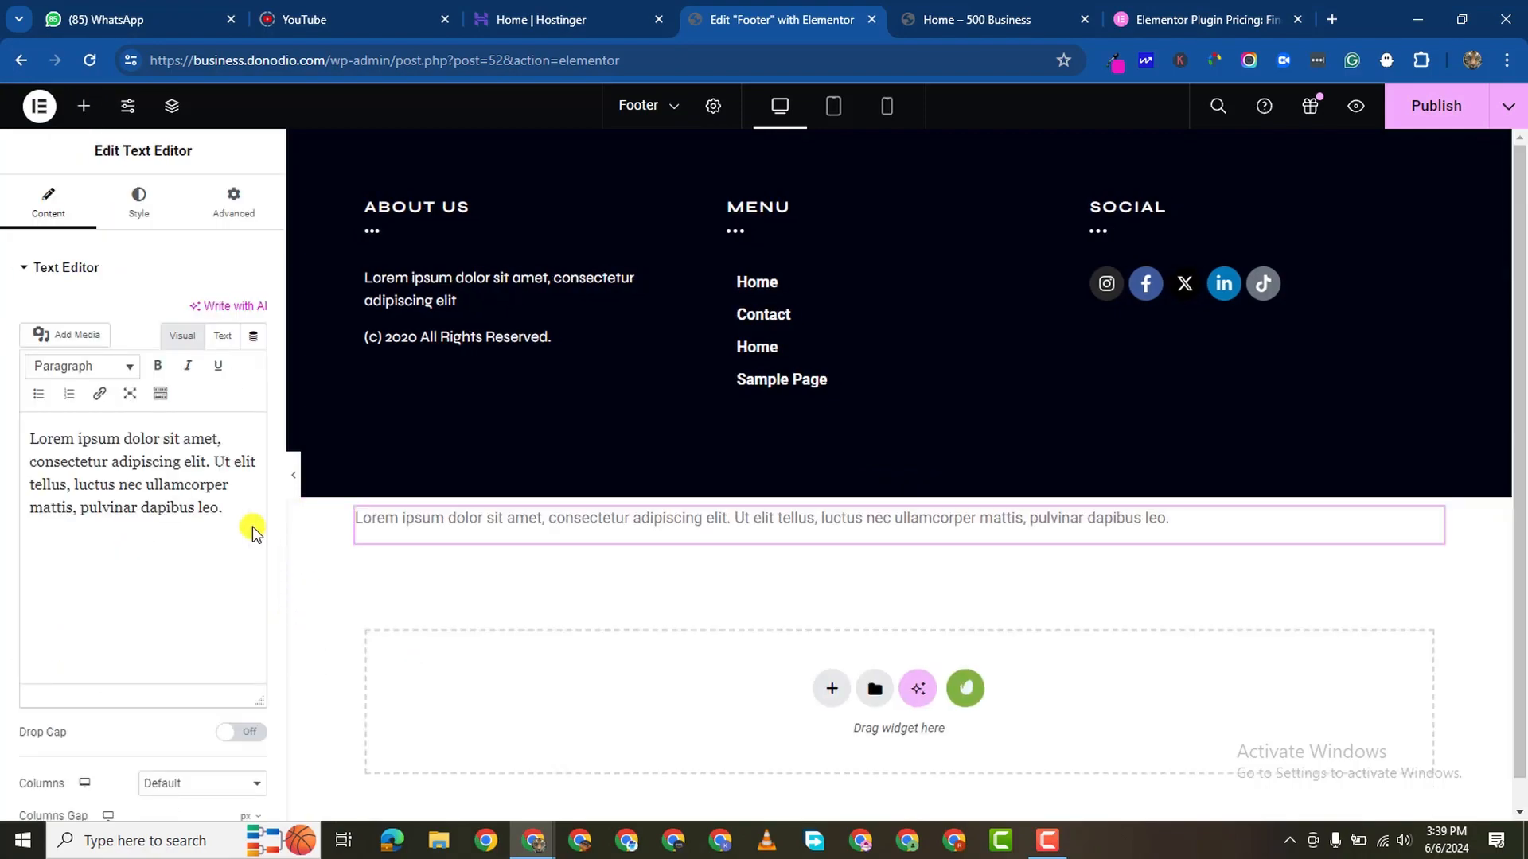
Step: Replace the placeholder text with 'Copyright. All Rights Reserved' and select its container
triple_click(135, 484)
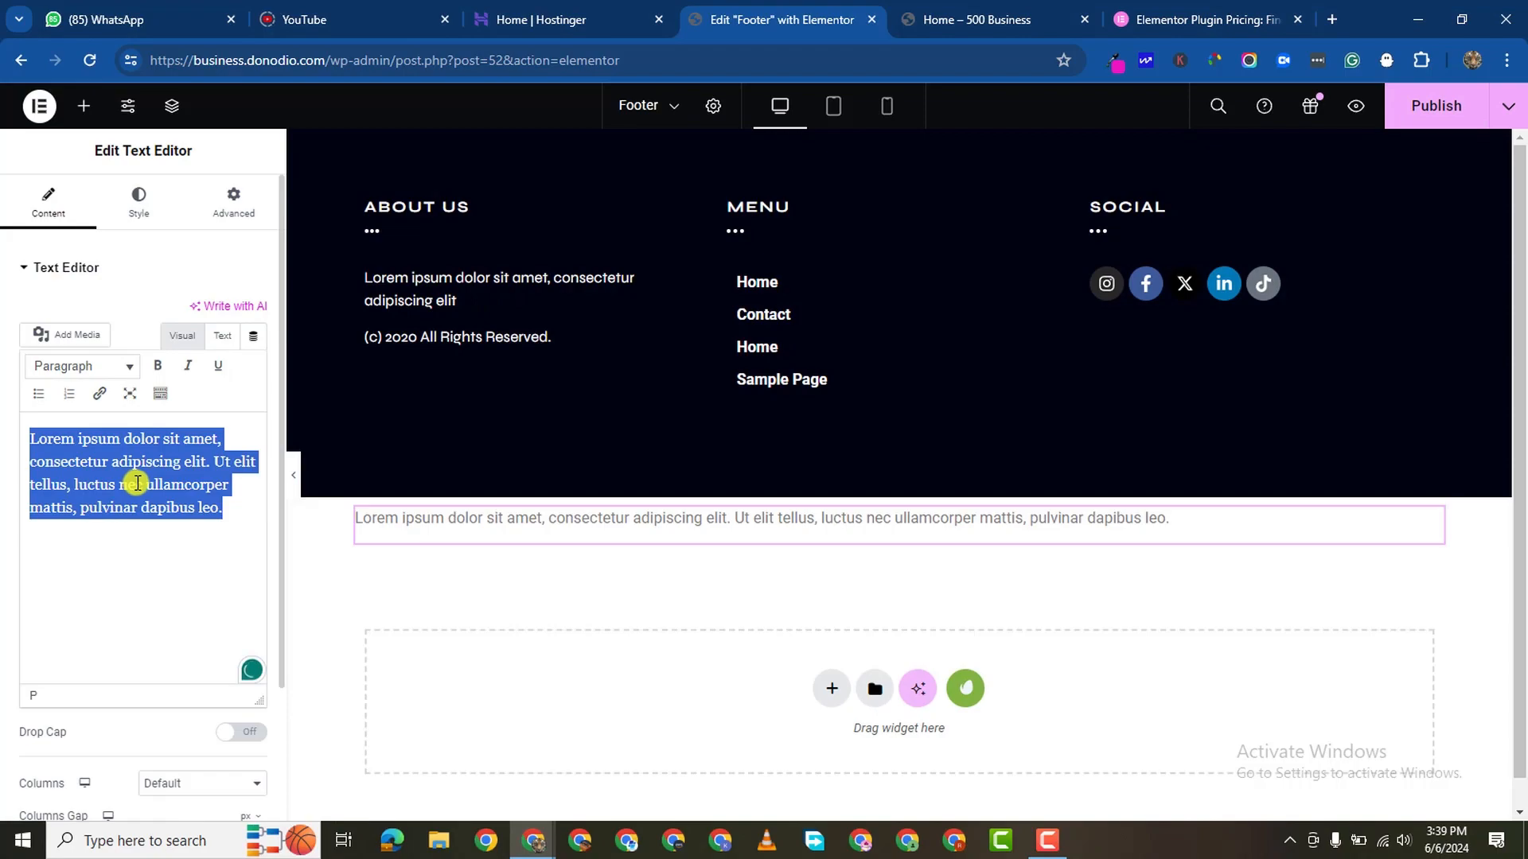
text(All Re)
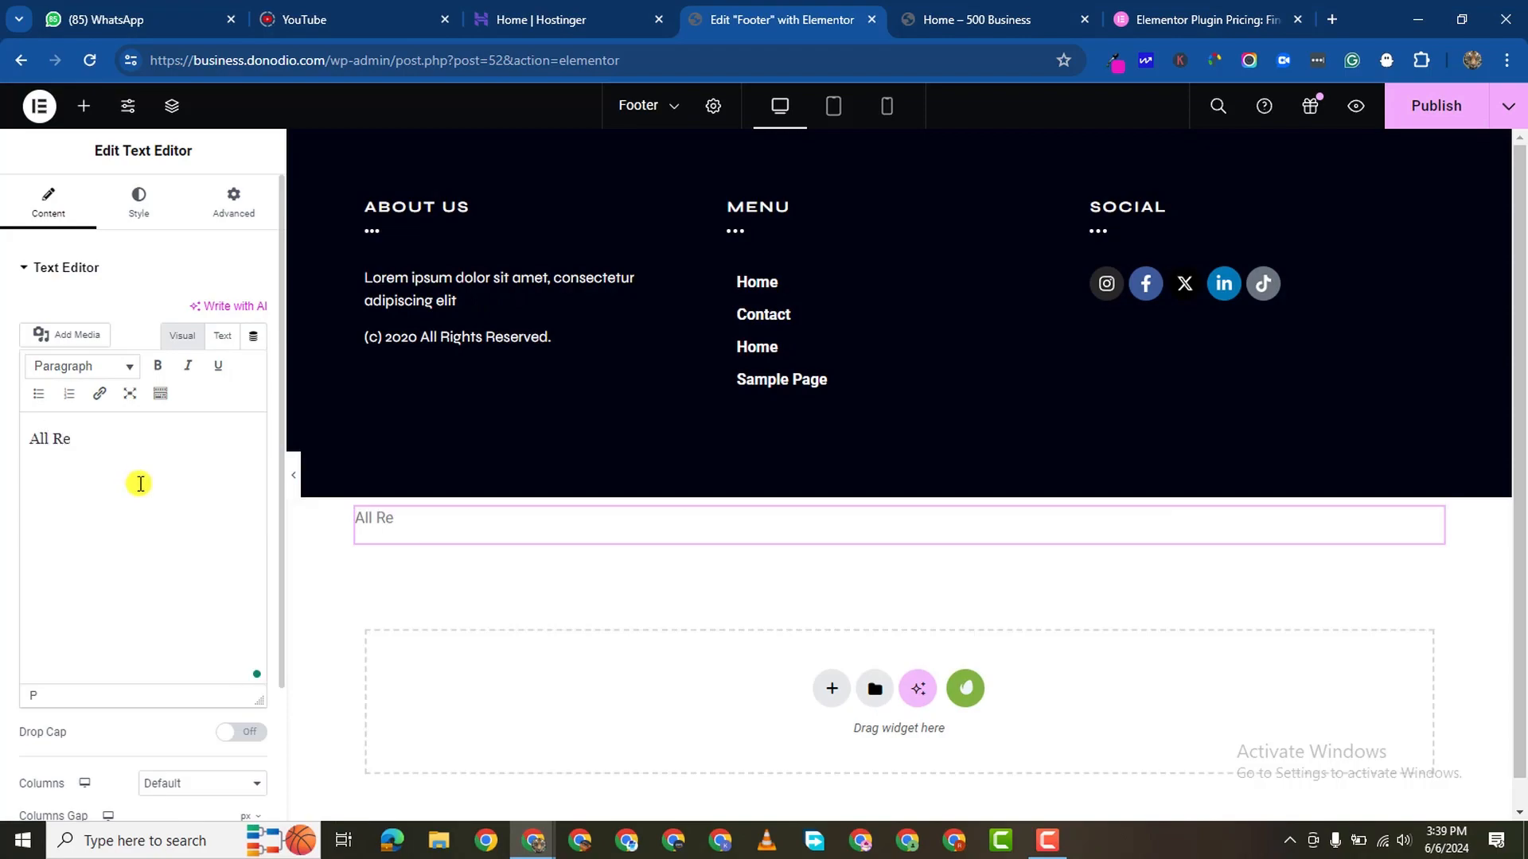
text(i)
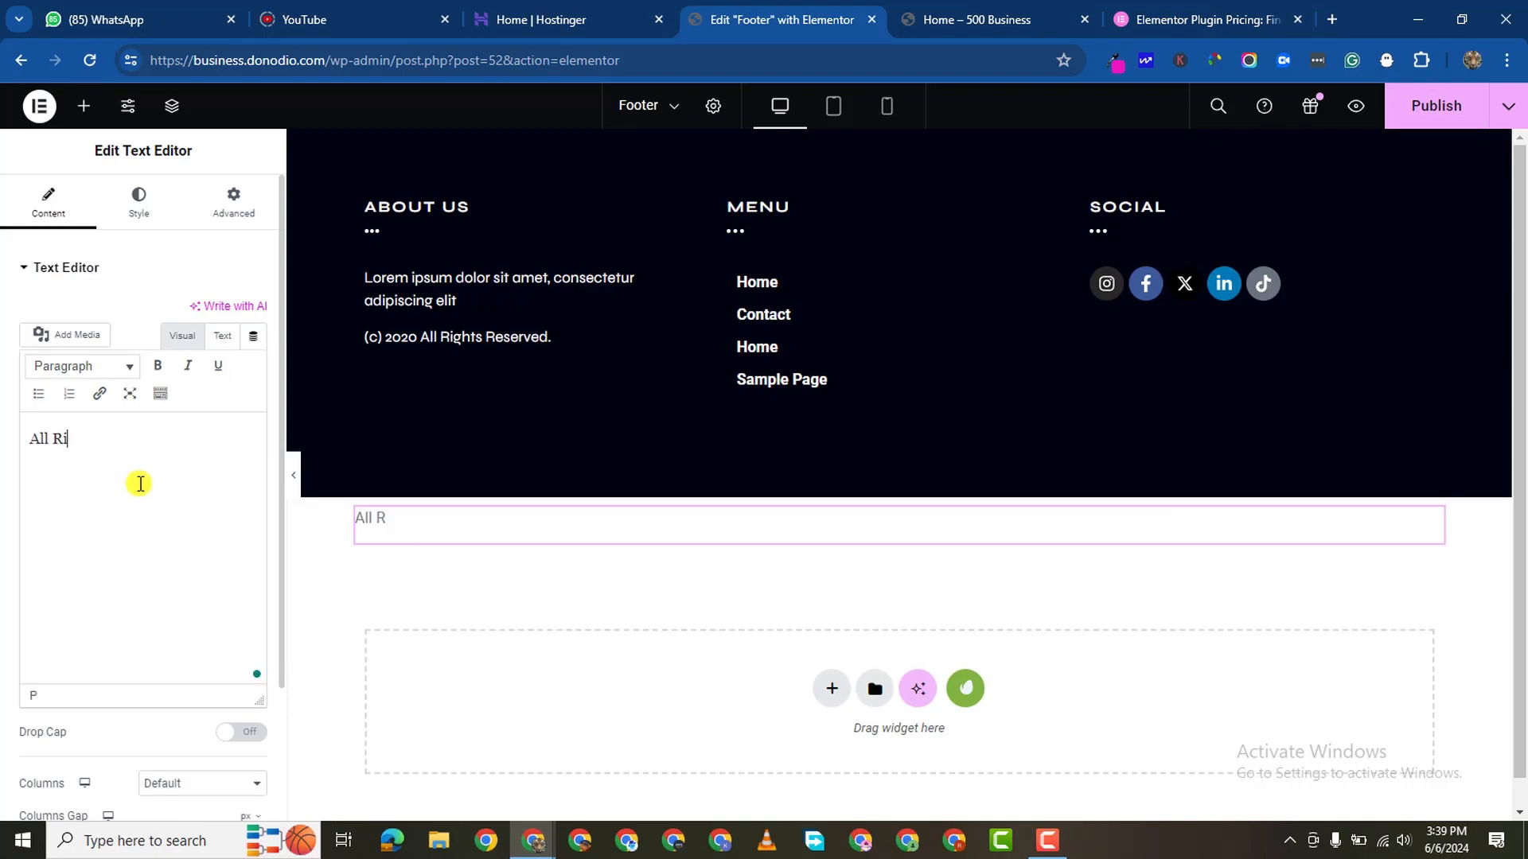
text(ri)
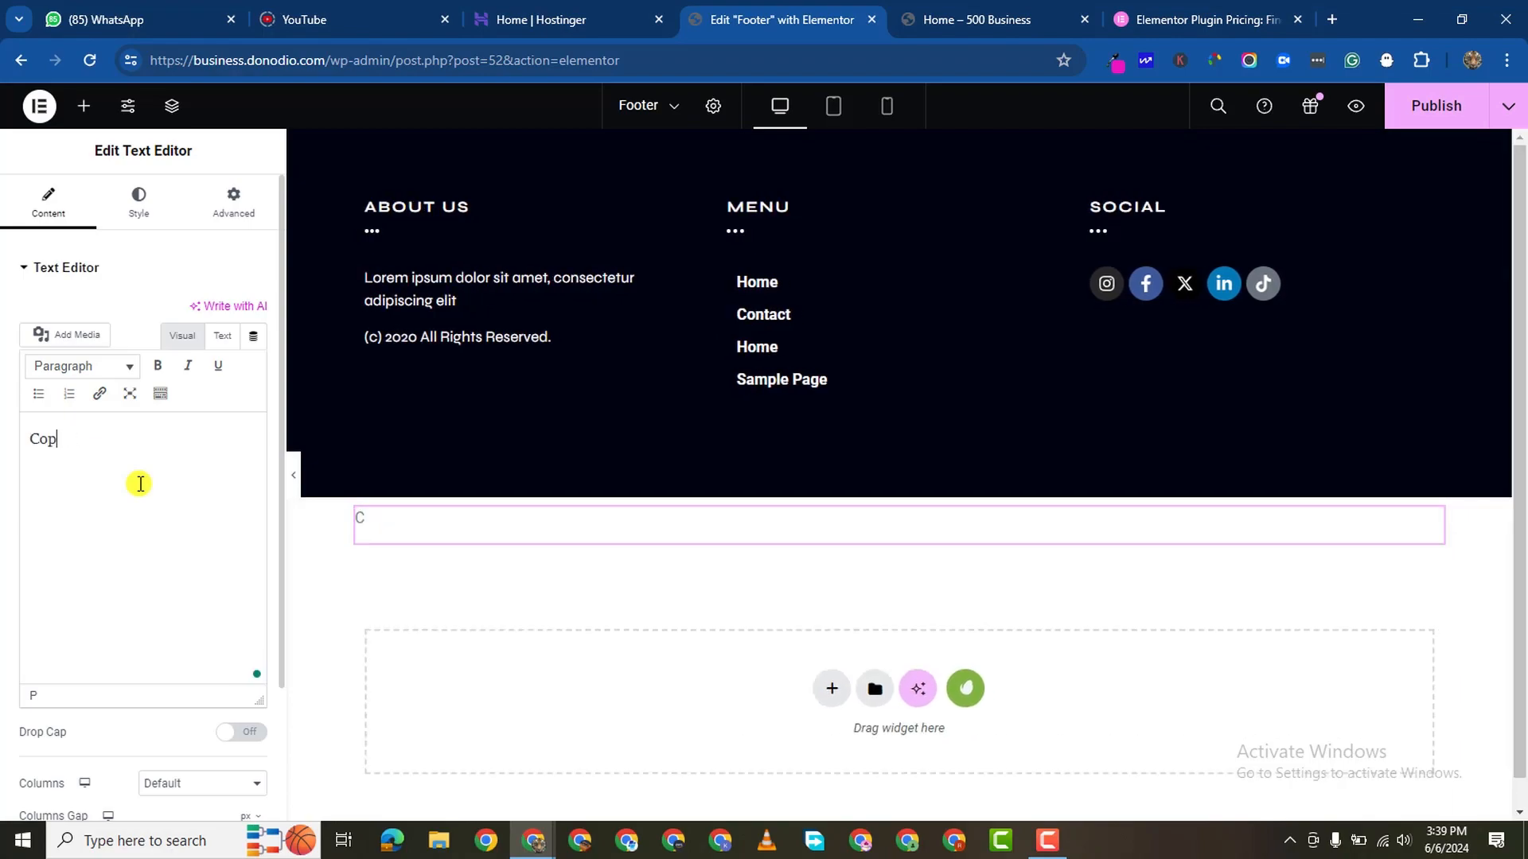
text(yright)
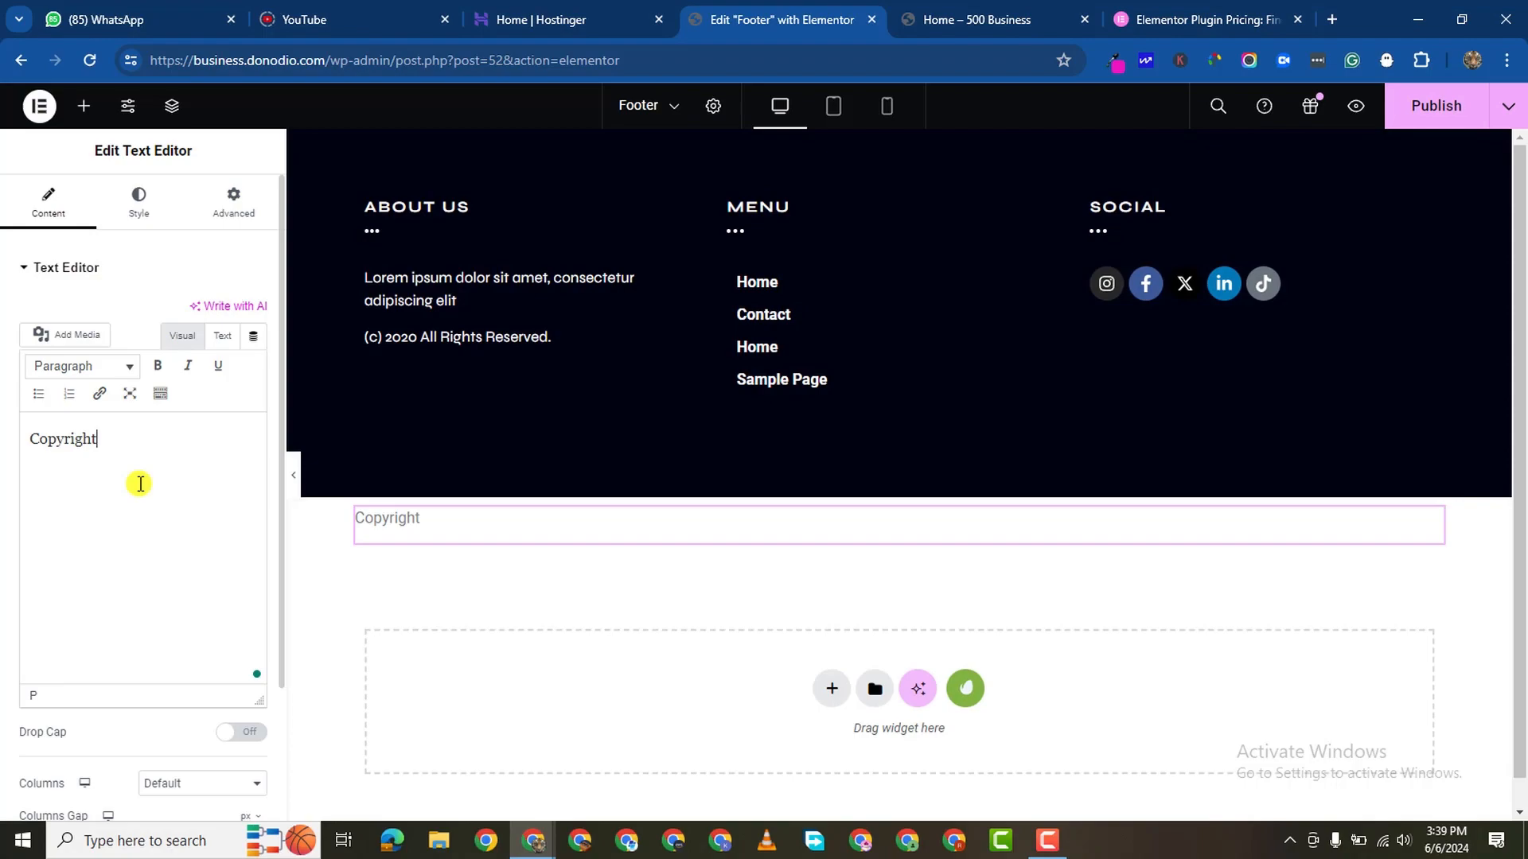
text(. All R)
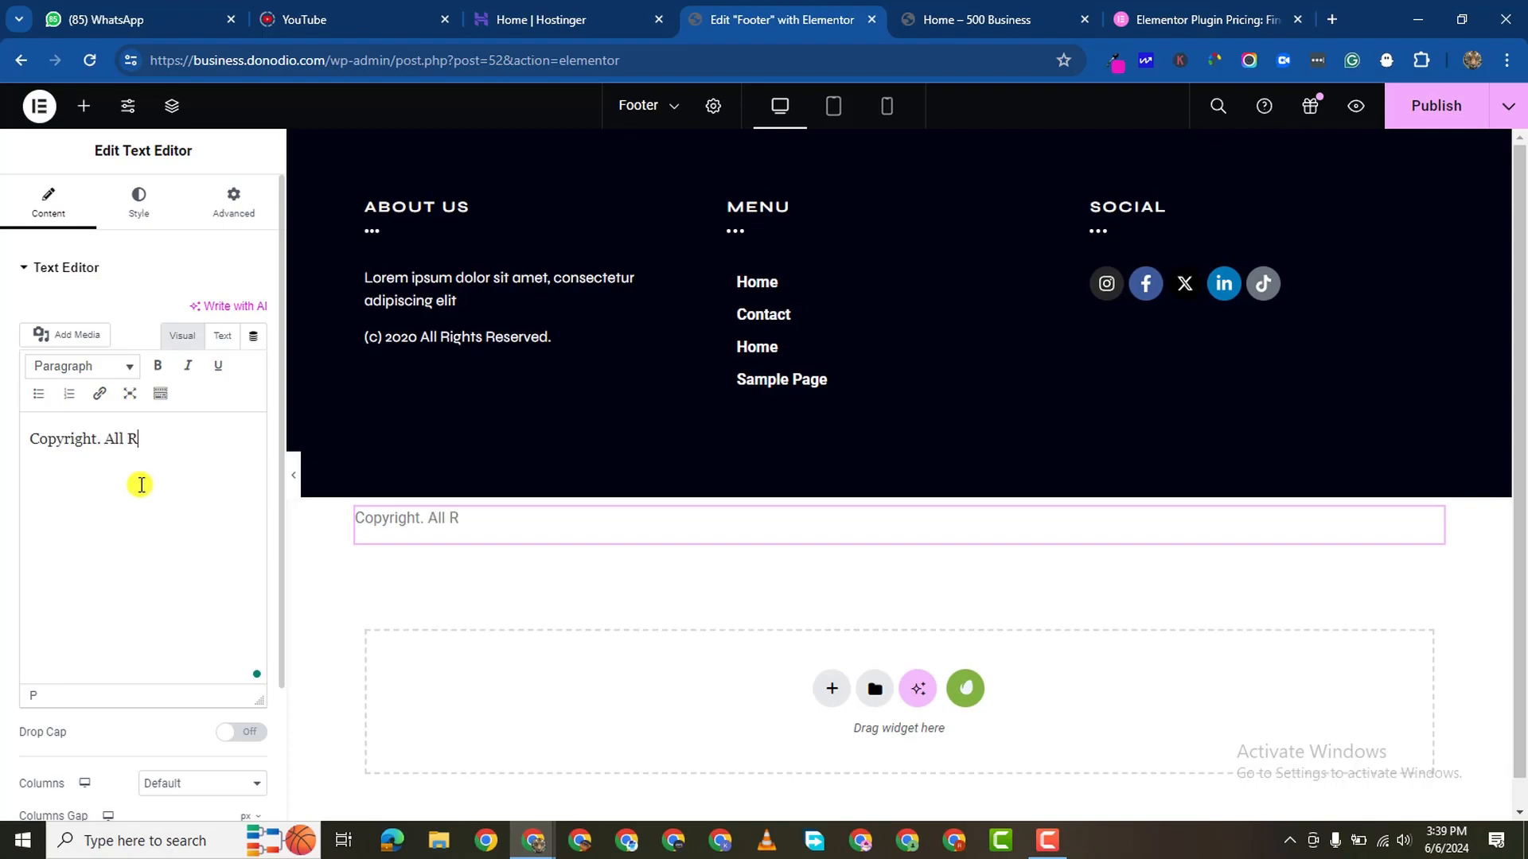
text(ights Res)
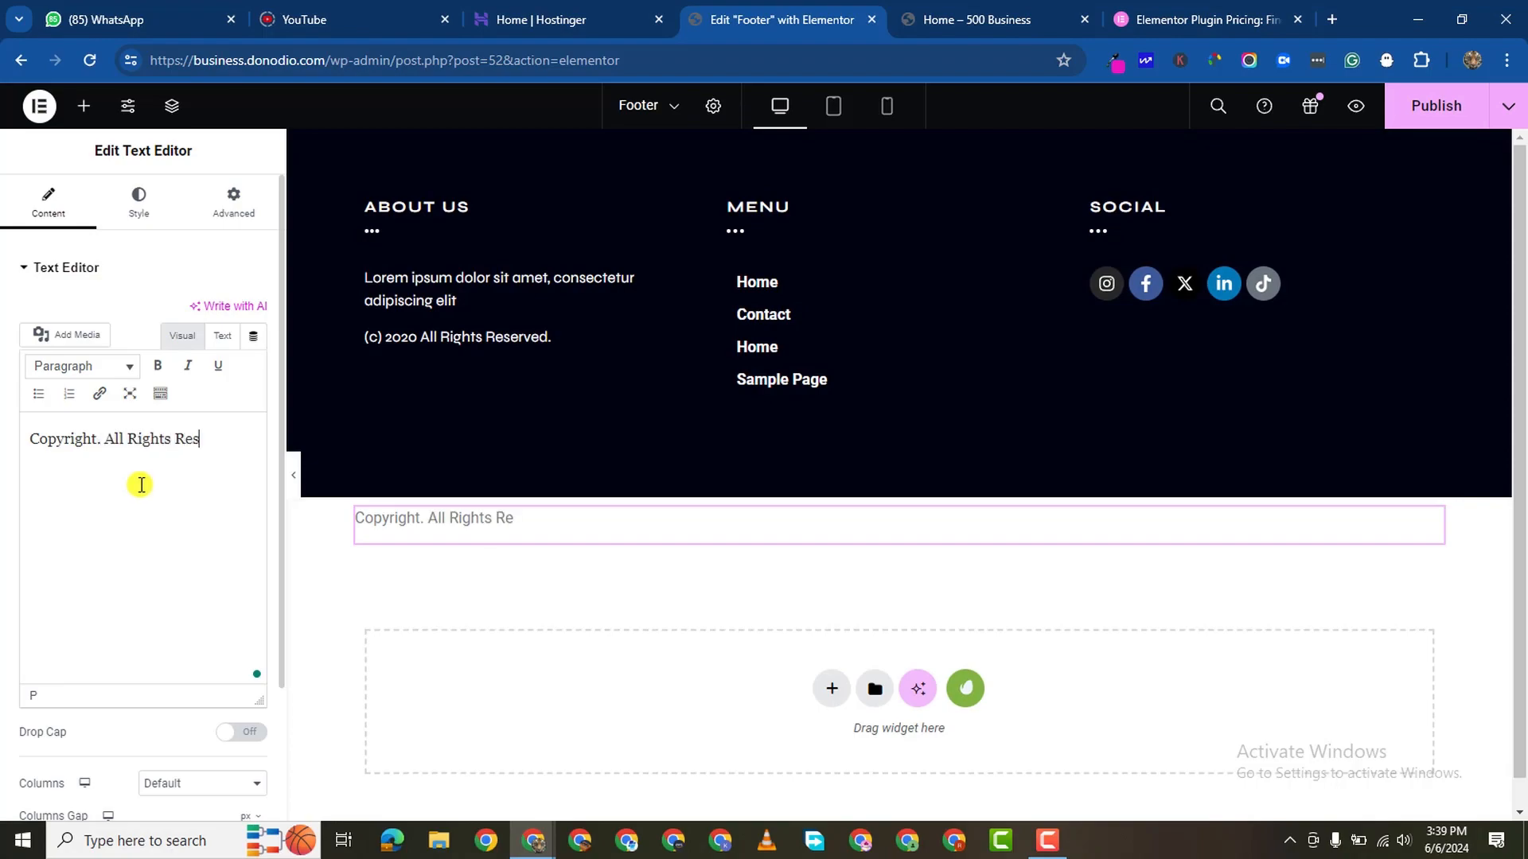
text(erved)
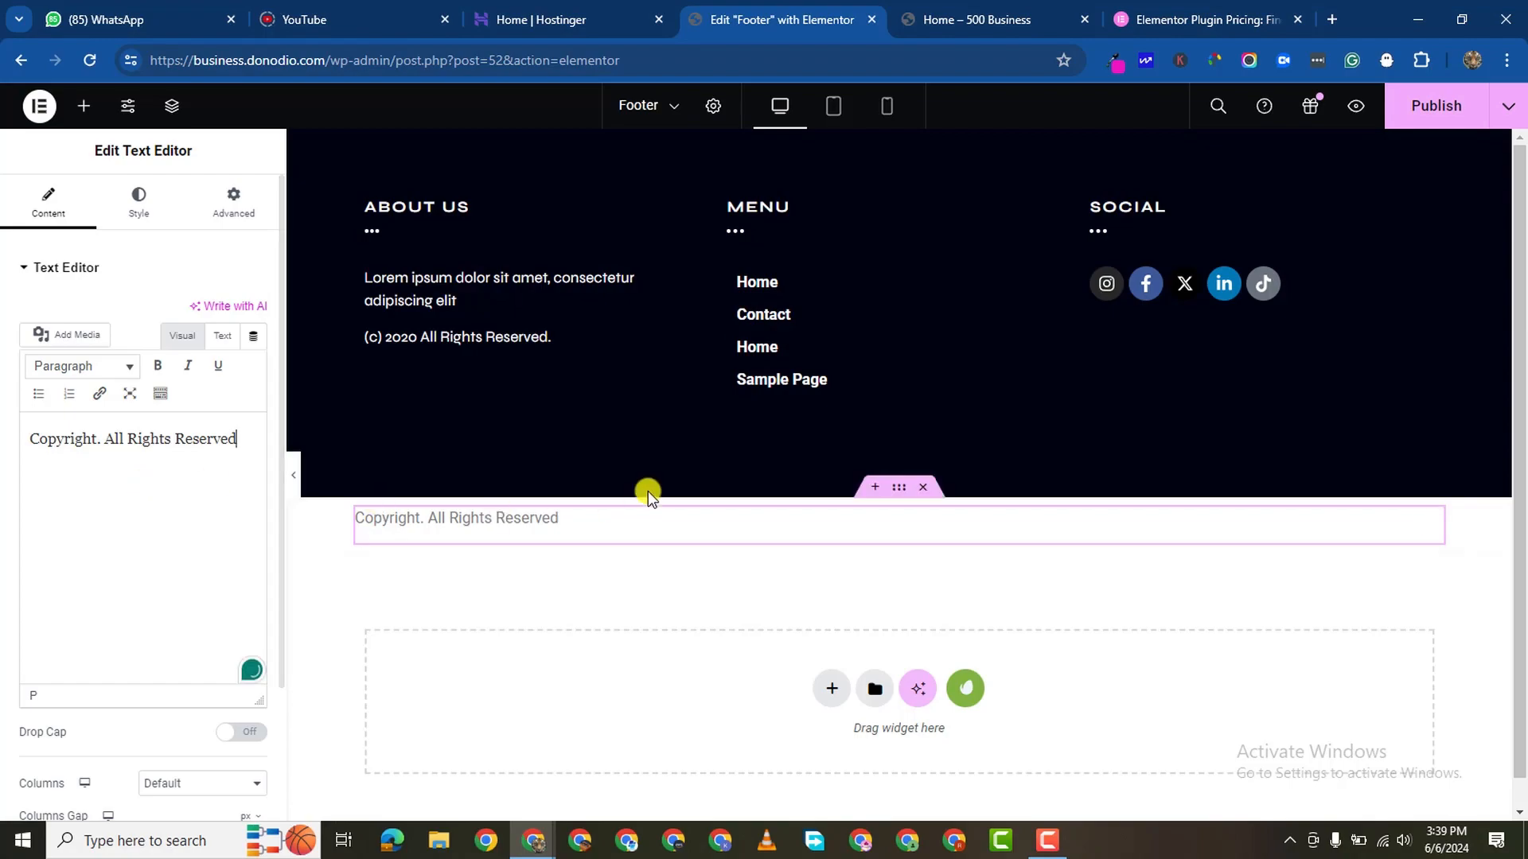
mouse_move(172, 452)
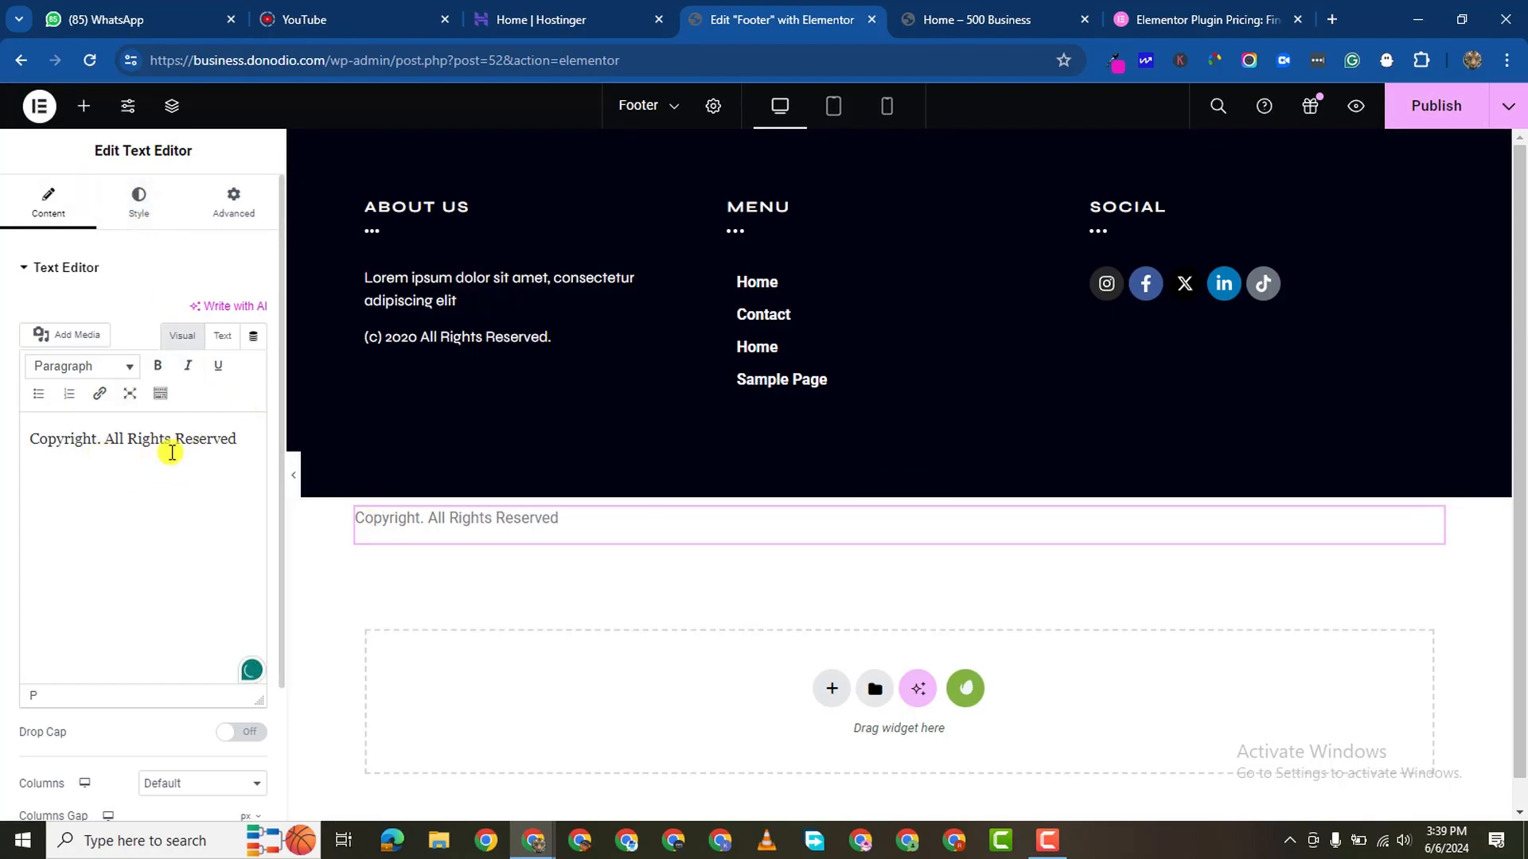
click(898, 488)
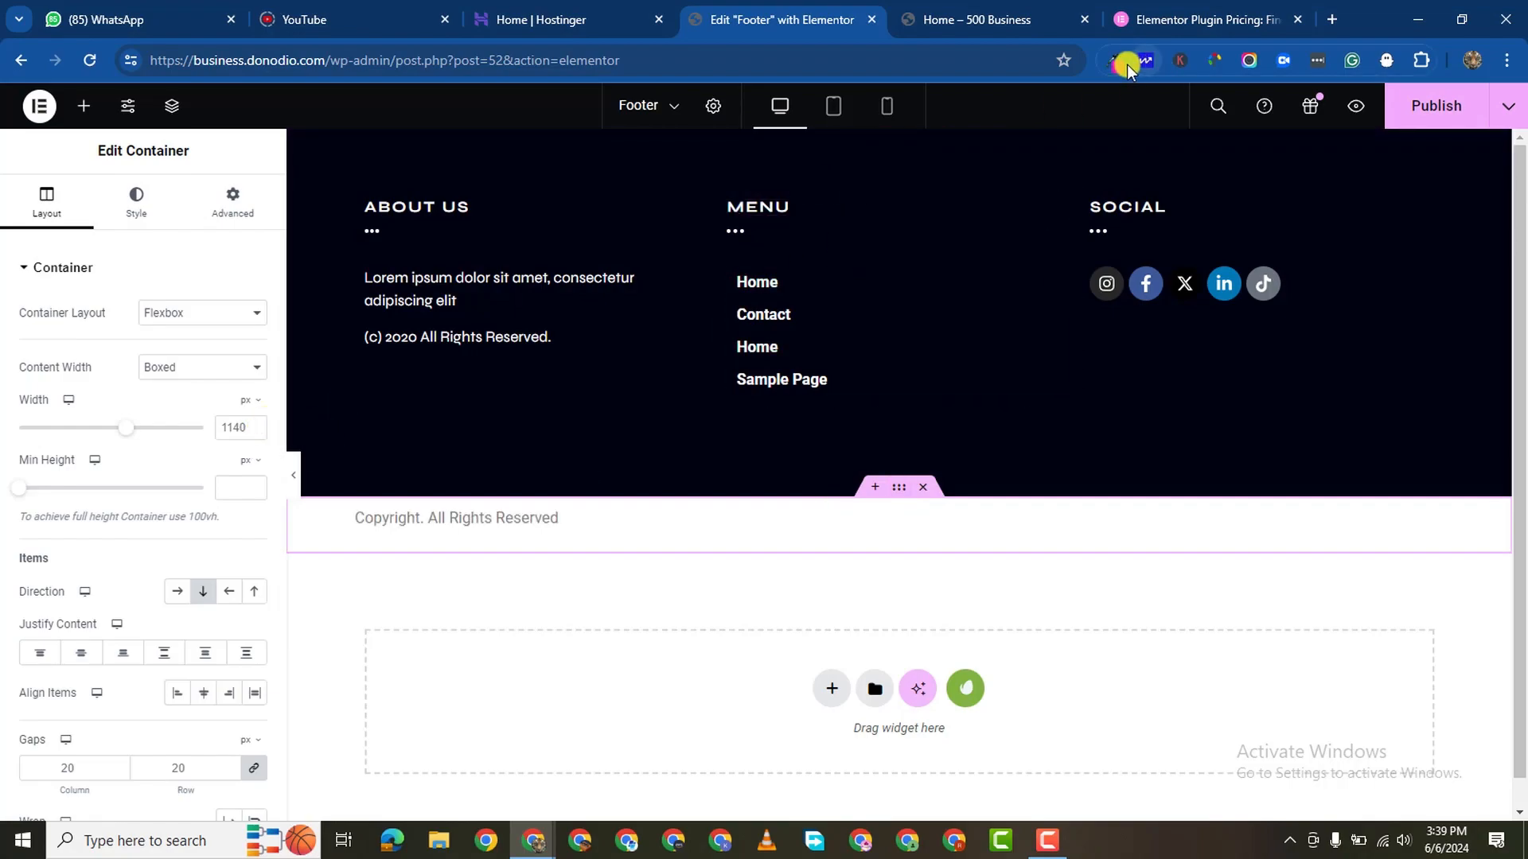
Step: Make the copyright text white and set its font family to Poppins
click(1114, 60)
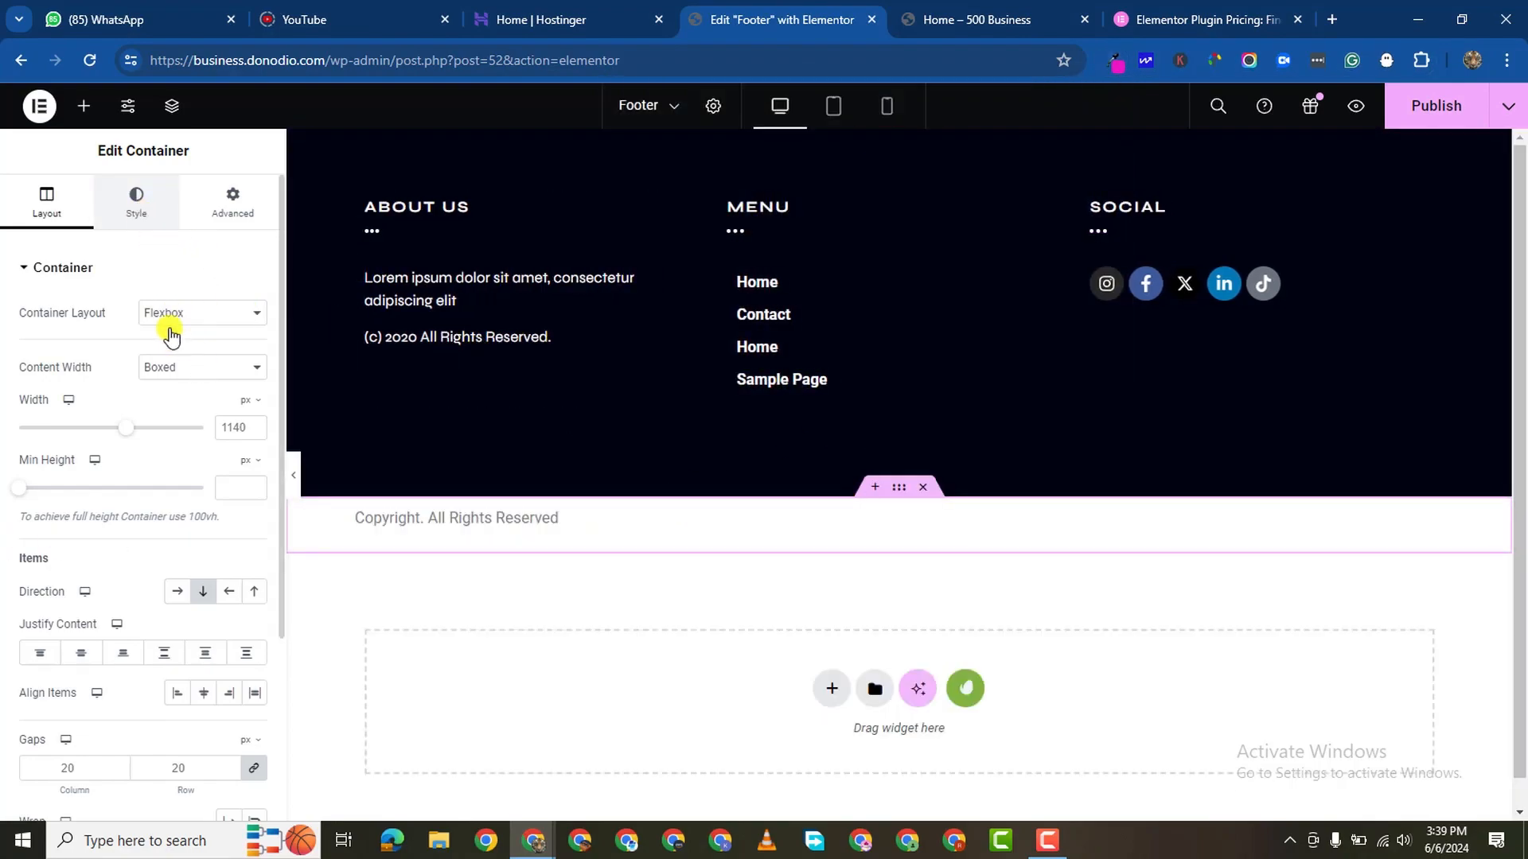
click(137, 202)
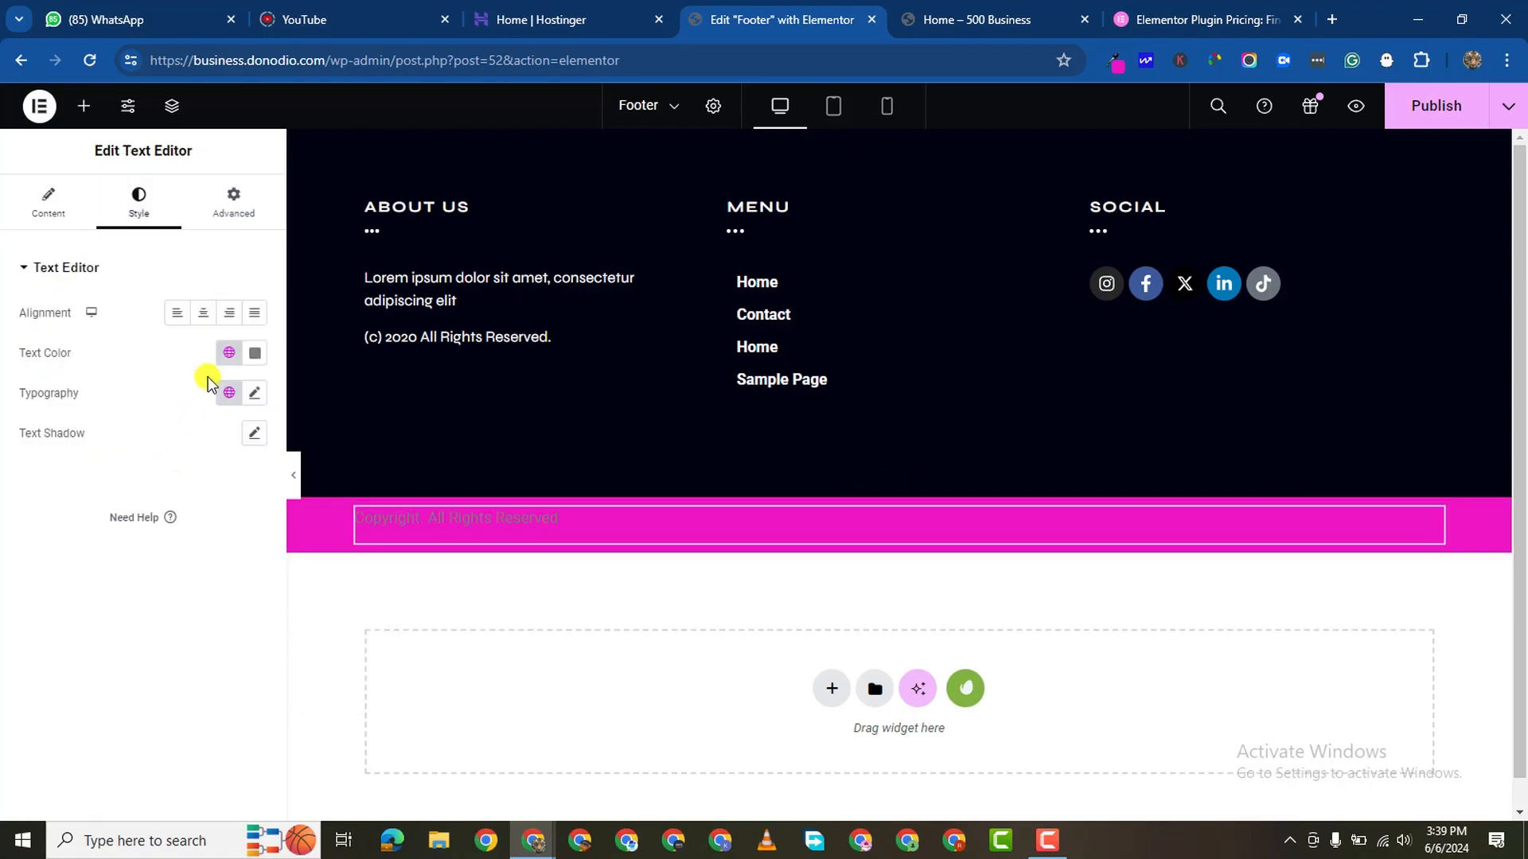
click(254, 351)
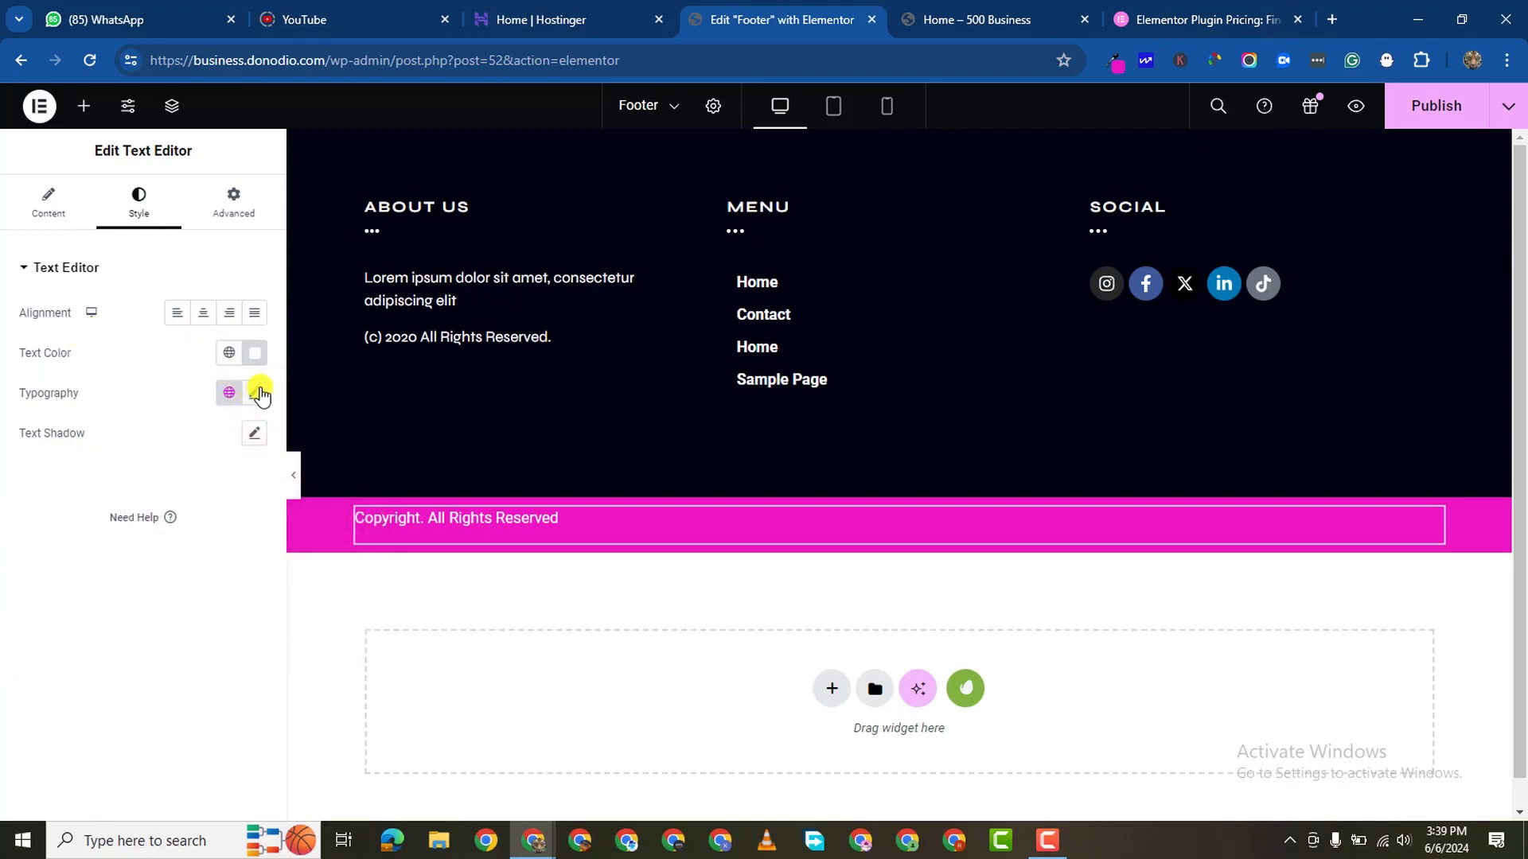
click(255, 393)
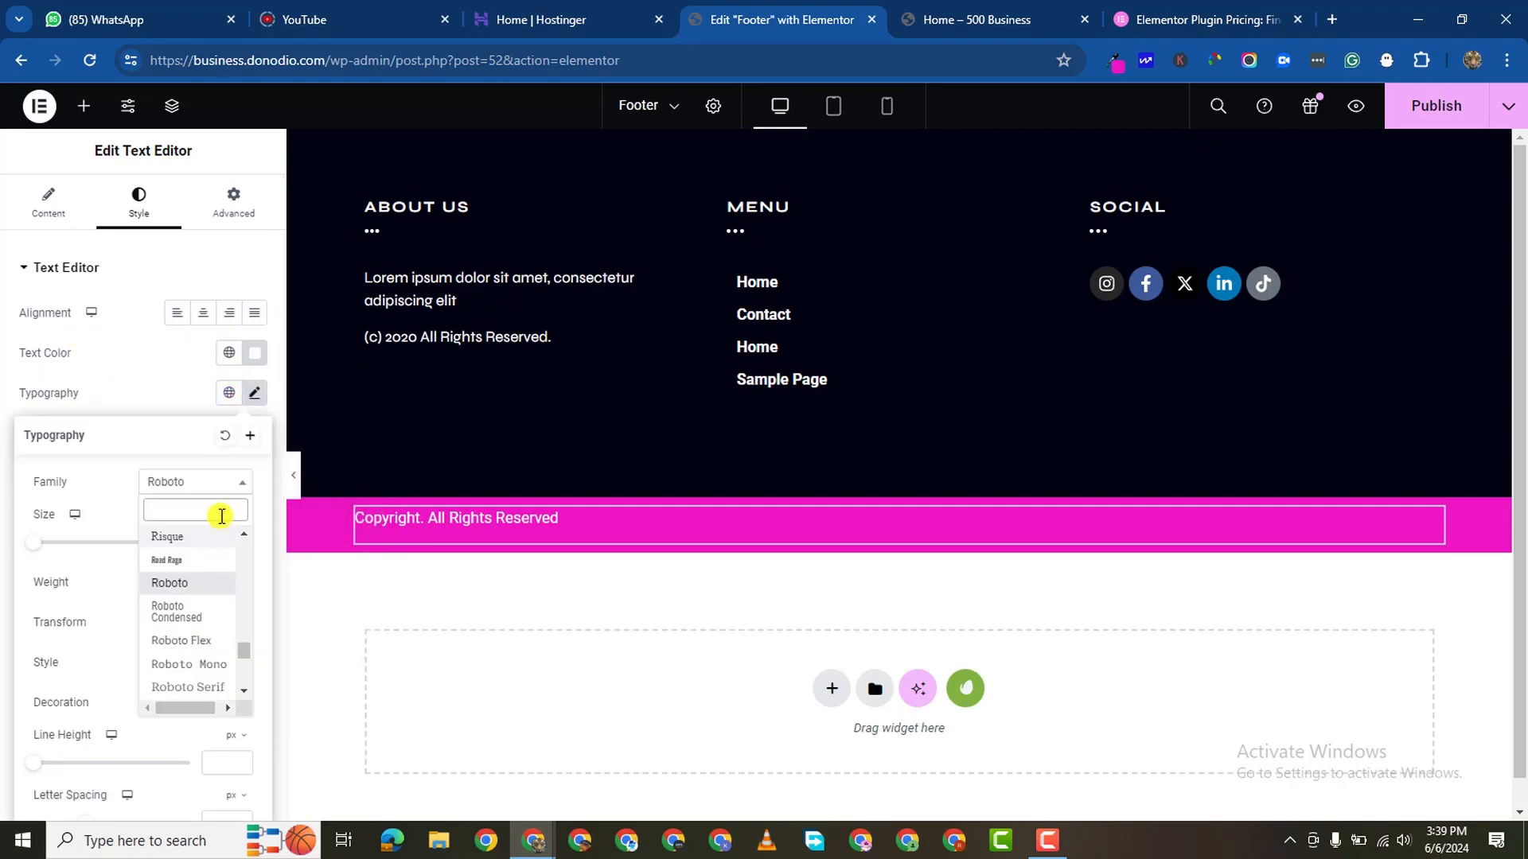
text(popp)
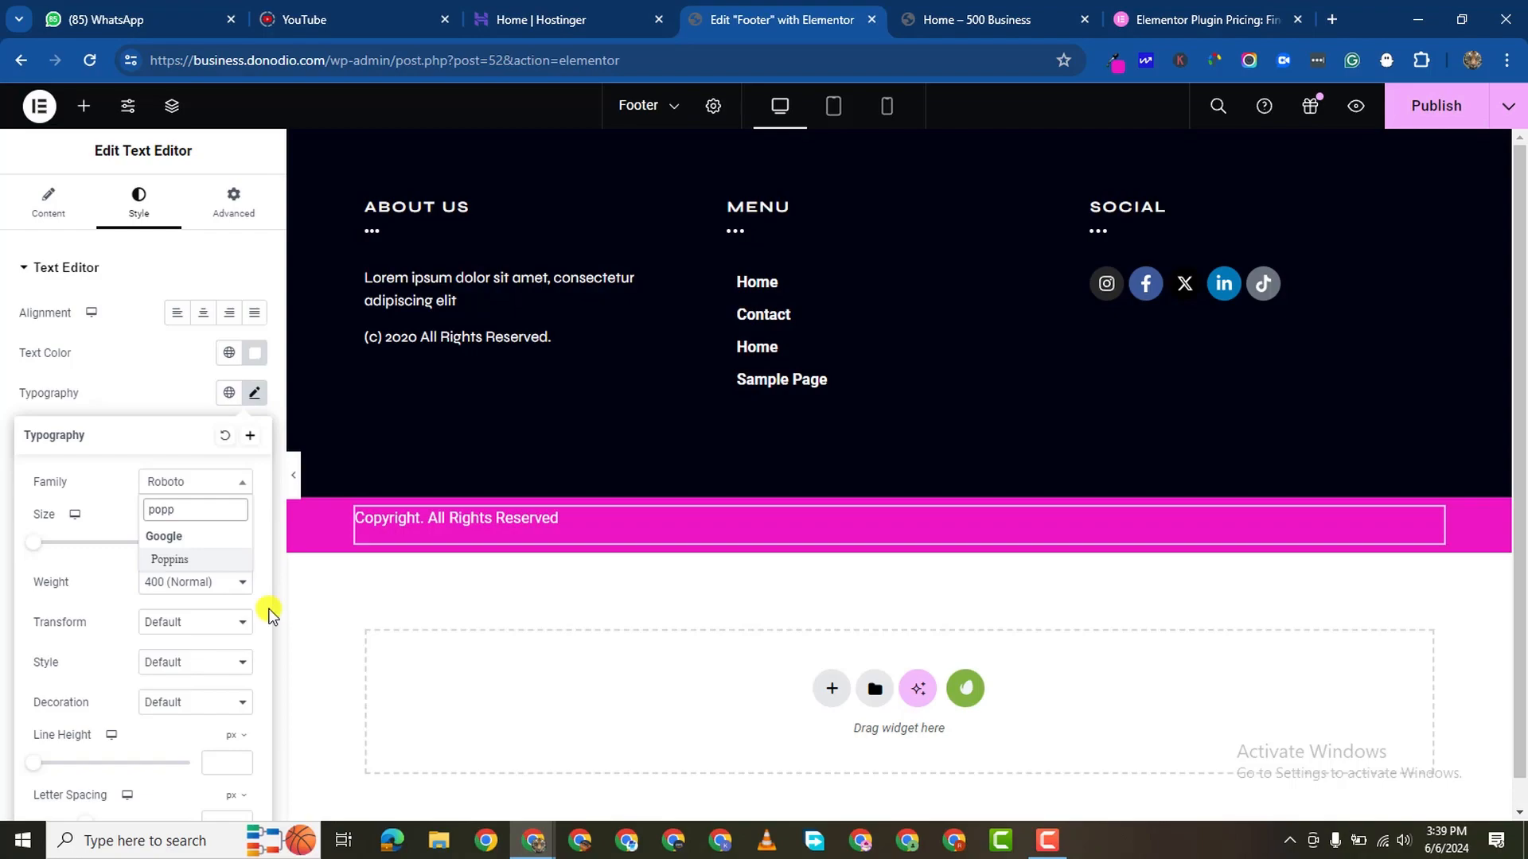
click(169, 560)
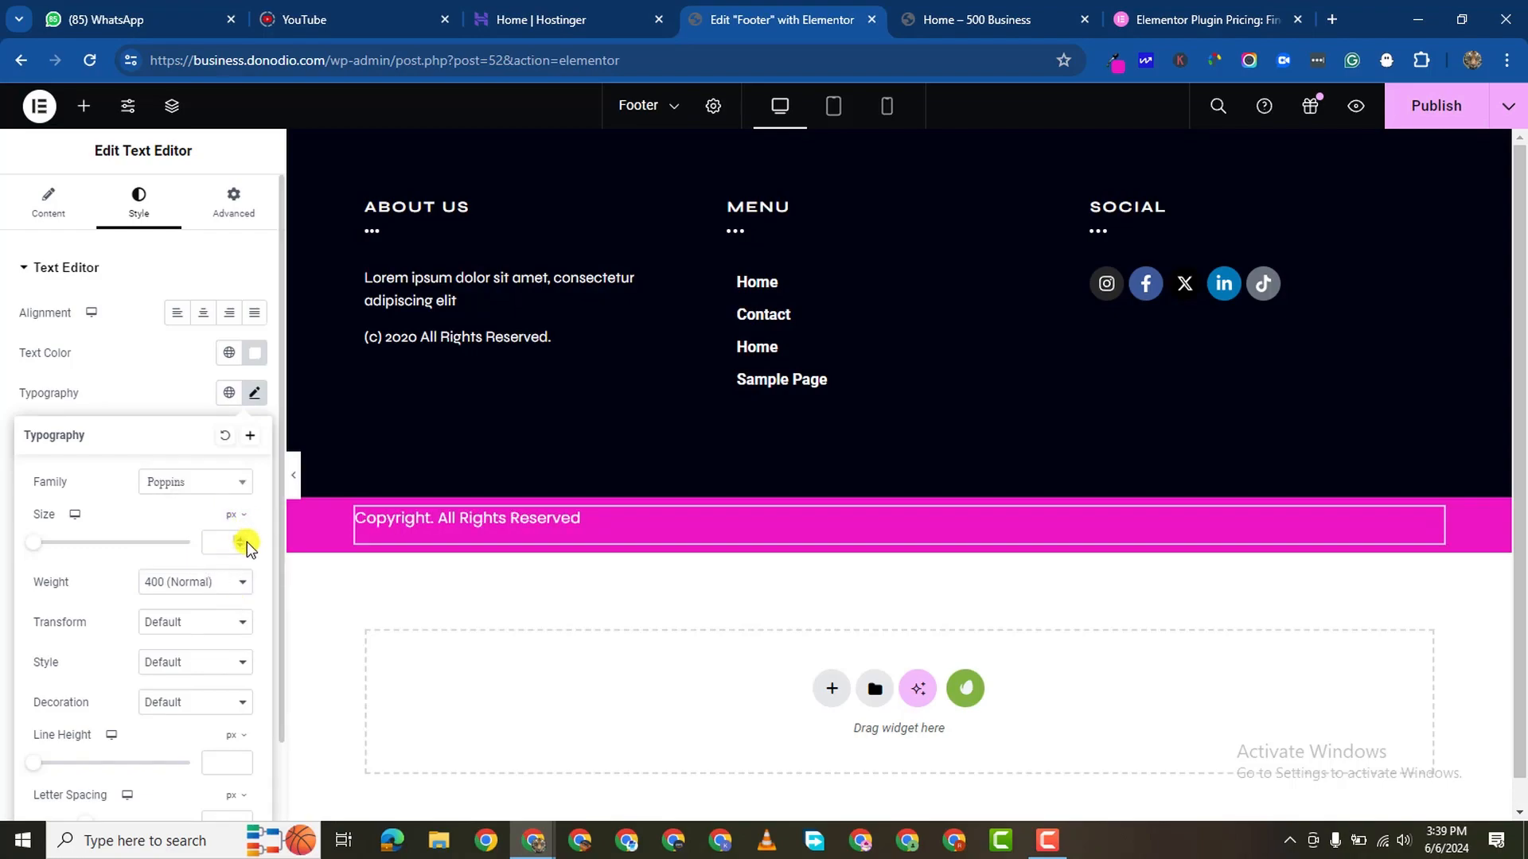
Step: Set the copyright text size to 13 and center it in the bar
click(226, 543)
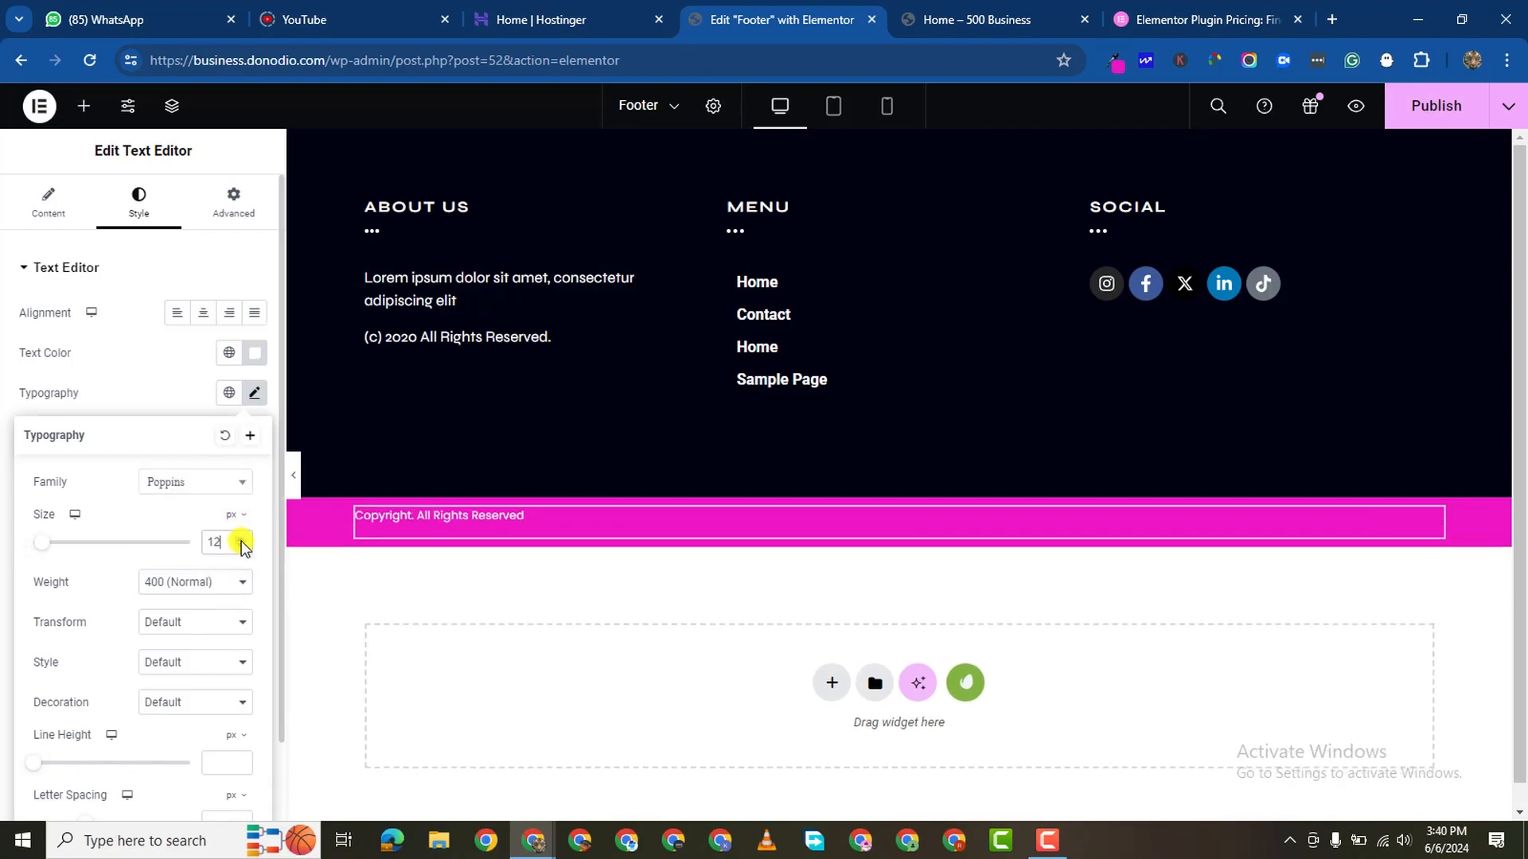
click(245, 538)
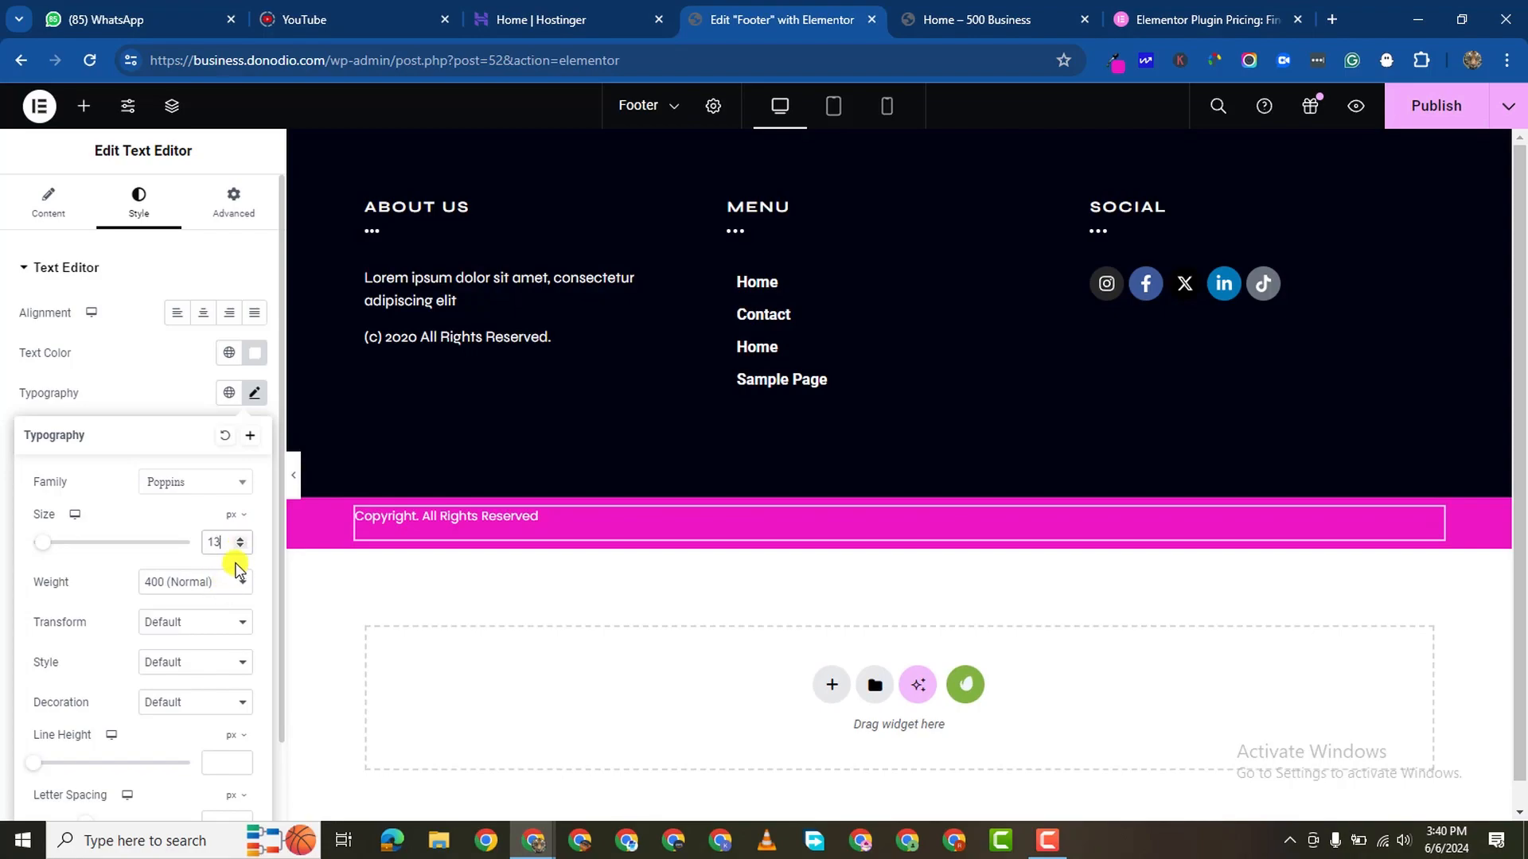
click(196, 582)
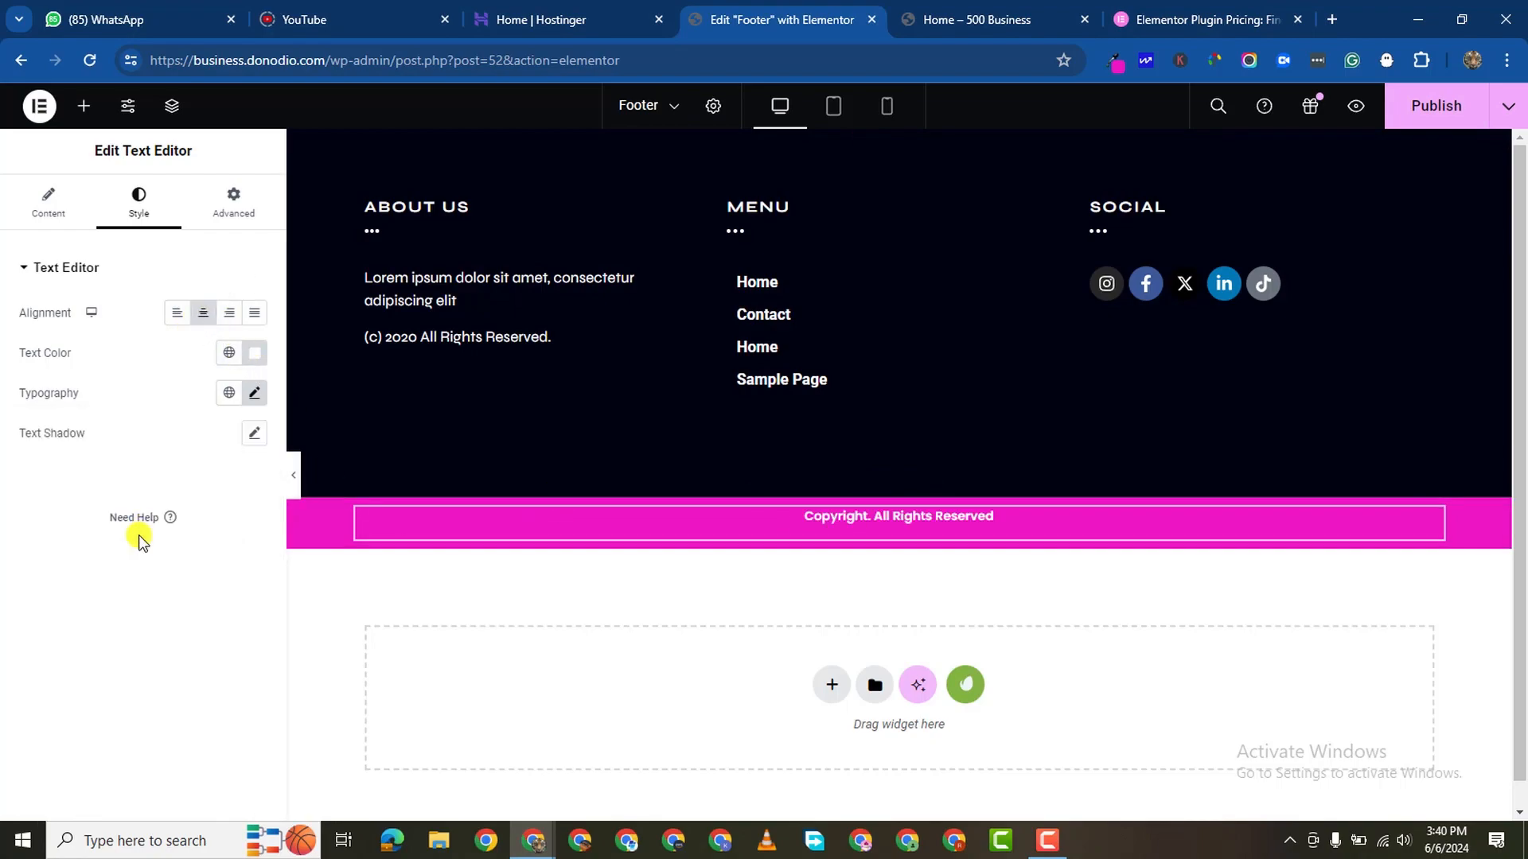
click(229, 314)
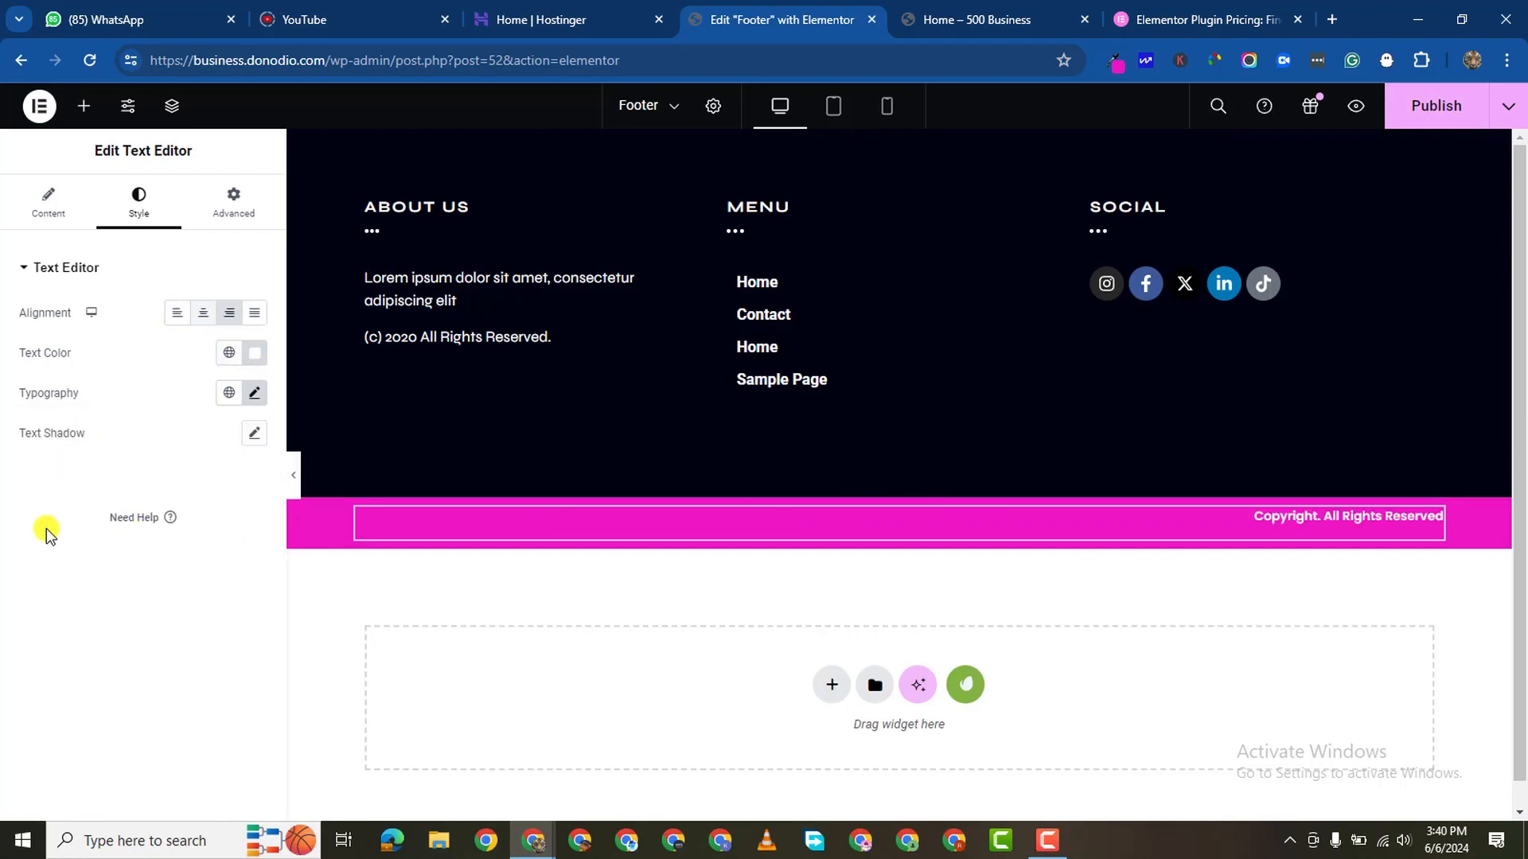
click(204, 312)
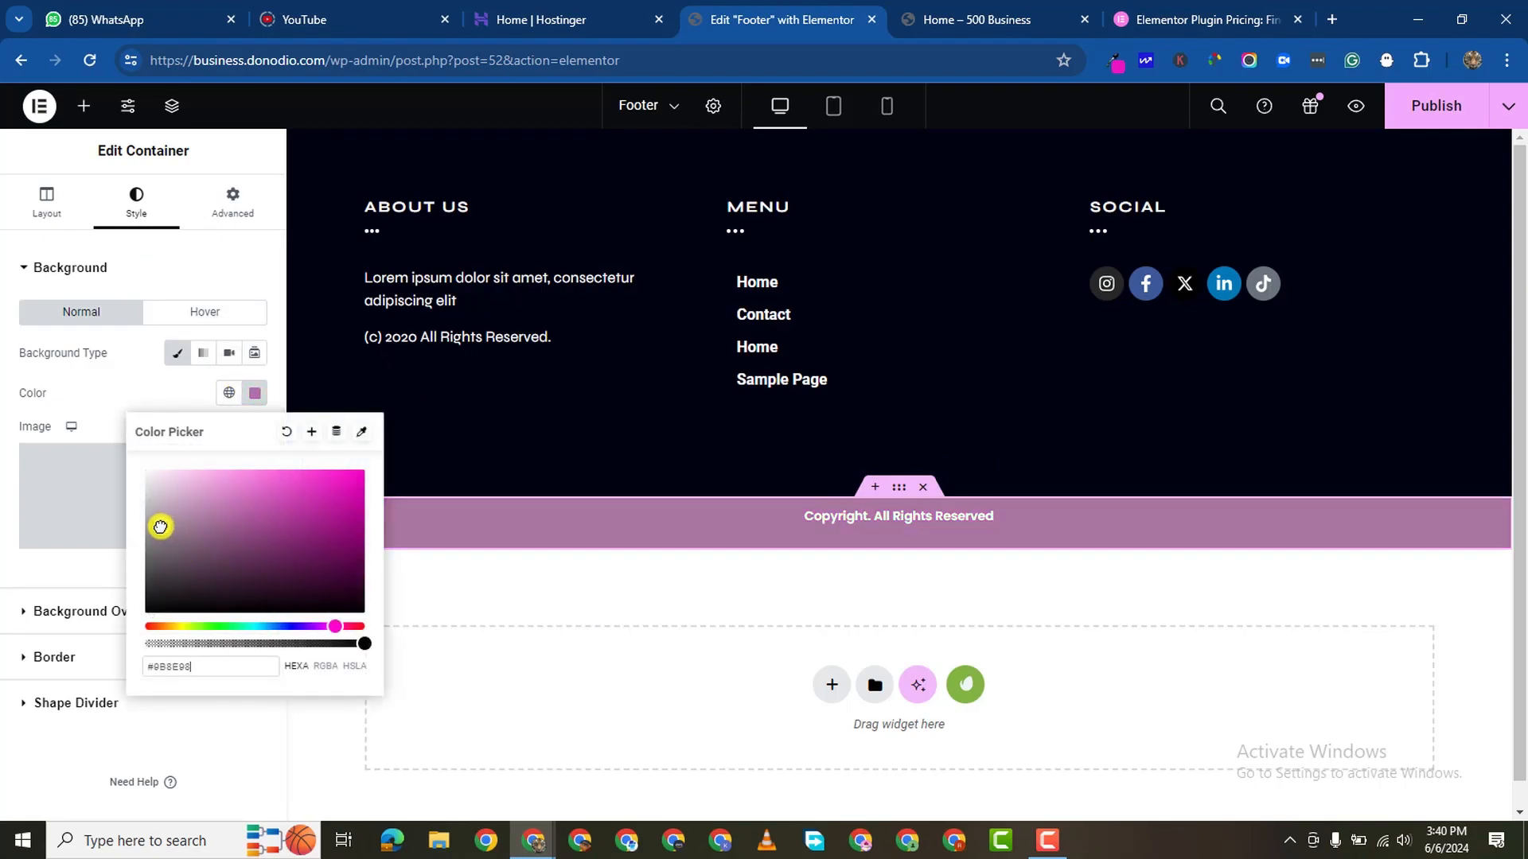
Step: Turn the copyright bar's background grey and head to the homepage preview
drag(159, 527, 144, 566)
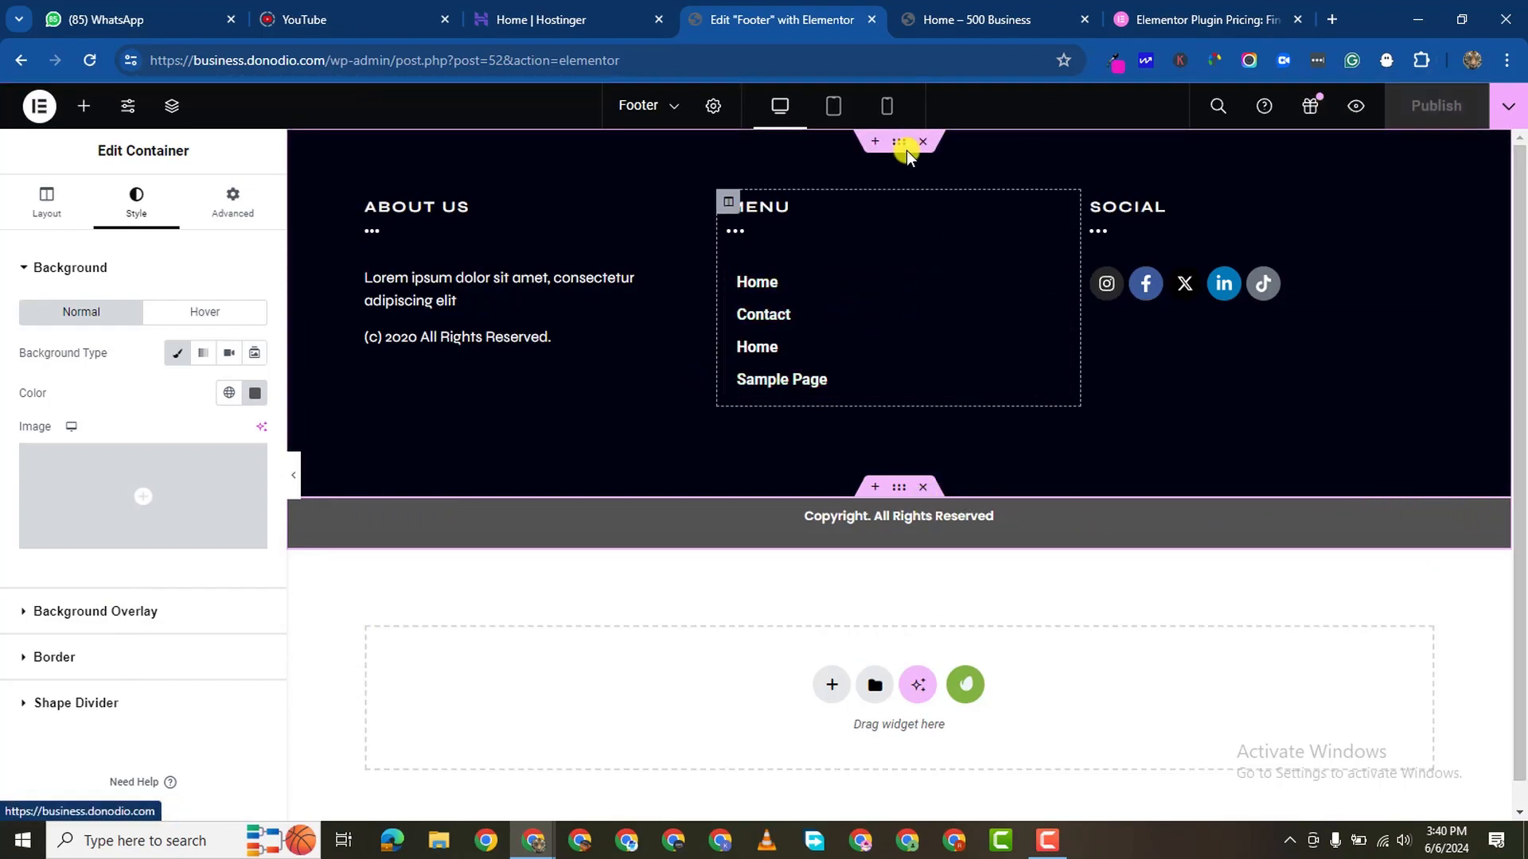
click(975, 19)
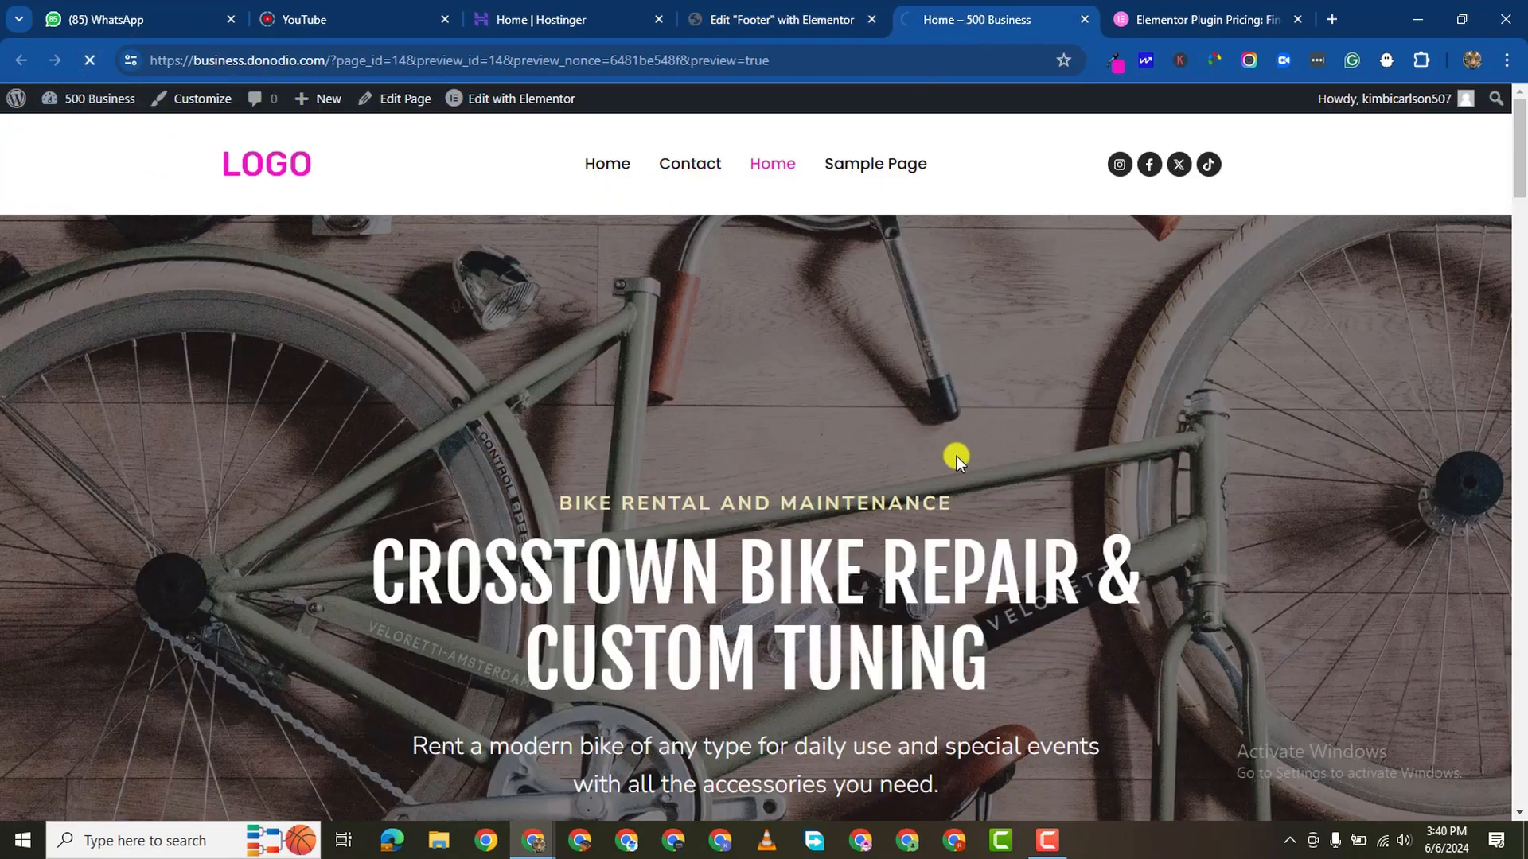
Step: Scroll the homepage preview down to inspect the new footer and copyright bar, then back up
scroll(down, 3)
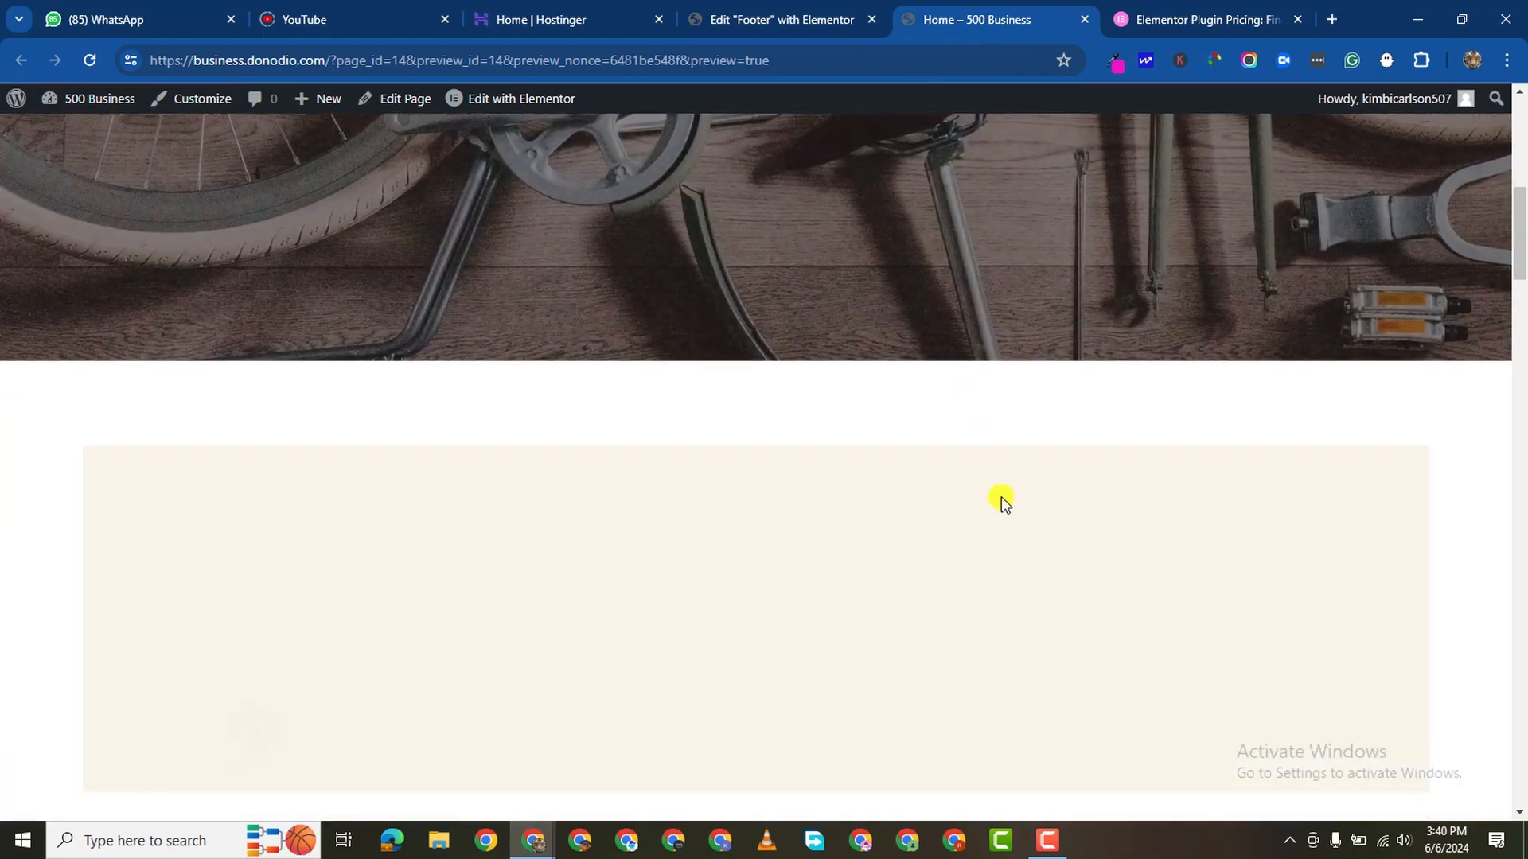
scroll(down, 3)
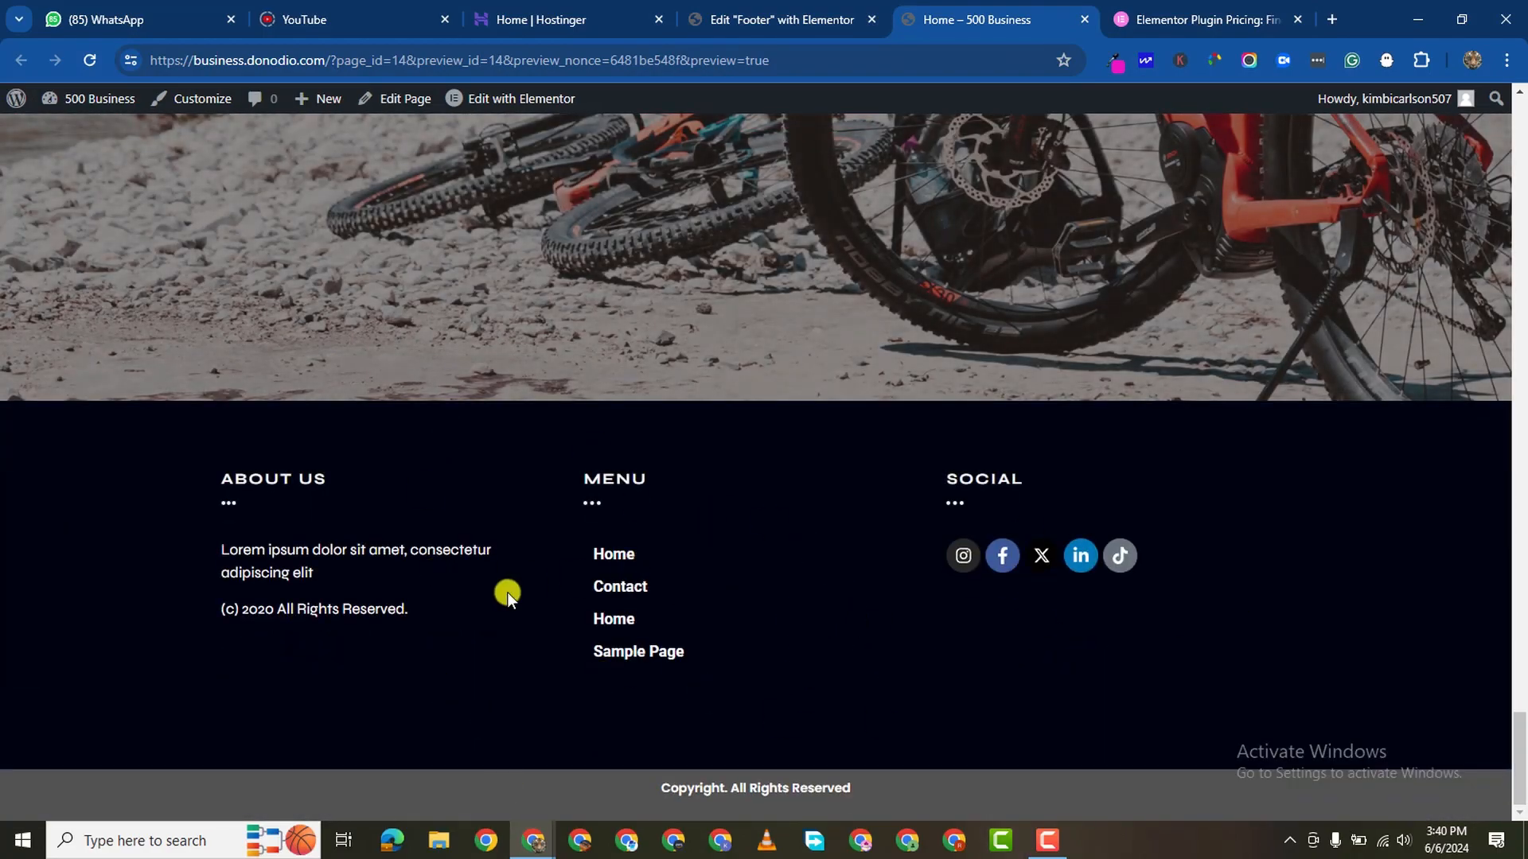
scroll(up, 3)
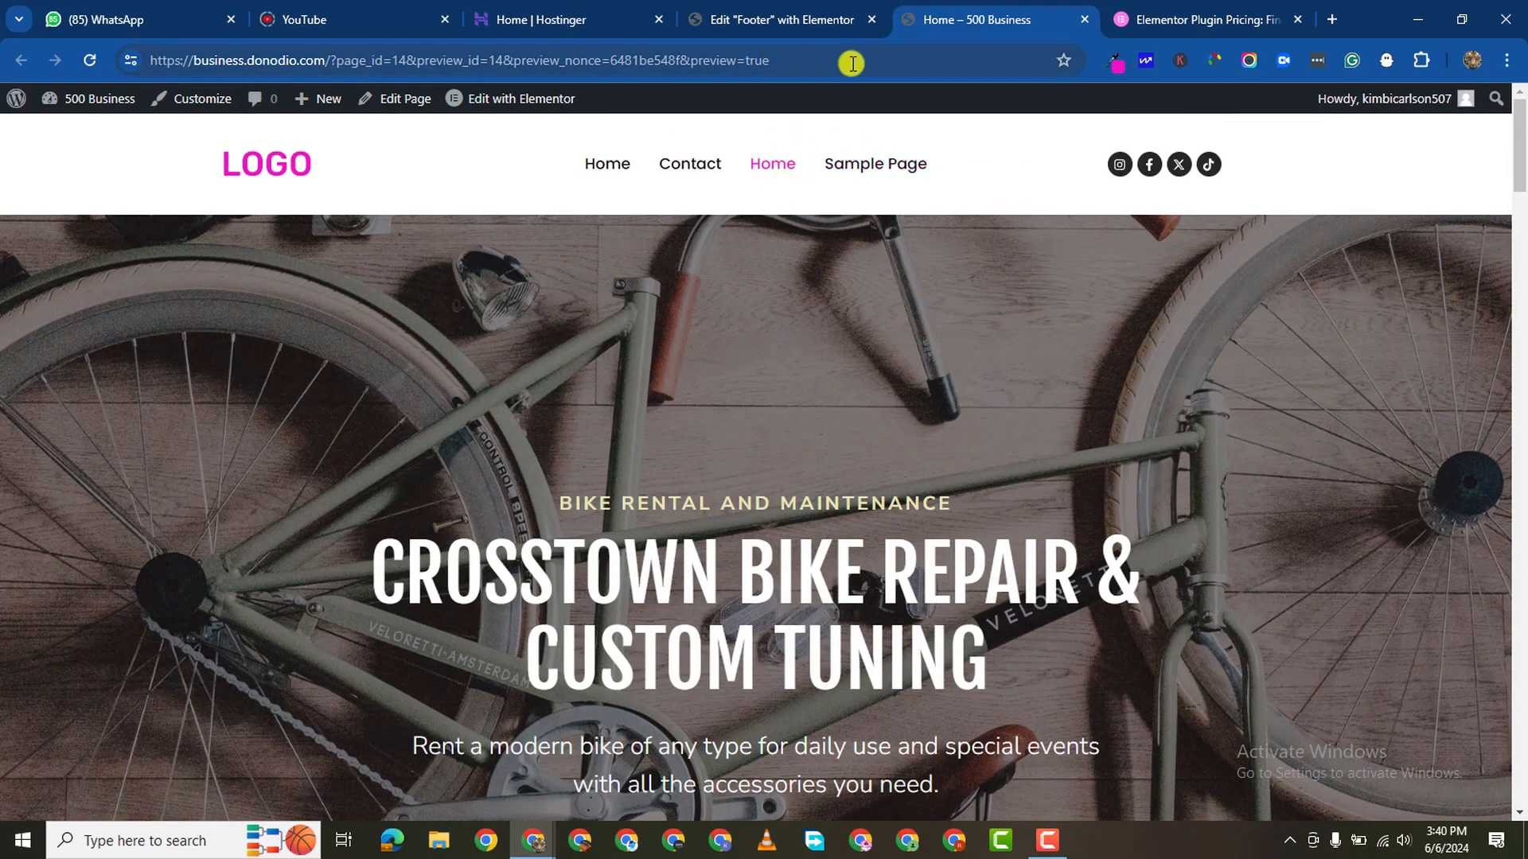
mouse_move(632, 269)
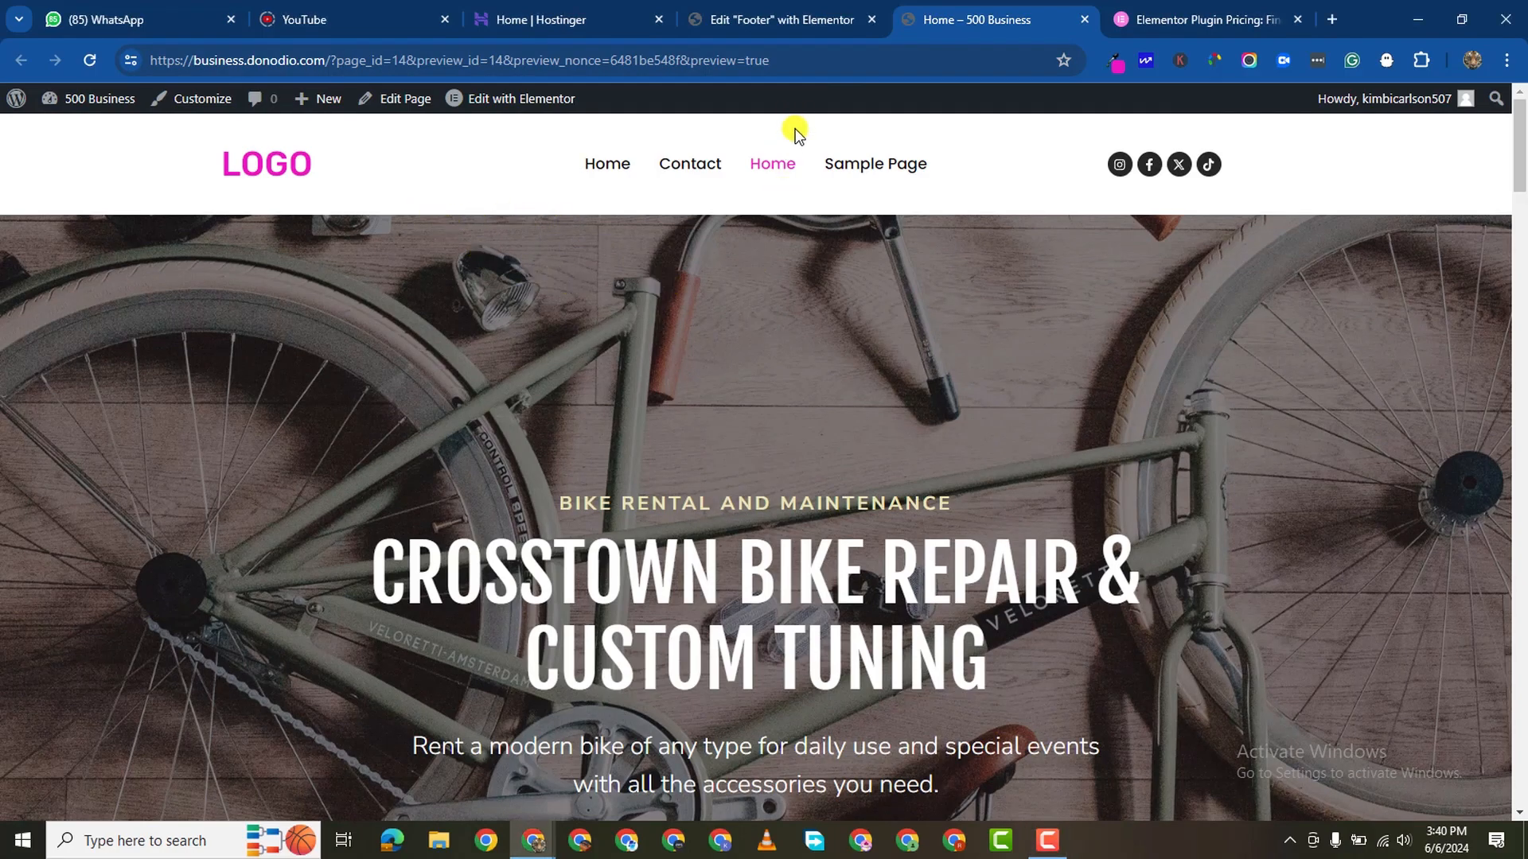
click(786, 21)
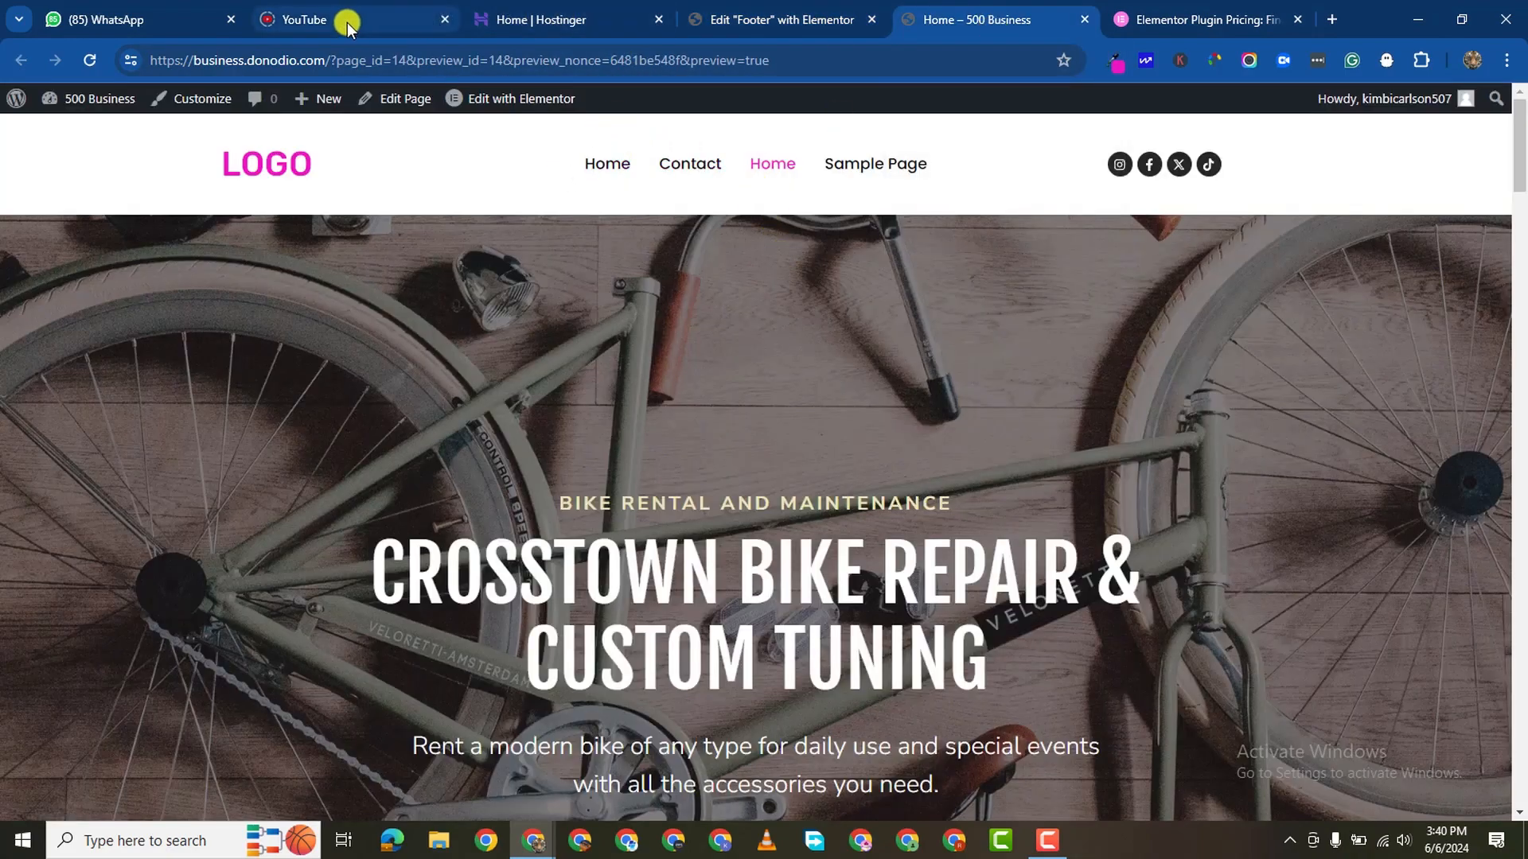
mouse_move(1047, 210)
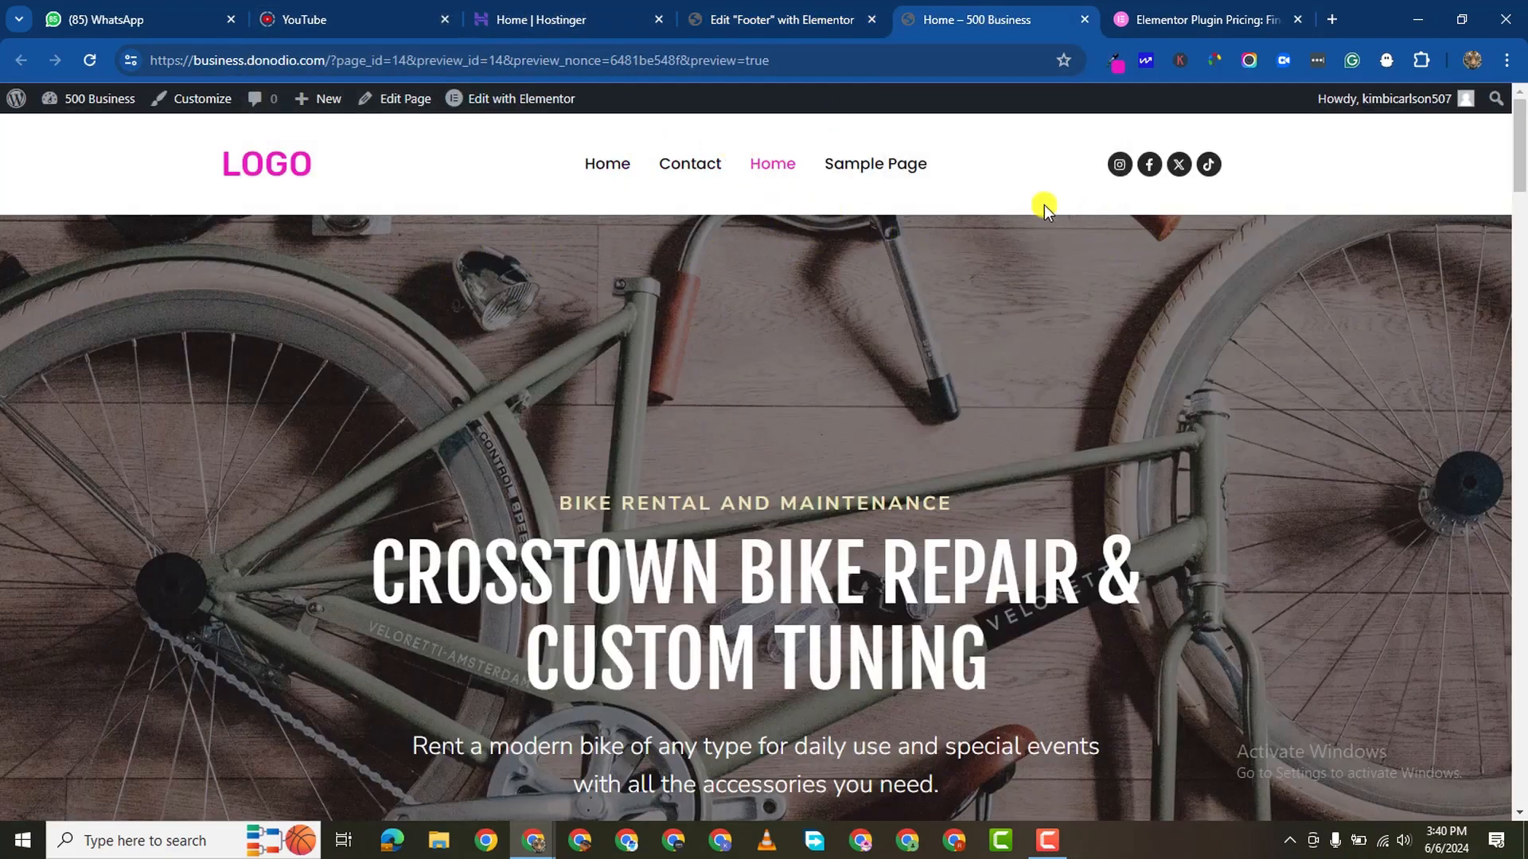
mouse_move(766, 337)
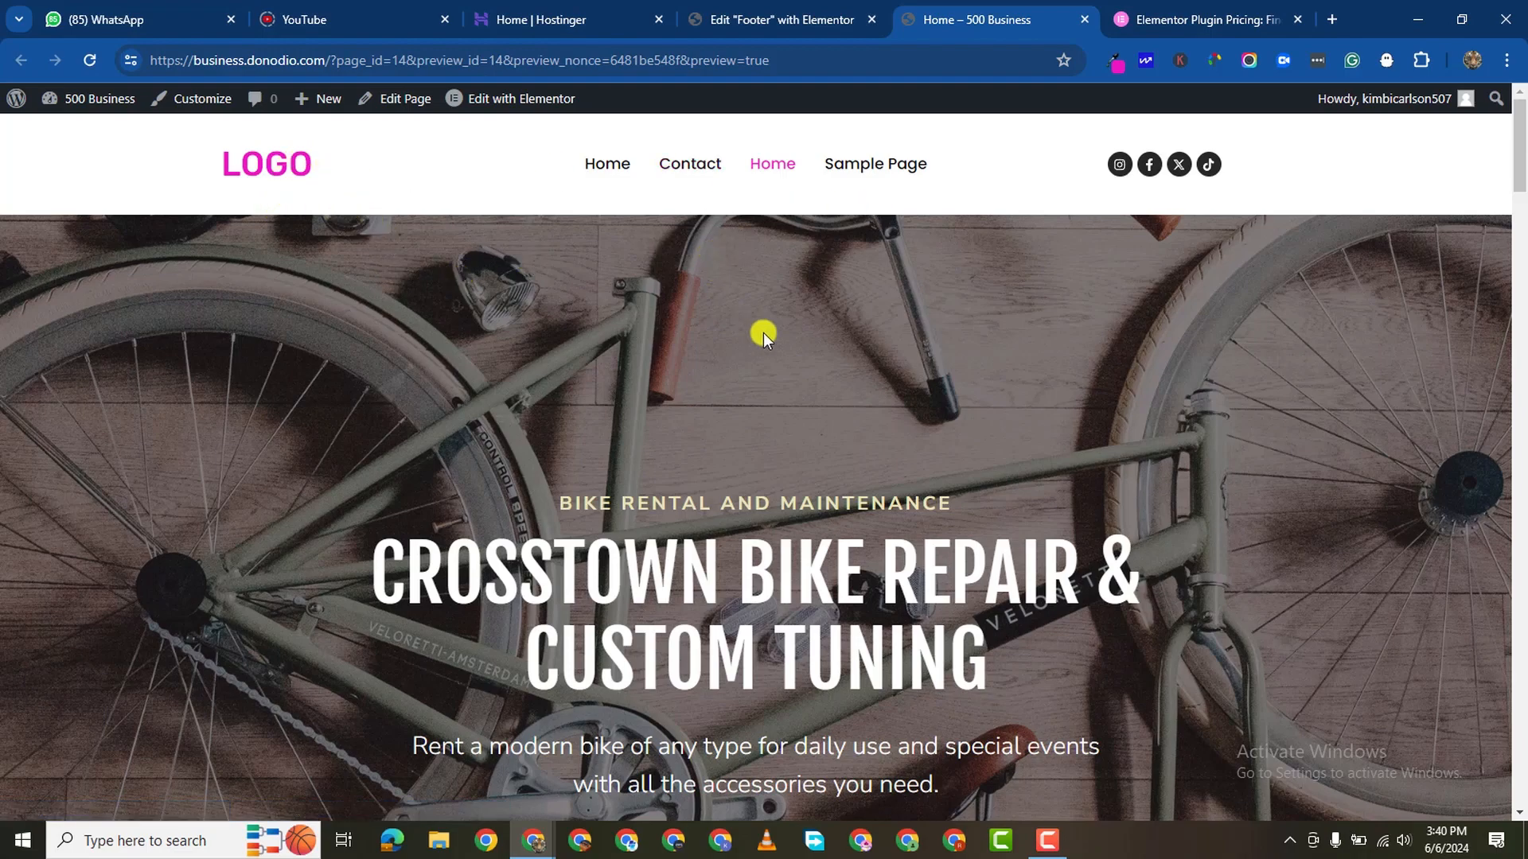
mouse_move(849, 458)
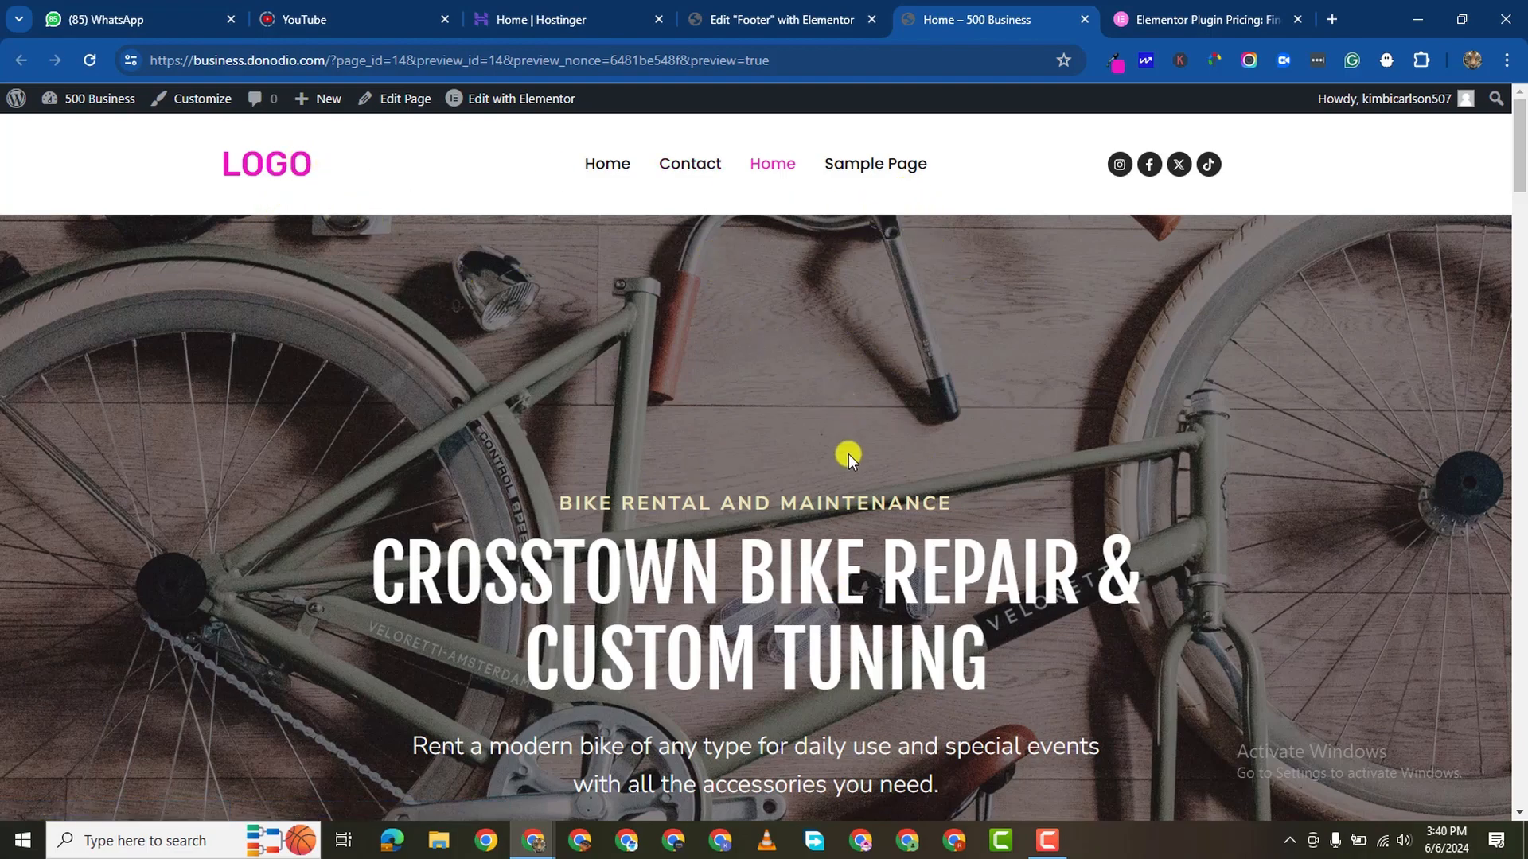
mouse_move(934, 436)
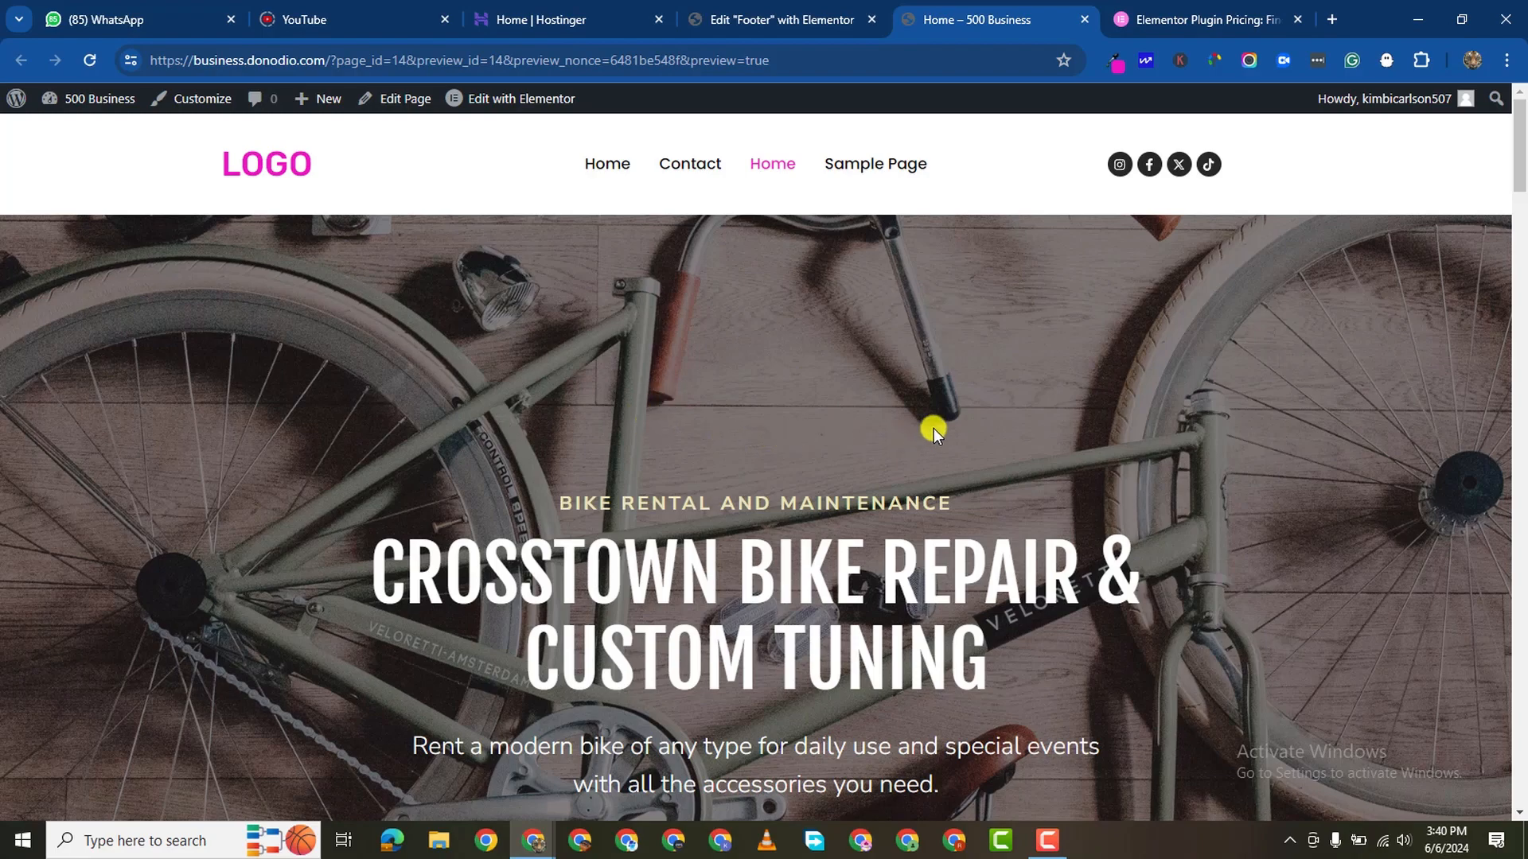
mouse_move(771, 477)
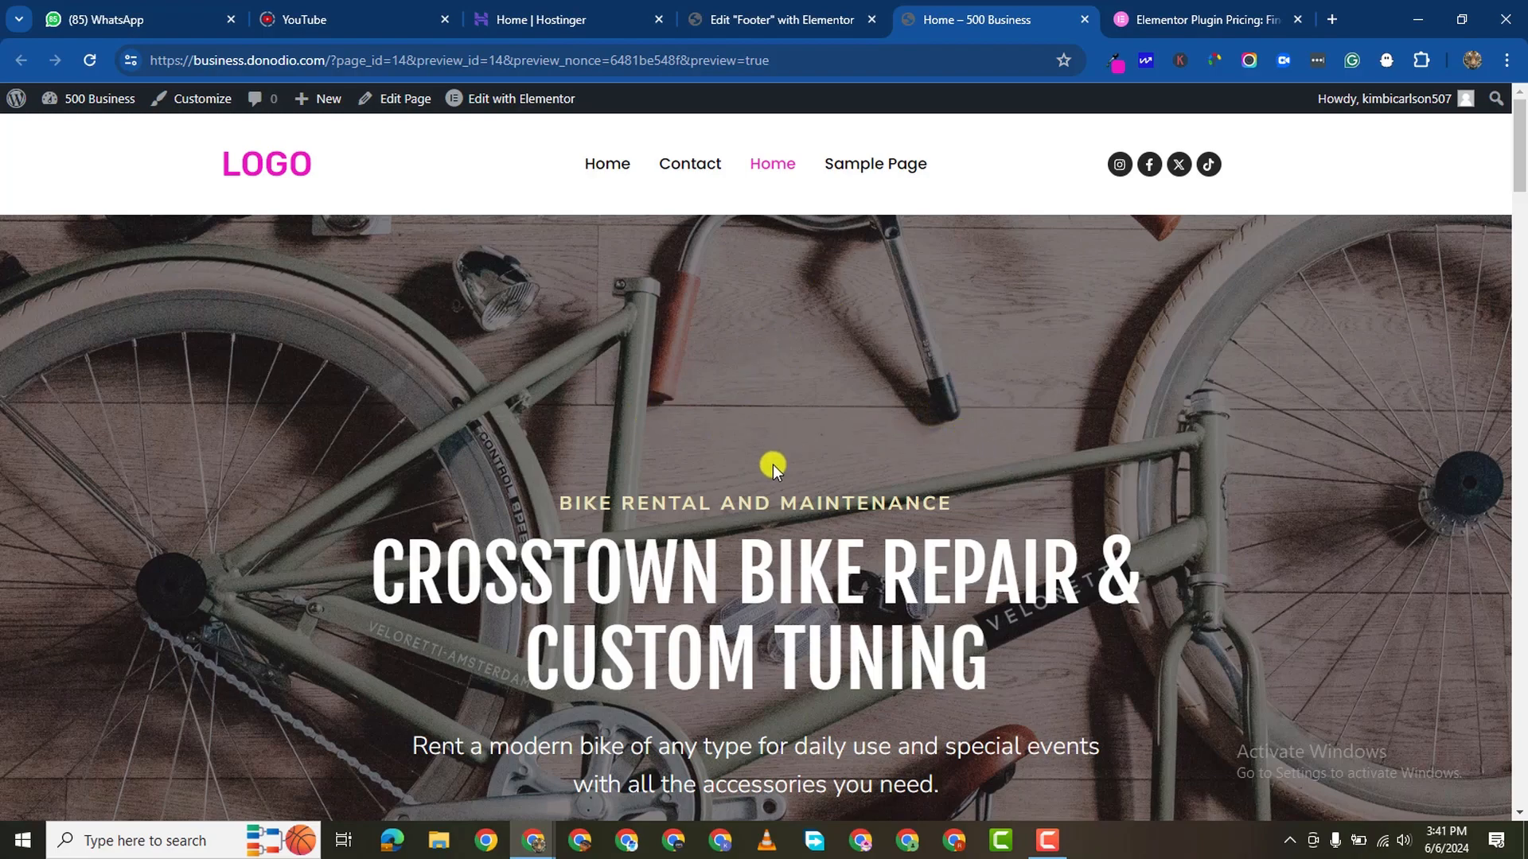
mouse_move(1029, 694)
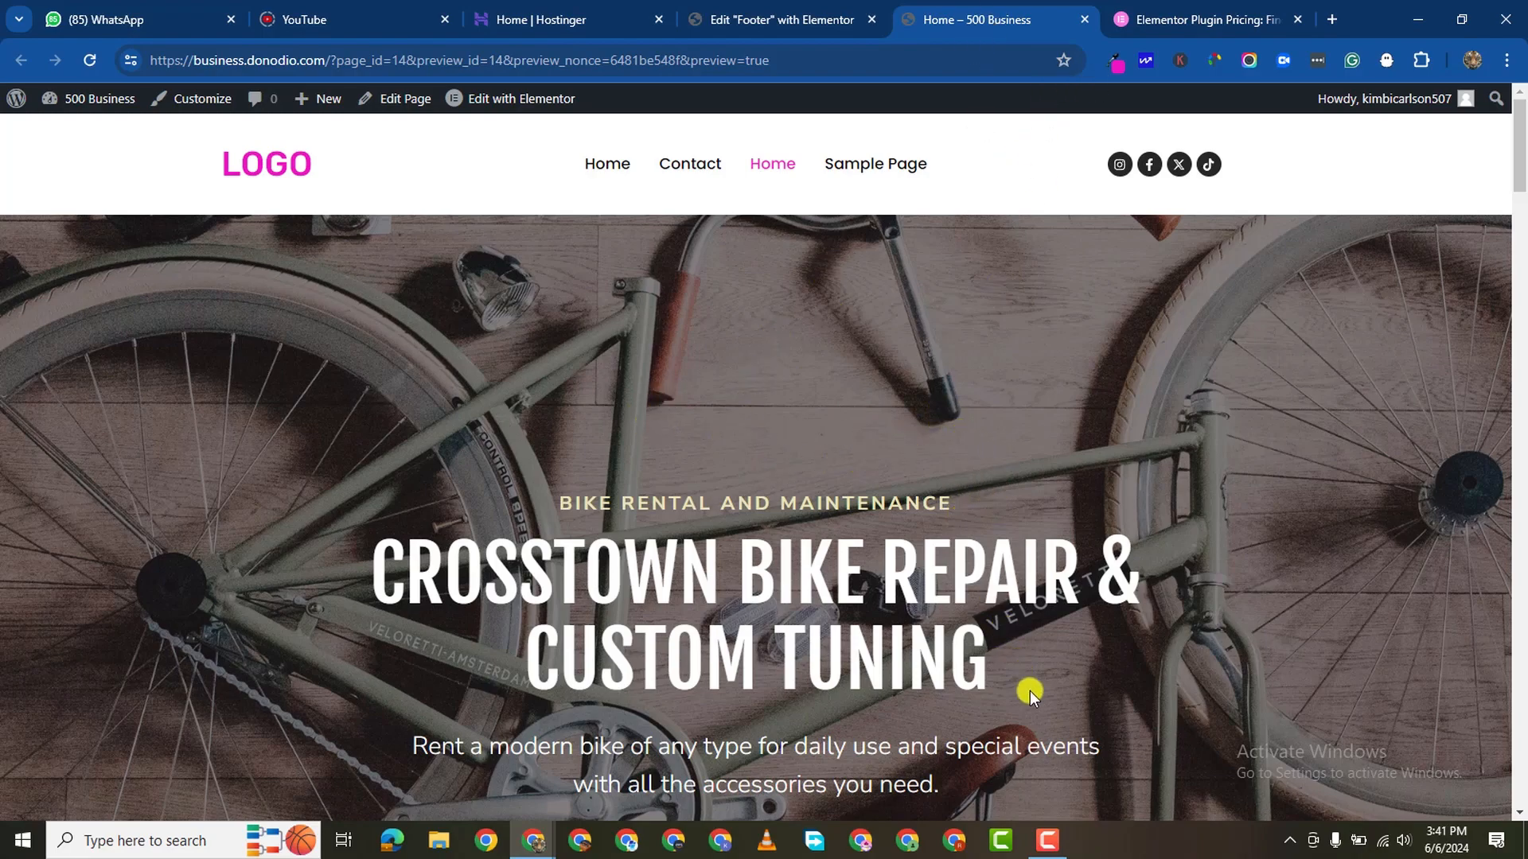